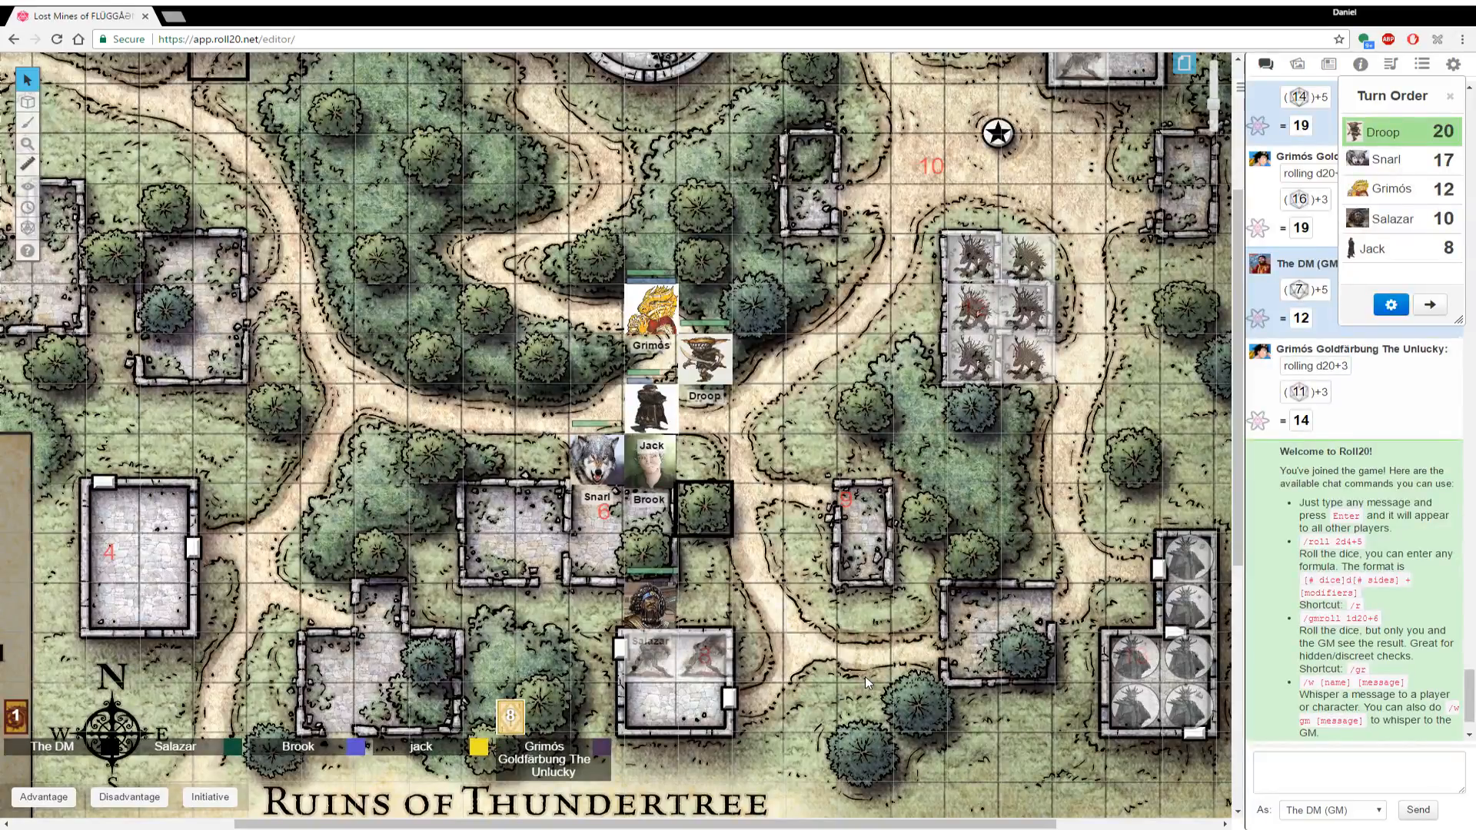
mouse_move(875, 680)
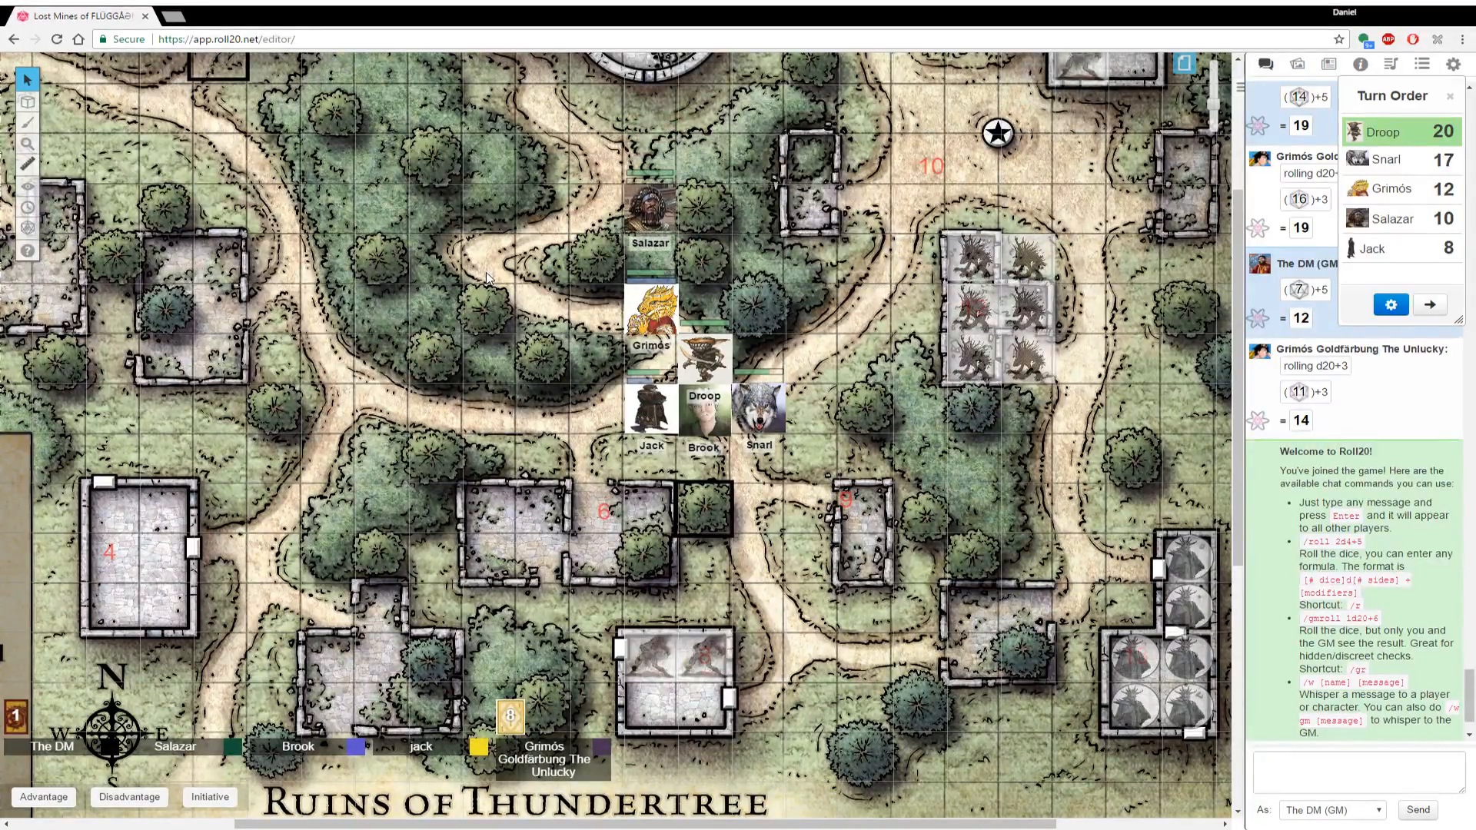
Move Jack, Grimós, Salazar, Brook and Snarl north up the path toward the dragon's tower
left_click_drag(649, 320, 595, 217)
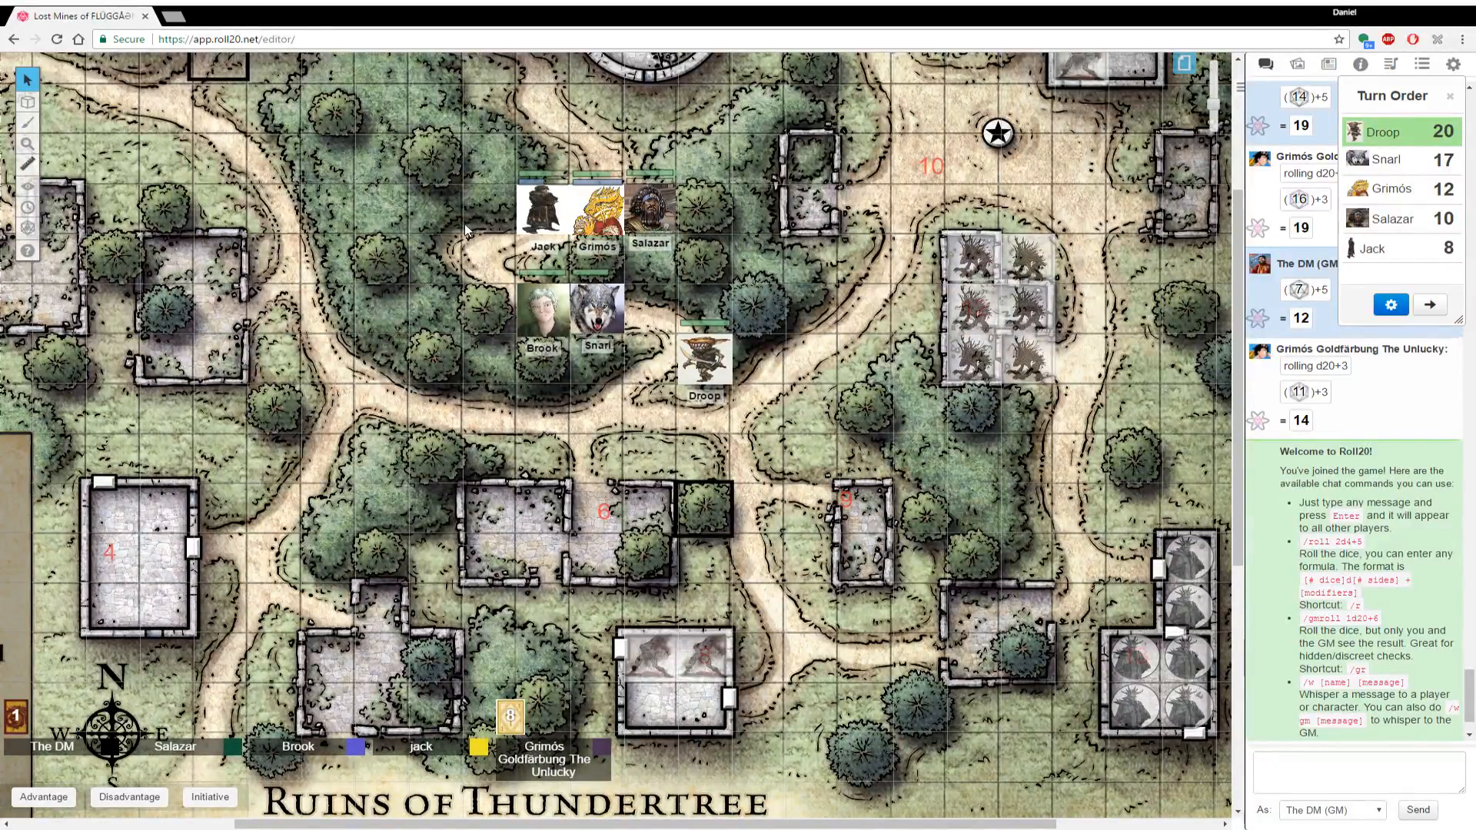
mouse_move(448, 300)
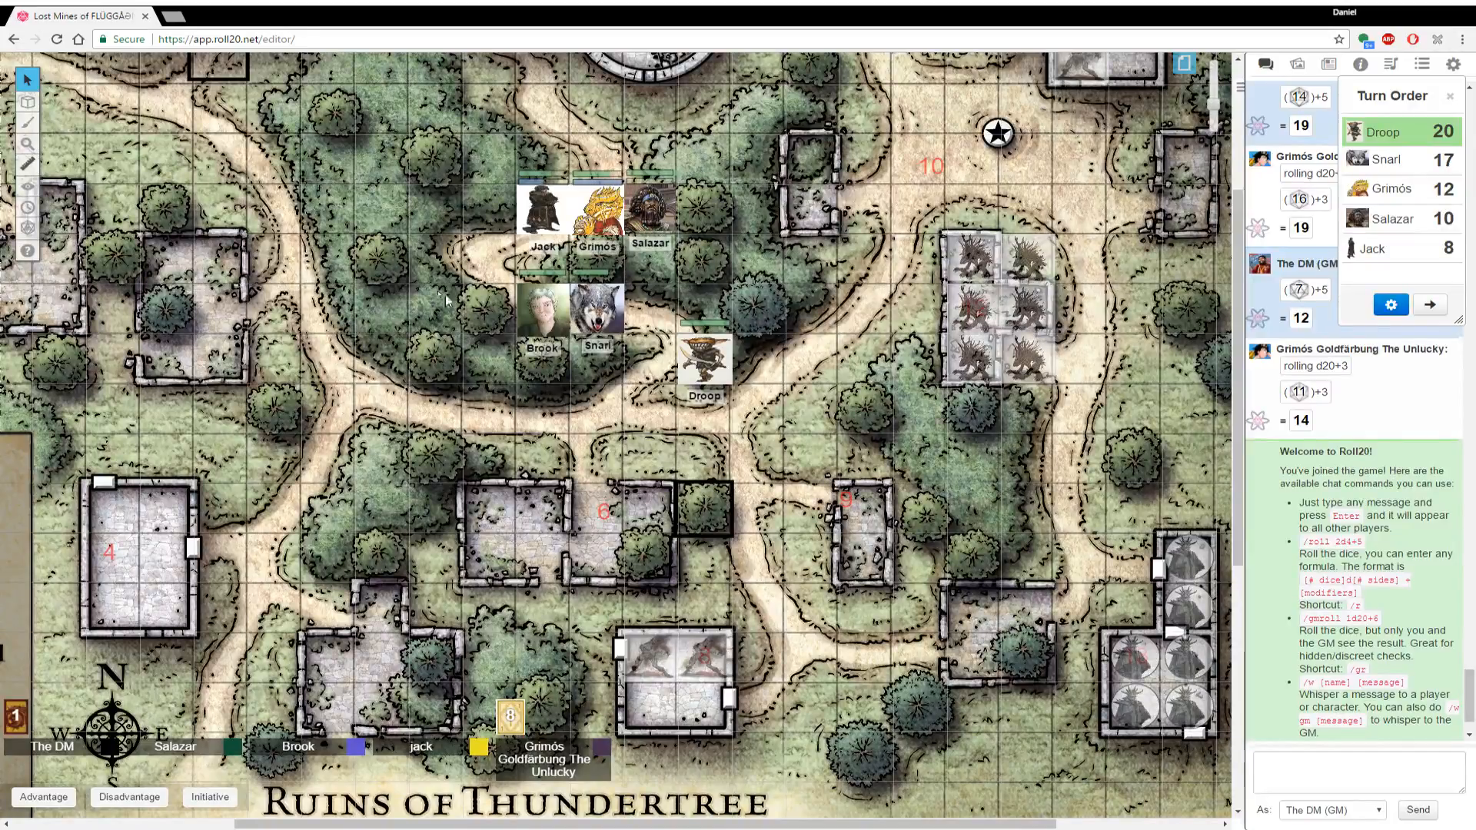
mouse_move(1206, 448)
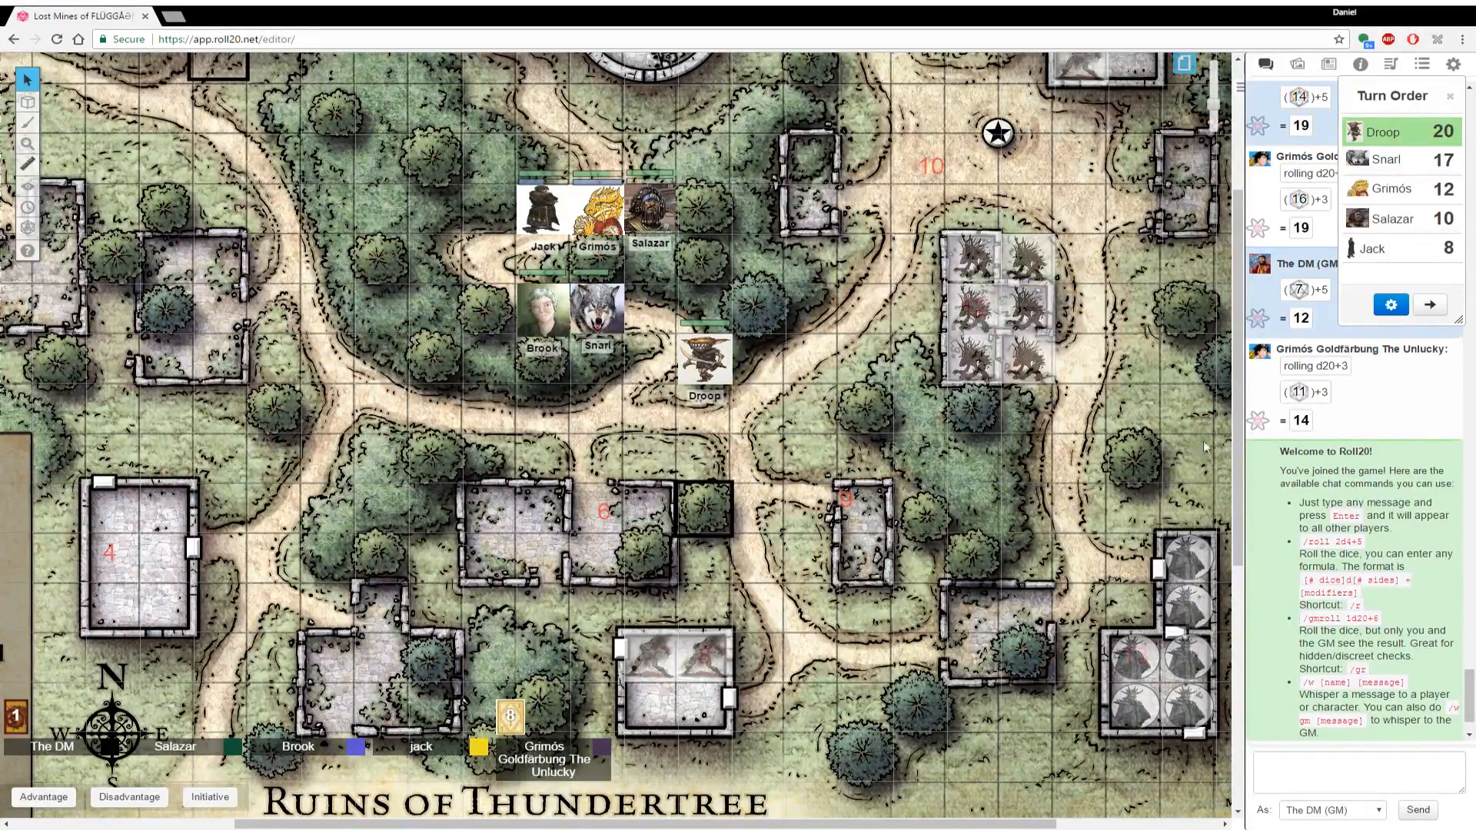
mouse_move(1205, 447)
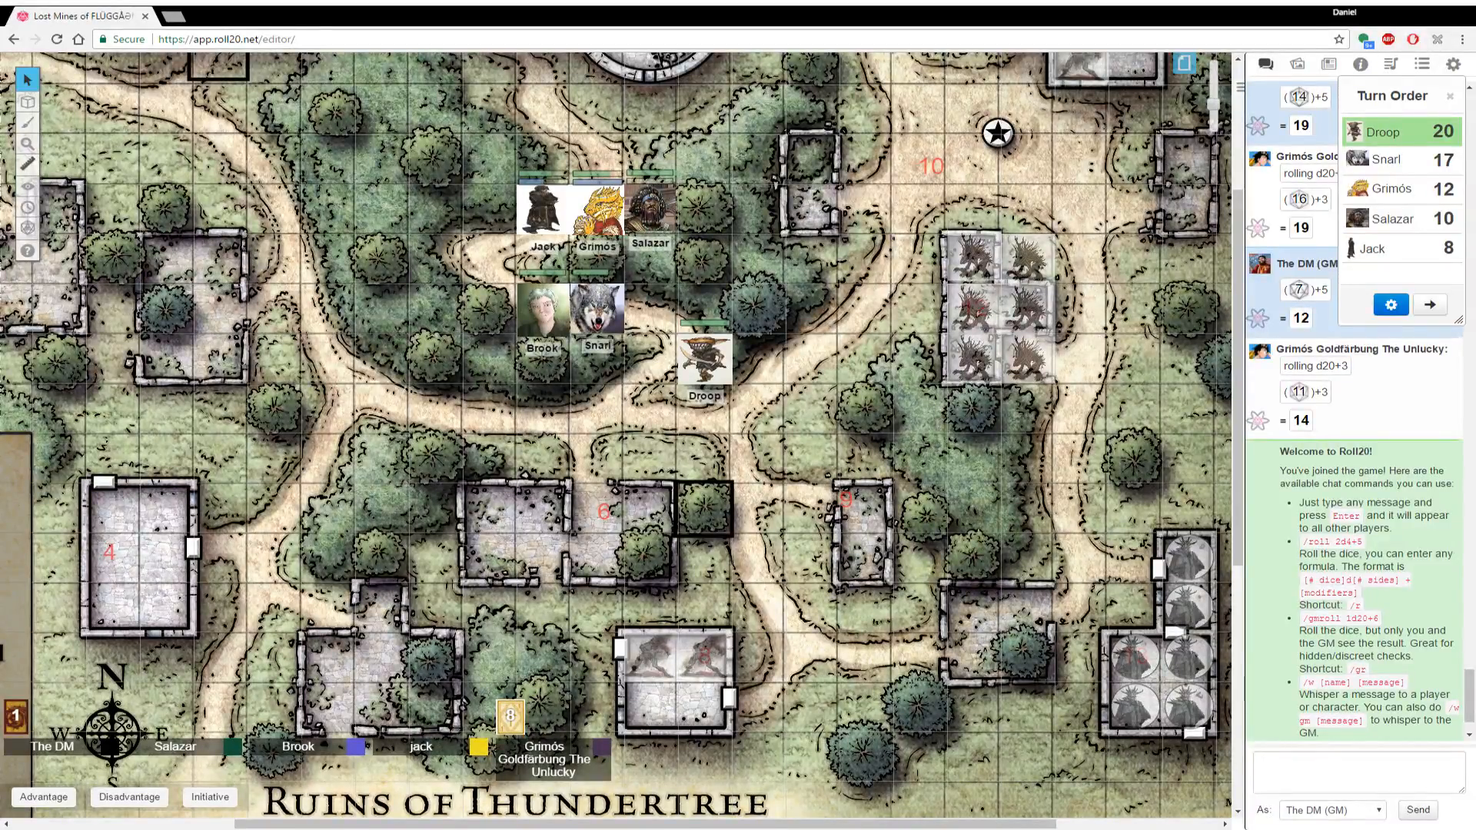
mouse_move(1418, 449)
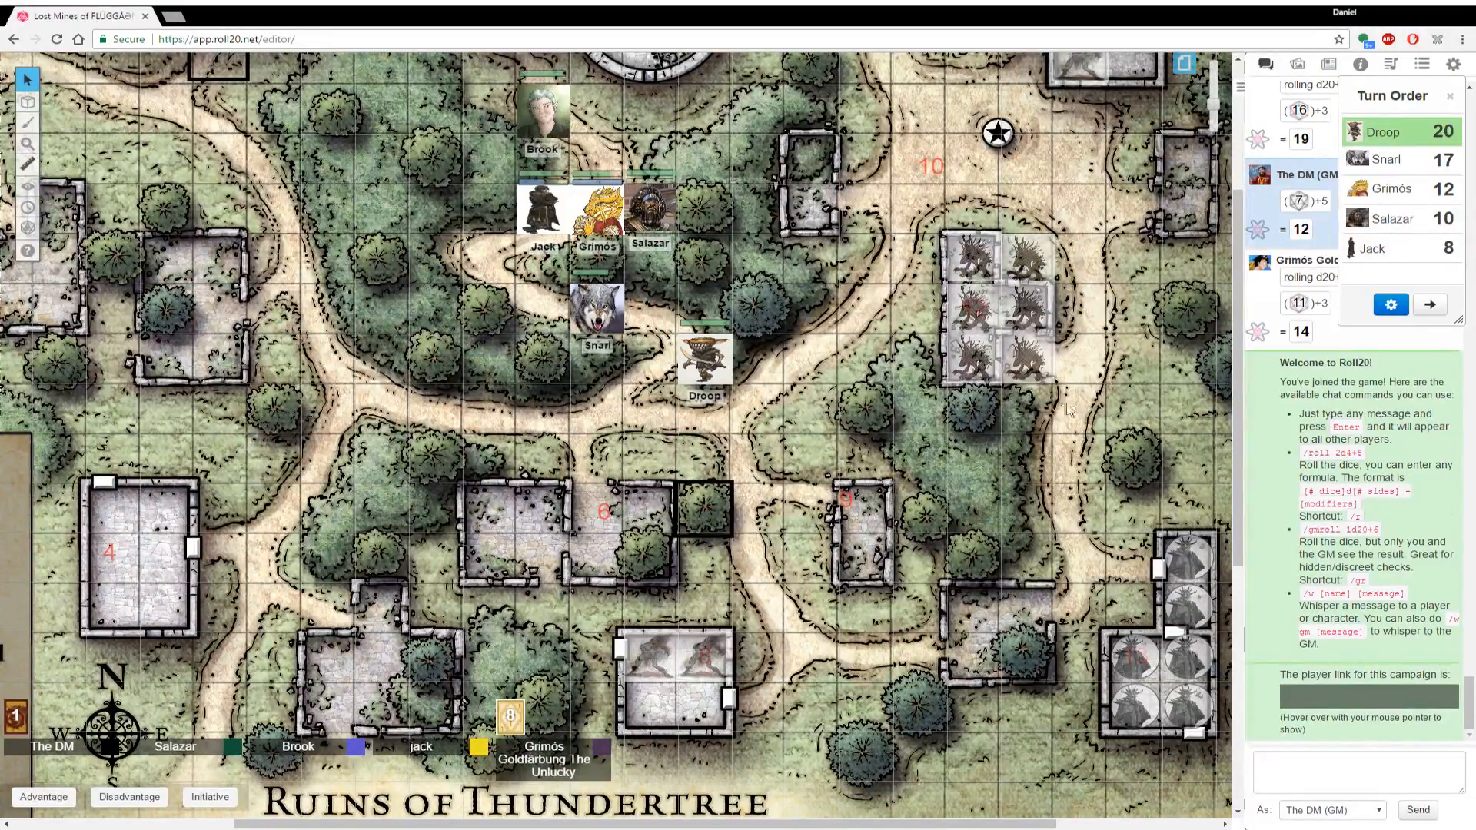
scroll("down", 3)
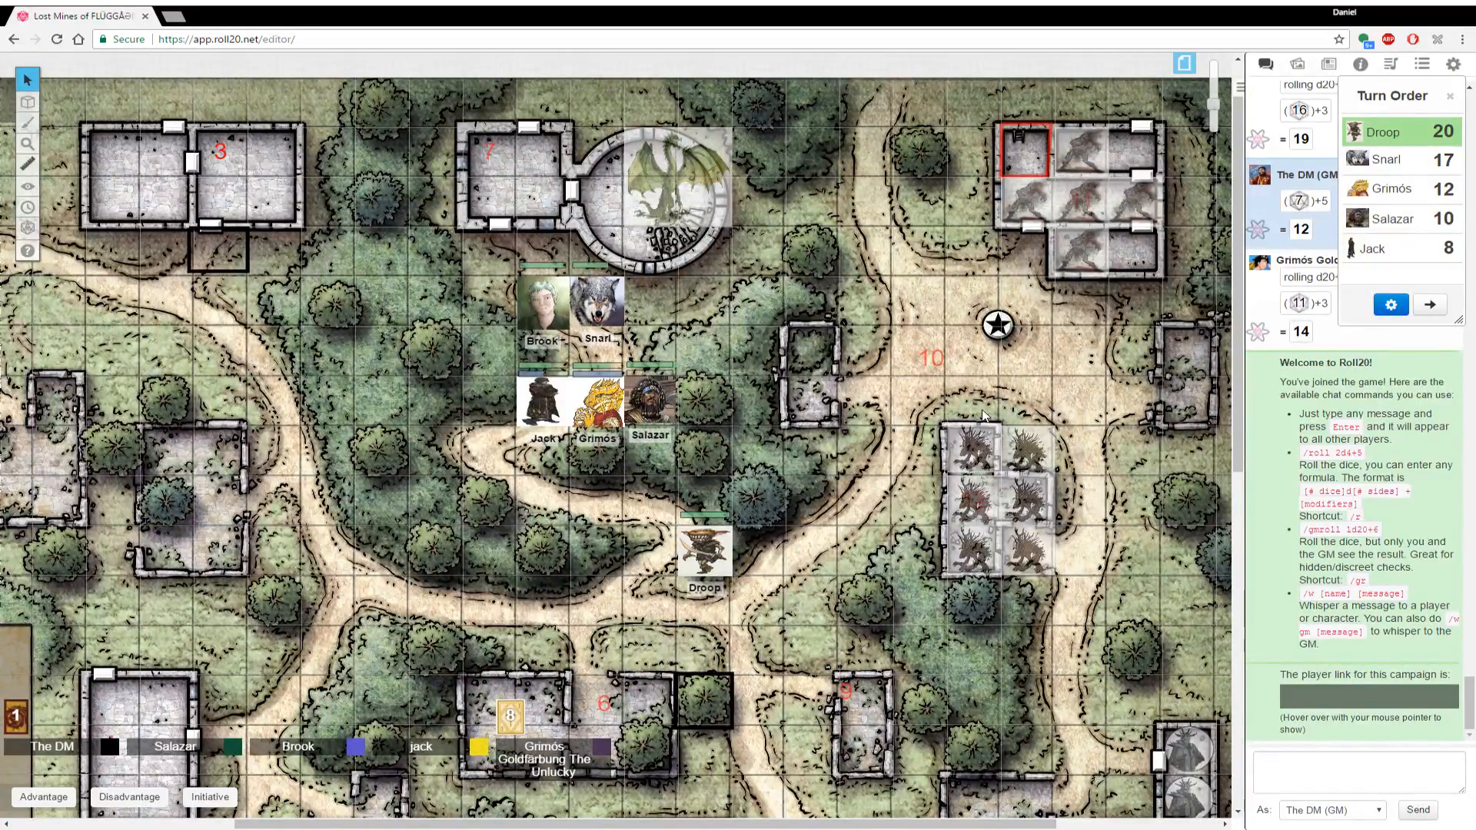
Move Droop's token up the path to stand beside Jack
left_click_drag(705, 551, 555, 471)
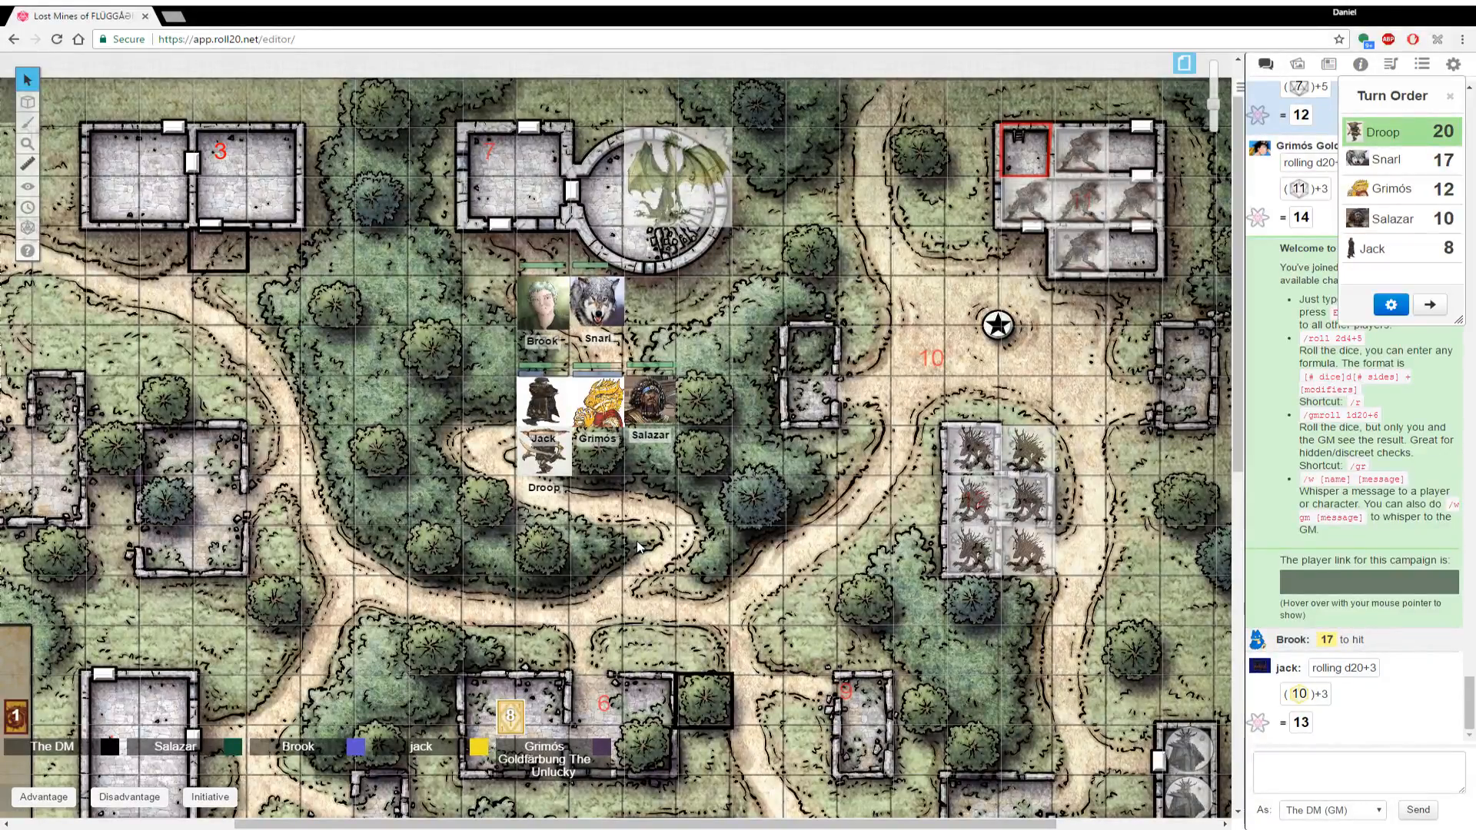
scroll("down", 3)
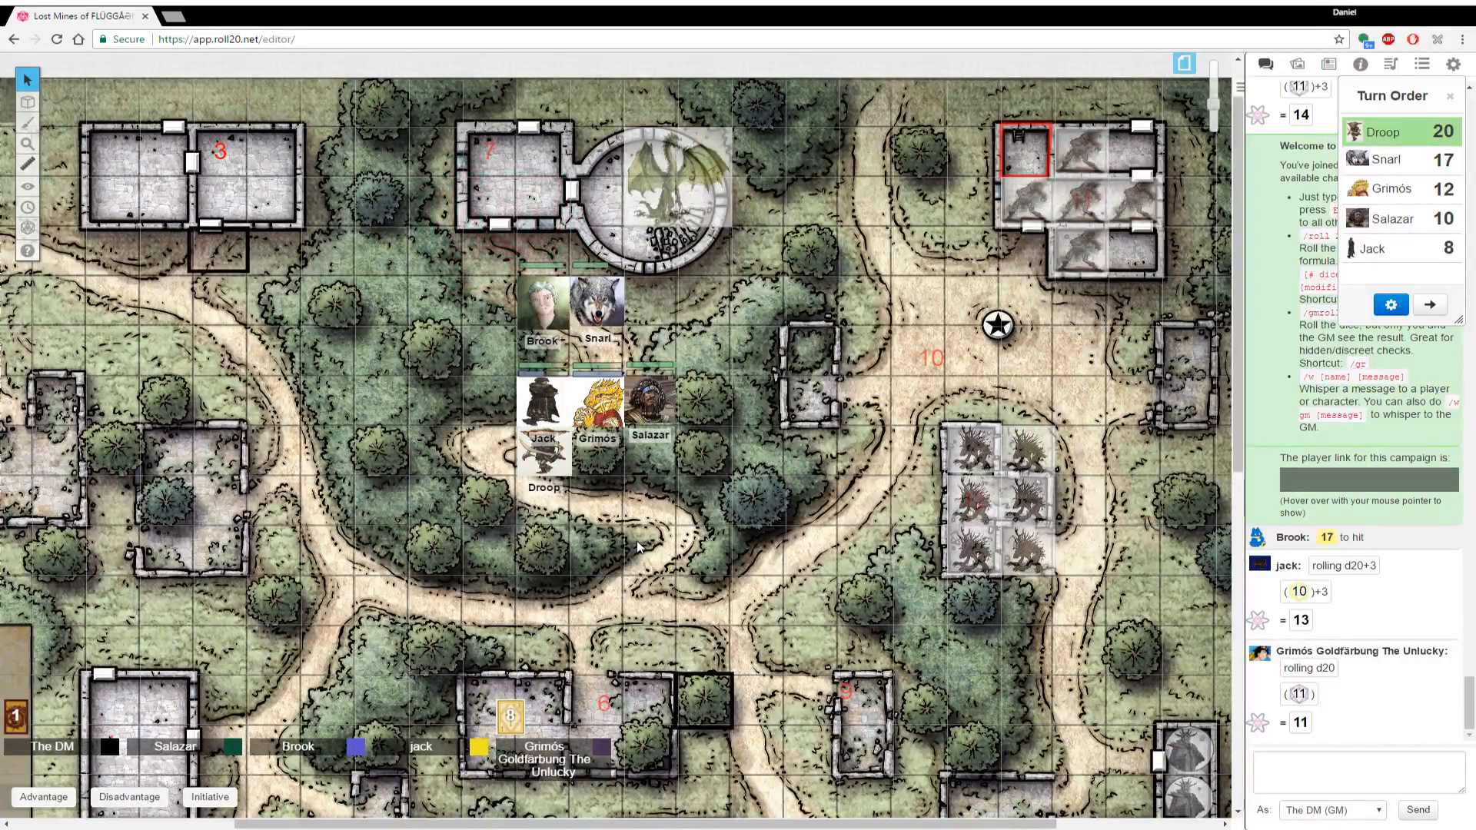
mouse_move(395, 493)
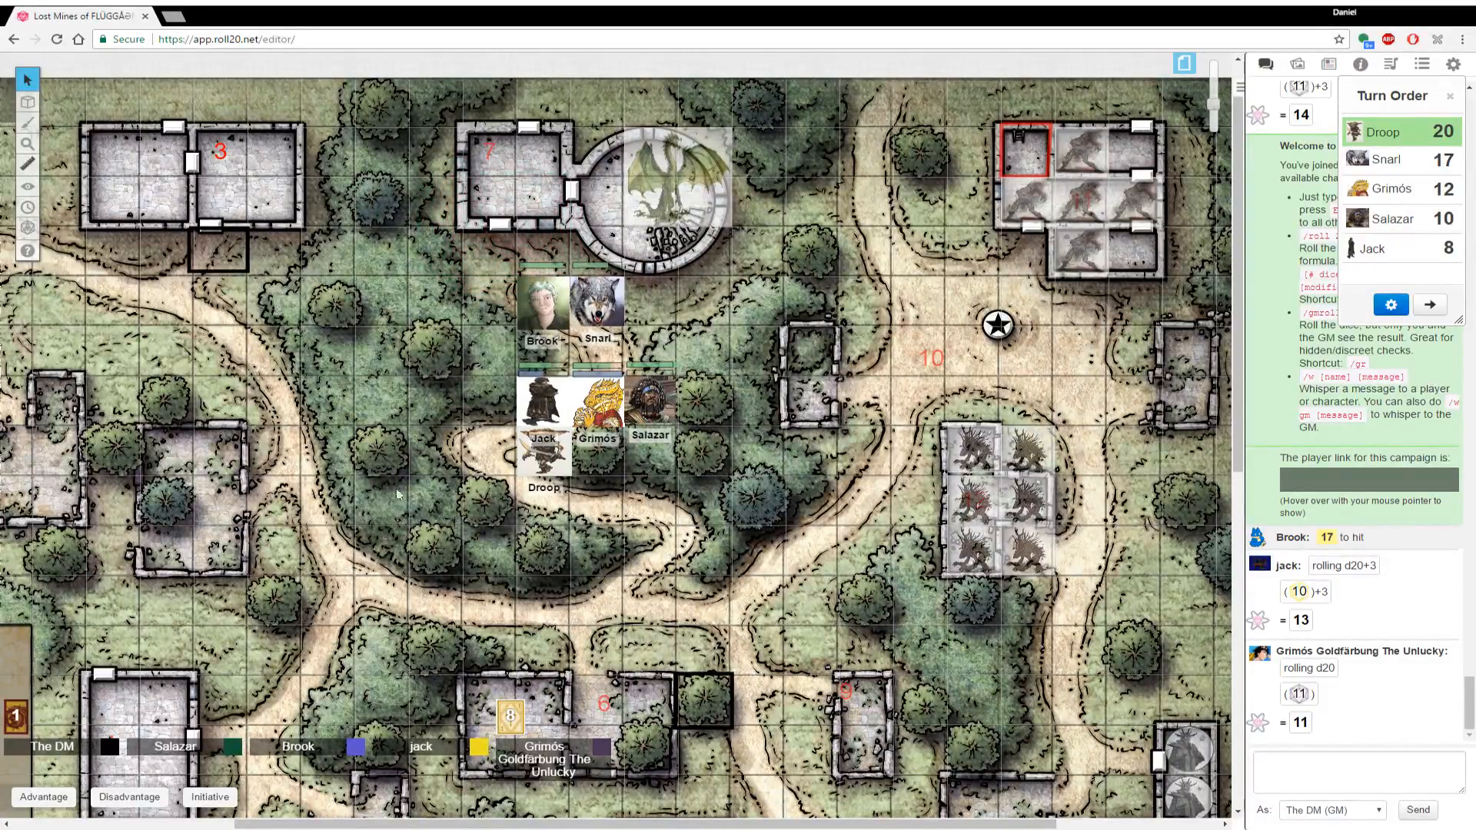
Bring up the map layer selector before regrouping the party by building 7
left_click(27, 101)
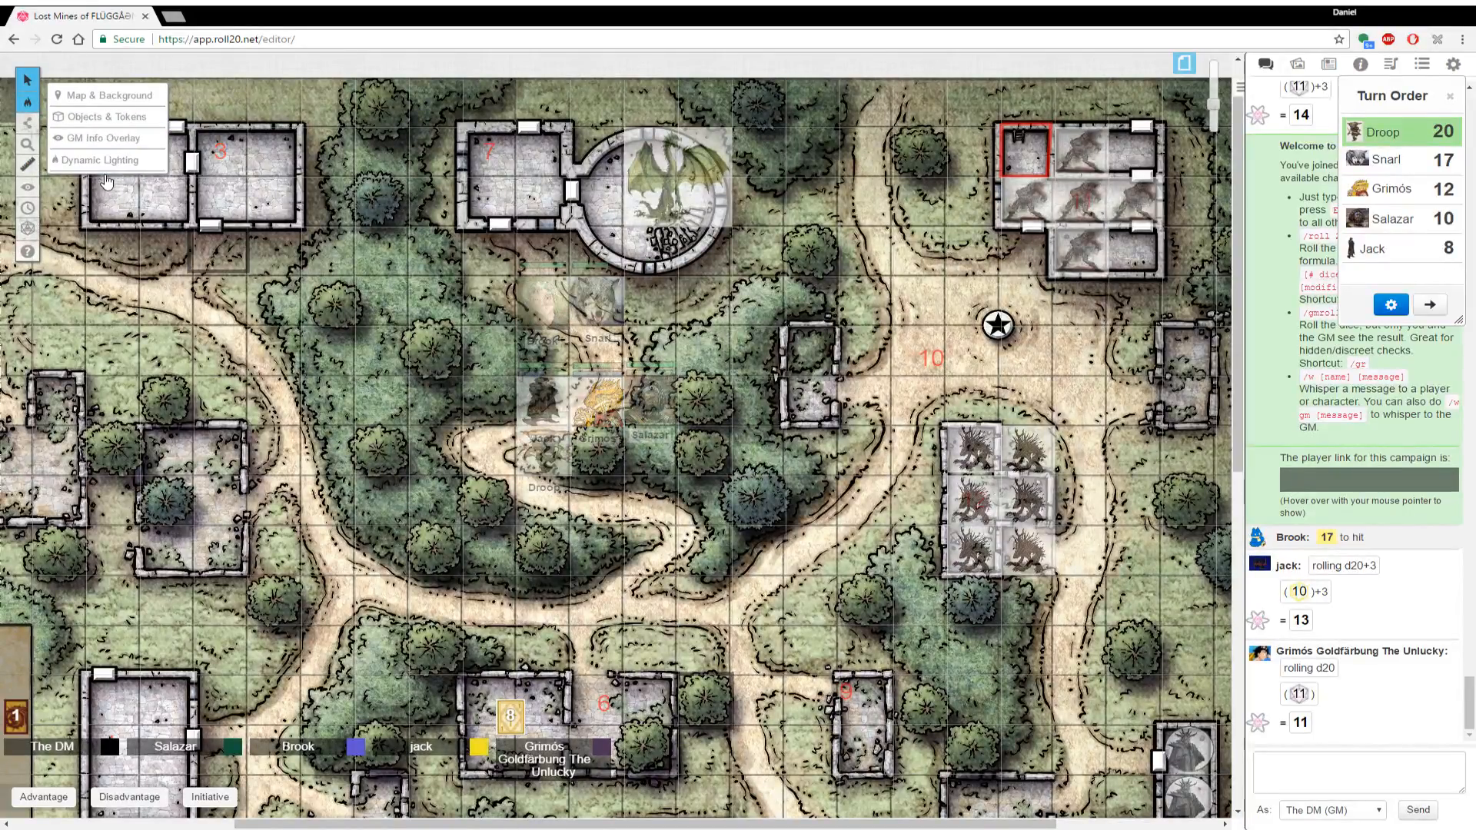
mouse_move(107, 116)
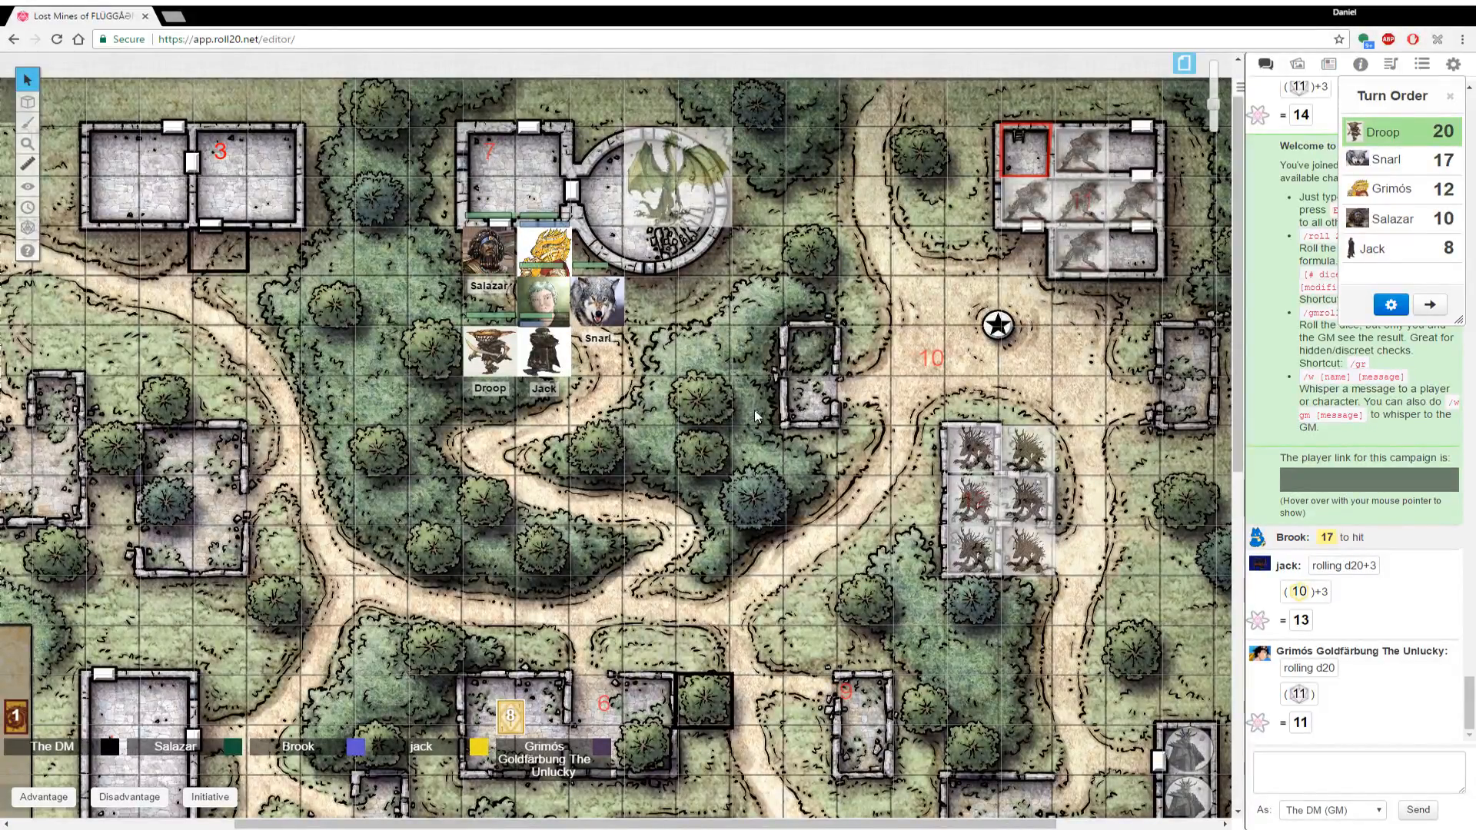
mouse_move(744, 426)
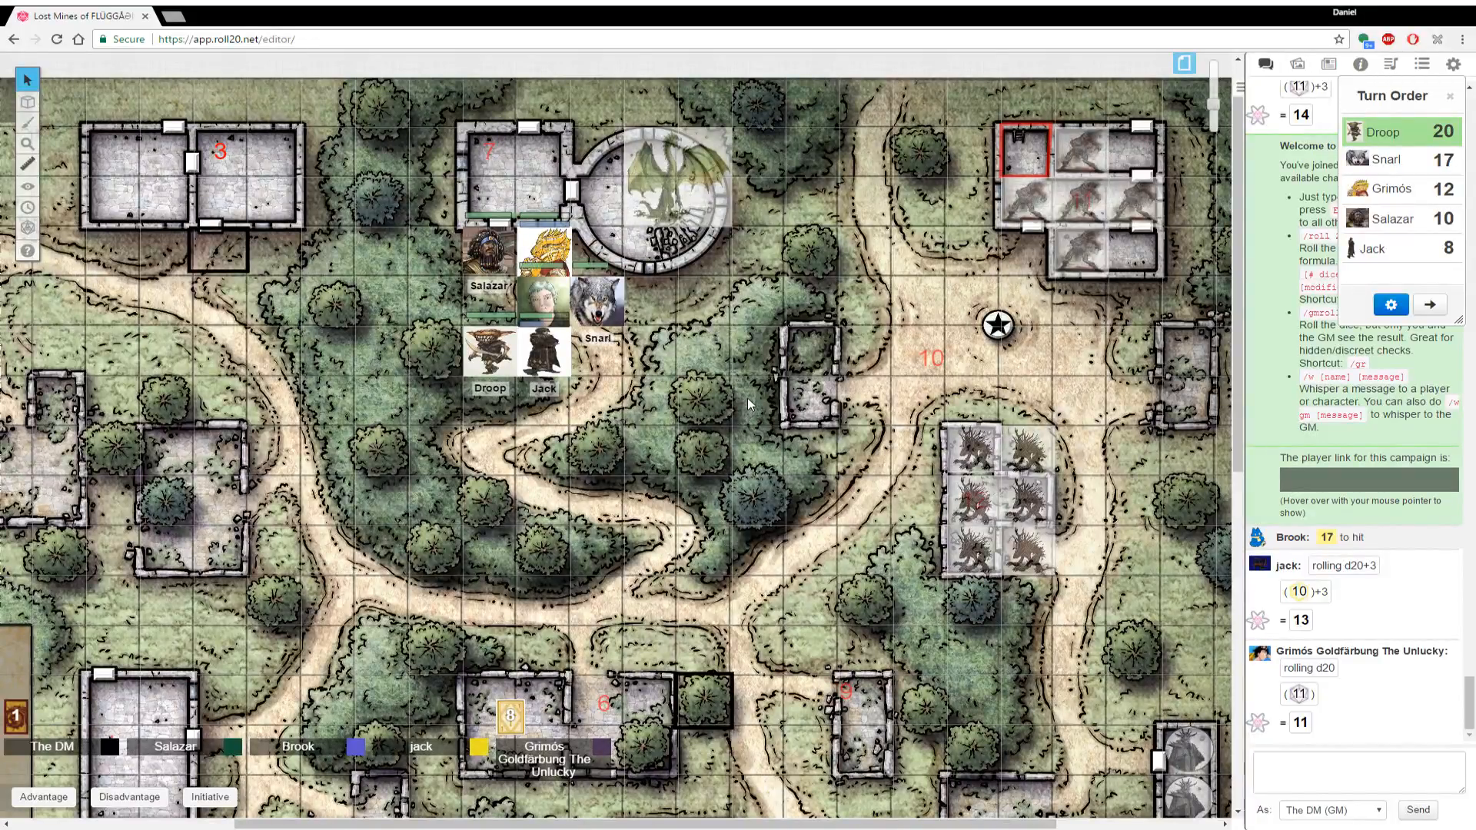
mouse_move(405, 203)
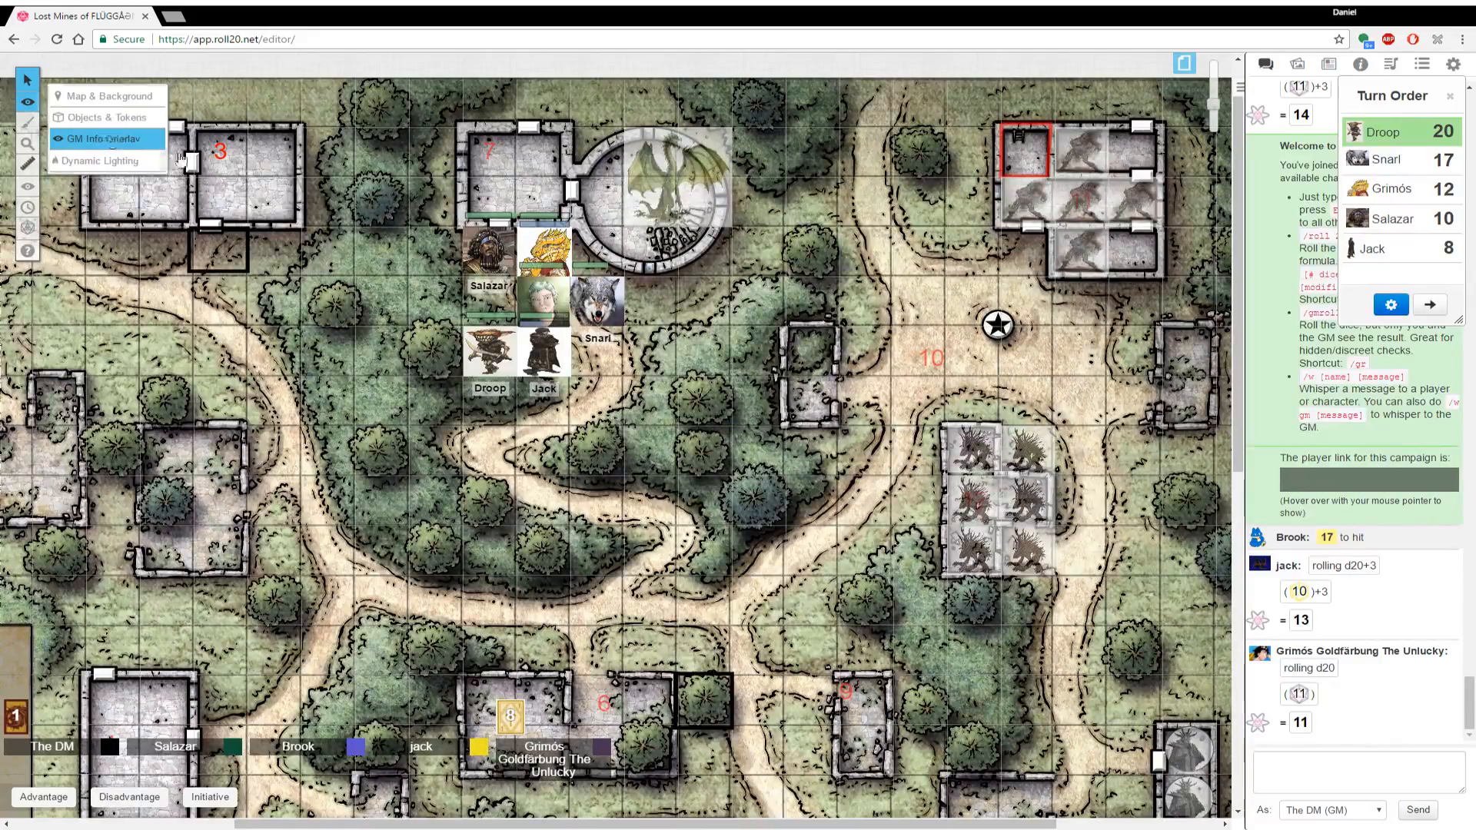
Move the green dragon image from the GM layer to the Token Layer so players see it
right_click(669, 188)
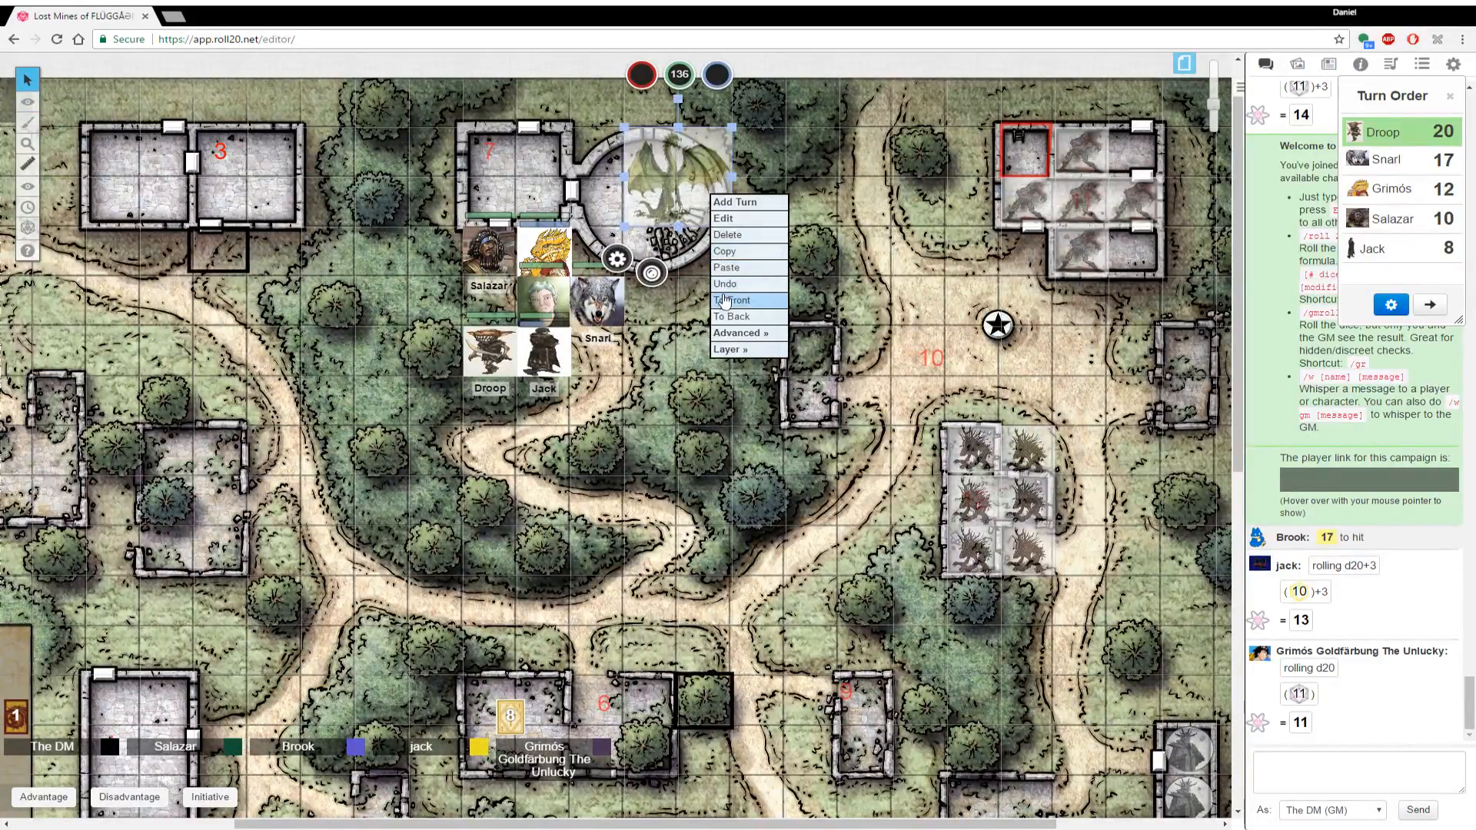
mouse_move(729, 349)
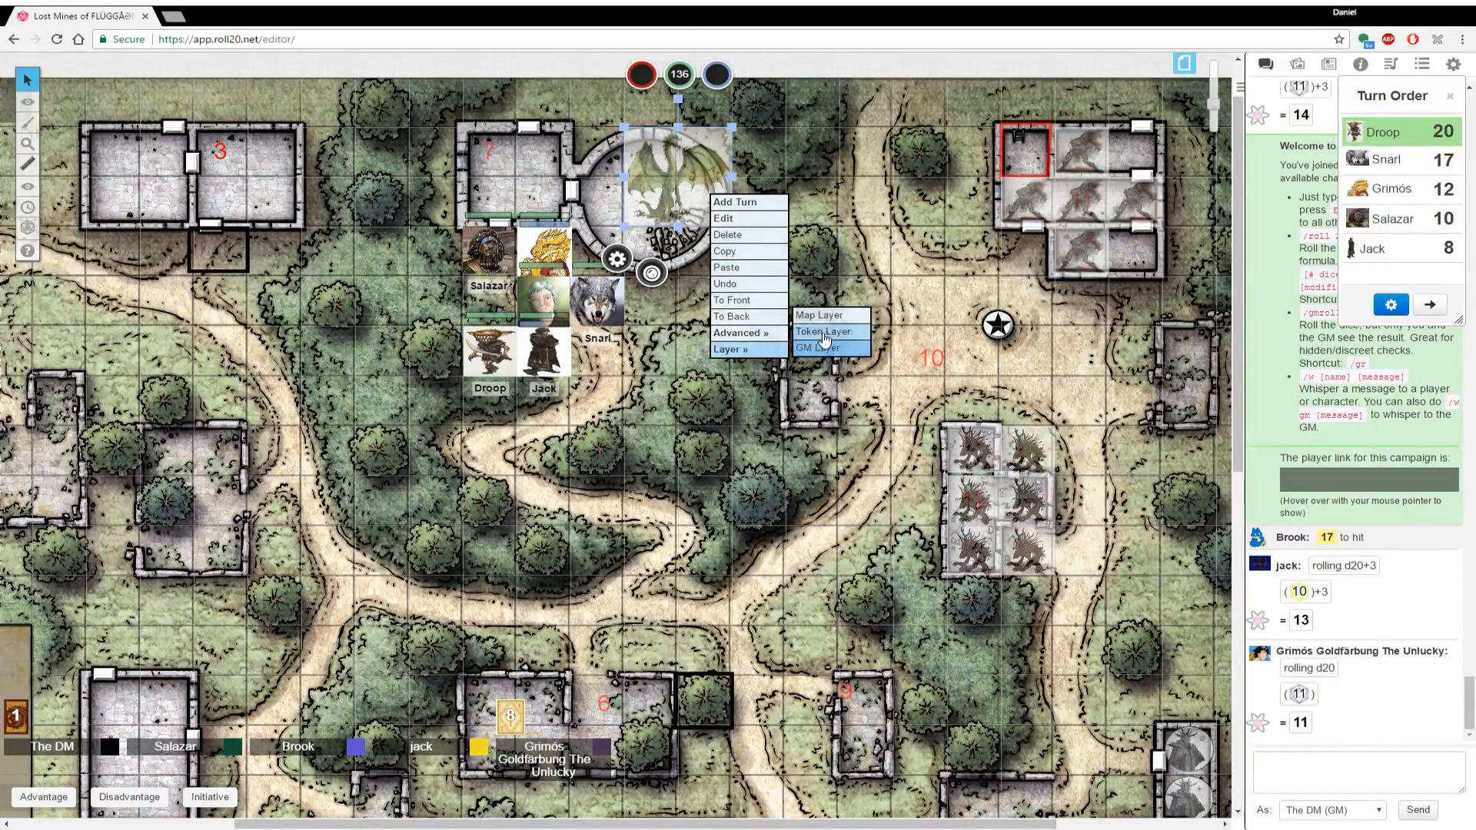
left_click(819, 332)
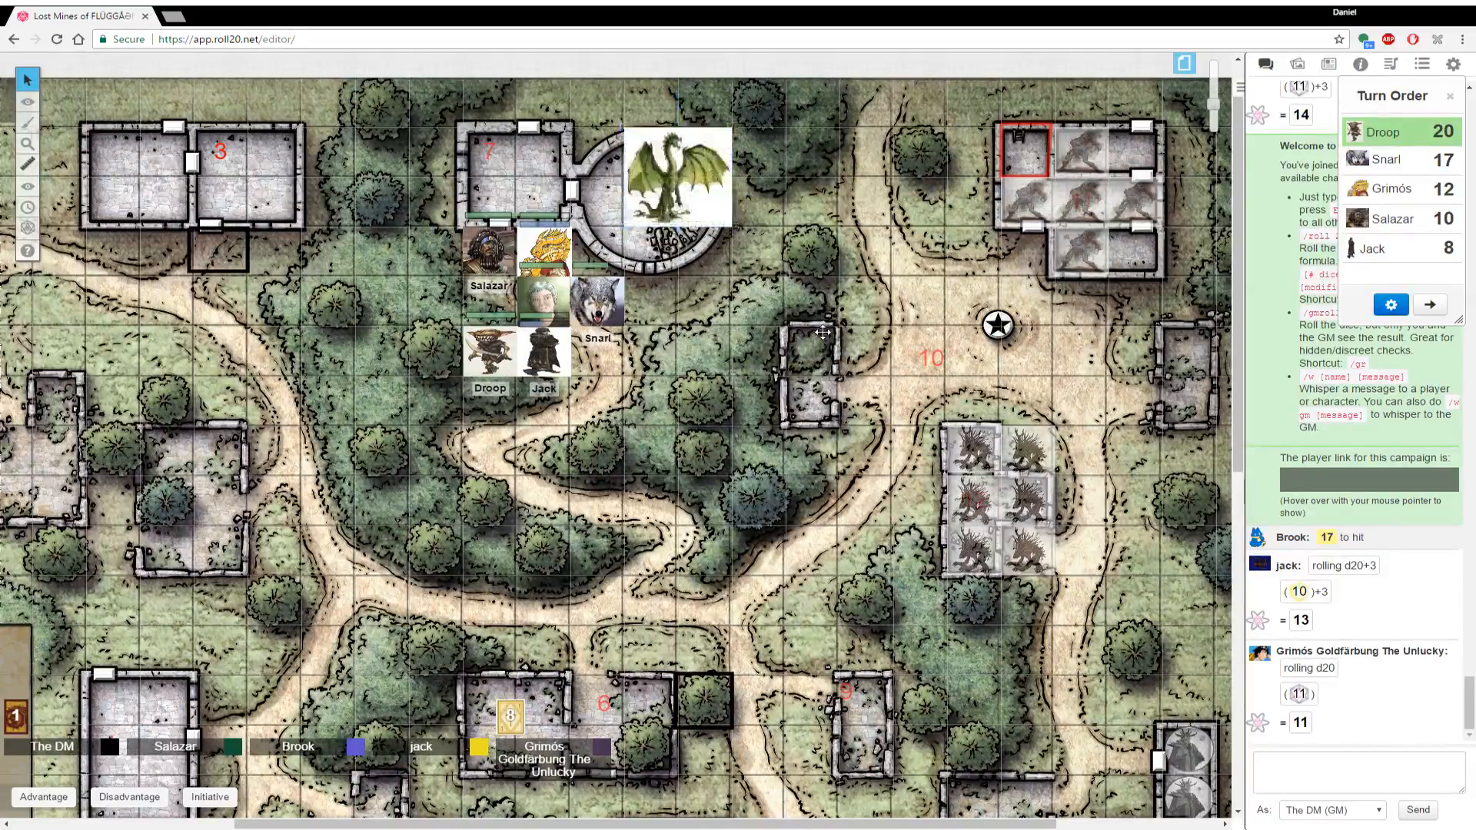
left_click(28, 78)
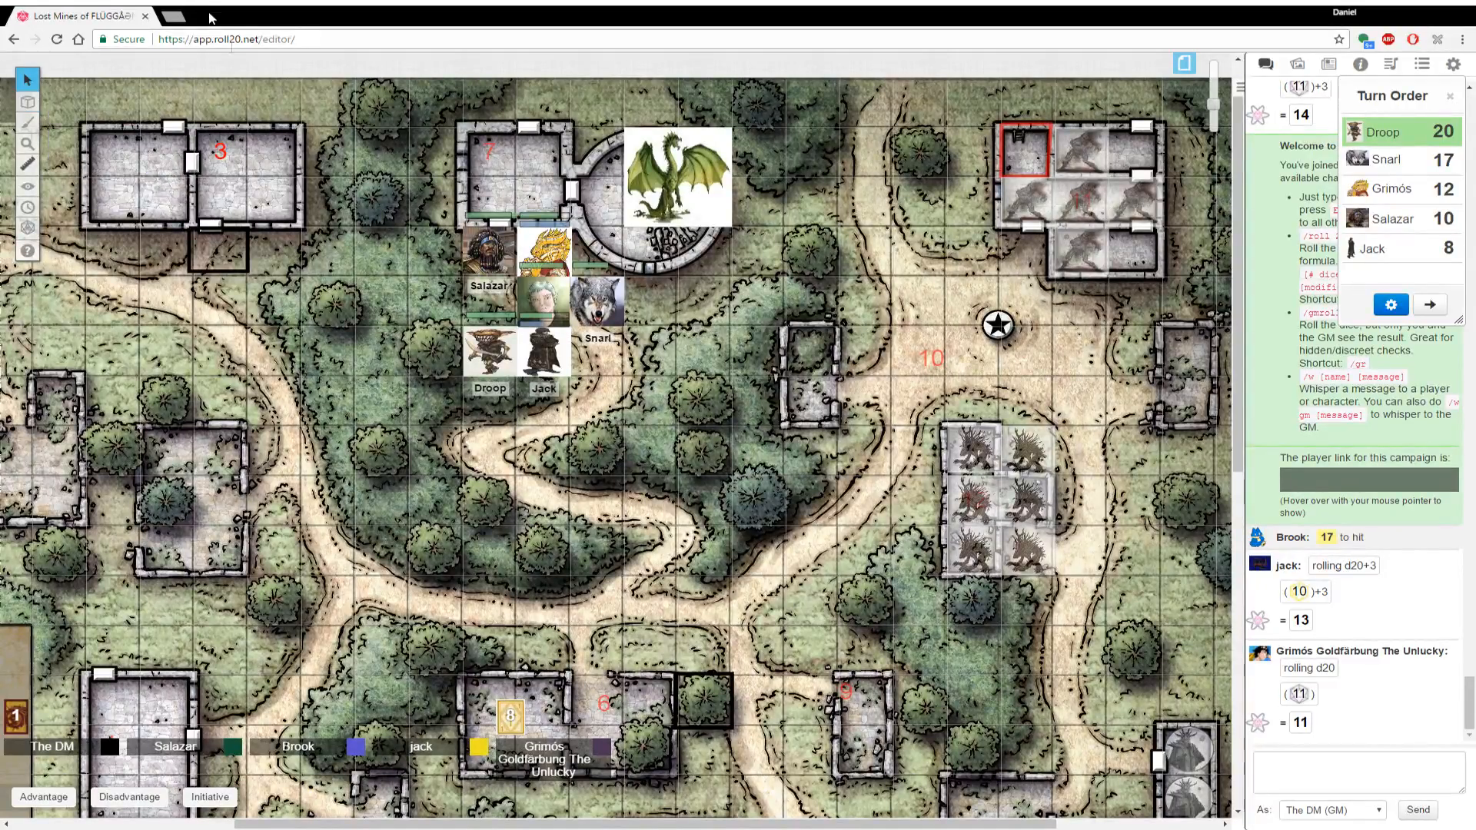
mouse_move(311, 211)
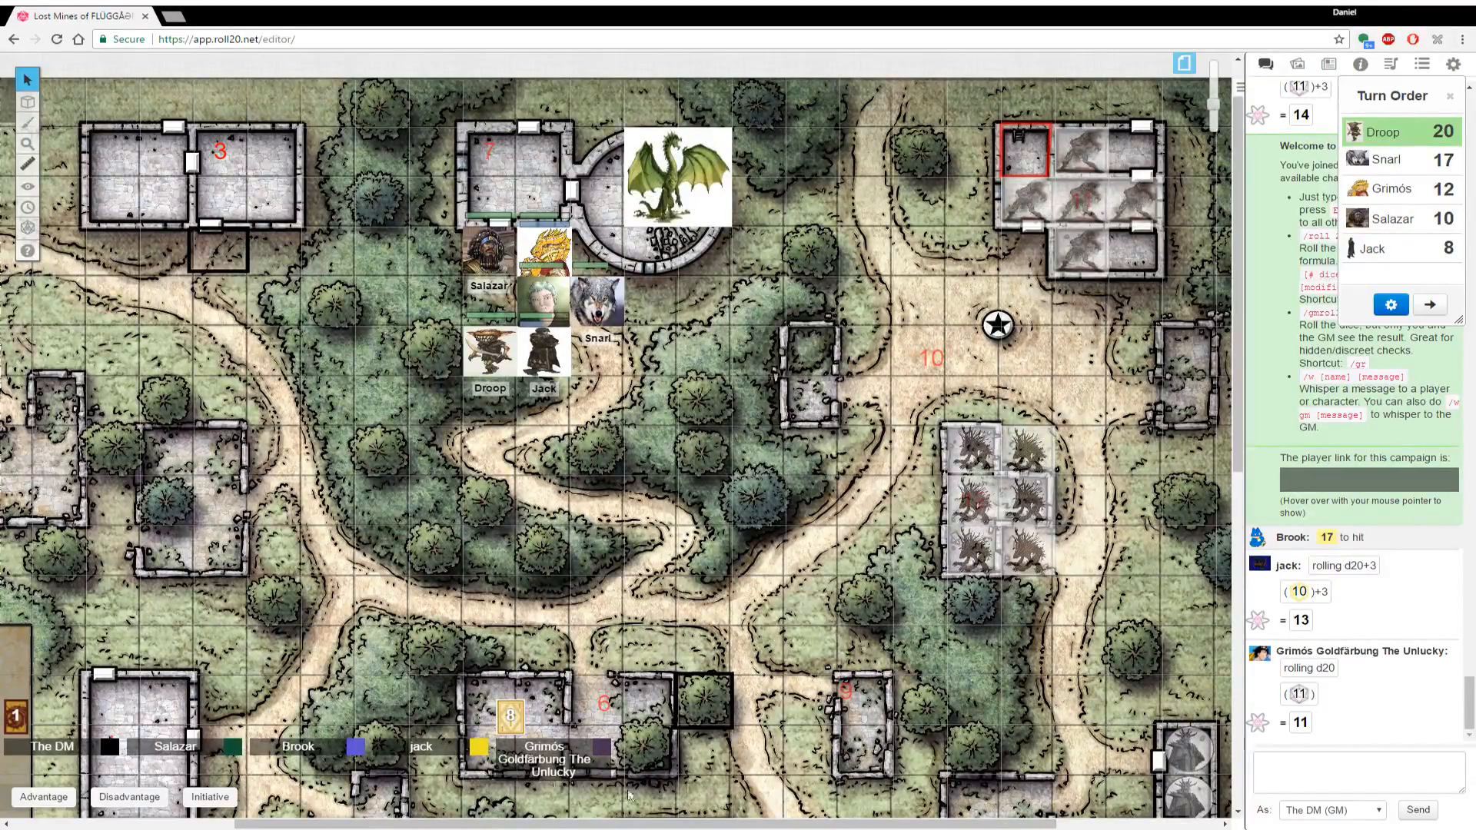
left_click(676, 176)
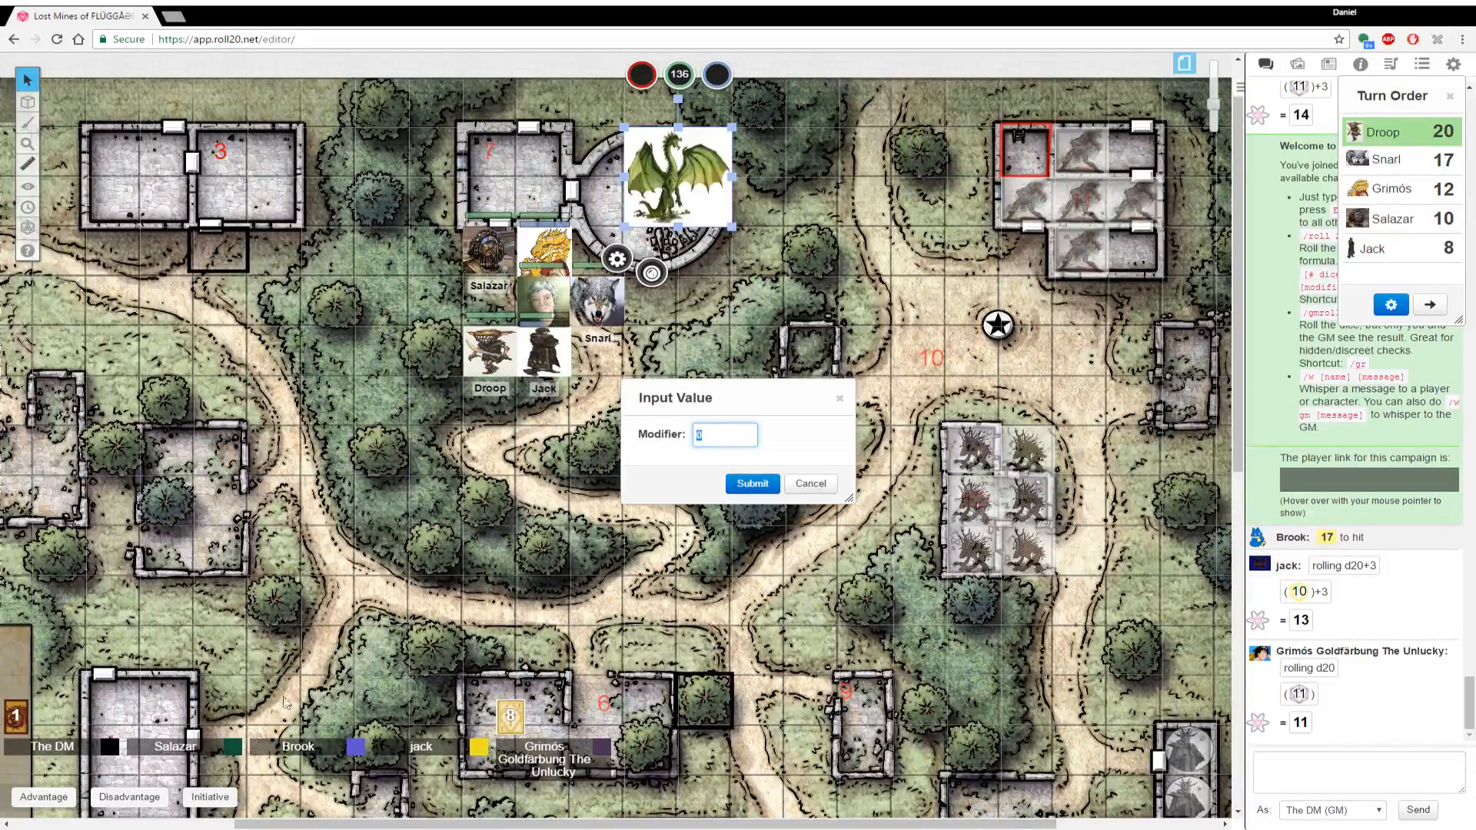
left_click(751, 483)
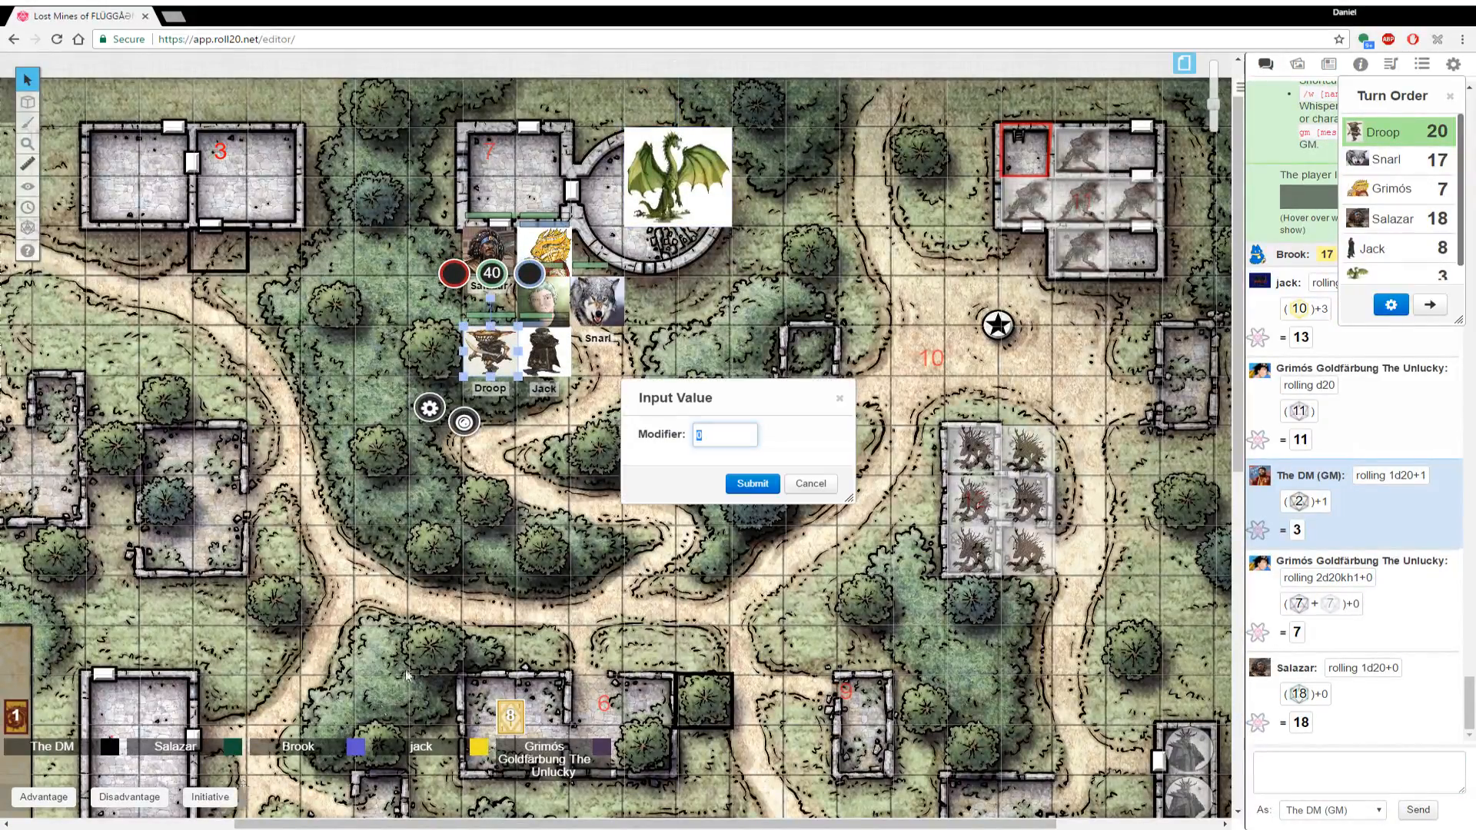
left_click(752, 483)
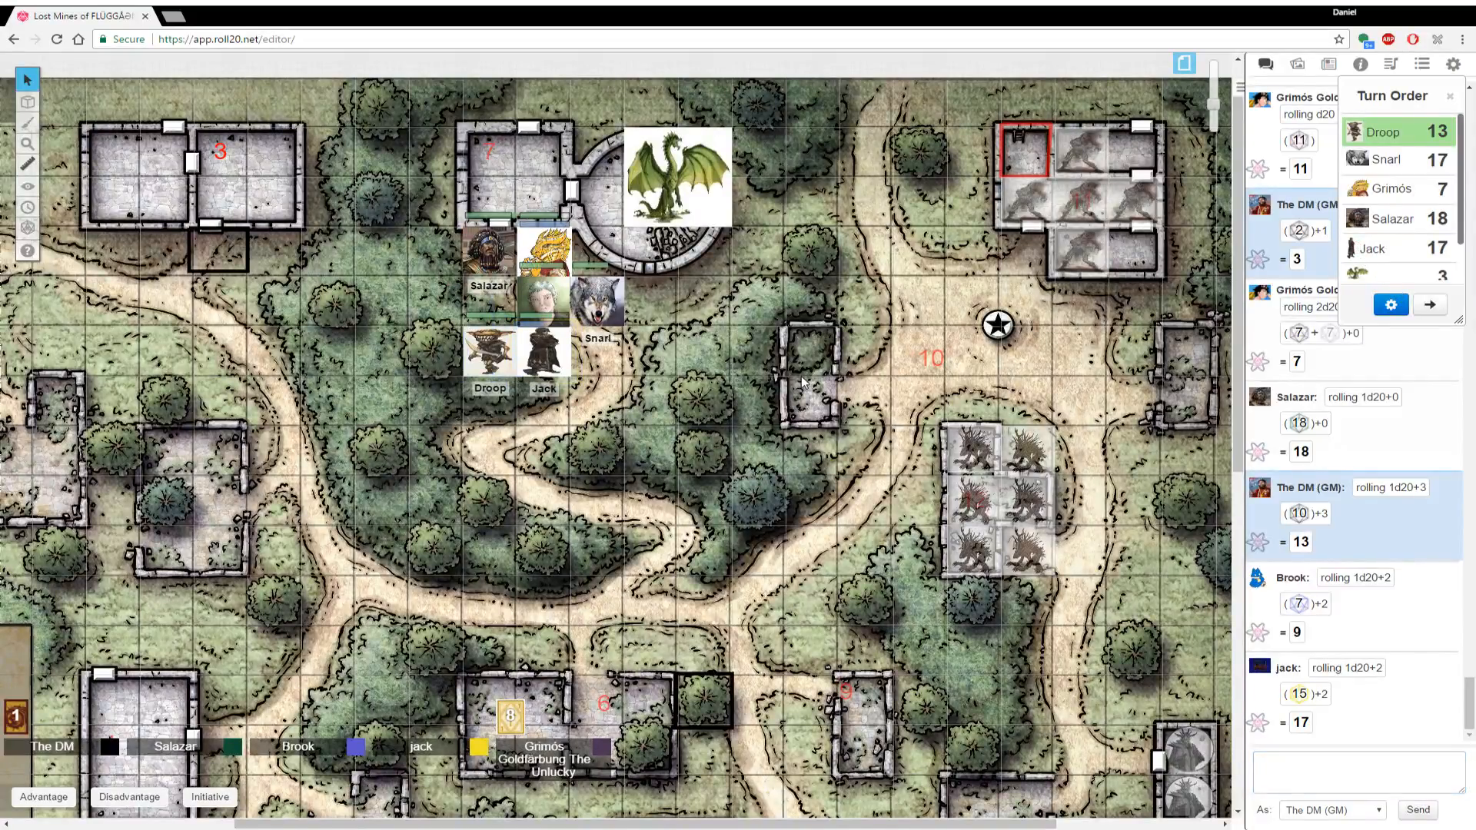
mouse_move(796, 389)
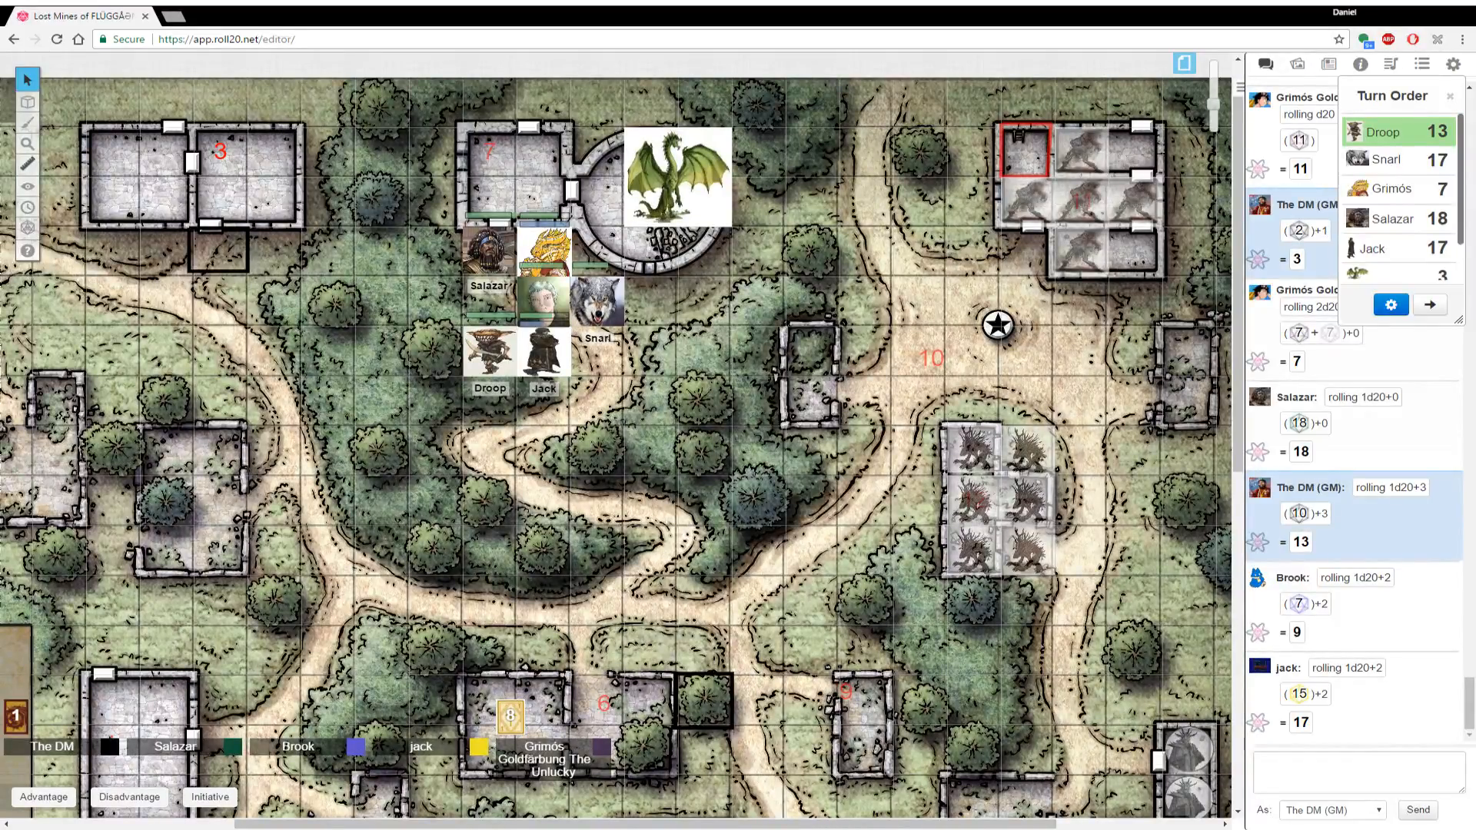
mouse_move(1189, 401)
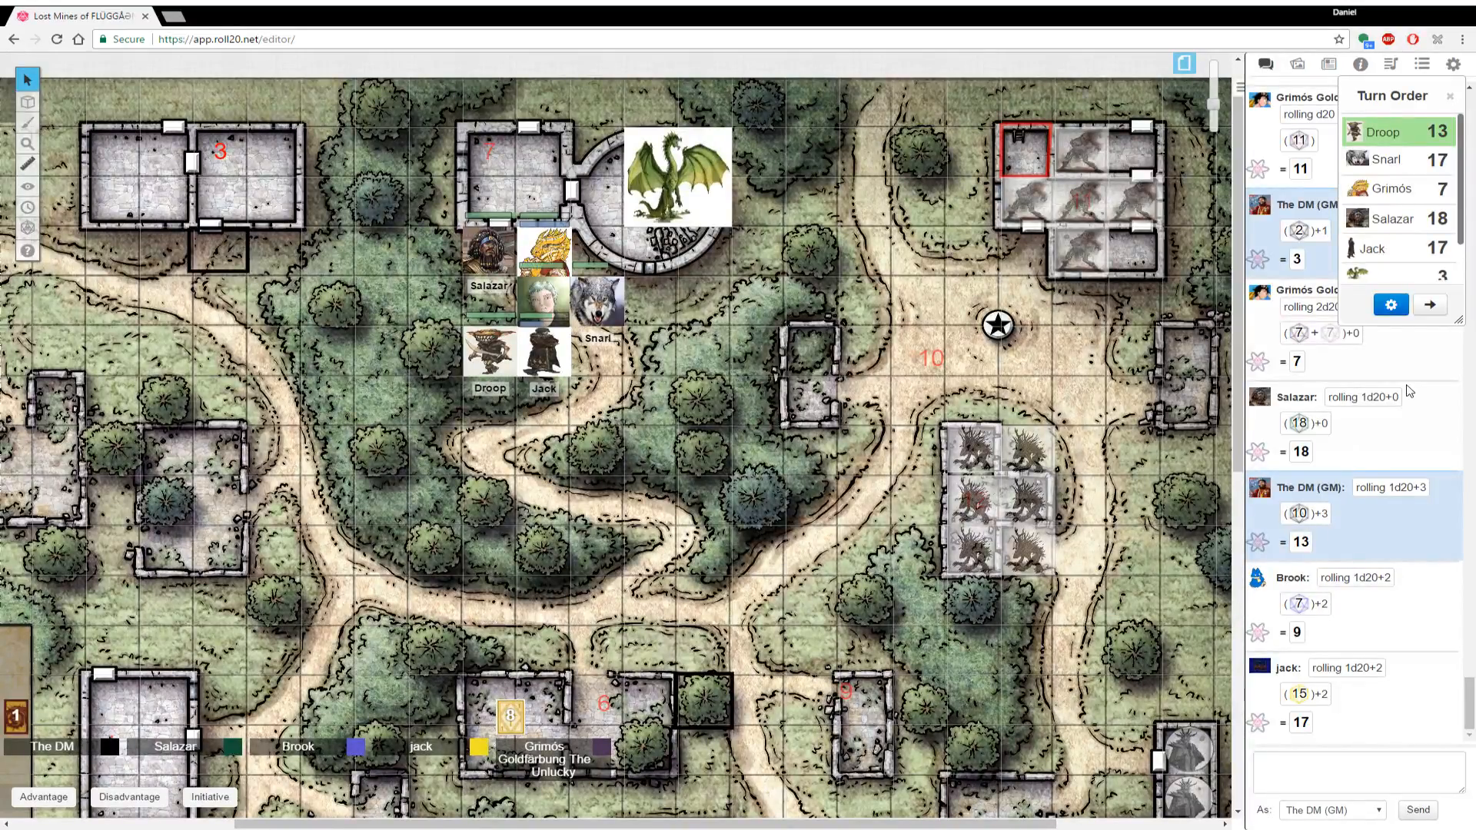
Adjust the Turn Order panel so it sorts Salazar 18, Jack 17, Snarl 17, Droop 13, Brook 9, Grimós 7
left_click(1390, 305)
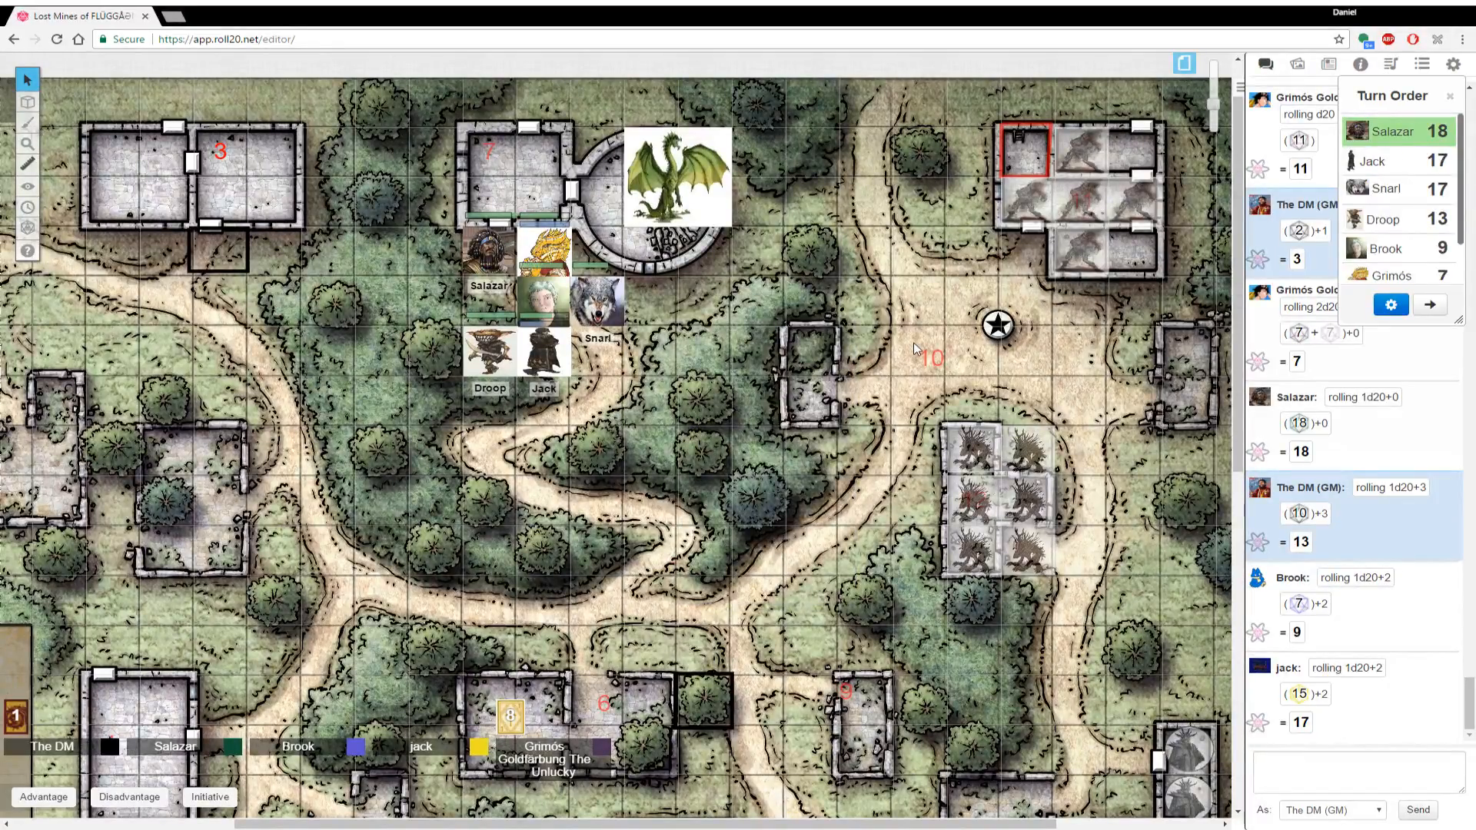
mouse_move(910, 353)
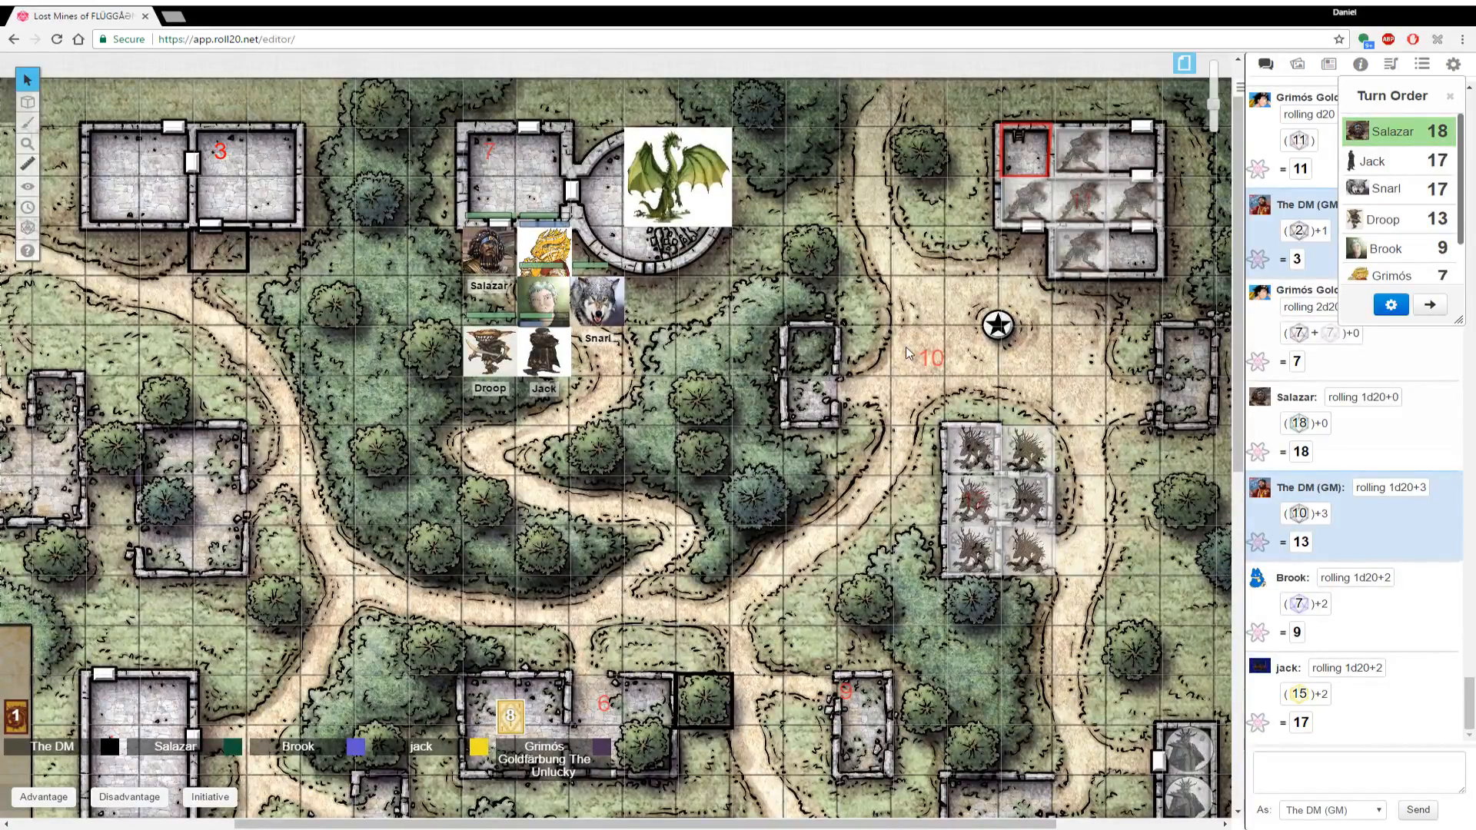
scroll("down", 3)
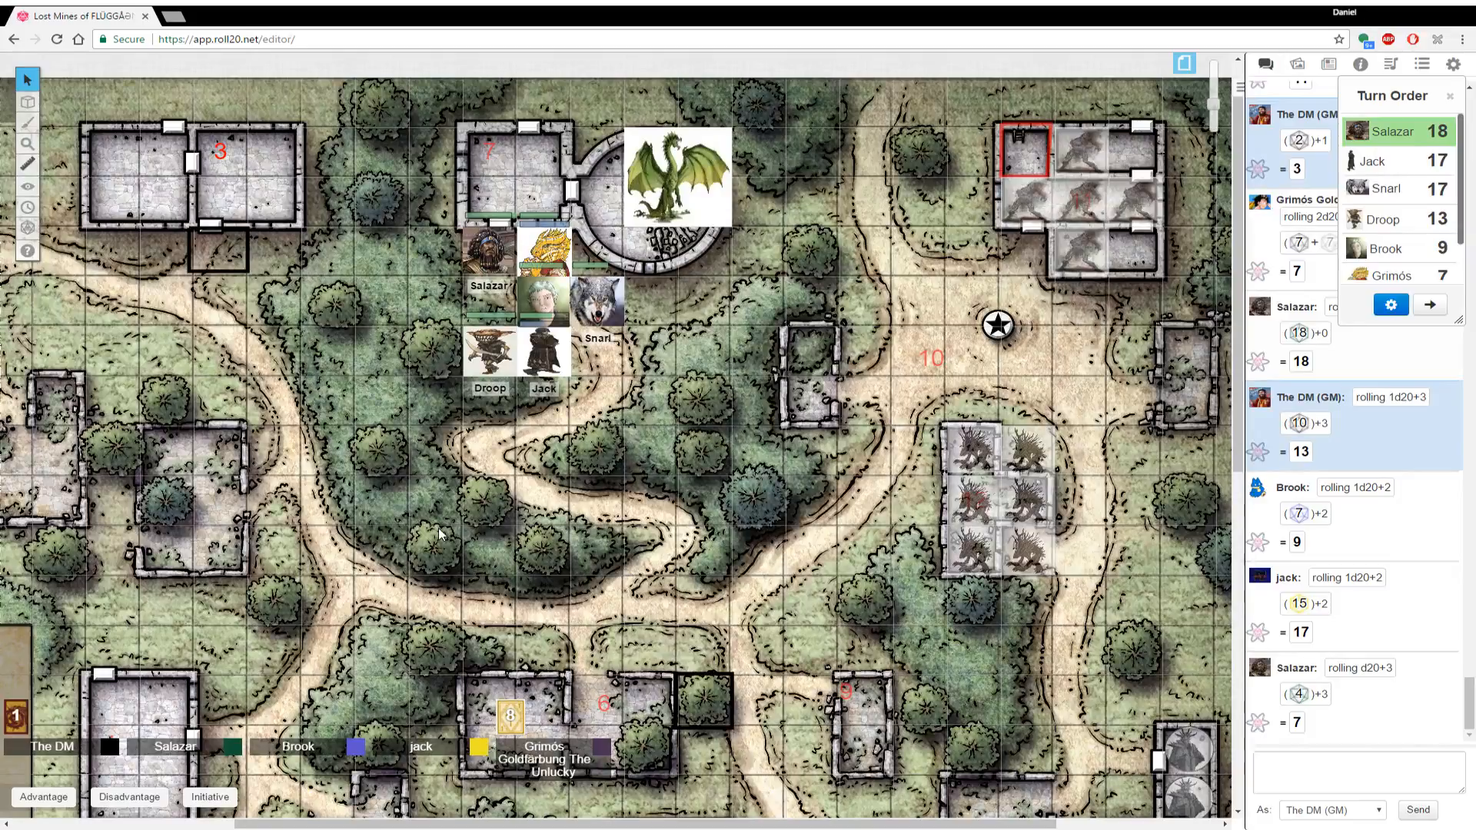
mouse_move(417, 574)
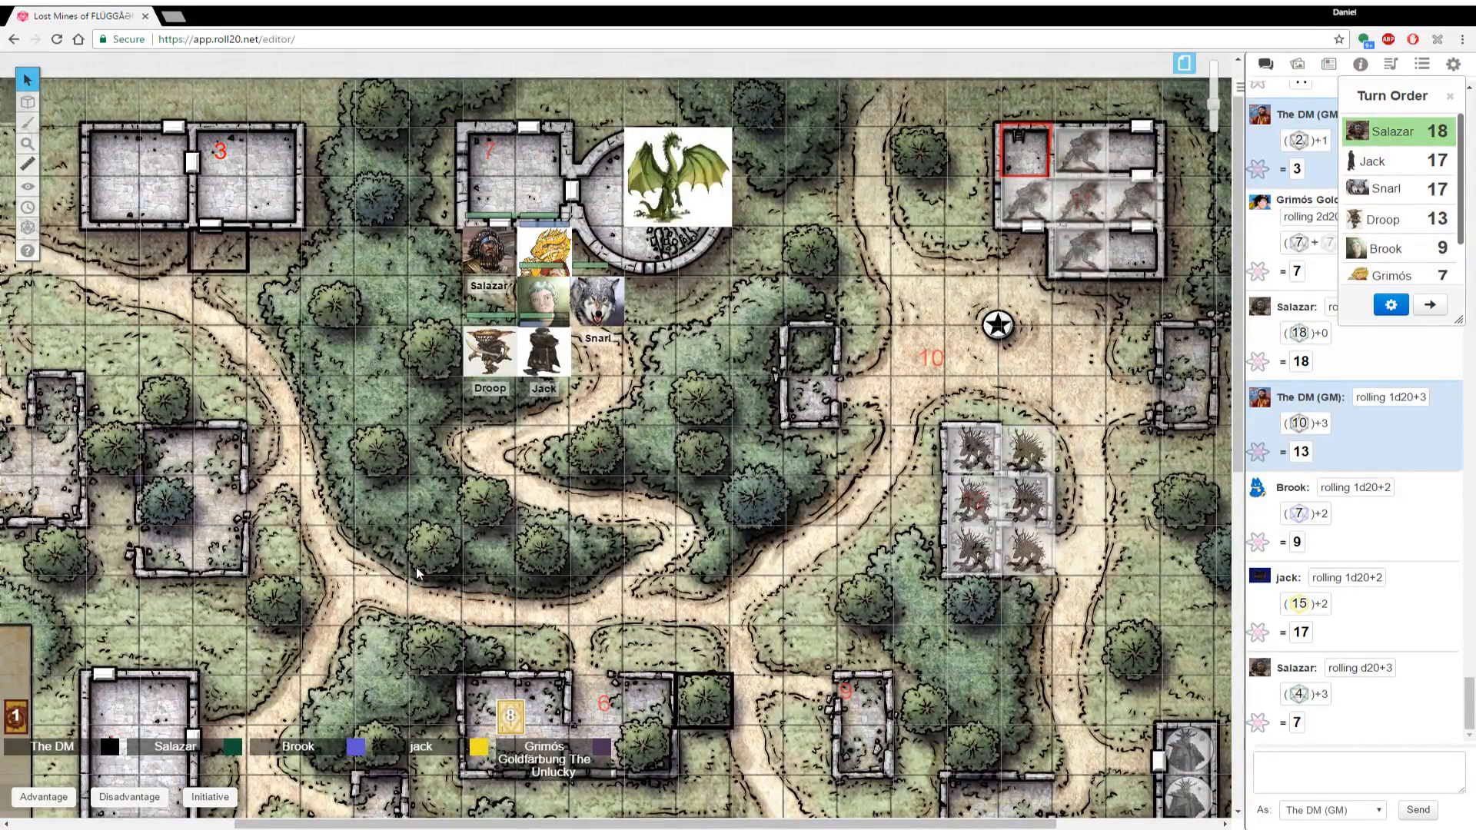
mouse_move(409, 589)
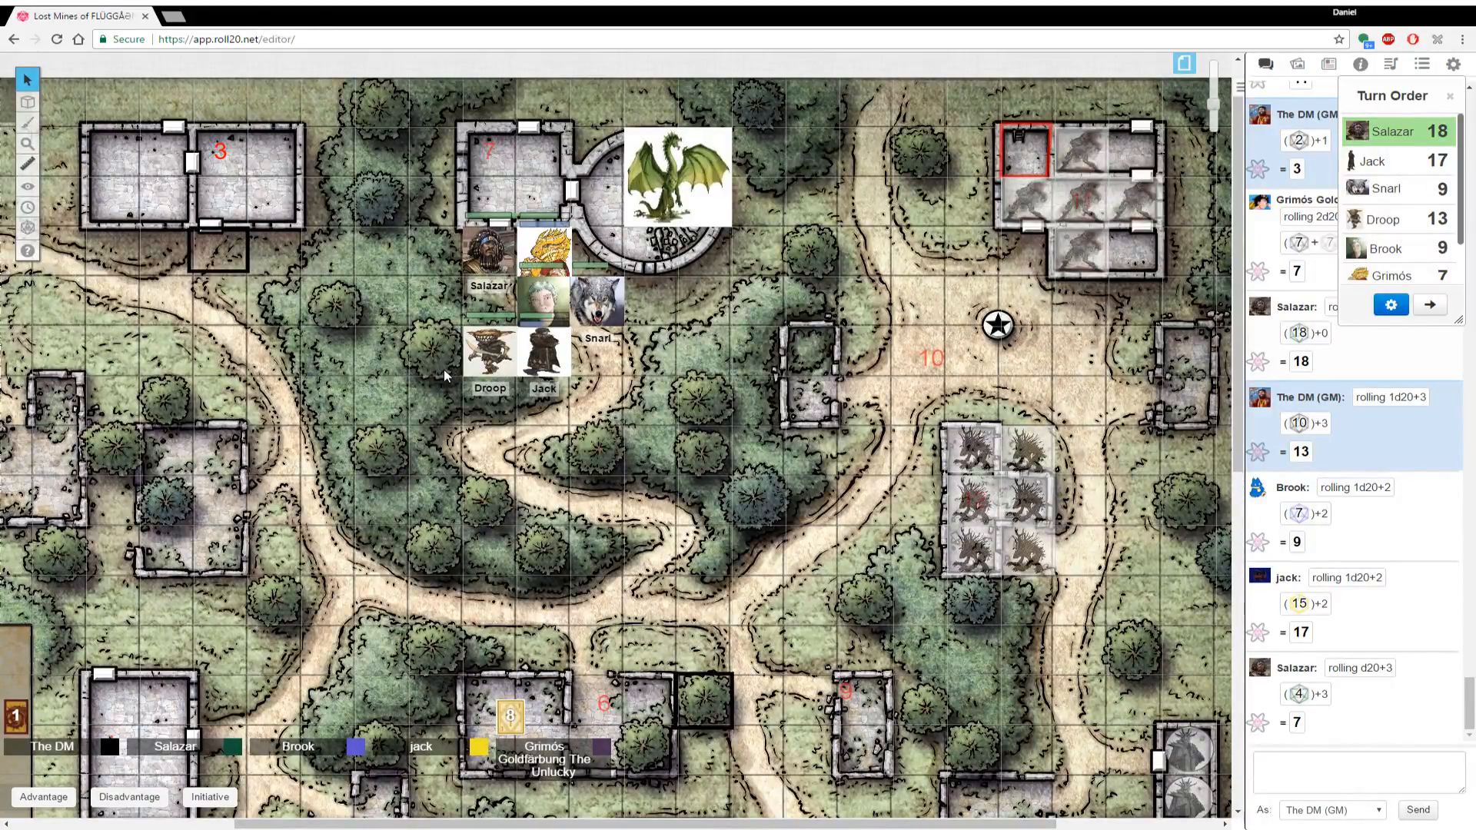
mouse_move(573, 398)
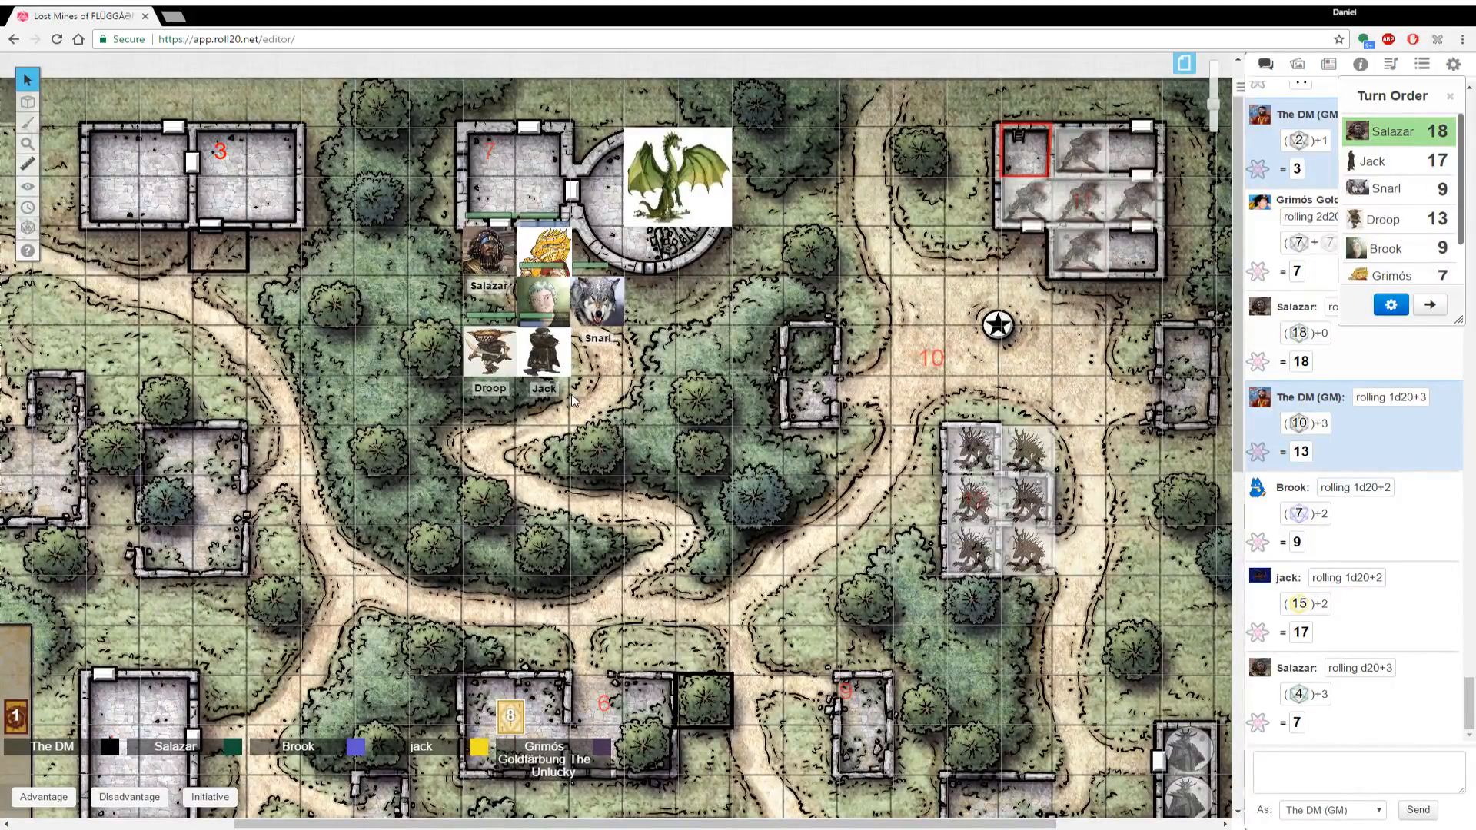
mouse_move(603, 382)
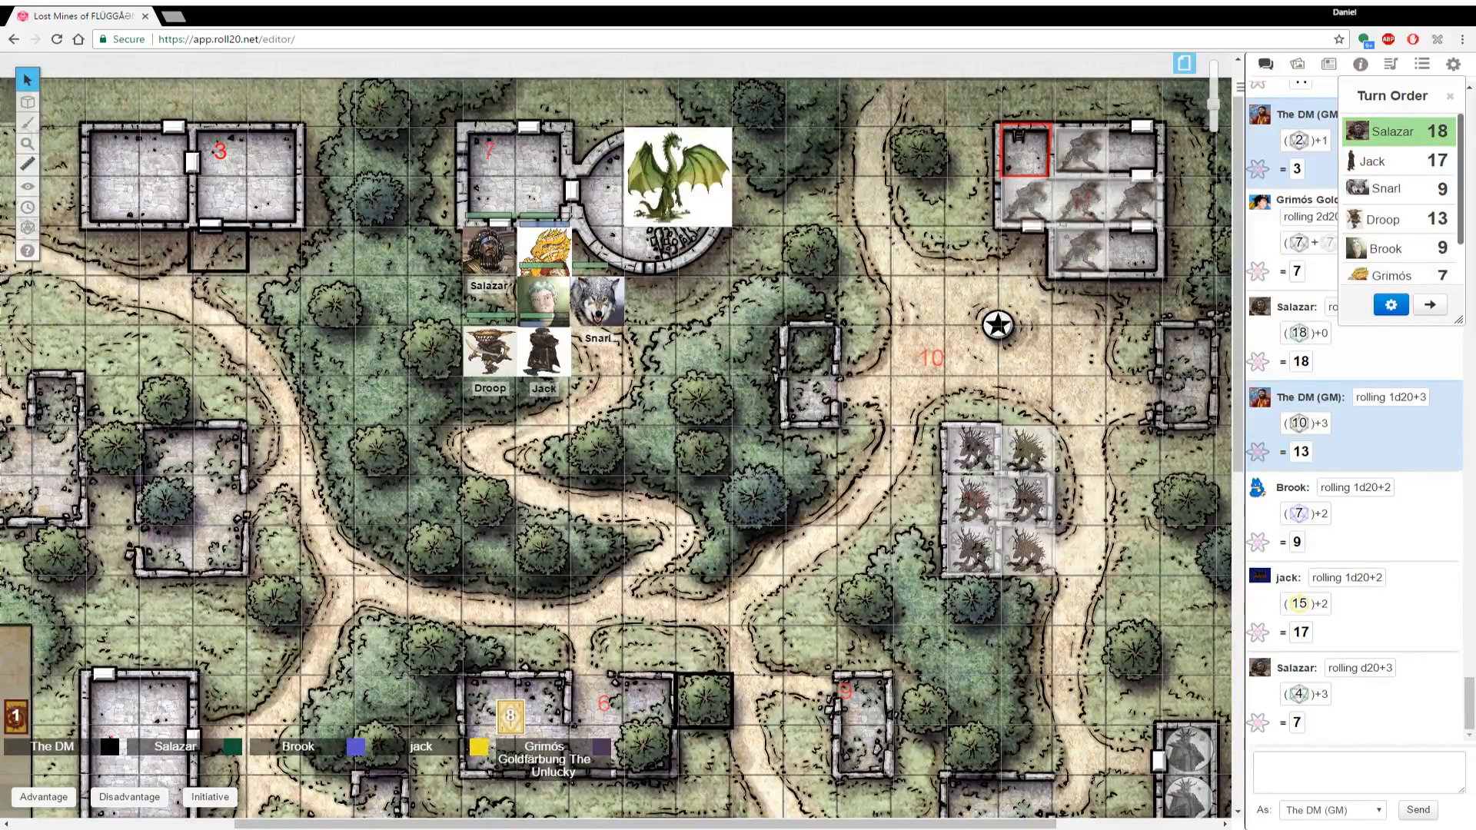
Pass the turn so Jack's 17 heads the initiative order
left_click(1429, 305)
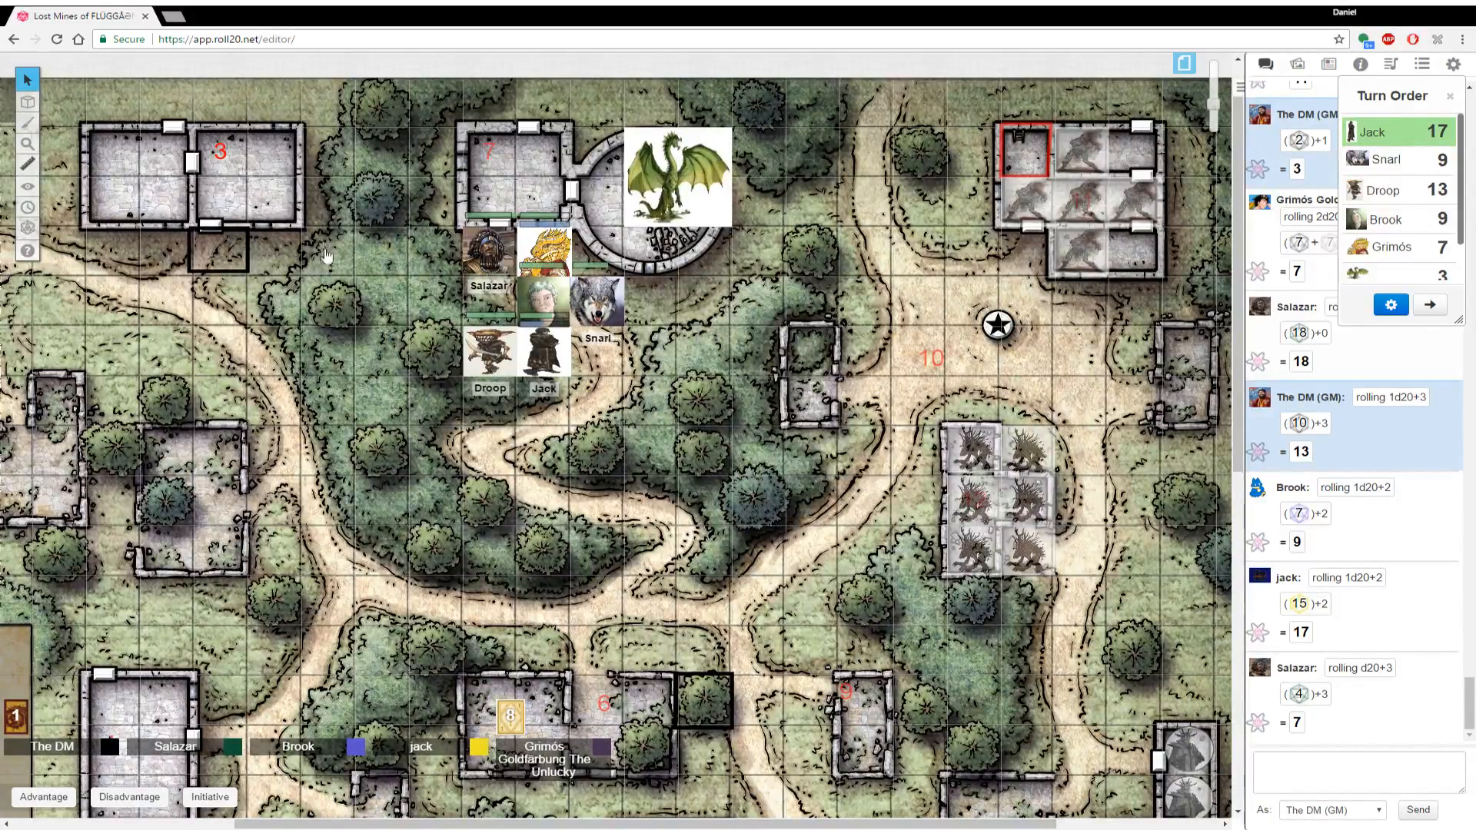
mouse_move(349, 291)
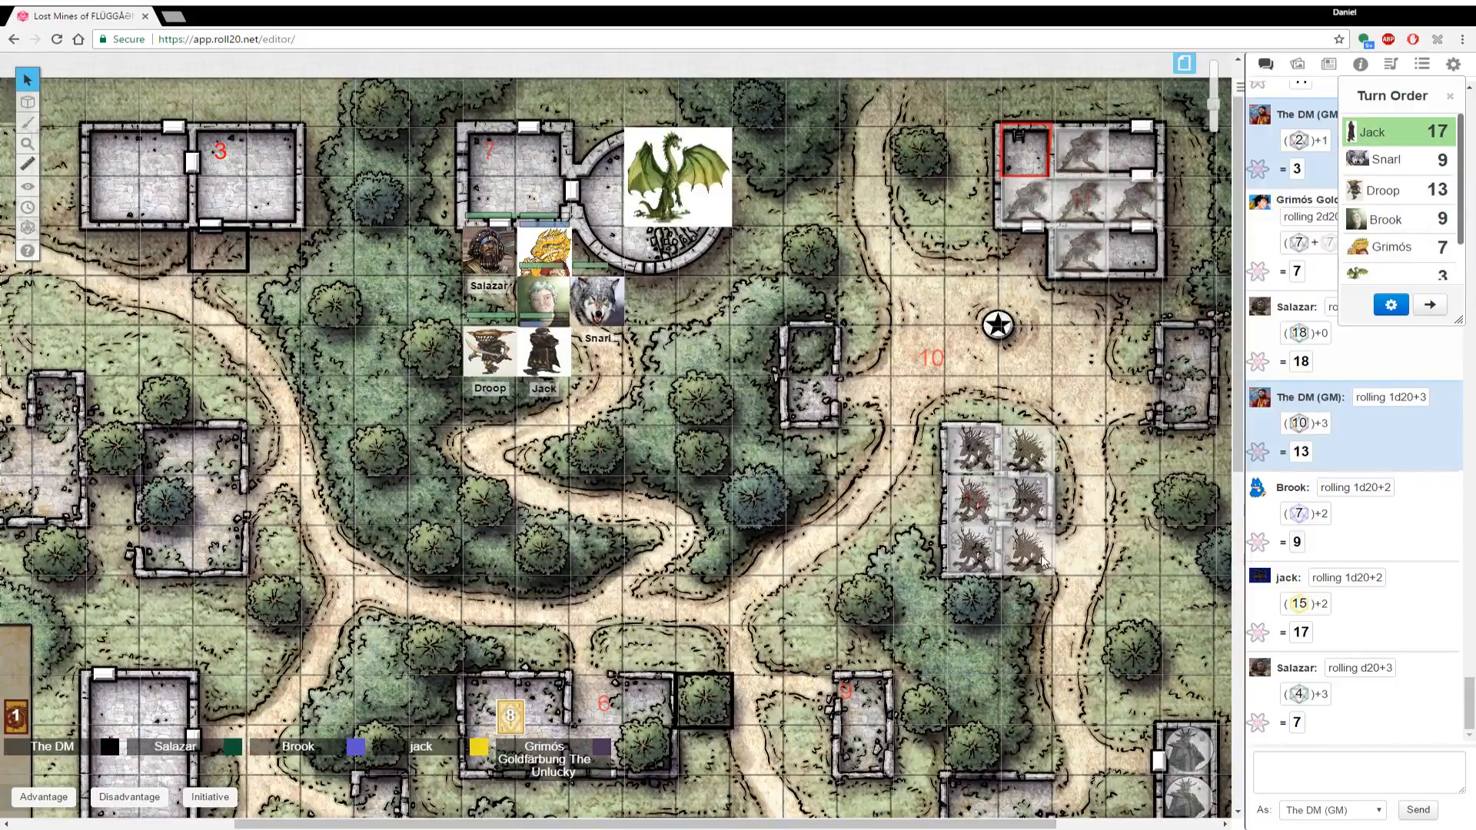
mouse_move(533, 706)
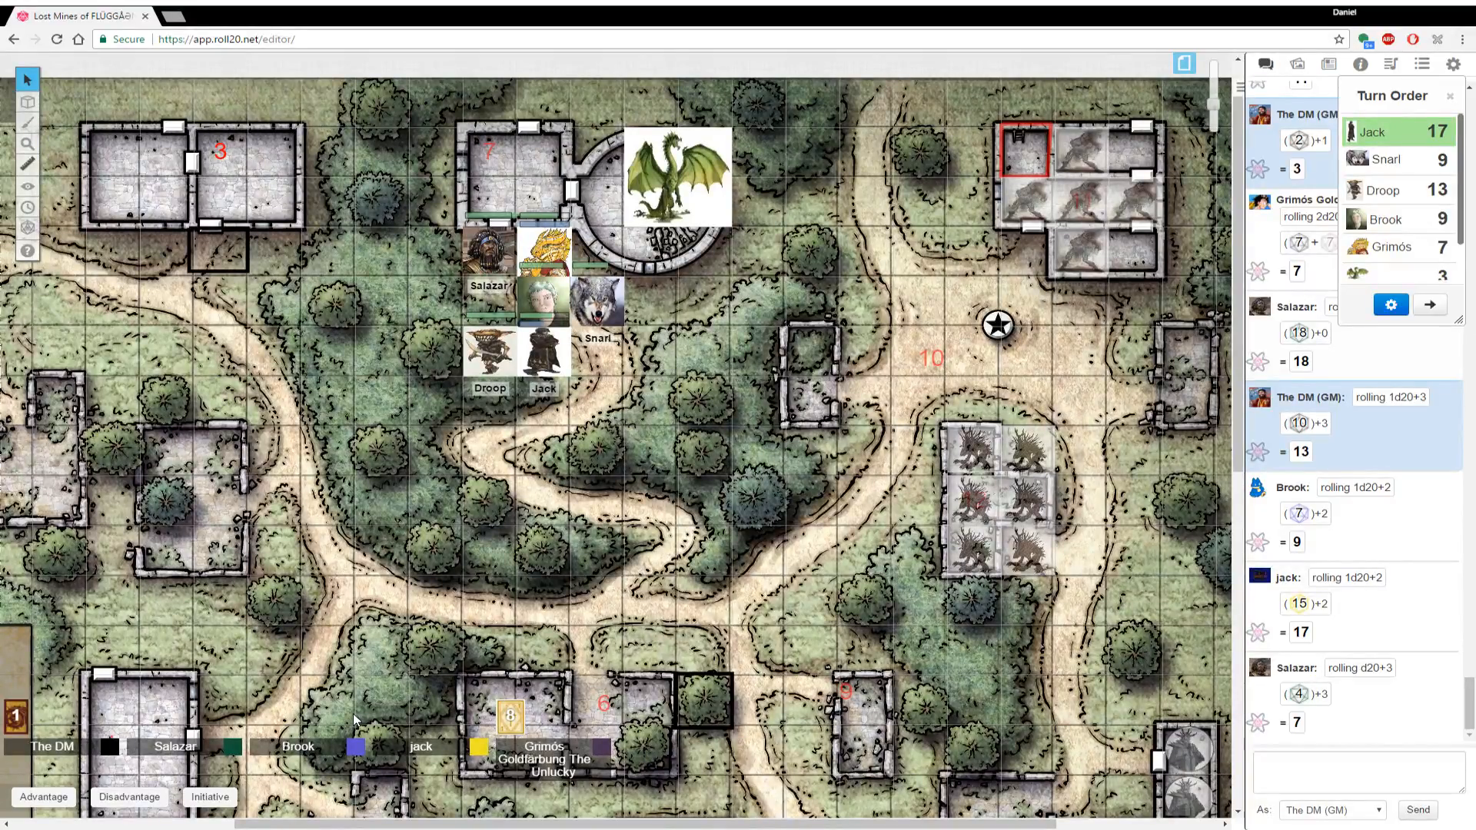
mouse_move(74, 328)
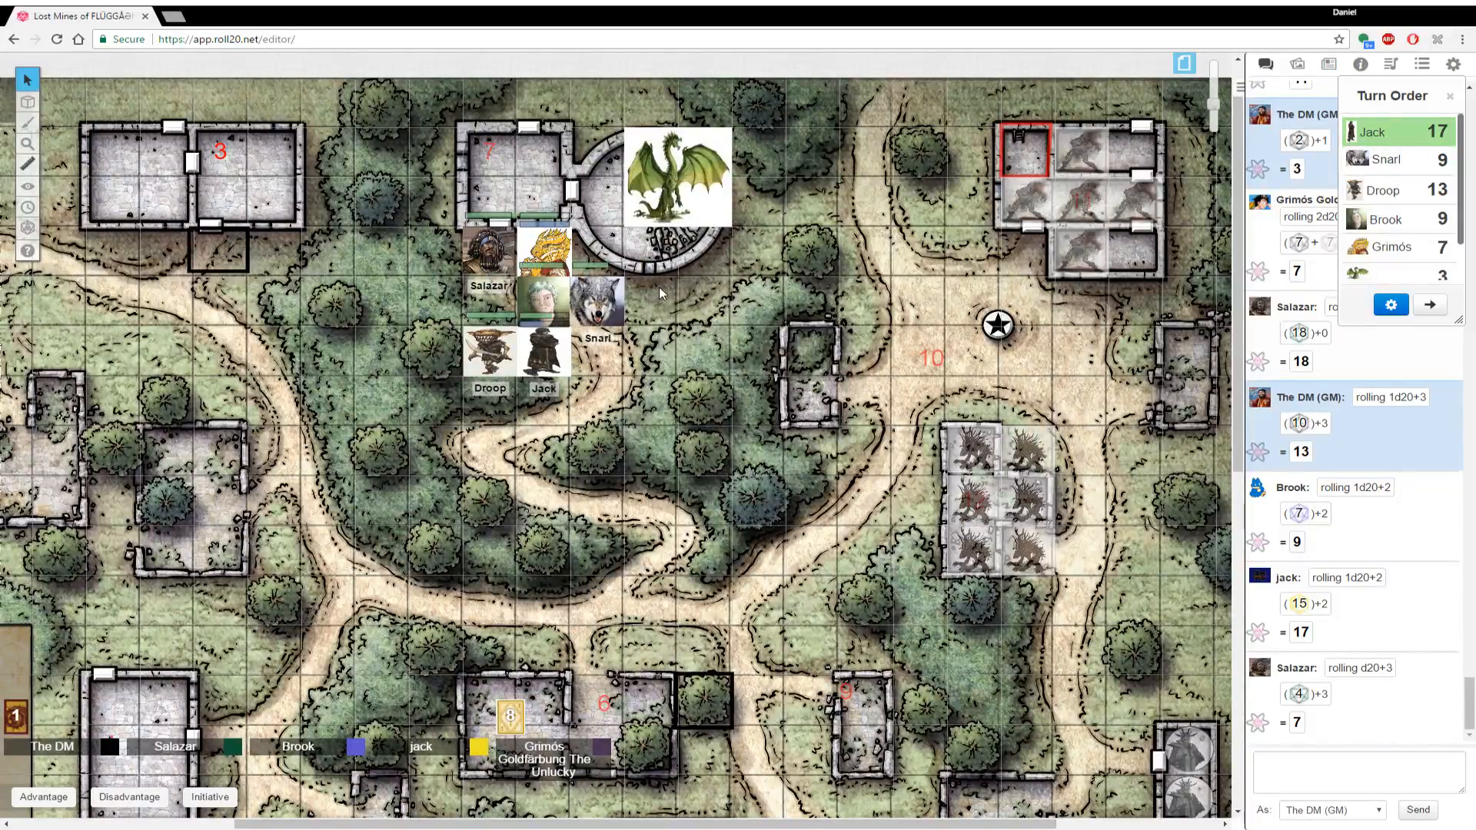
mouse_move(666, 294)
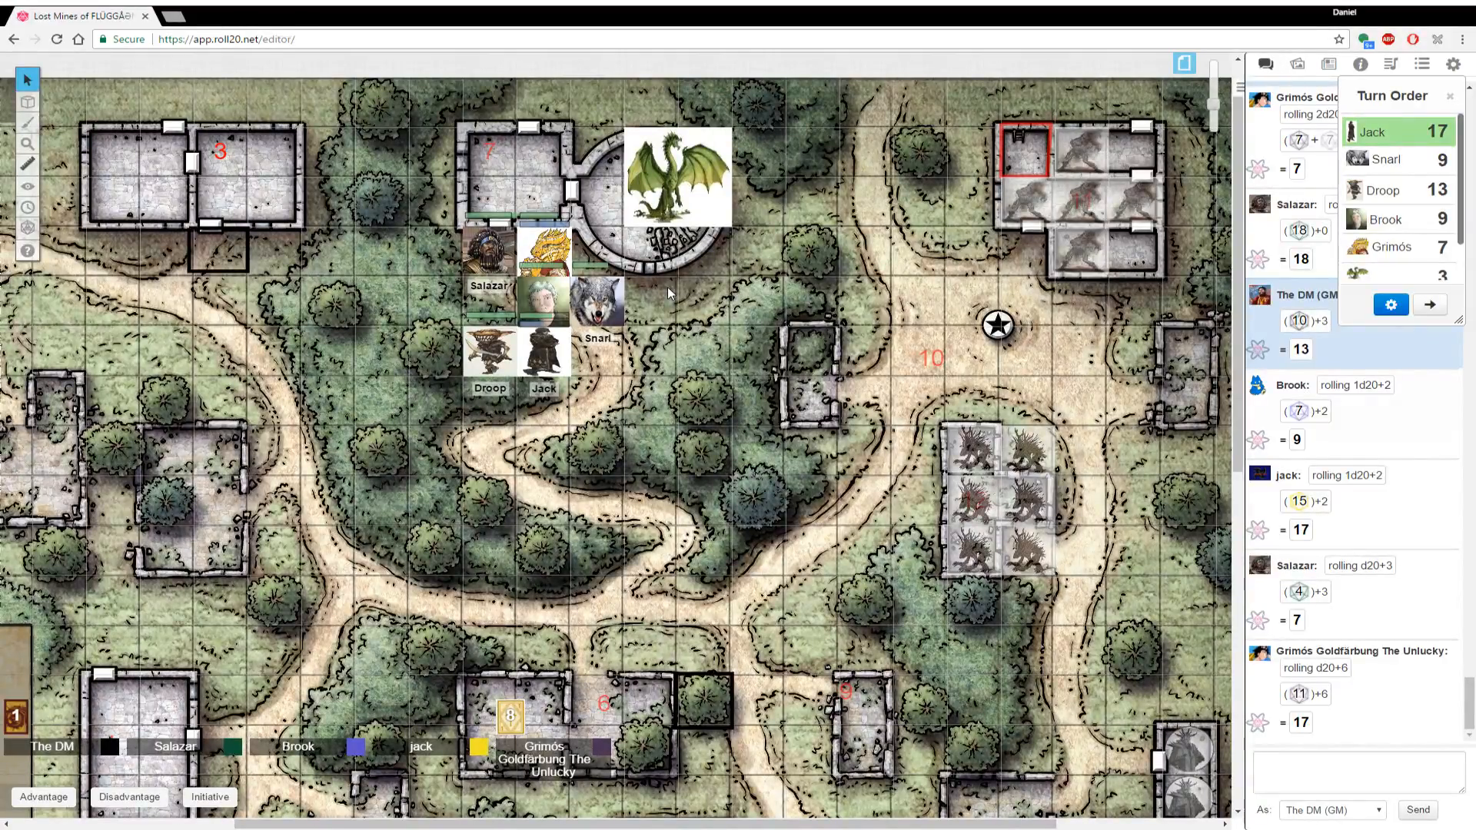
mouse_move(417, 511)
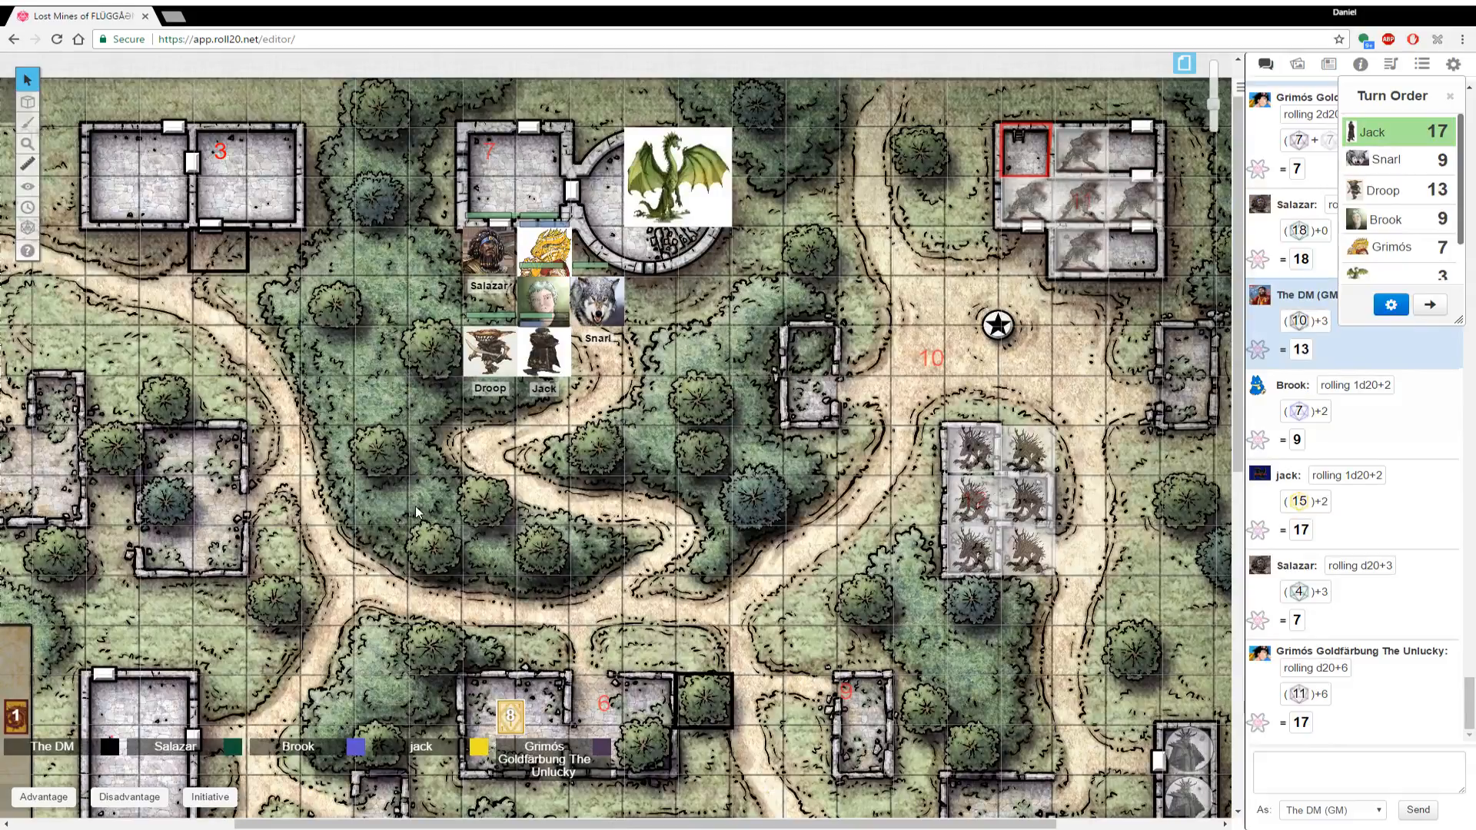
mouse_move(338, 764)
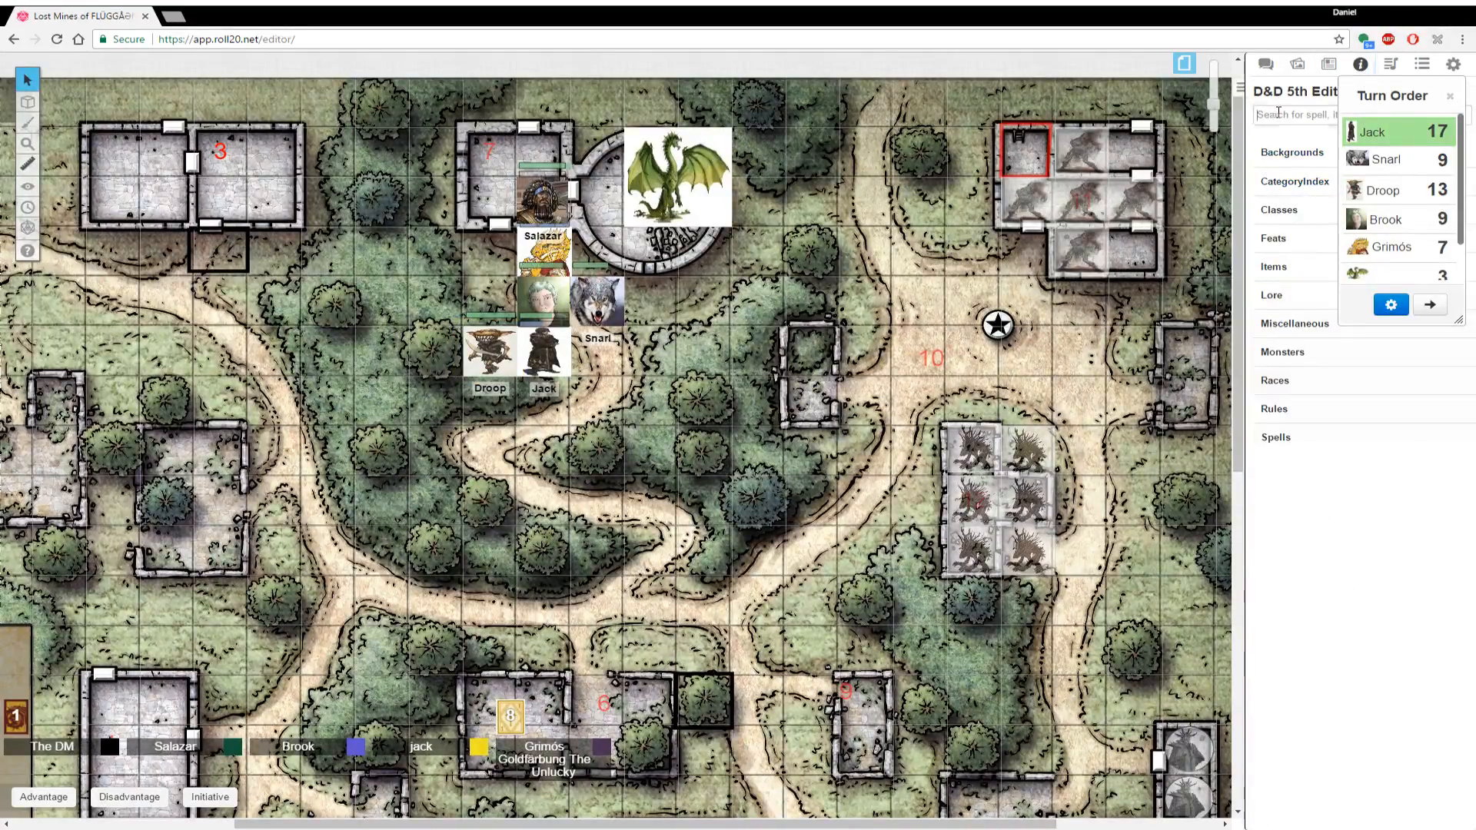
Search the Compendium for 'shatter', then return to chat for Jack's 3d8 damage roll
type("shatter")
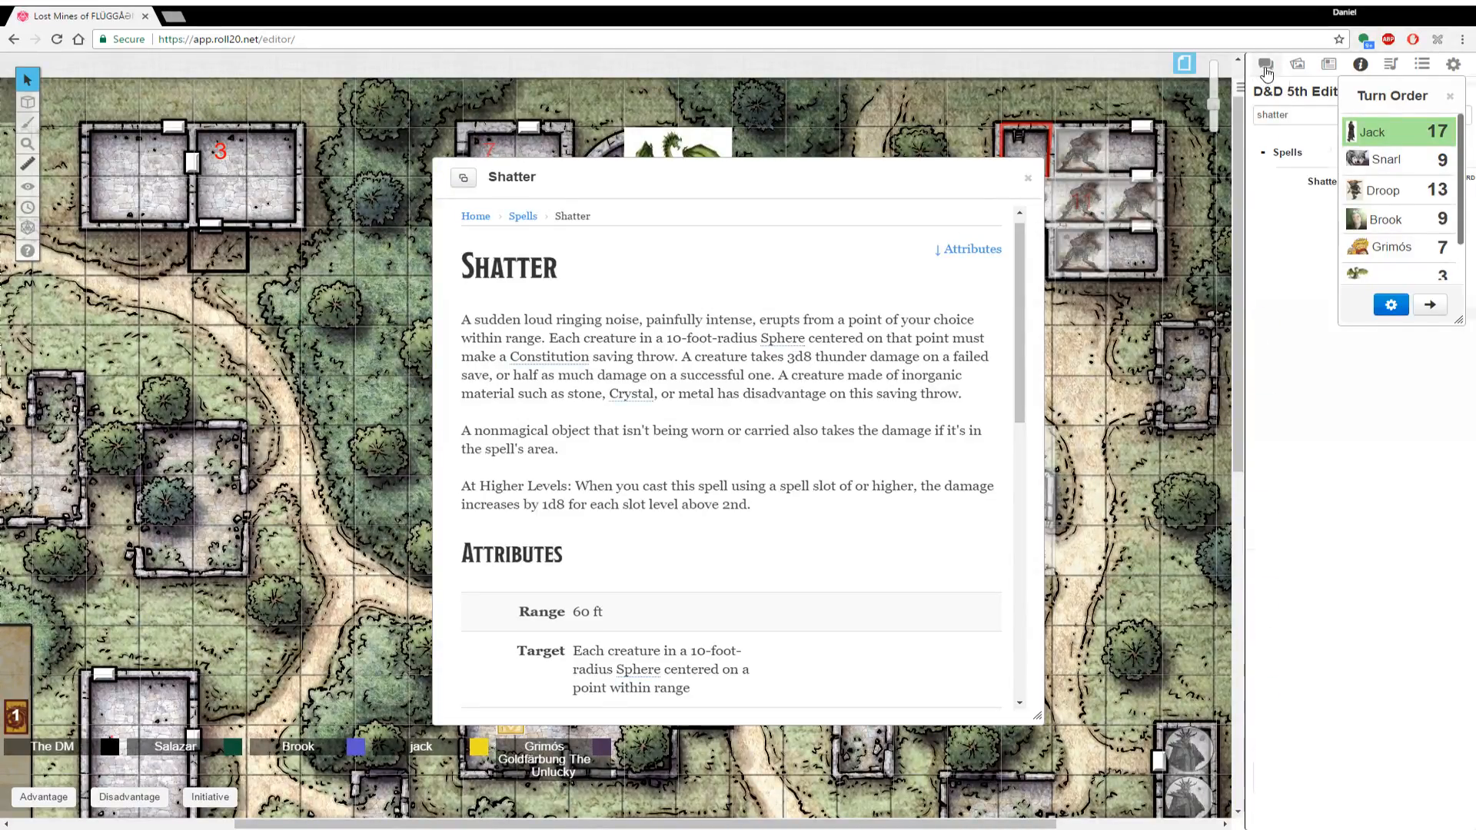
left_click(1027, 178)
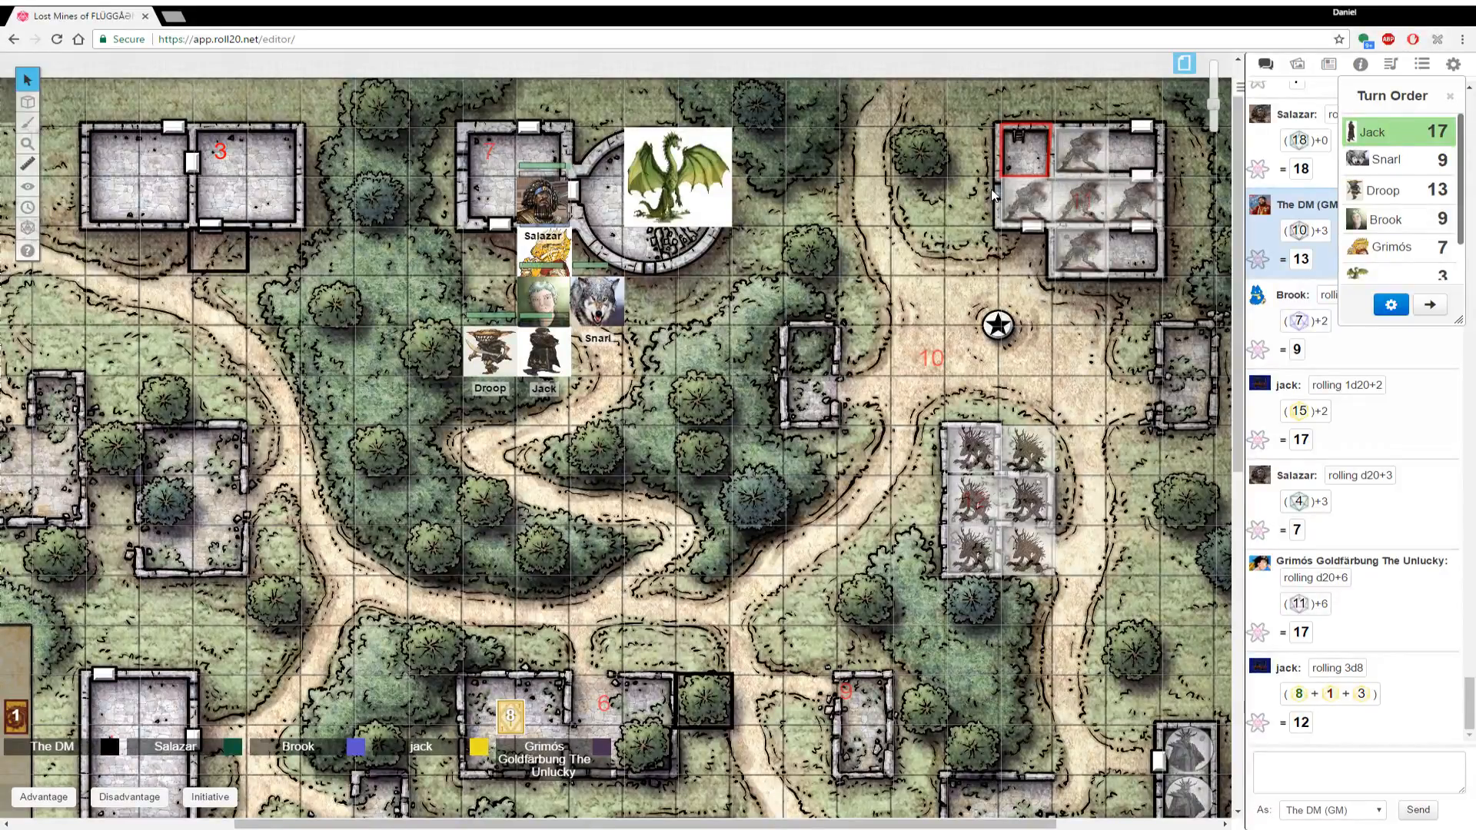
Select Droop and advance the turn order twice until Droop's 13 leads
left_click(489, 353)
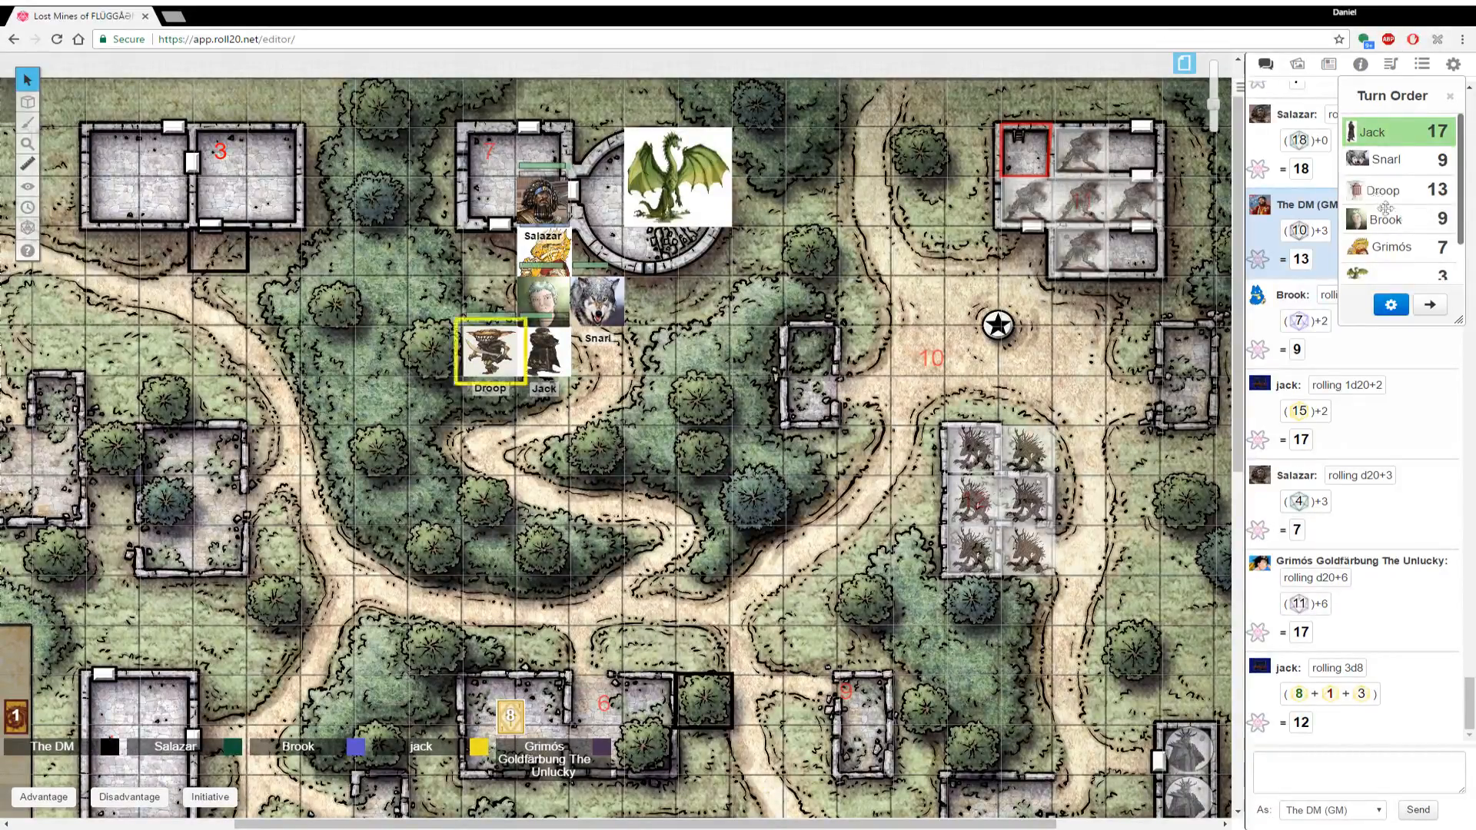
left_click(1429, 305)
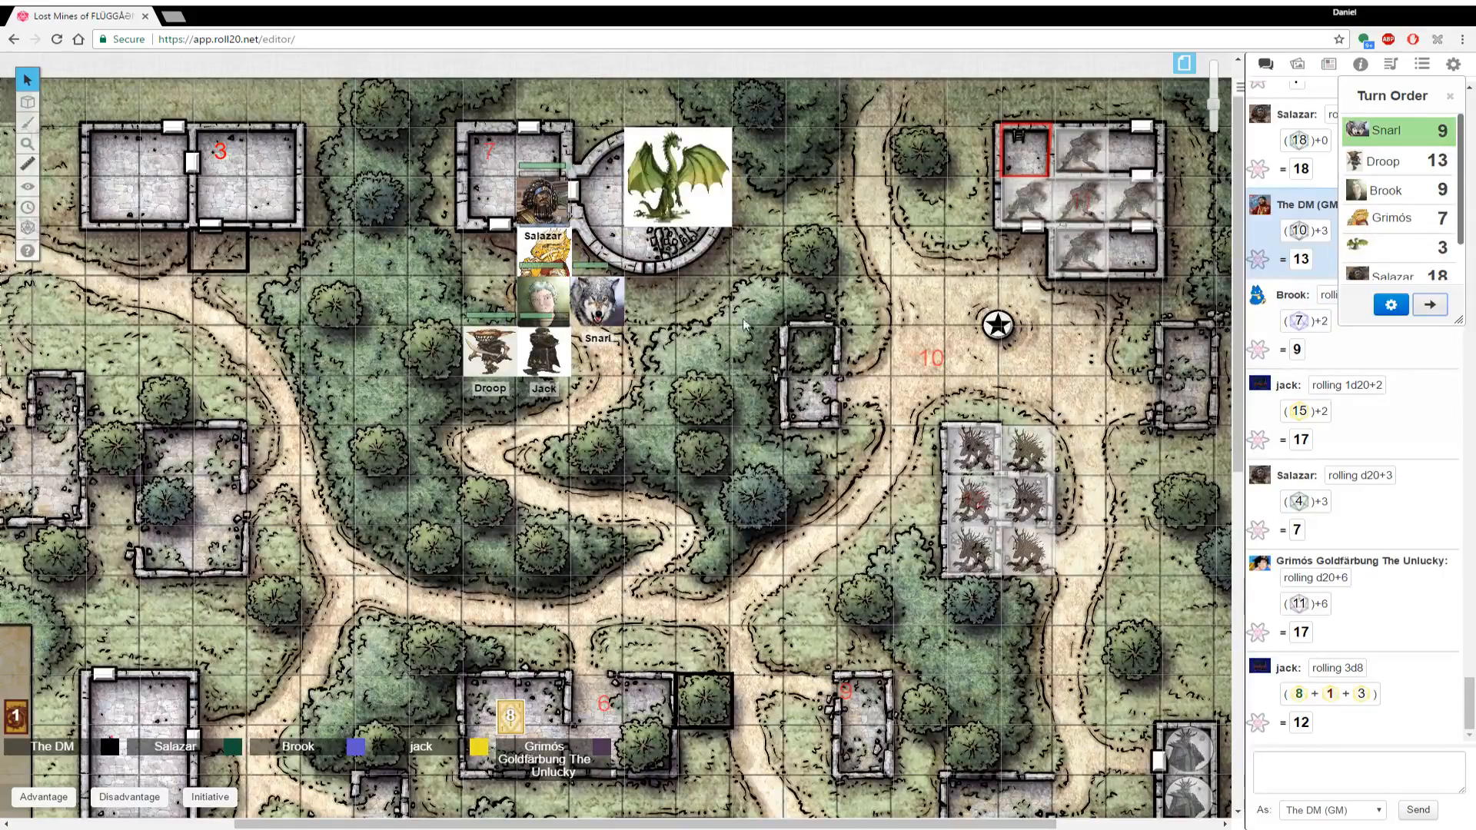
mouse_move(742, 348)
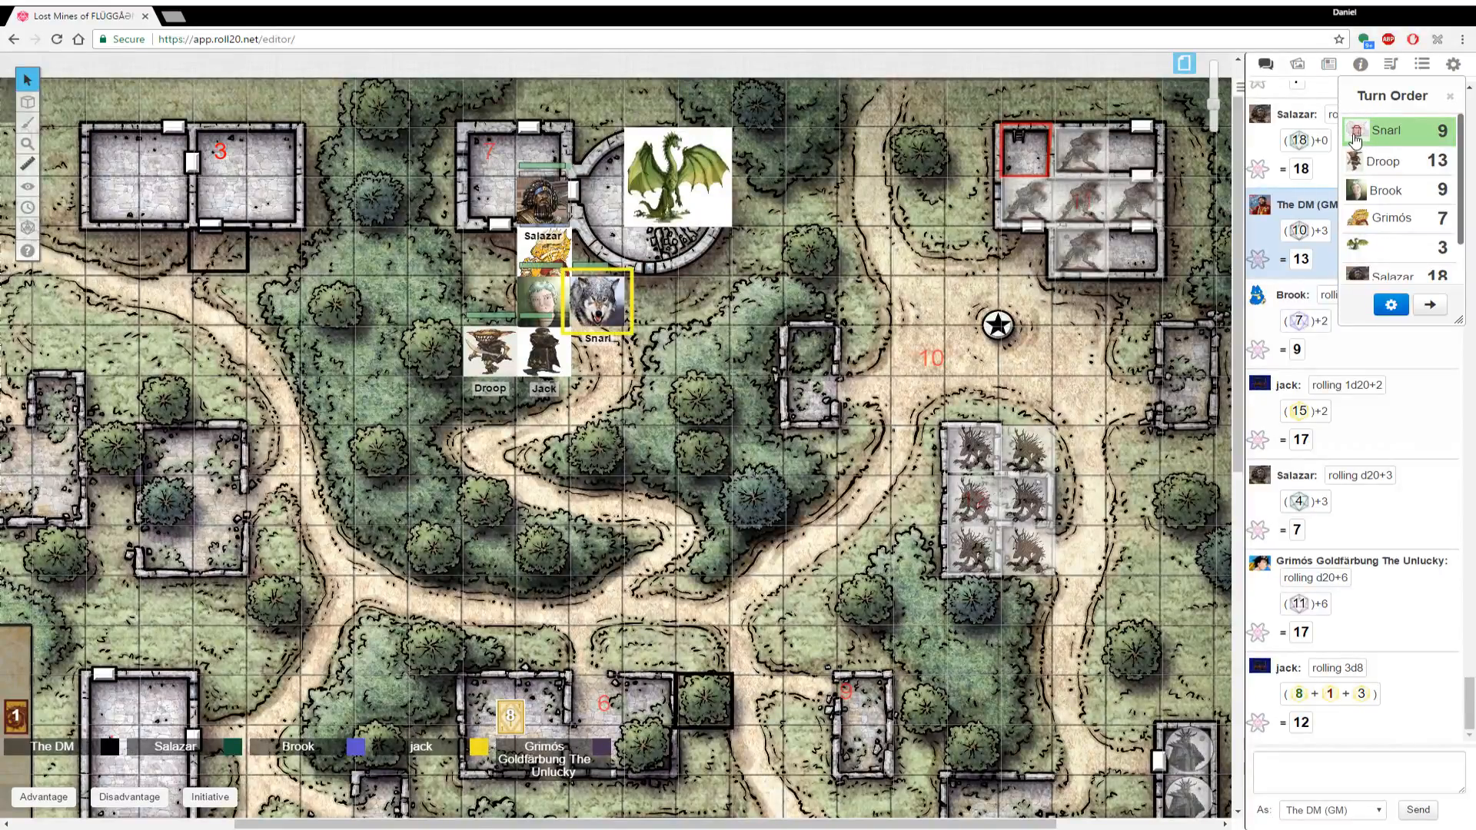
left_click(1429, 305)
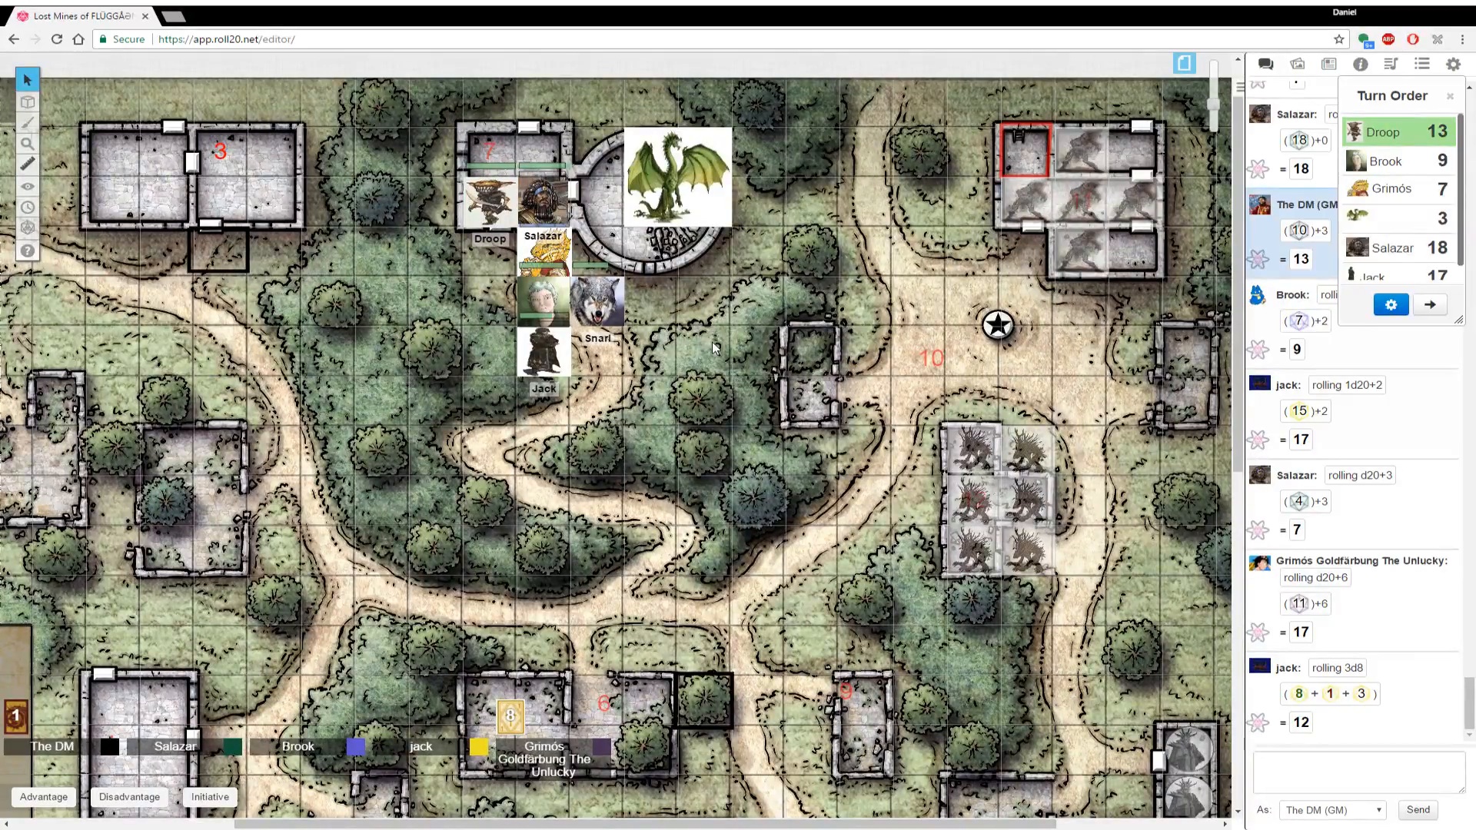
Roll the DM's d20+5 attacks in chat, then start a 1d6+3 damage roll
left_click(1356, 772)
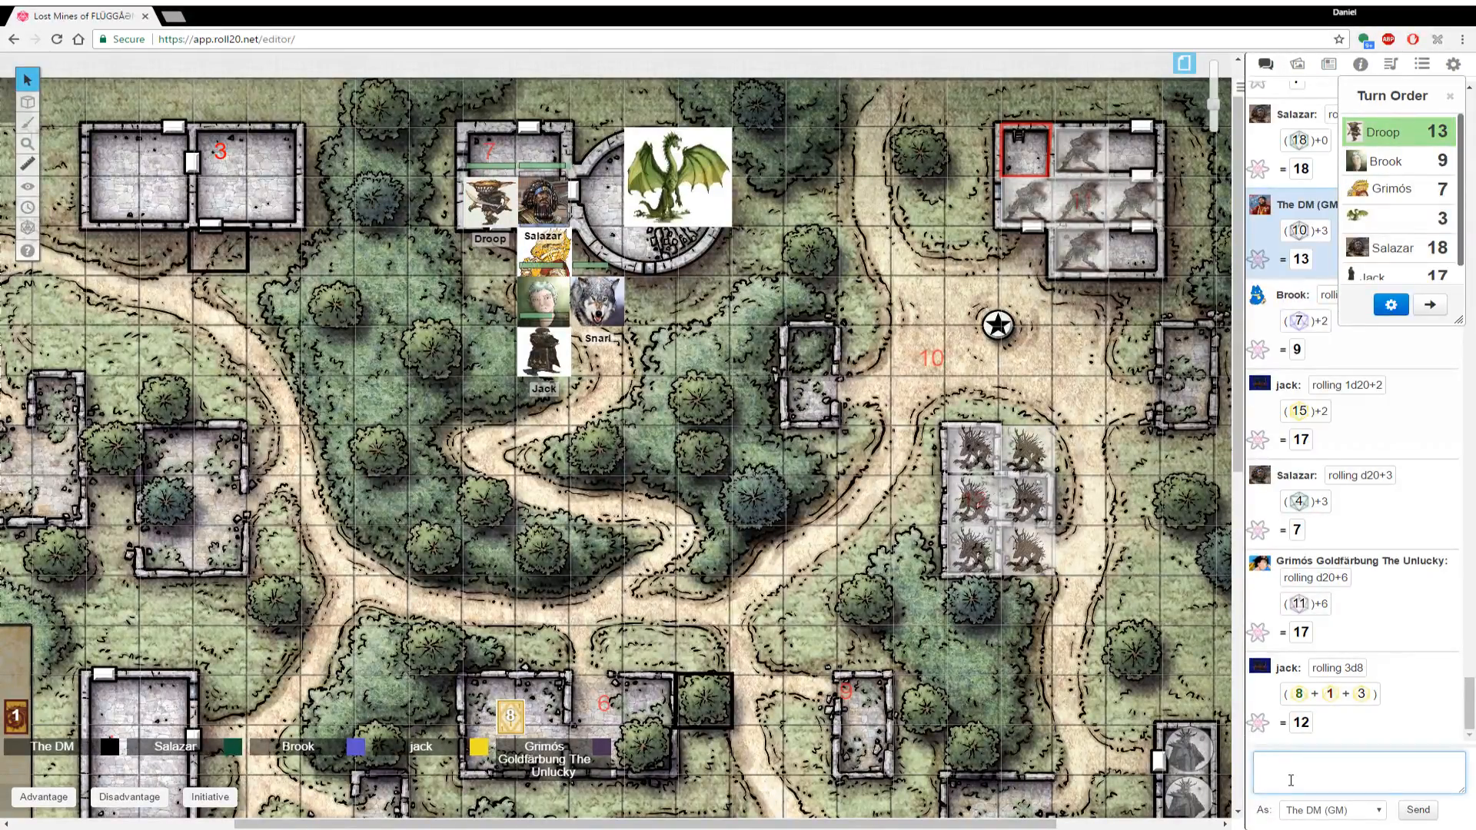
type("/r 1")
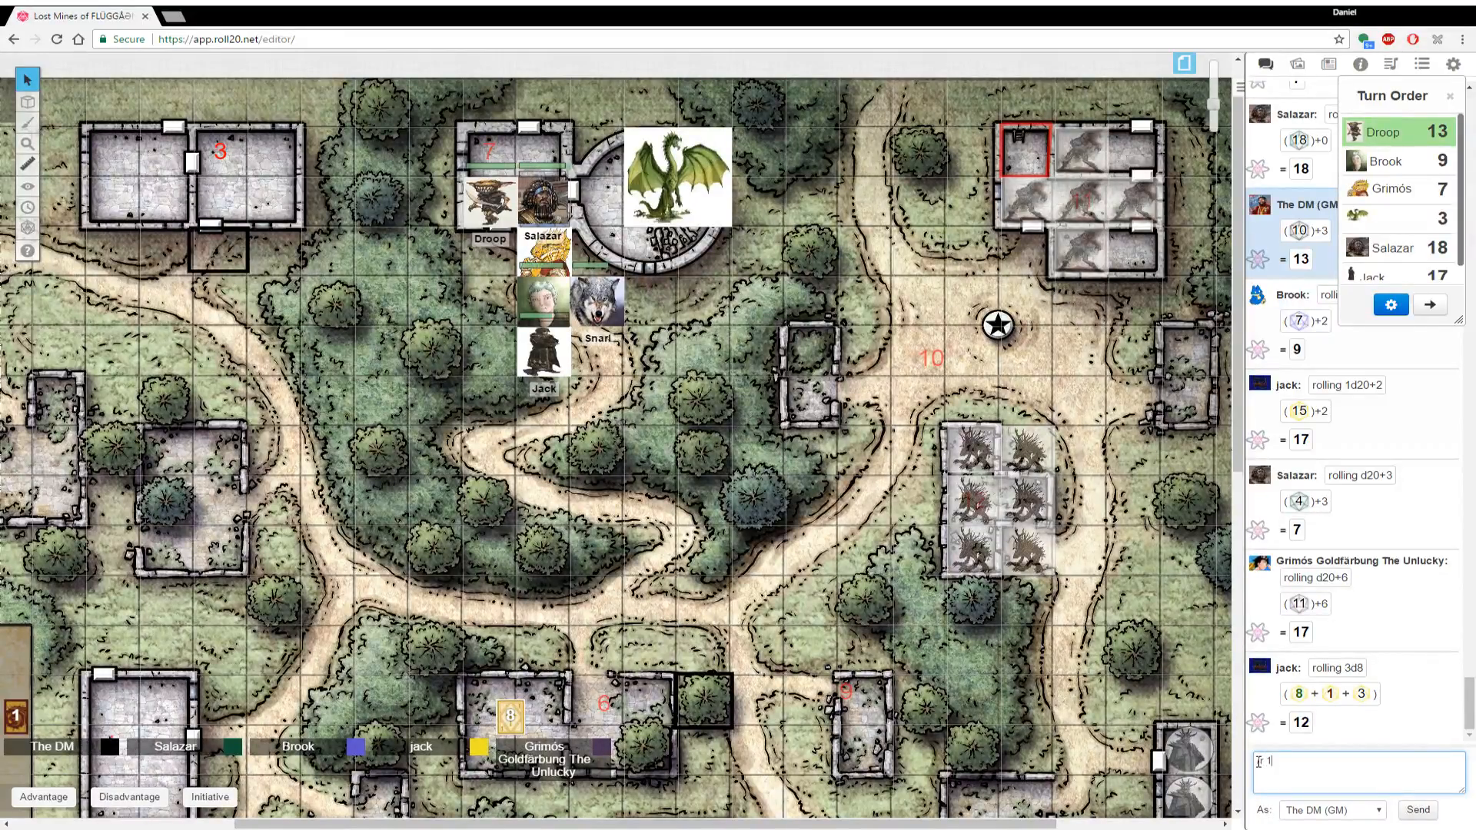
type("d20+5")
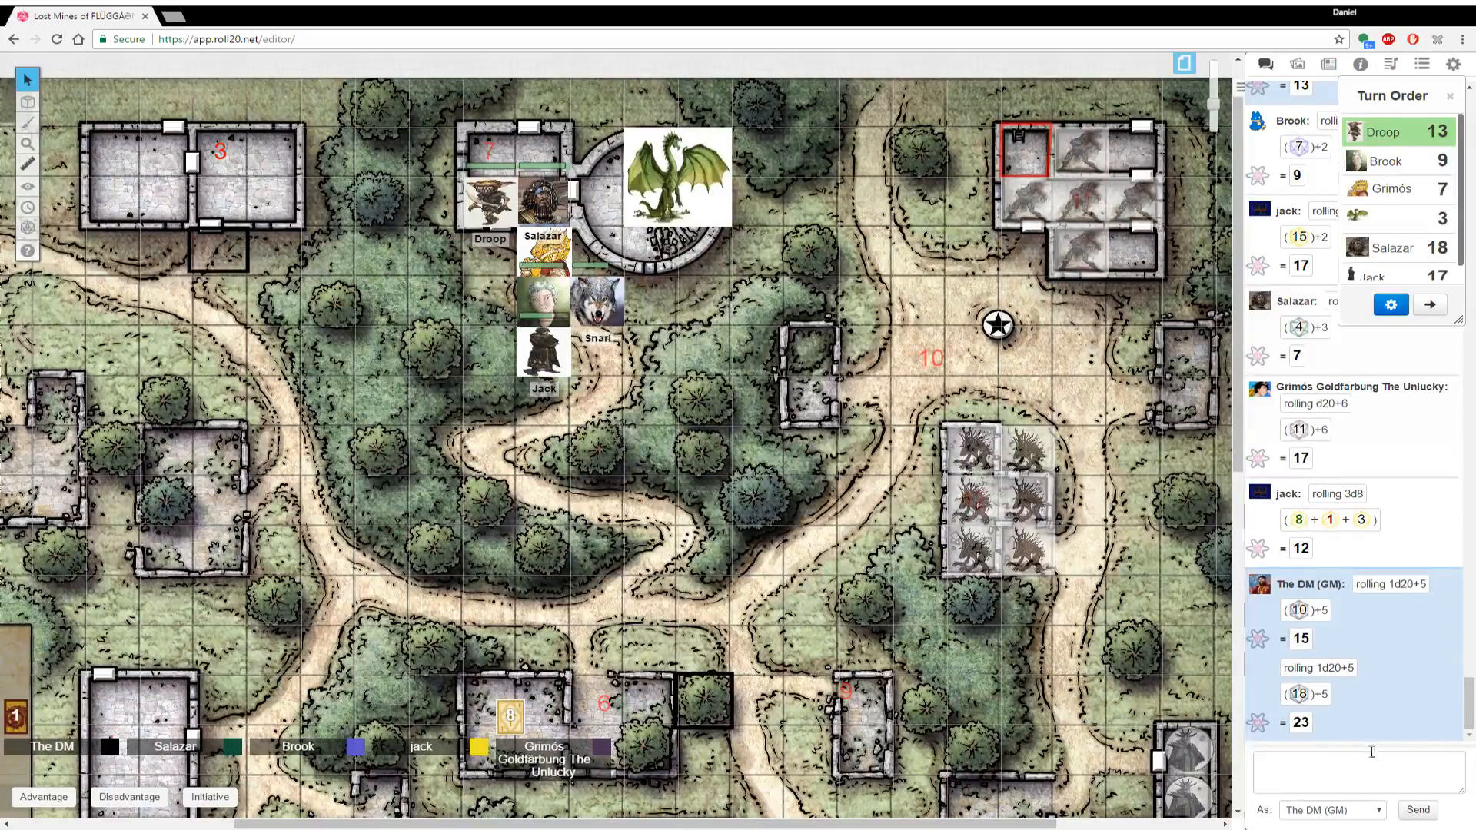
type("/r 1d")
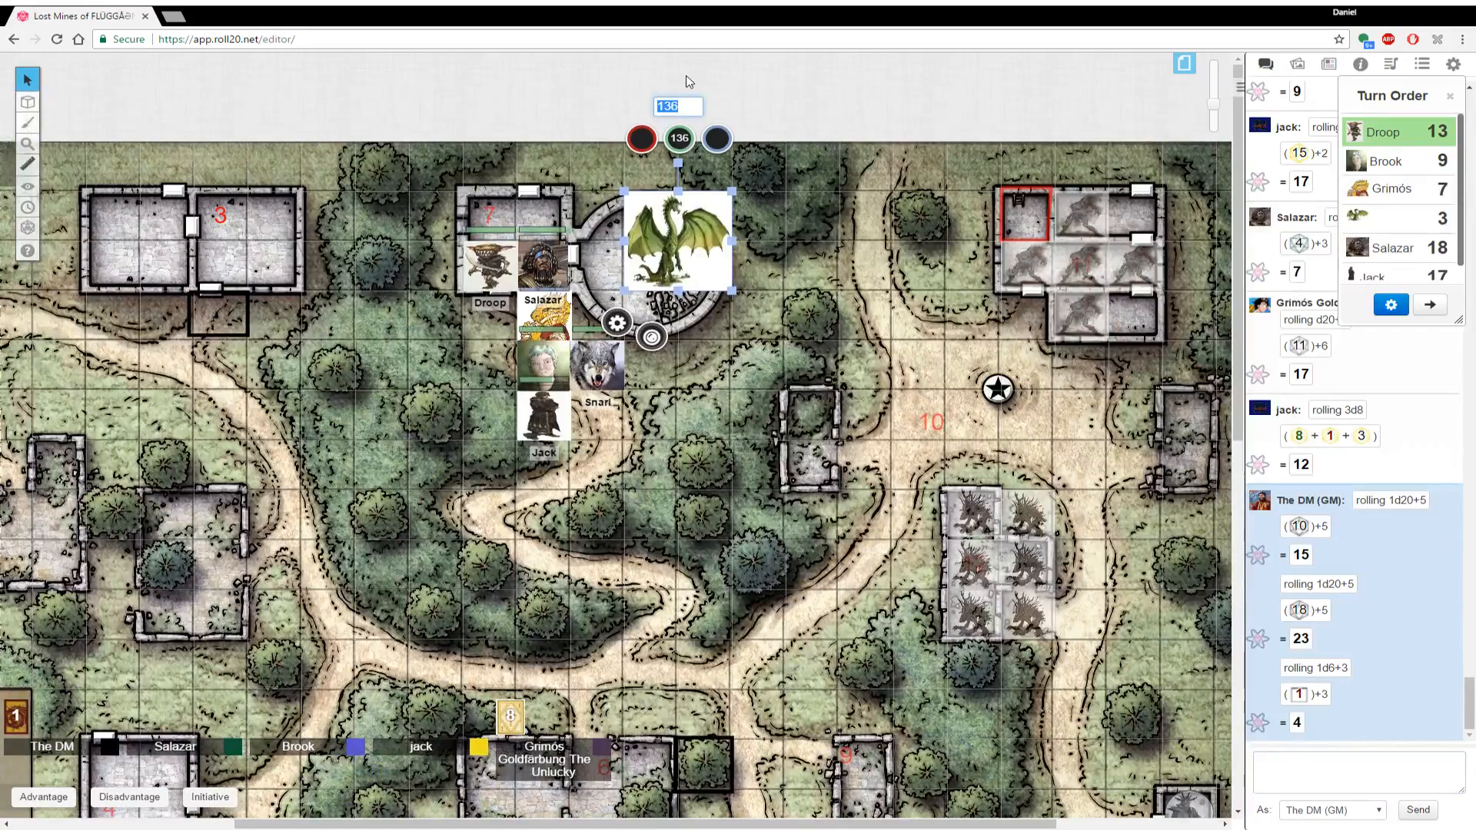
Pass the turn from Droop to Brook's 9 and move Snarl's token up beside the dragon
type("-4")
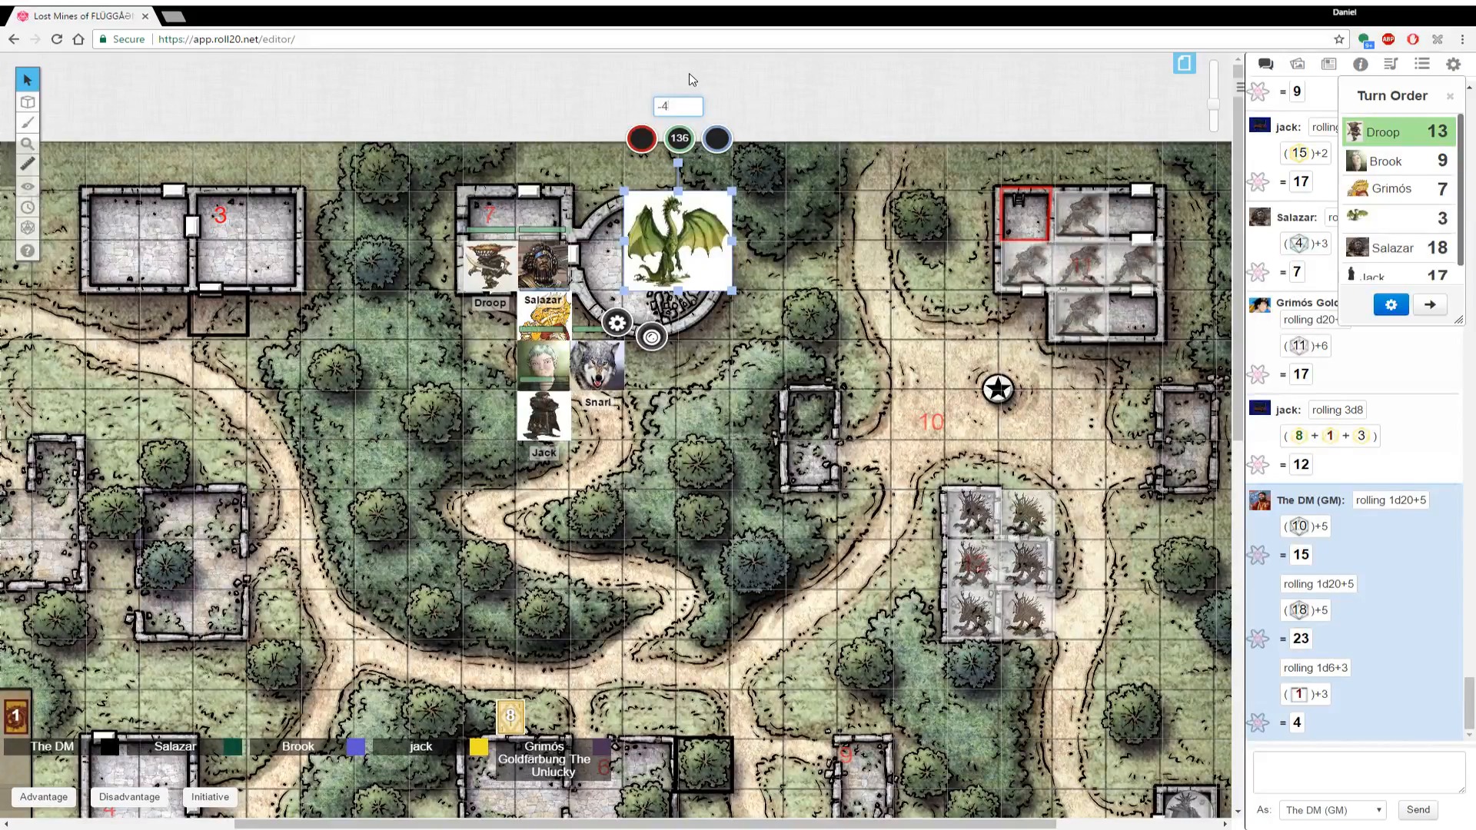
left_click(847, 176)
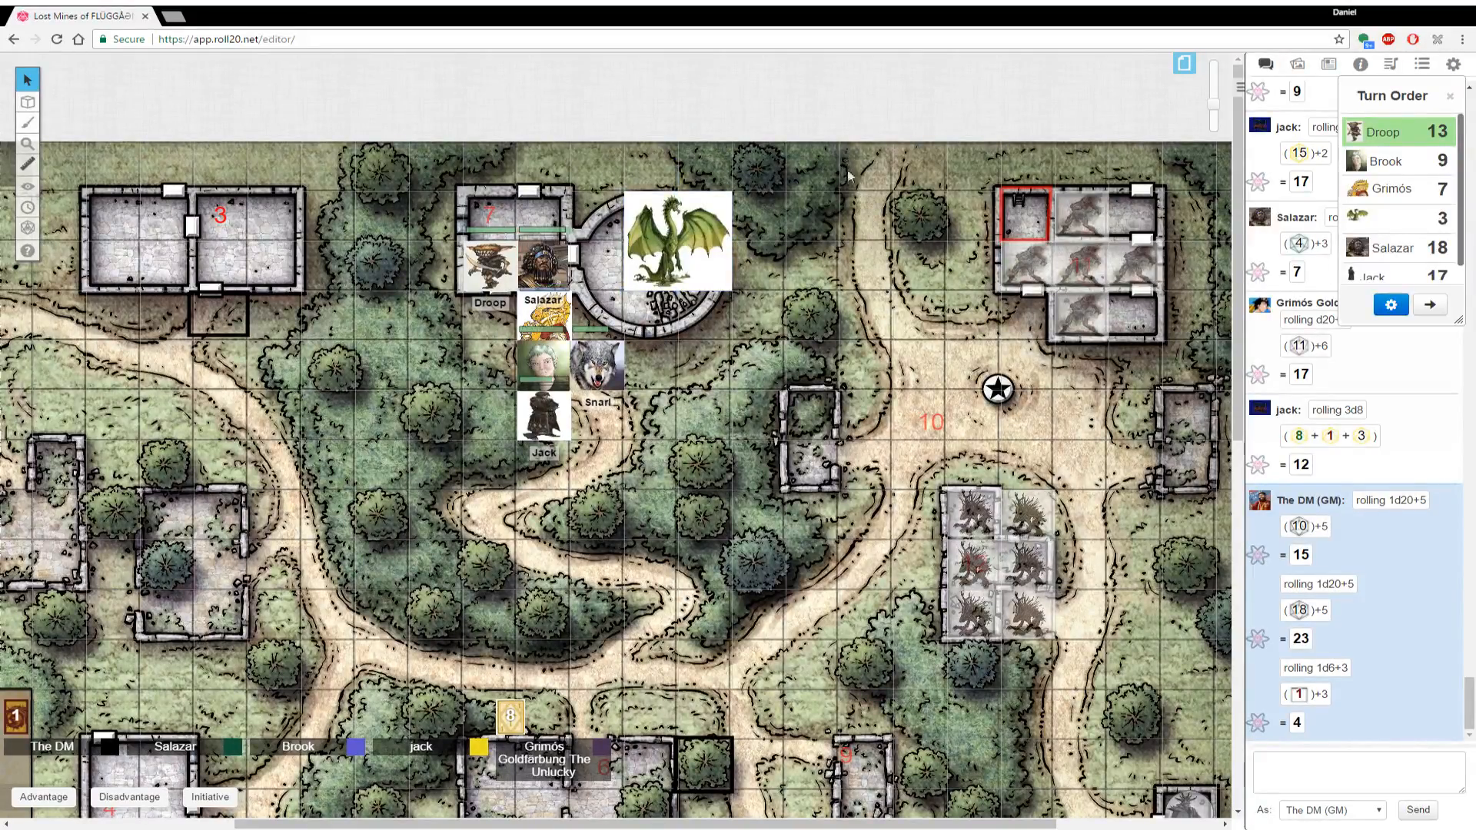
mouse_move(850, 246)
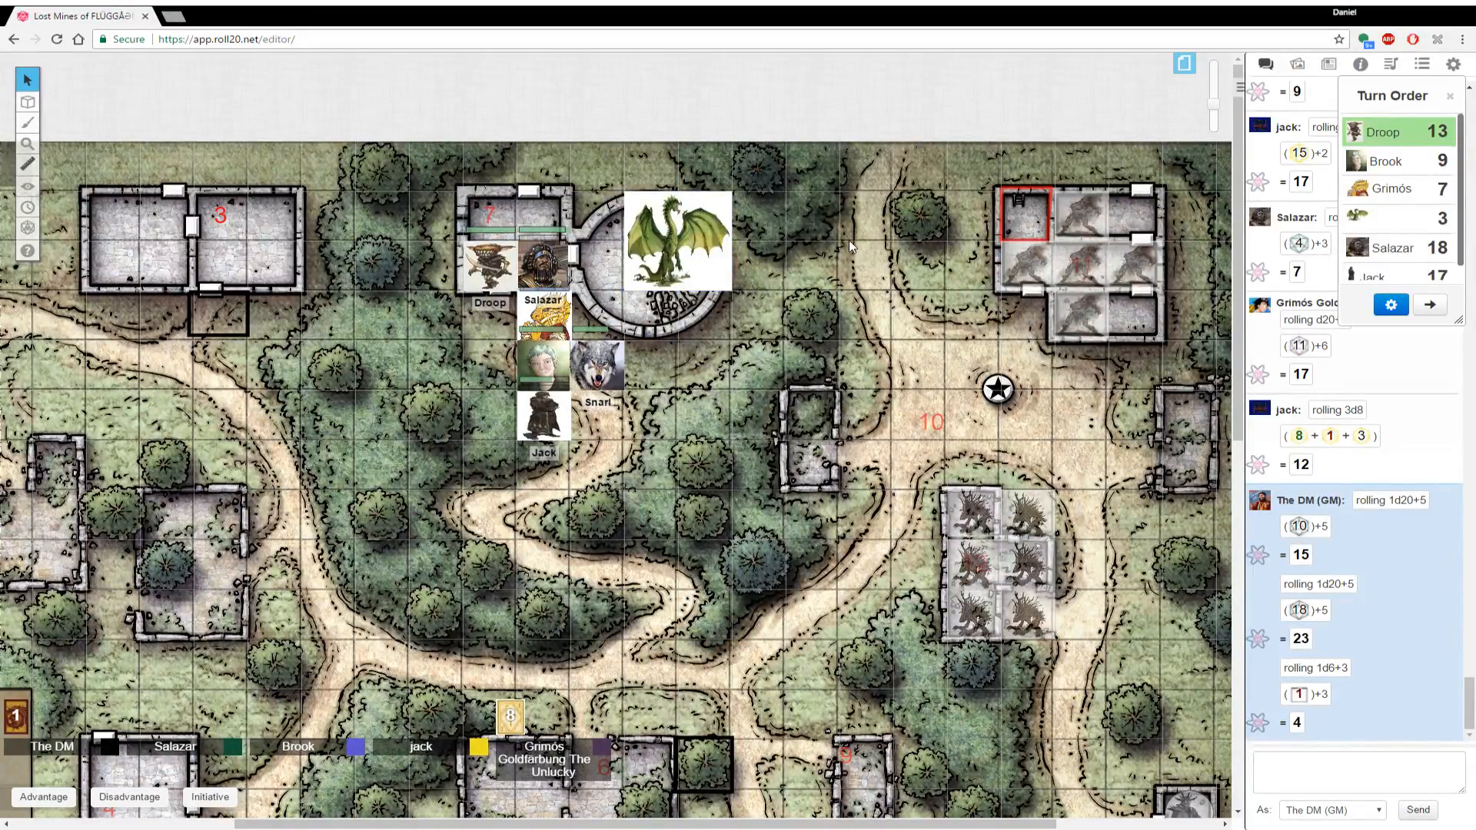
mouse_move(932, 589)
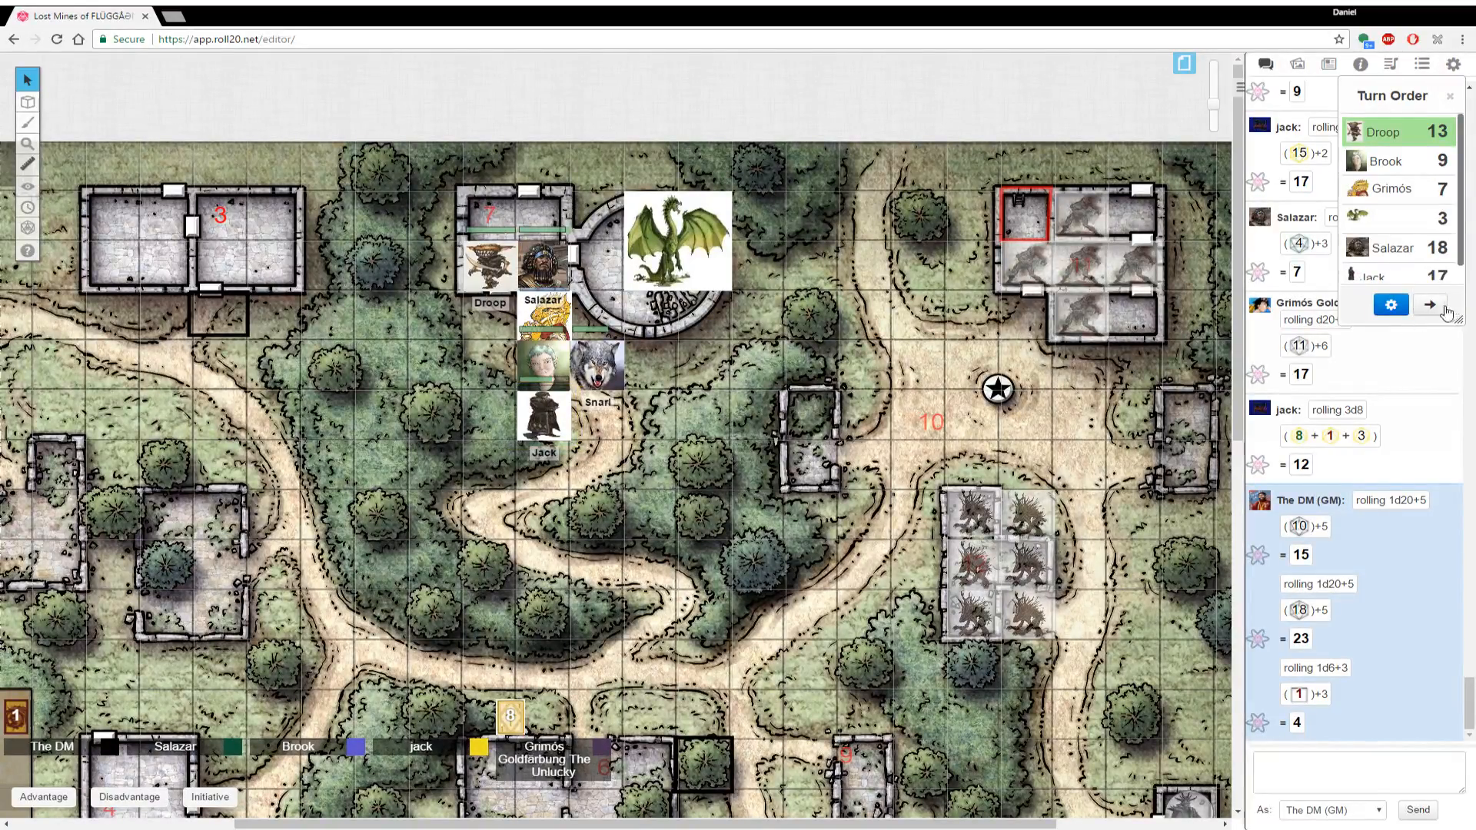
left_click(1428, 305)
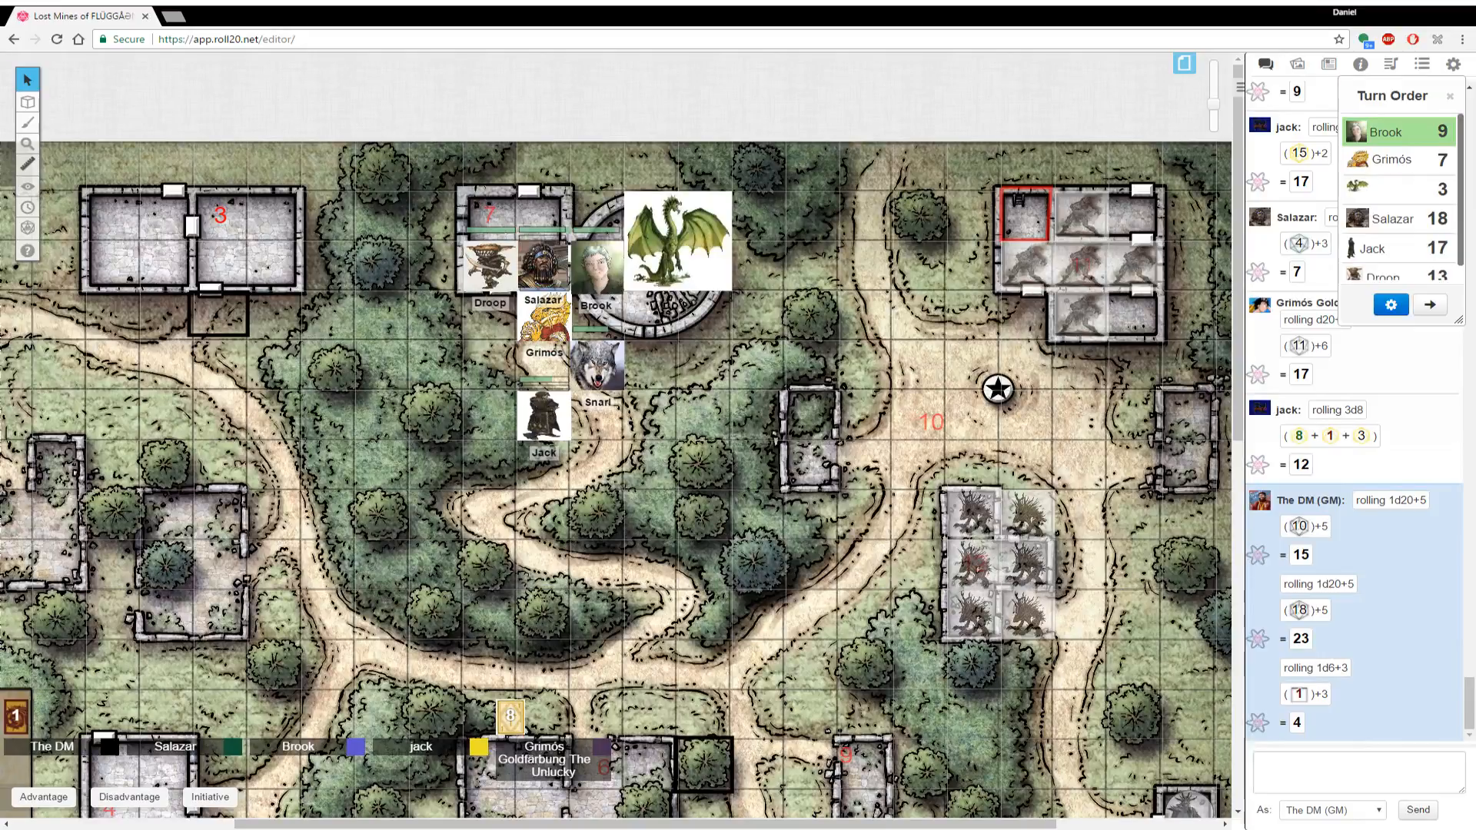
left_click_drag(598, 367, 652, 325)
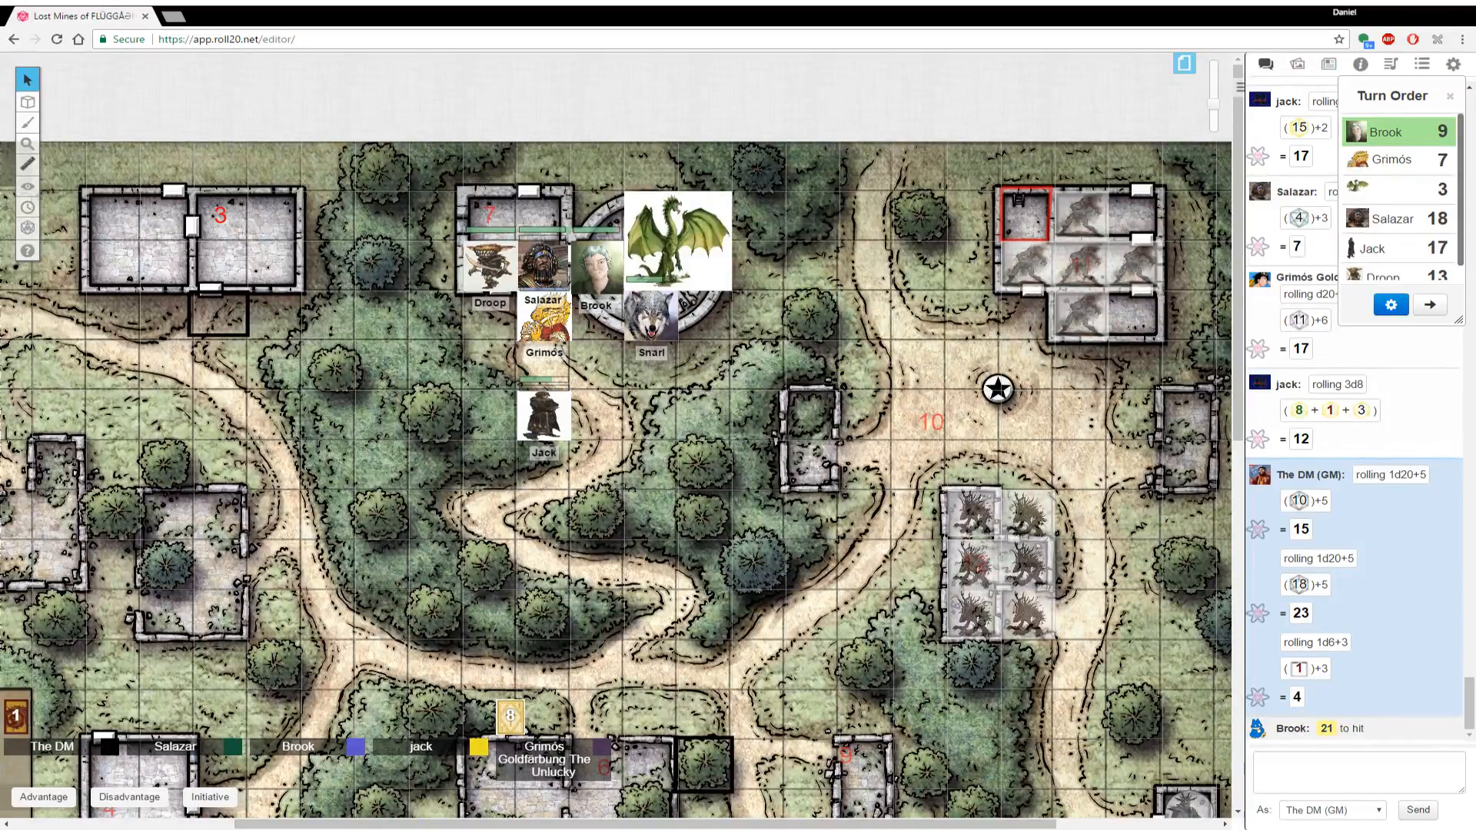
mouse_move(339, 807)
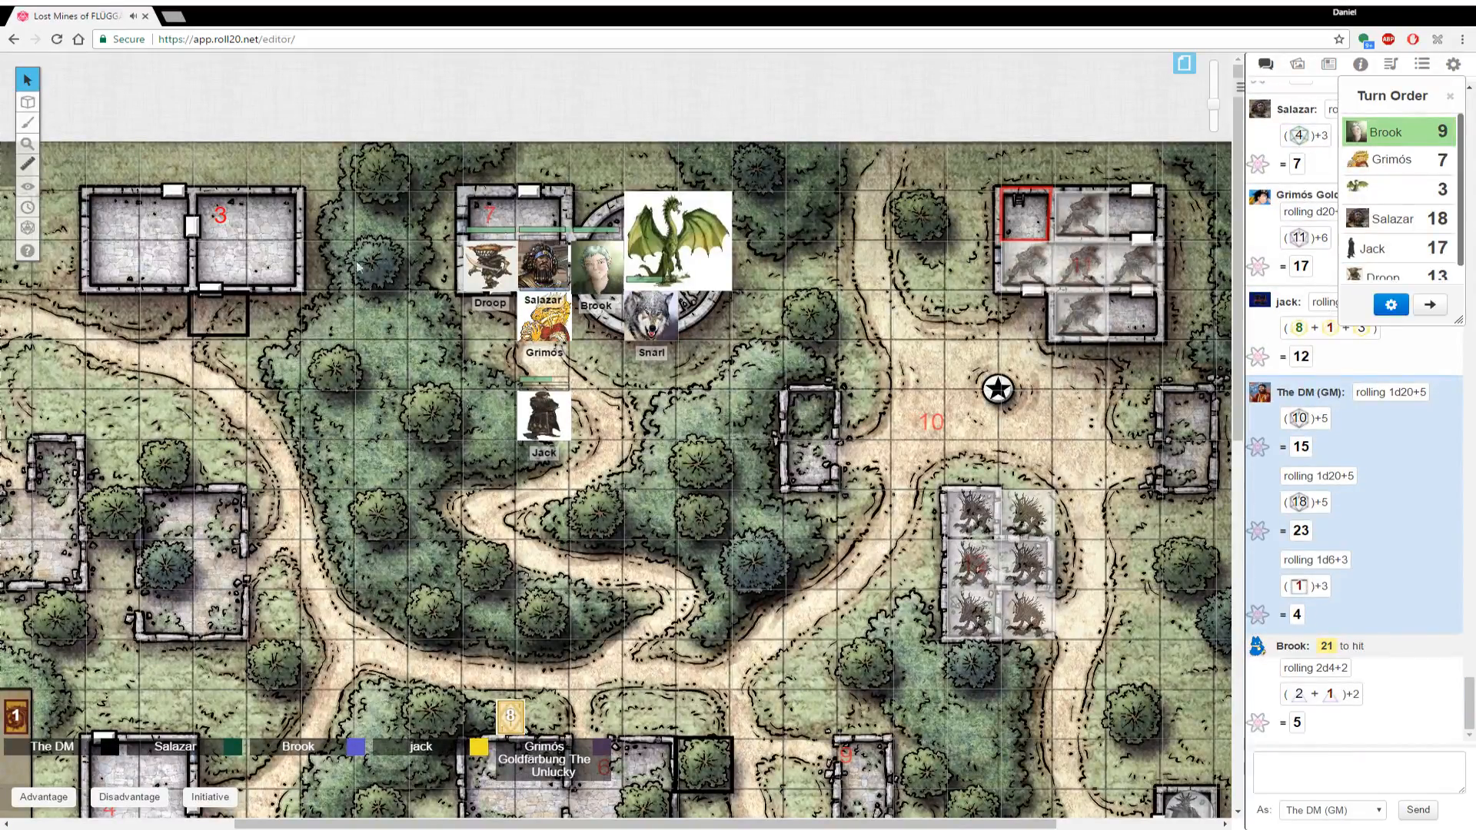
Select the dragon token and roll /r 1d20 for it in chat, totalling 9
left_click(677, 240)
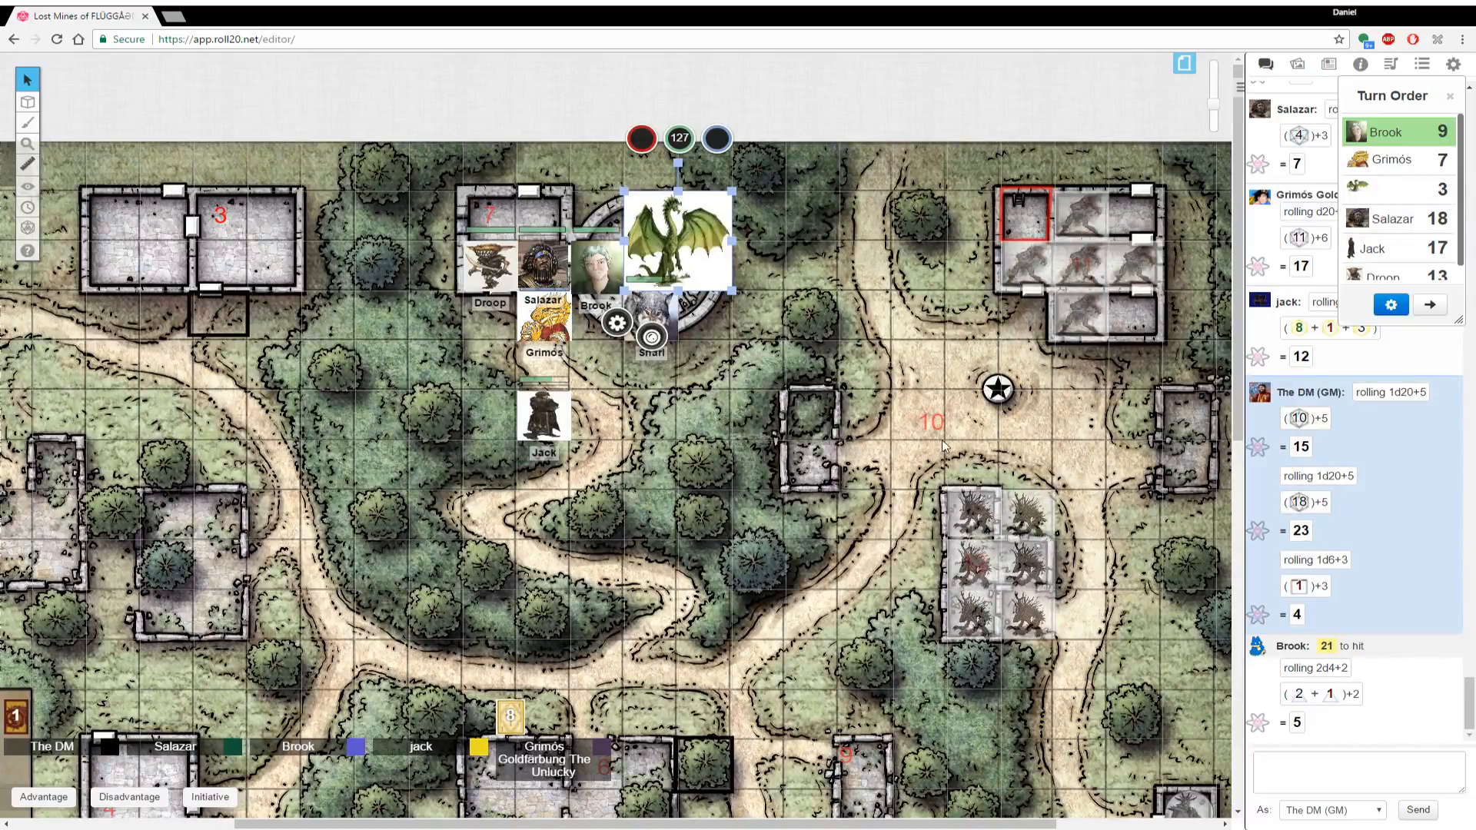
left_click(1356, 779)
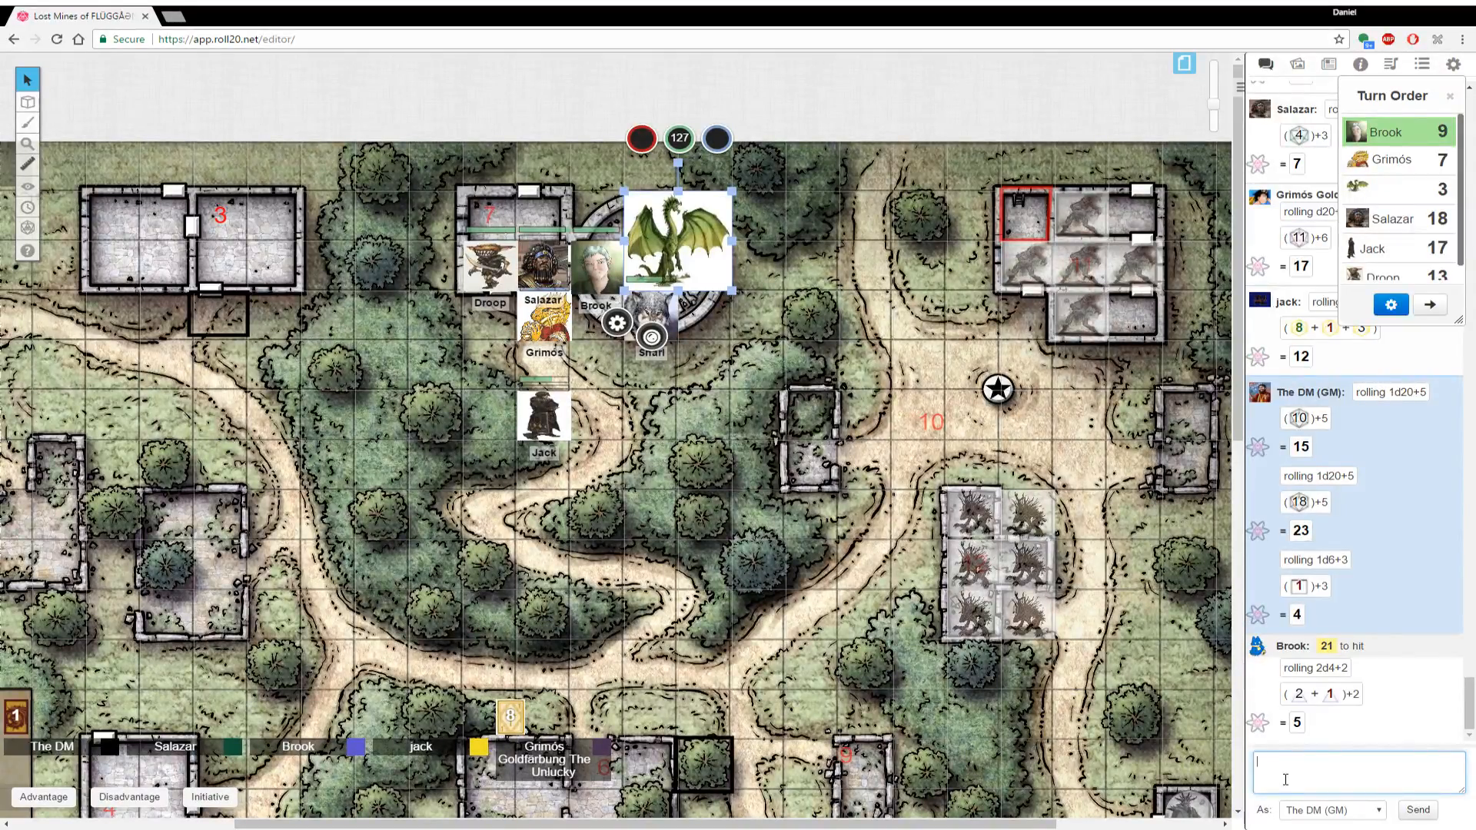
type("/r1d20")
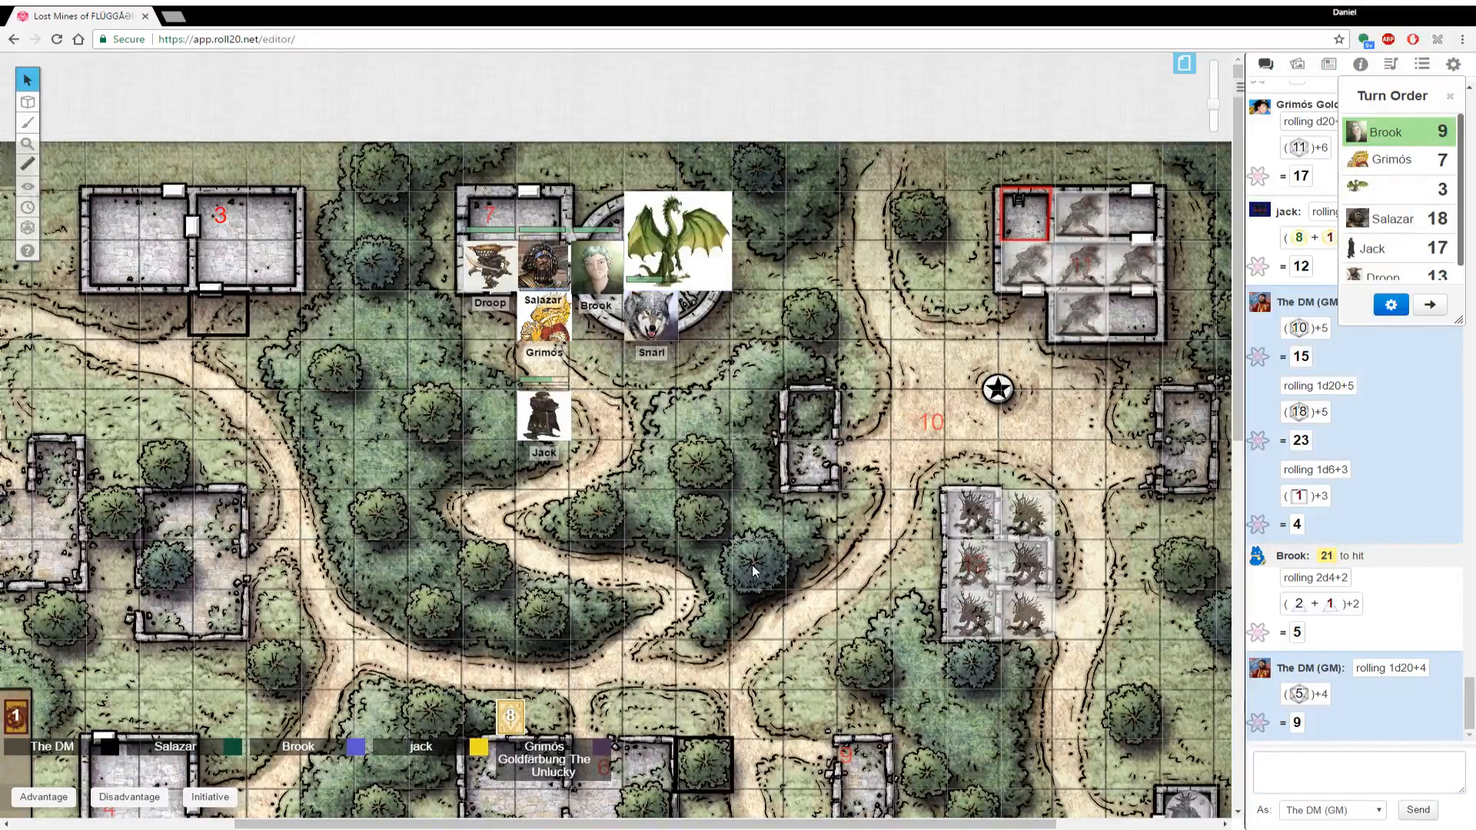
mouse_move(749, 569)
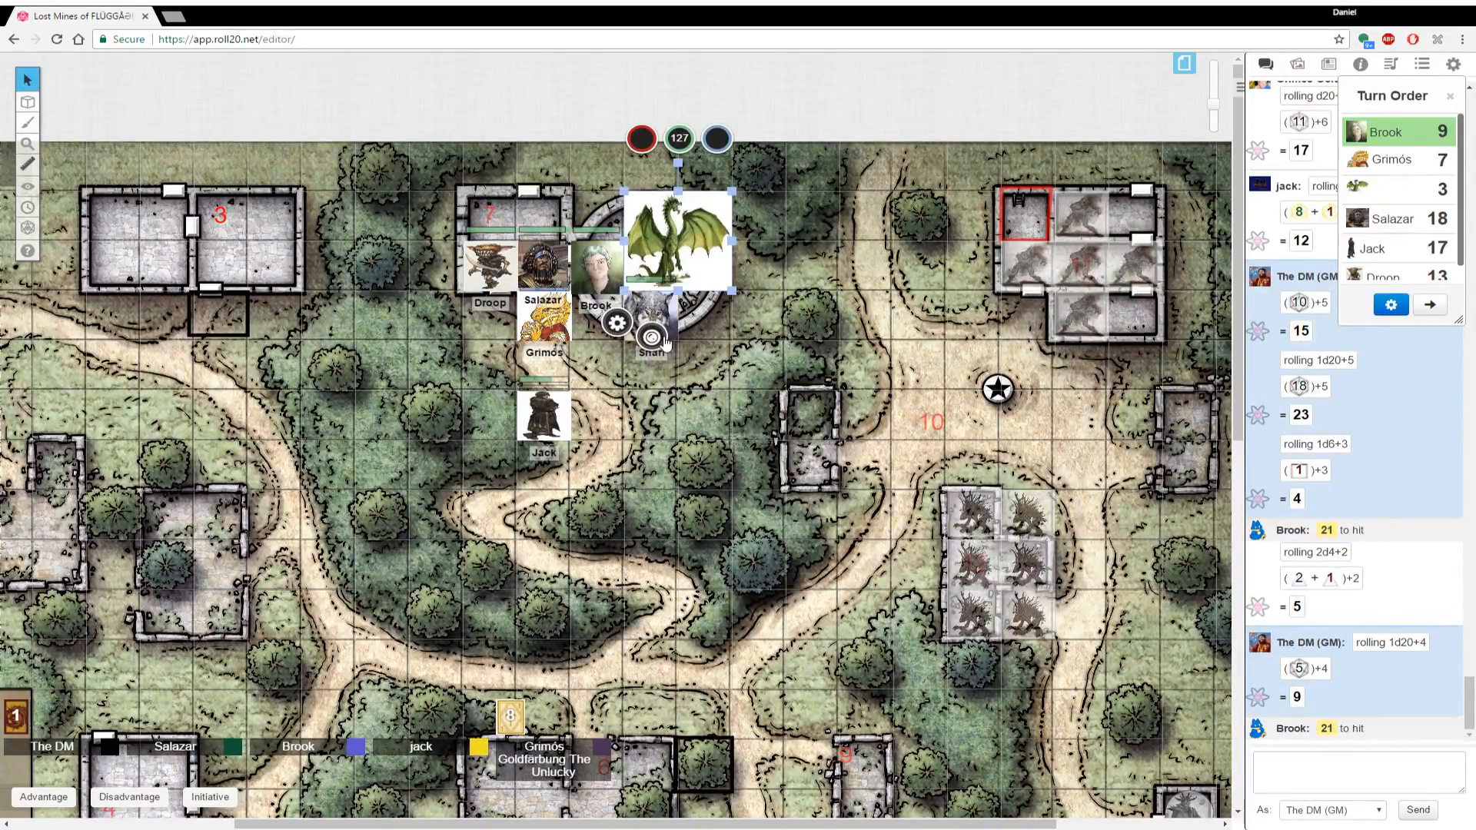
Subtract 5 from the dragon token's hit-point bubble for Brook's damage
left_click(652, 337)
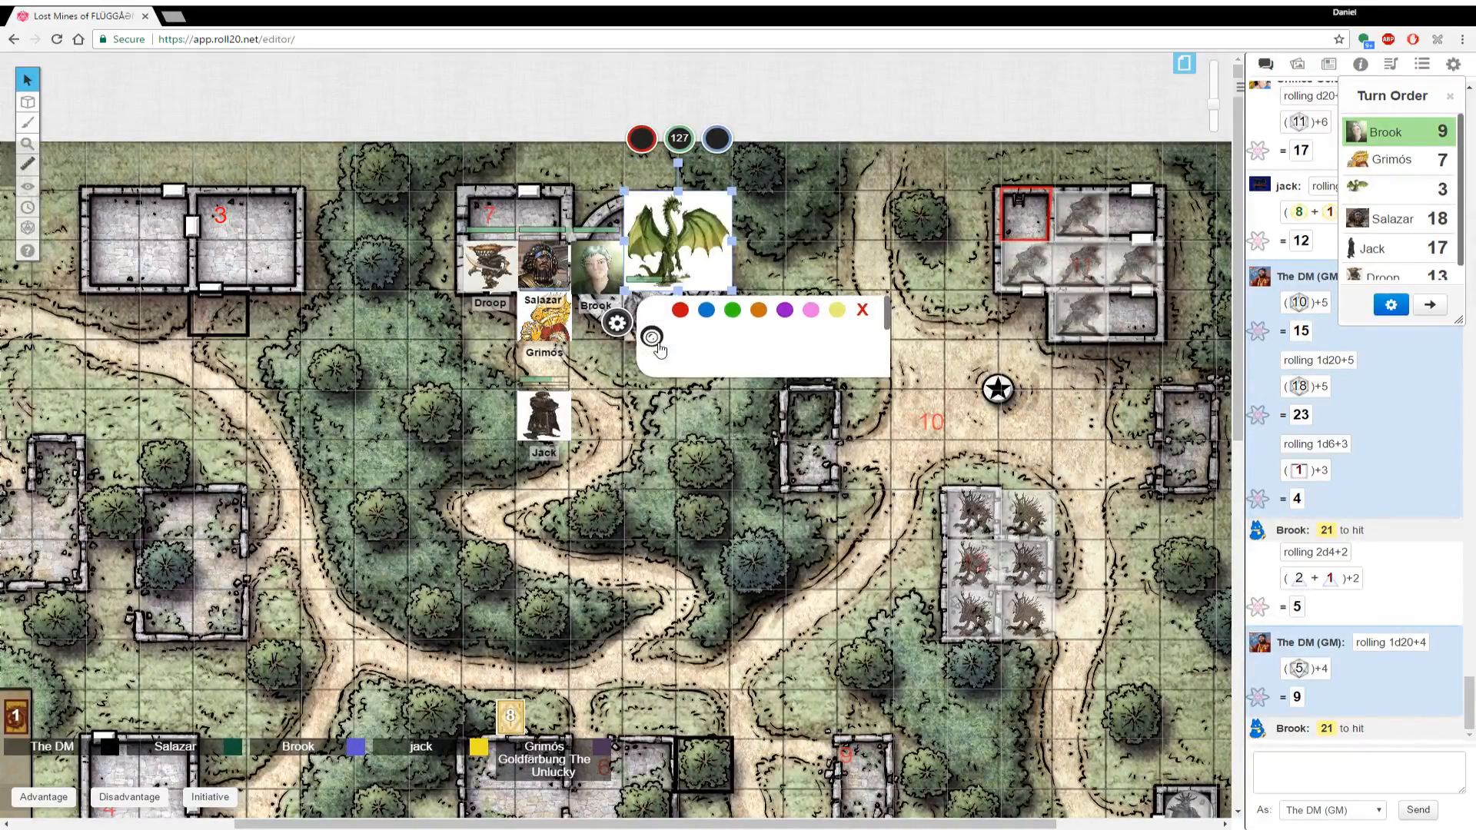
mouse_move(712, 355)
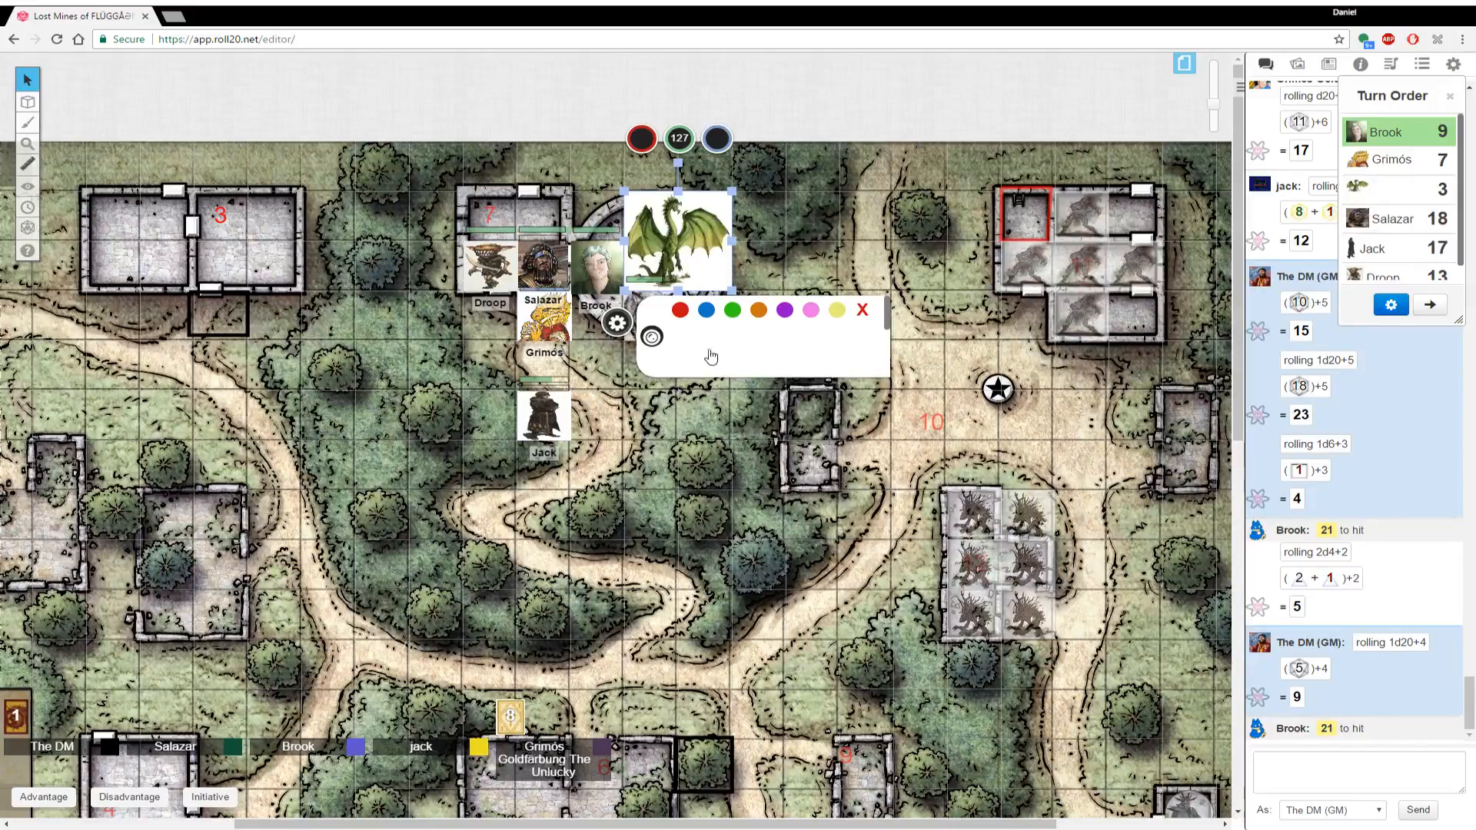
left_click(861, 309)
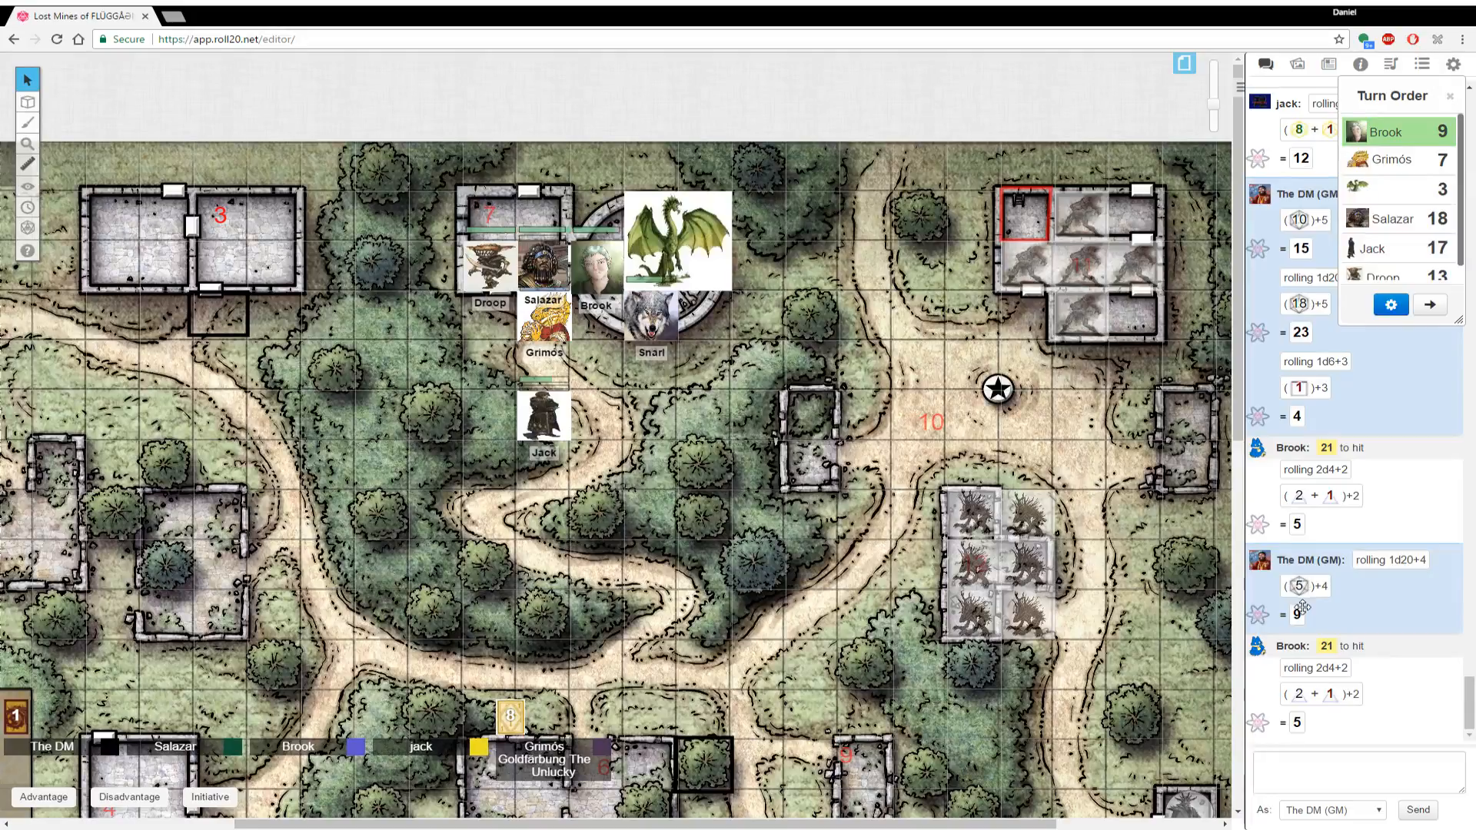
left_click(677, 240)
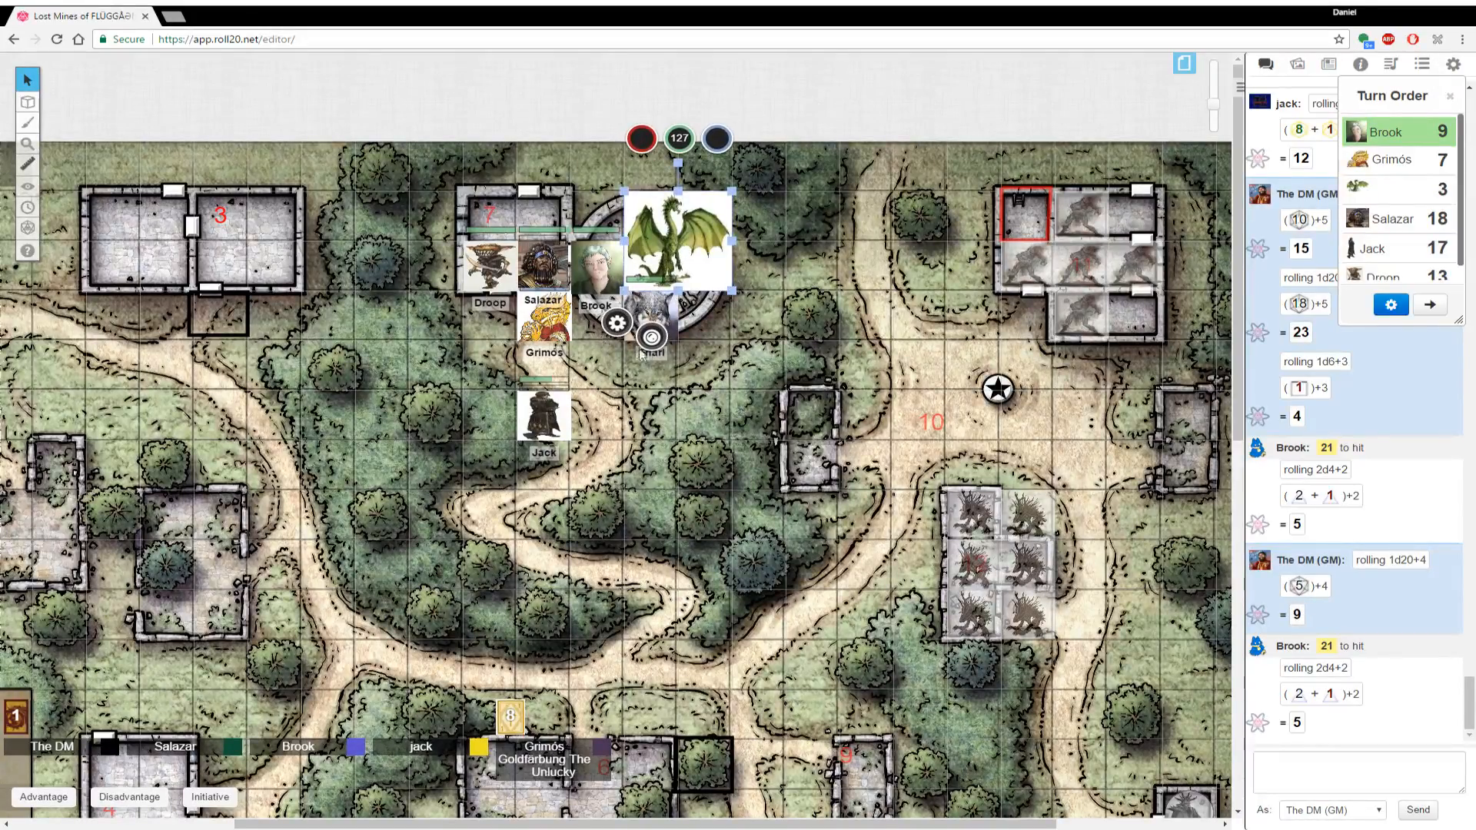
left_click(652, 337)
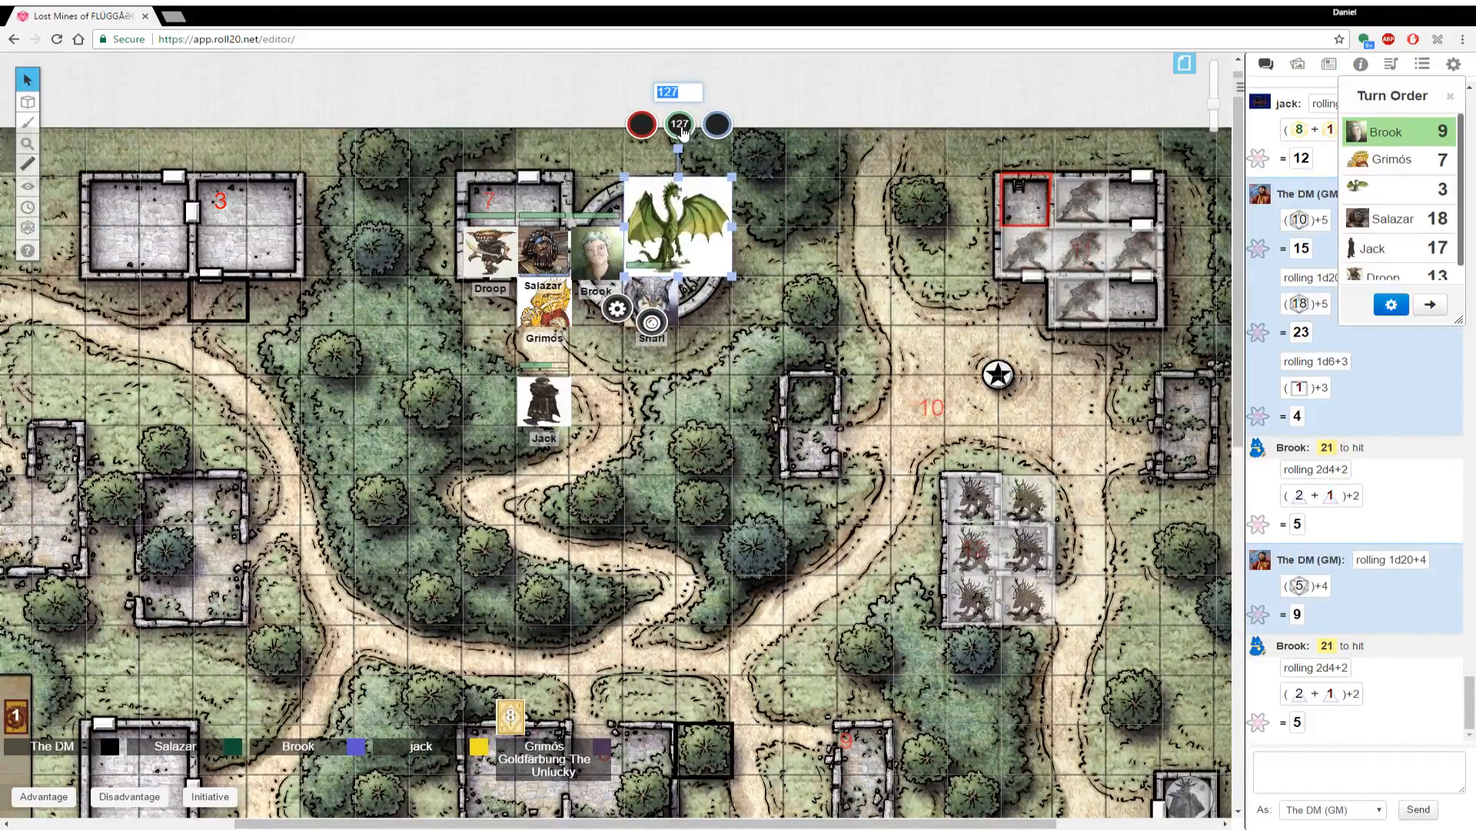
type("-5")
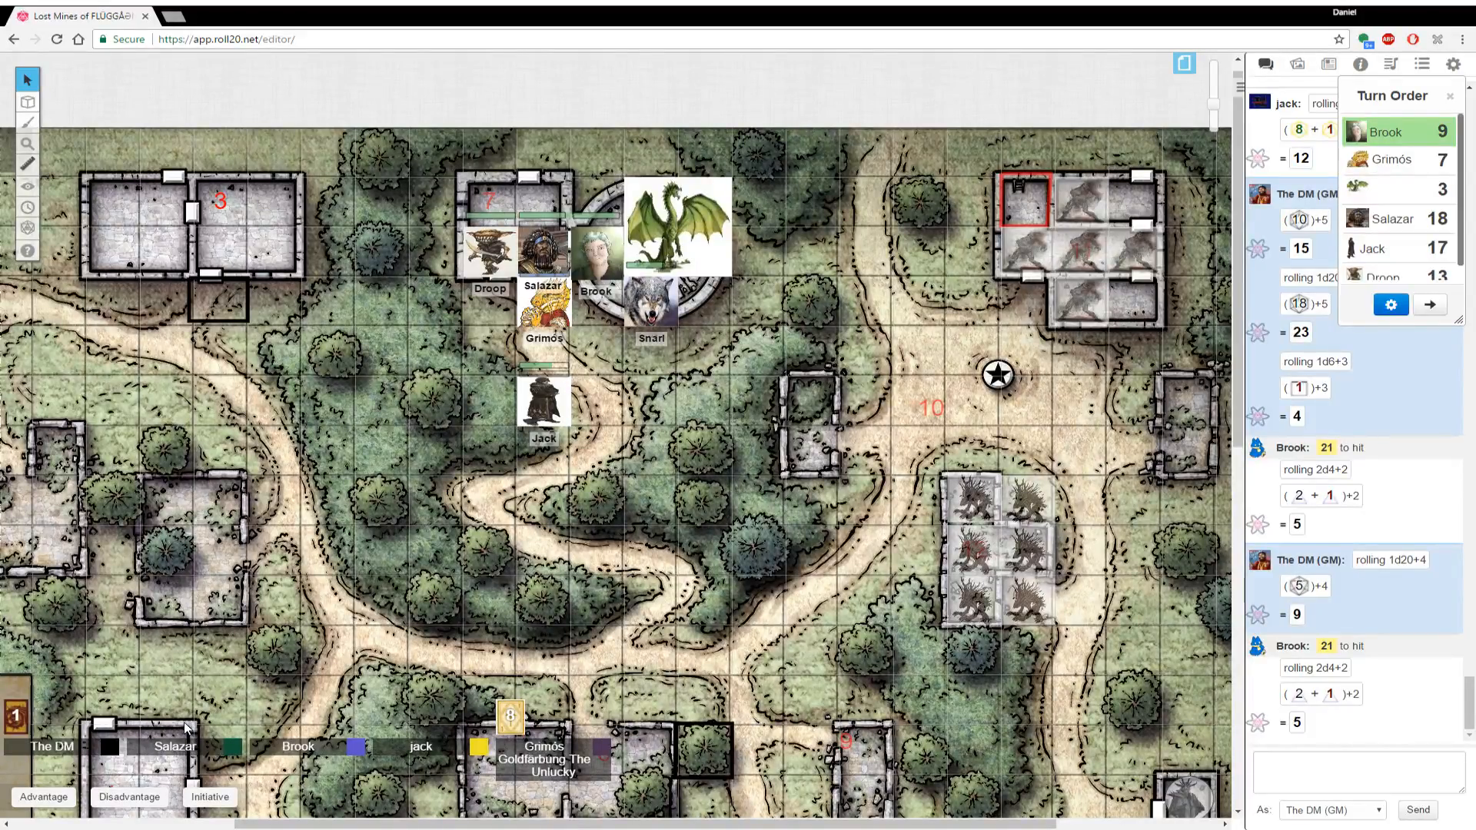
mouse_move(1386, 332)
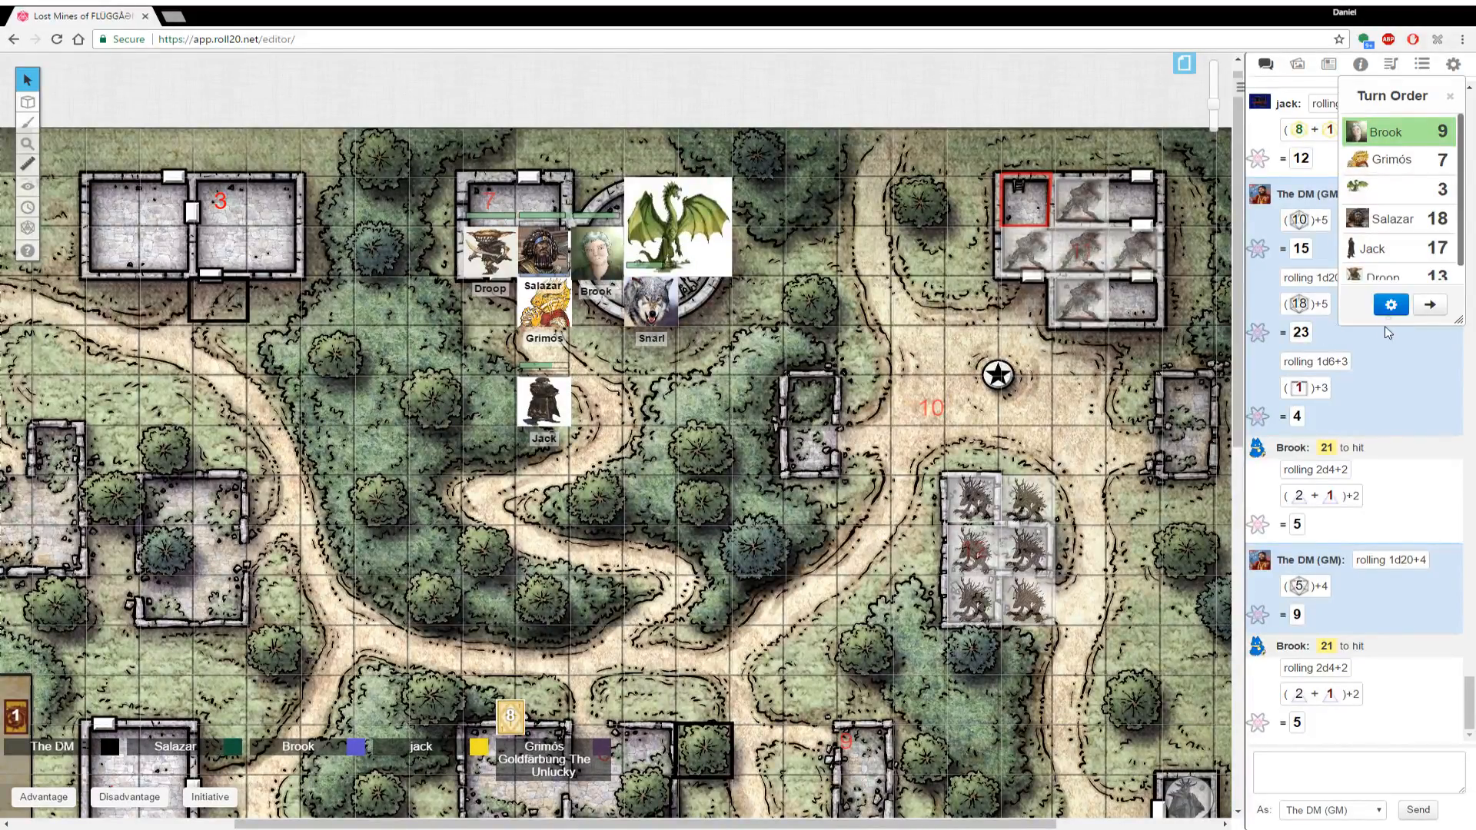
Advance the turn order so Grimós's 7 is up, with Brook's 9 moved to the bottom
left_click(1428, 304)
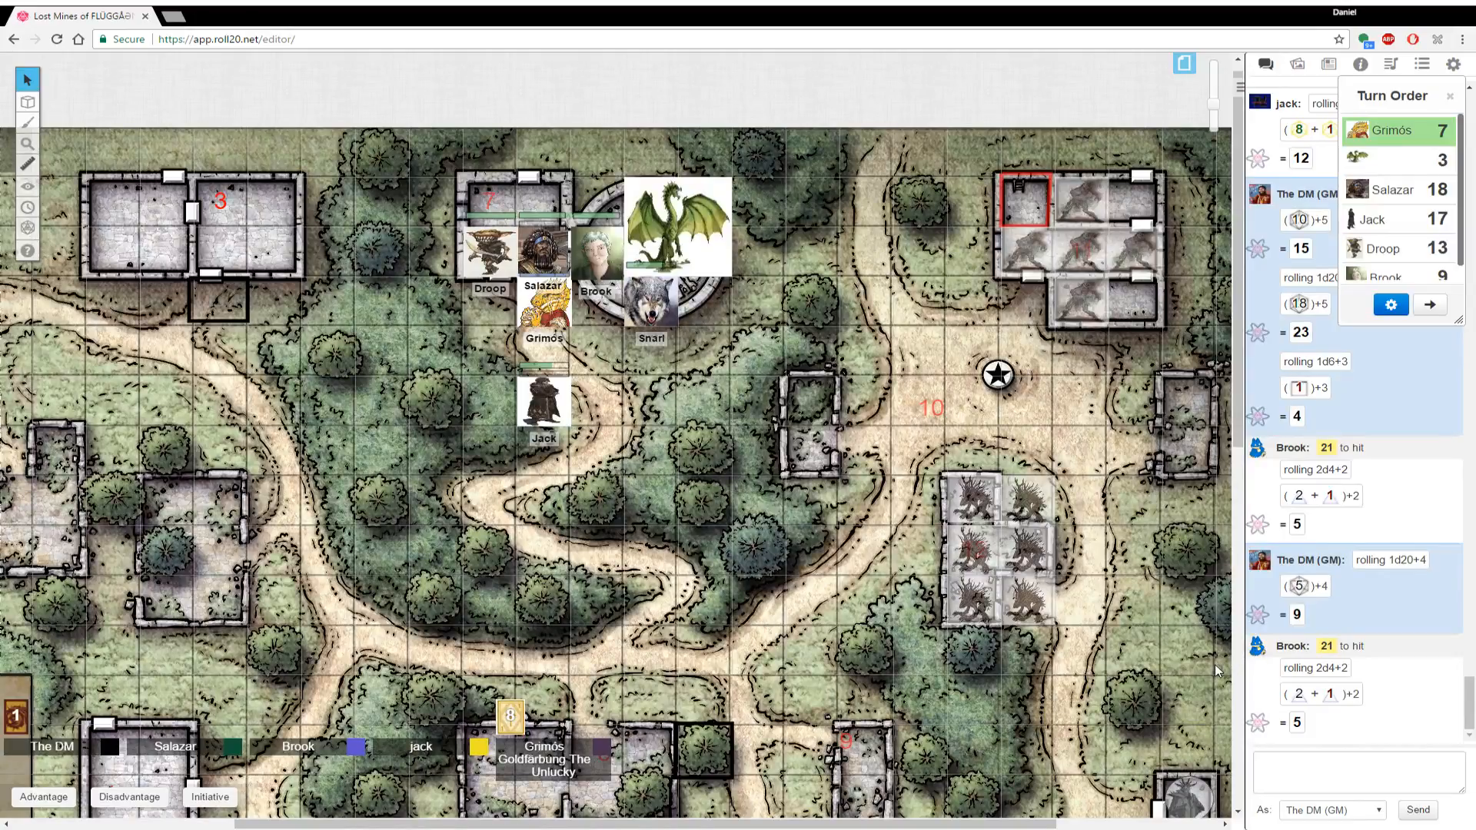
left_click(677, 226)
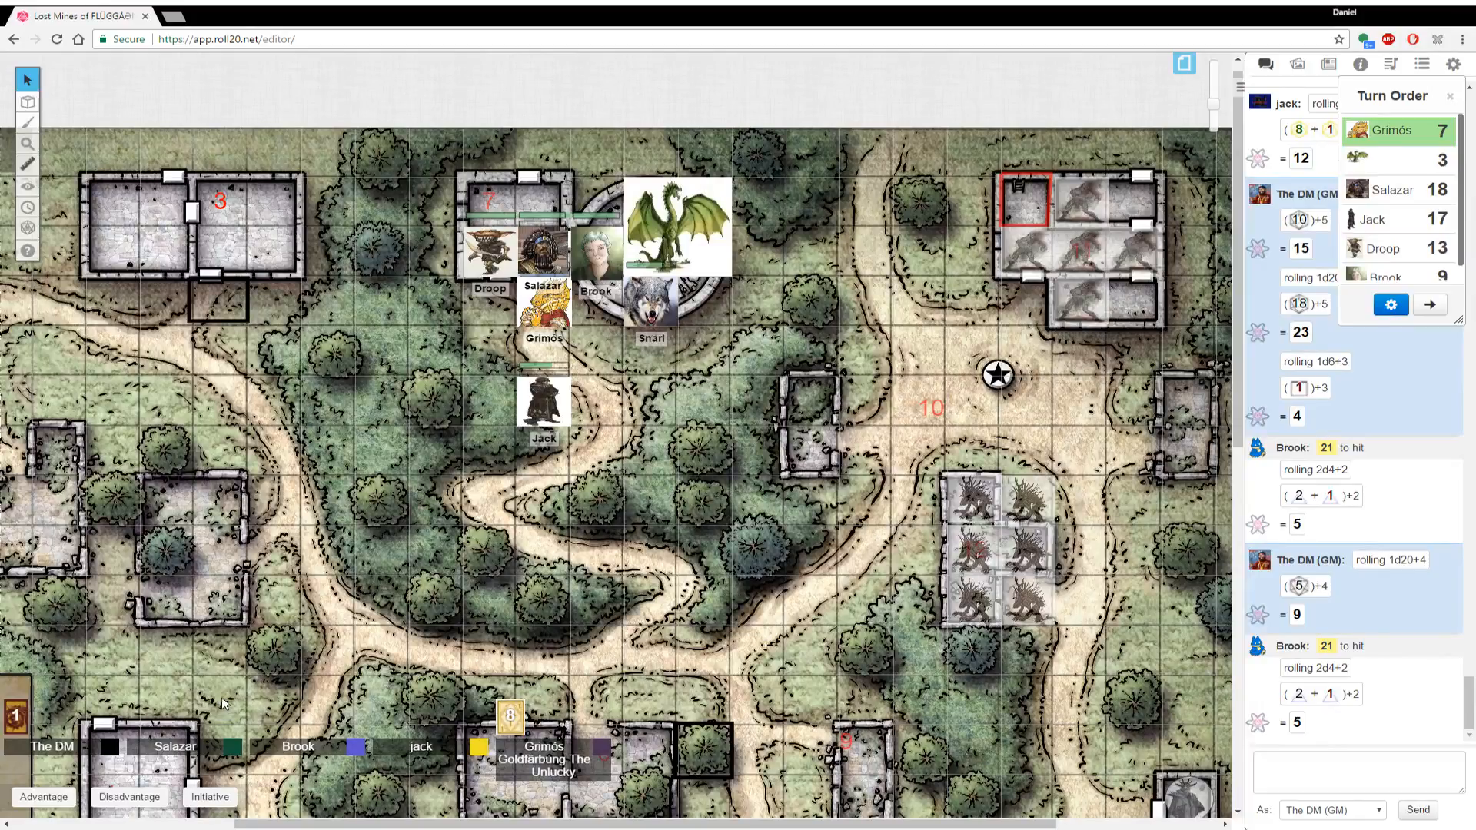
mouse_move(237, 680)
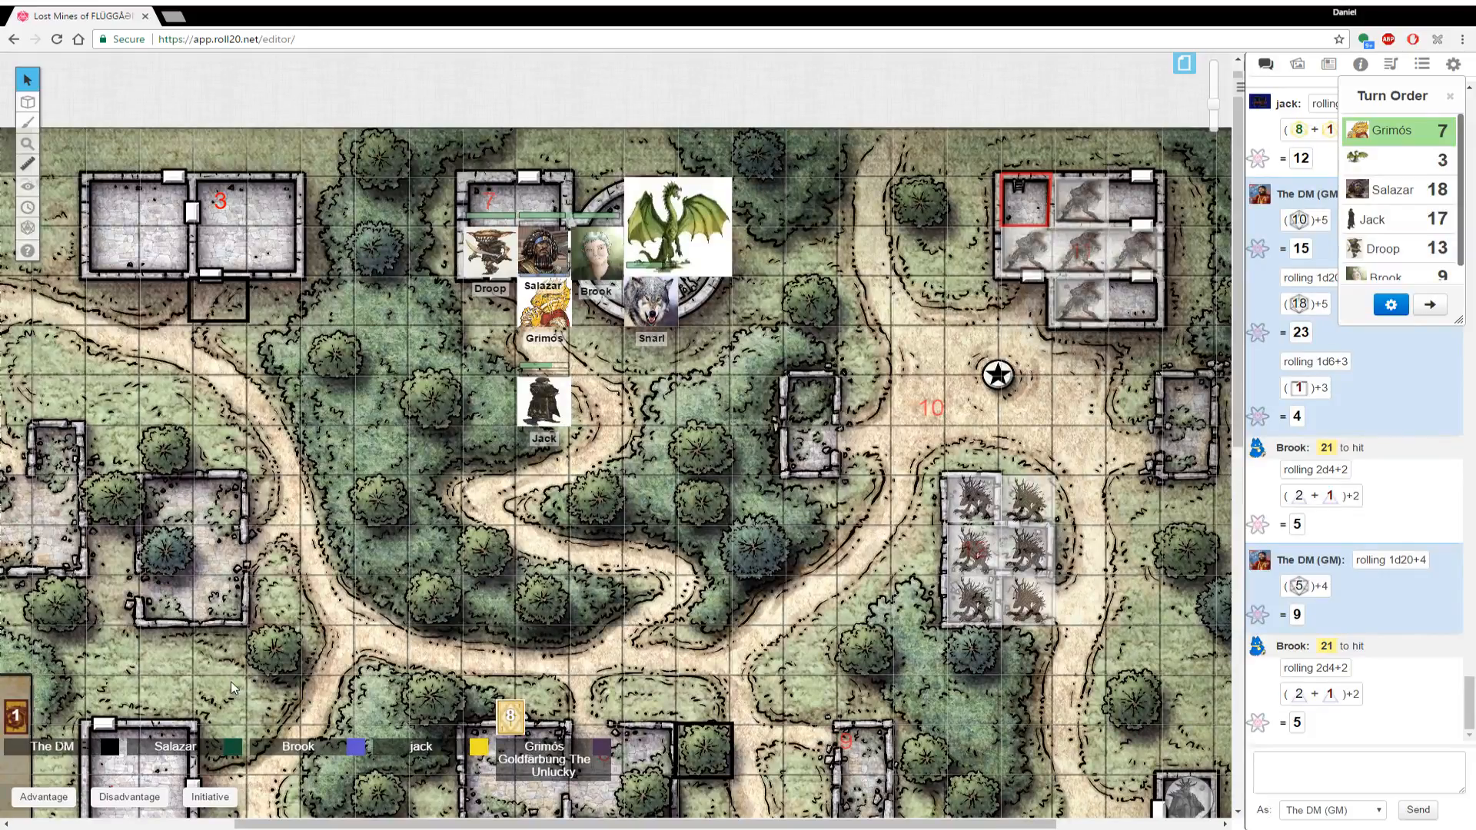
left_click_drag(543, 319, 704, 310)
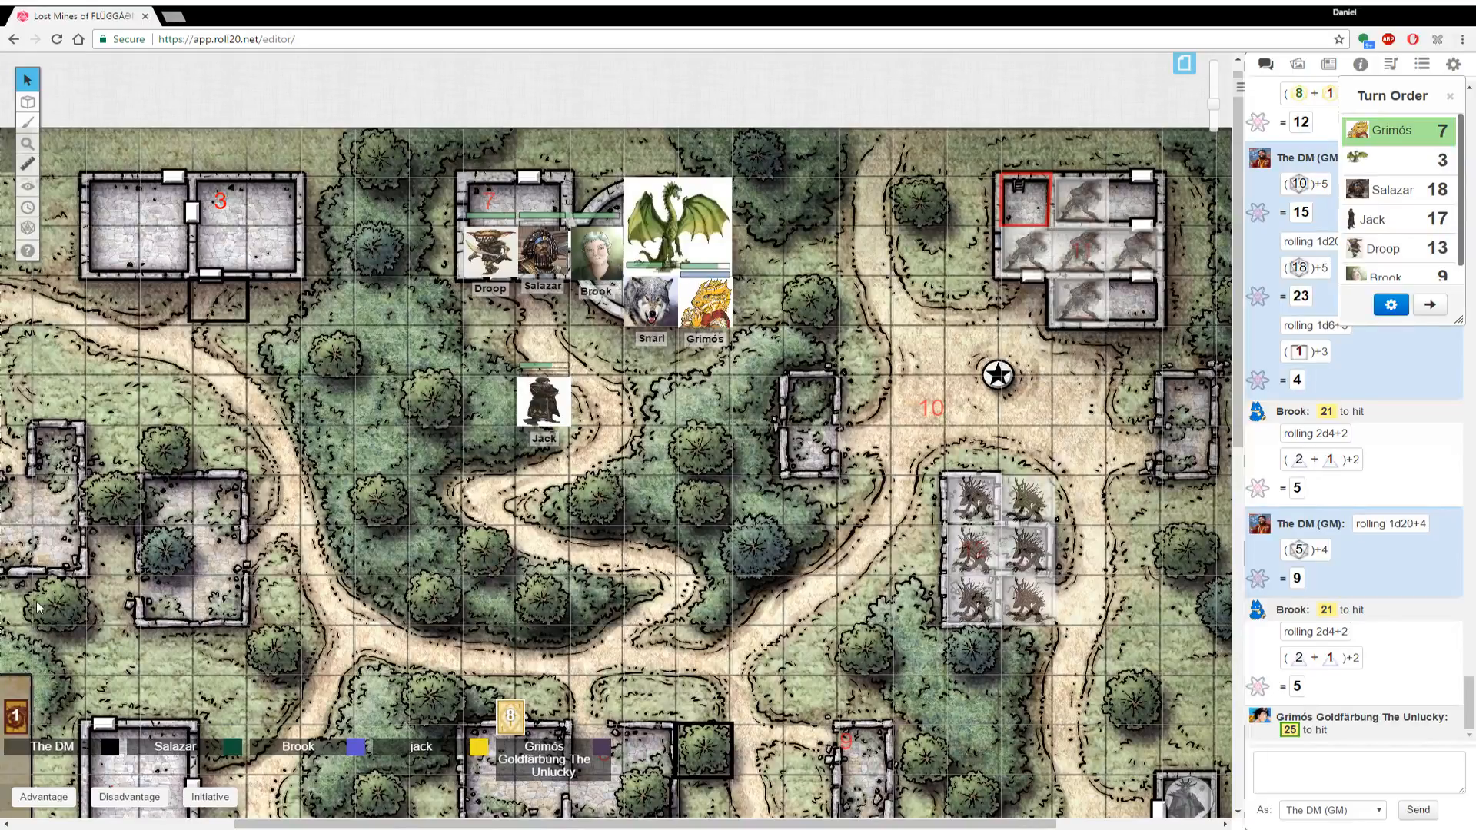
mouse_move(1030, 744)
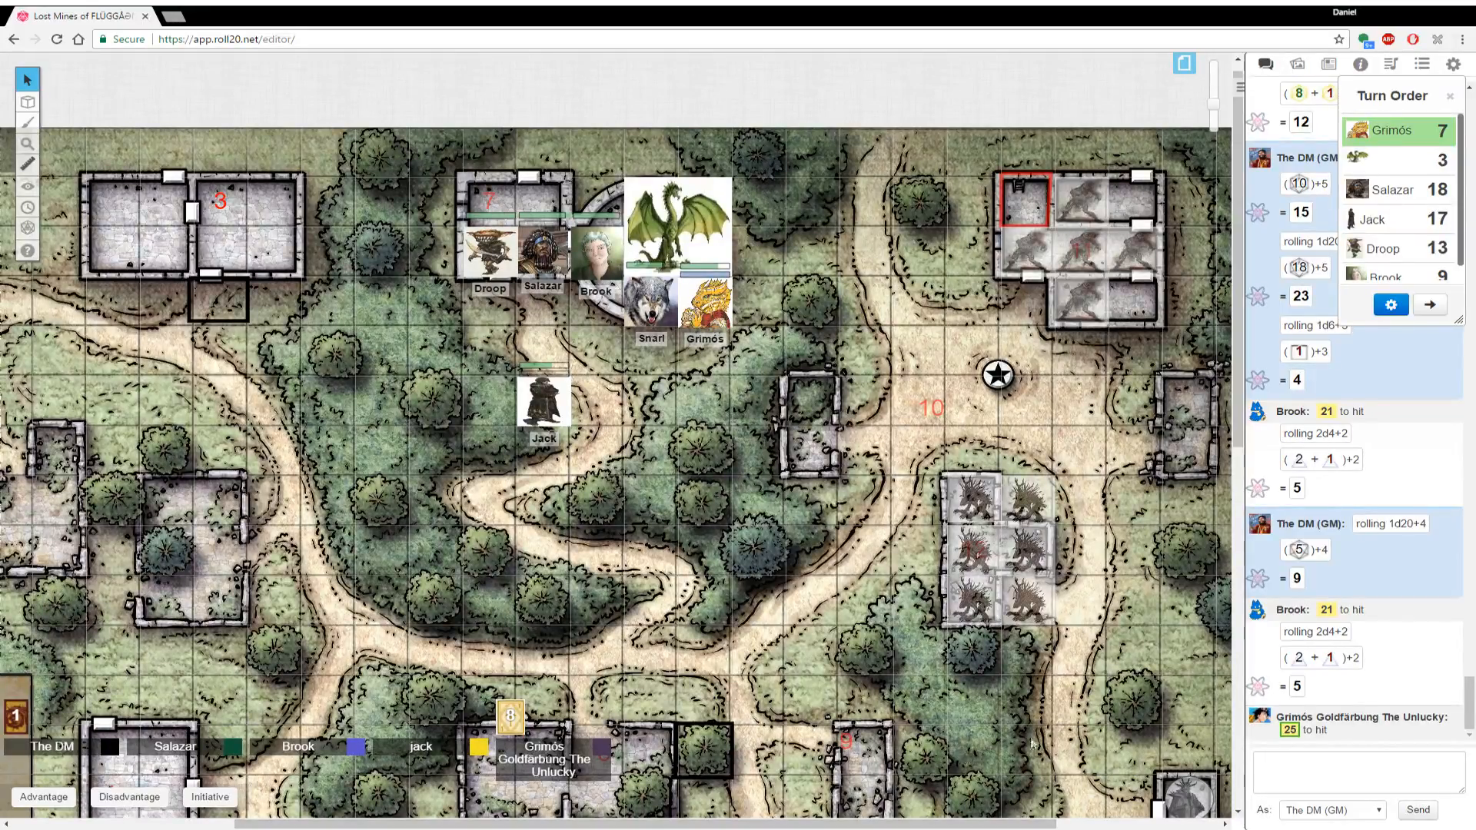
scroll("down", 3)
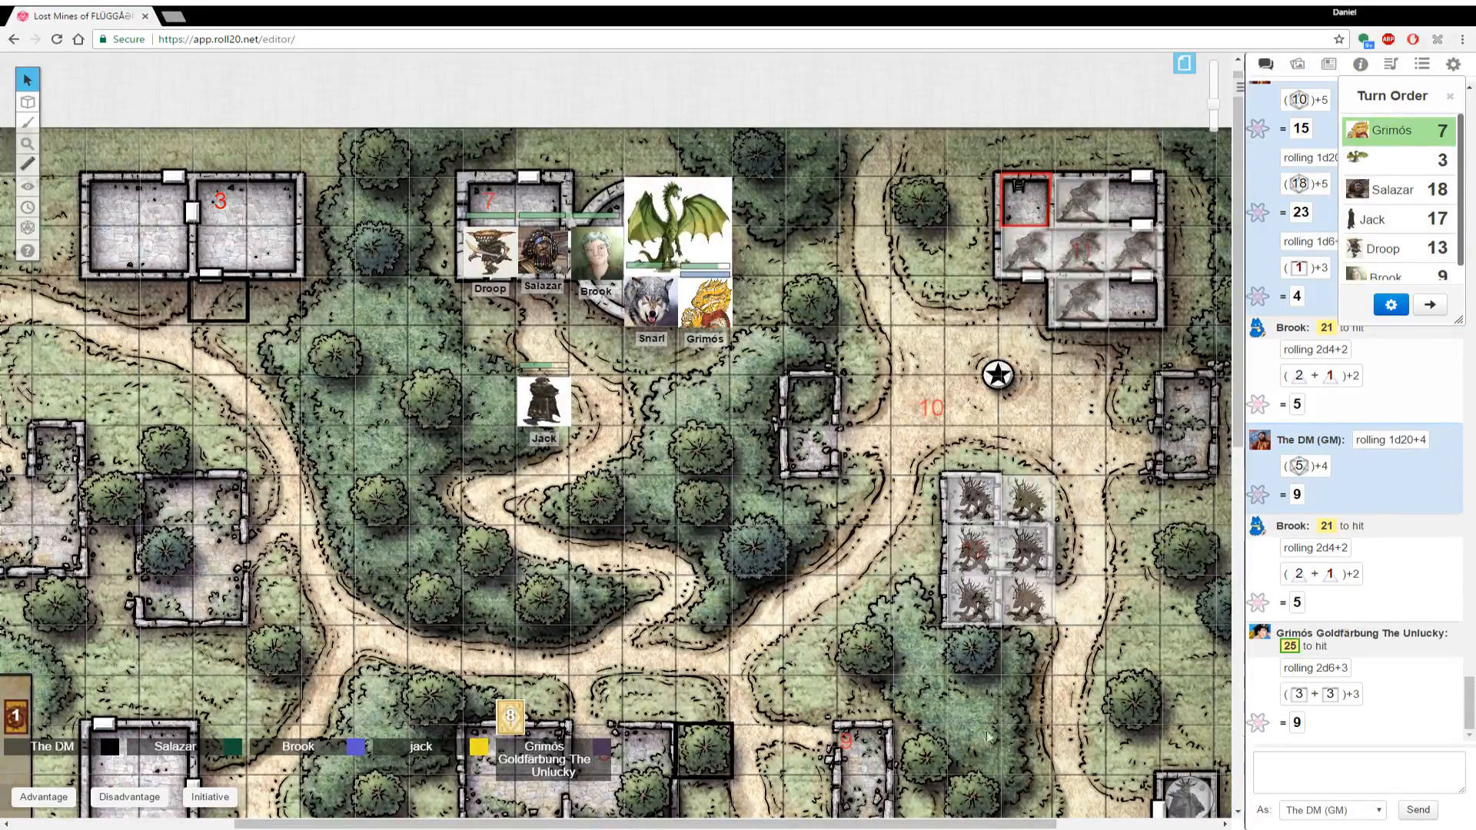
left_click(678, 224)
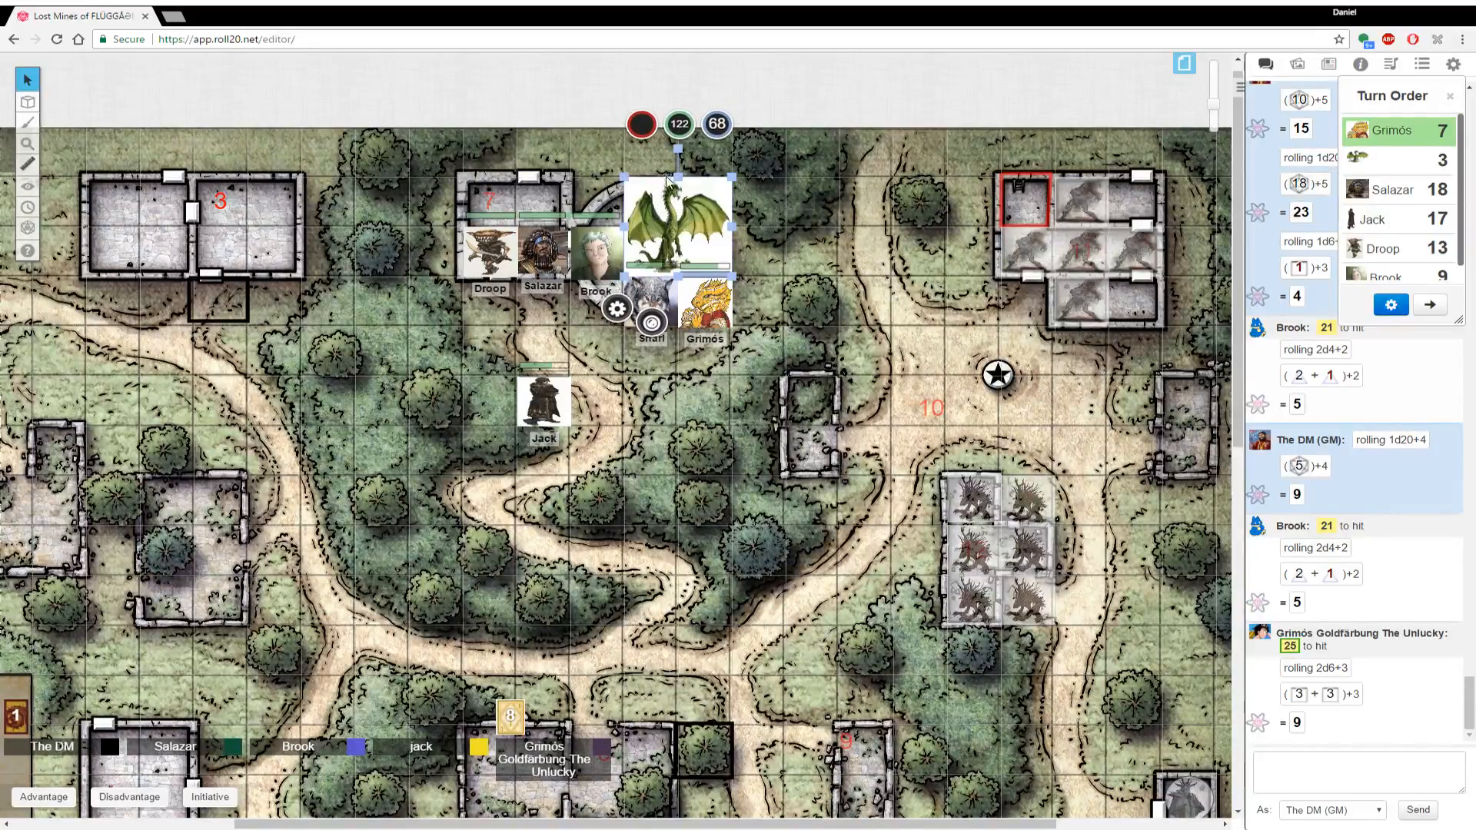
left_click(678, 123)
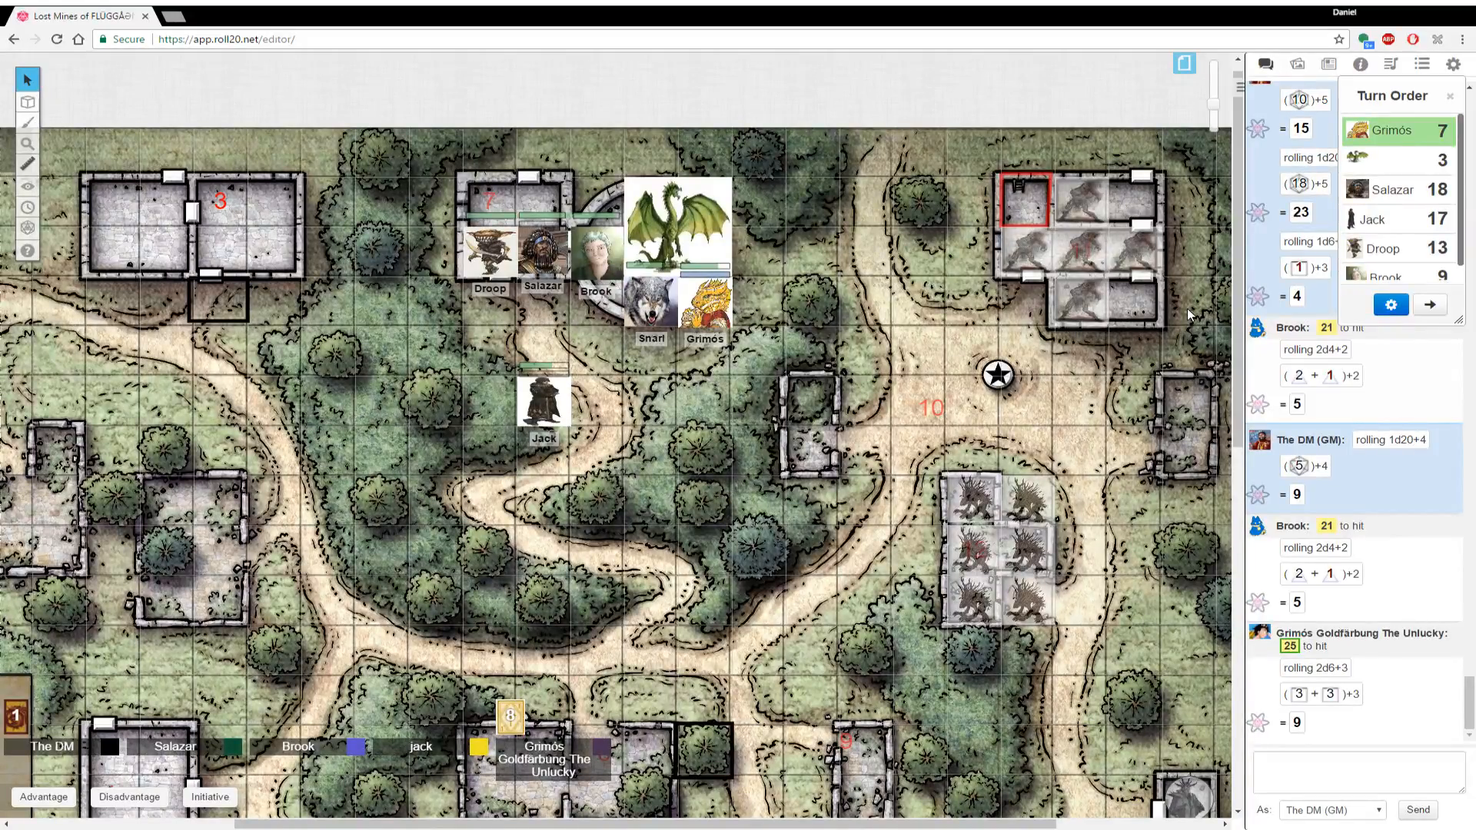
mouse_move(936, 288)
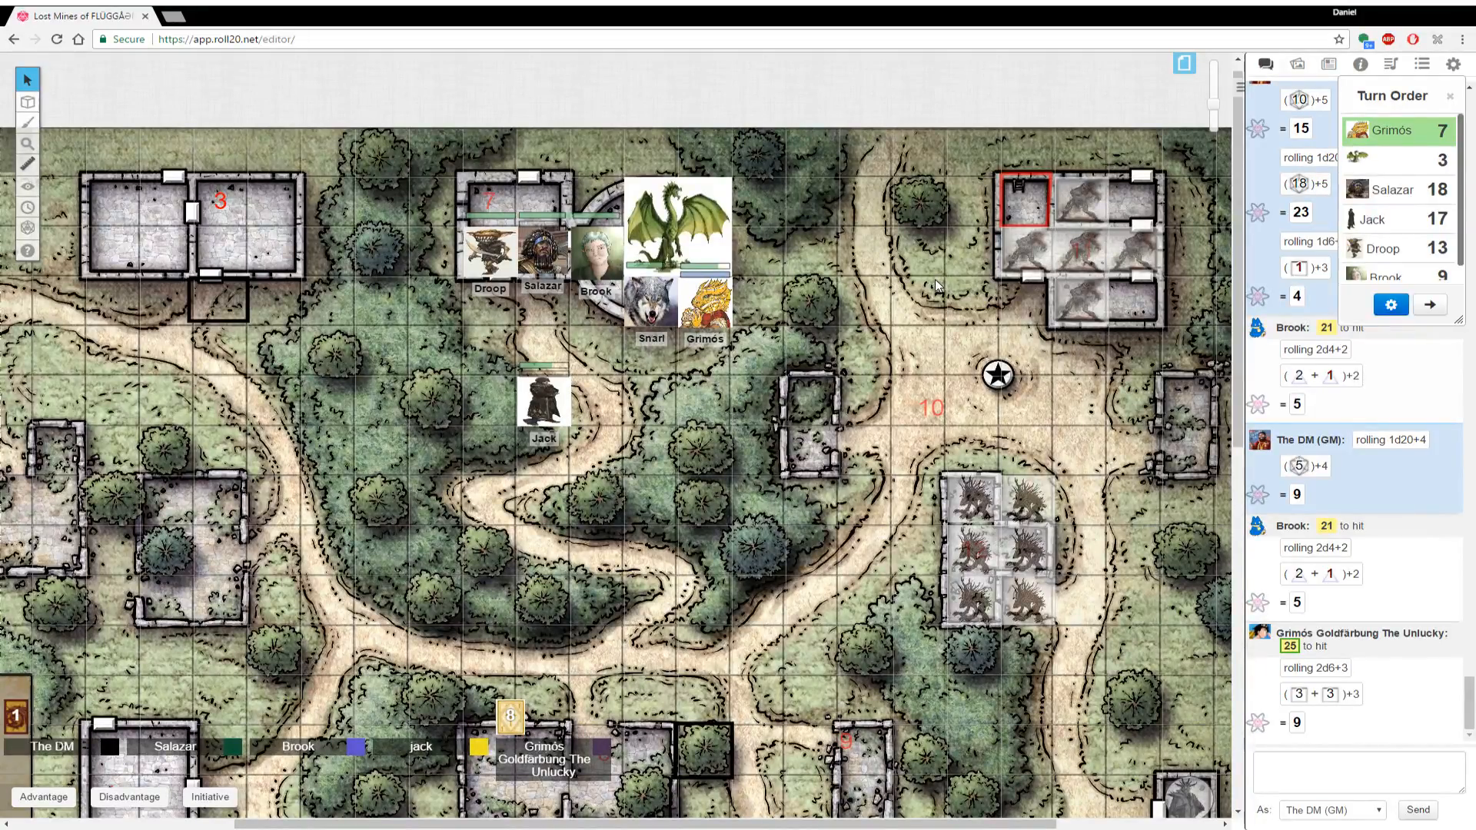
left_click(676, 225)
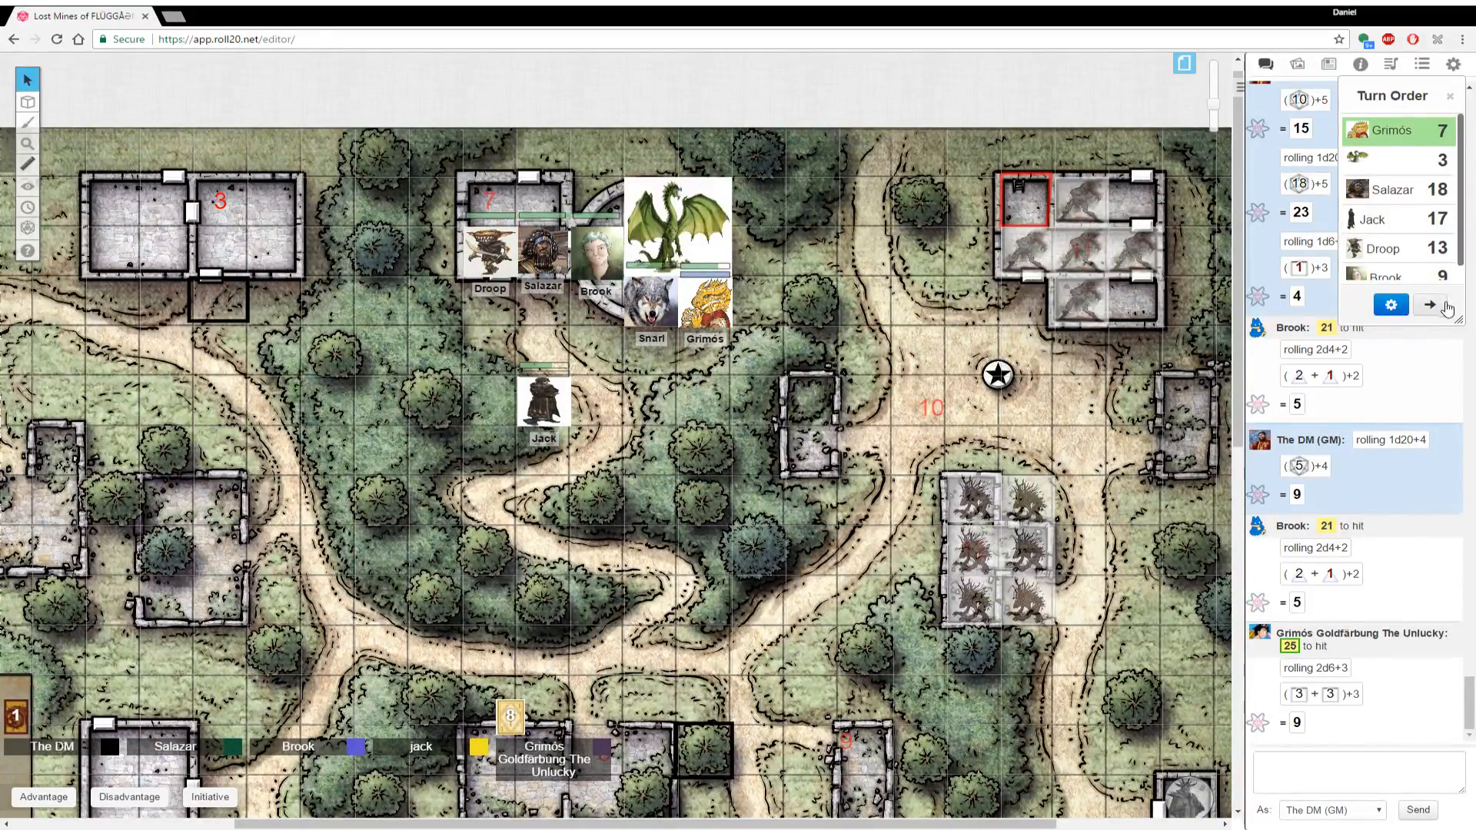
Advance the turn to the initiative-3 creature and roll /r 1d20+3 for it, getting 12
left_click(1429, 304)
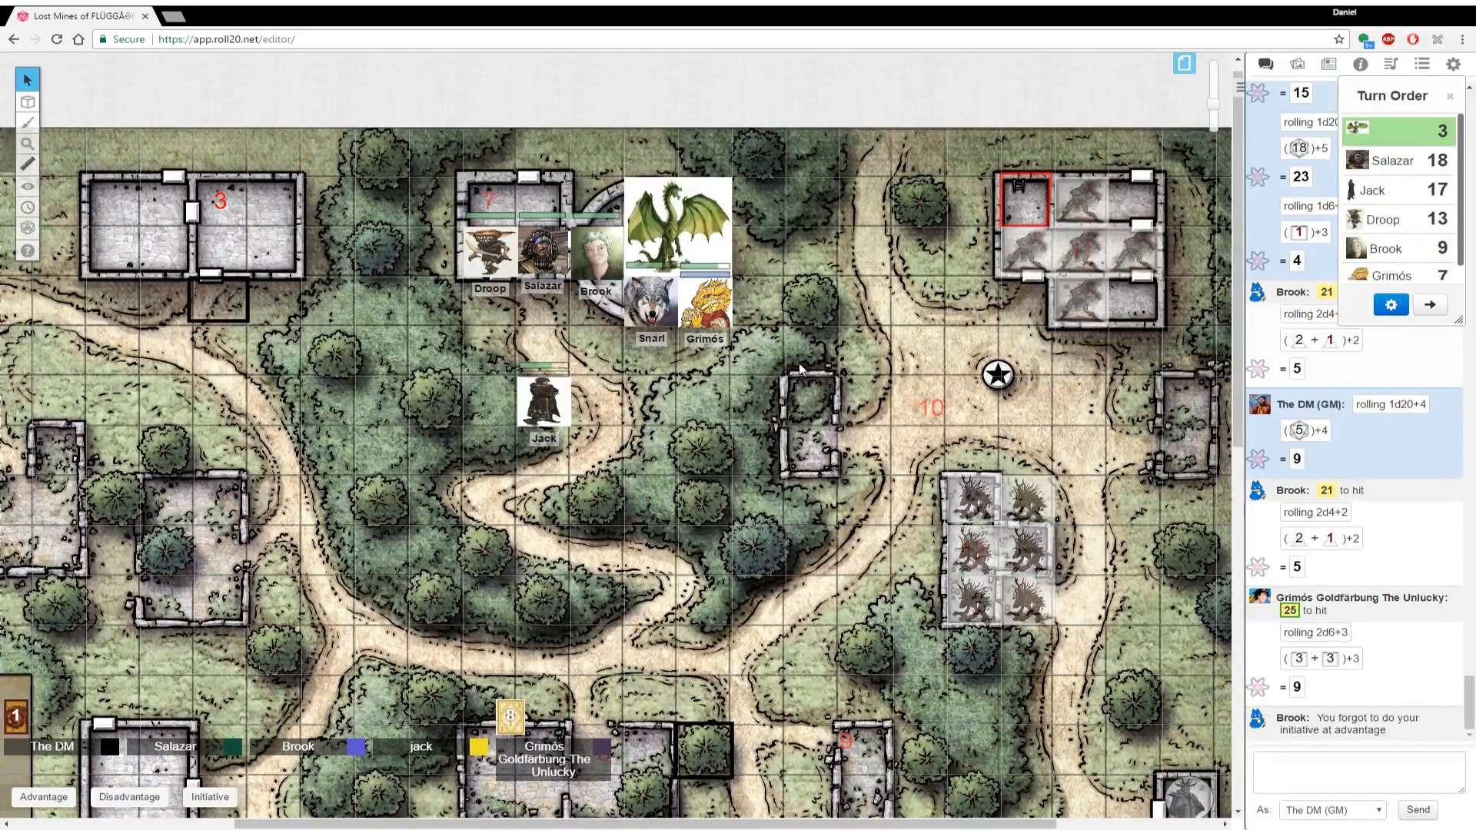
mouse_move(747, 386)
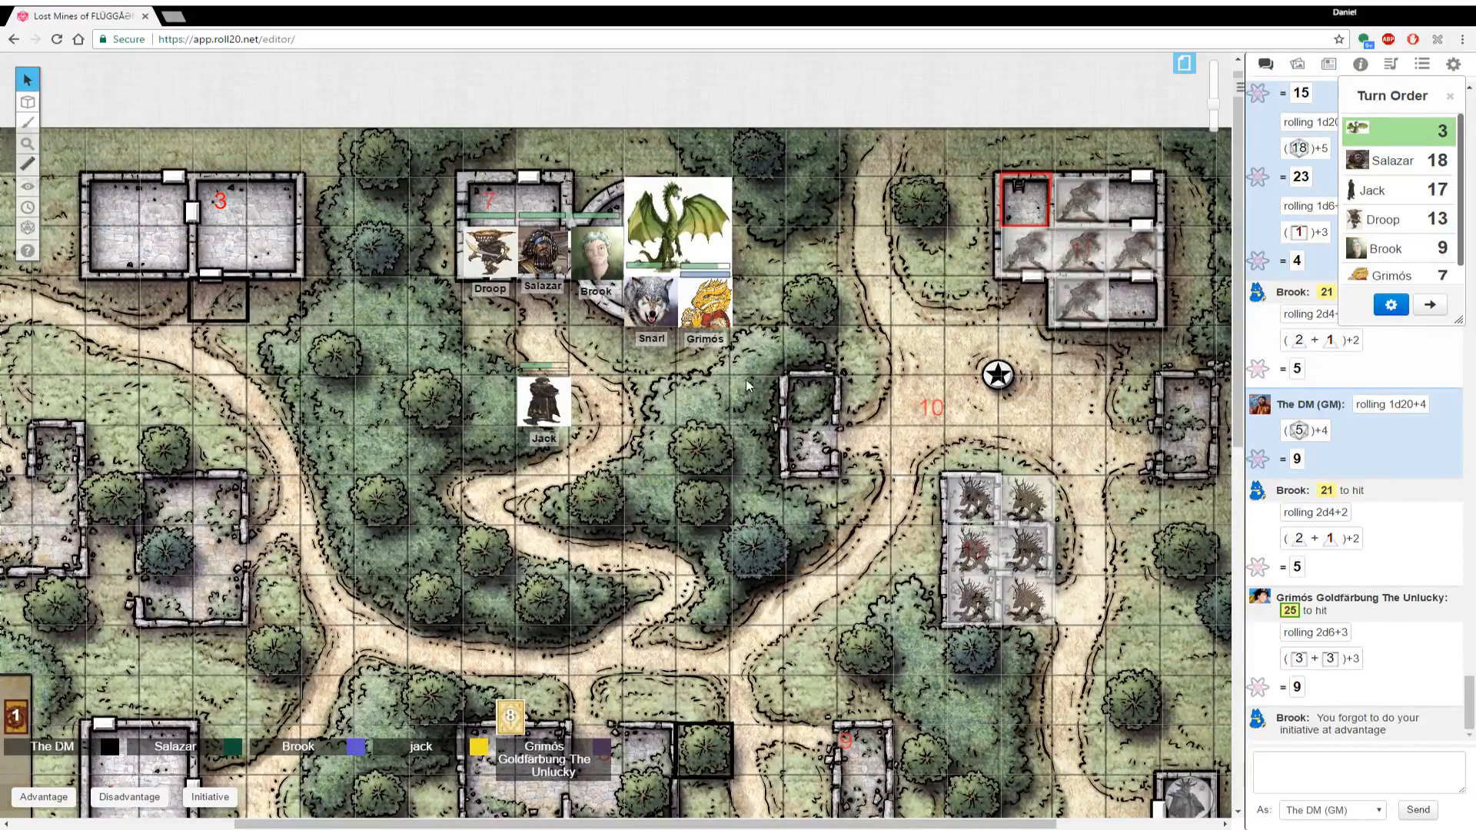
mouse_move(536, 358)
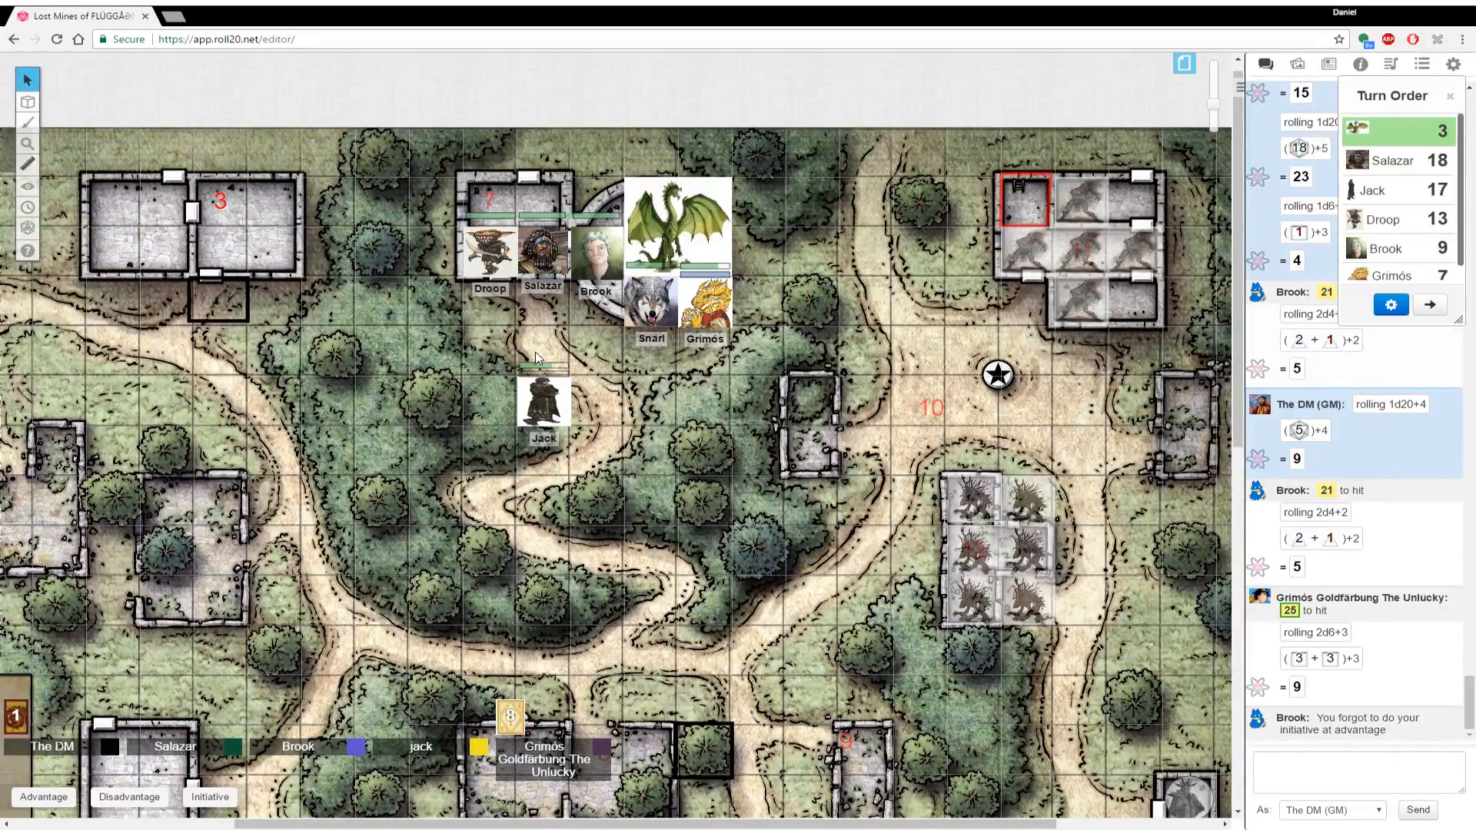
mouse_move(404, 527)
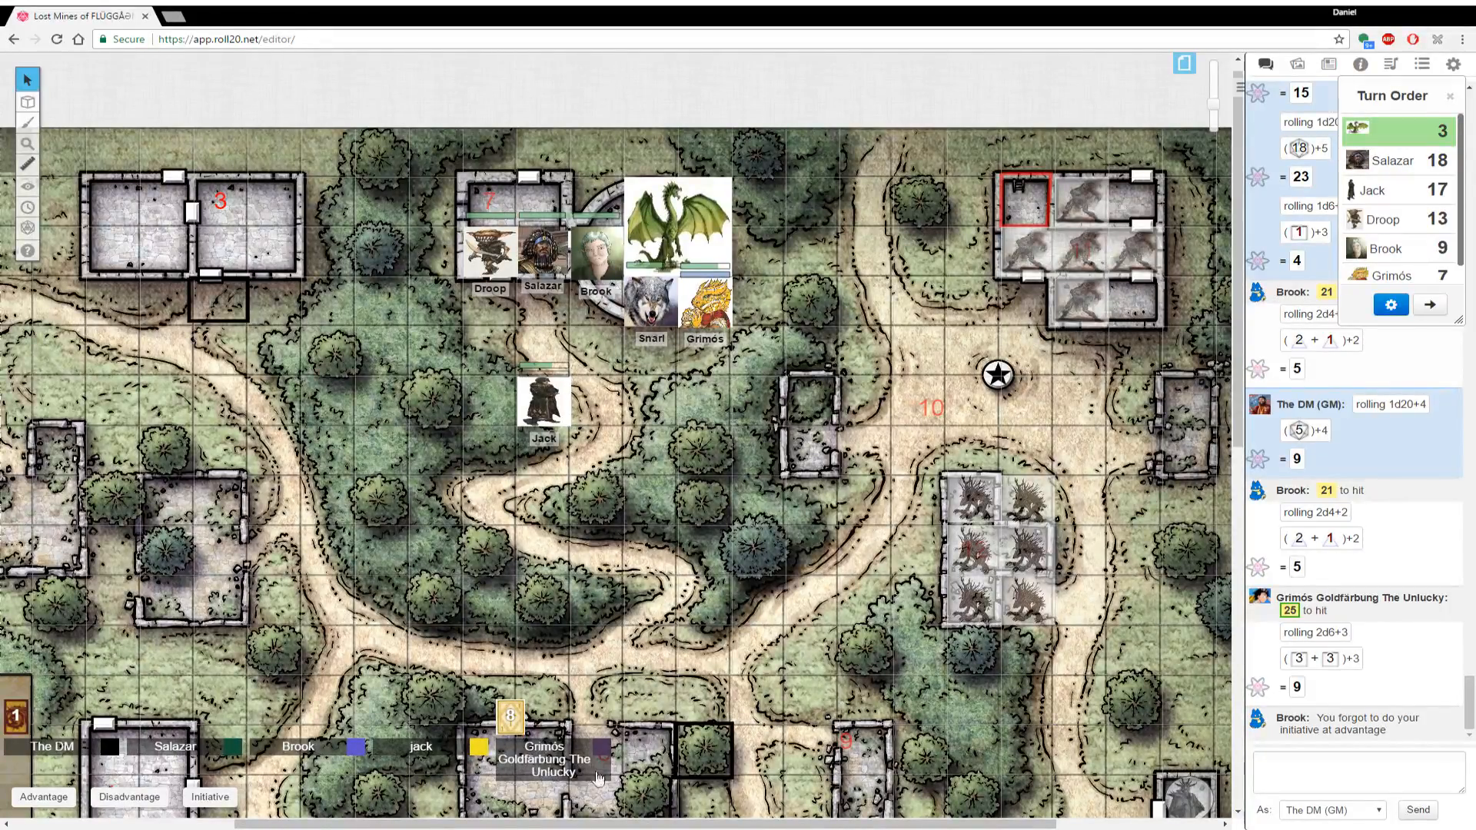
mouse_move(1201, 589)
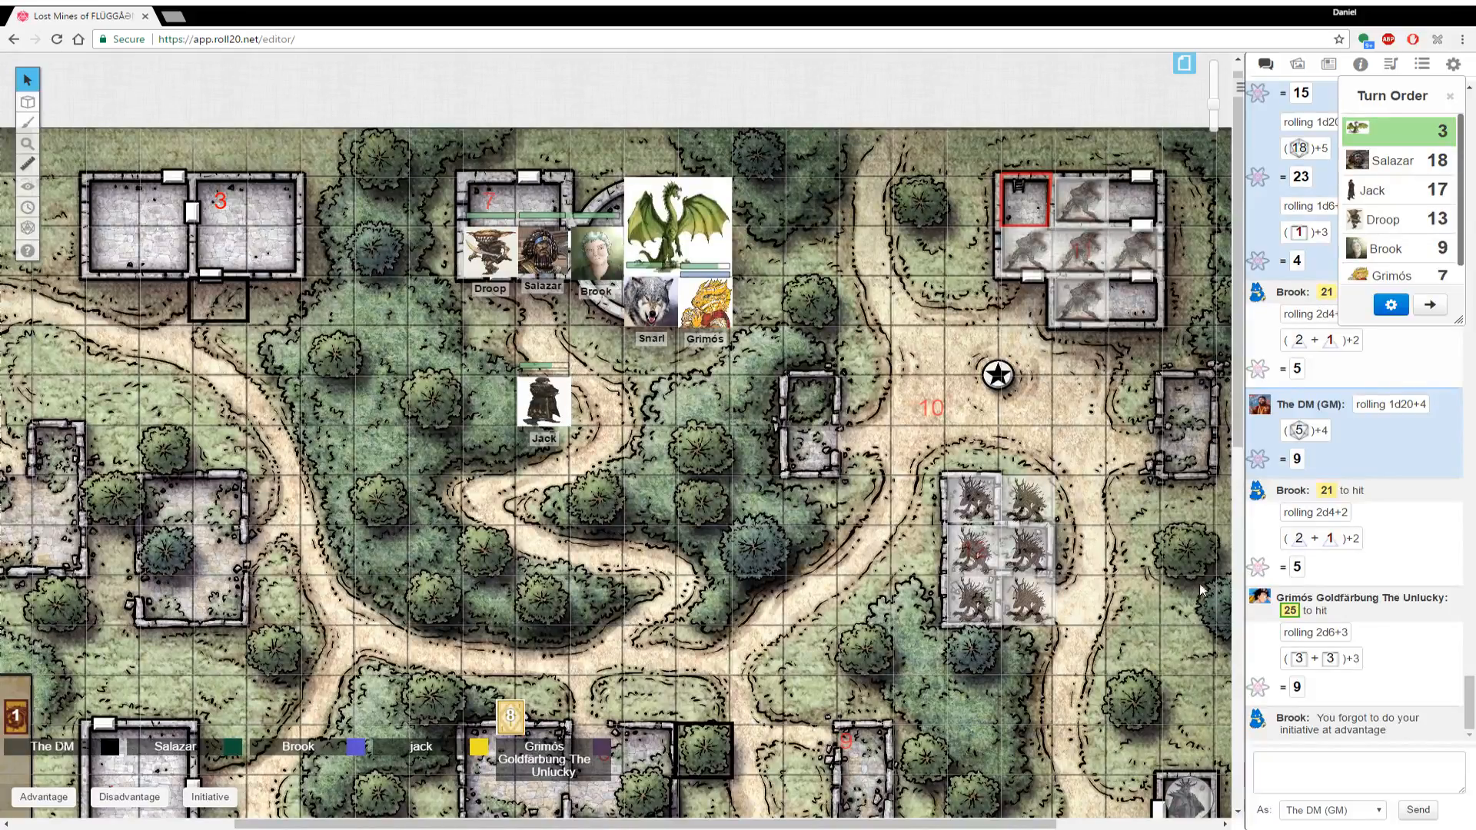
left_click(1356, 772)
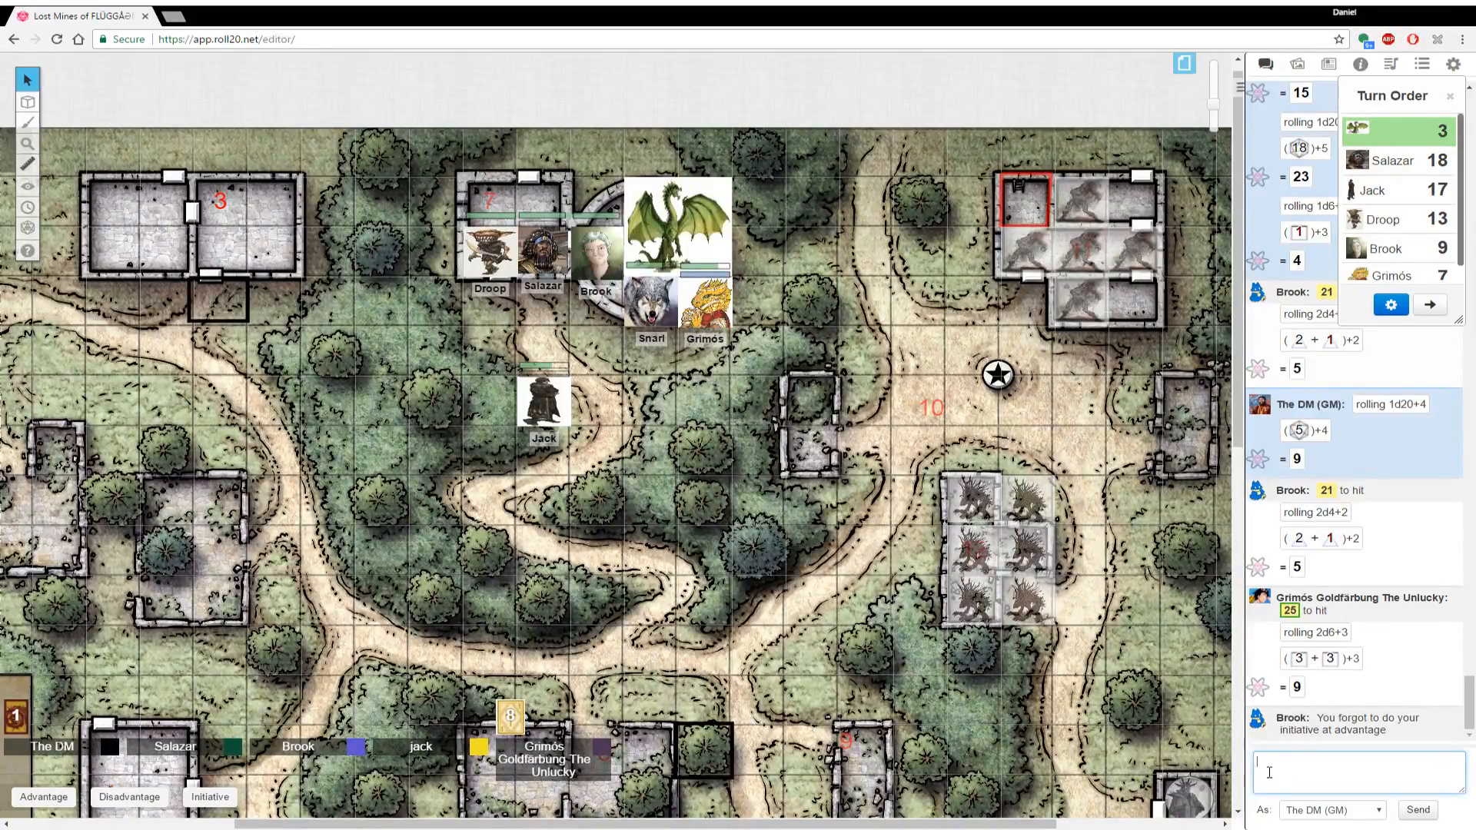
type("/r 1d20+")
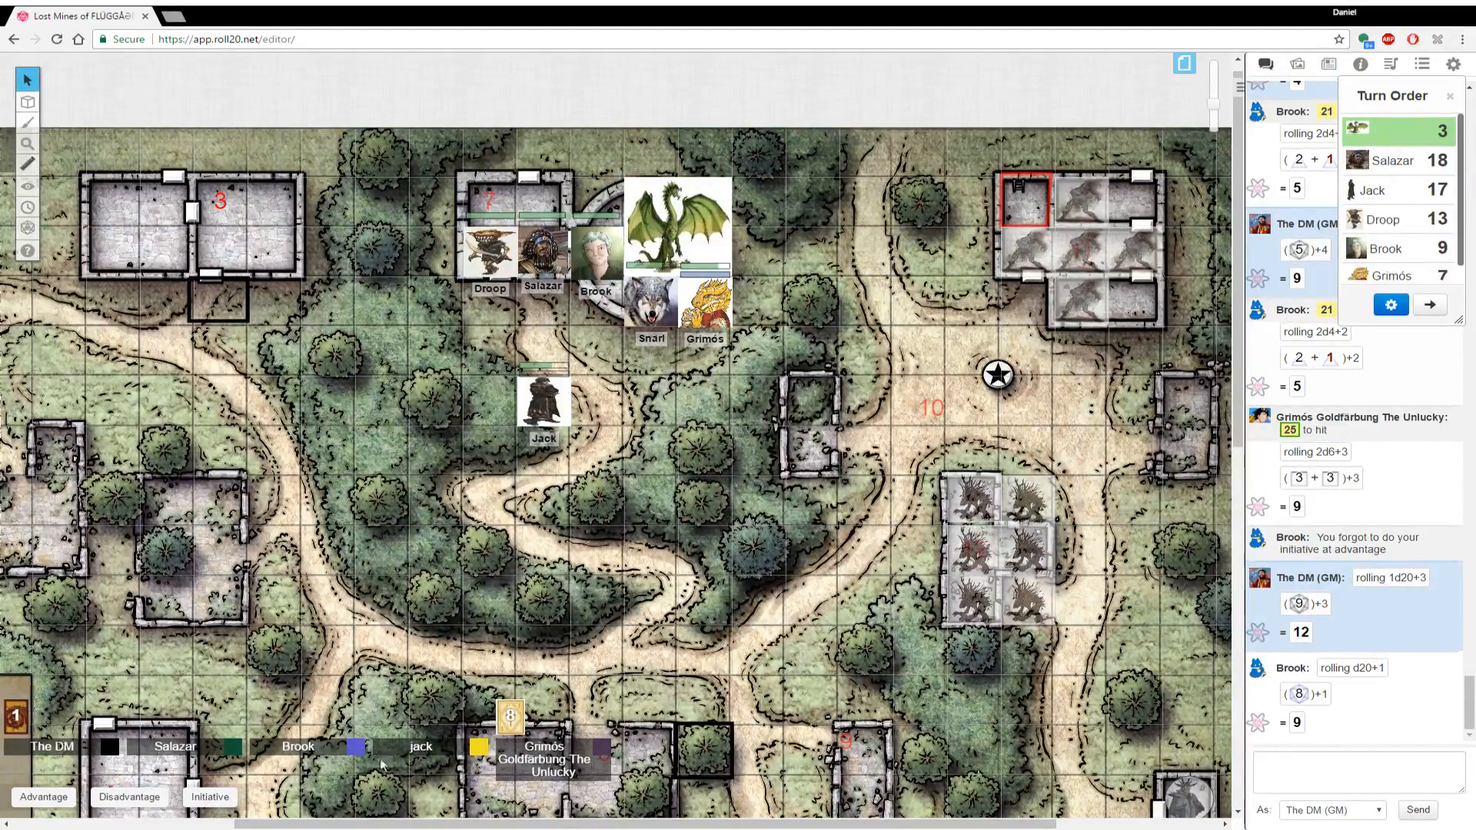
scroll("down", 3)
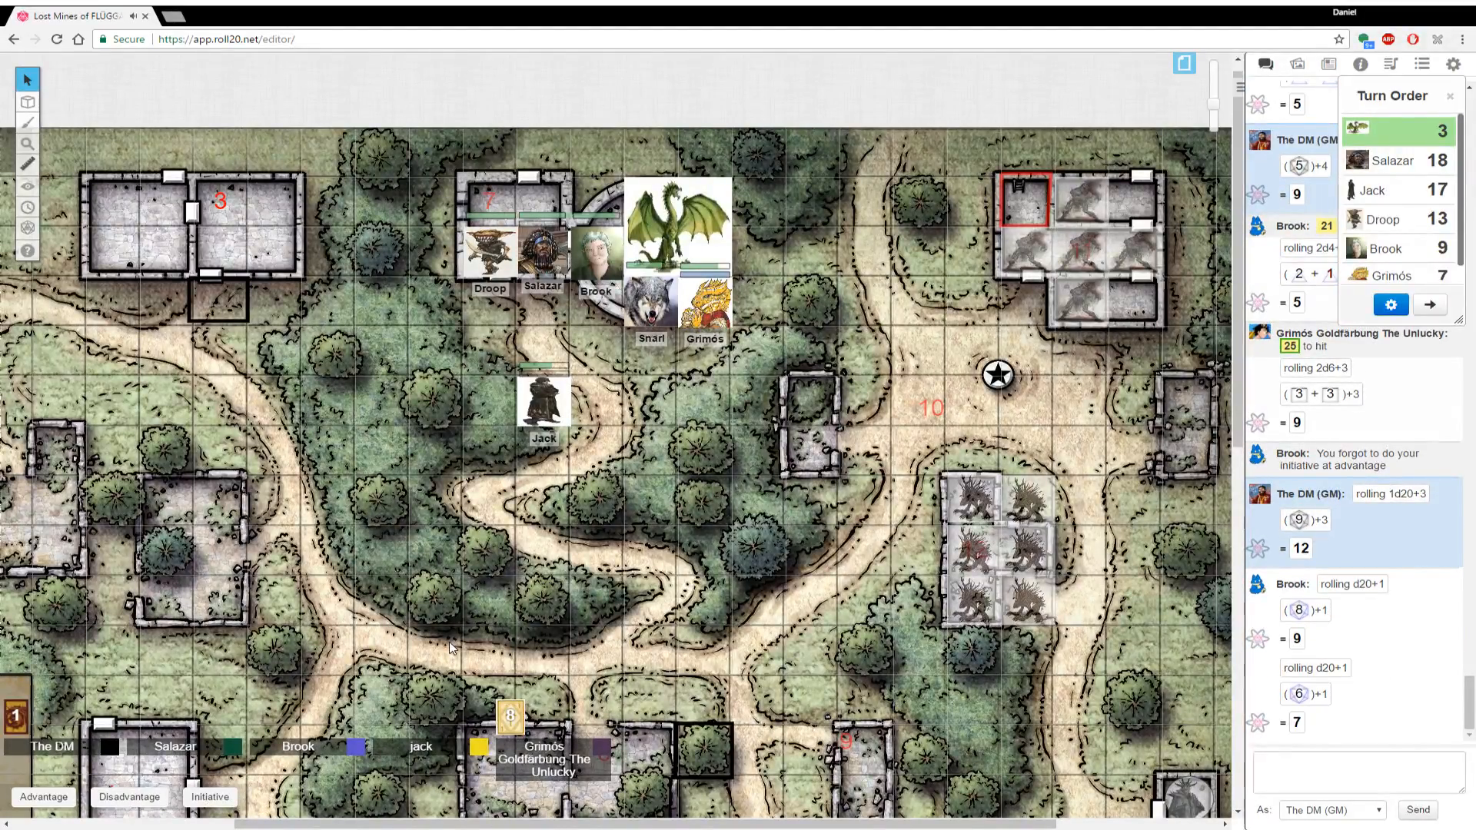
scroll("down", 3)
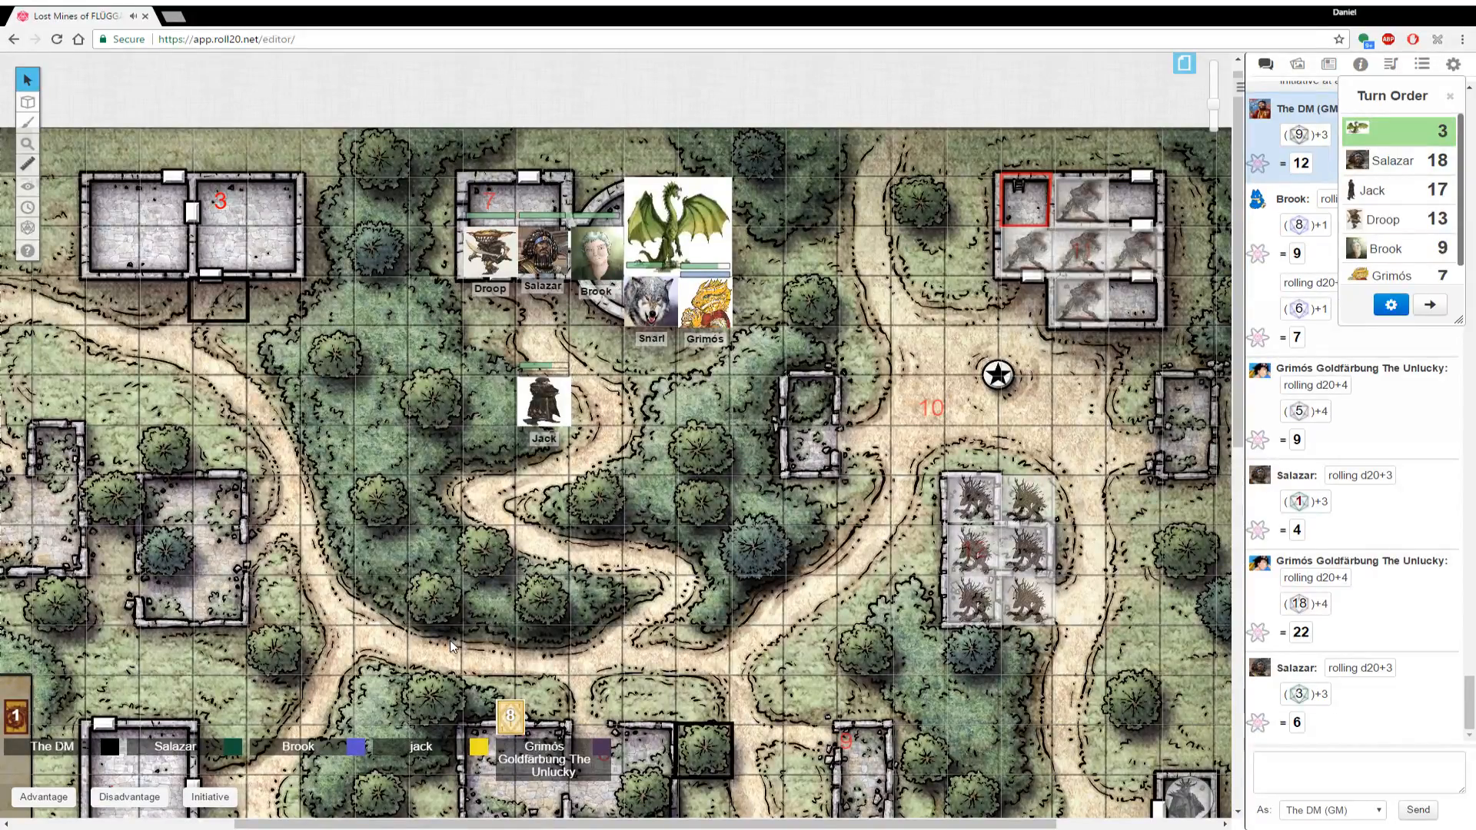
mouse_move(418, 607)
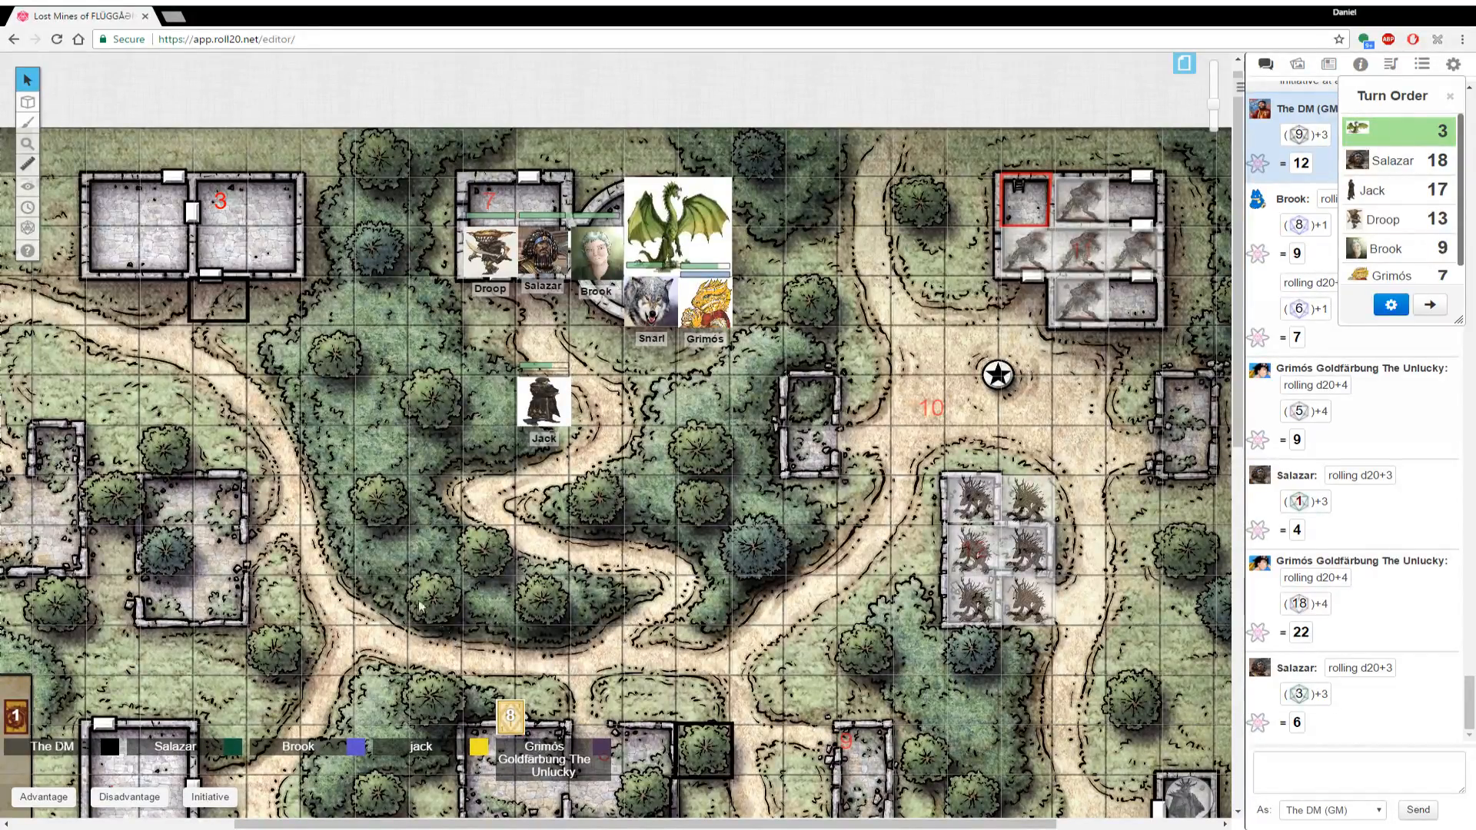
mouse_move(426, 610)
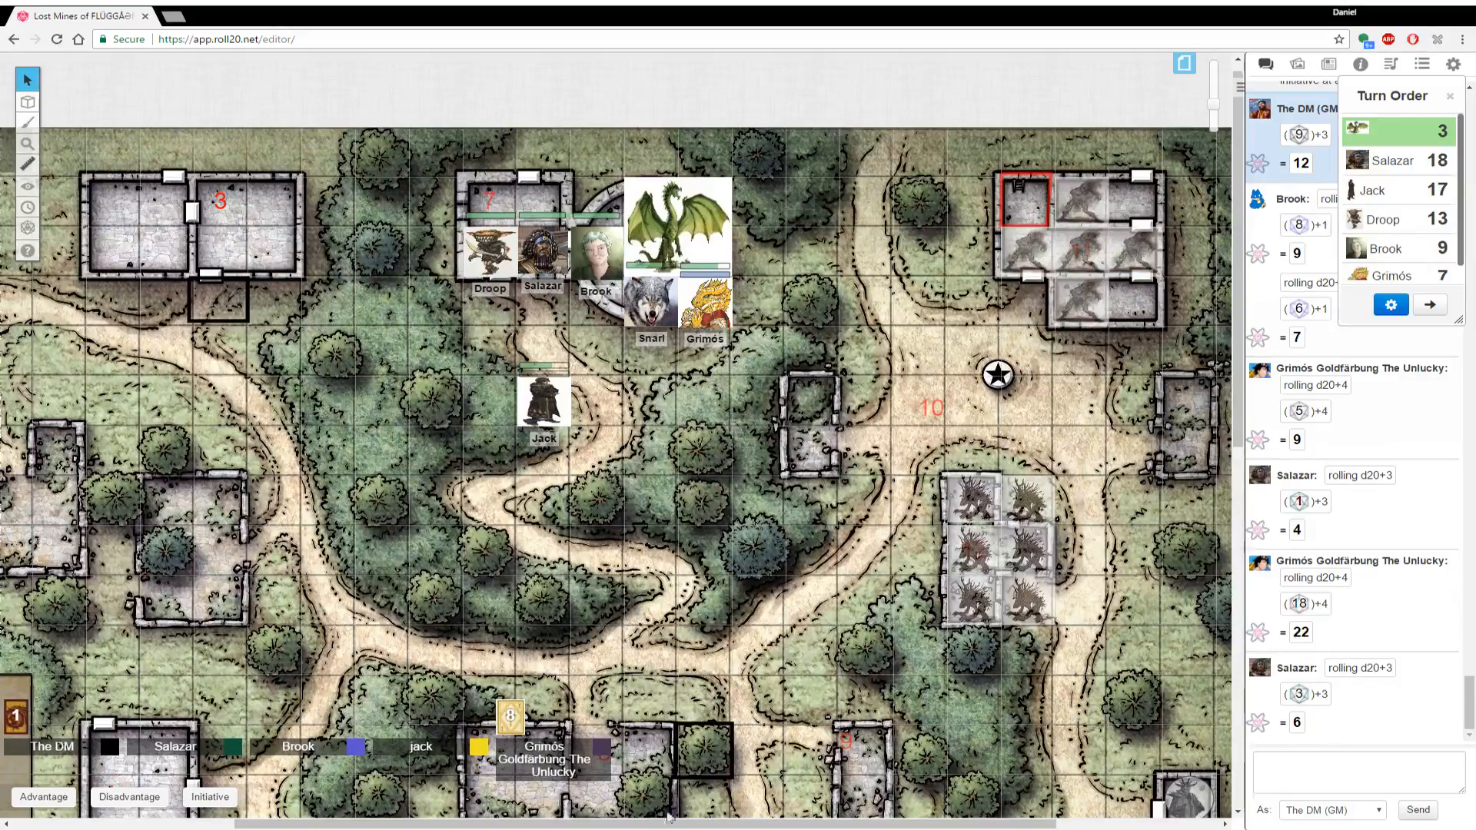
Roll /r 12d6 in chat as the DM, totalling 39
left_click(1357, 770)
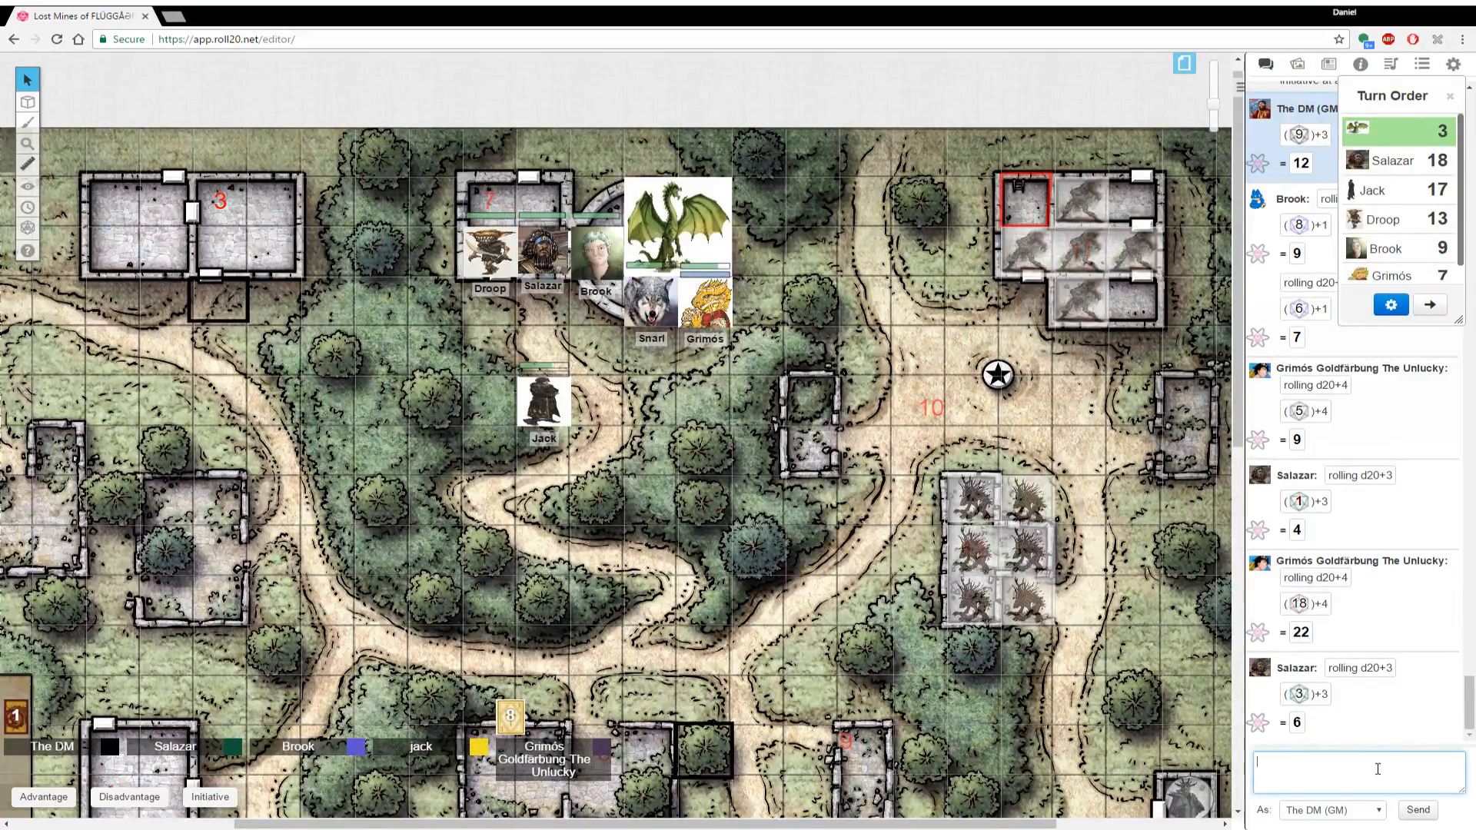
type("/r 12d")
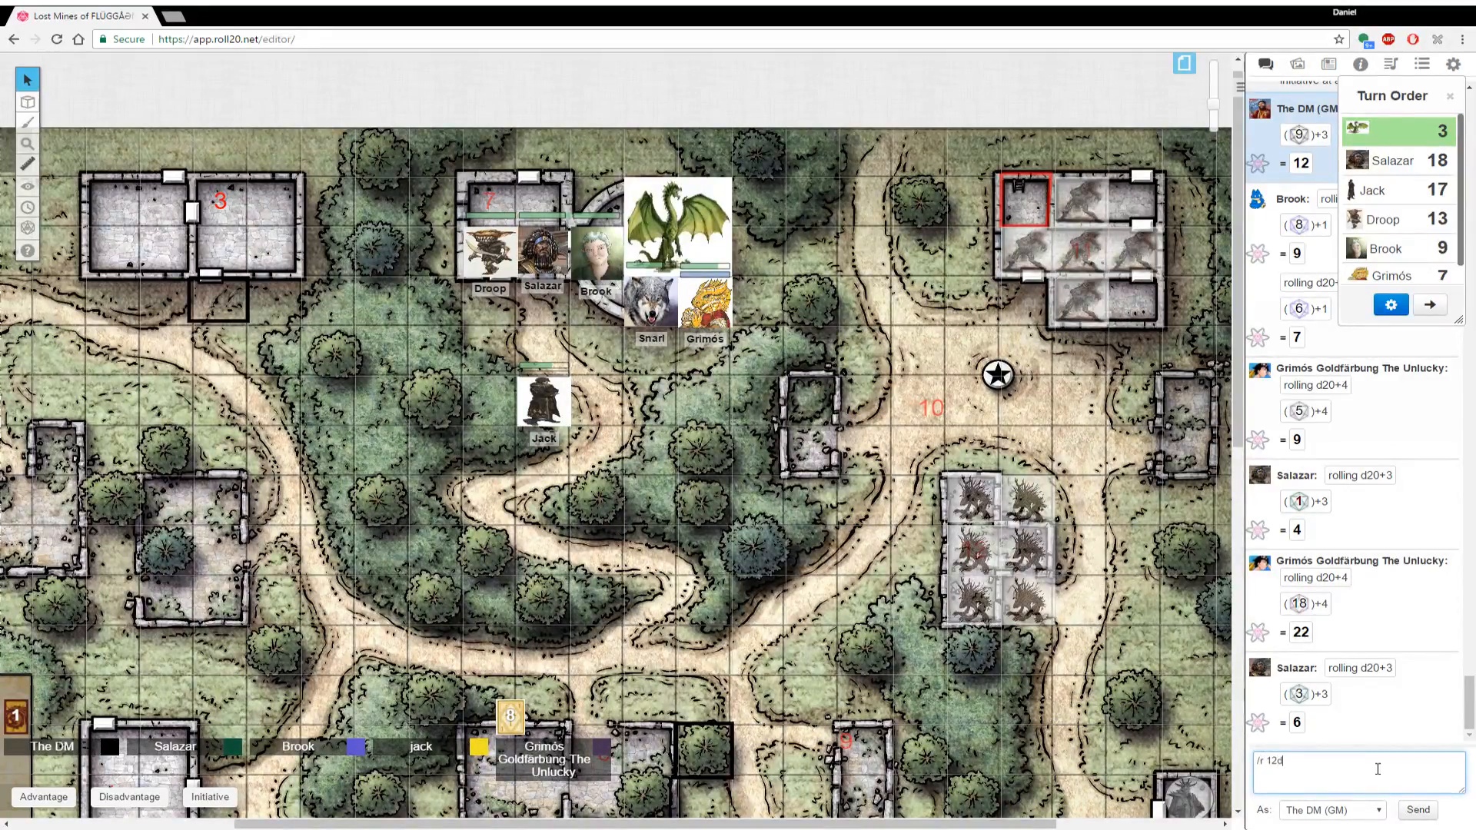
type("d6")
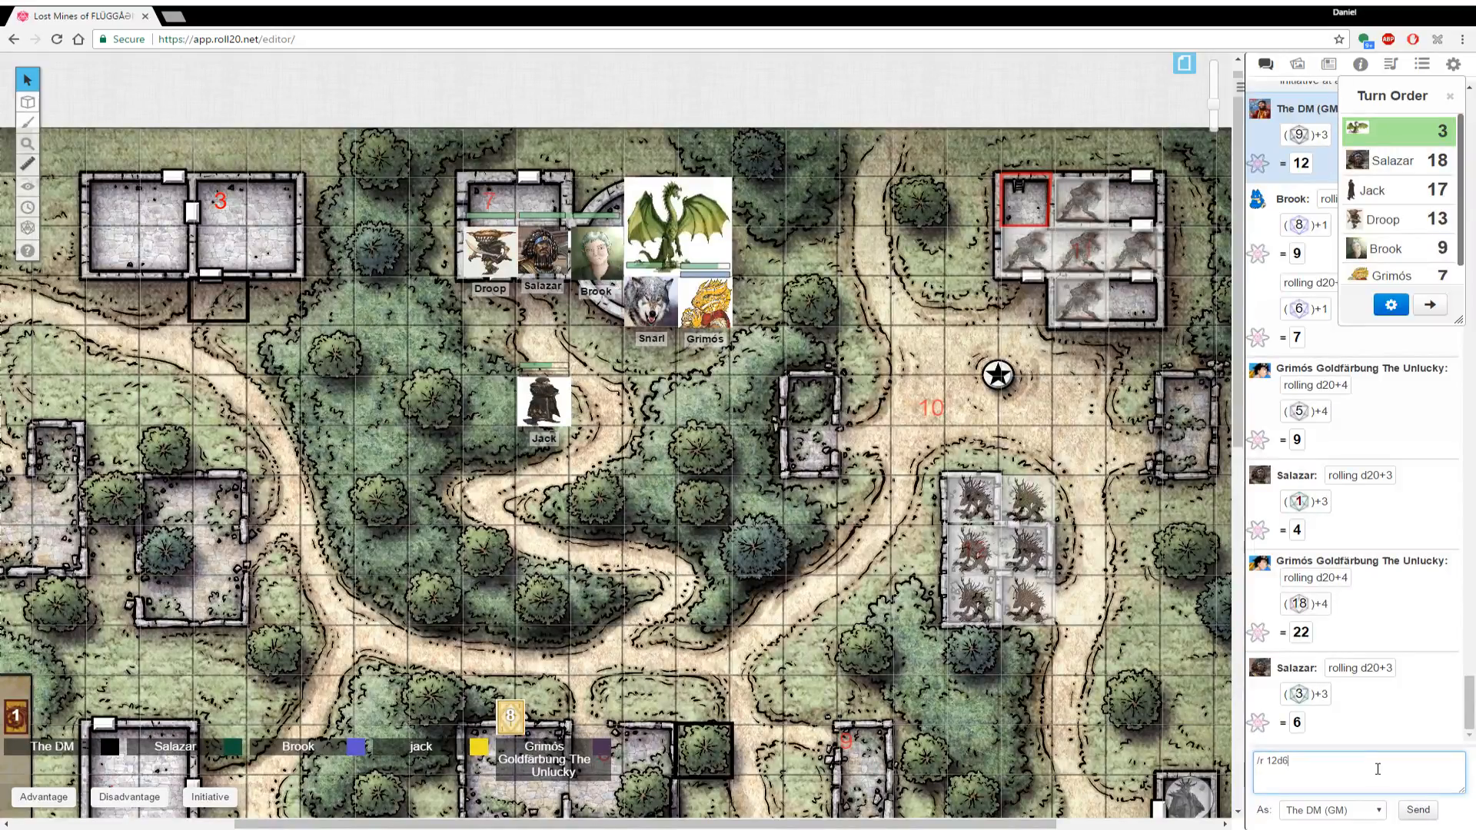
key("Enter")
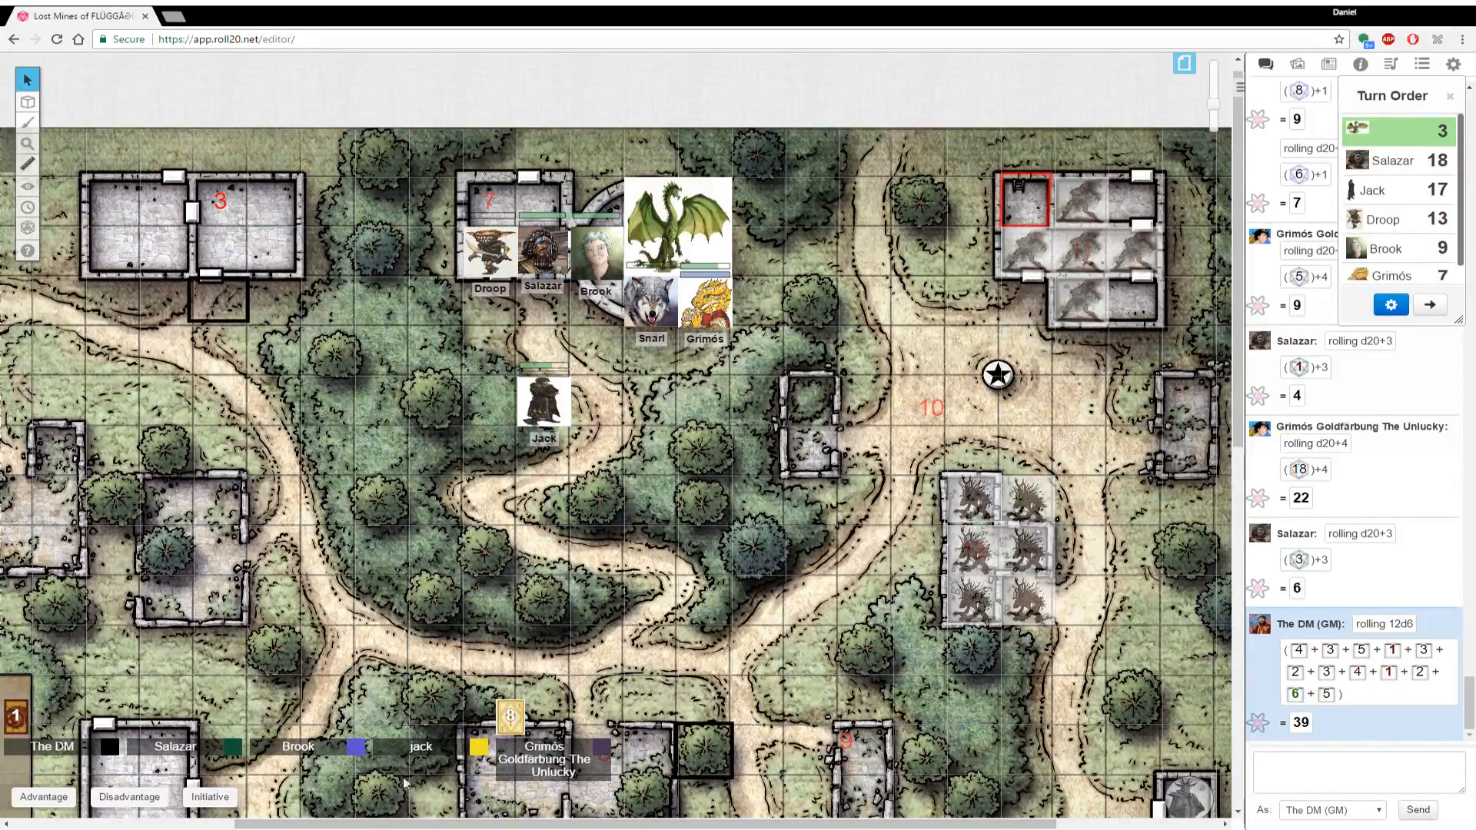
mouse_move(903, 441)
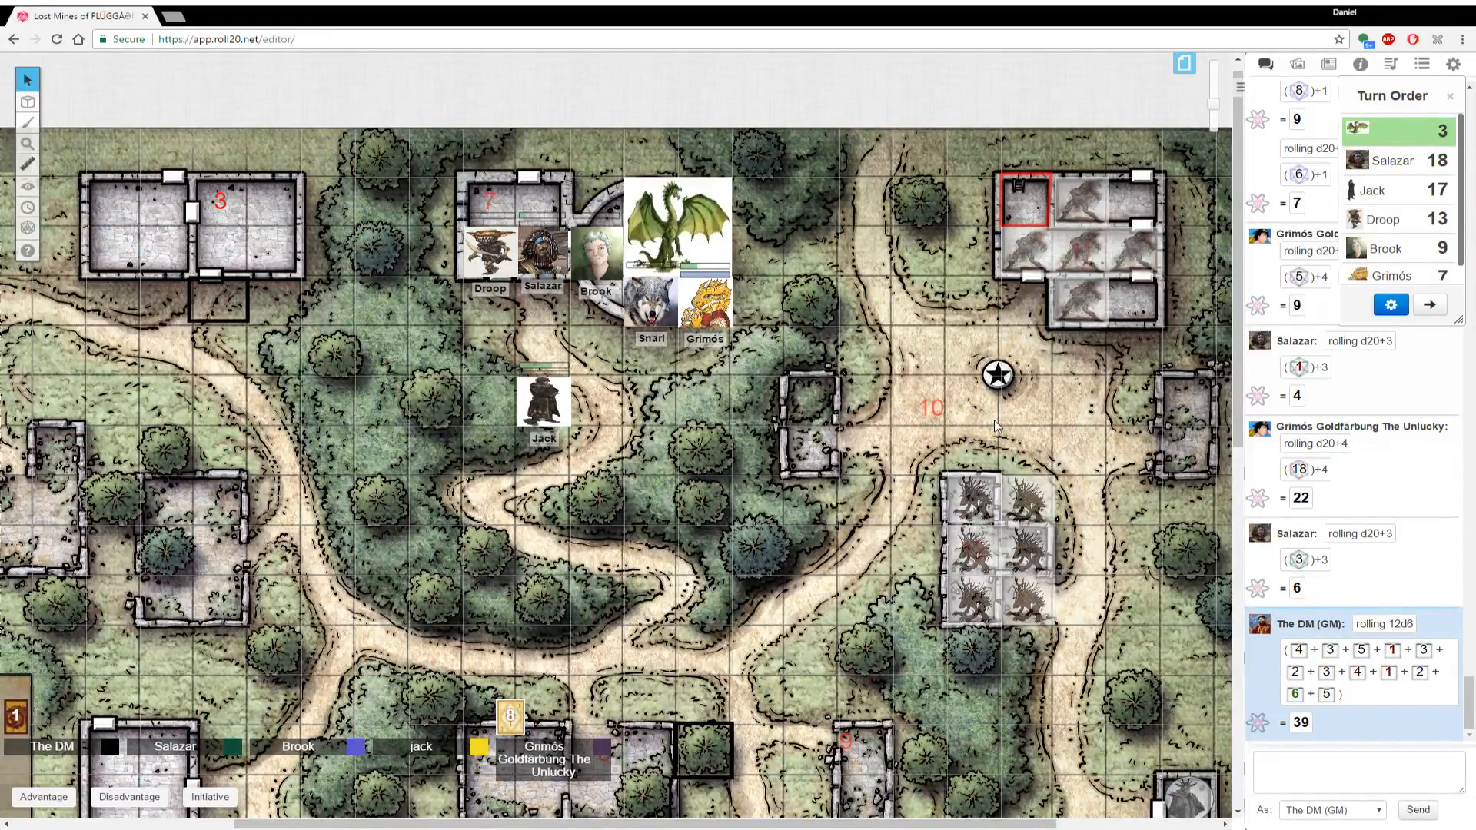
mouse_move(999, 426)
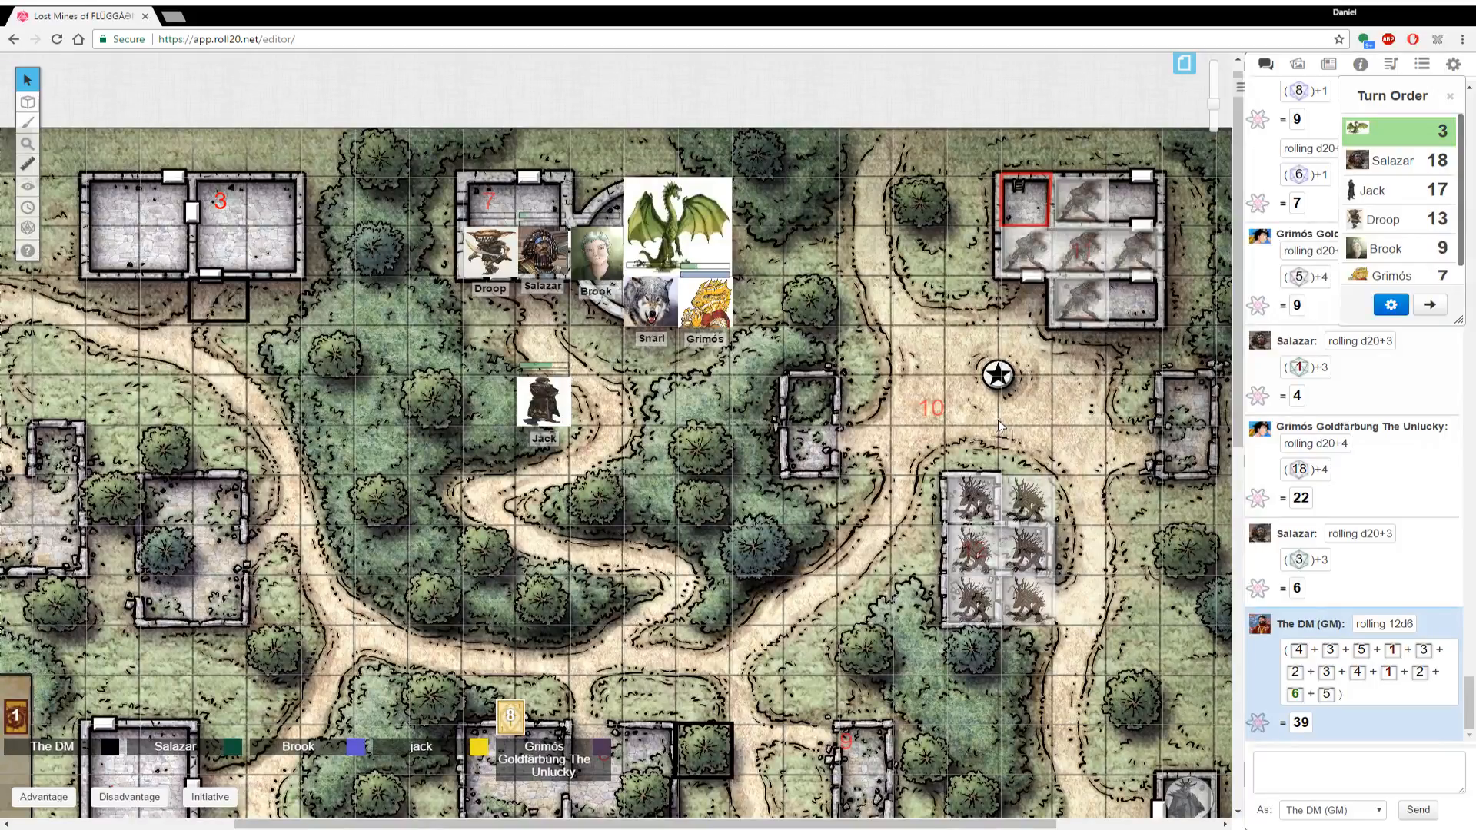
mouse_move(1213, 334)
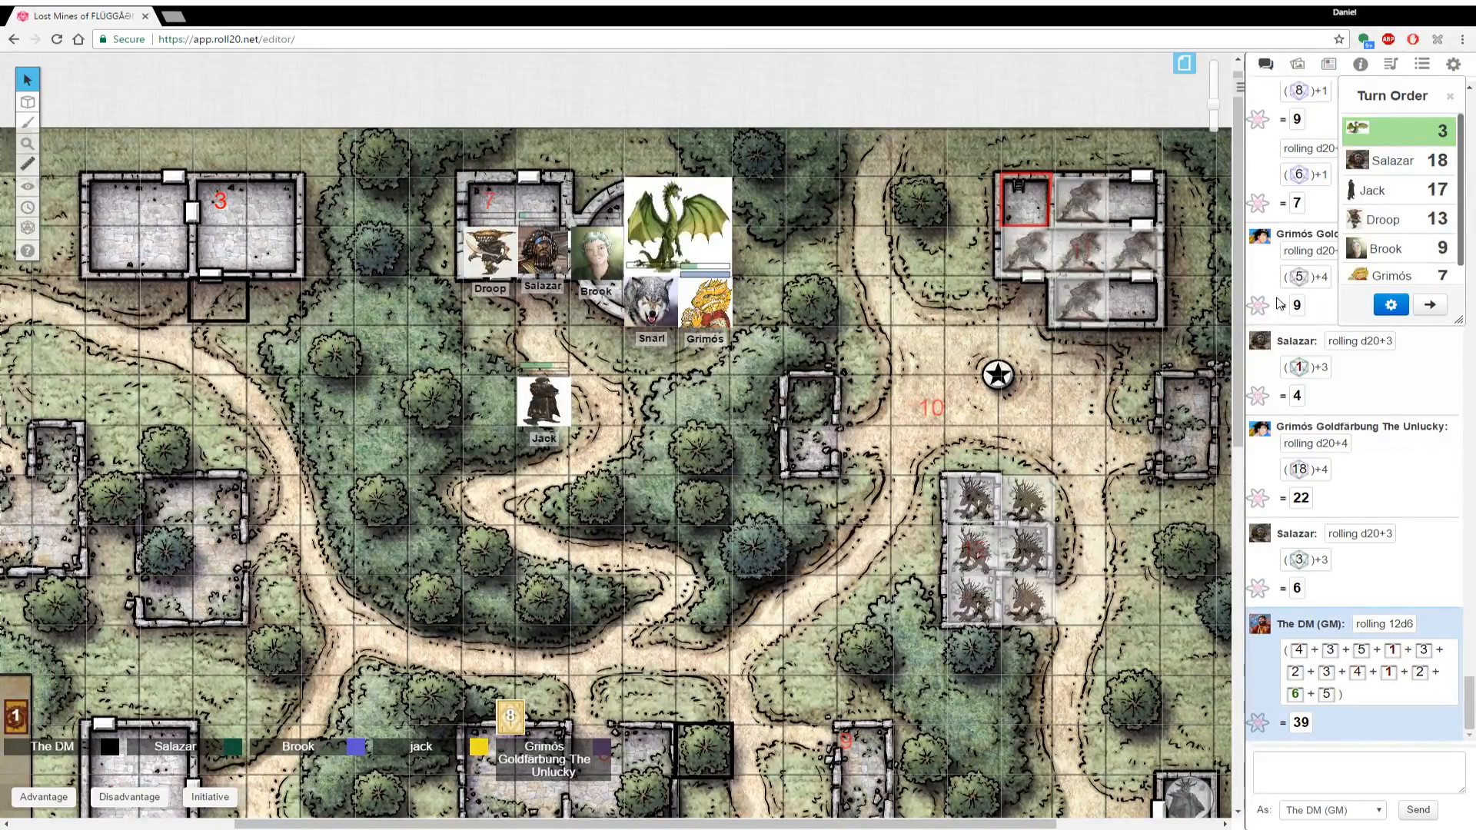
left_click(595, 251)
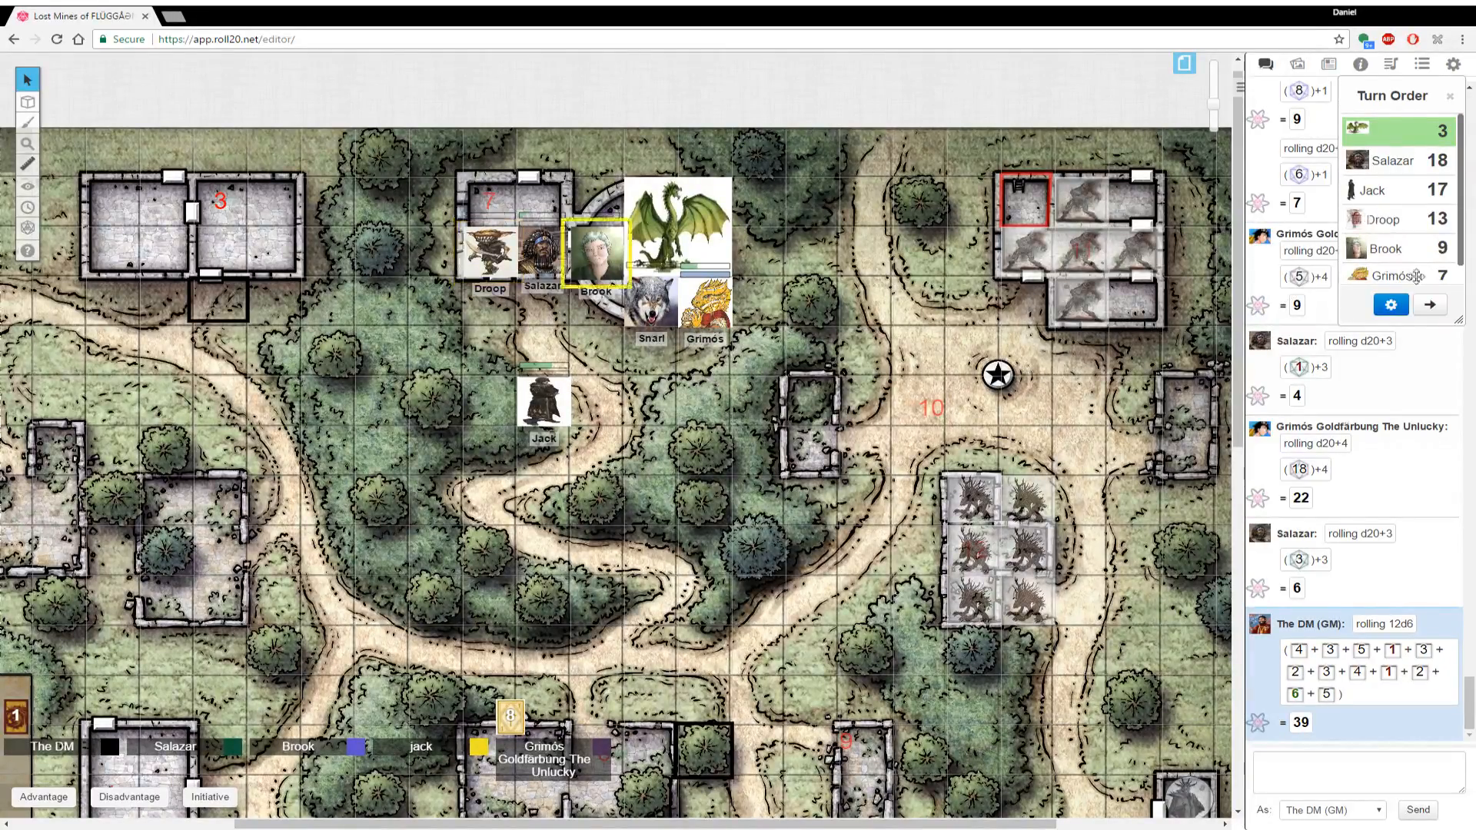
left_click(1428, 305)
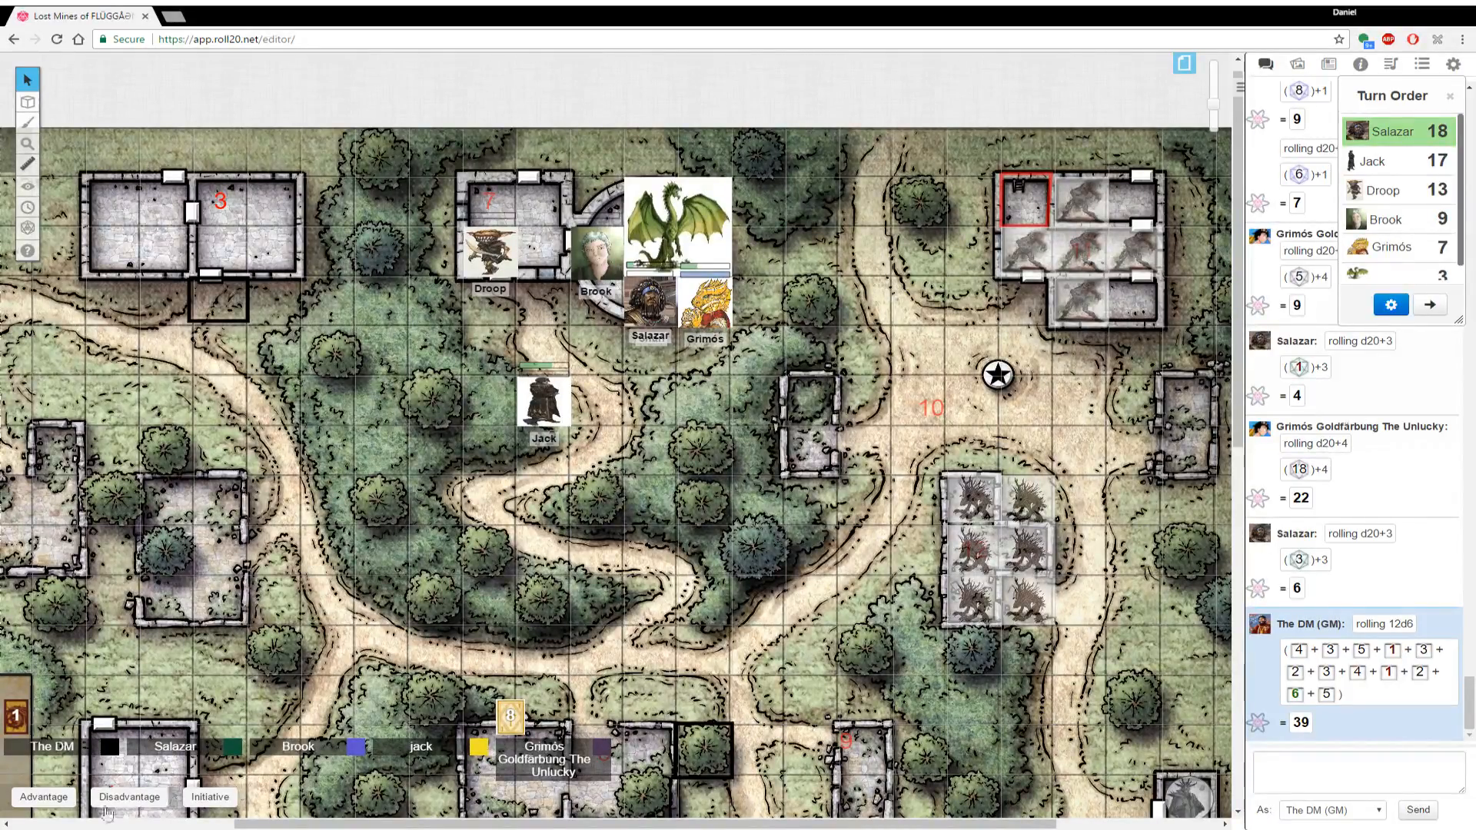
mouse_move(675, 380)
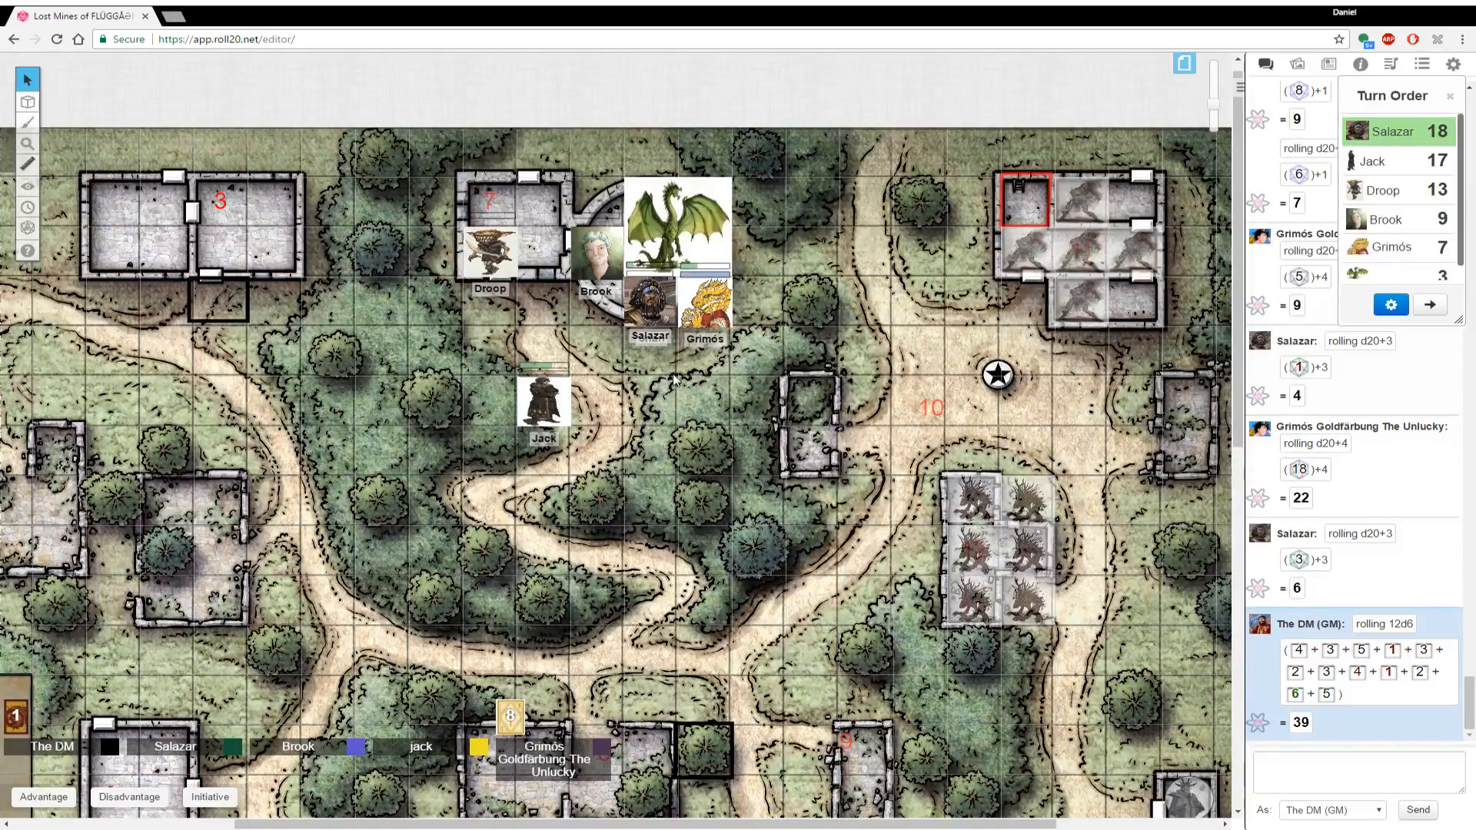
mouse_move(581, 552)
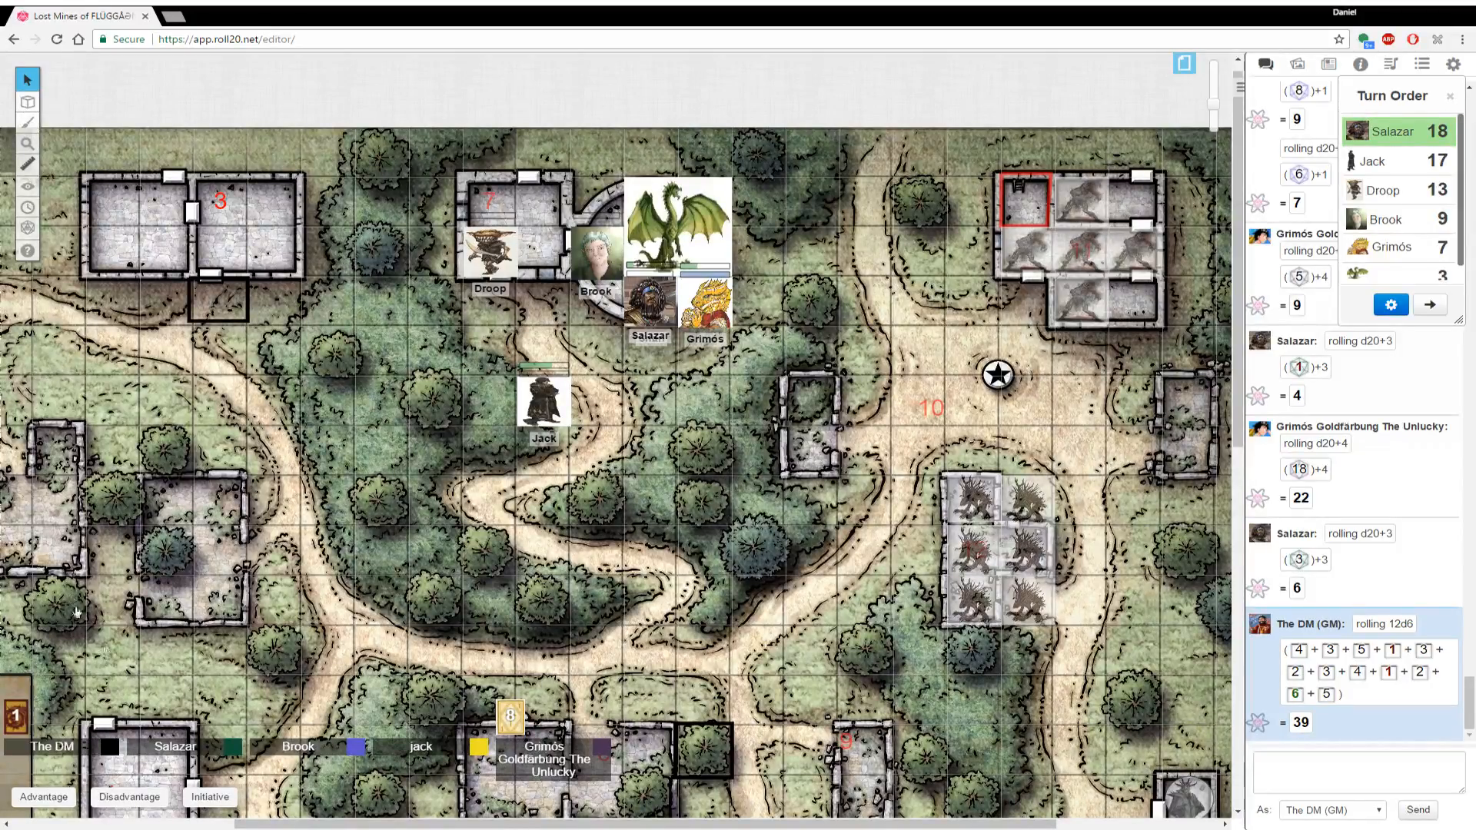
mouse_move(103, 288)
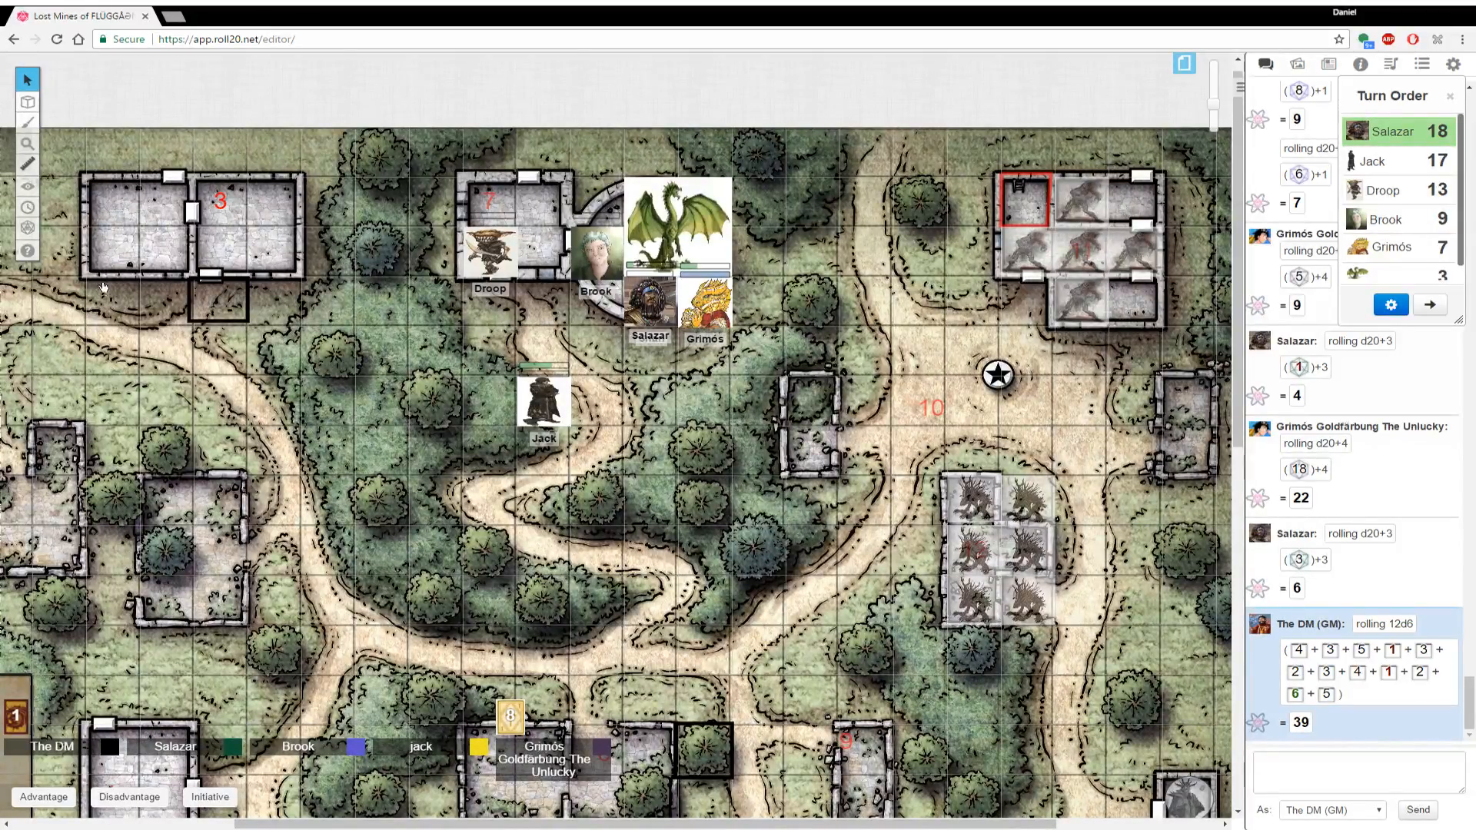
mouse_move(358, 514)
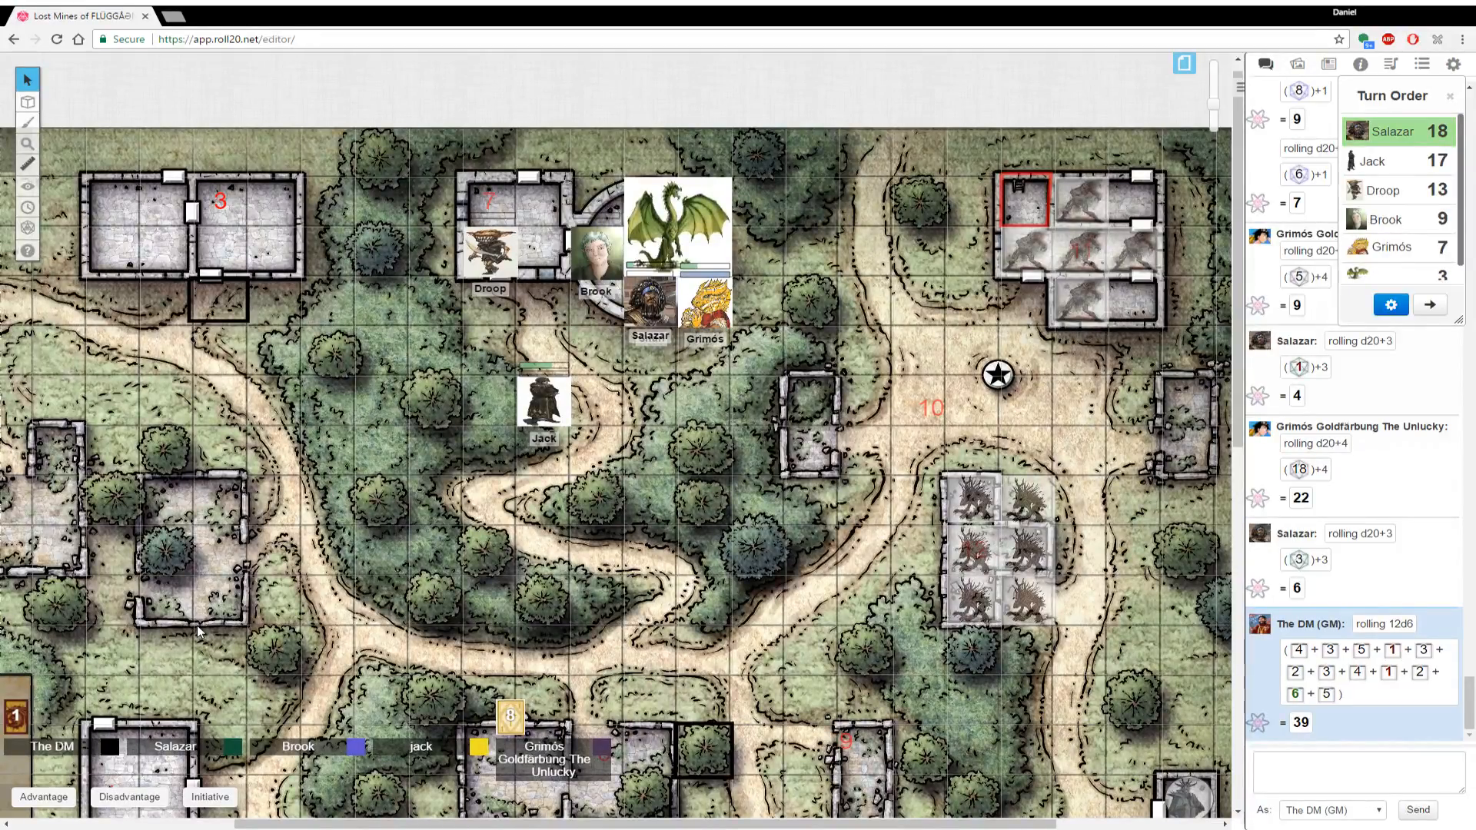
mouse_move(593, 480)
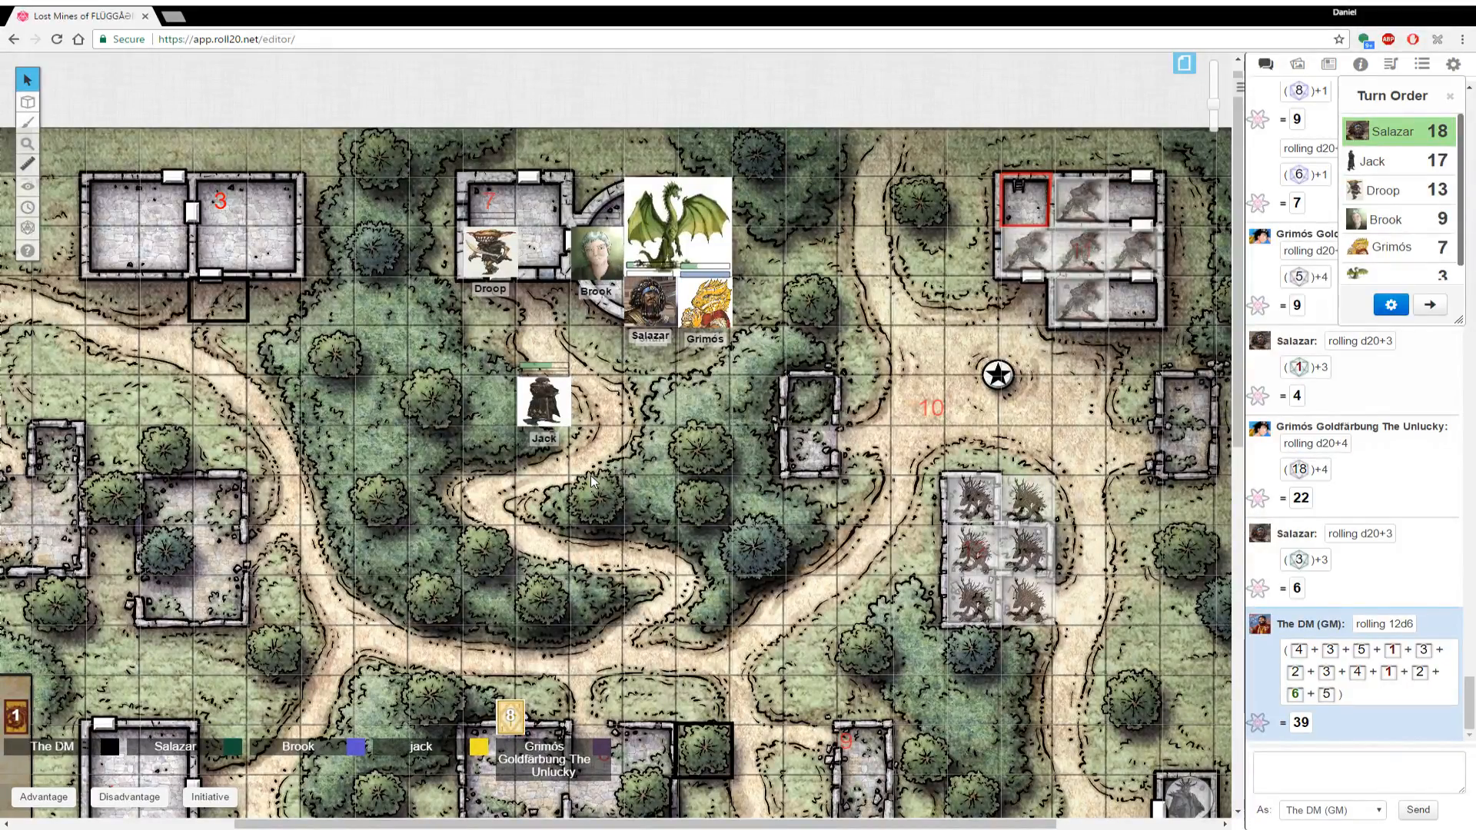
scroll("down", 3)
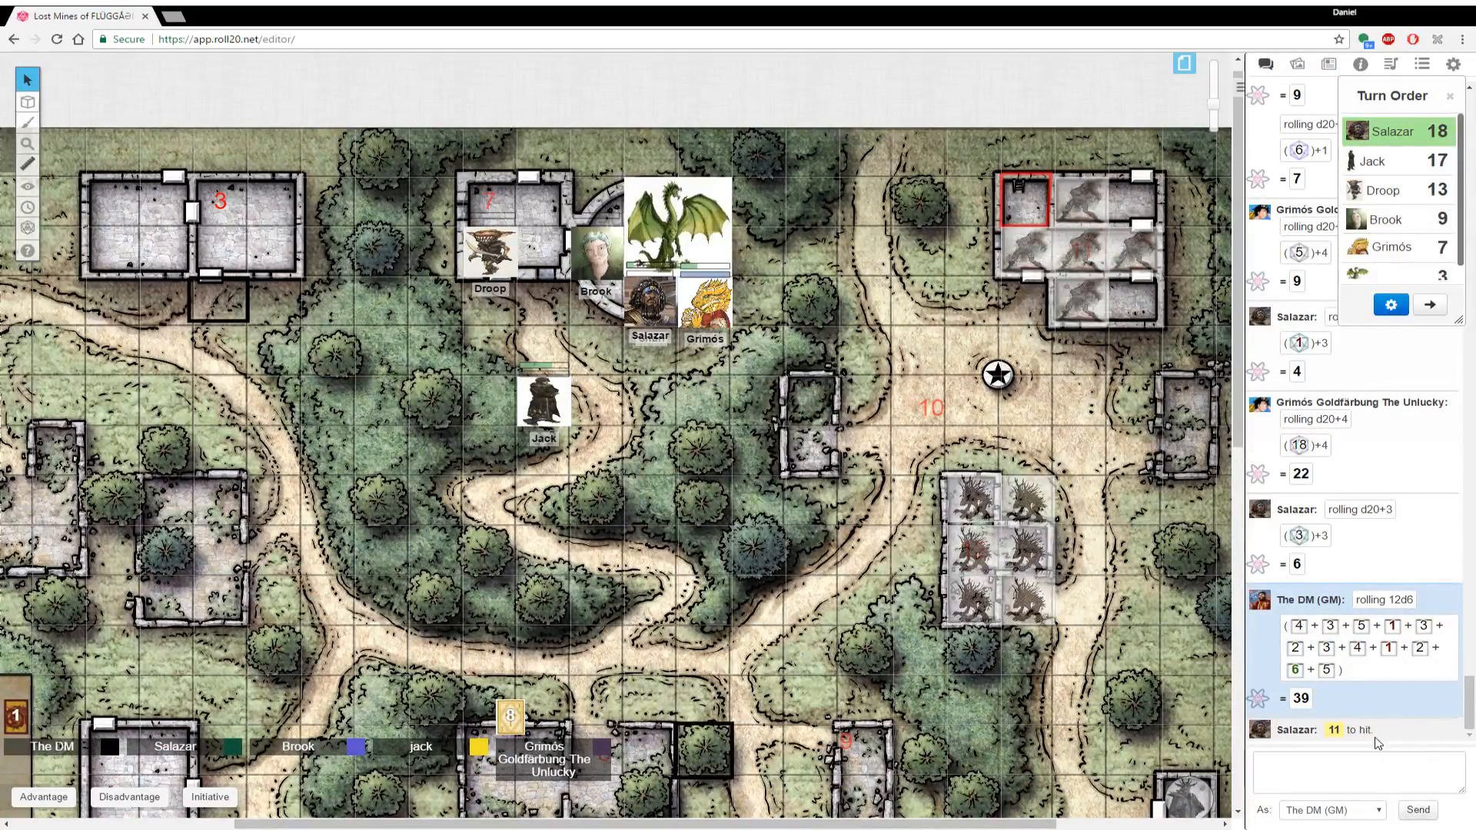
mouse_move(1148, 724)
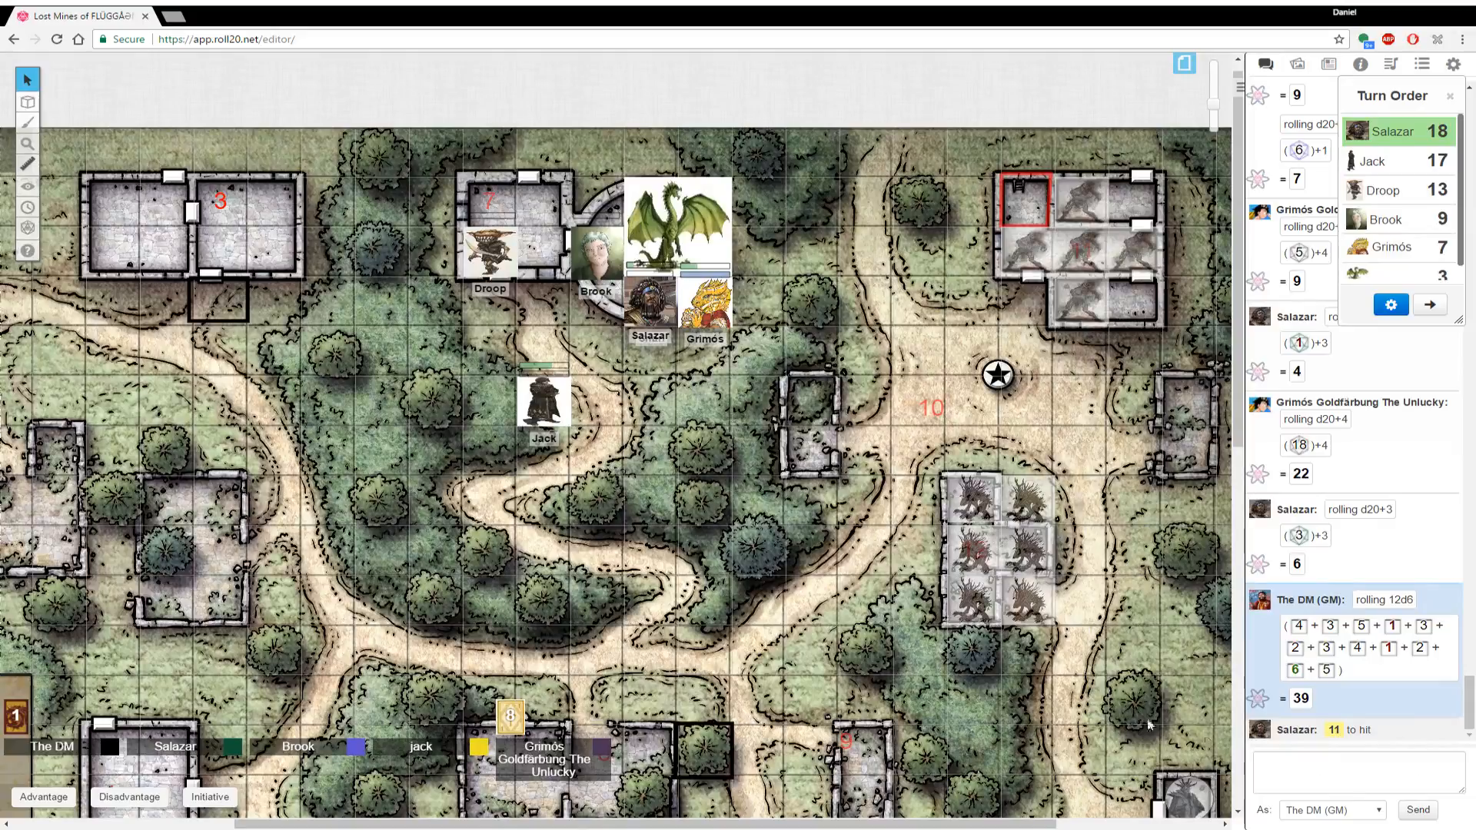
mouse_move(758, 567)
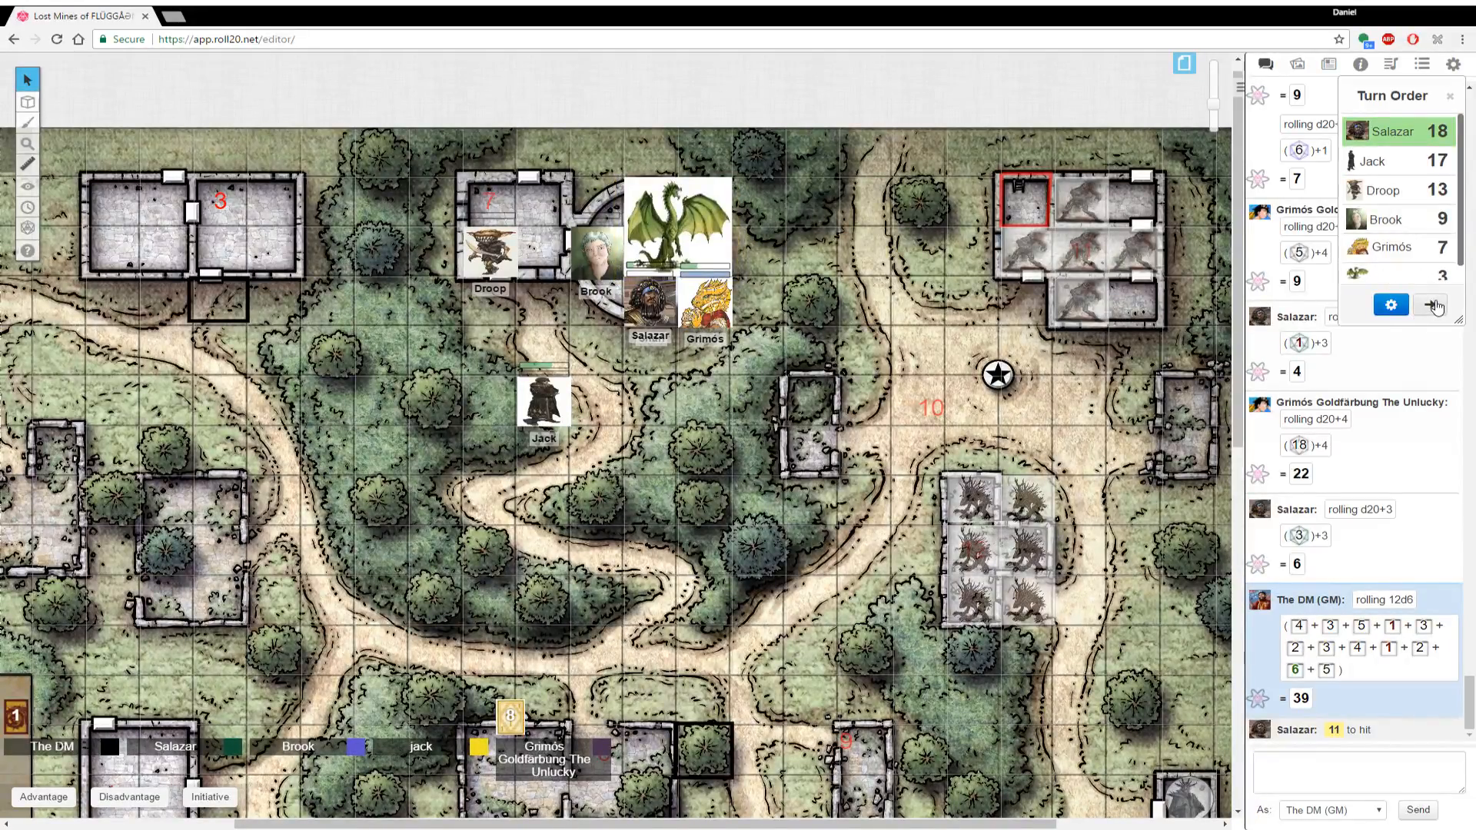
Move Jack's token up by Droop, subtract 8 from the dragon's hit points, and pass the turn to Droop
left_click(1430, 304)
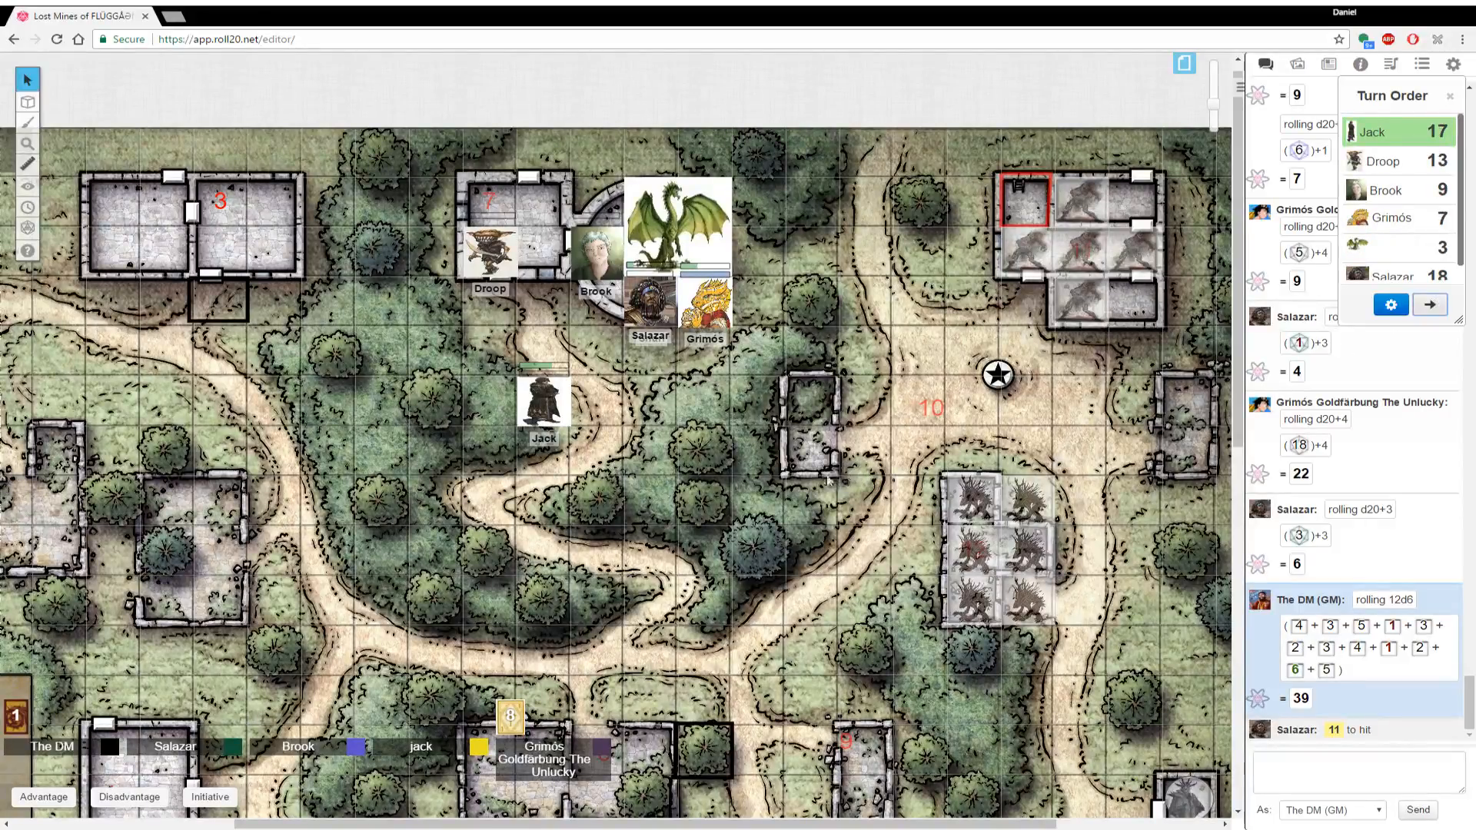
mouse_move(820, 483)
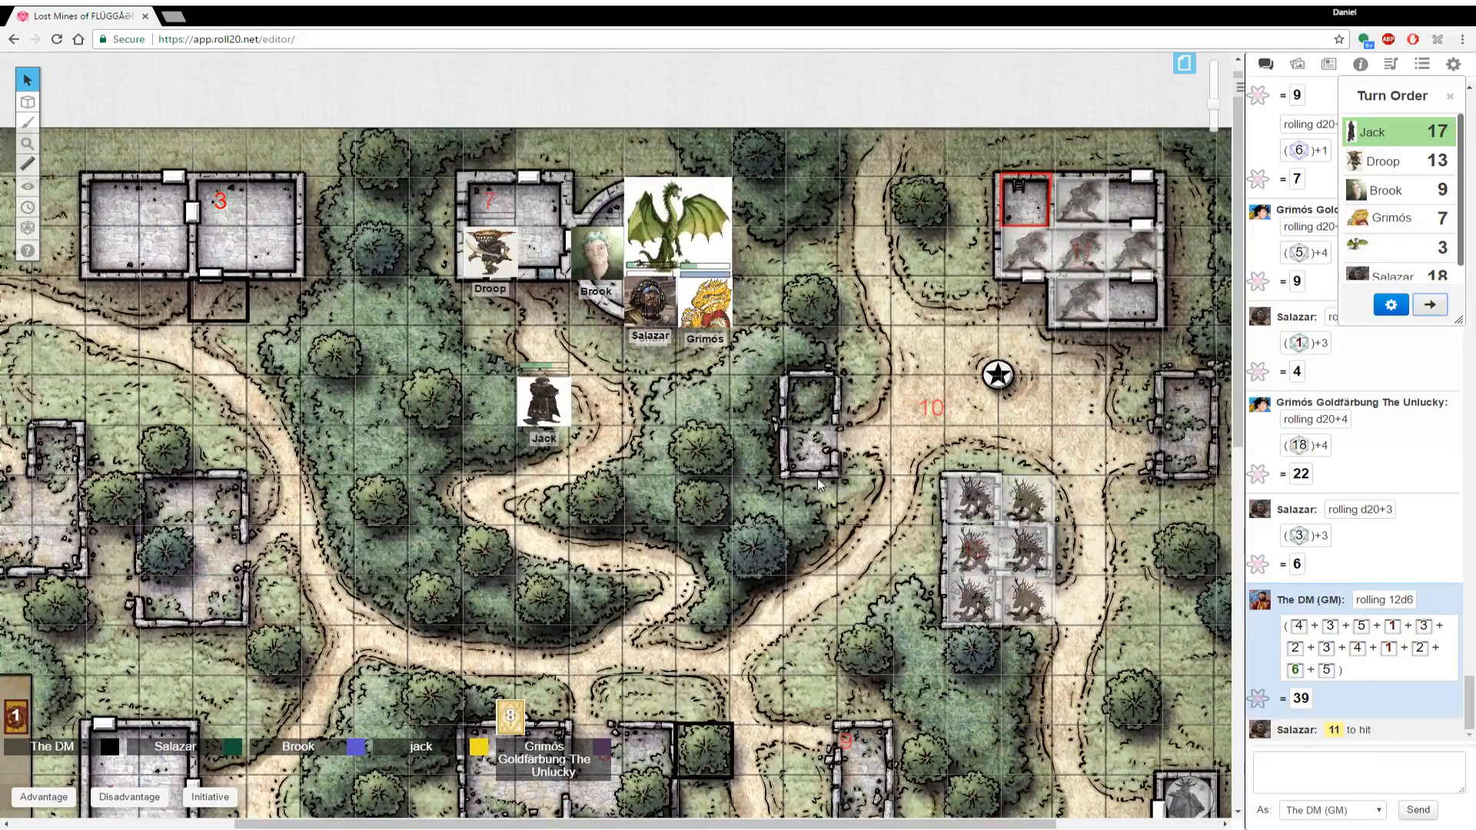
left_click_drag(544, 399, 544, 253)
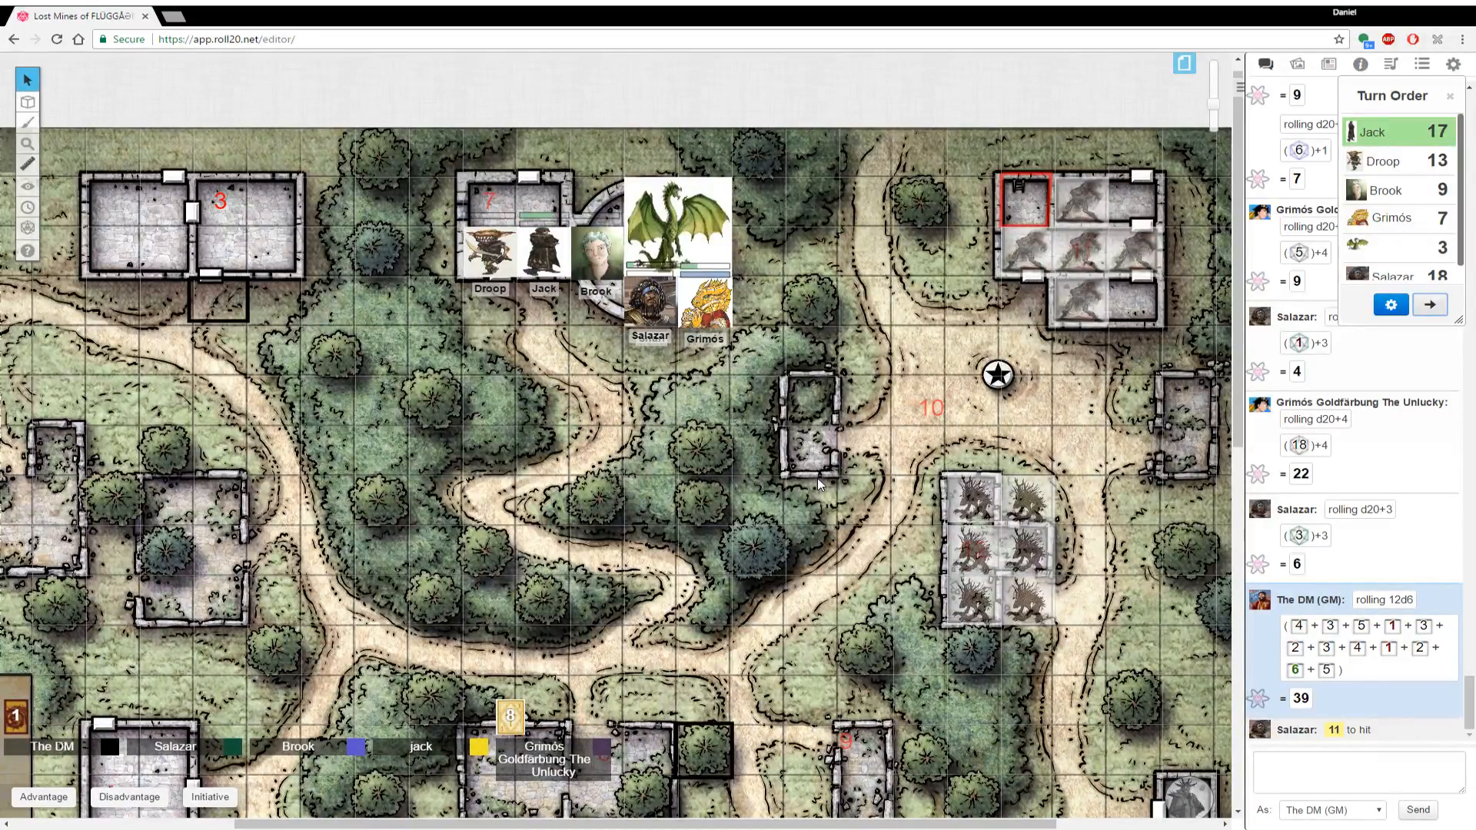
scroll("down", 3)
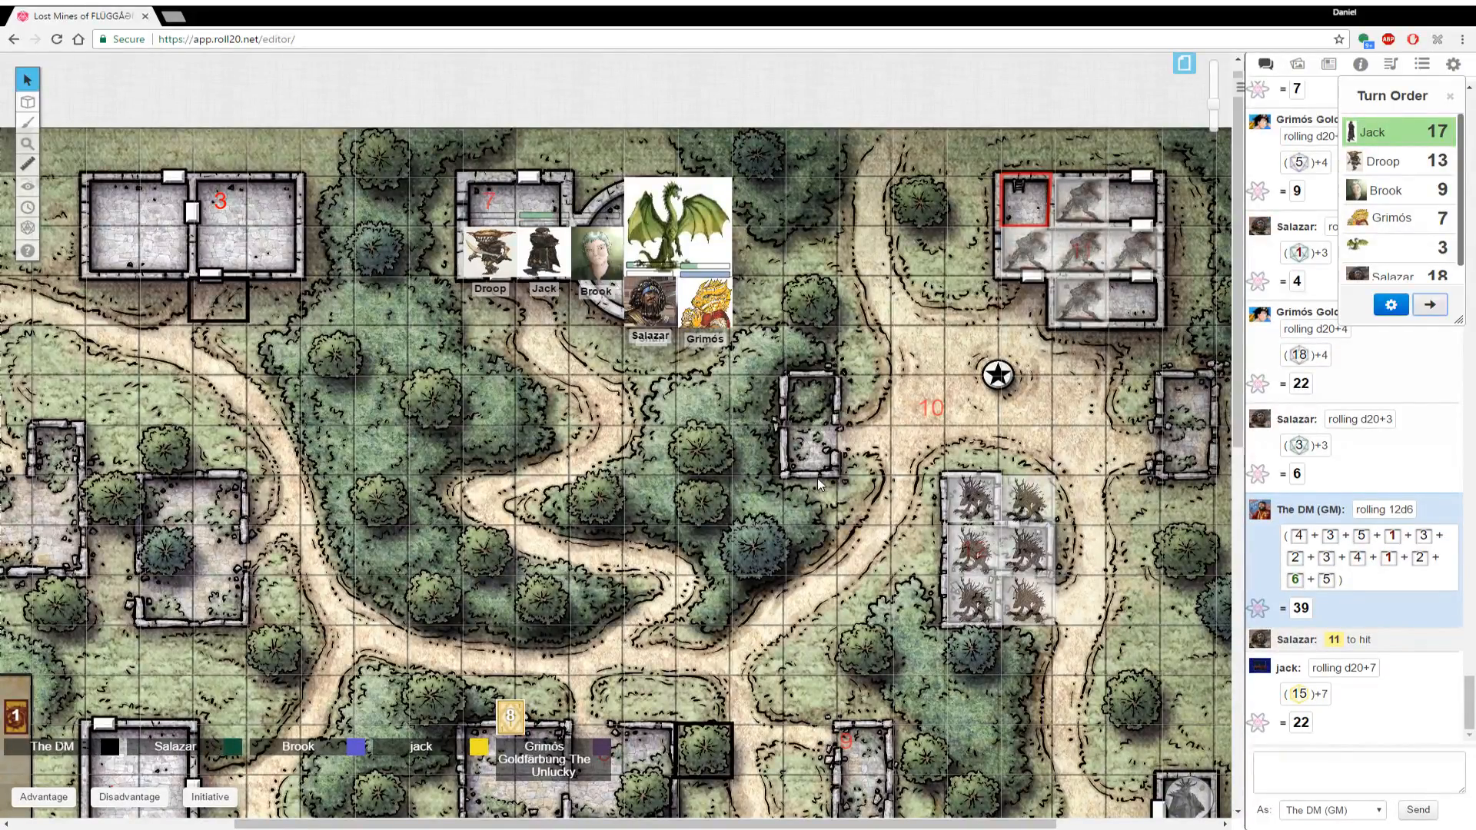
scroll("down", 3)
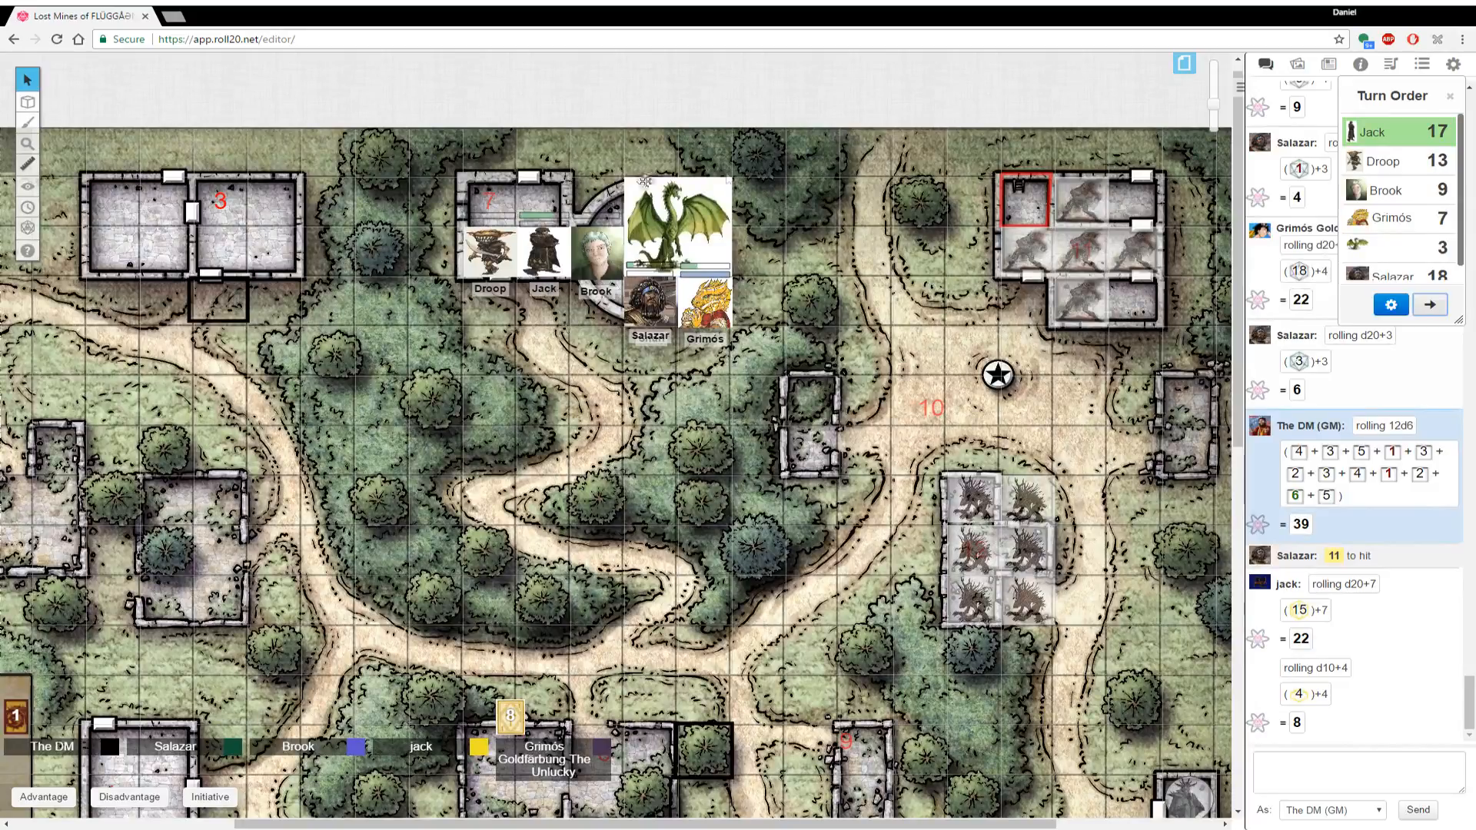
left_click(678, 226)
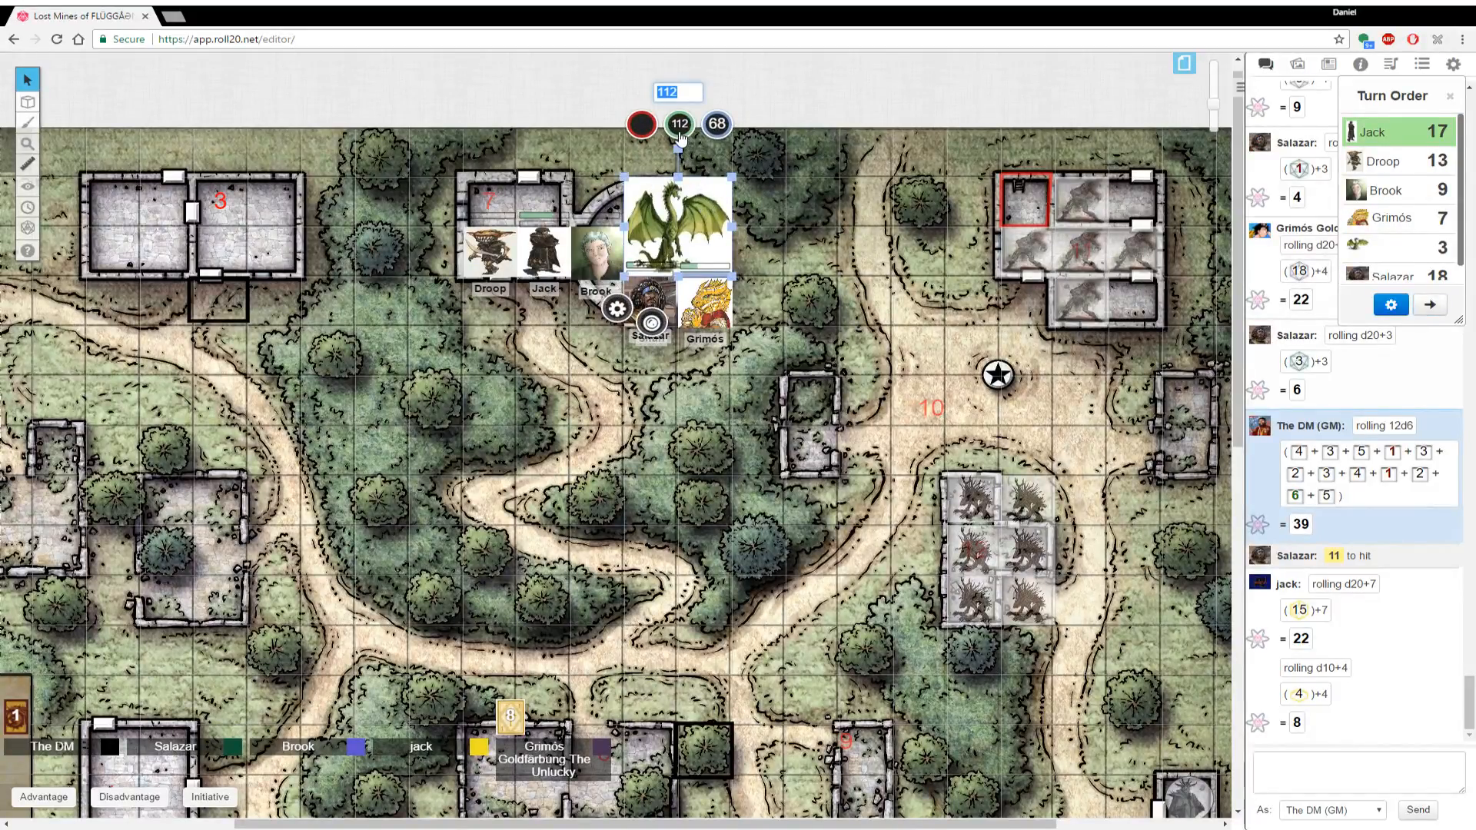
type("-8")
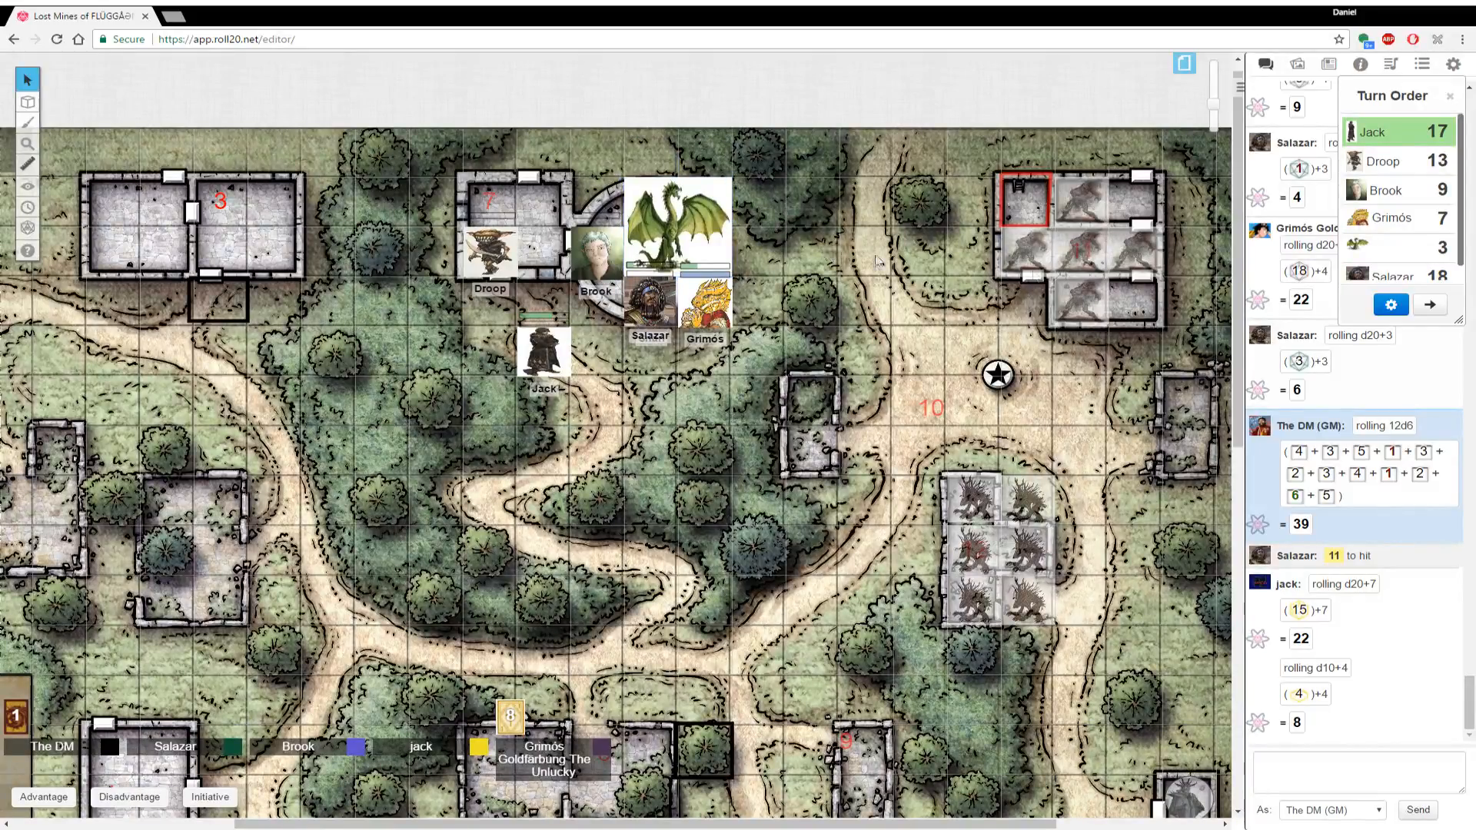
left_click(1428, 305)
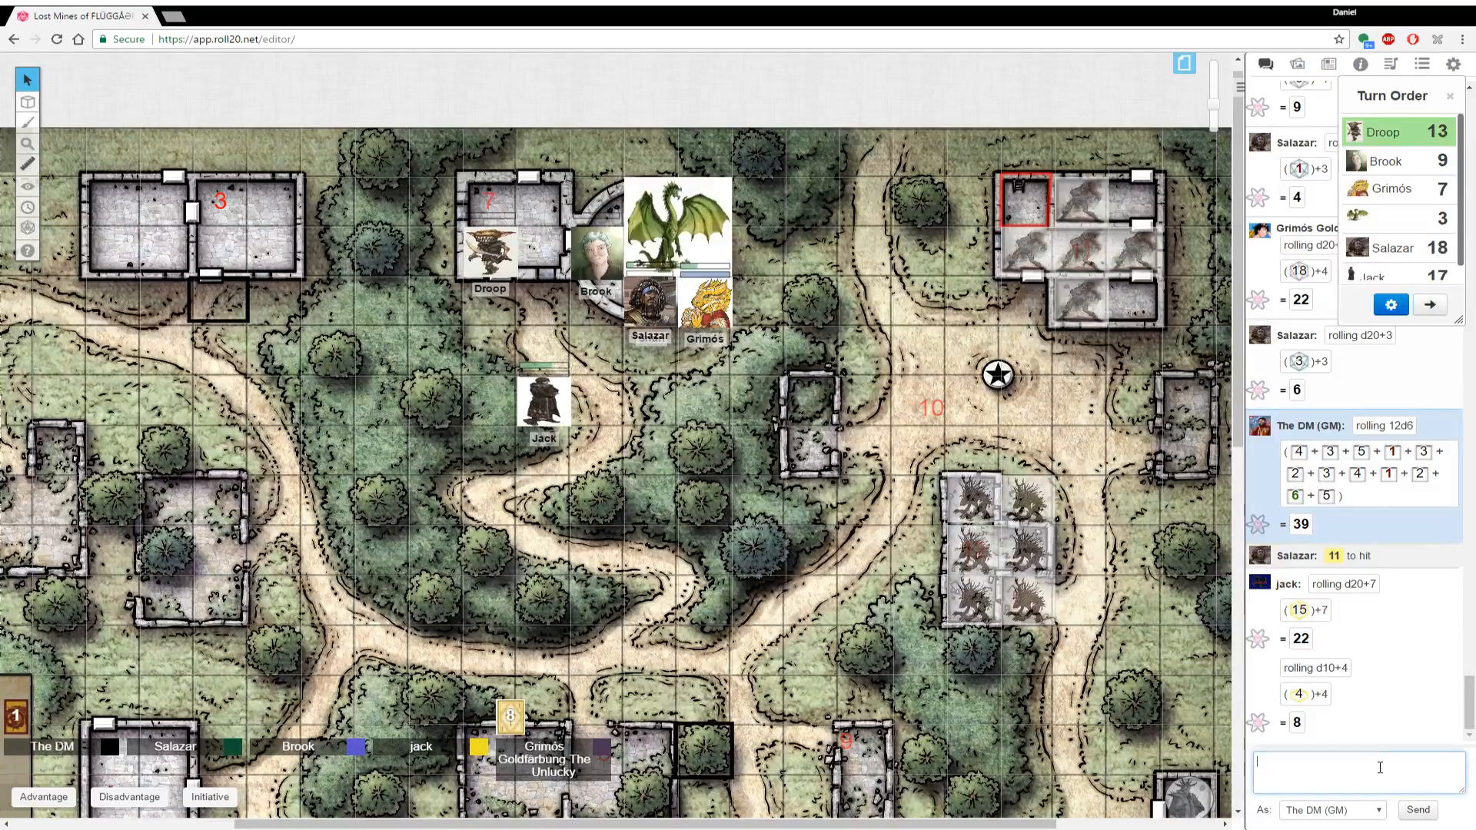
Roll Droop's 1d20+5 attacks (10, 21) and 3d6+3 damage (15), then move his token down above Jack
type("/r 1")
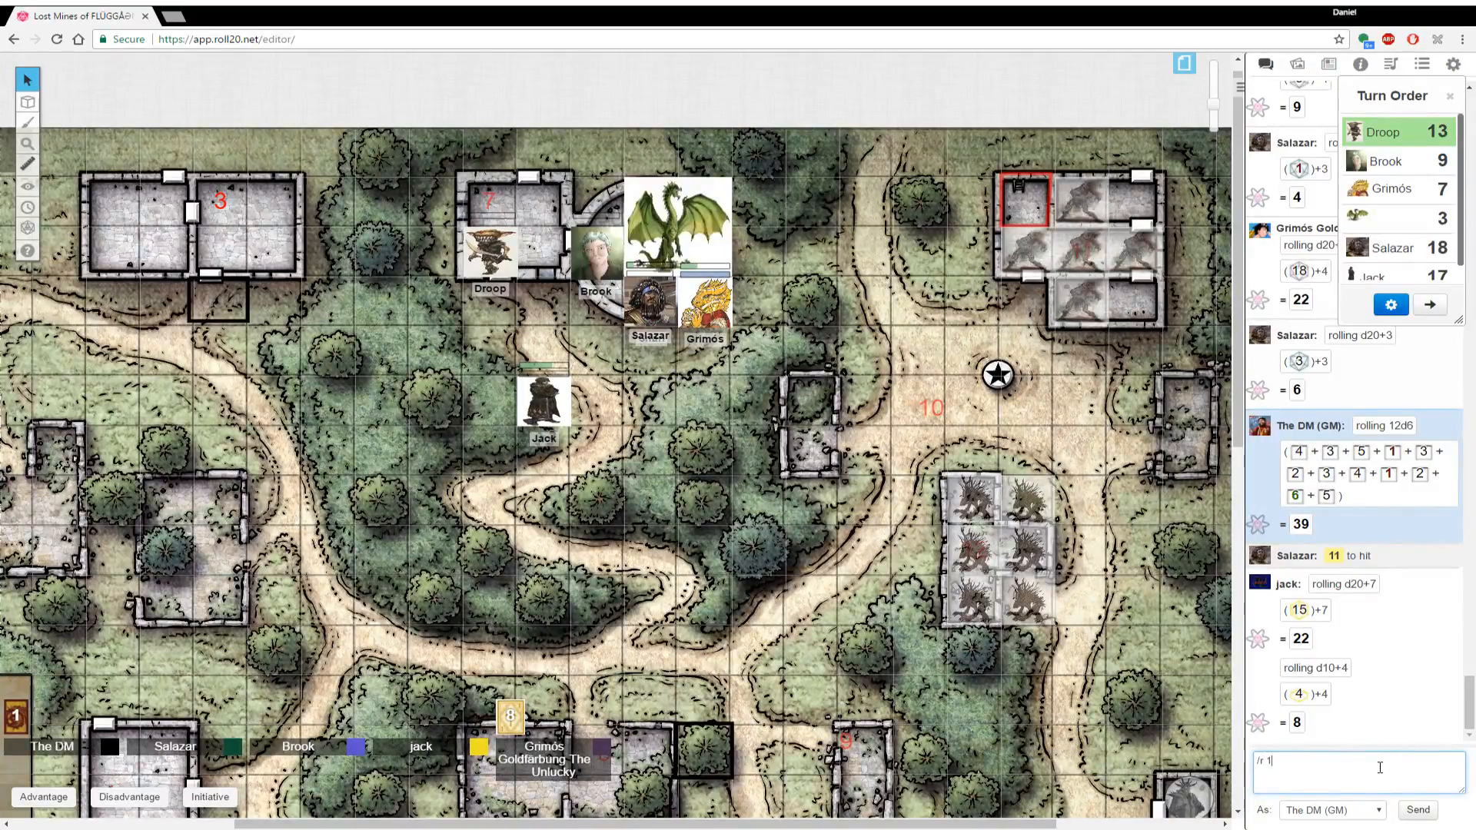
type("d20+")
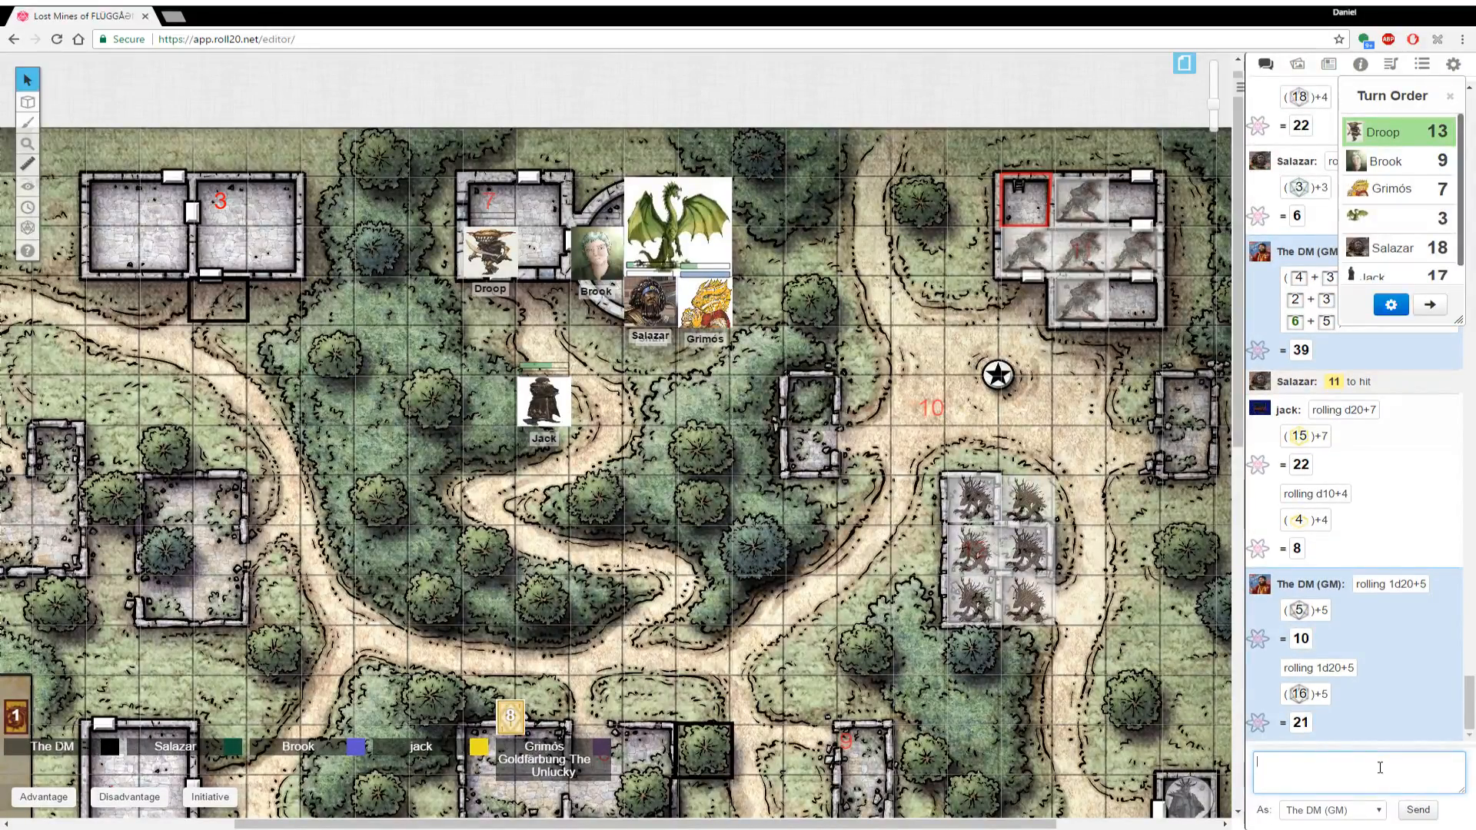
type("/r 2d6+")
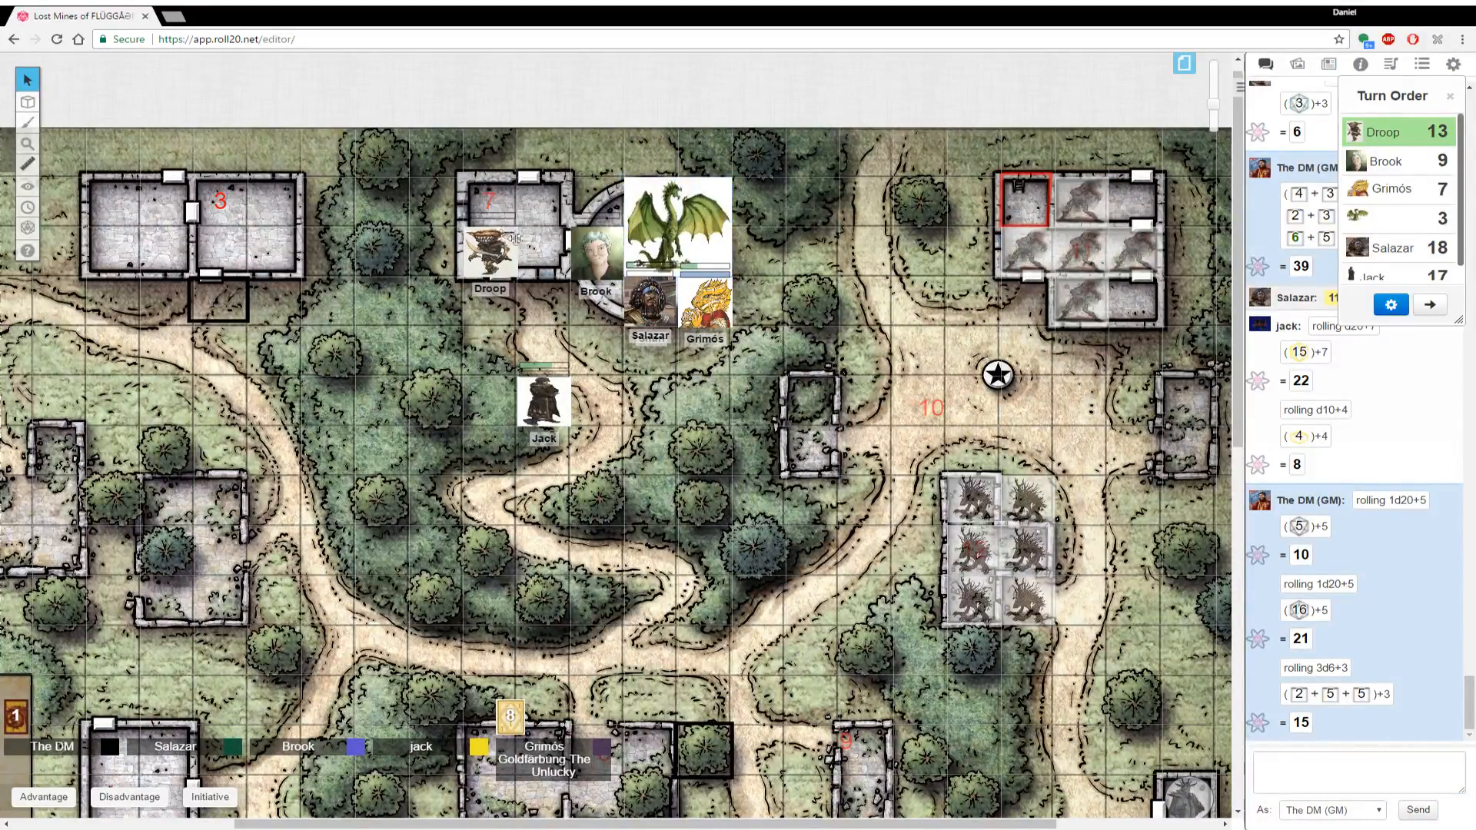
left_click_drag(489, 231, 544, 346)
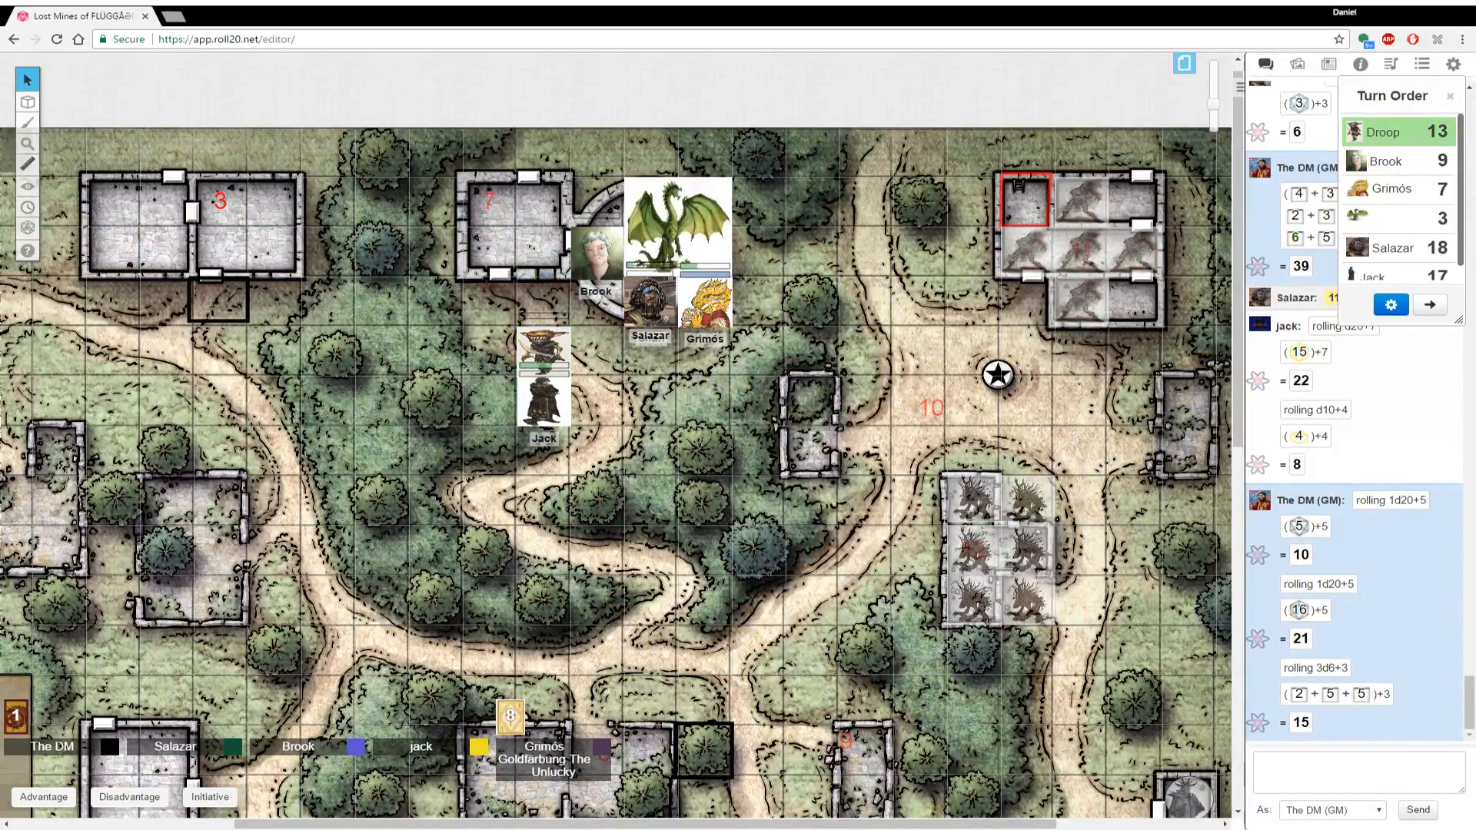
mouse_move(1381, 611)
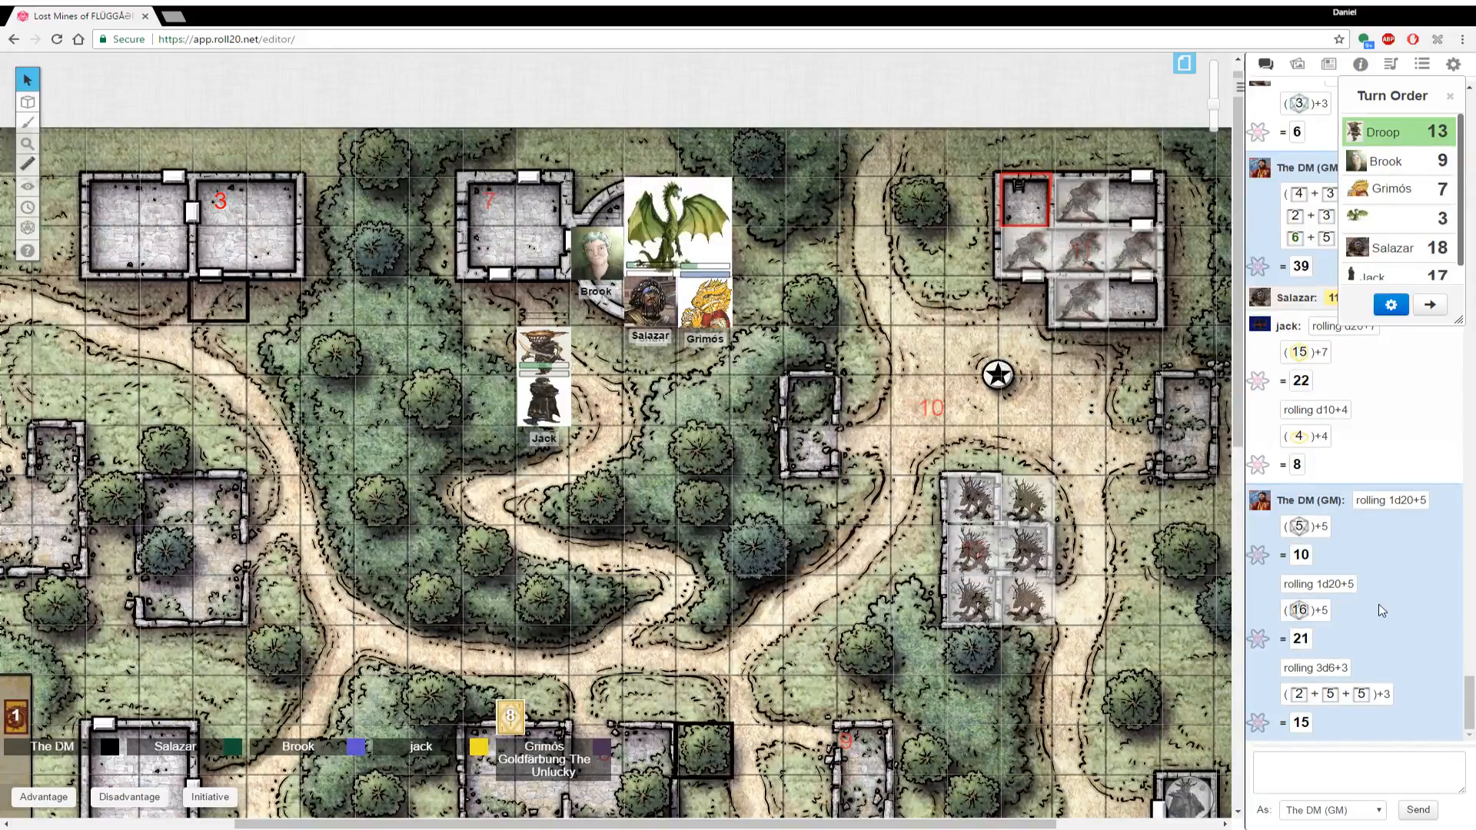
left_click(1429, 305)
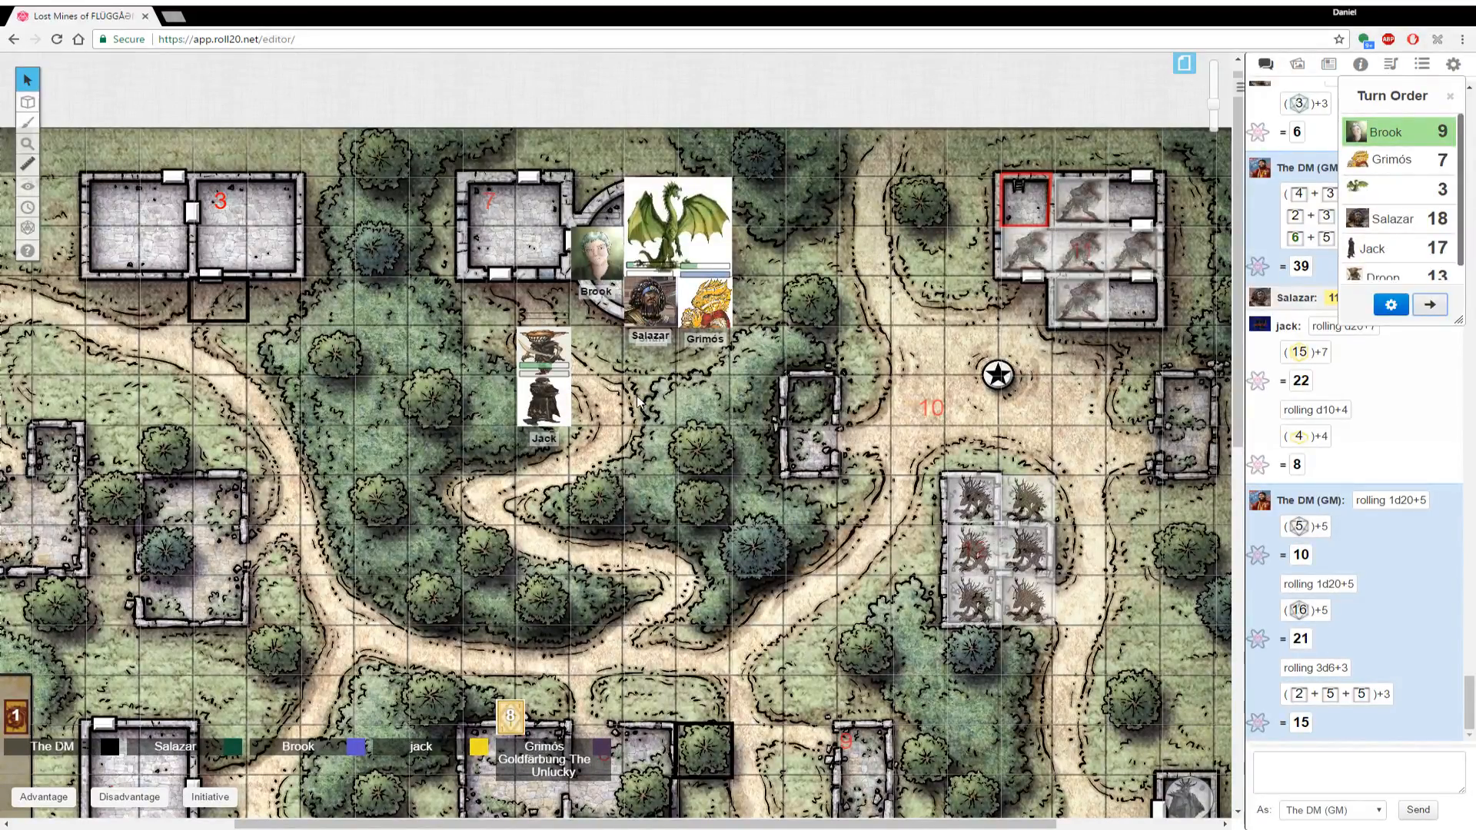
Subtract Brook's 11 damage from the dragon's hit points and pass the turn to Grimós
left_click(603, 217)
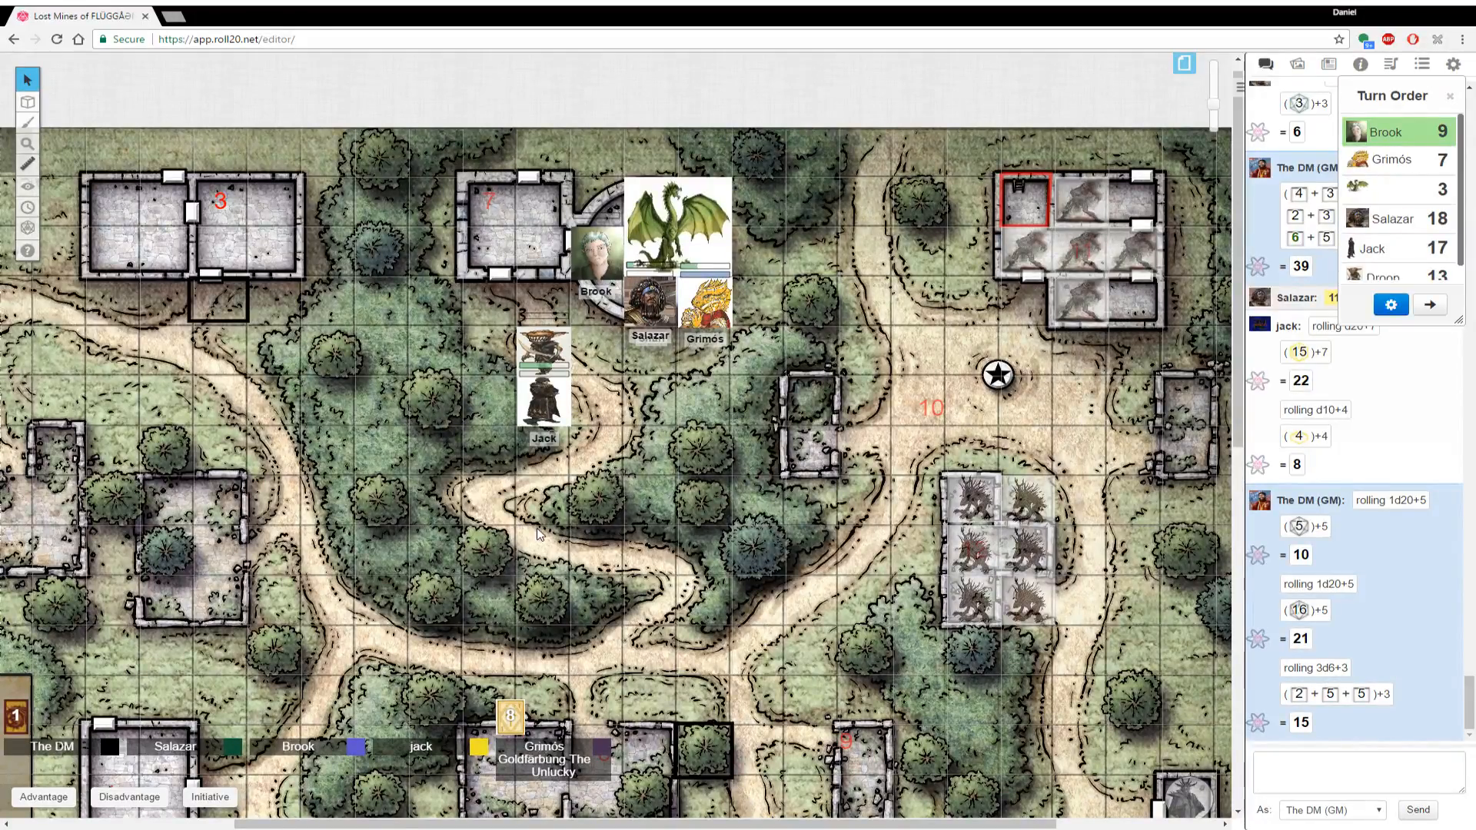
scroll("down", 3)
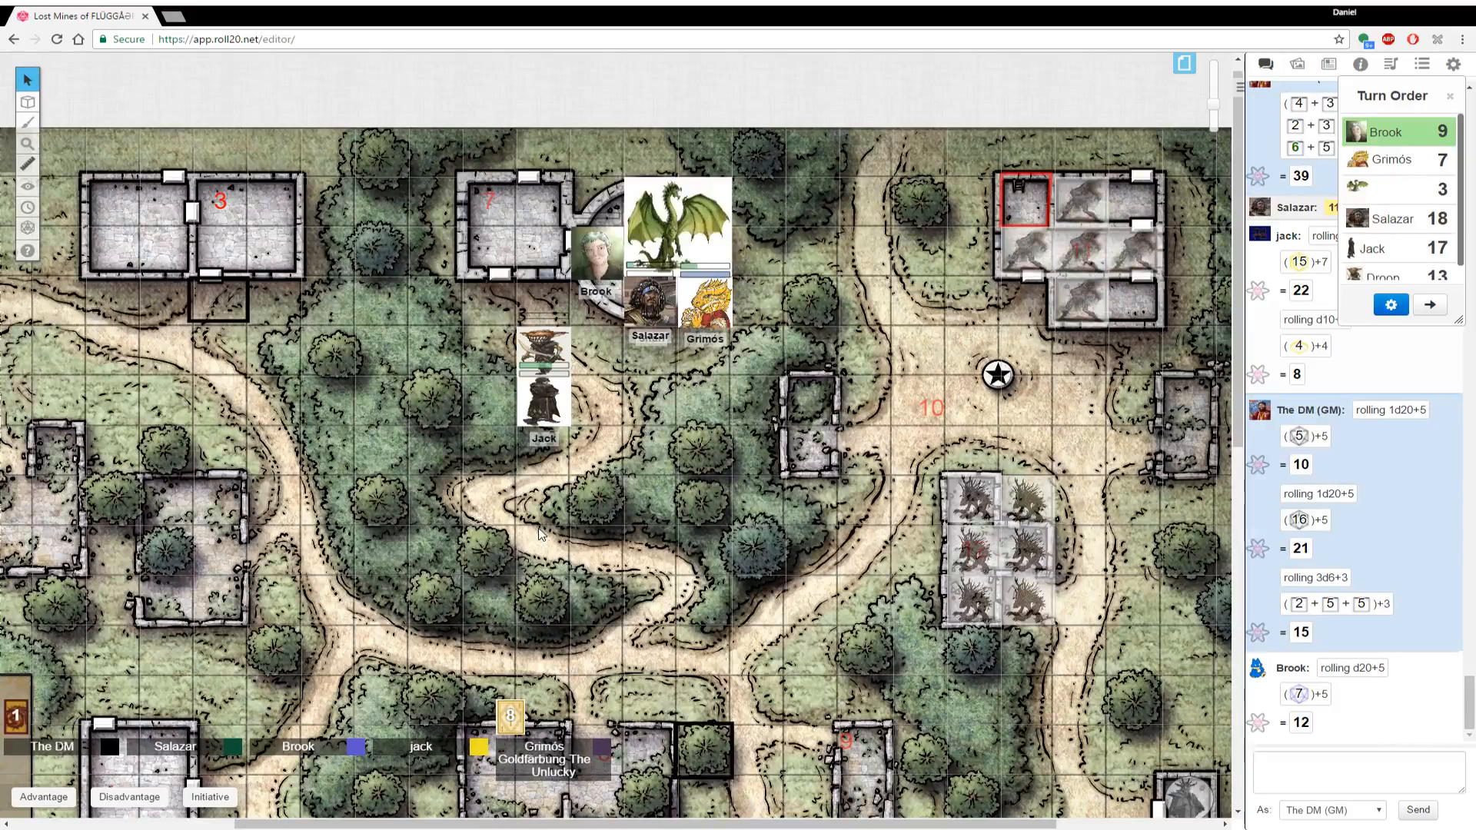
mouse_move(772, 329)
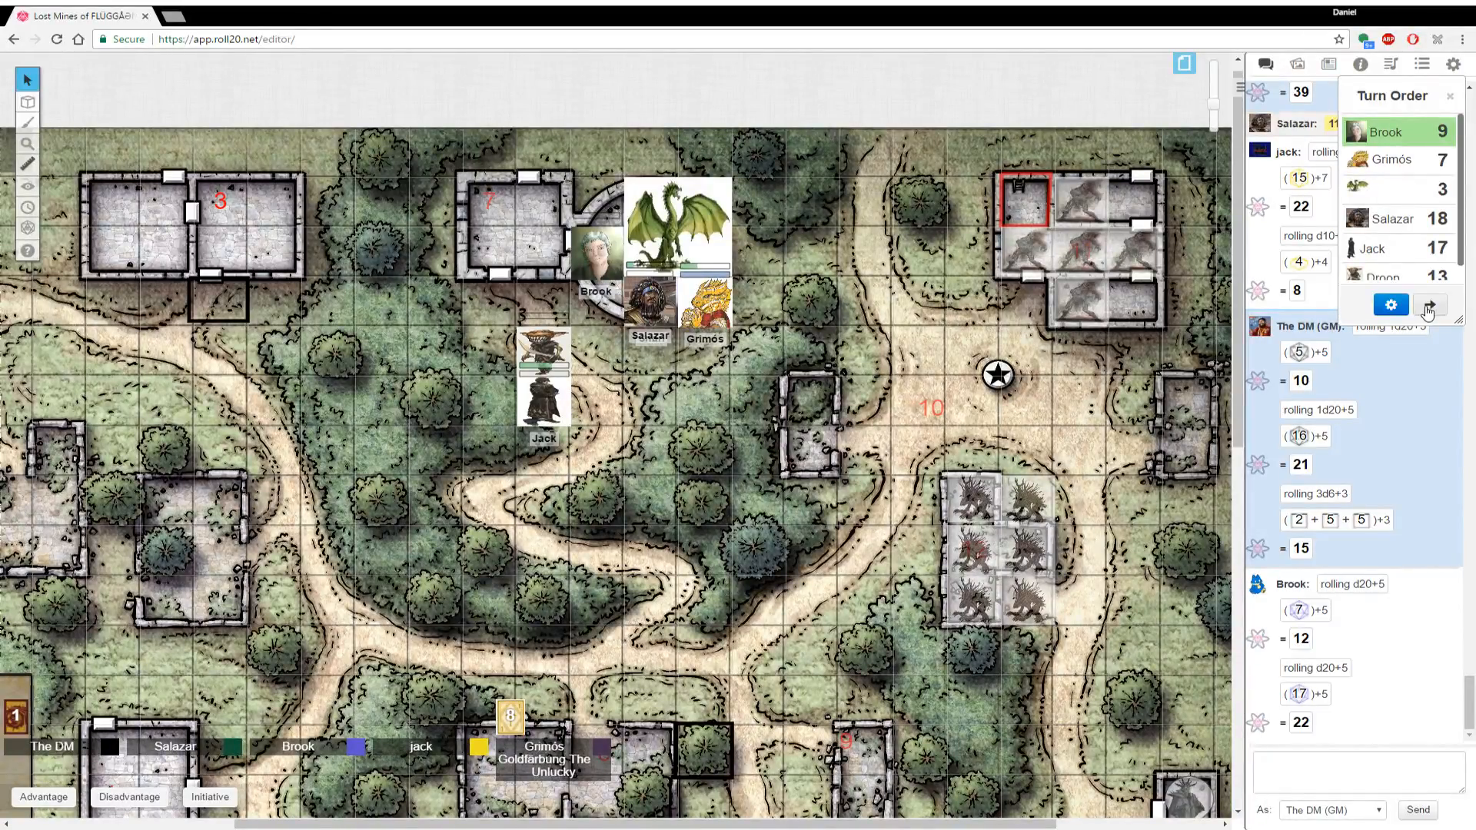
scroll("down", 3)
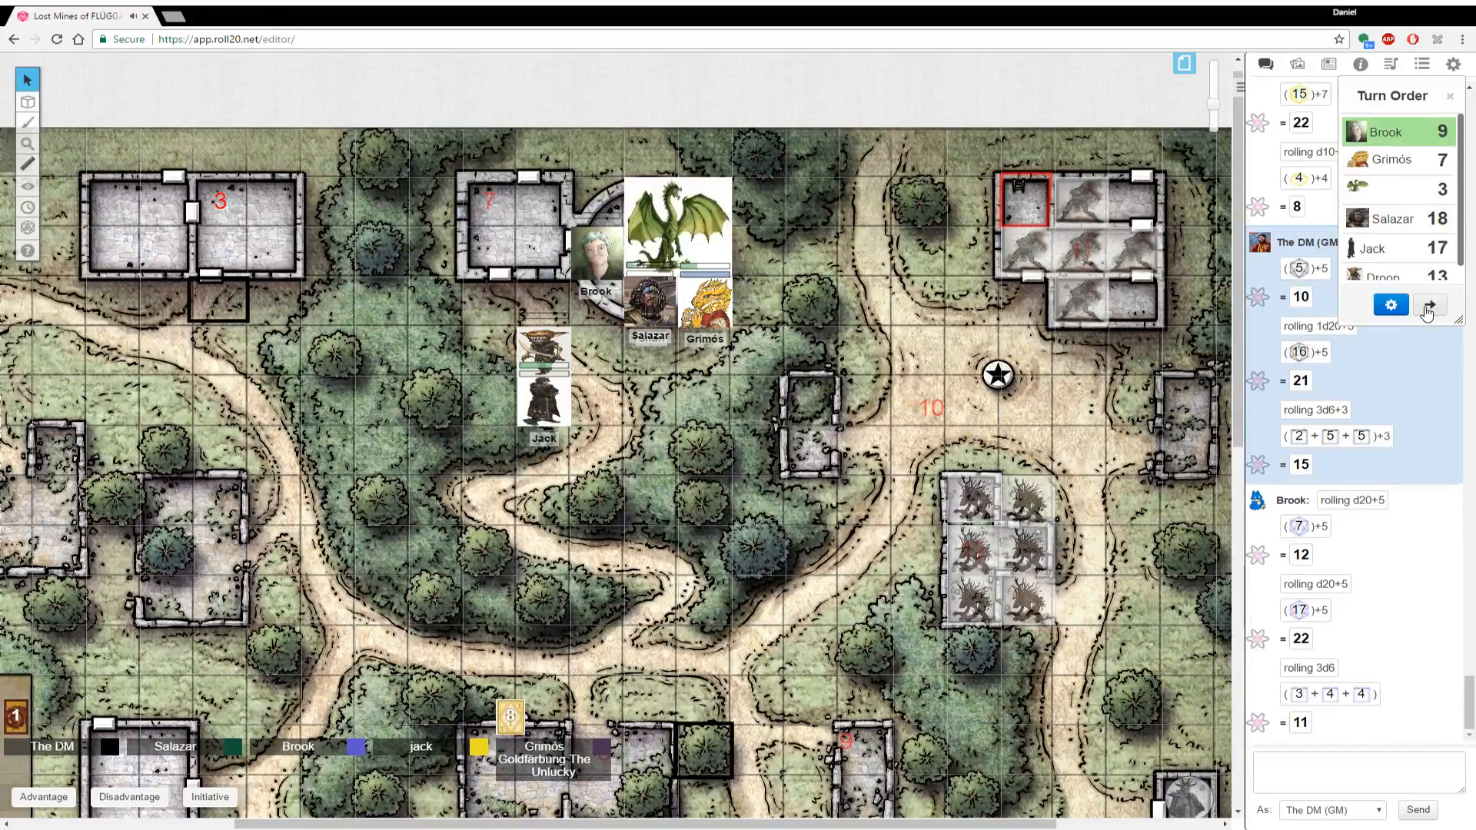
left_click(677, 222)
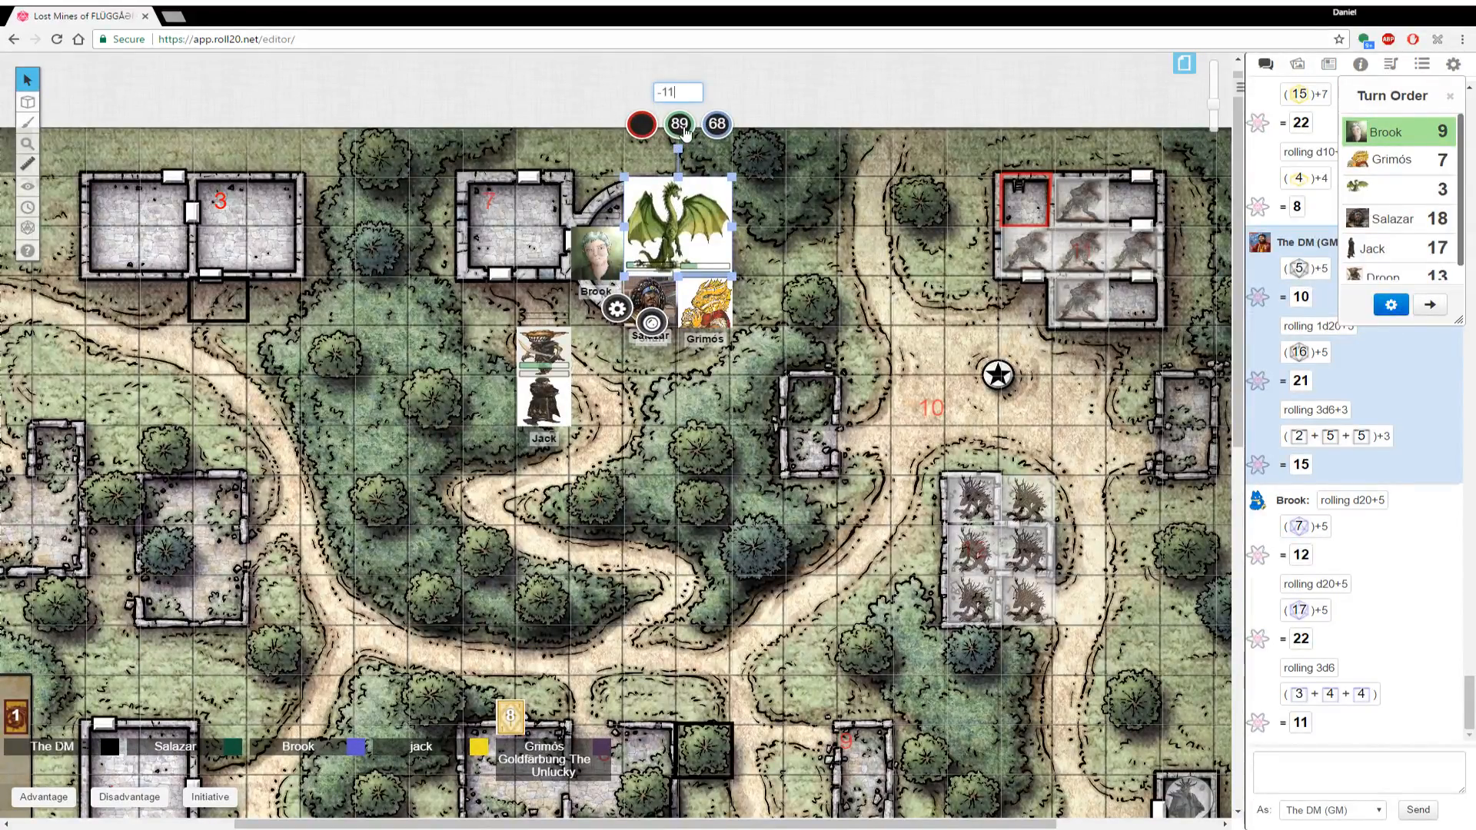
left_click(787, 213)
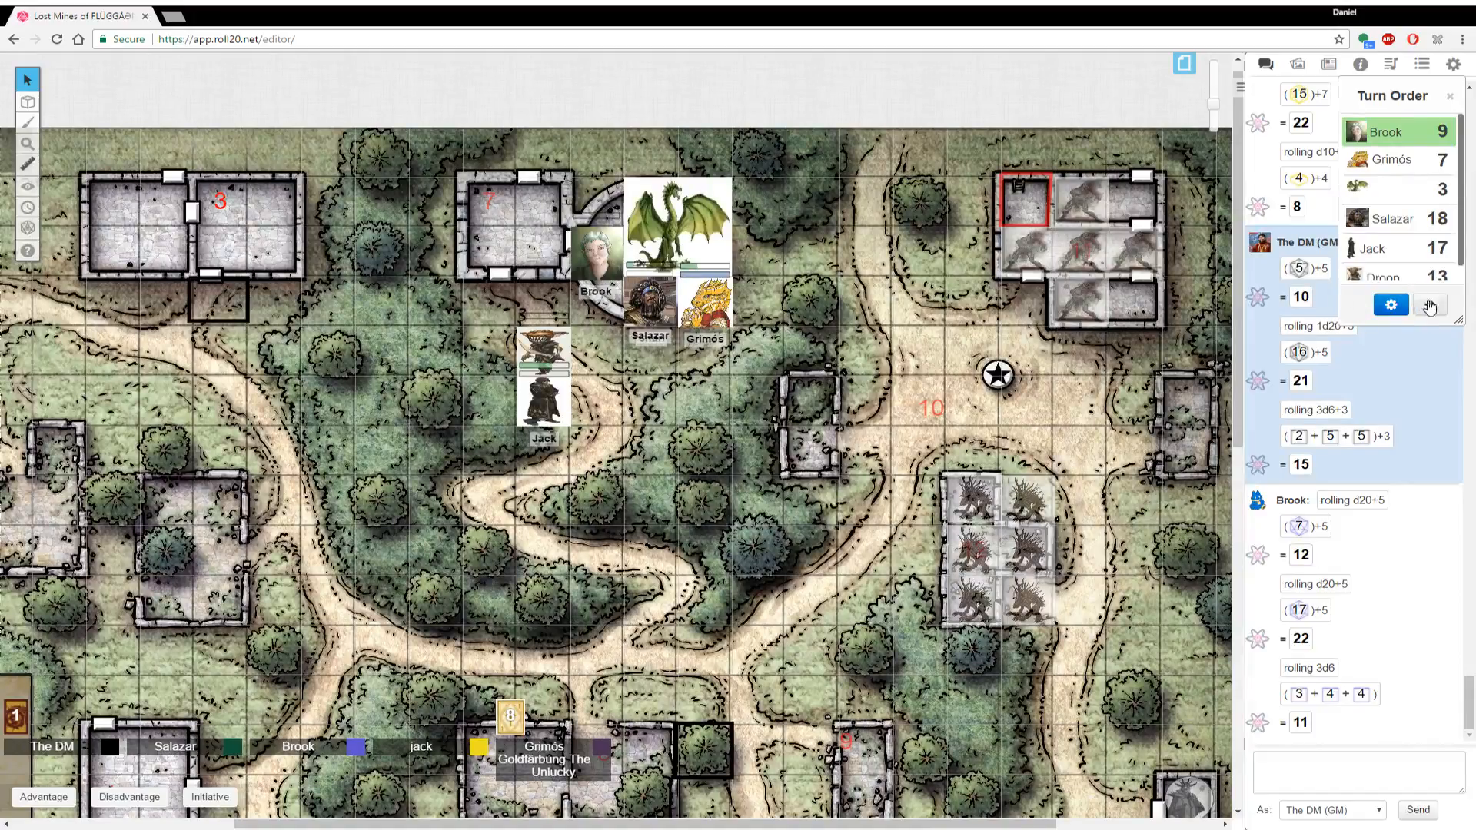
left_click(1428, 304)
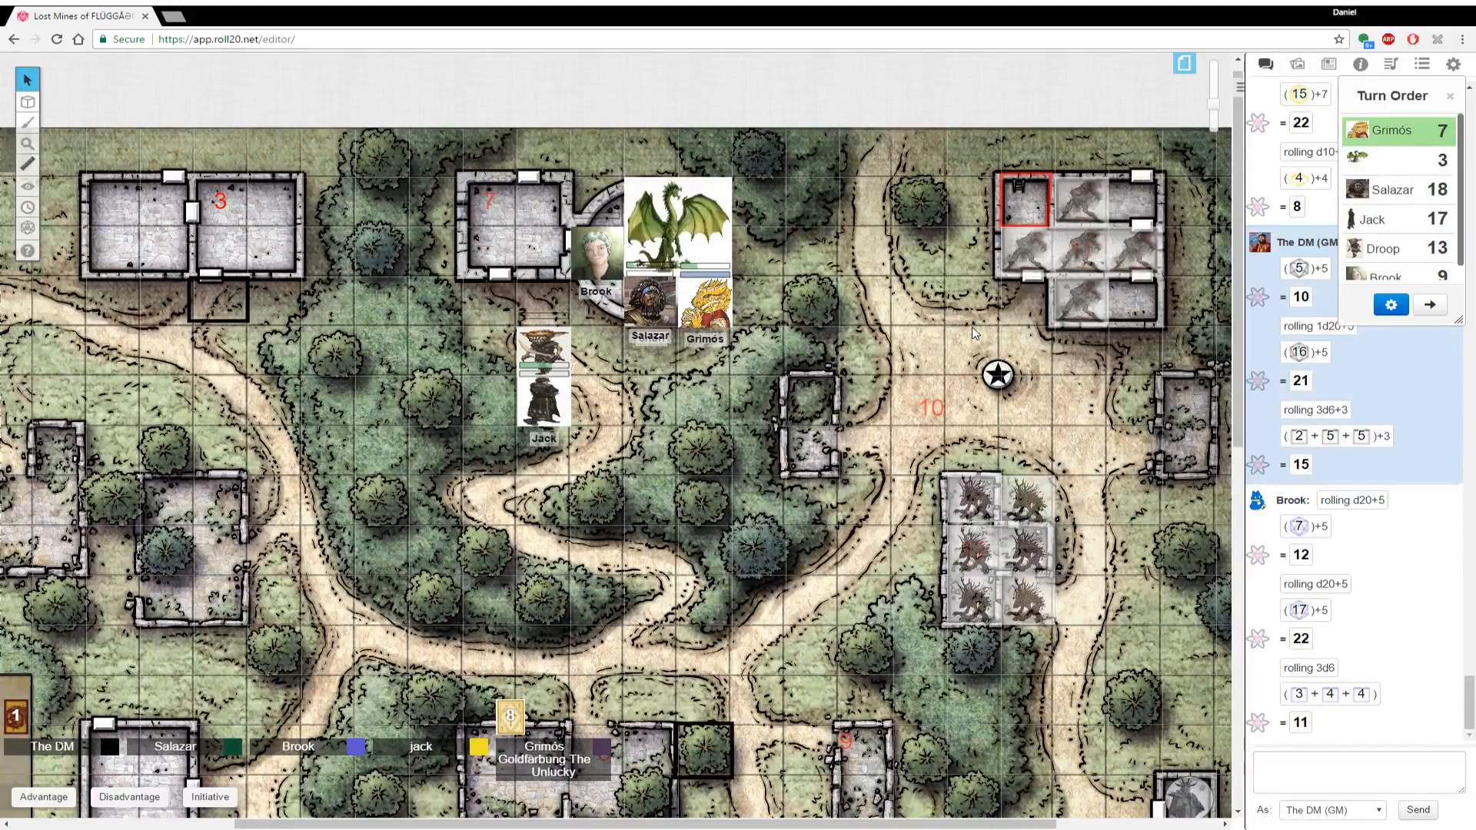
Advance the initiative from Grimós so the dragon's 3 leads the turn order
scroll("down", 3)
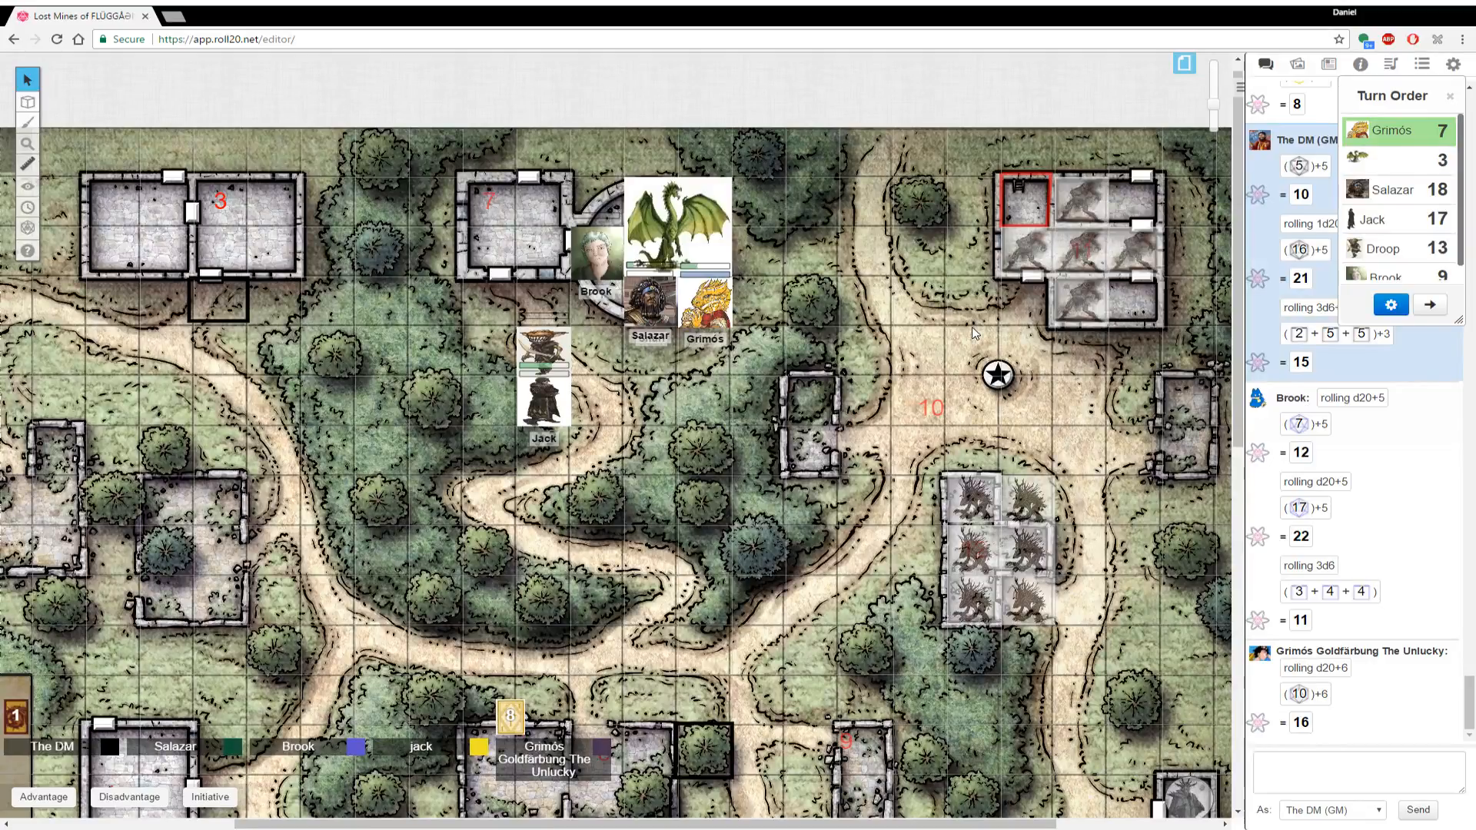
scroll("down", 3)
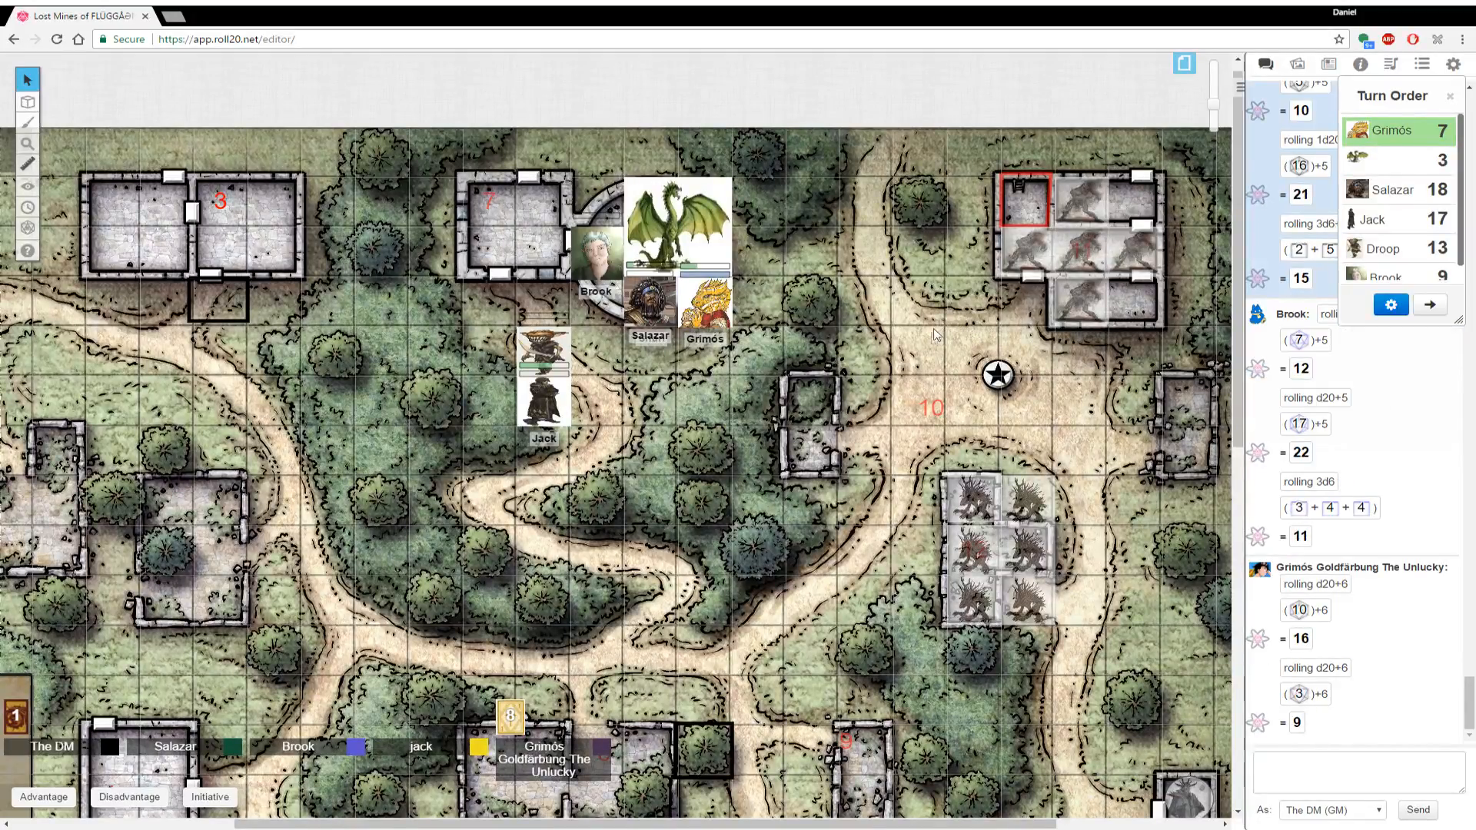
mouse_move(824, 476)
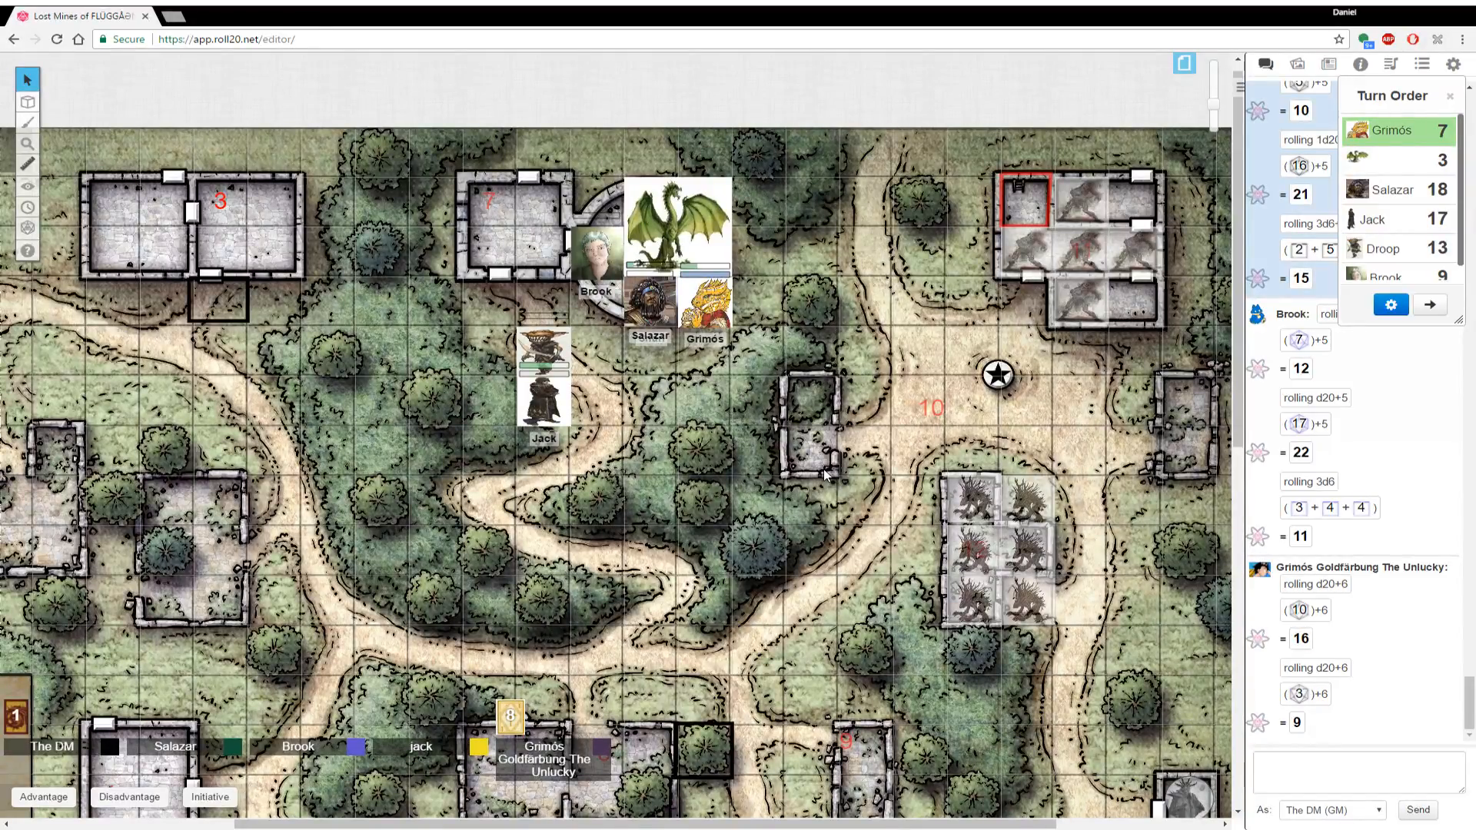
mouse_move(858, 426)
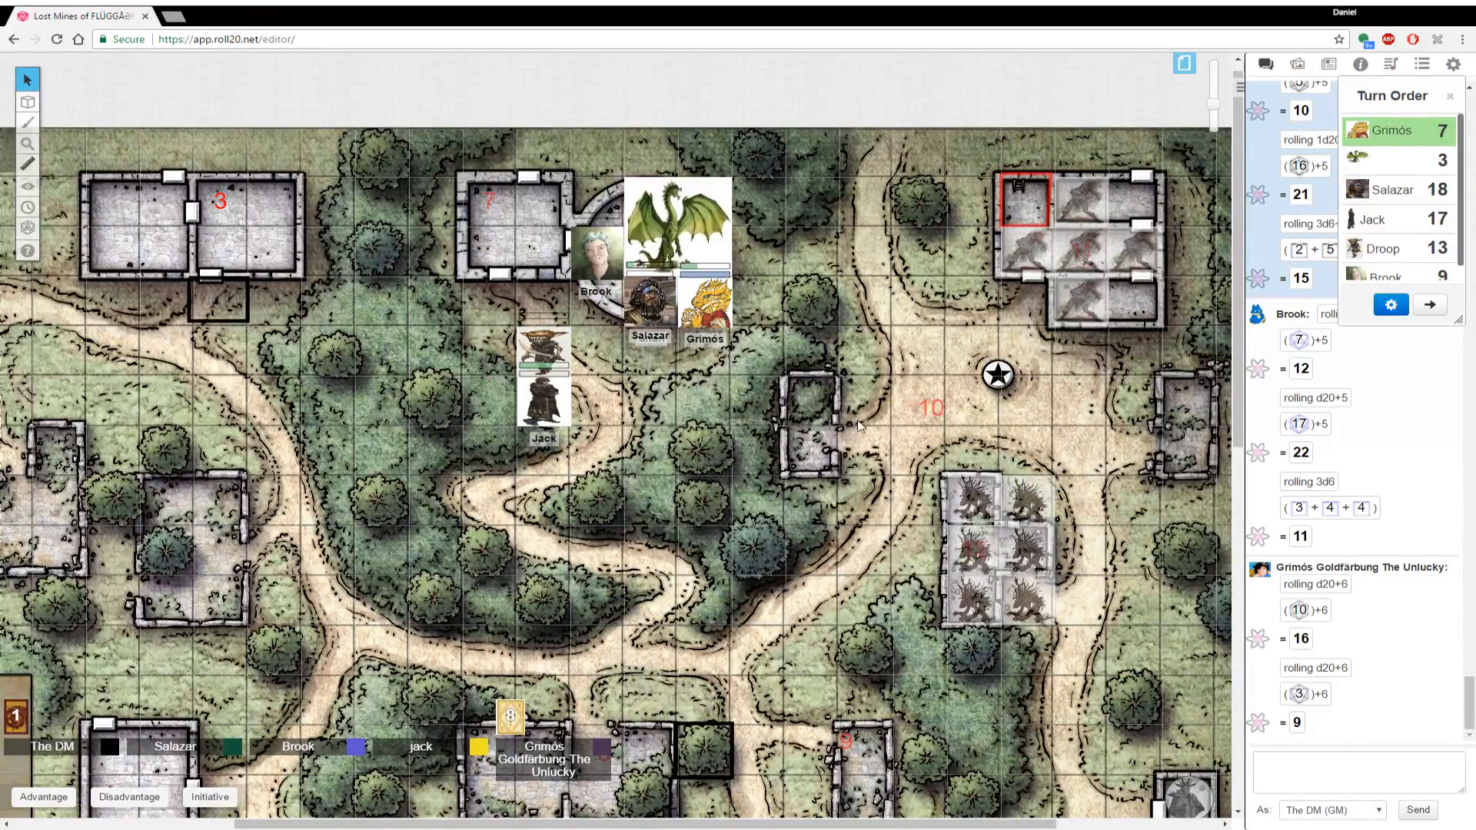
left_click(597, 250)
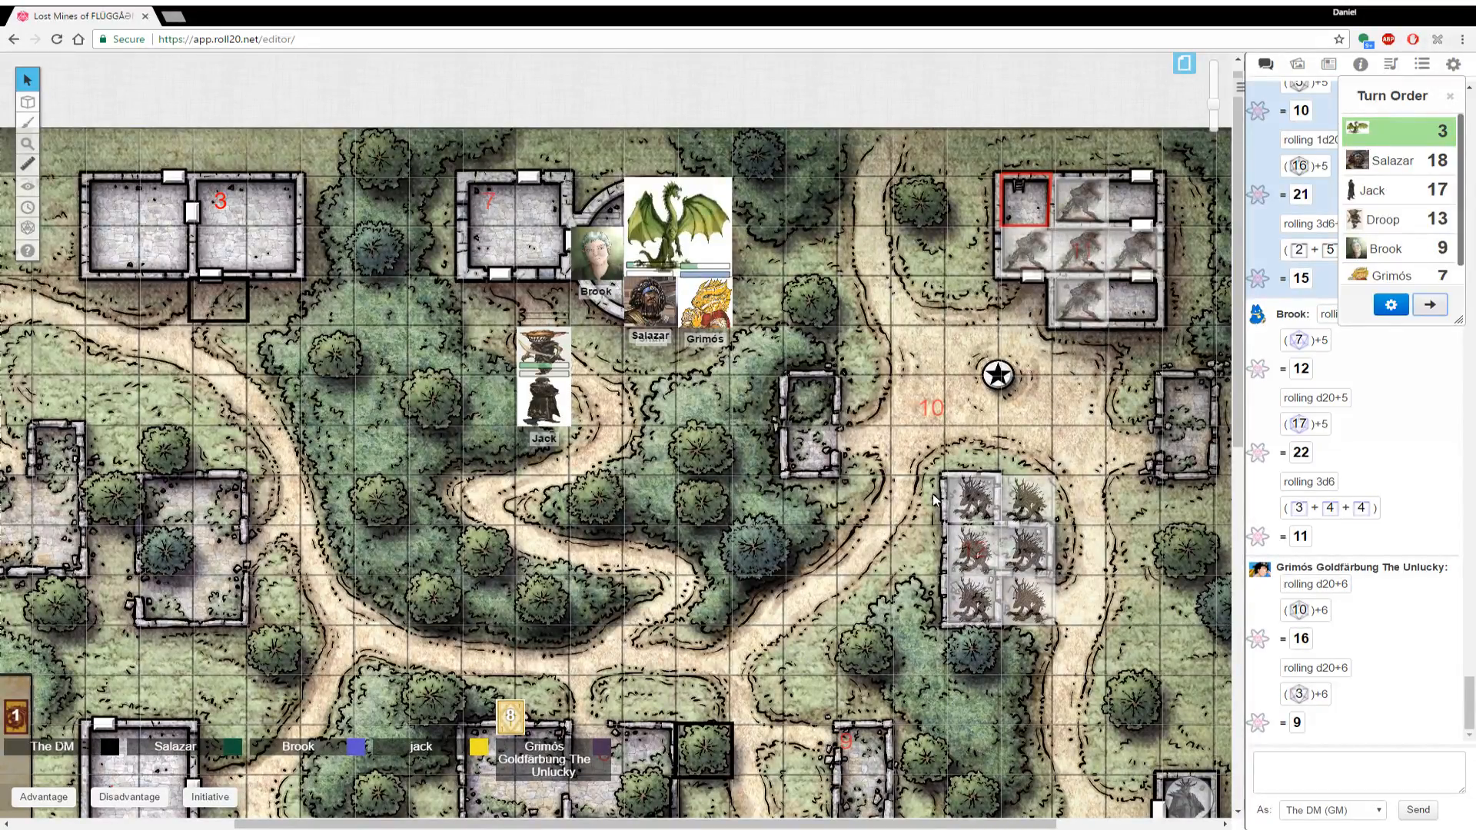
mouse_move(931, 500)
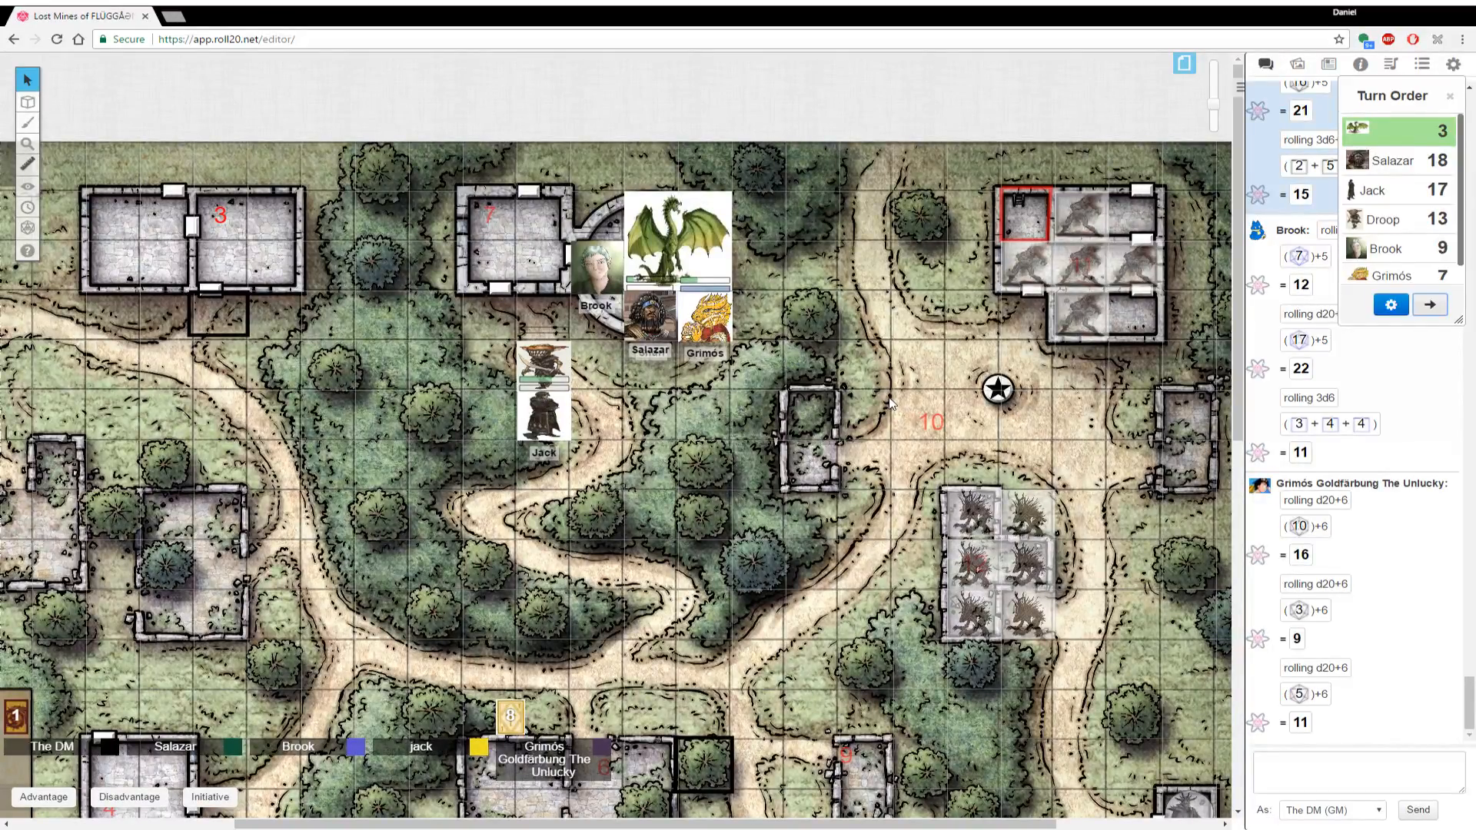
mouse_move(870, 386)
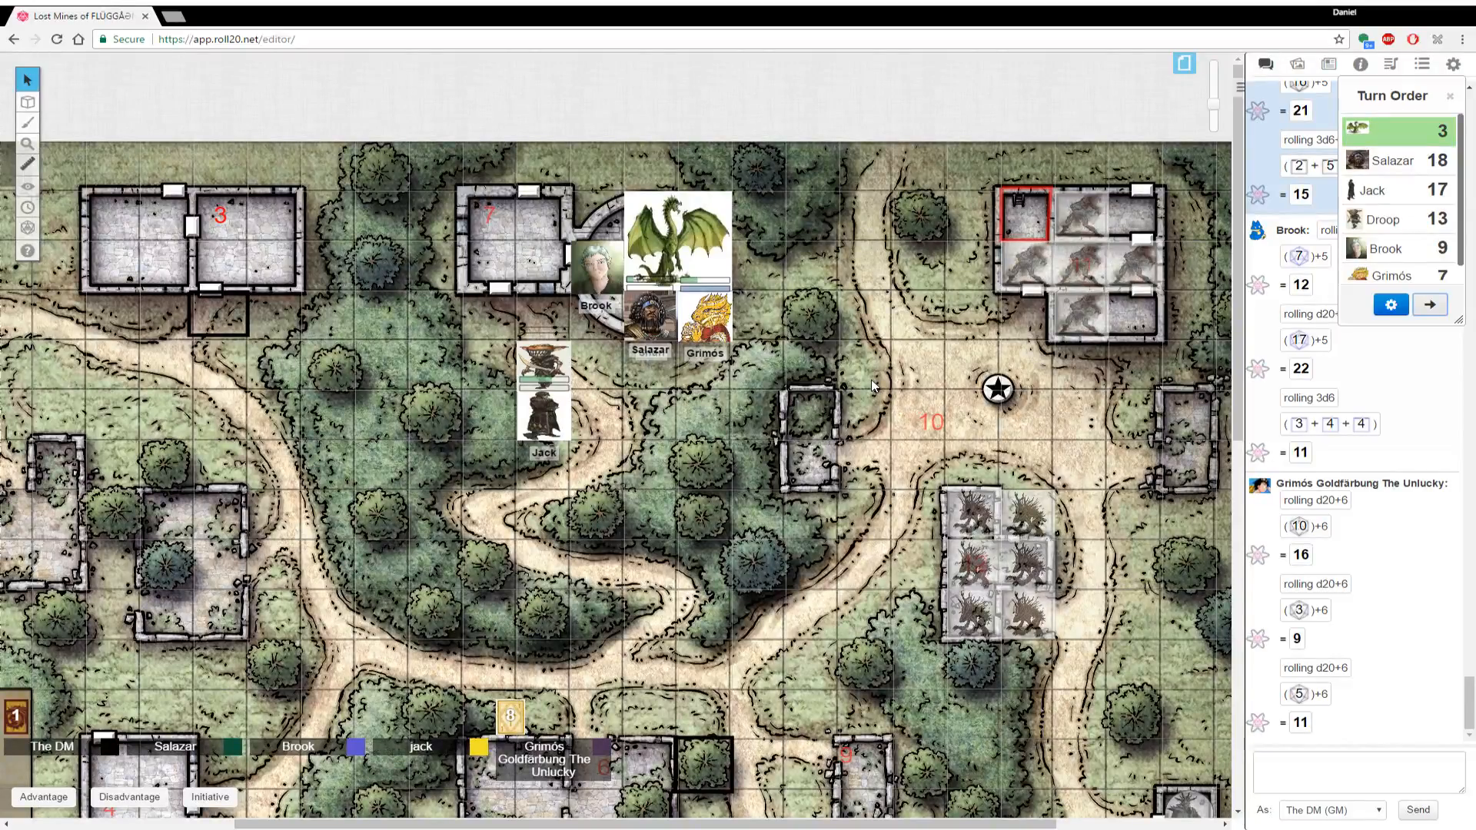
scroll("down", 3)
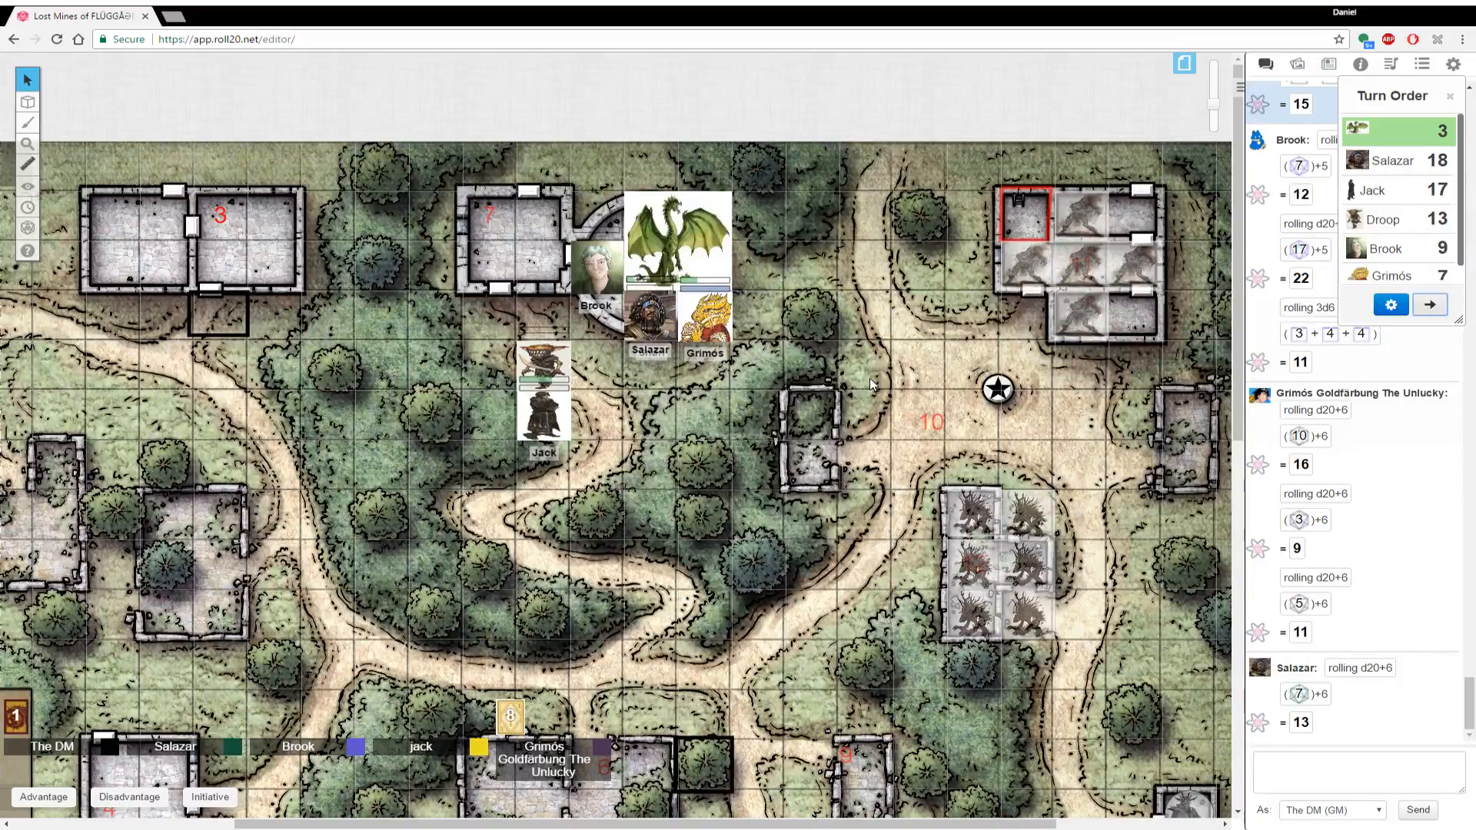
scroll("down", 3)
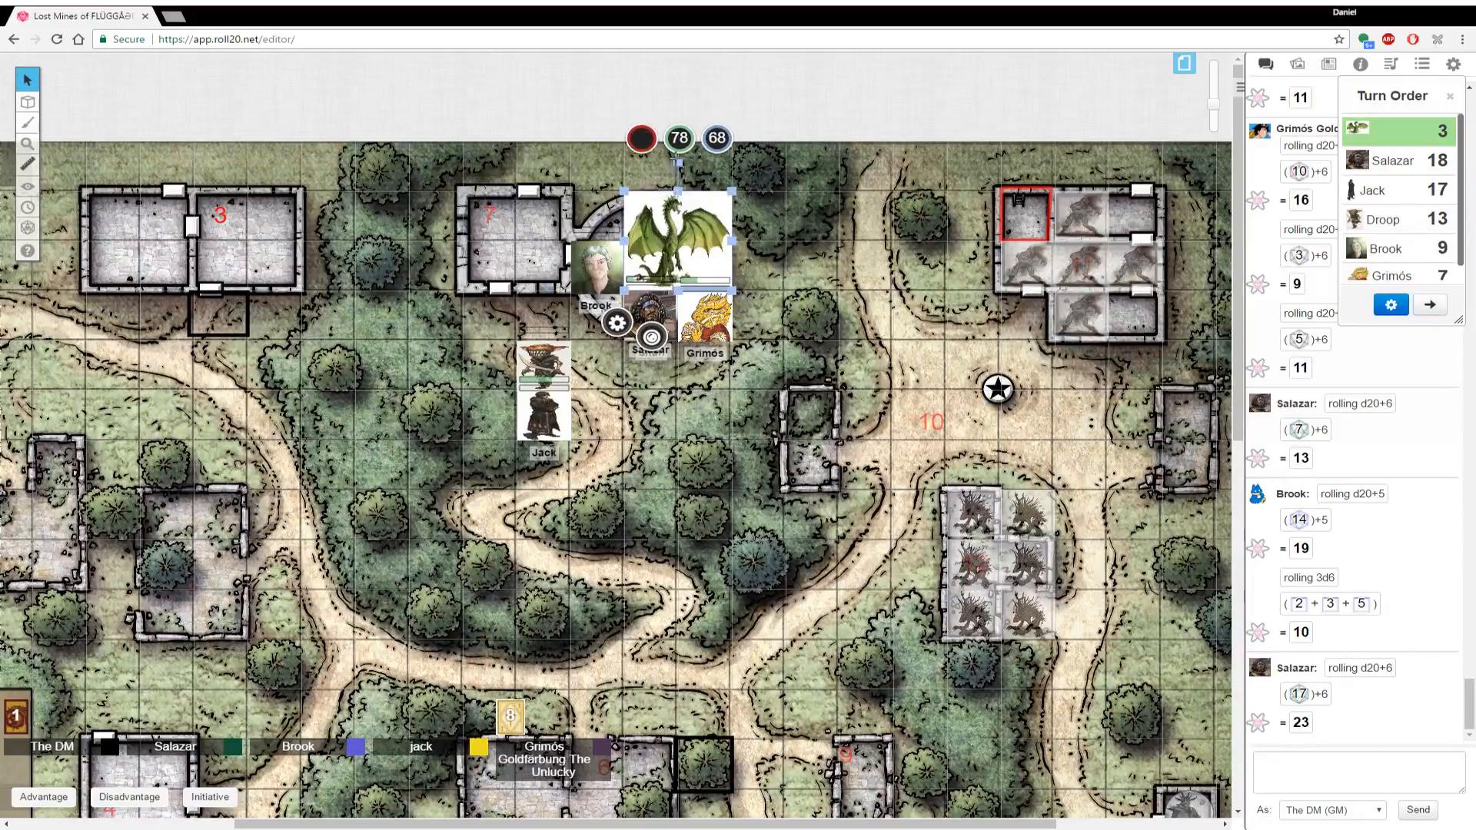
left_click(679, 138)
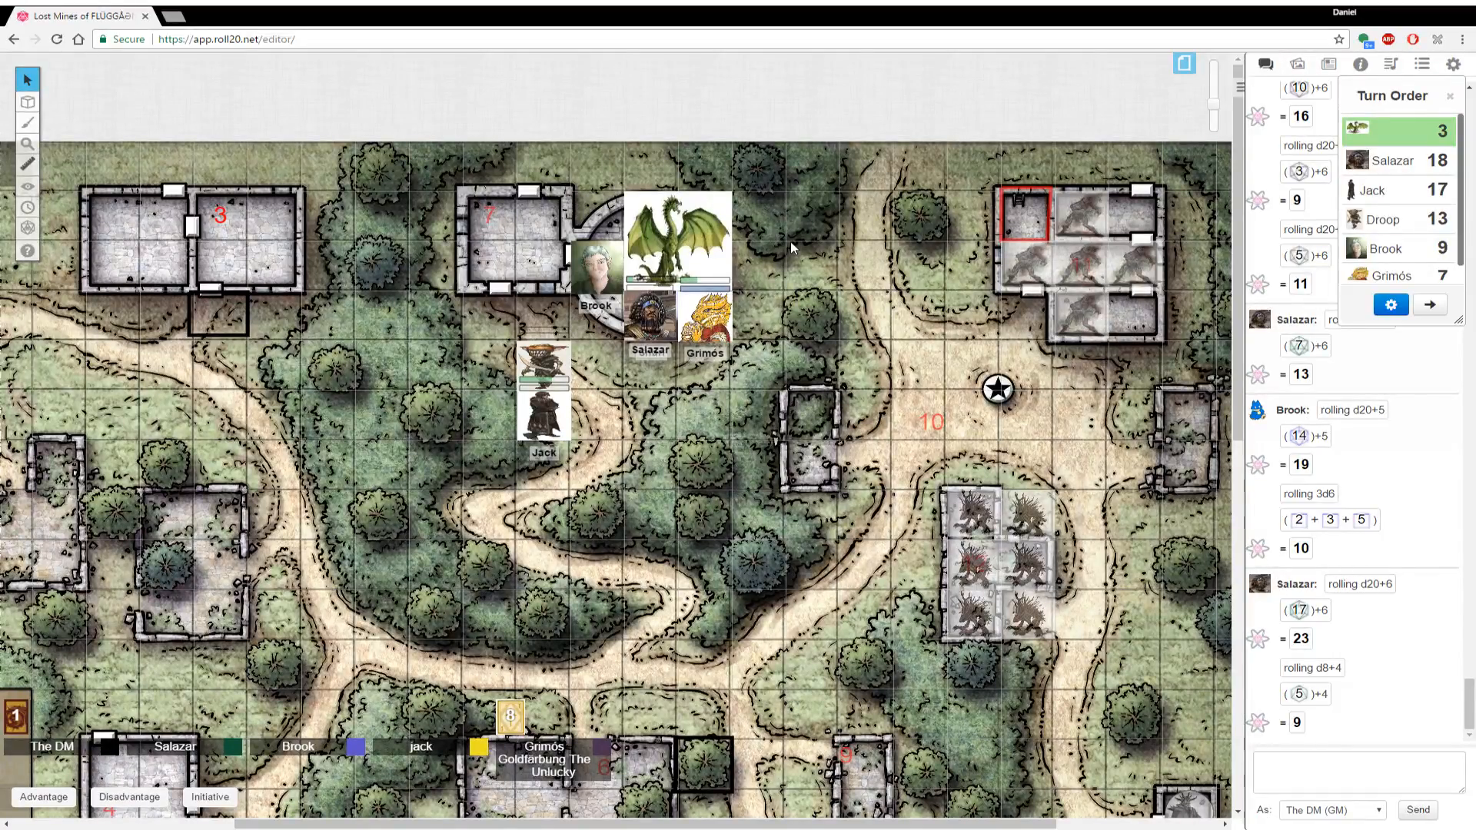
mouse_move(773, 255)
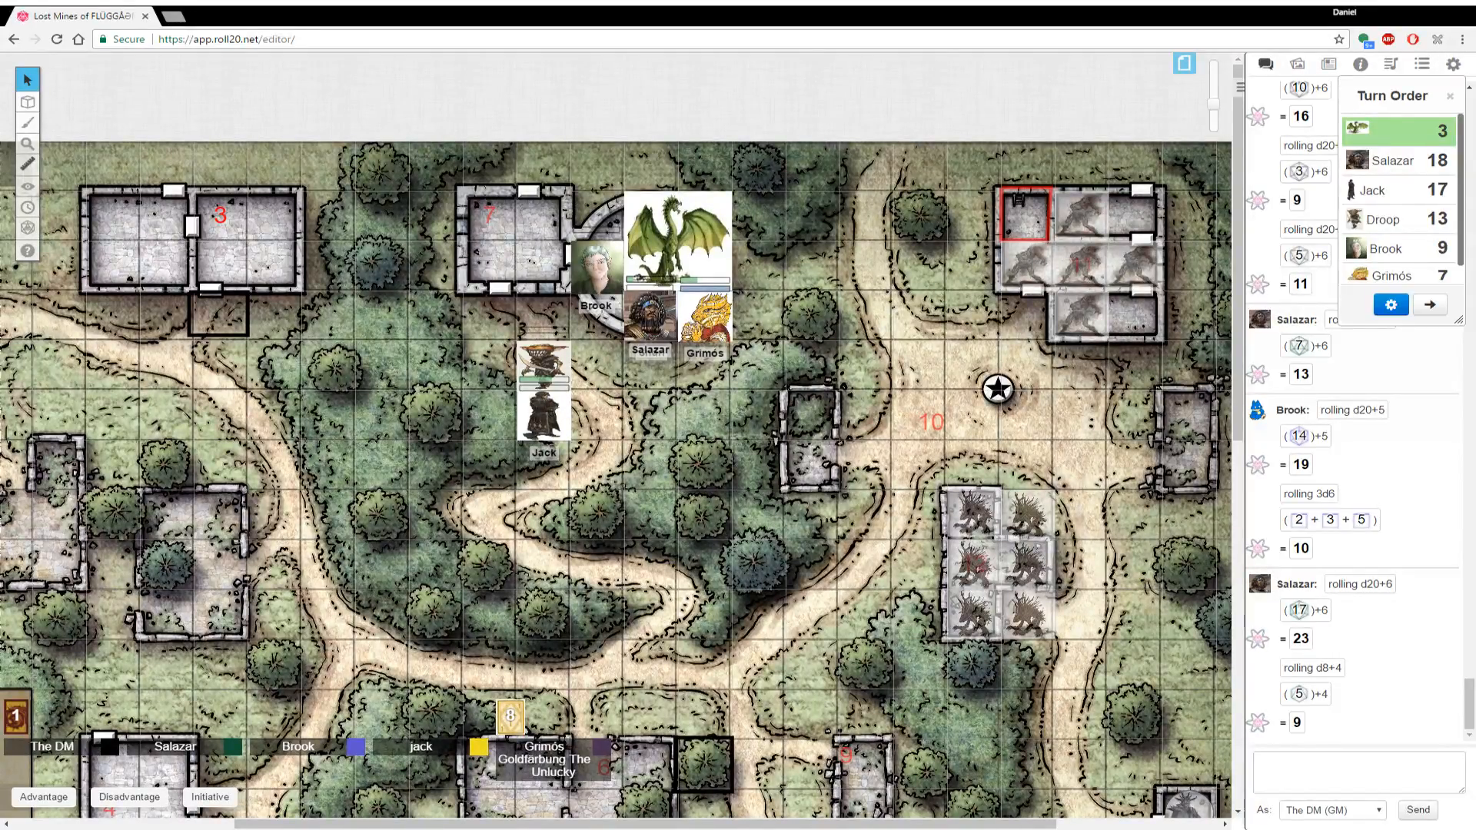
left_click(221, 230)
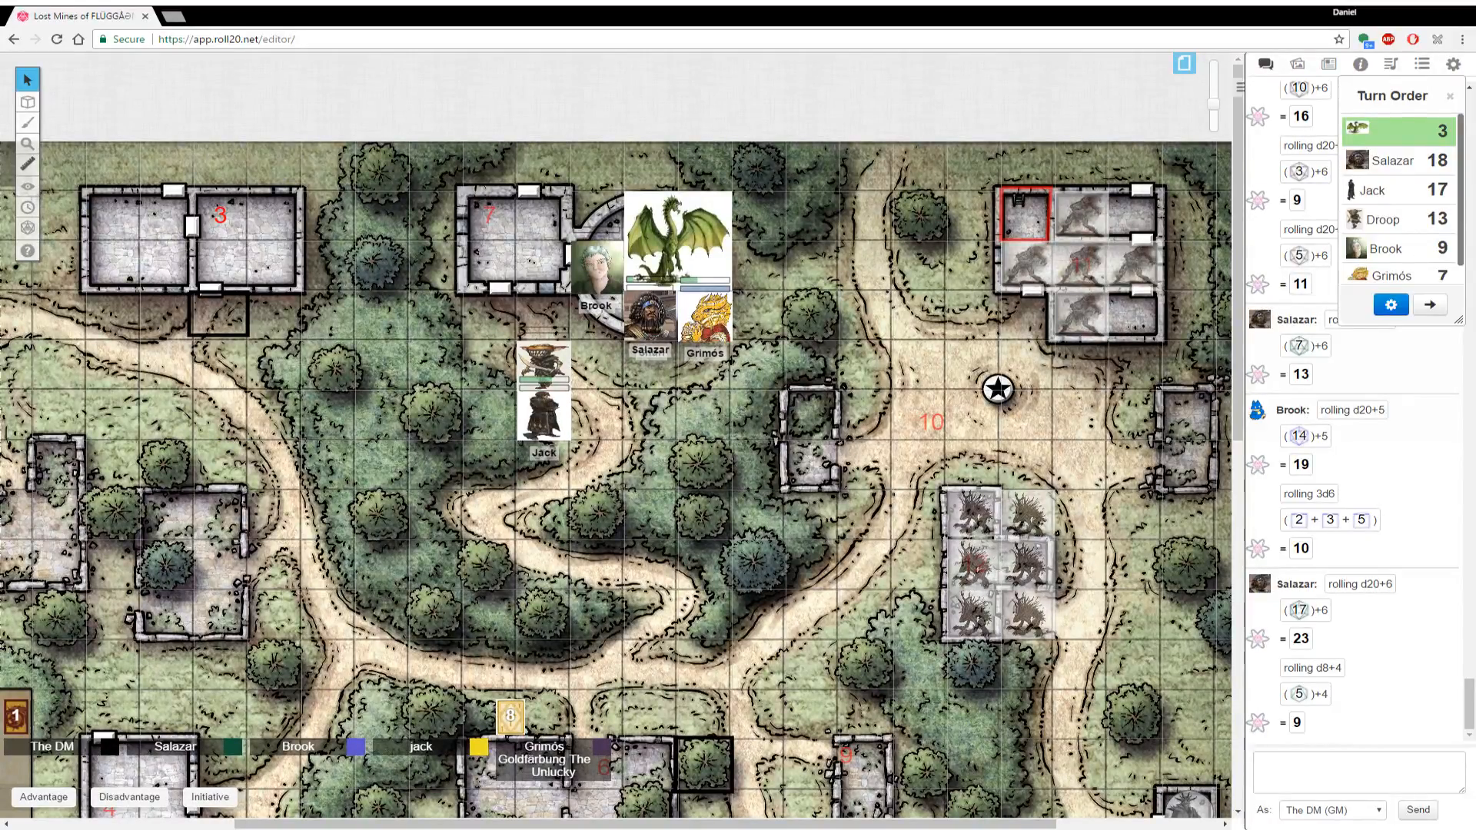
left_click(1356, 770)
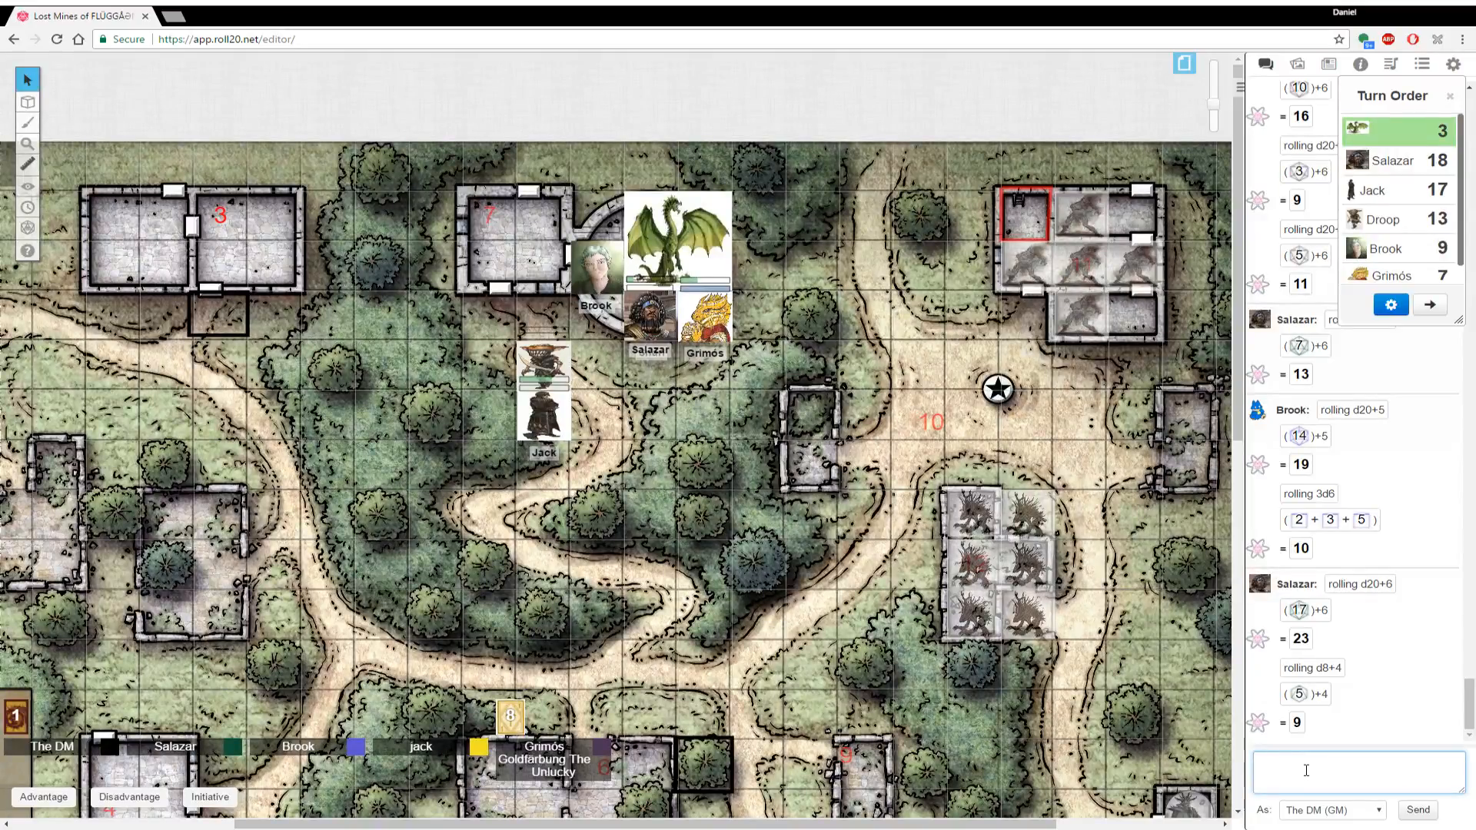
type("He")
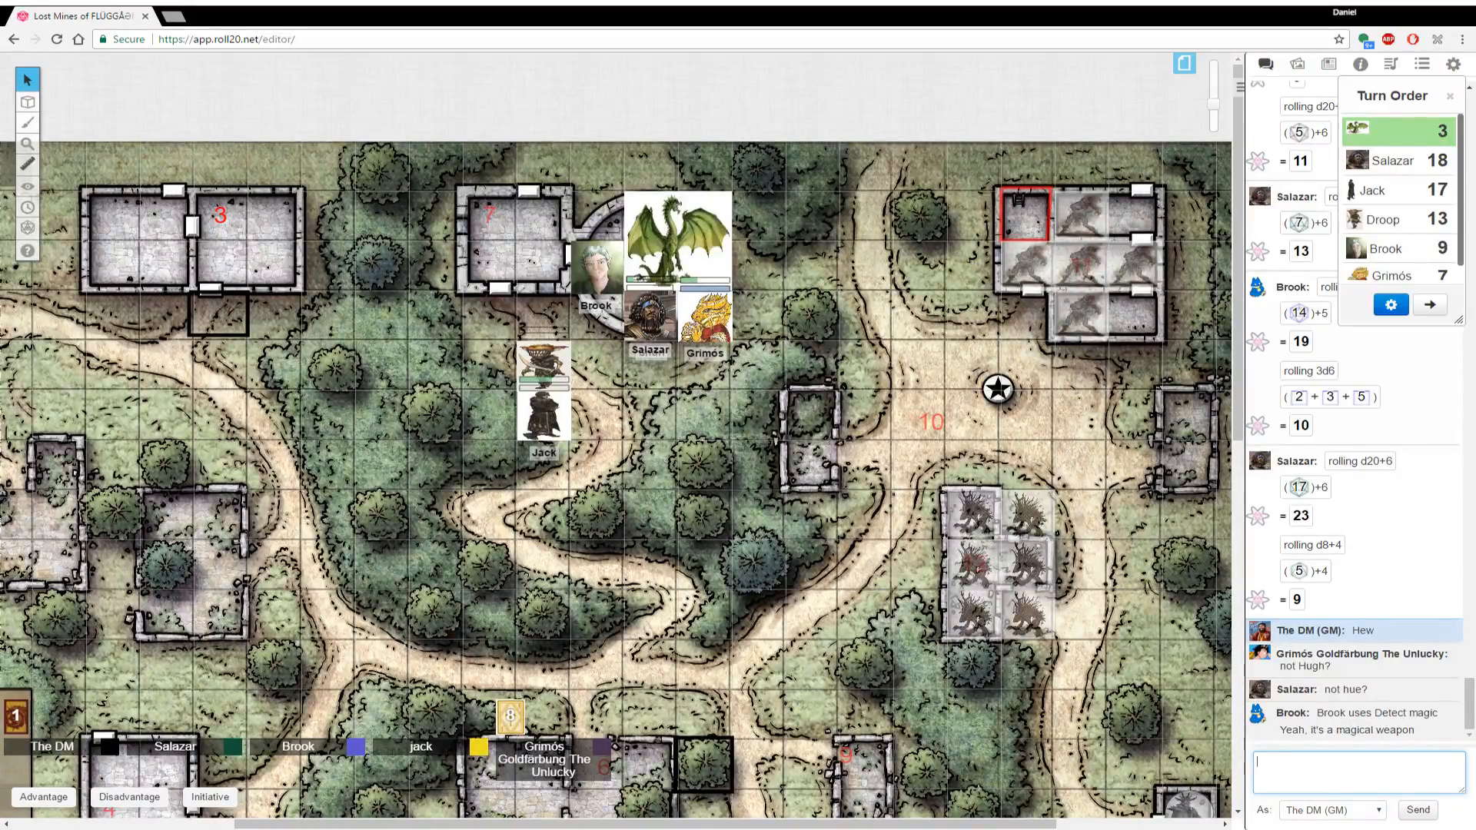
mouse_move(452, 630)
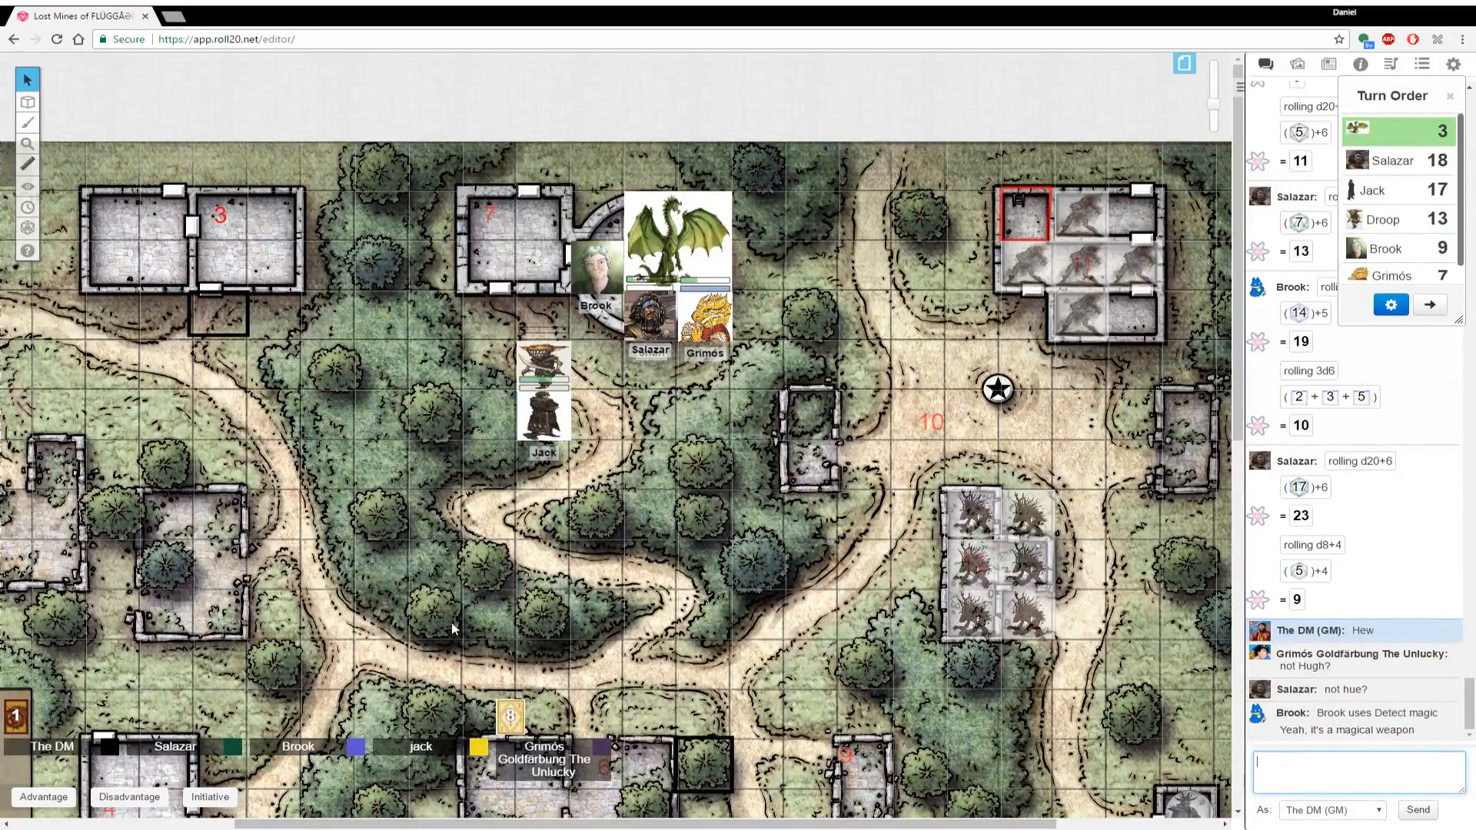
mouse_move(446, 628)
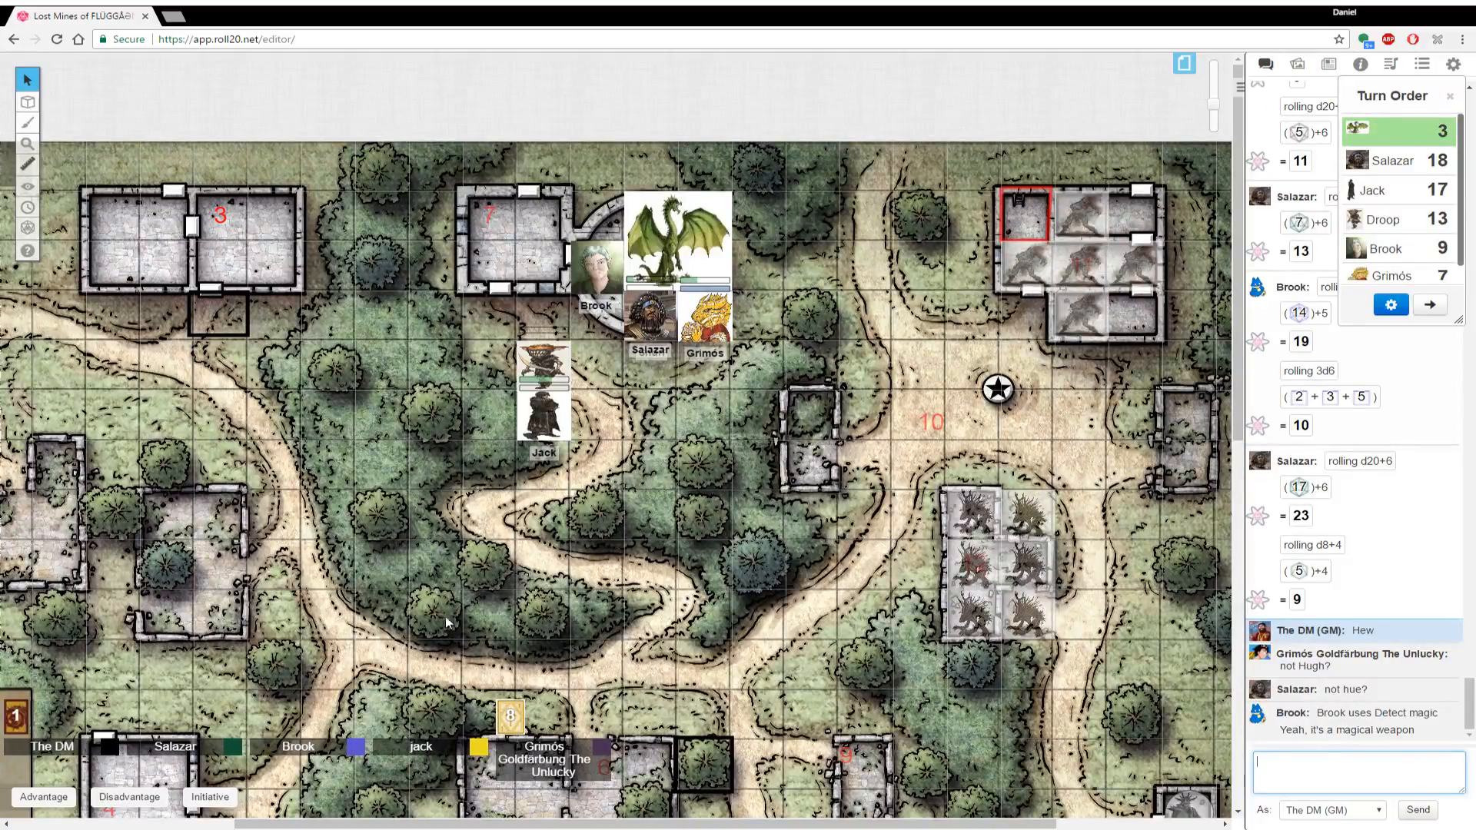
Remove the slain zombie from the turn order and drag Jack, Grimós and Snarl into building 3
left_click(677, 239)
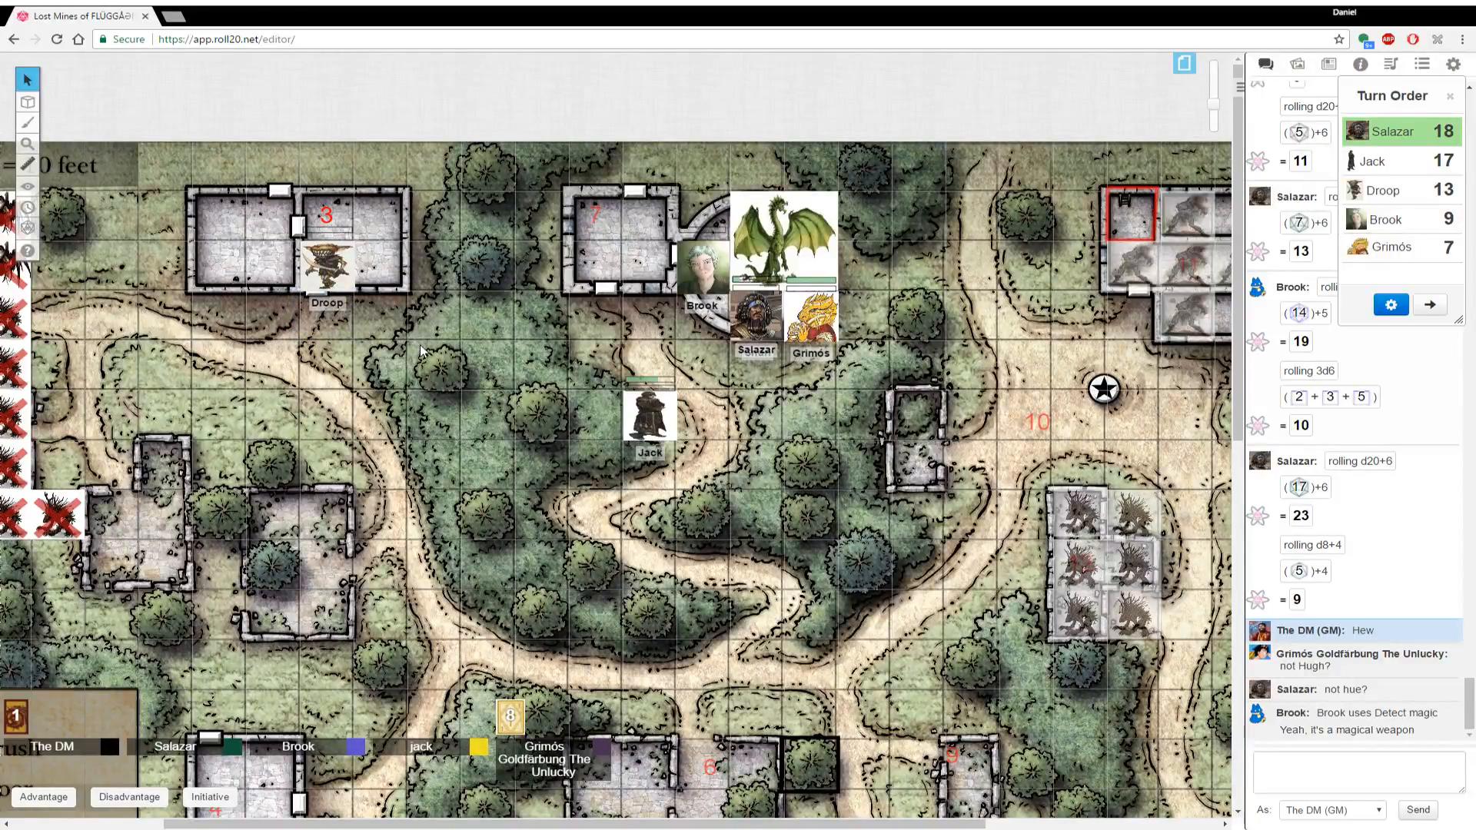
mouse_move(664, 655)
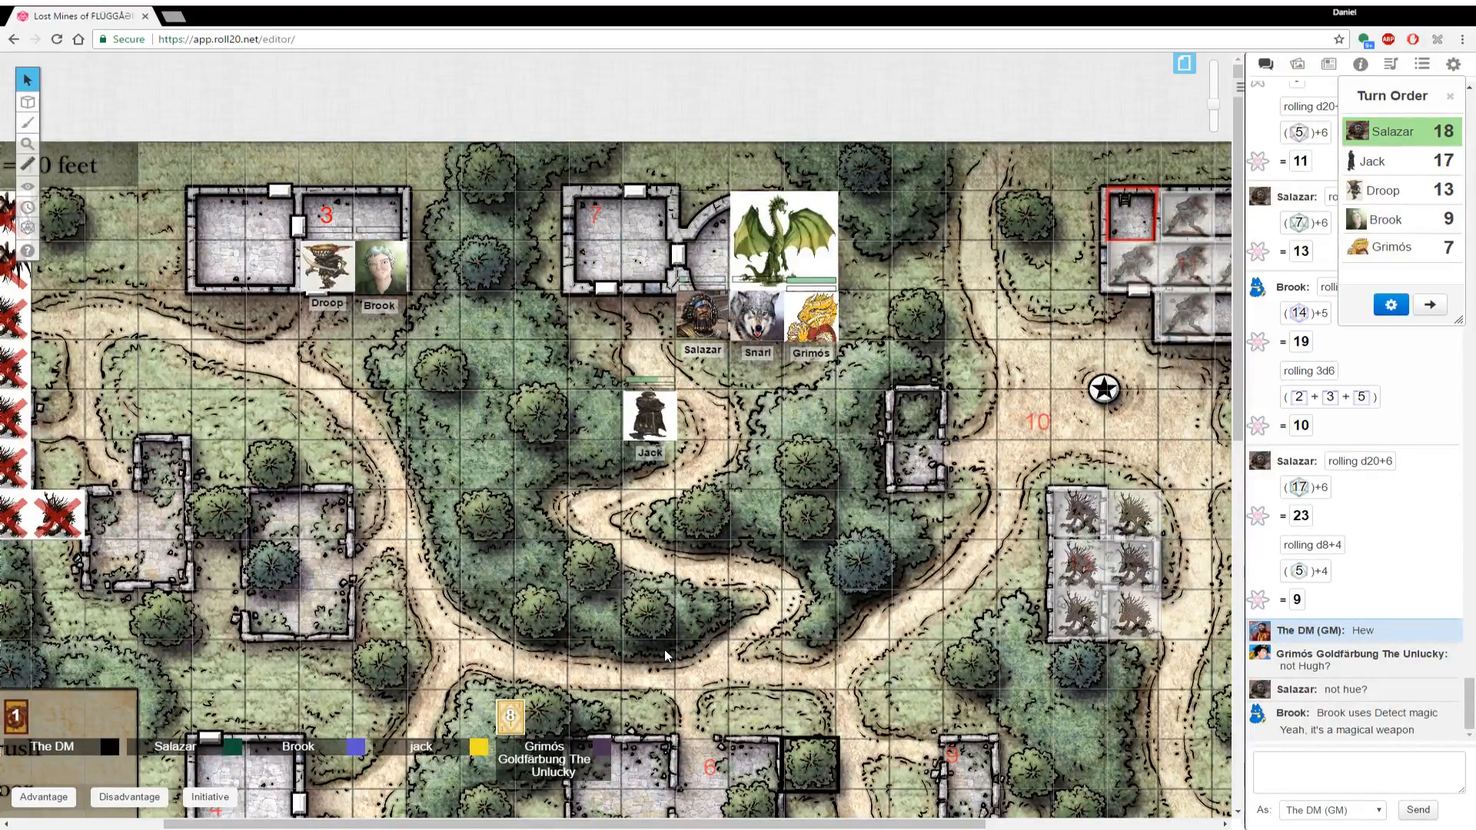
left_click_drag(648, 409, 381, 226)
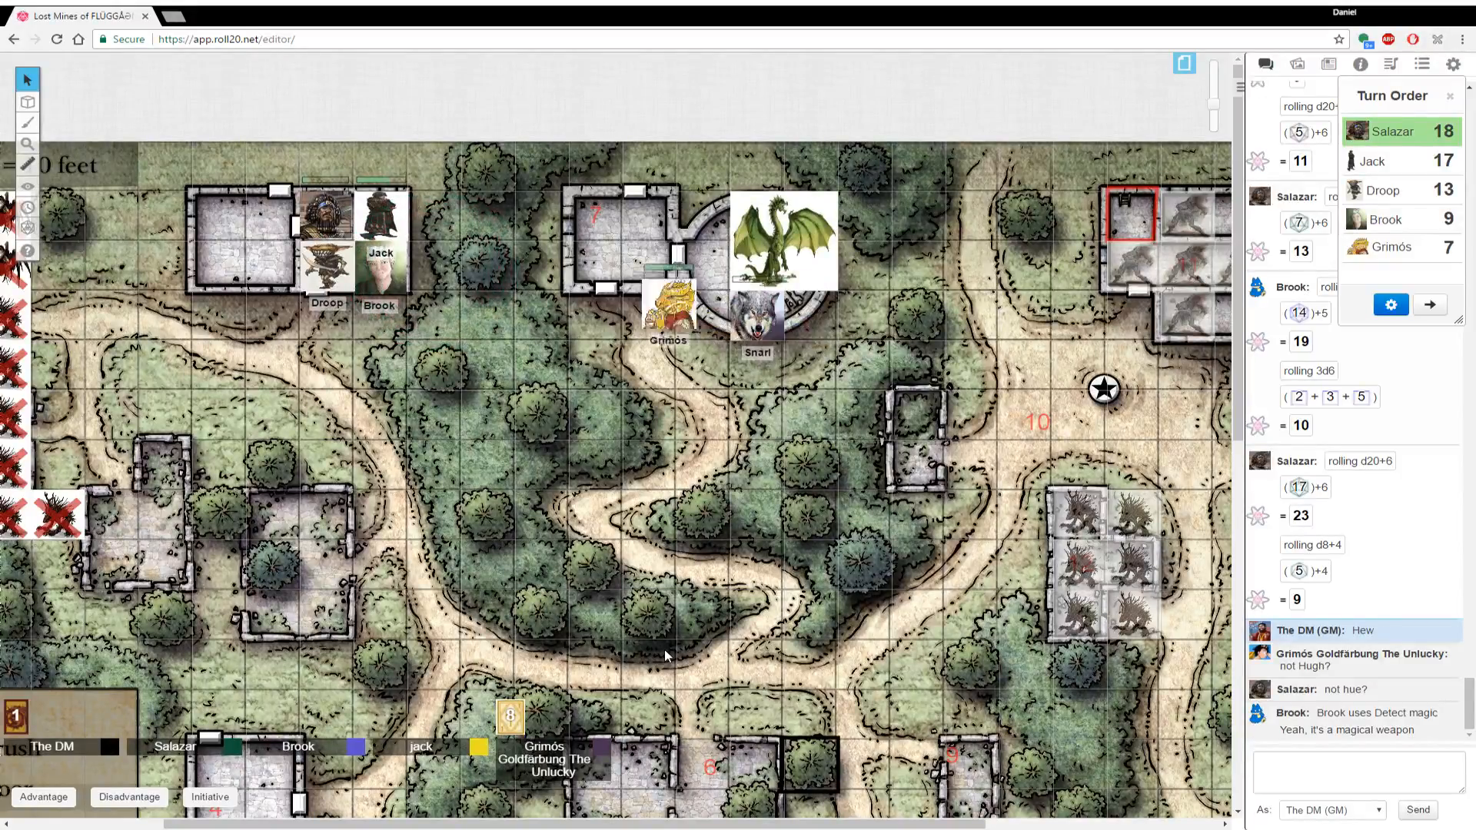
left_click_drag(669, 301, 273, 274)
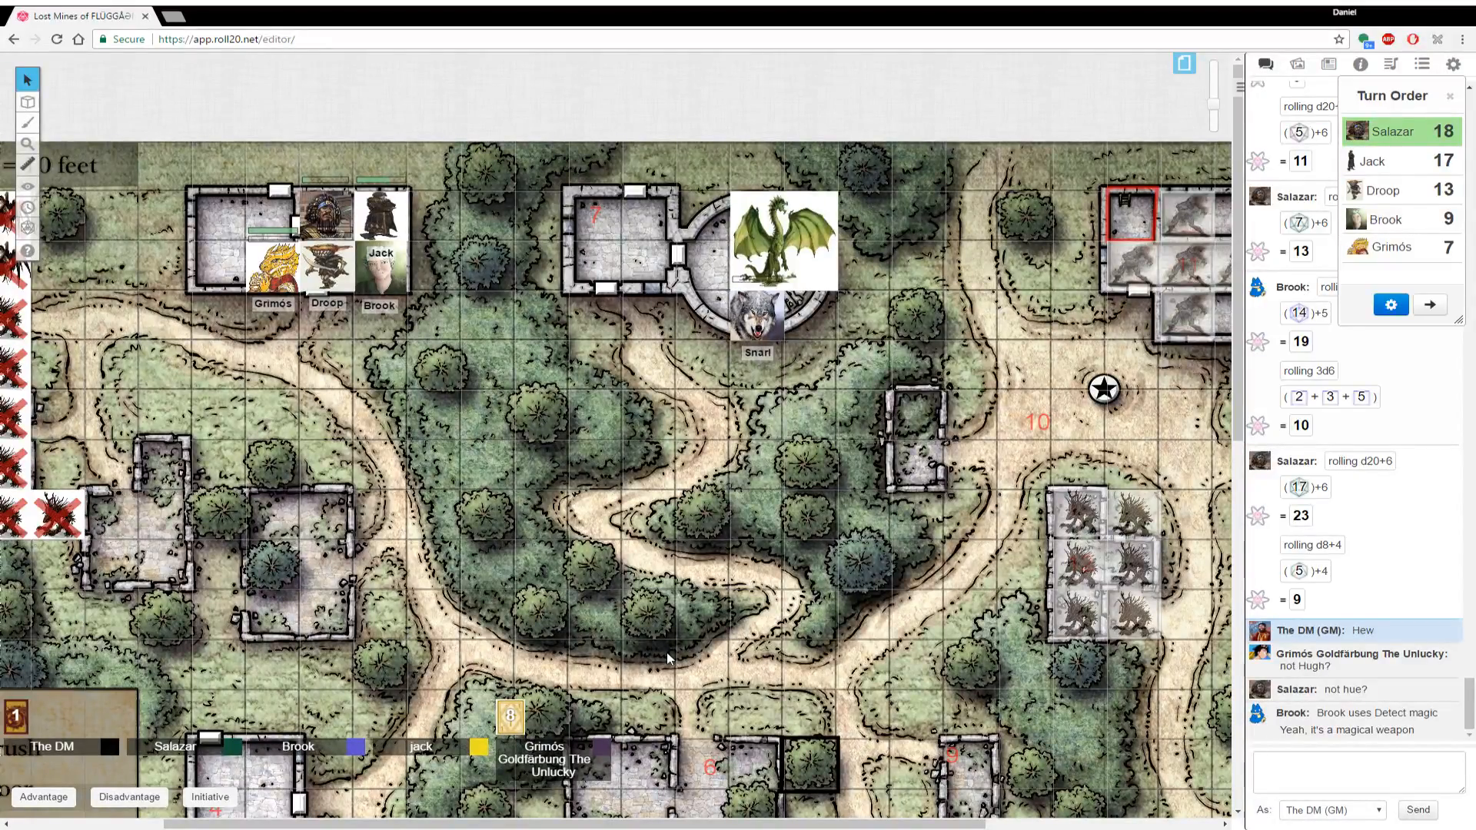
left_click_drag(758, 324, 434, 263)
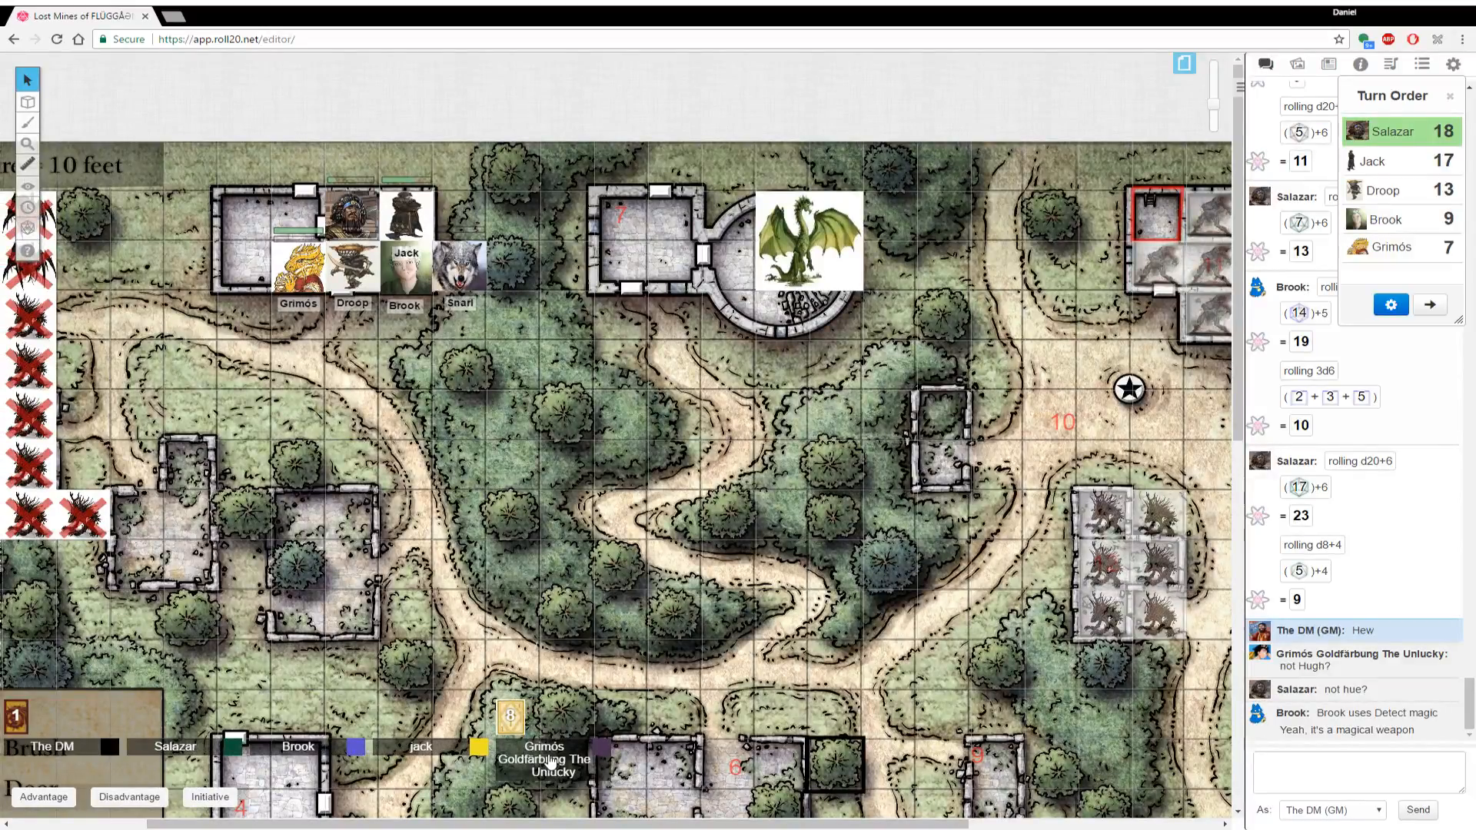
mouse_move(675, 655)
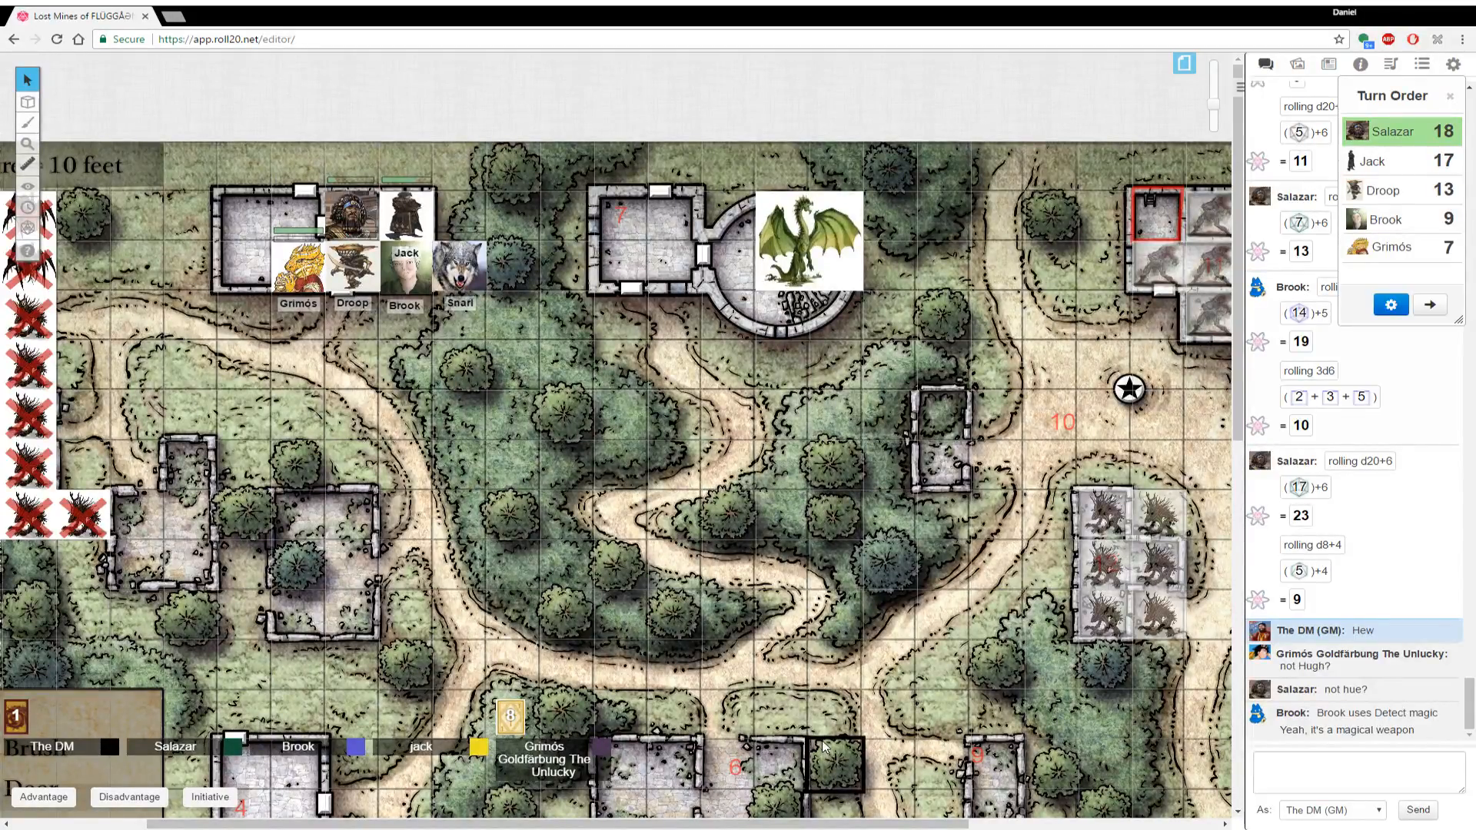
Roll 1d4 in chat for a 3 and pan toward the southern ruins
left_click(834, 762)
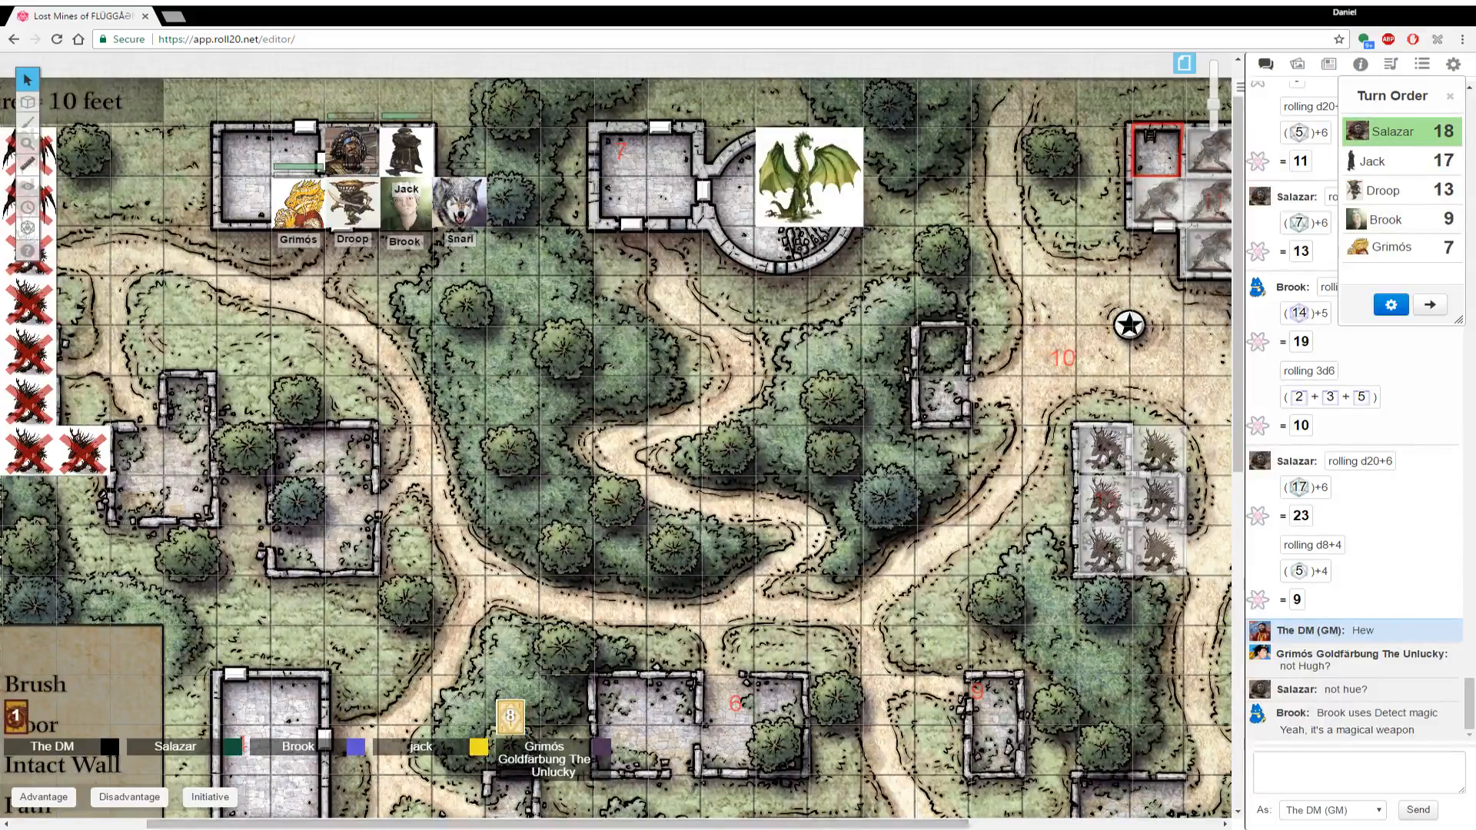
left_click(1356, 772)
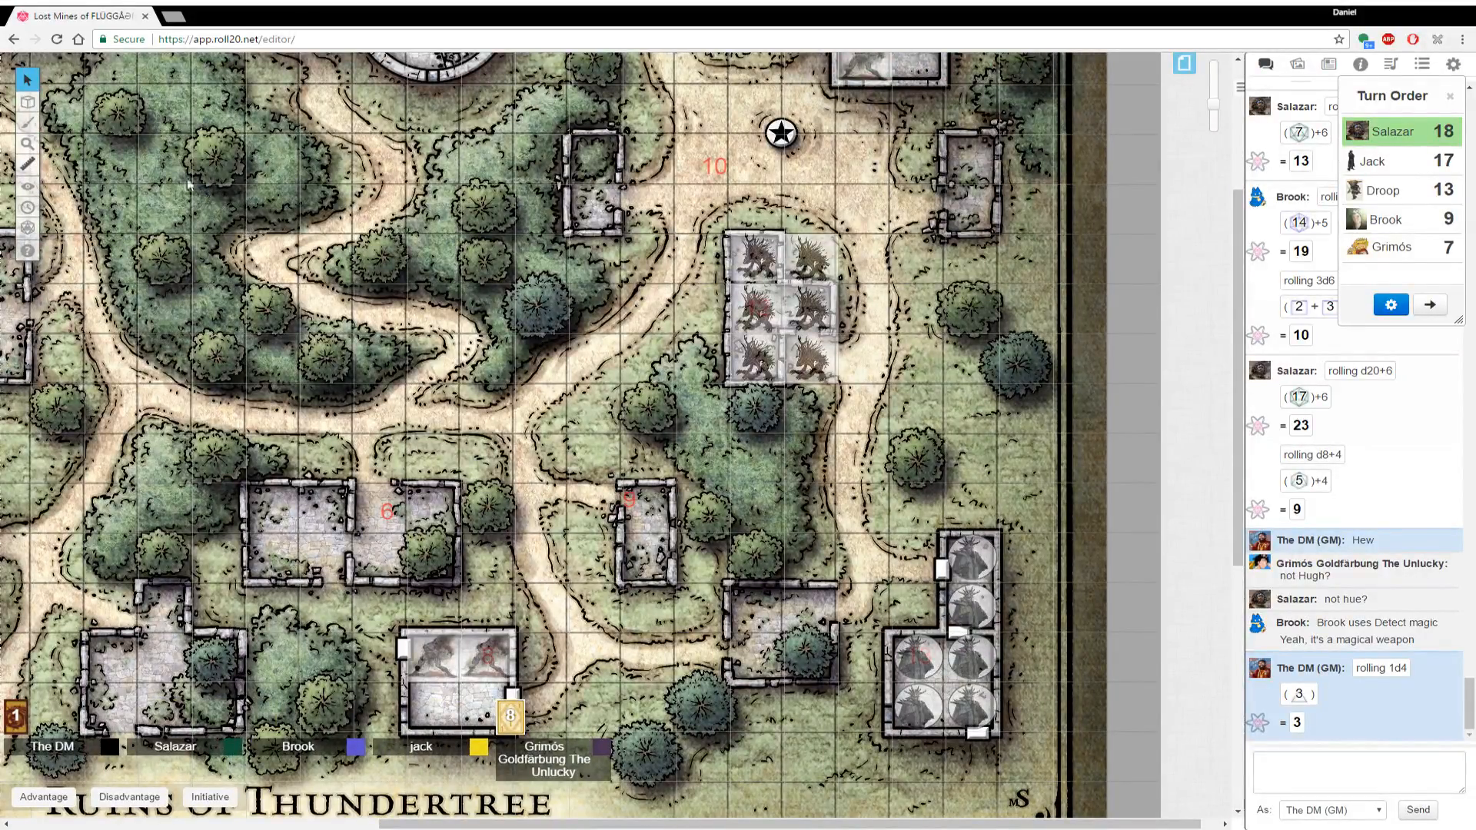
On the GM layer, drag-select the hidden creature tokens inside the building
left_click(27, 99)
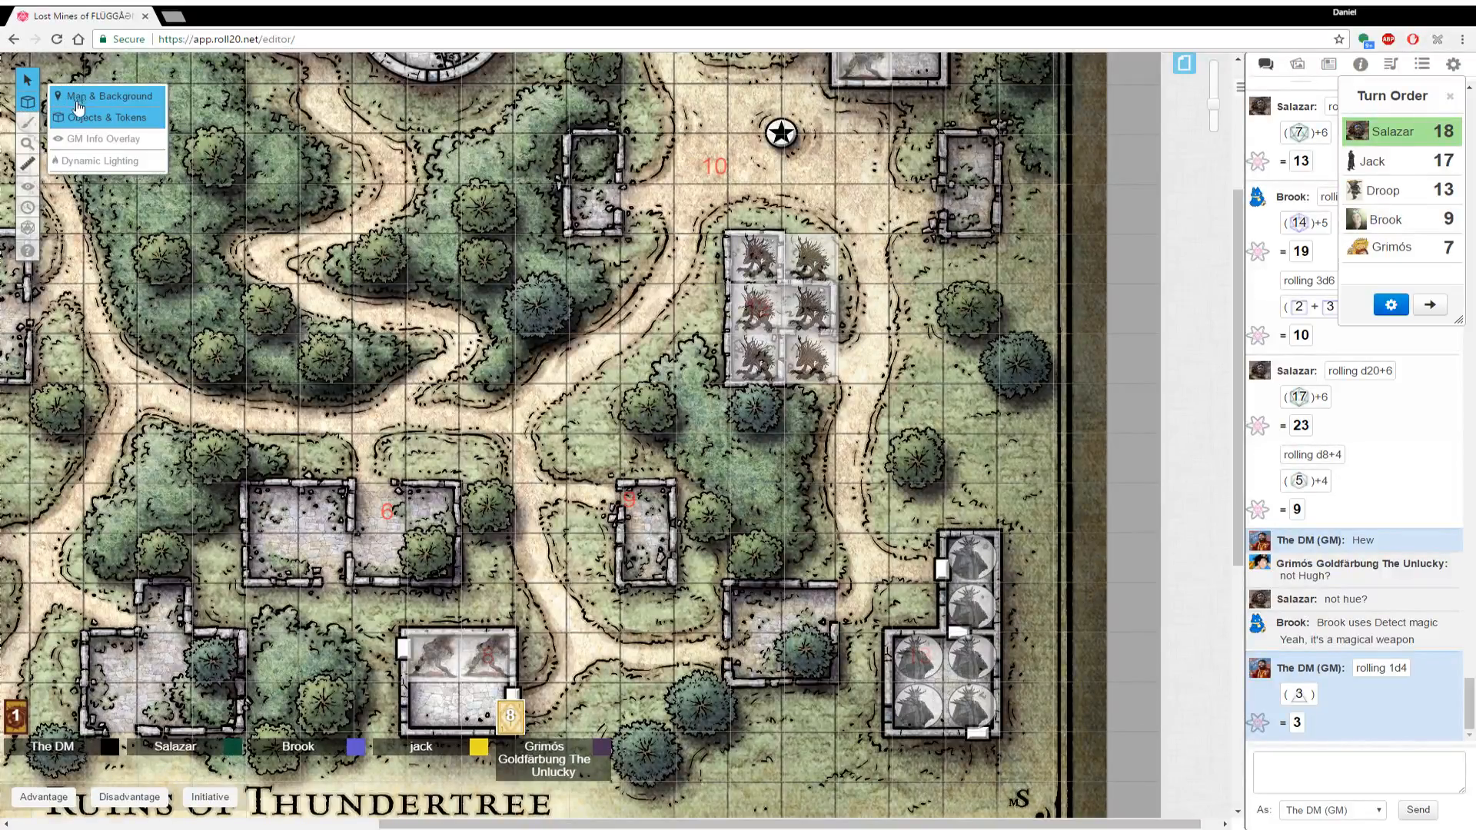
mouse_move(98, 138)
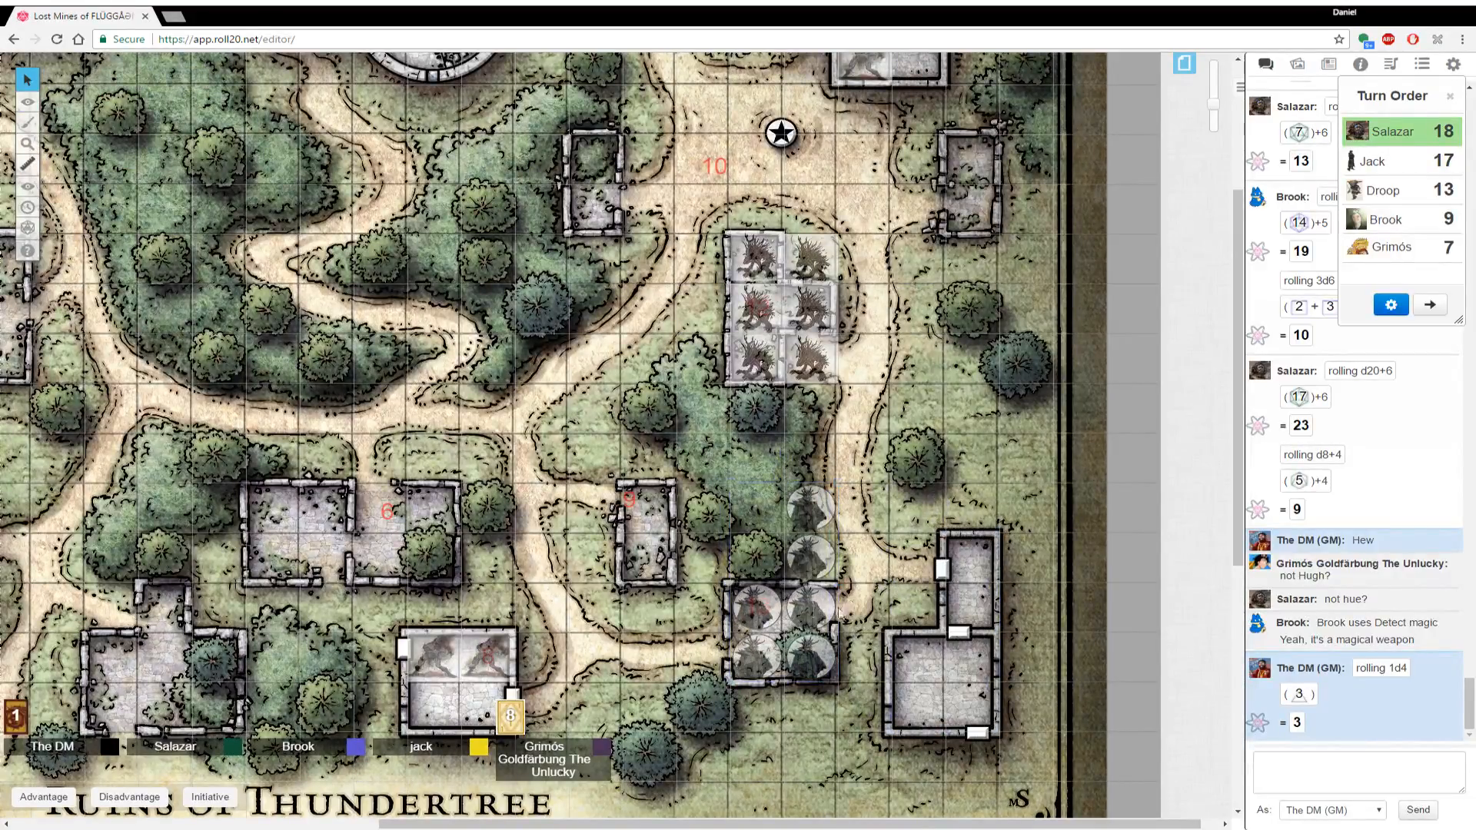
left_click(758, 513)
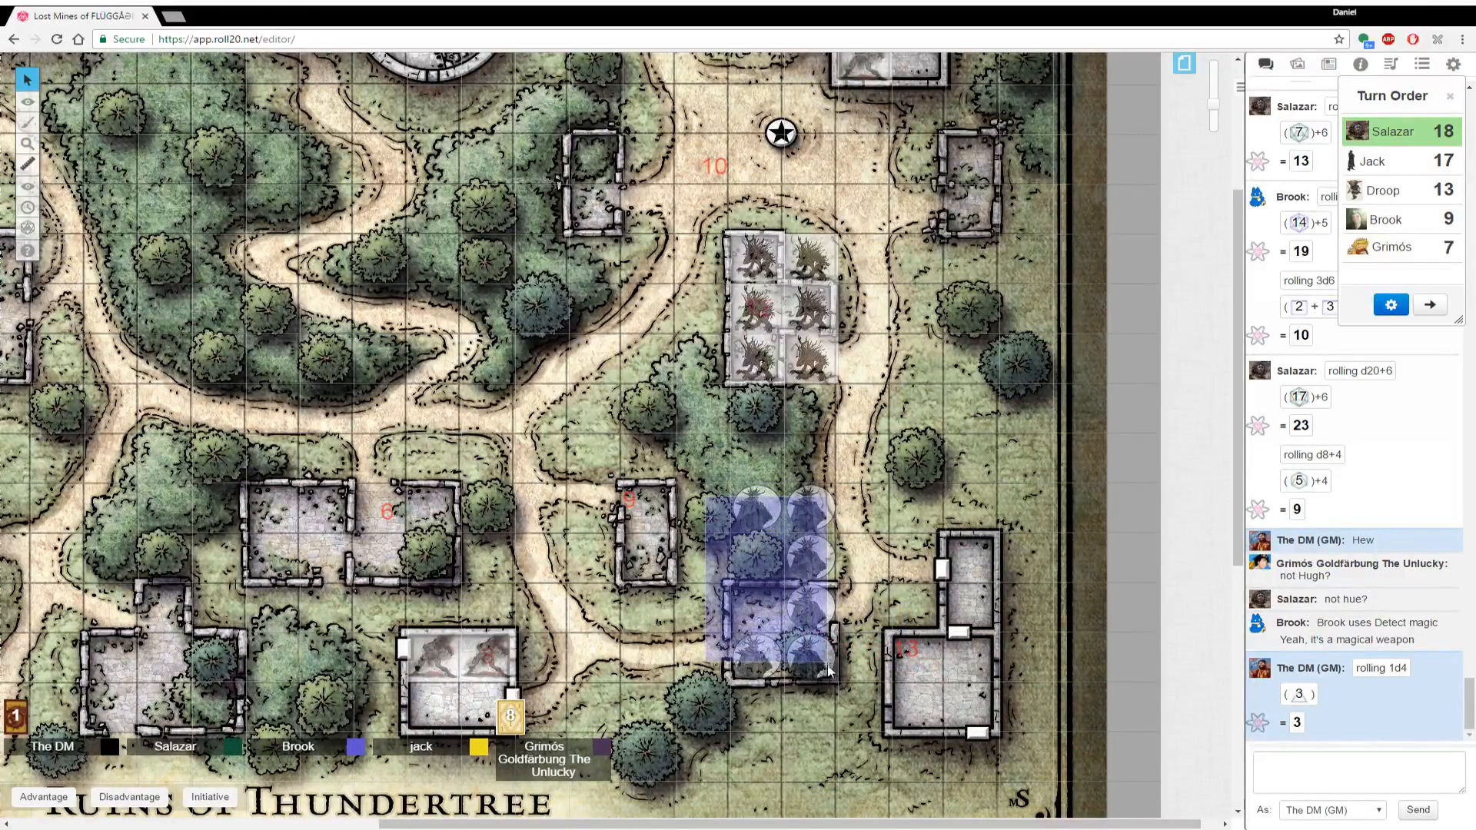
left_click_drag(767, 580, 404, 319)
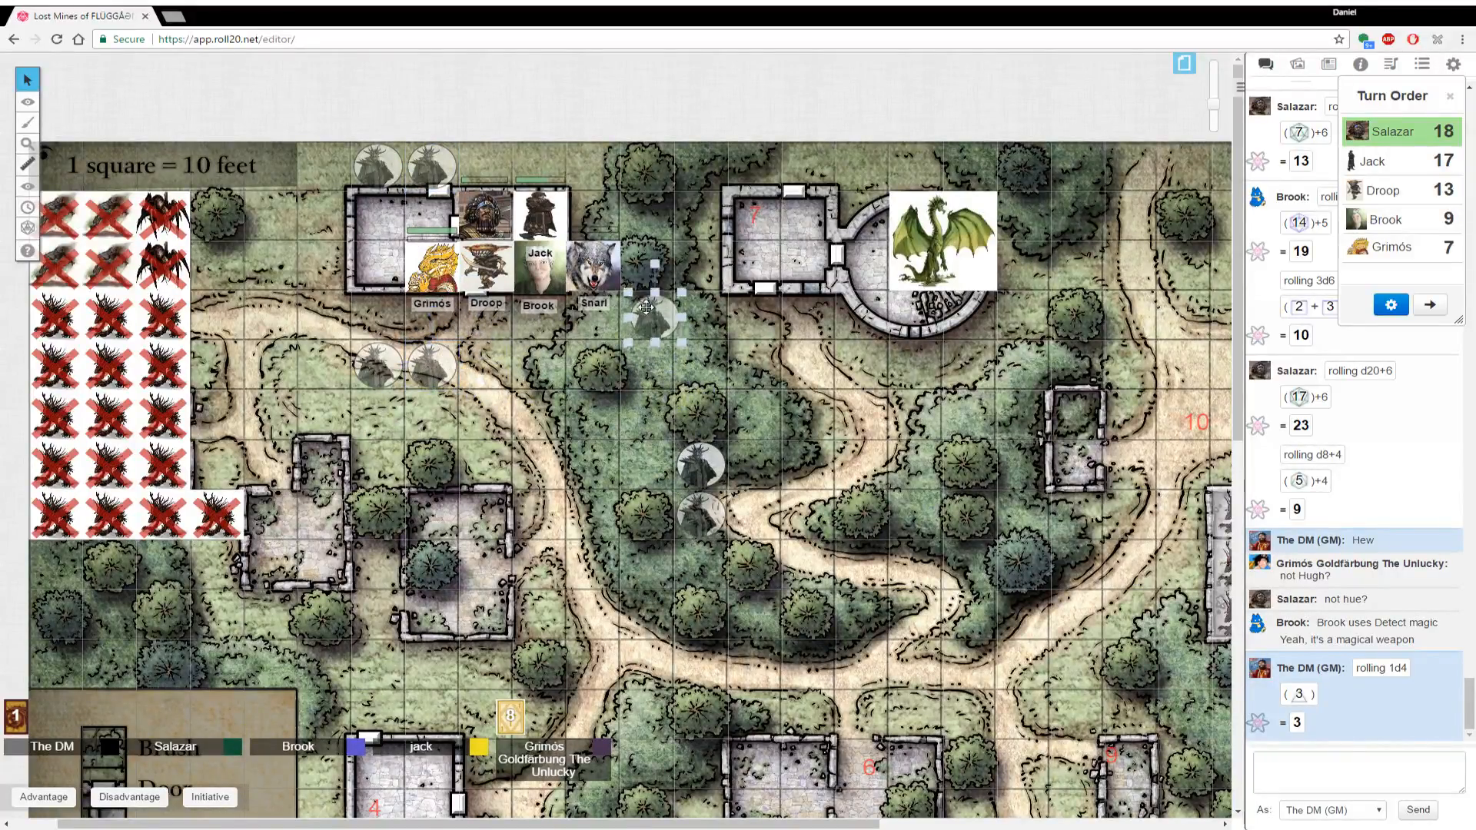
Place a creature beside the party and move the creatures onto the Objects & Tokens layer
left_click_drag(649, 315, 660, 480)
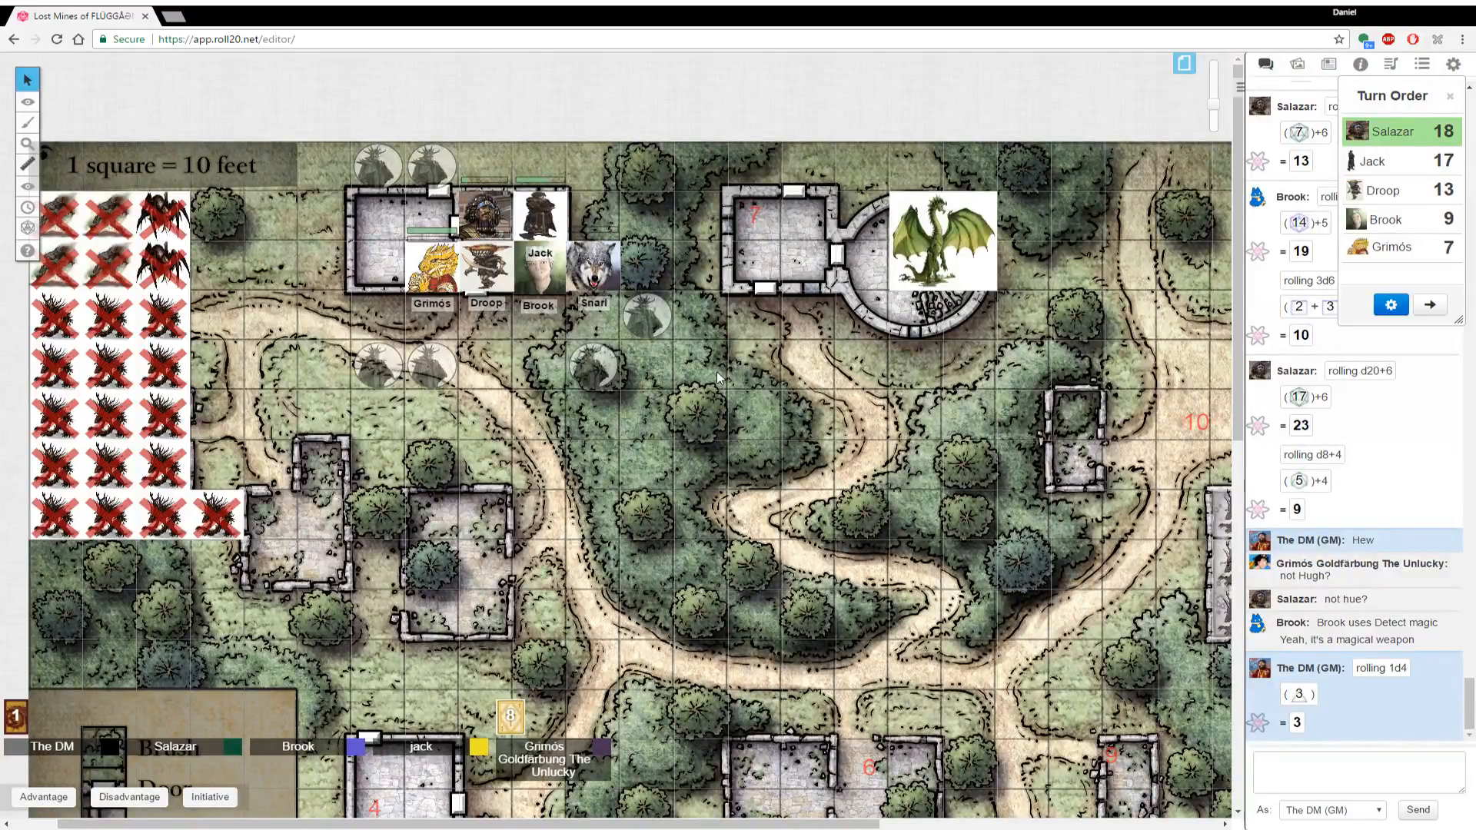
mouse_move(332, 159)
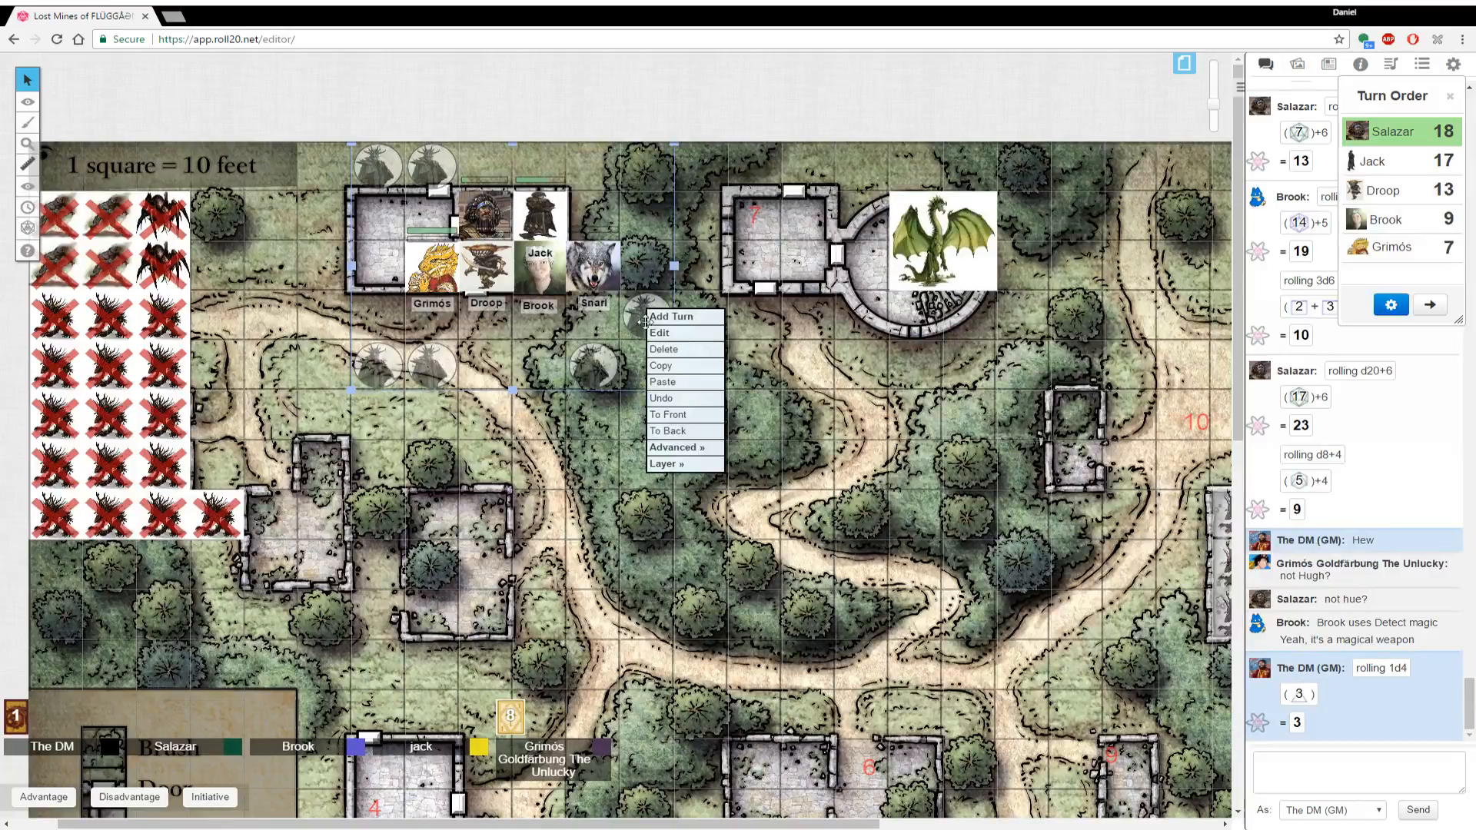
left_click(758, 435)
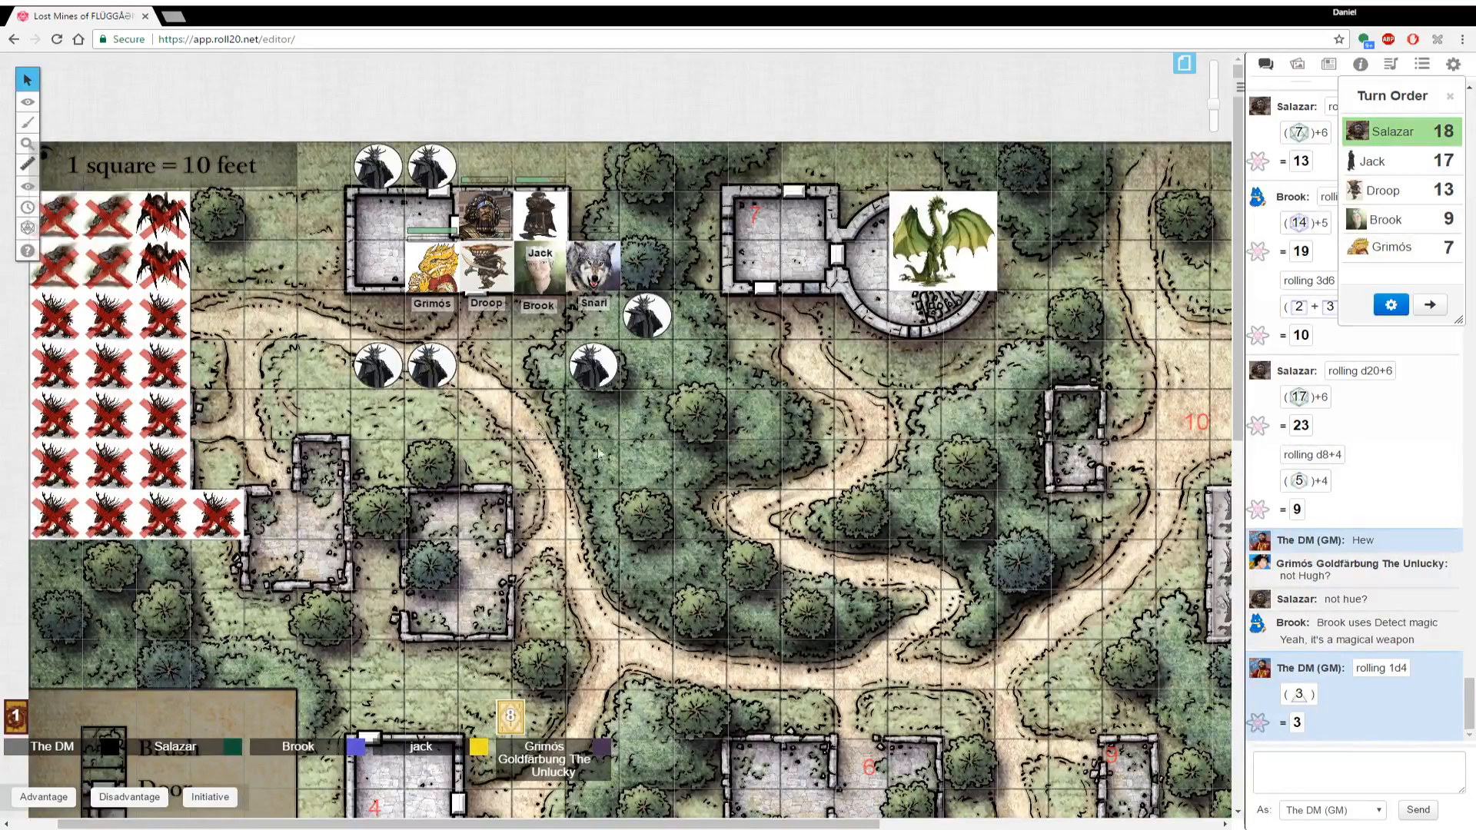
mouse_move(905, 519)
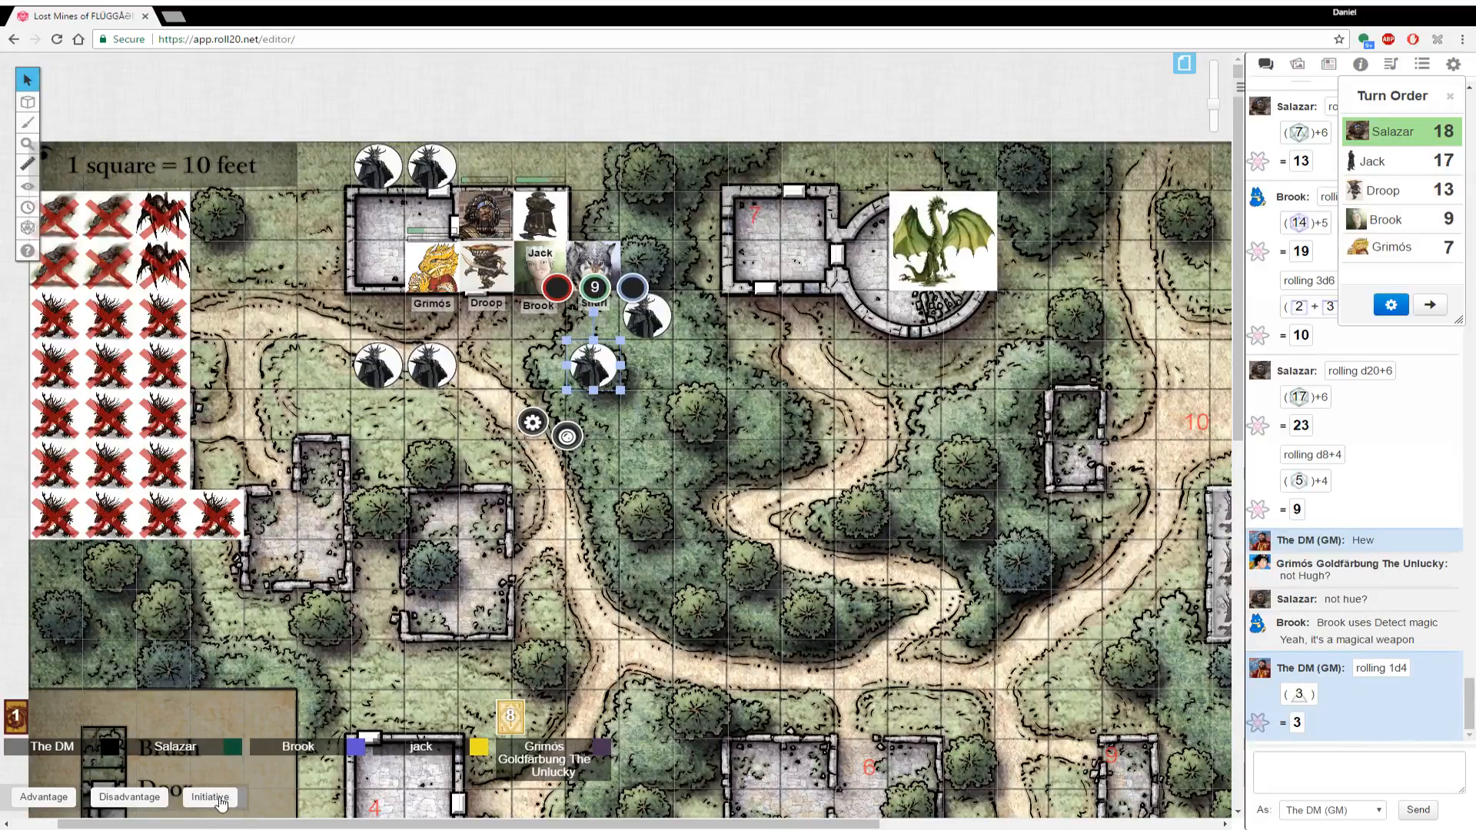
Roll initiative for the selected tokens and sort the turn order descending with Jack at 21
left_click(210, 797)
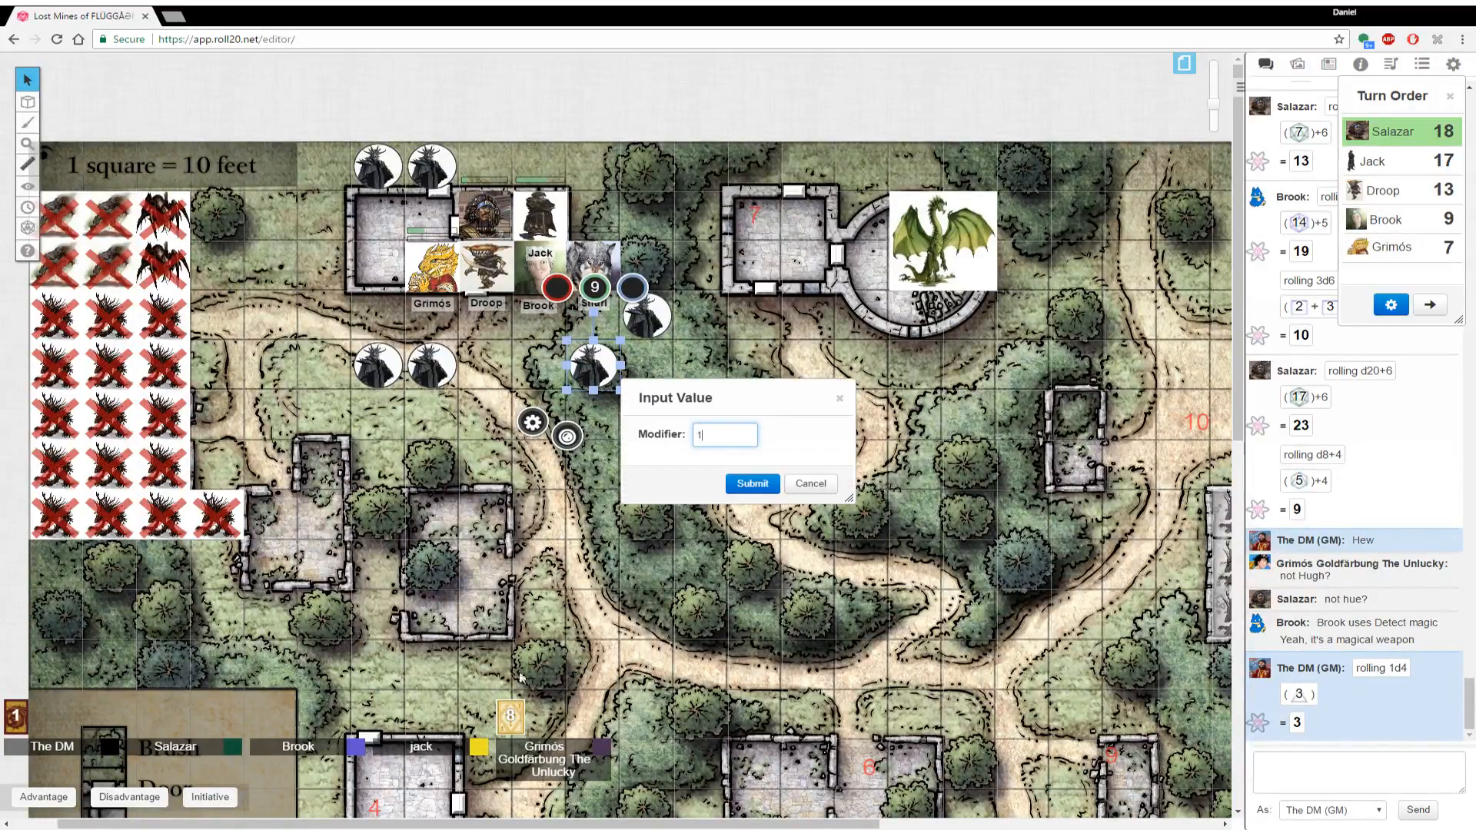
left_click(752, 483)
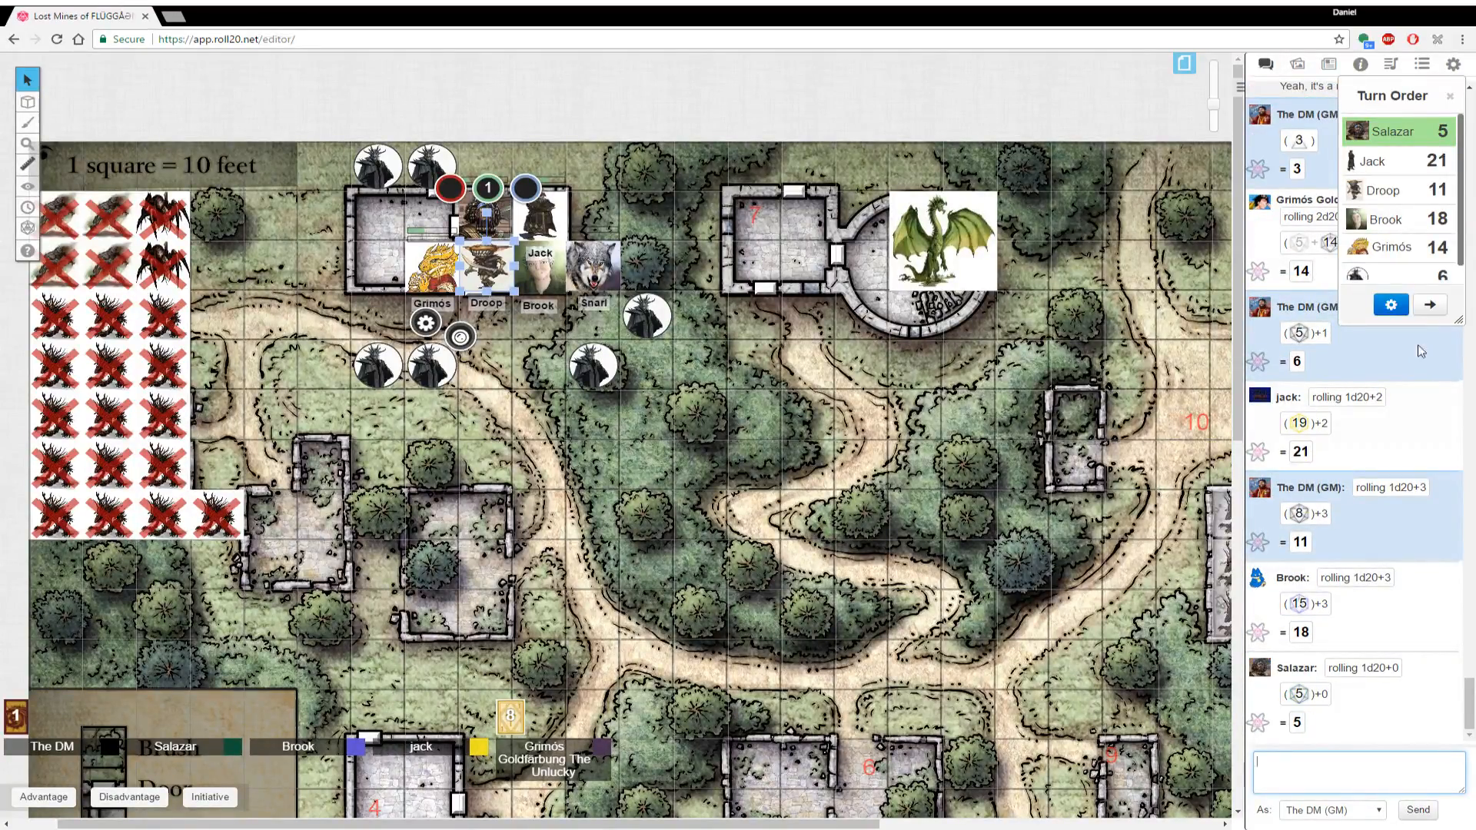
left_click(1392, 304)
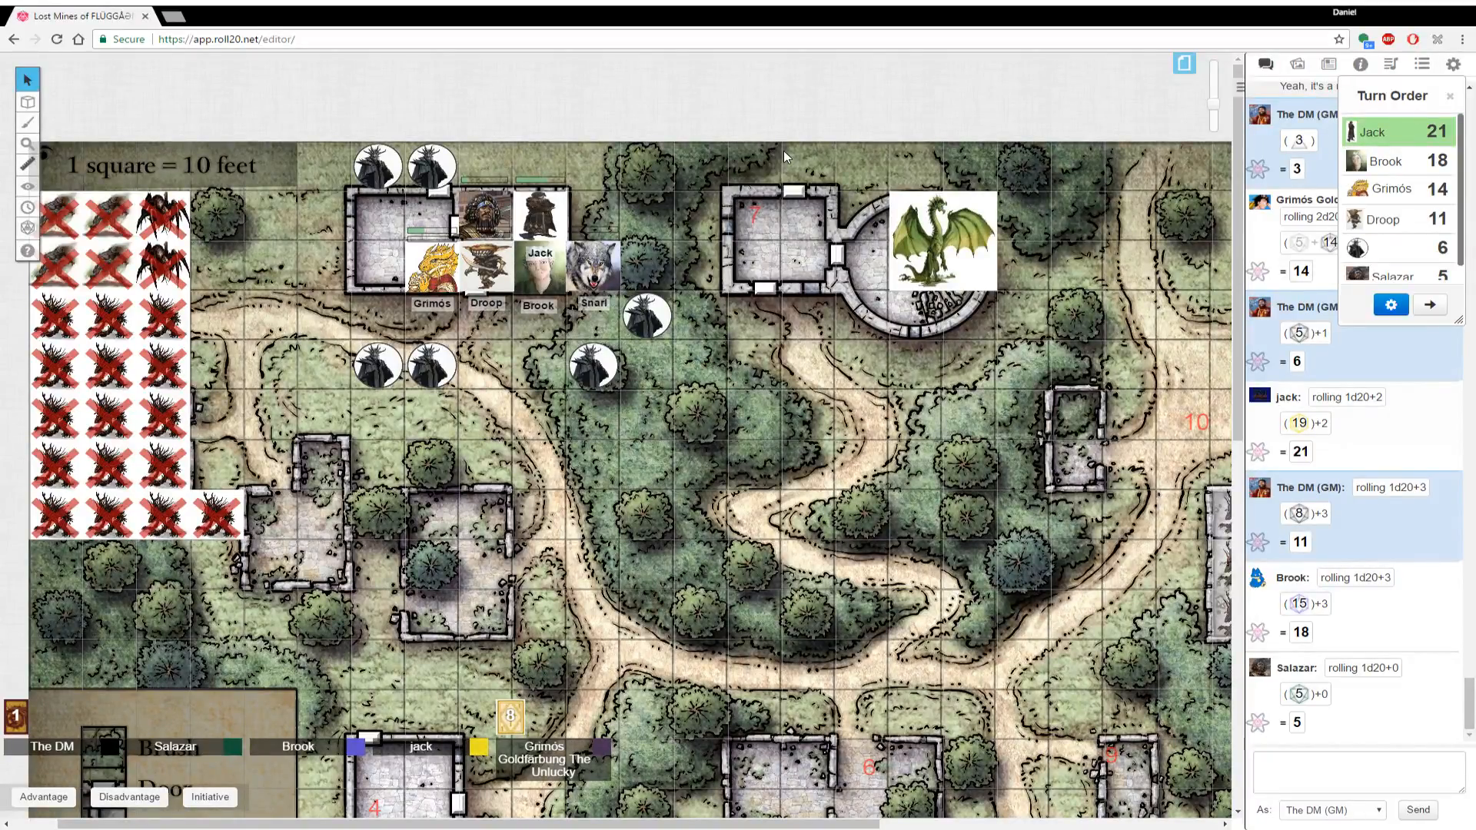
mouse_move(660, 421)
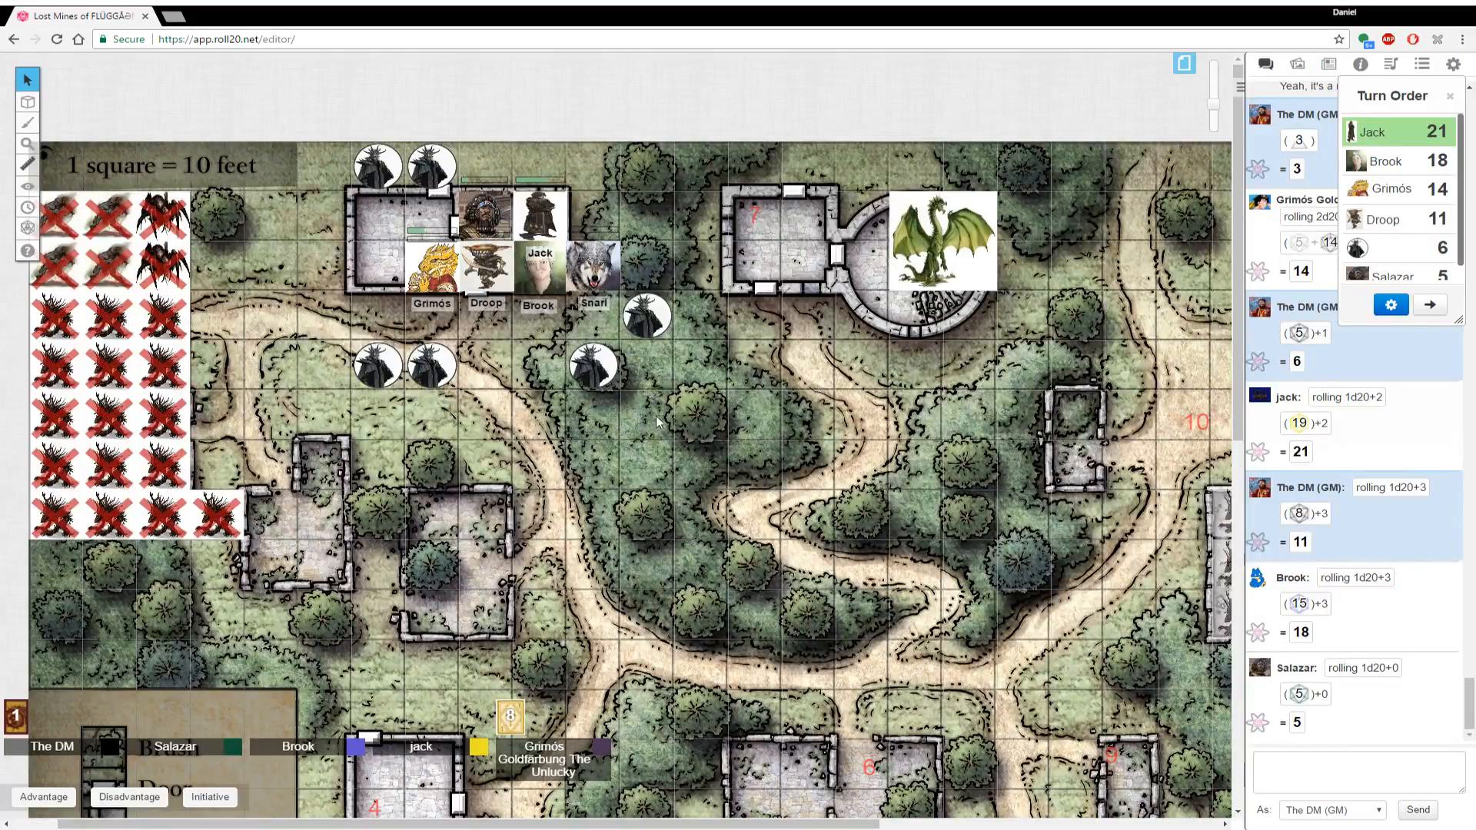
mouse_move(680, 406)
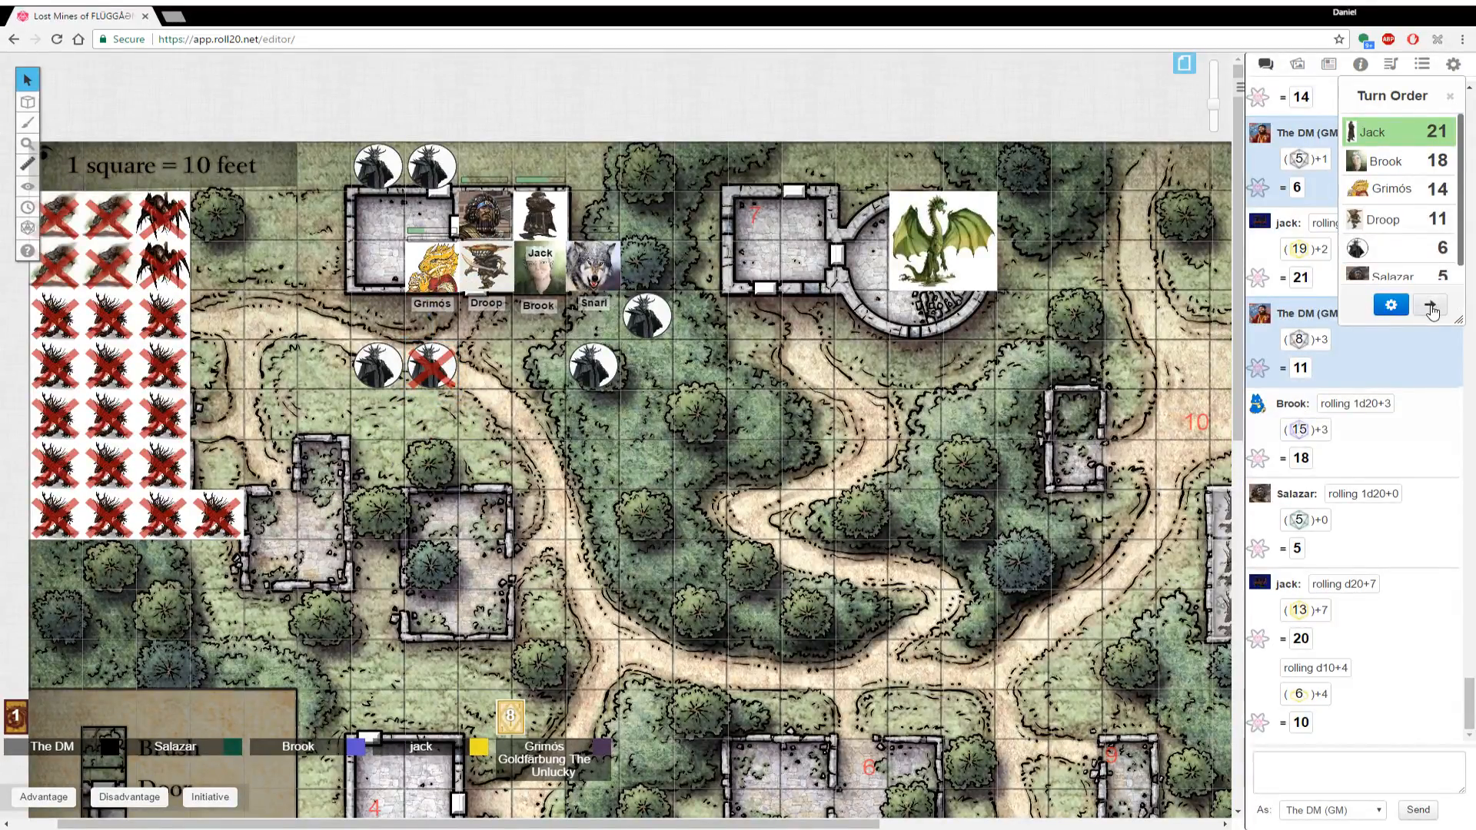
Advance the turn order from Jack to Brook after the creature is slain
left_click(1428, 304)
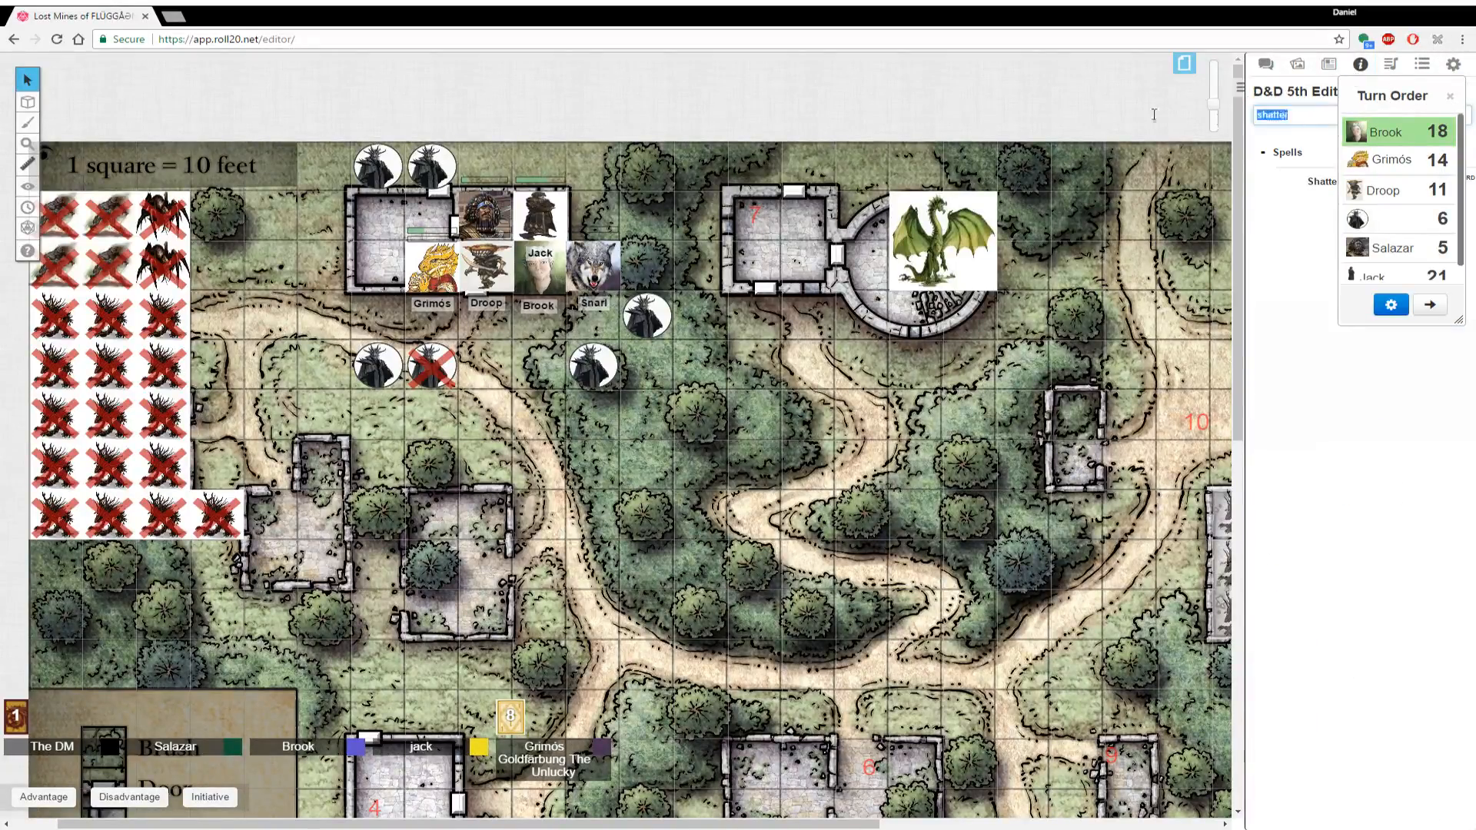
Search the compendium for 'thunderwa', read the Thunderwave entry and close it
type("thunderwave")
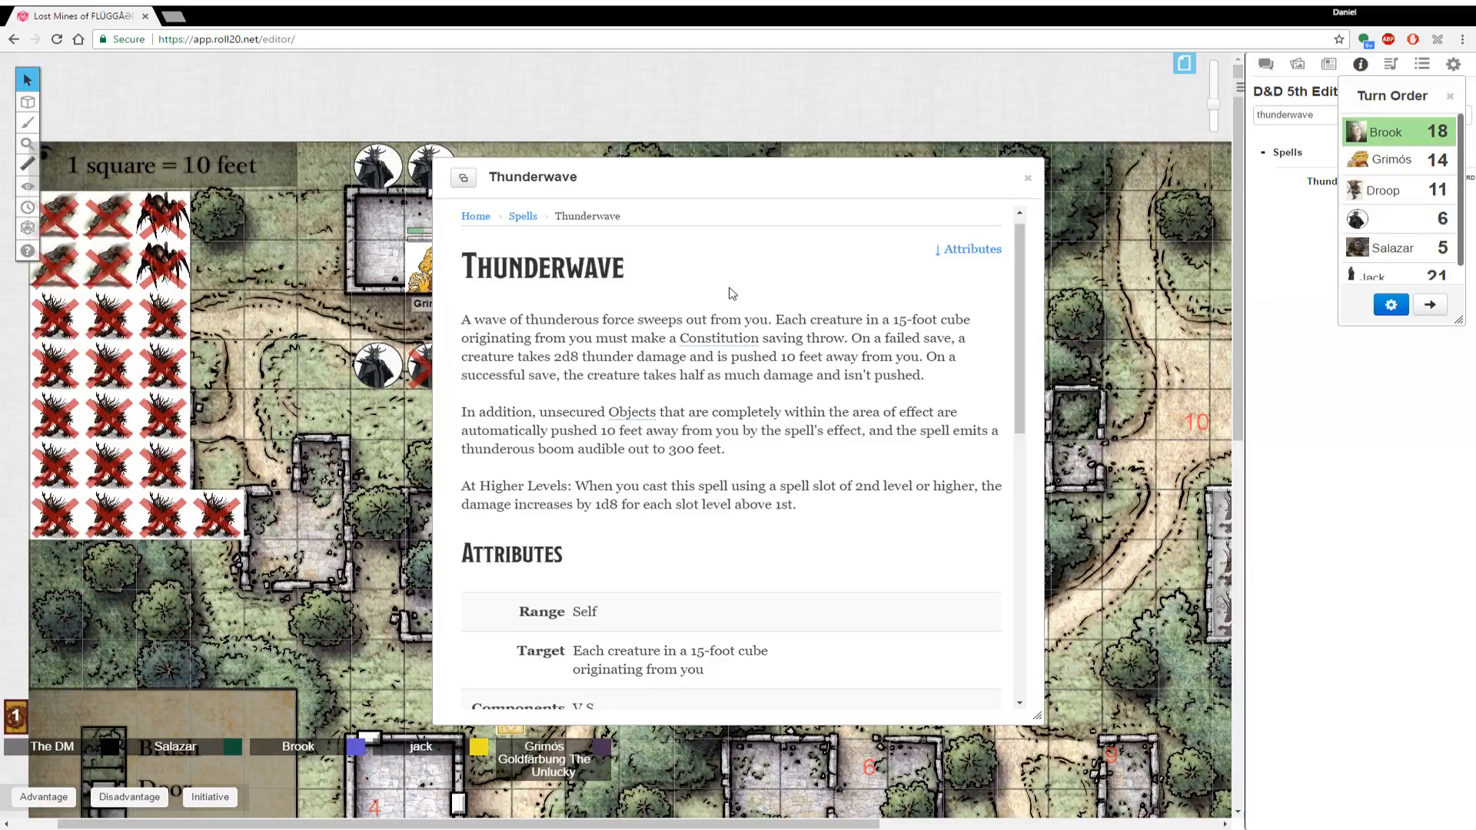
mouse_move(759, 254)
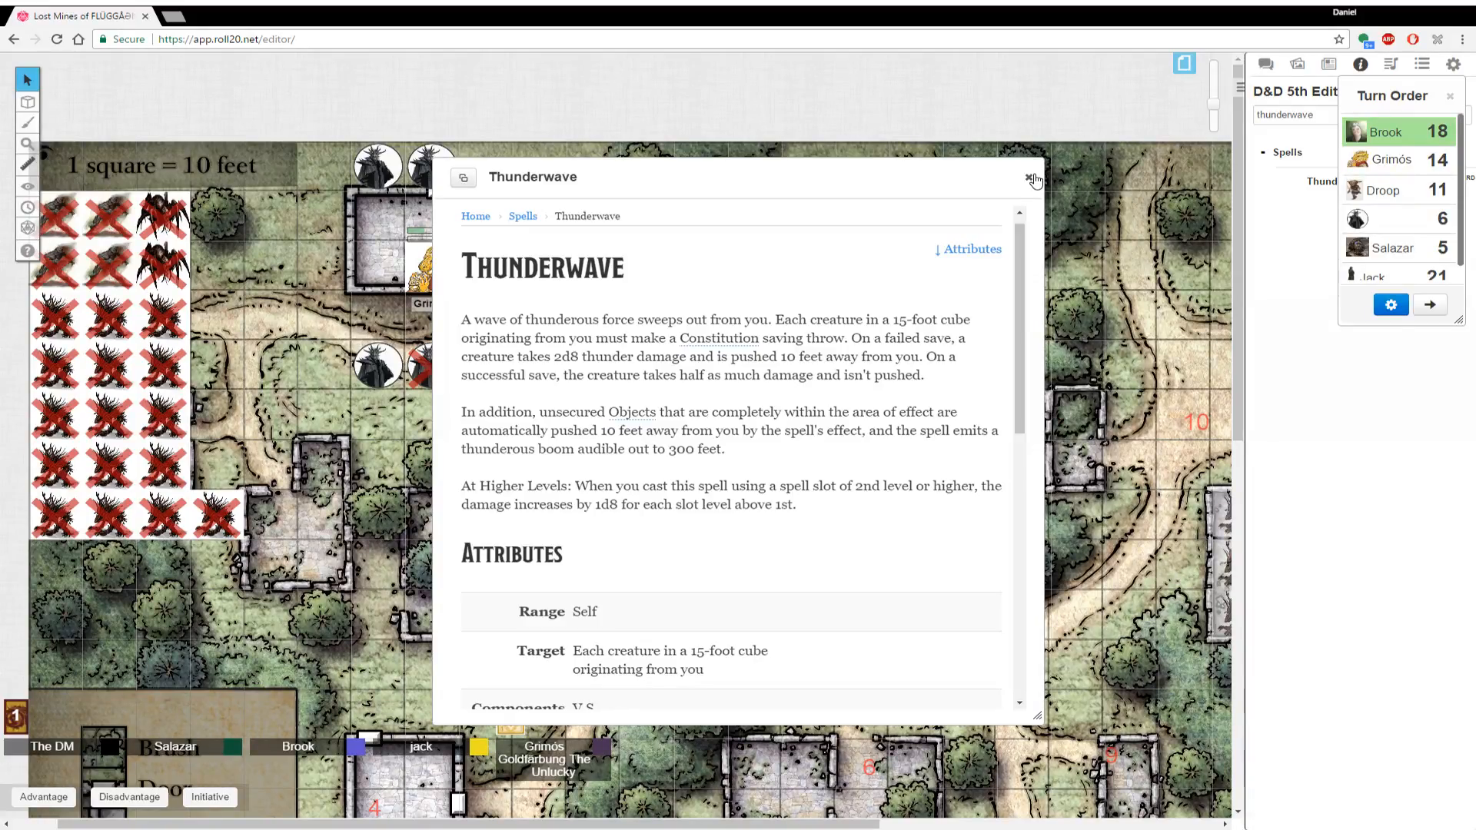
left_click(1031, 178)
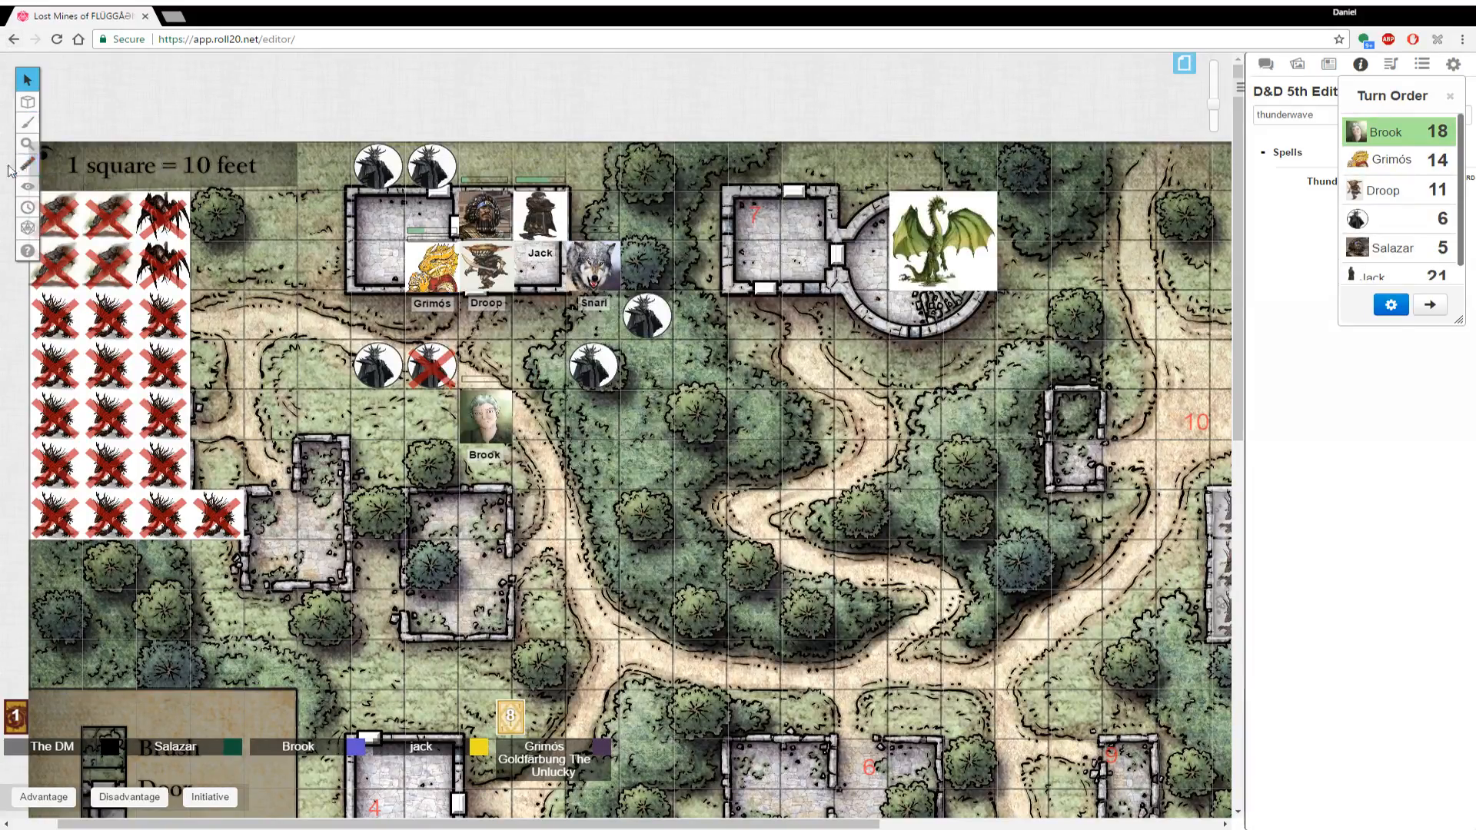
Outline the Thunderwave cube with a rectangle and roll /r 1d20 saves of 14 and 9
left_click(28, 101)
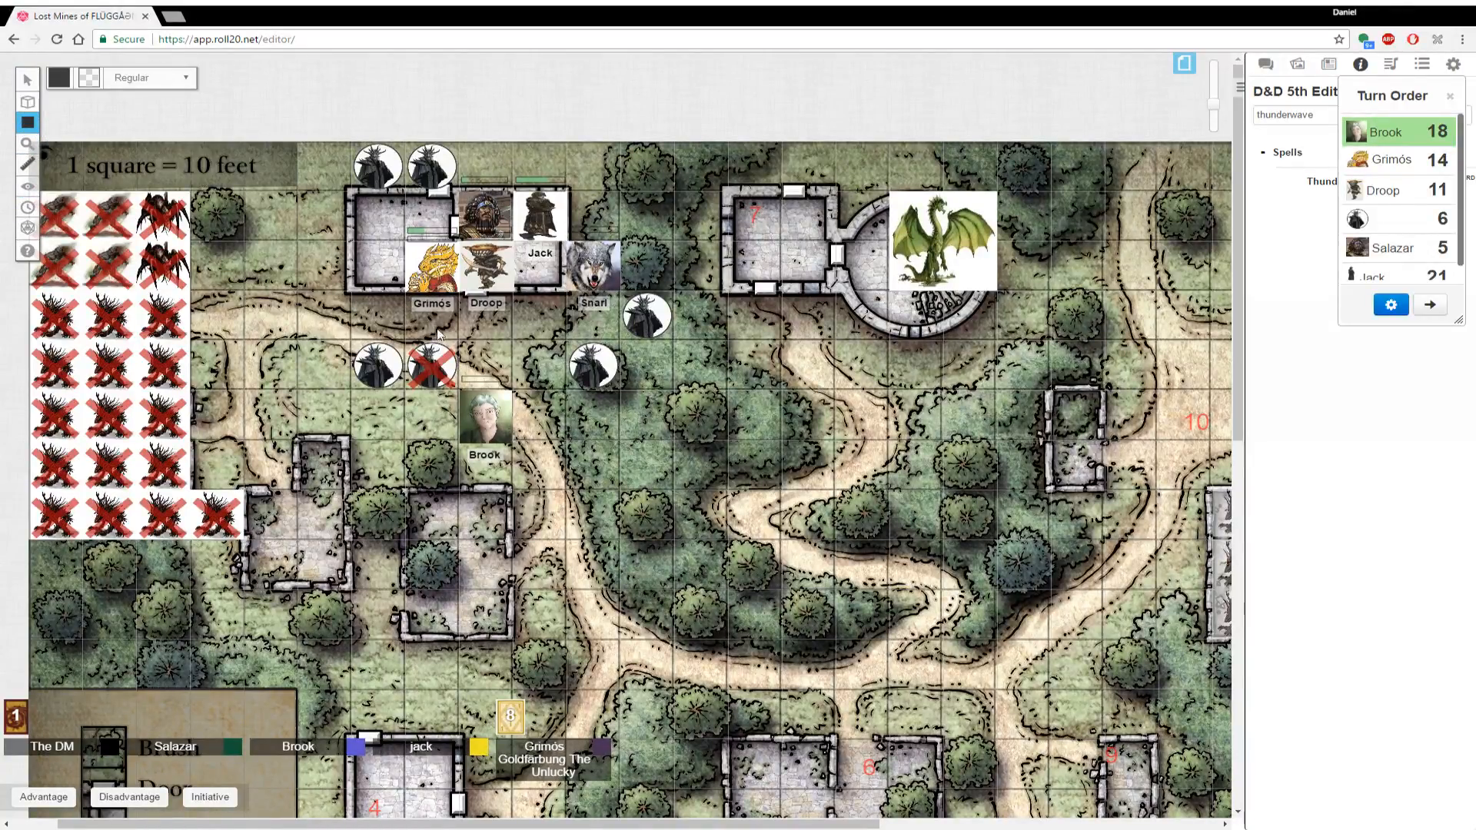
mouse_move(515, 338)
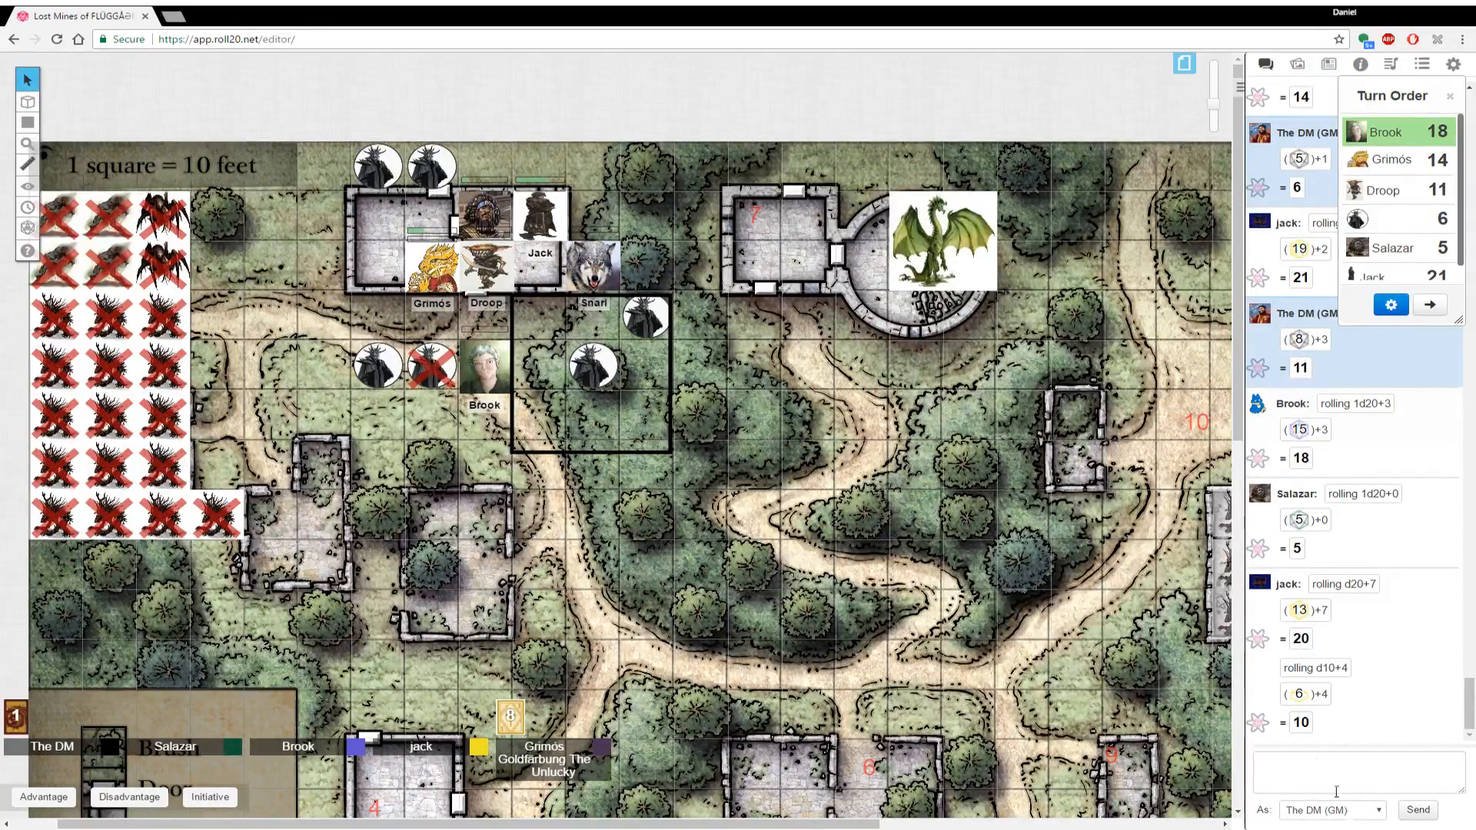
type("/r 1")
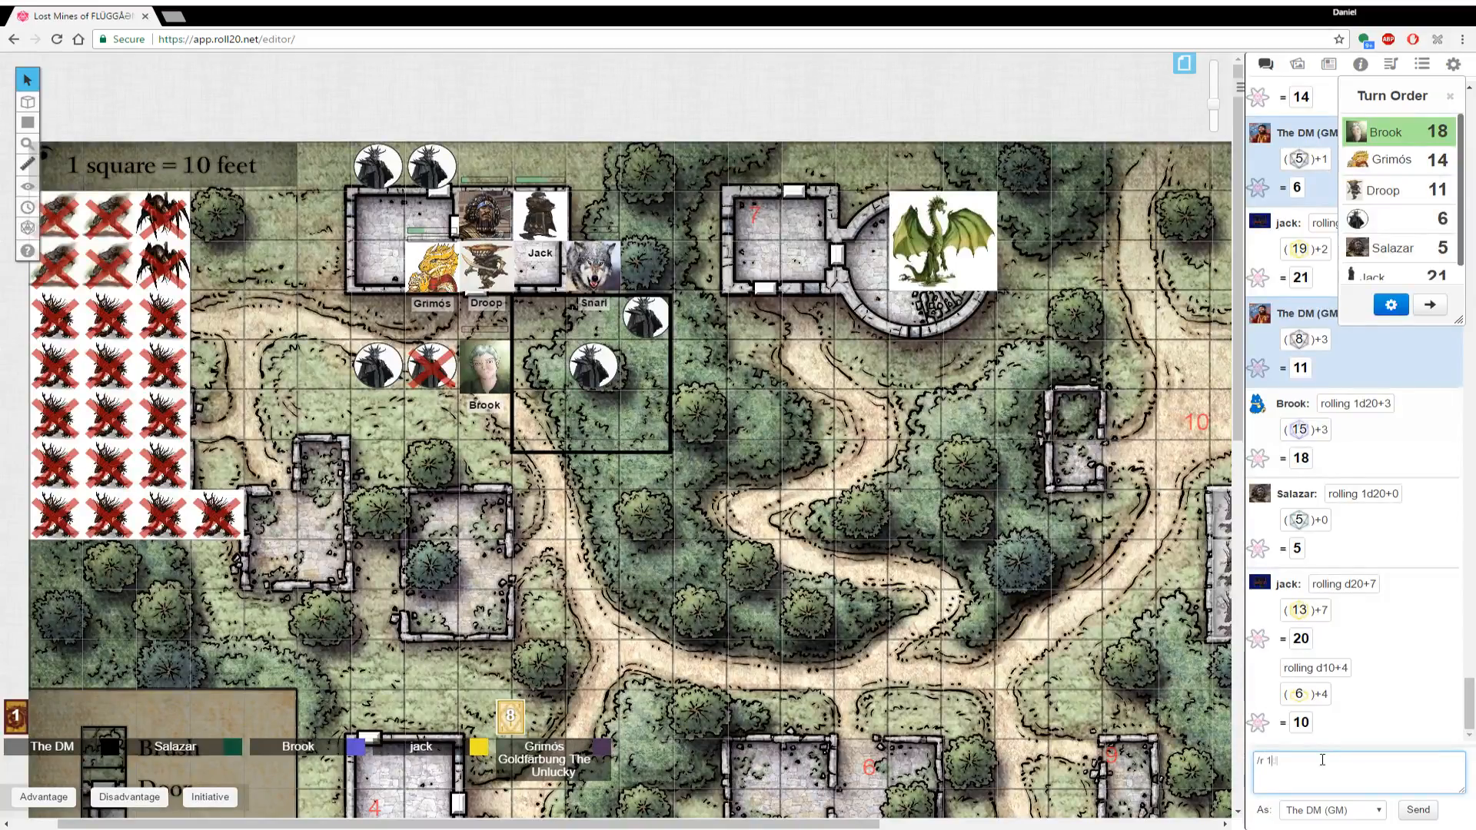
type("d20")
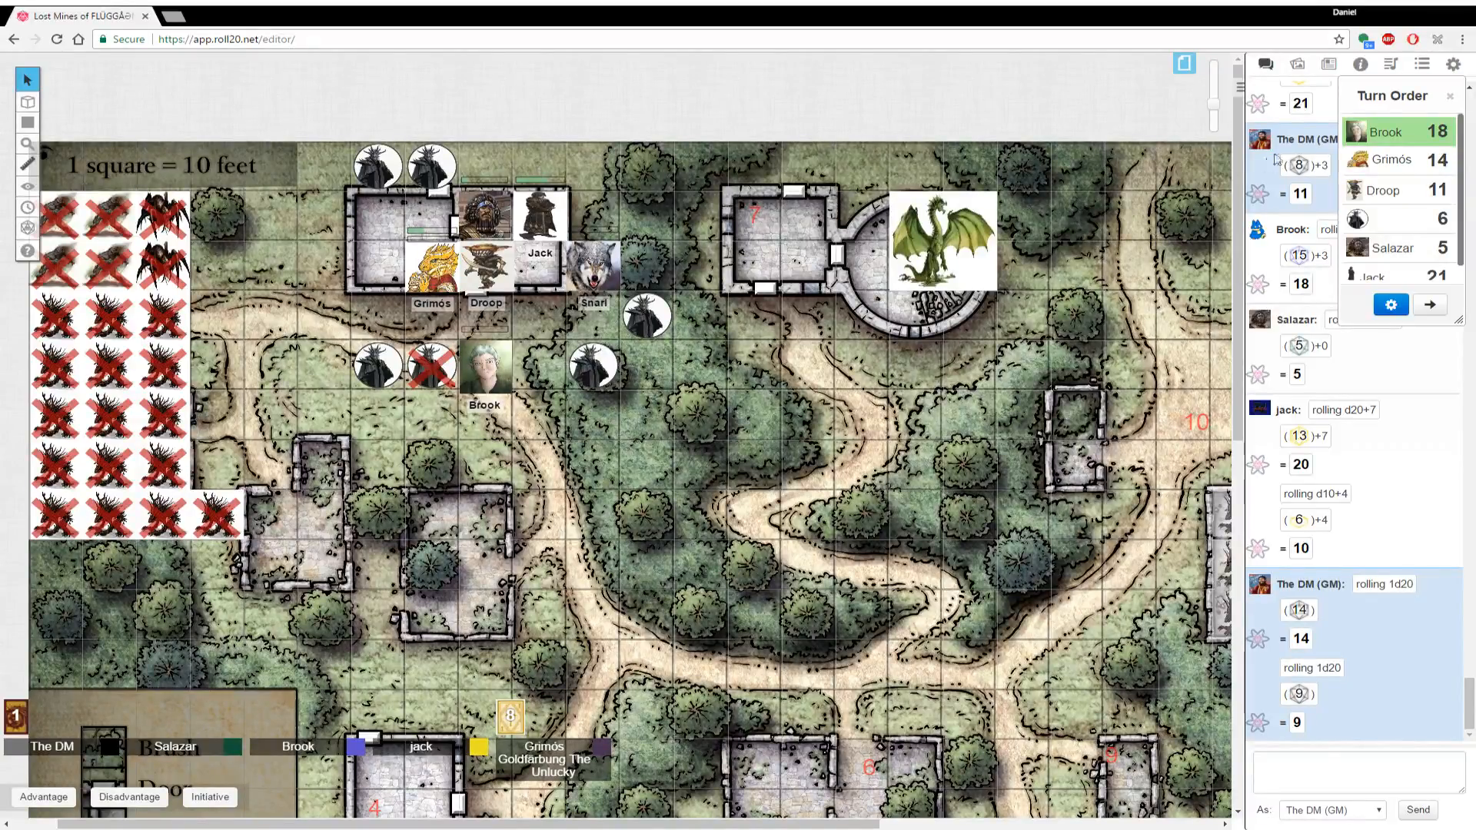
Reopen the Thunderwave entry and scroll through its attributes
left_click(1360, 65)
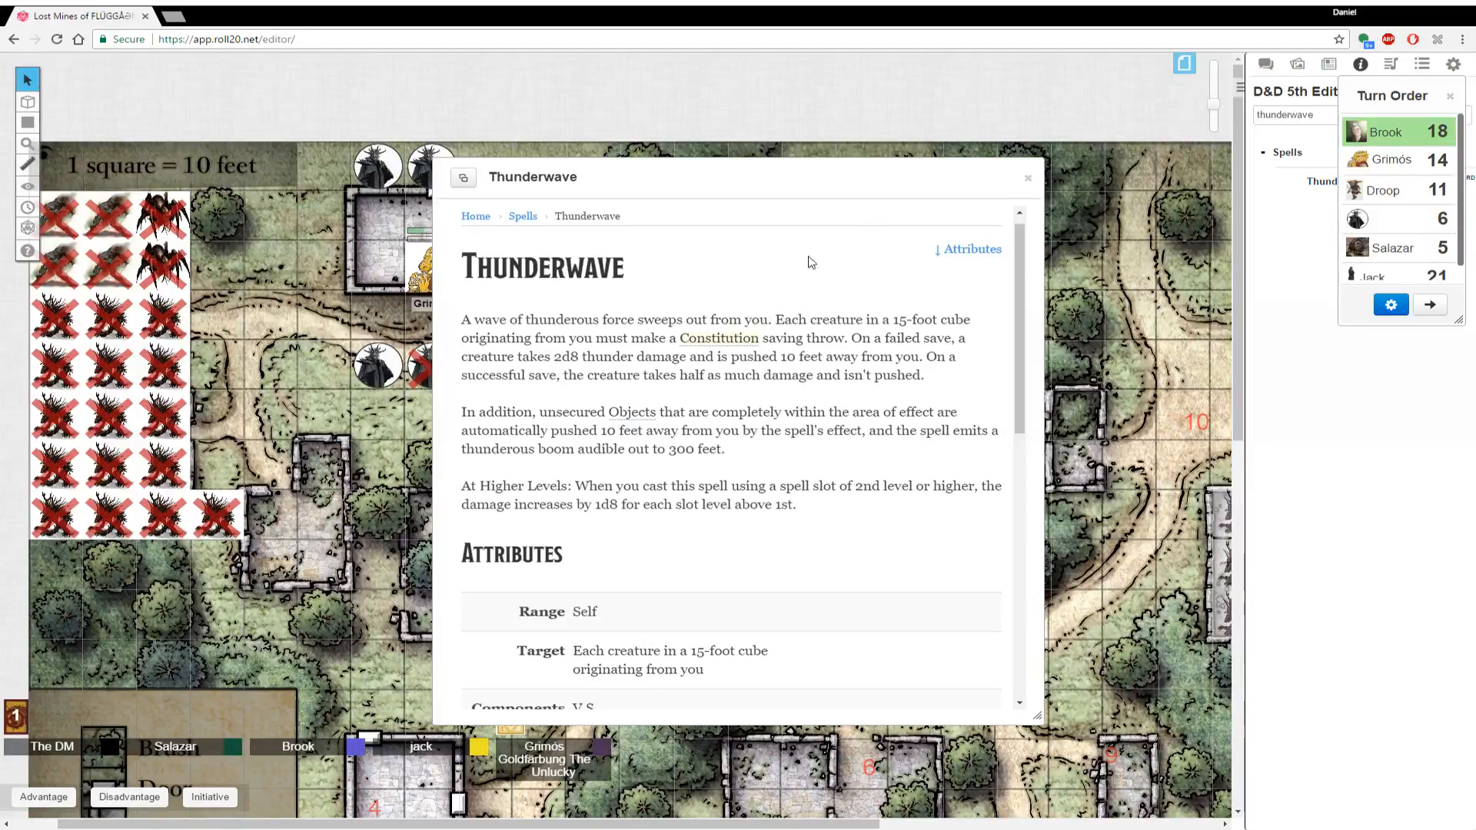
scroll("down", 3)
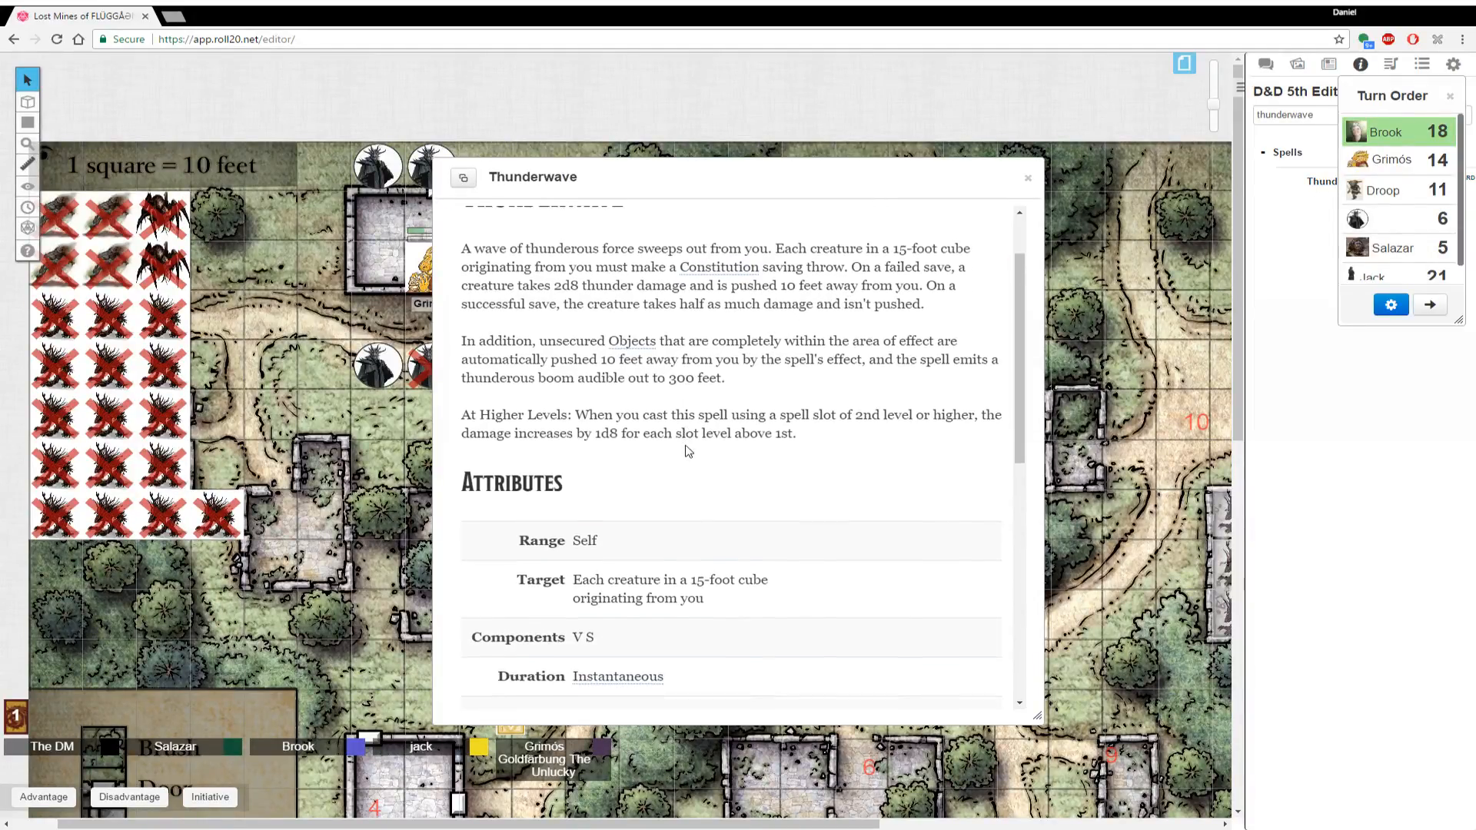
scroll("down", 3)
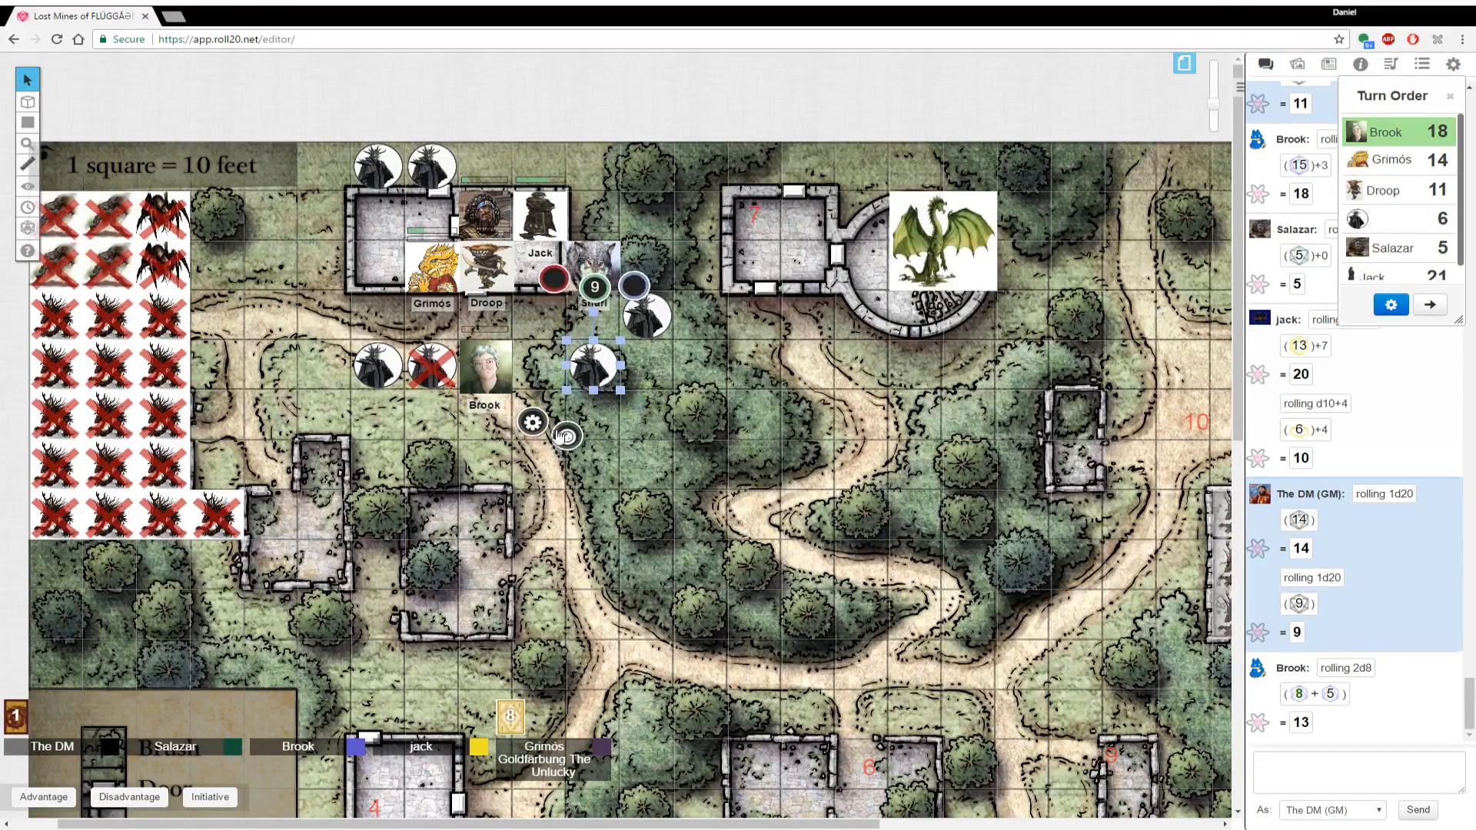
Mark the ash zombie dead and drag it east onto the road by the tower
left_click(566, 435)
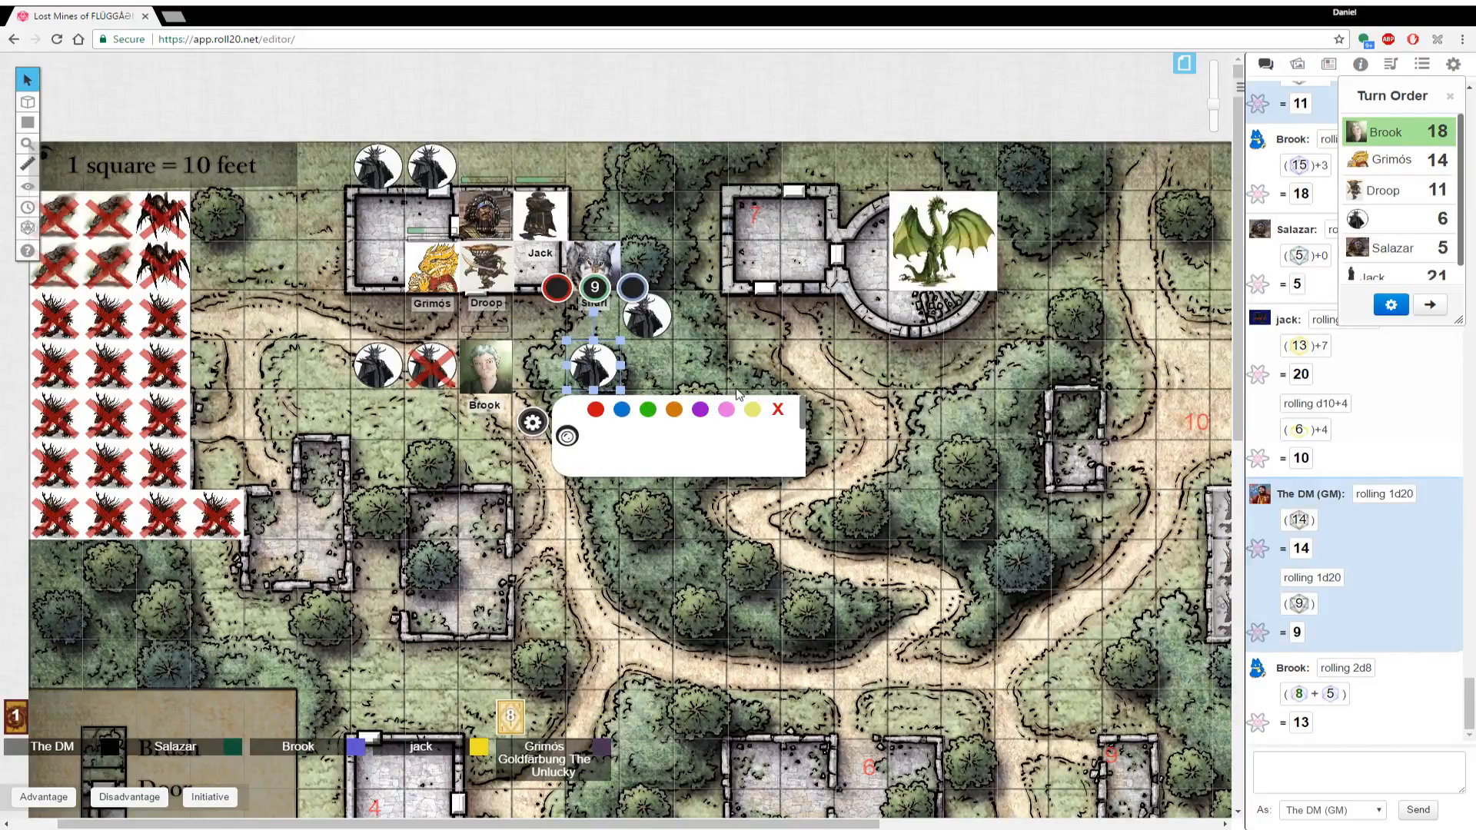
left_click(776, 409)
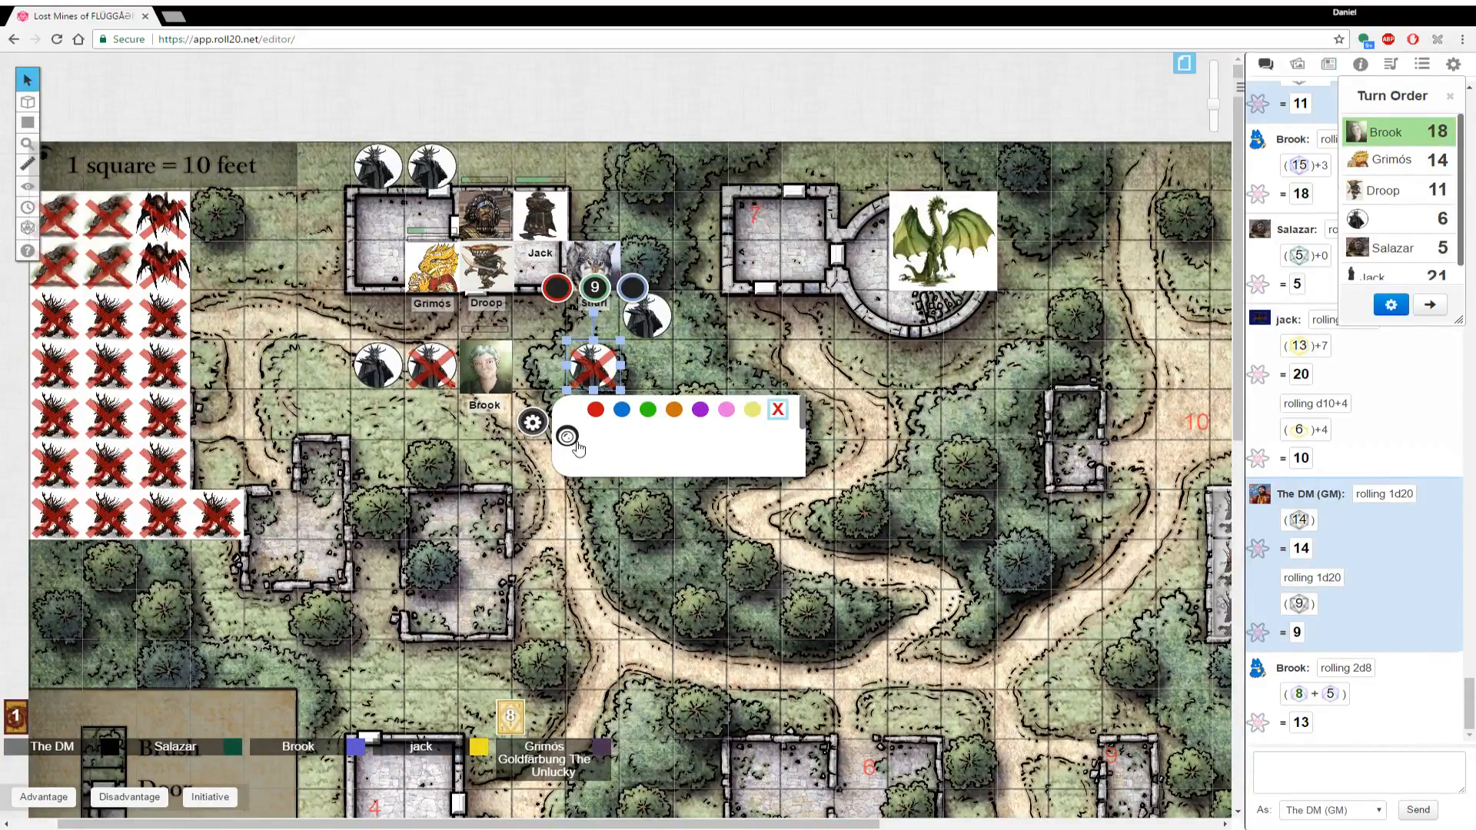
left_click_drag(594, 363, 810, 363)
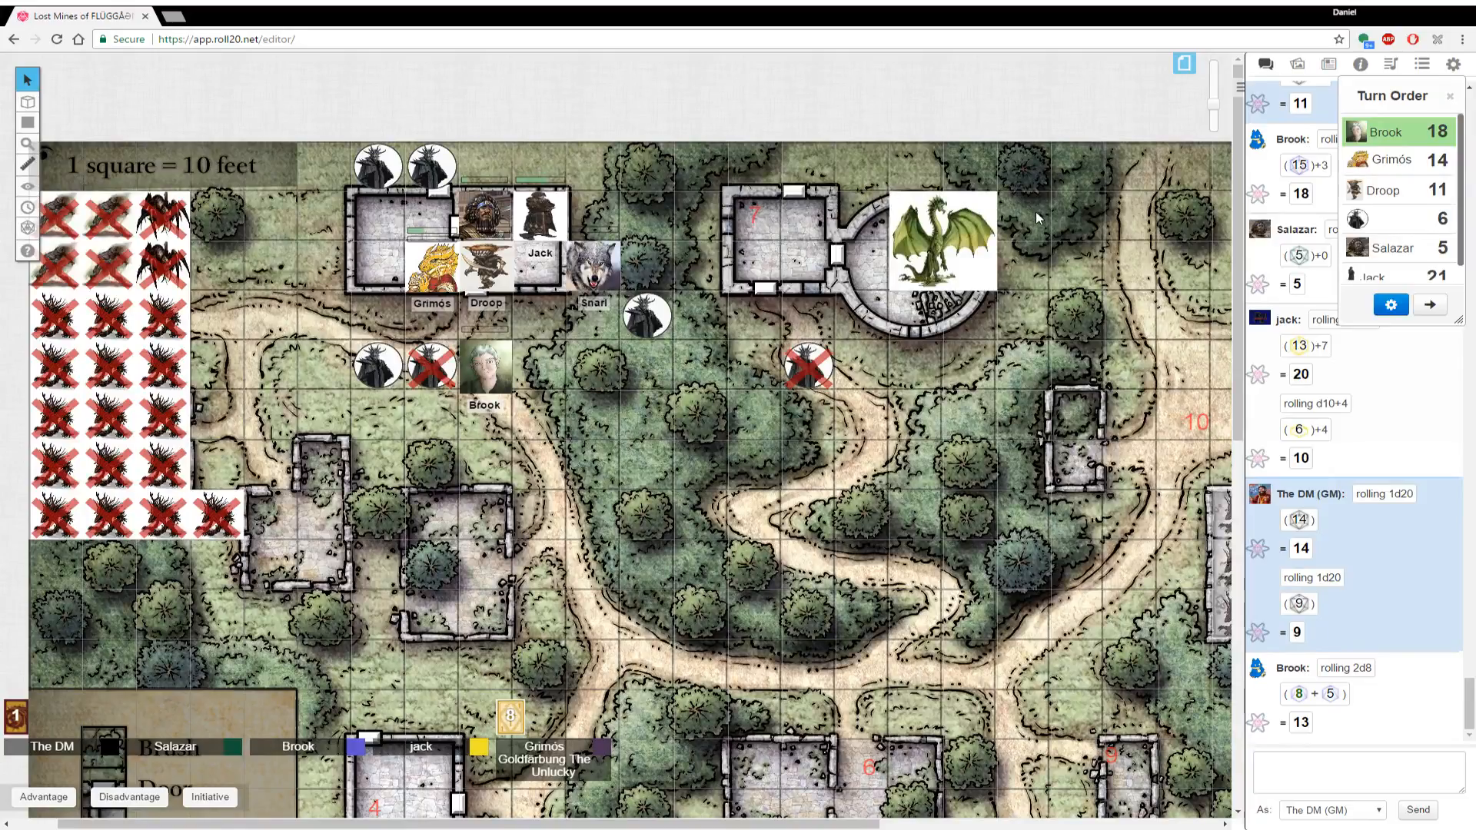
mouse_move(1430, 306)
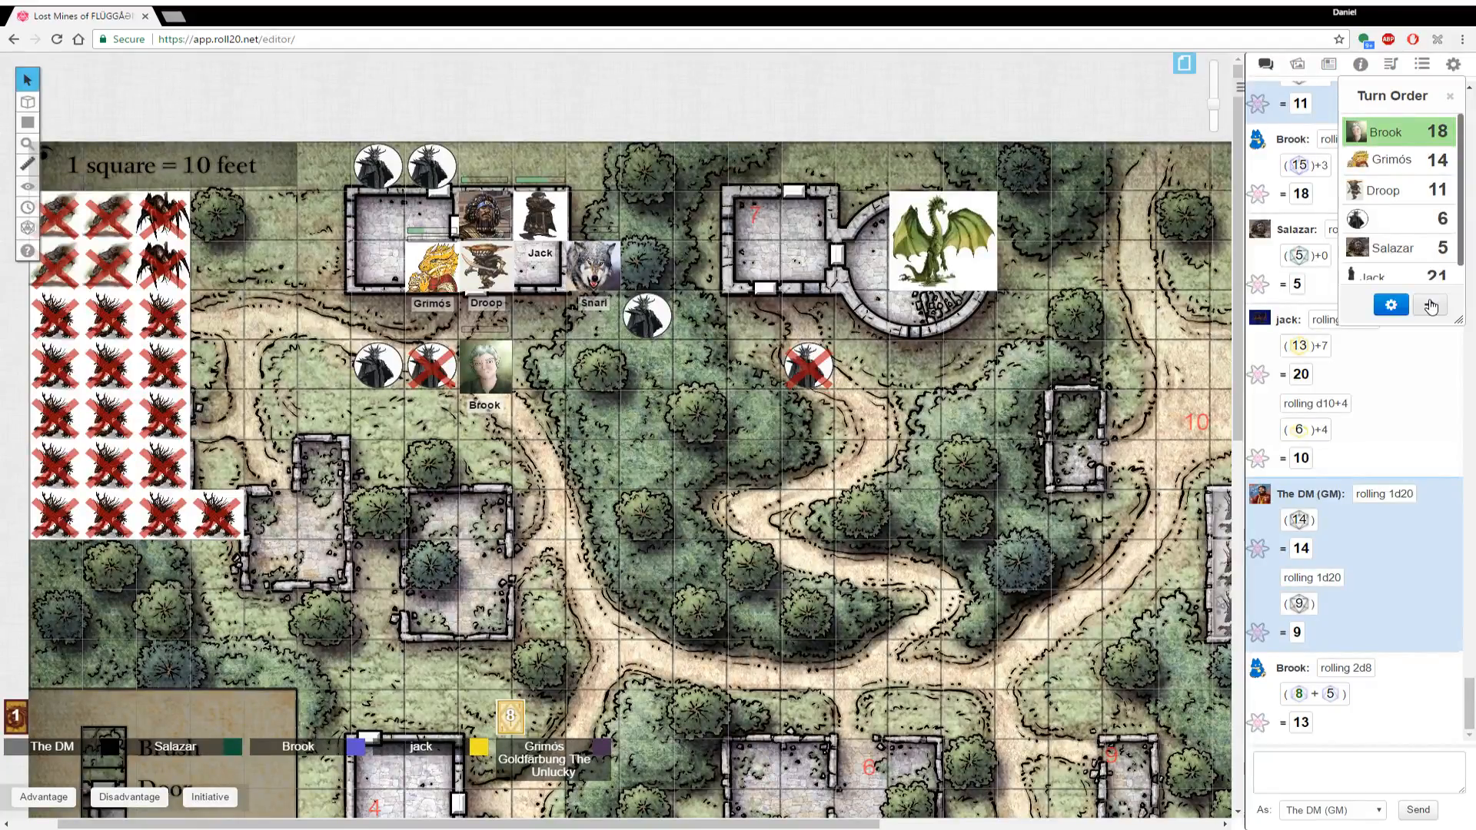
Advance the turn to Grimós and adjust the top zombie's hit point bar by +7
left_click(1429, 304)
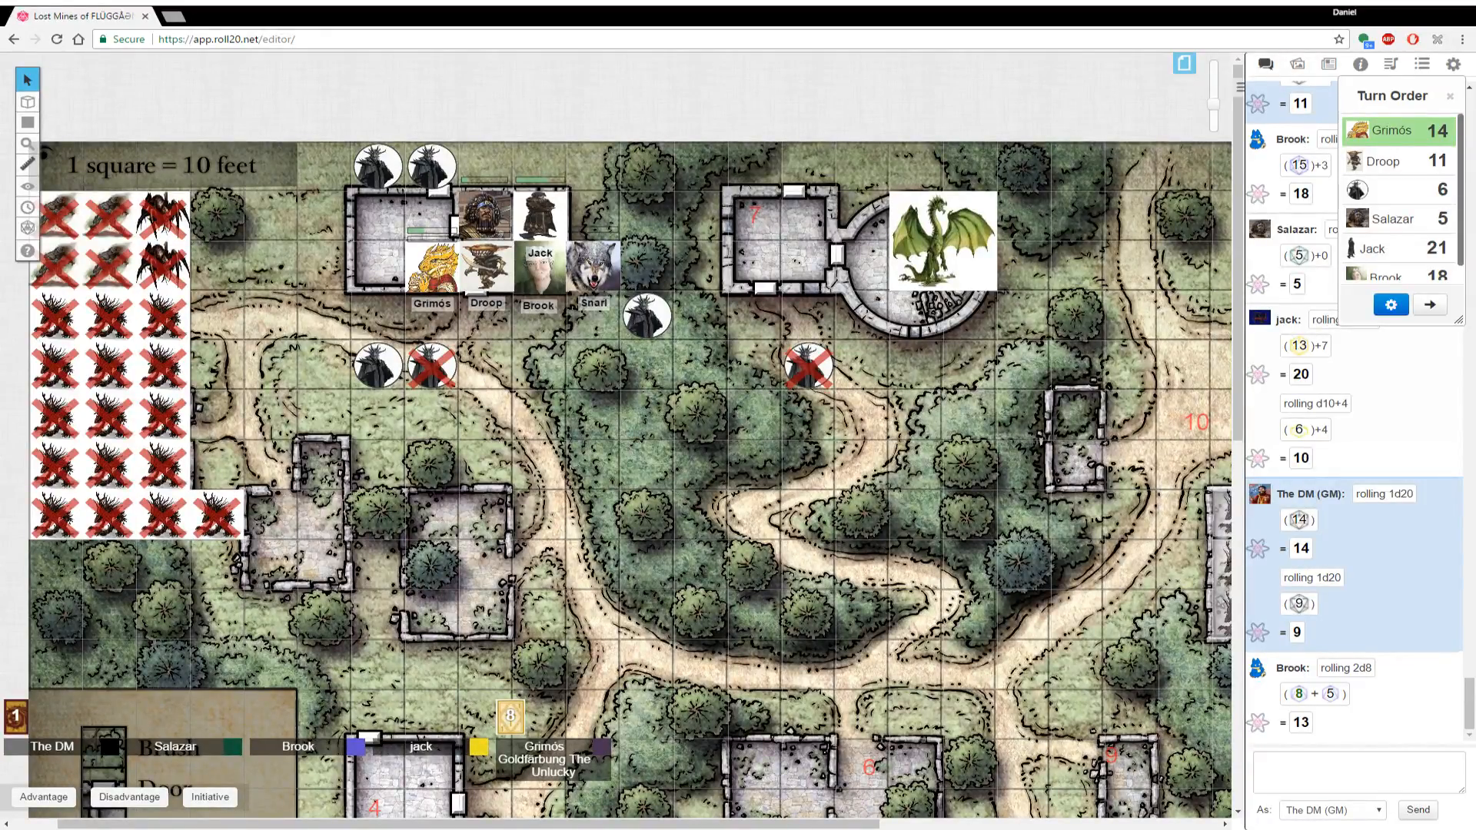
scroll("down", 3)
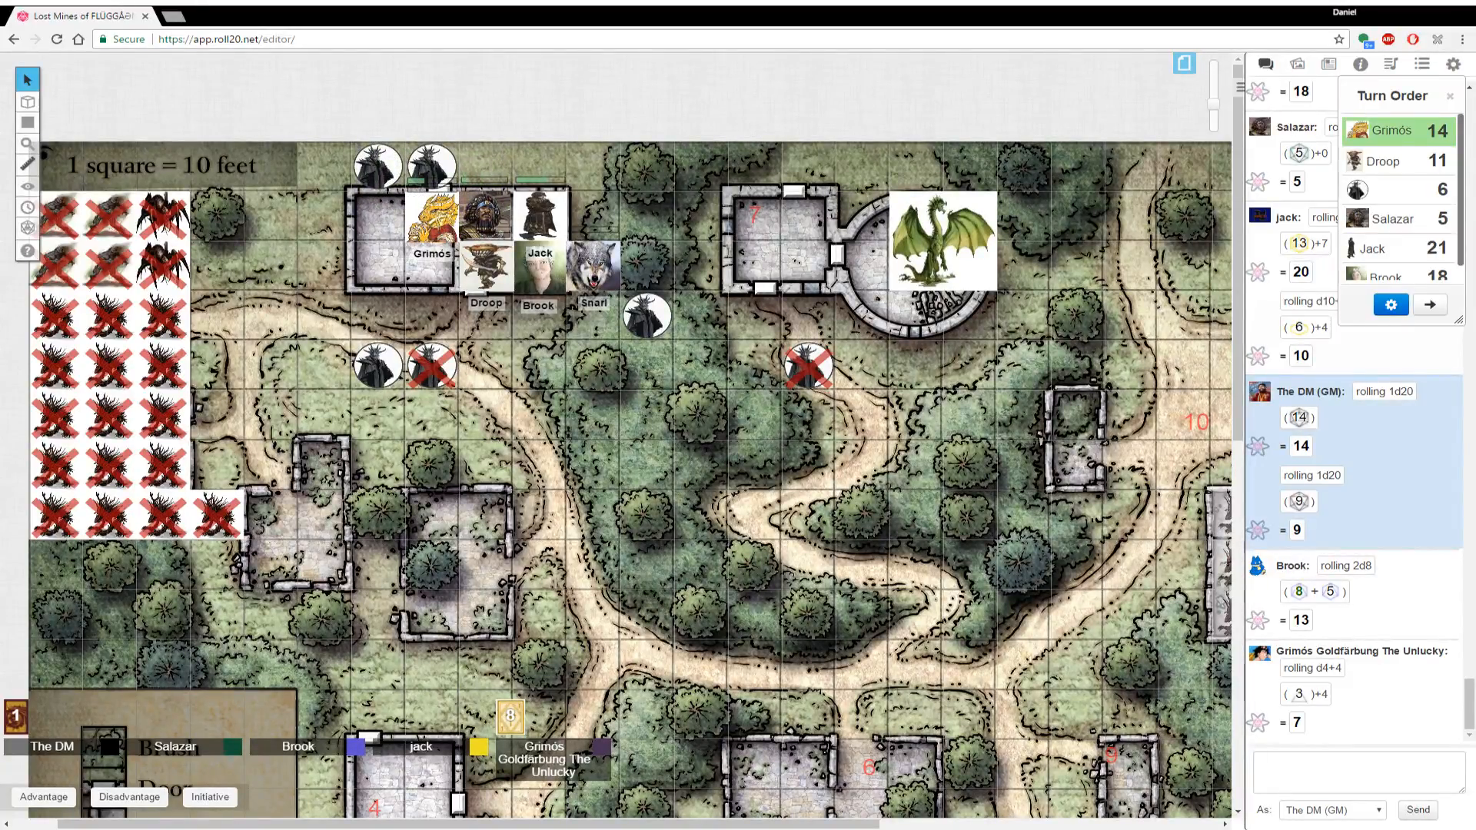
scroll("down", 3)
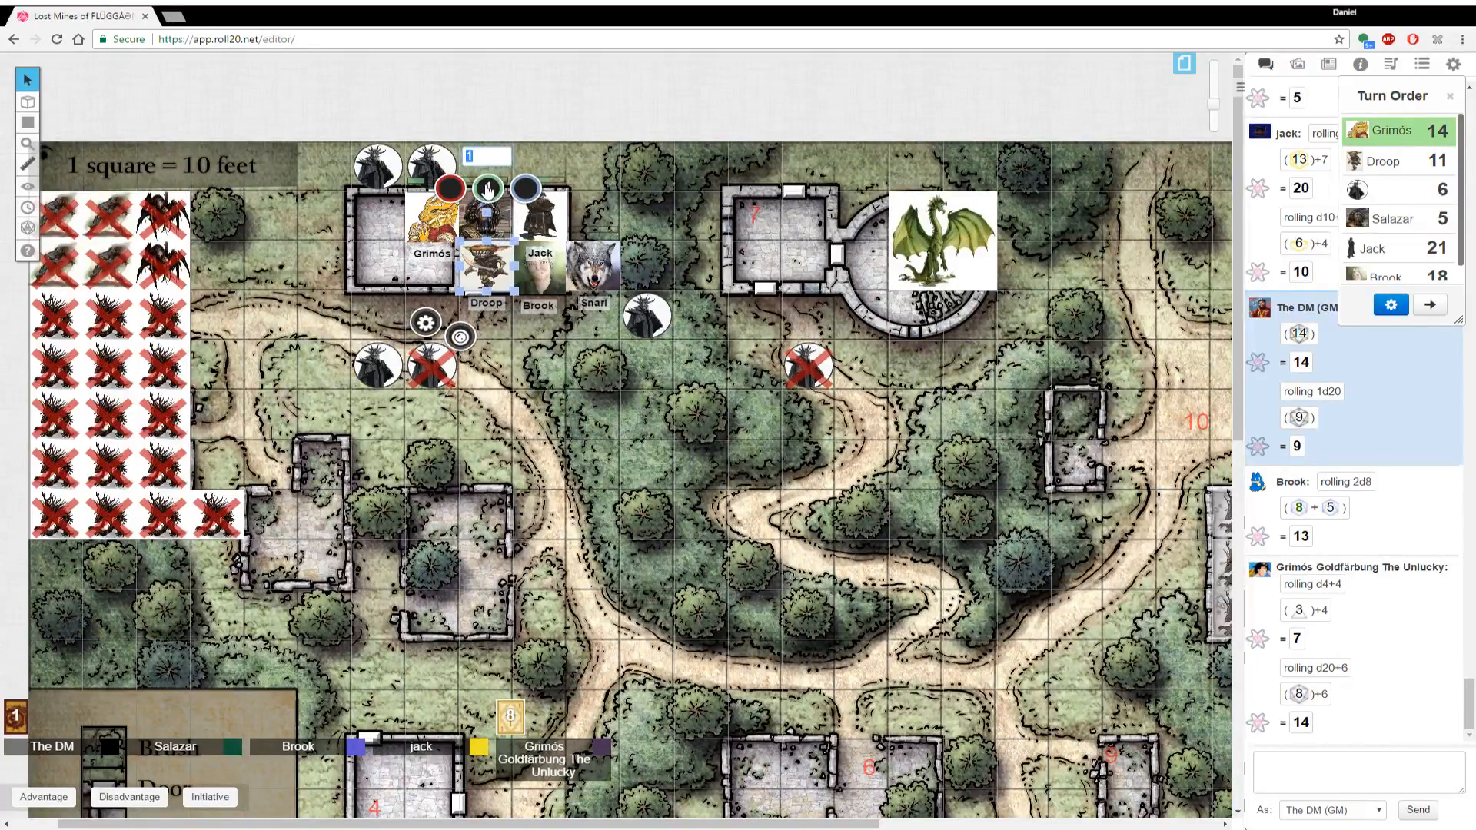
type("+7")
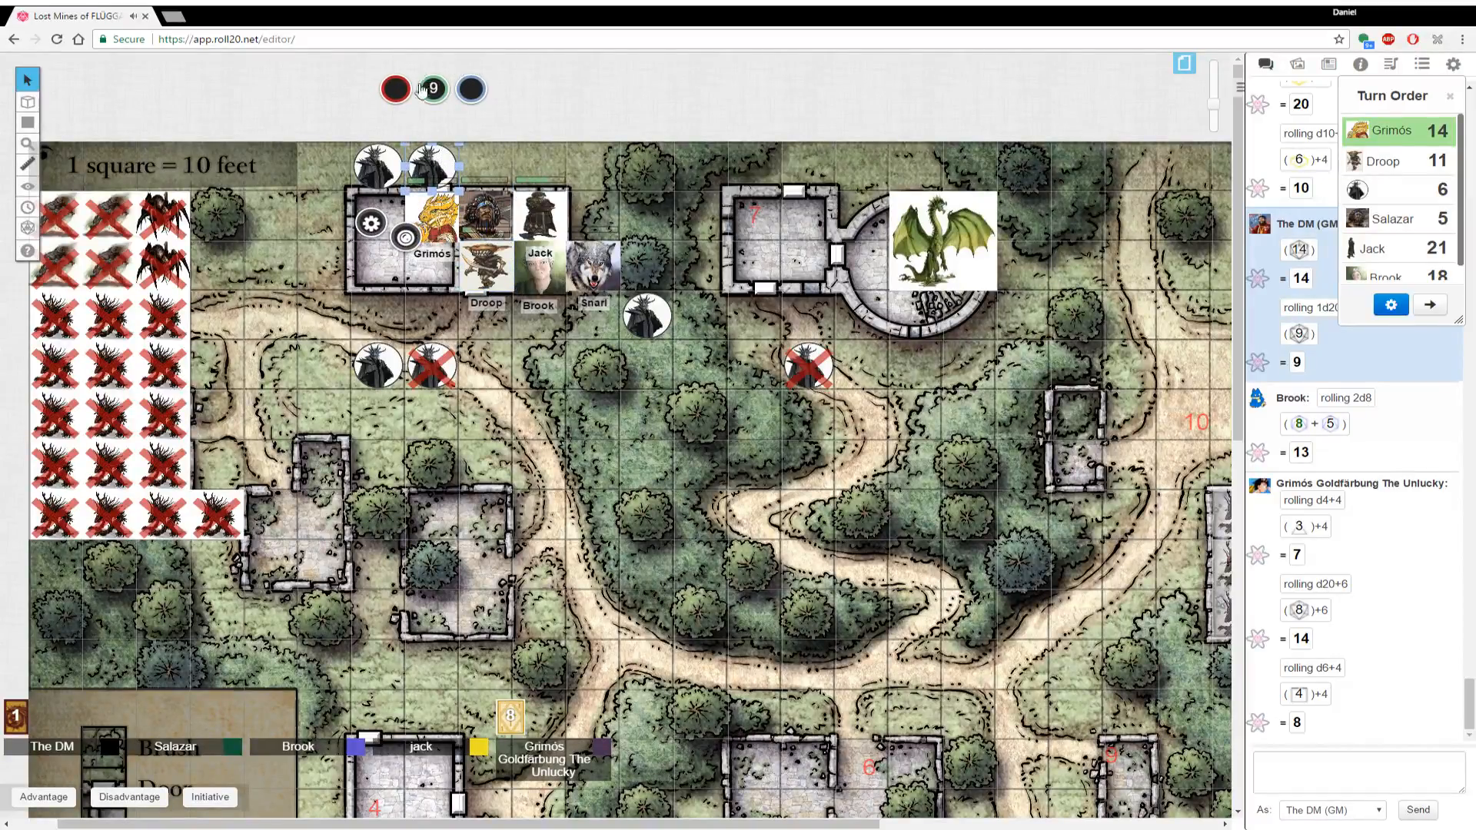
left_click(432, 90)
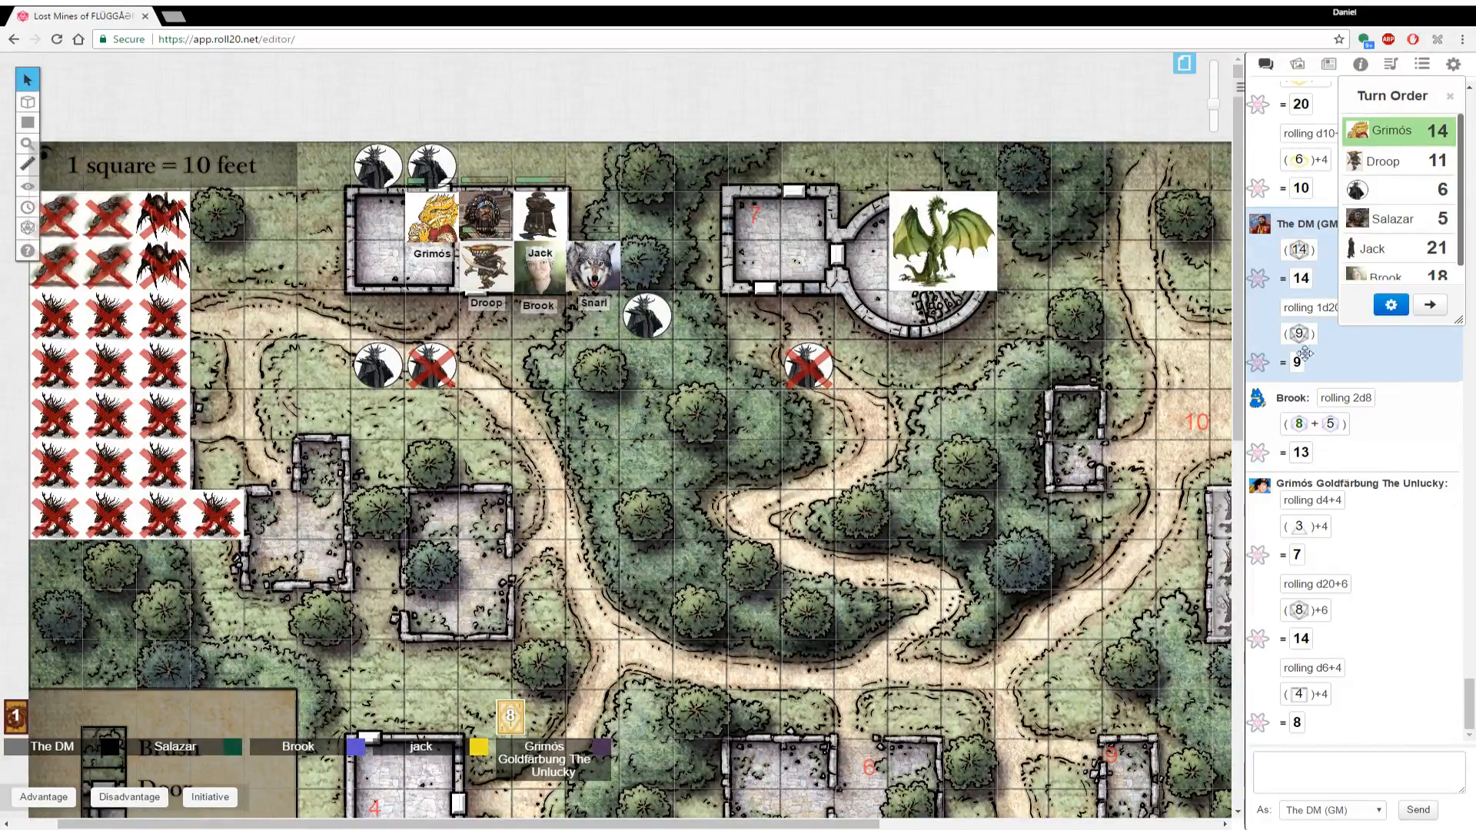
mouse_move(1056, 462)
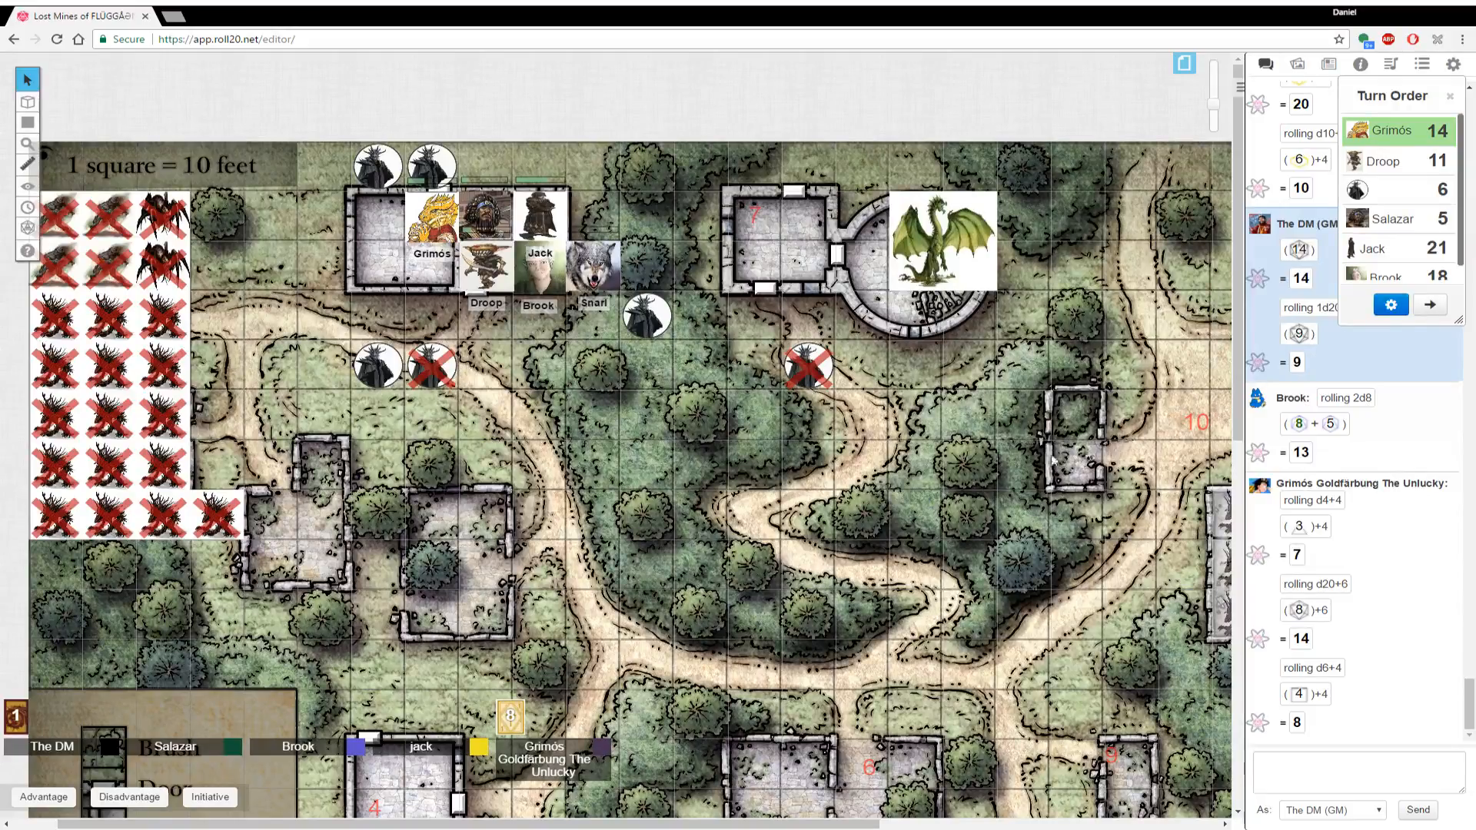
Advance initiative to Droop's turn and roll /r 1d20 in chat
left_click(540, 271)
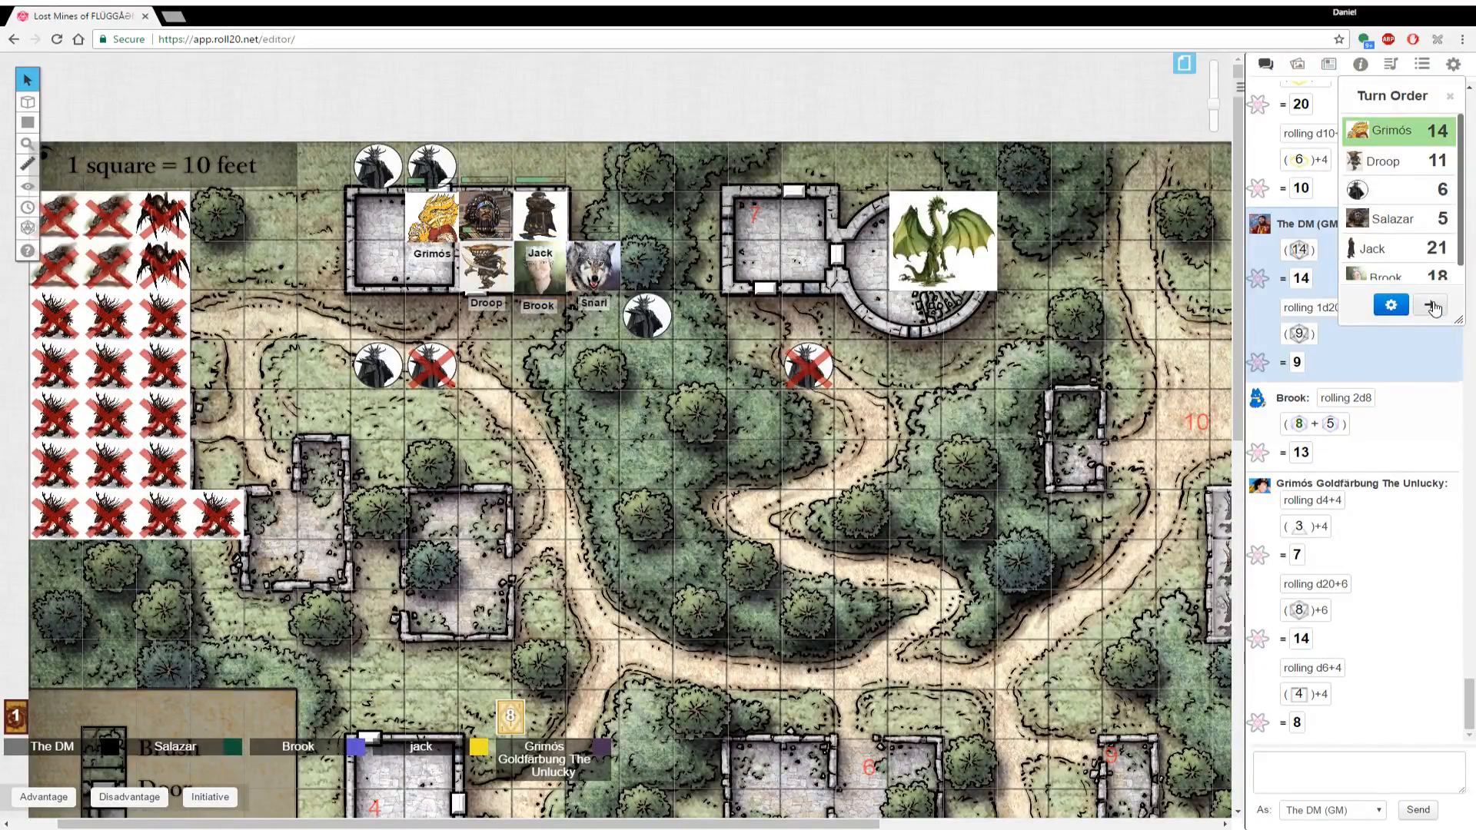
left_click(1430, 305)
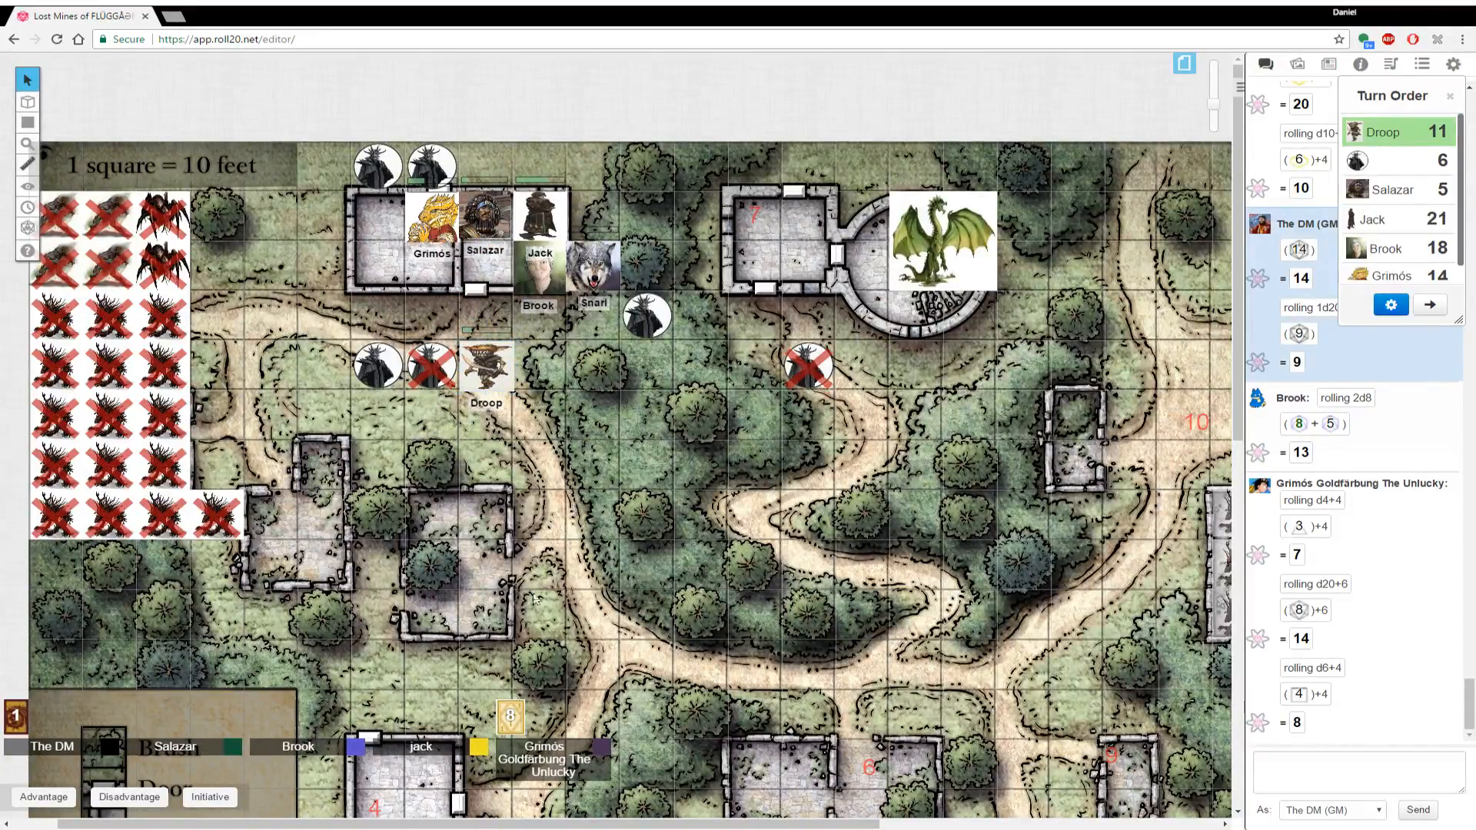
left_click(1357, 772)
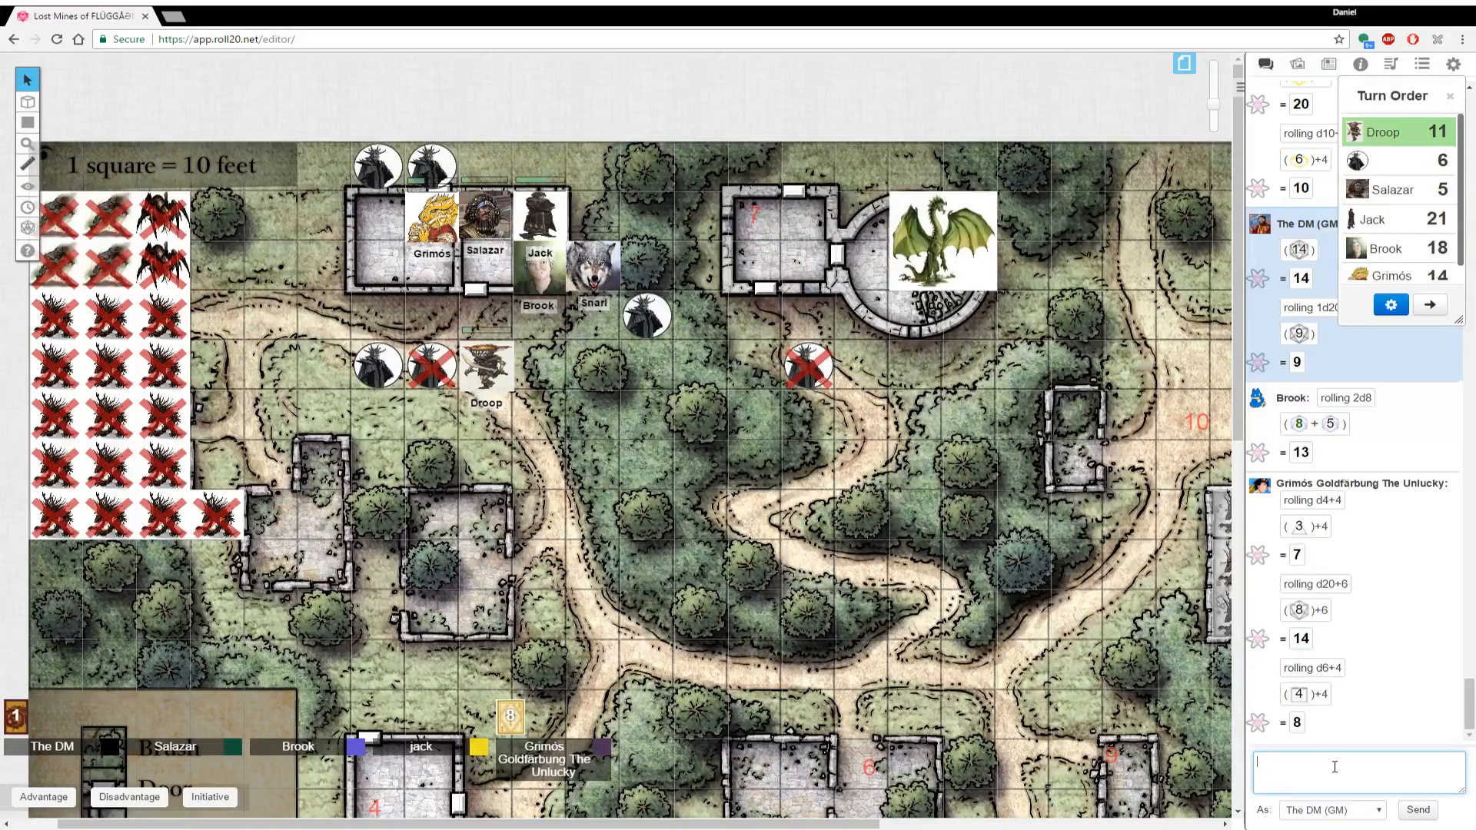
type("/r 1d20")
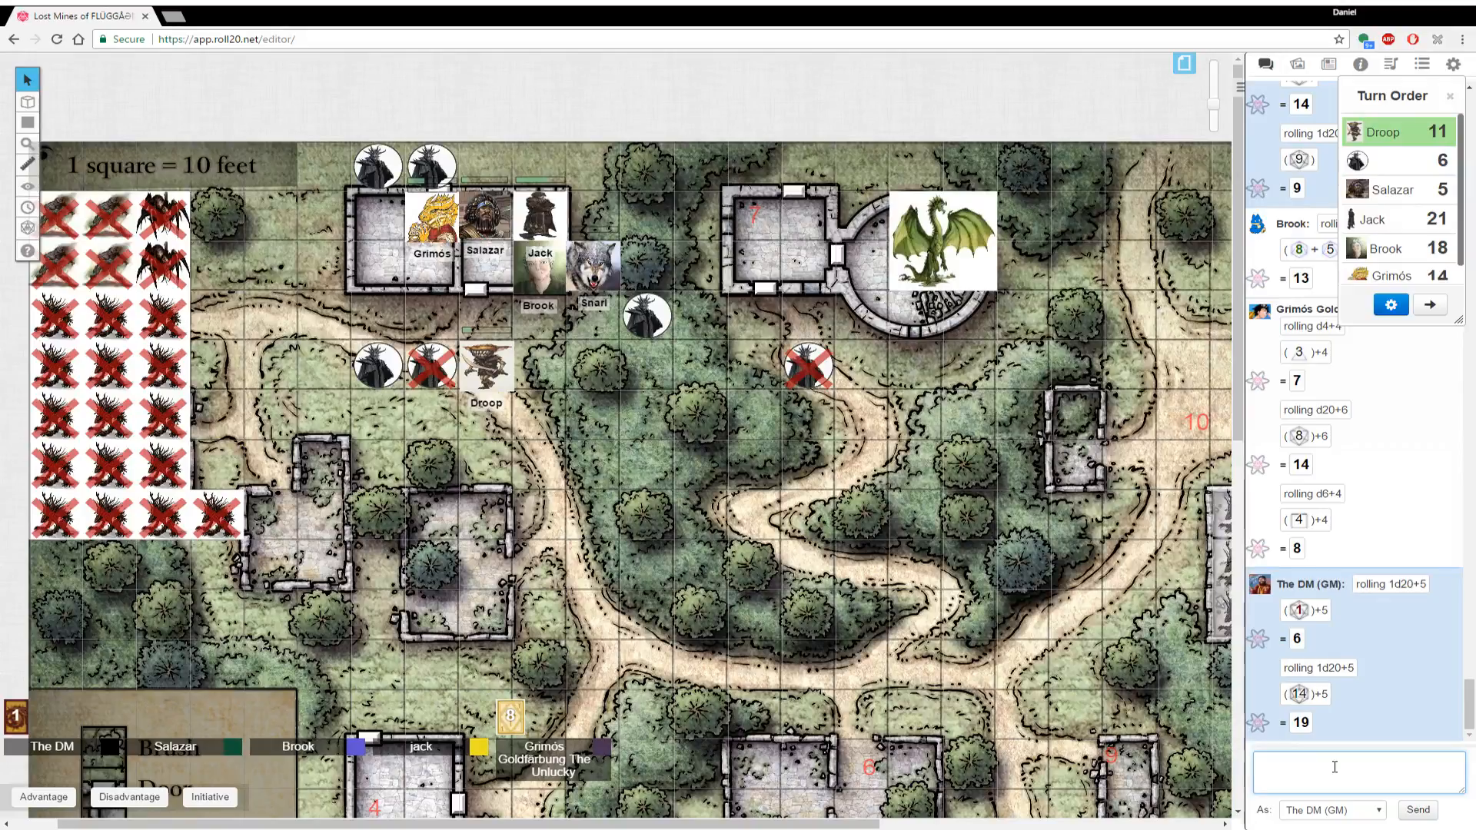
mouse_move(628, 349)
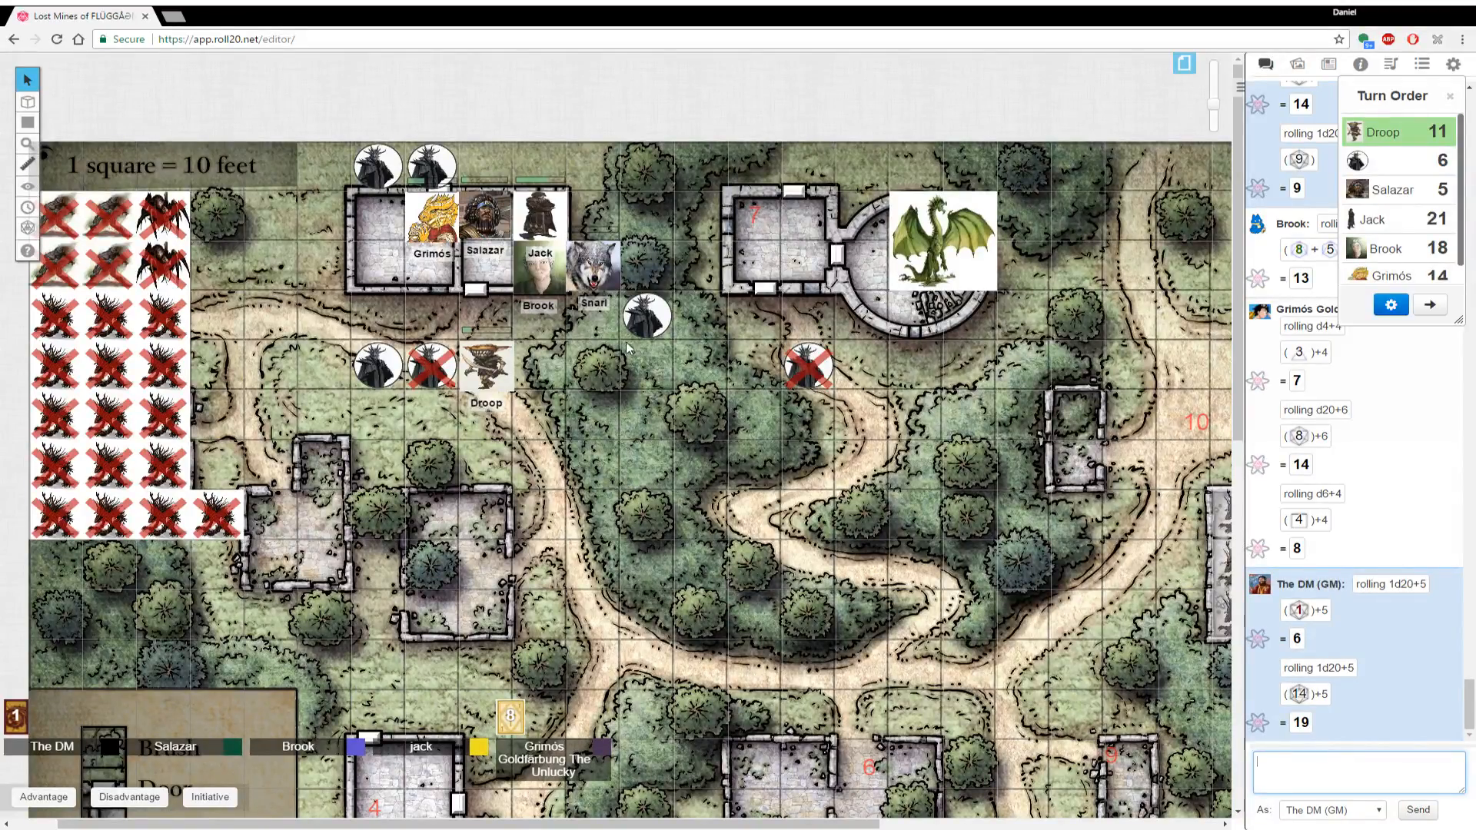
Mark the zombie beside the smithy as dead and move Droop into the smithy's left side
left_click(647, 315)
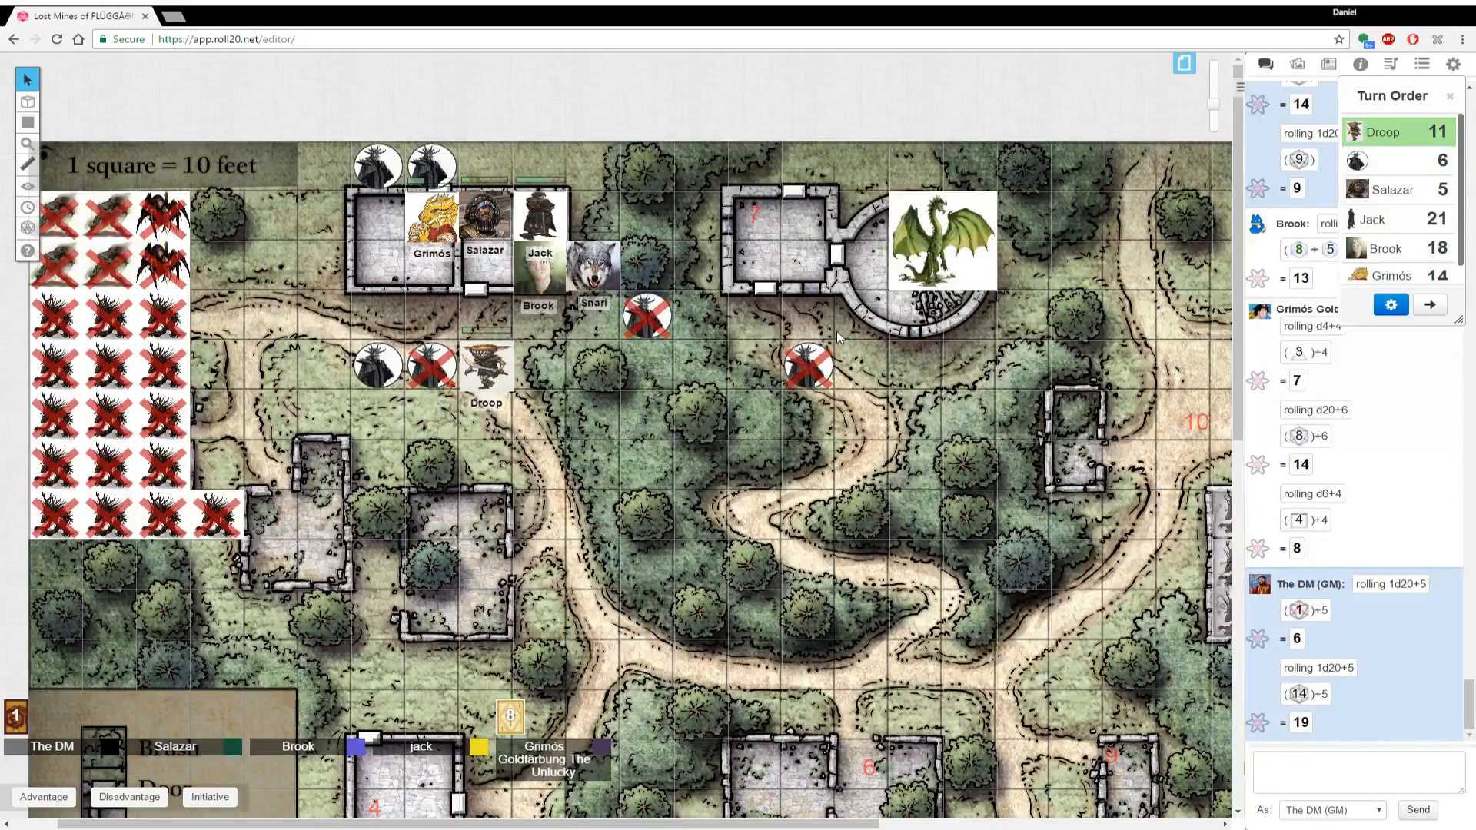
mouse_move(498, 322)
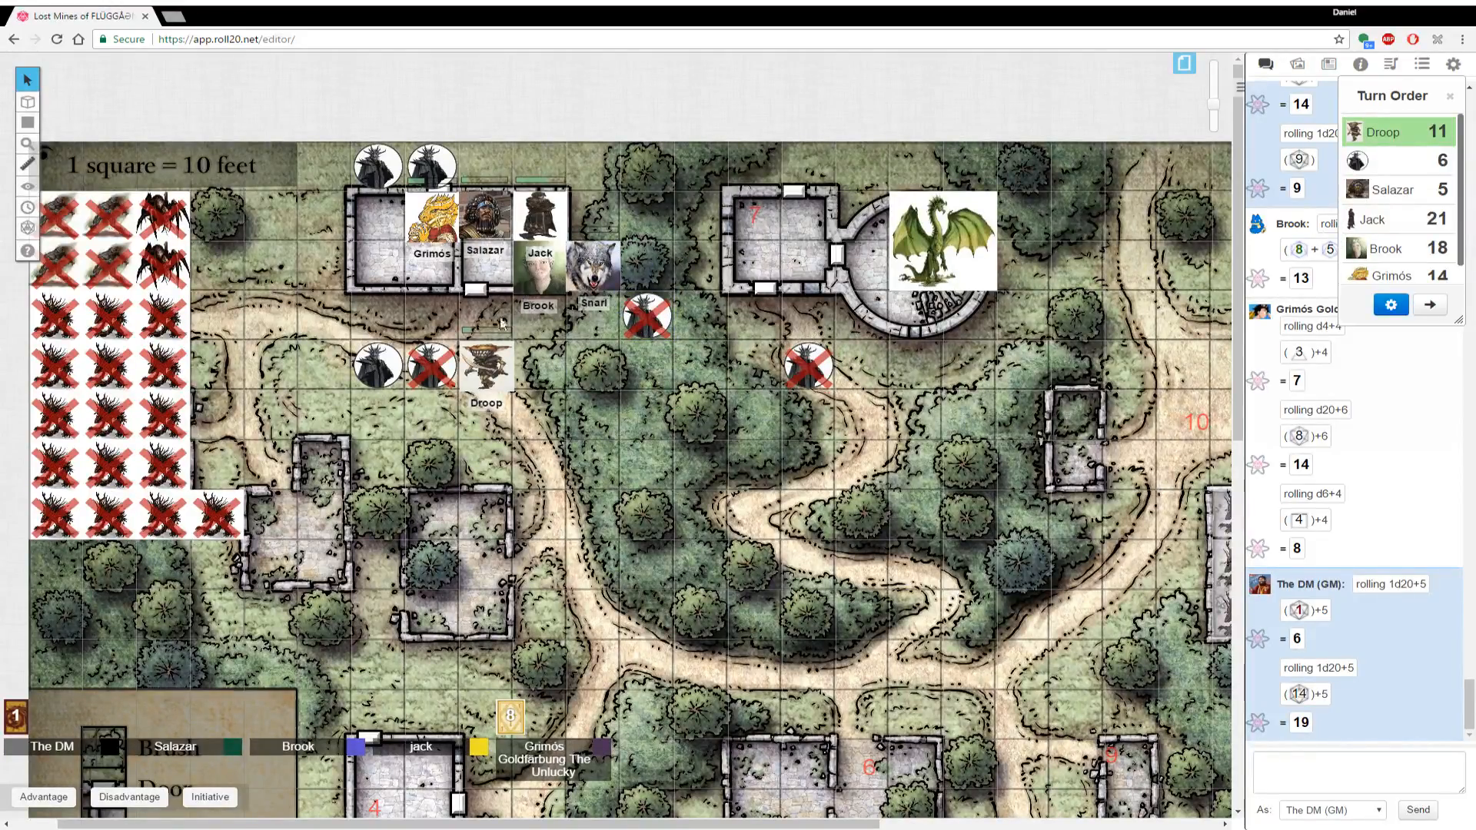
left_click(484, 367)
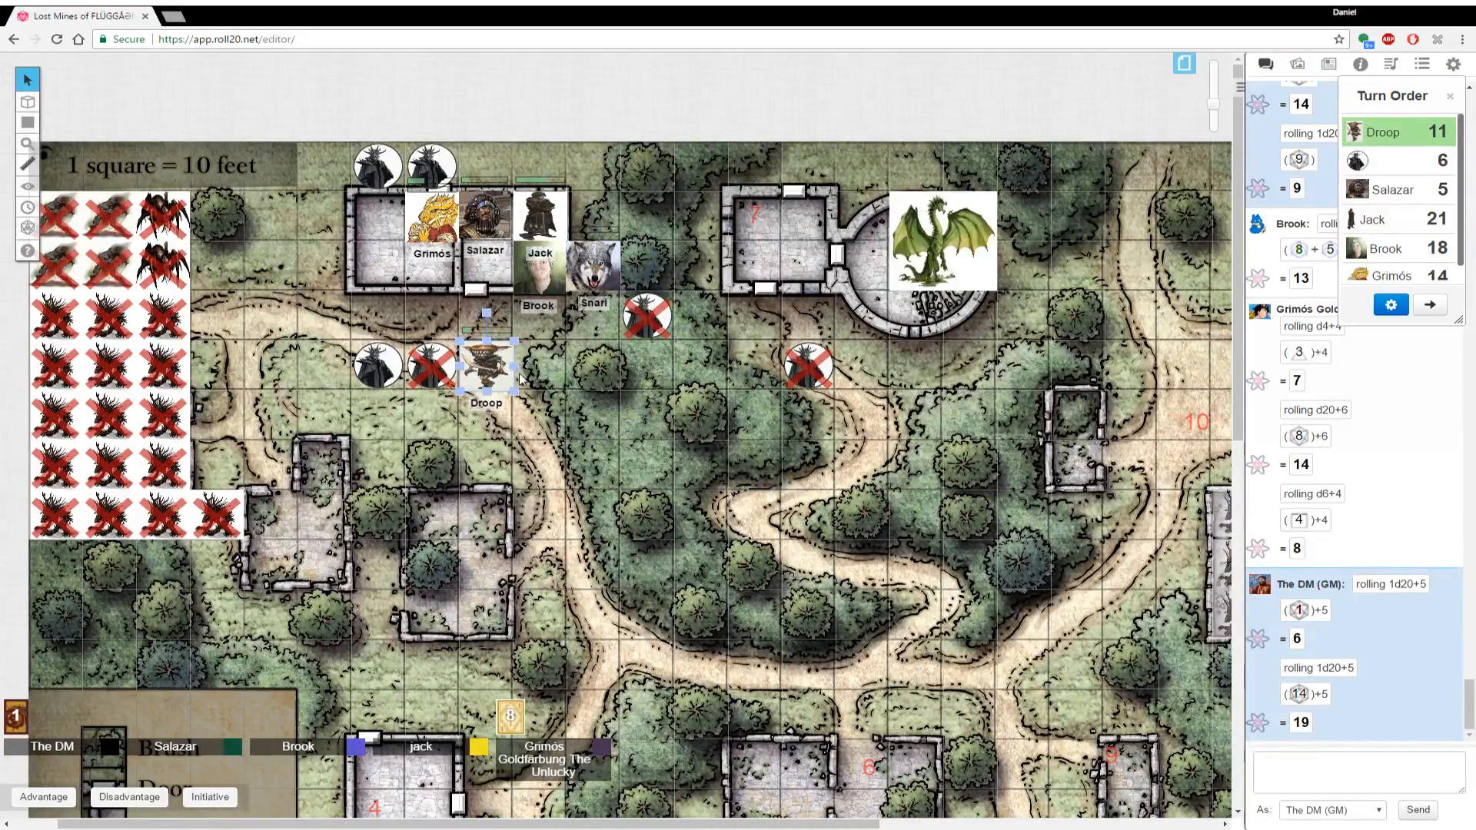
left_click_drag(484, 368, 377, 266)
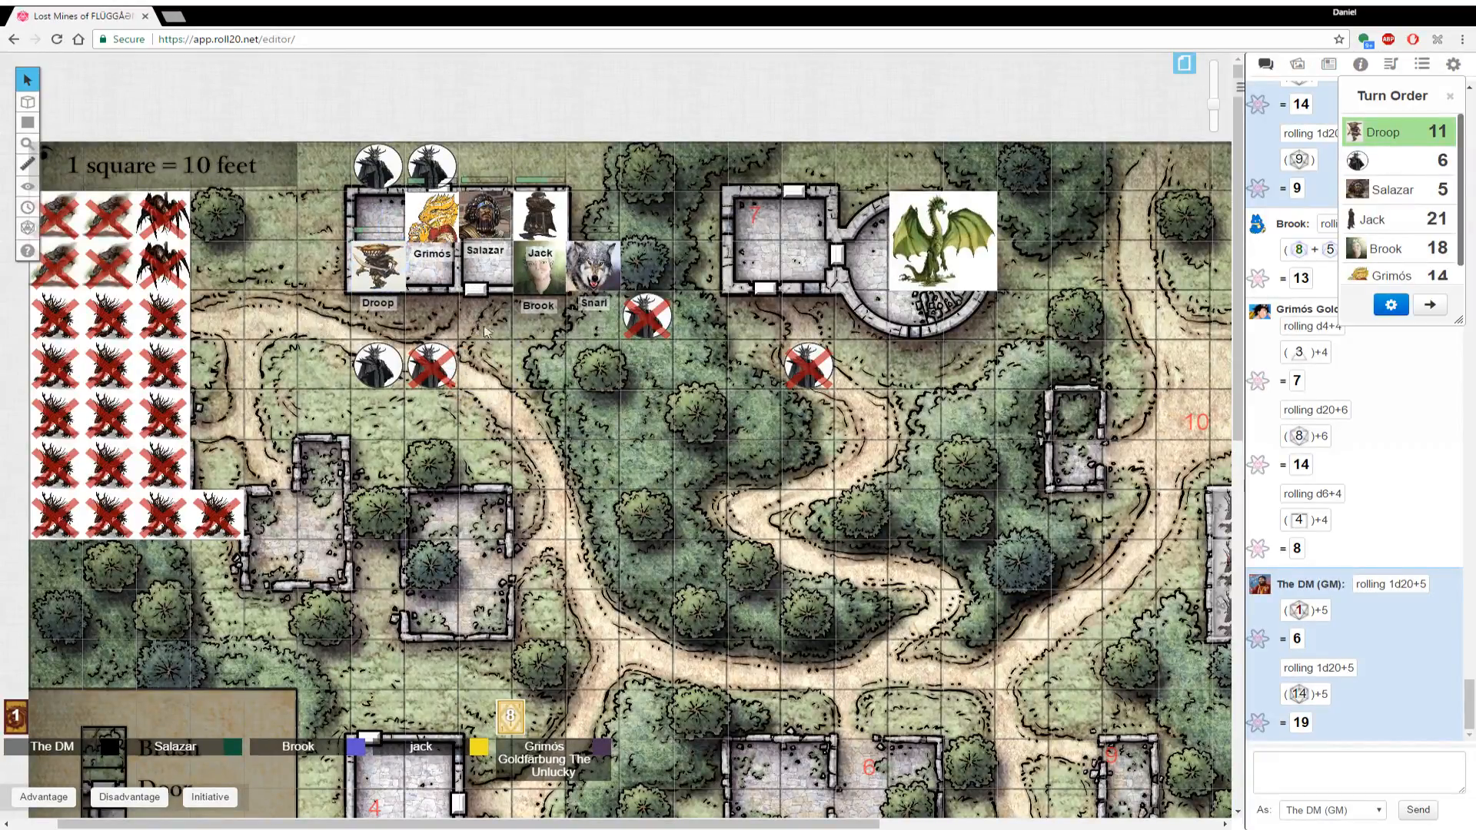
left_click(1429, 305)
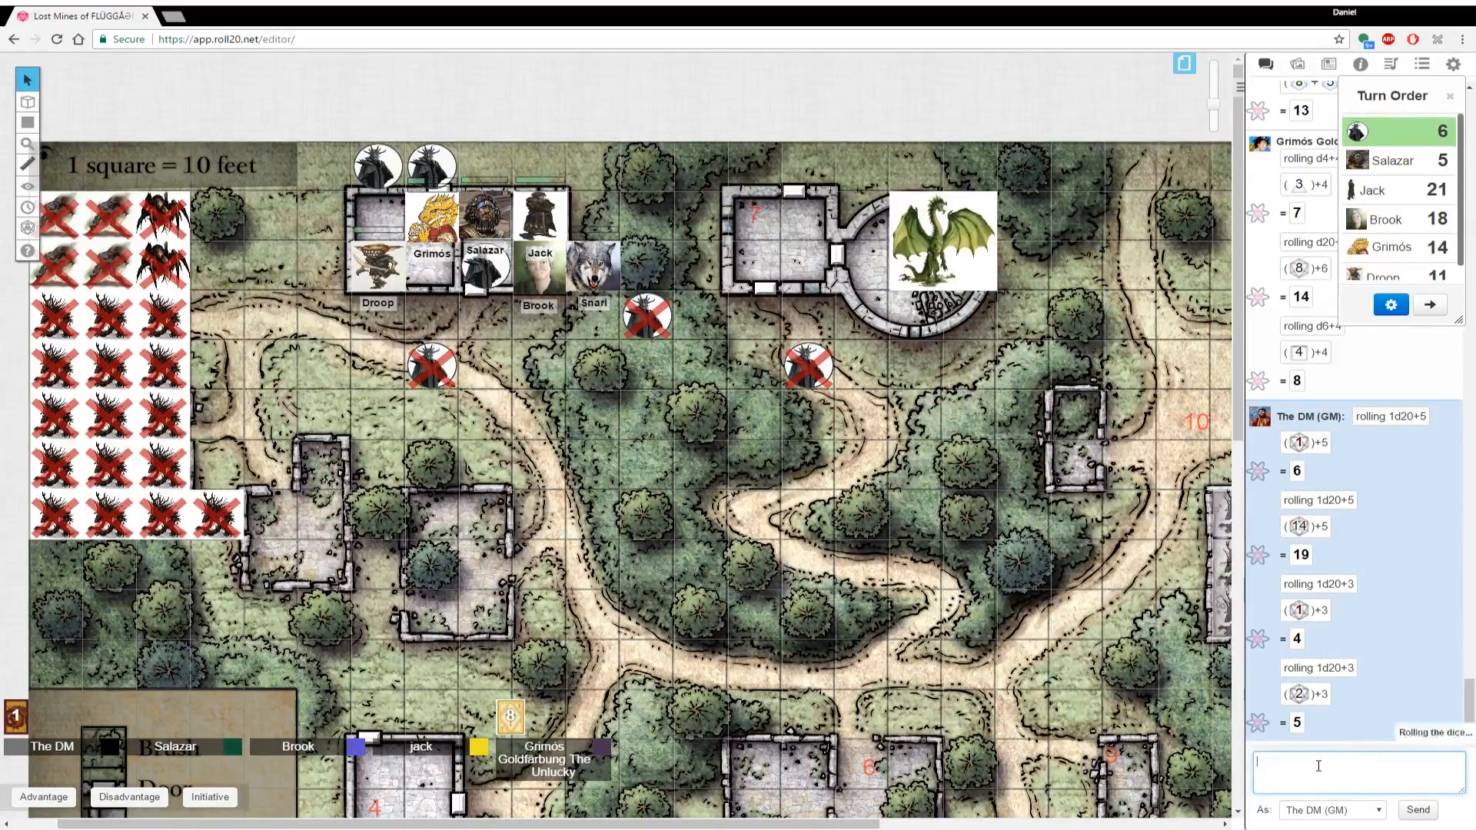
Advance initiative so Salazar's turn begins and his rolls appear in chat
scroll("down", 3)
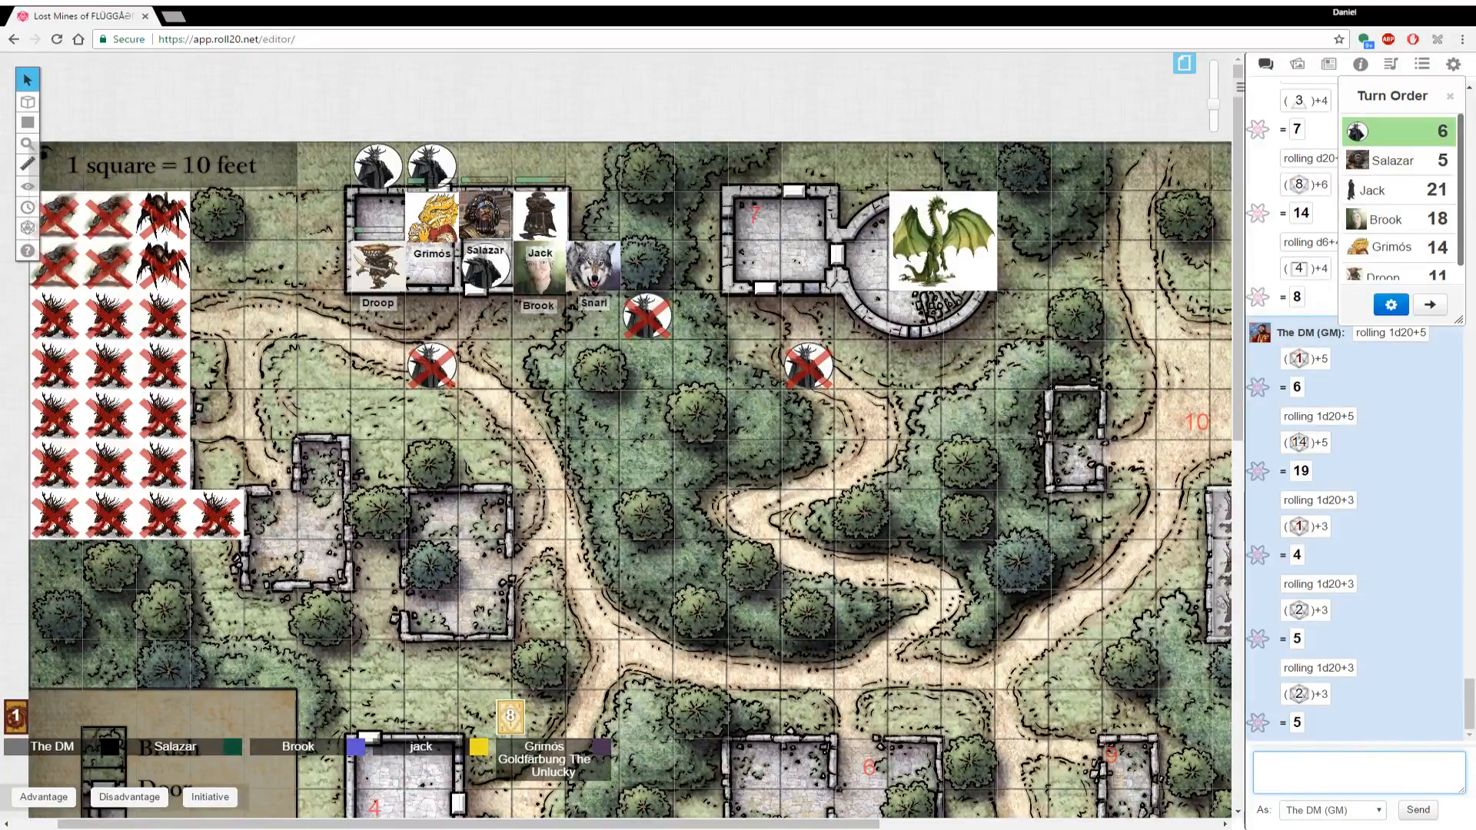
left_click(1429, 305)
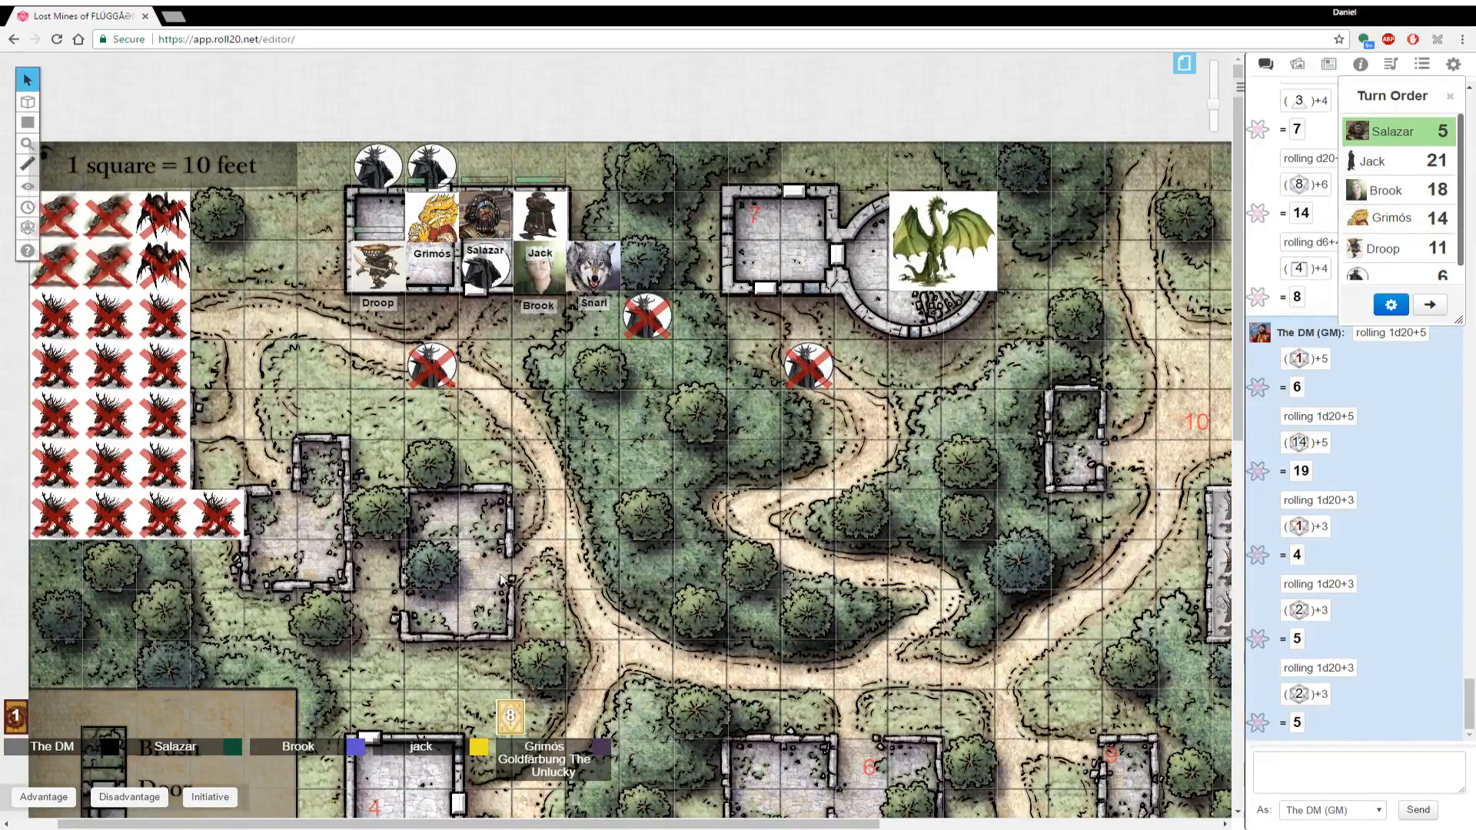
mouse_move(829, 767)
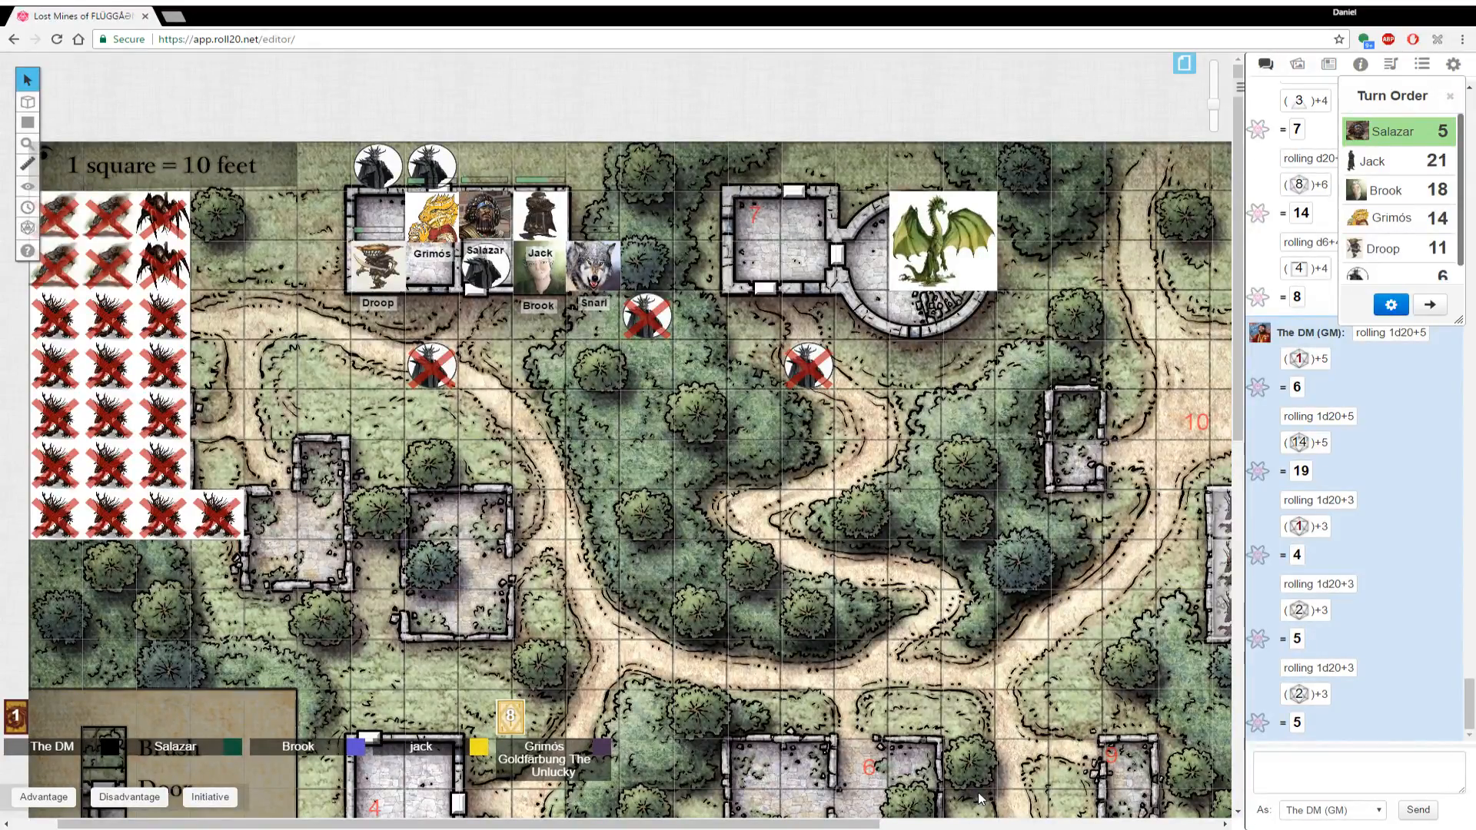
mouse_move(892, 661)
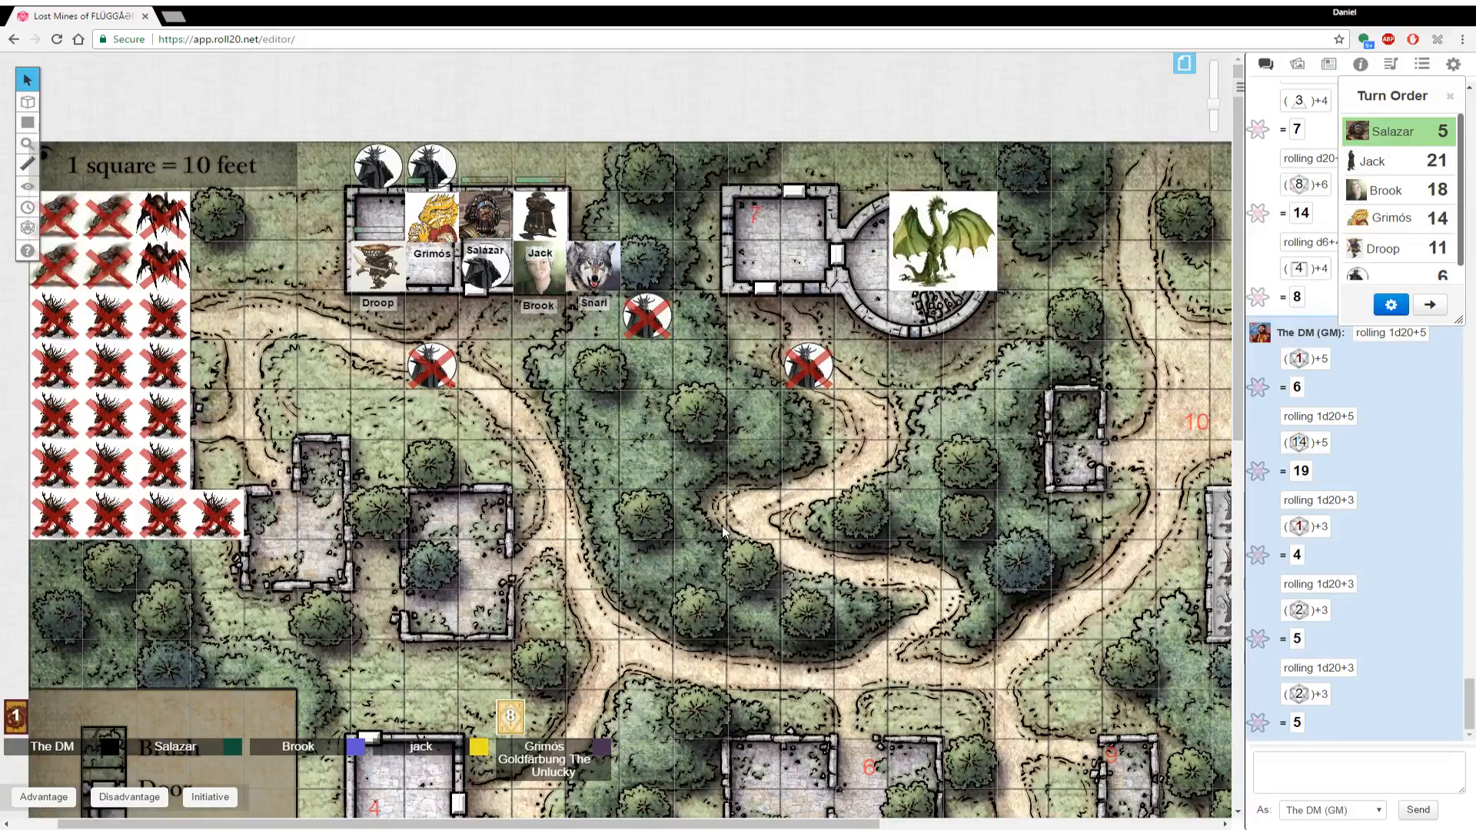
left_click(485, 258)
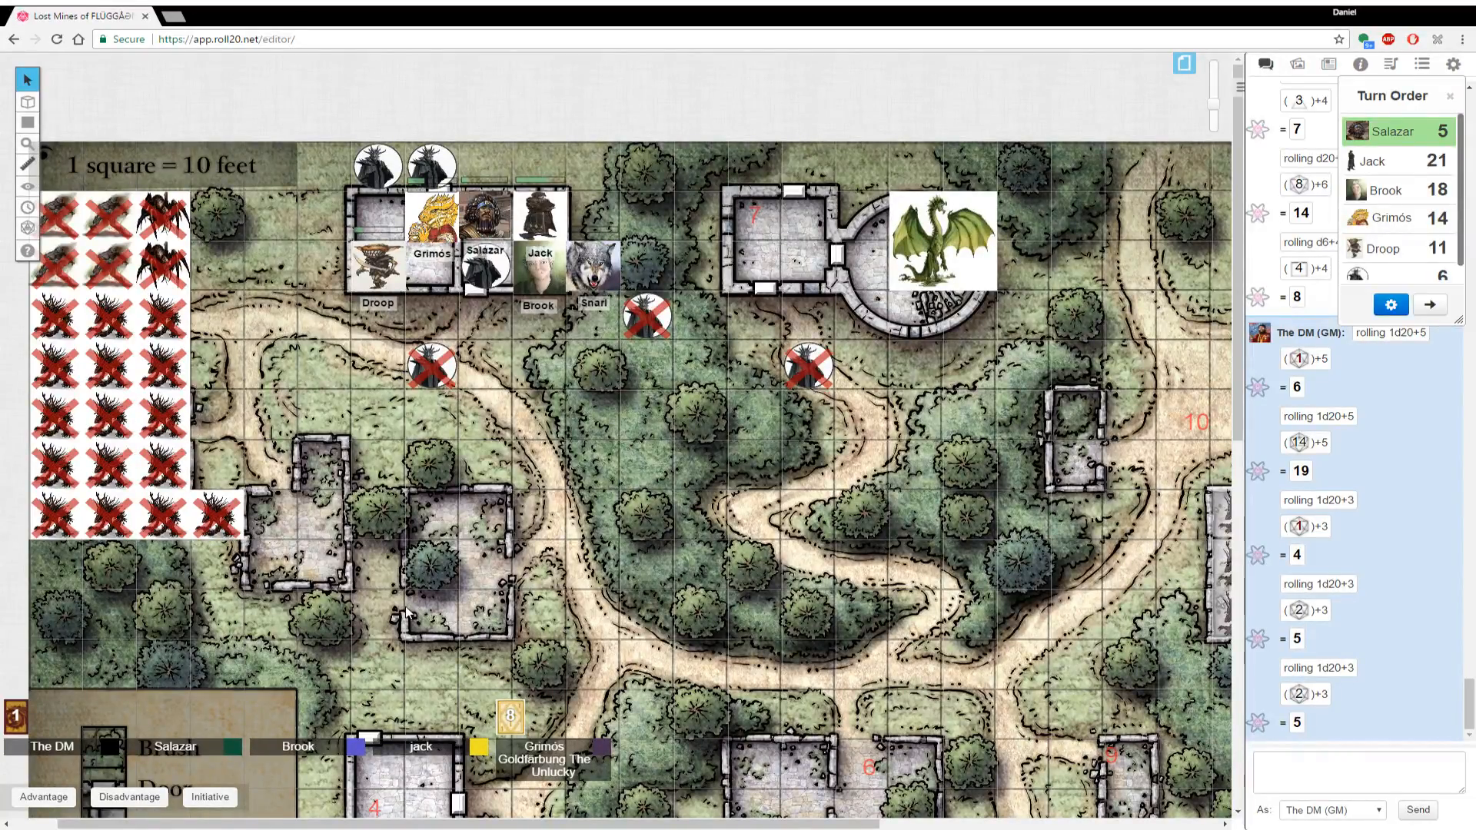
scroll("down", 3)
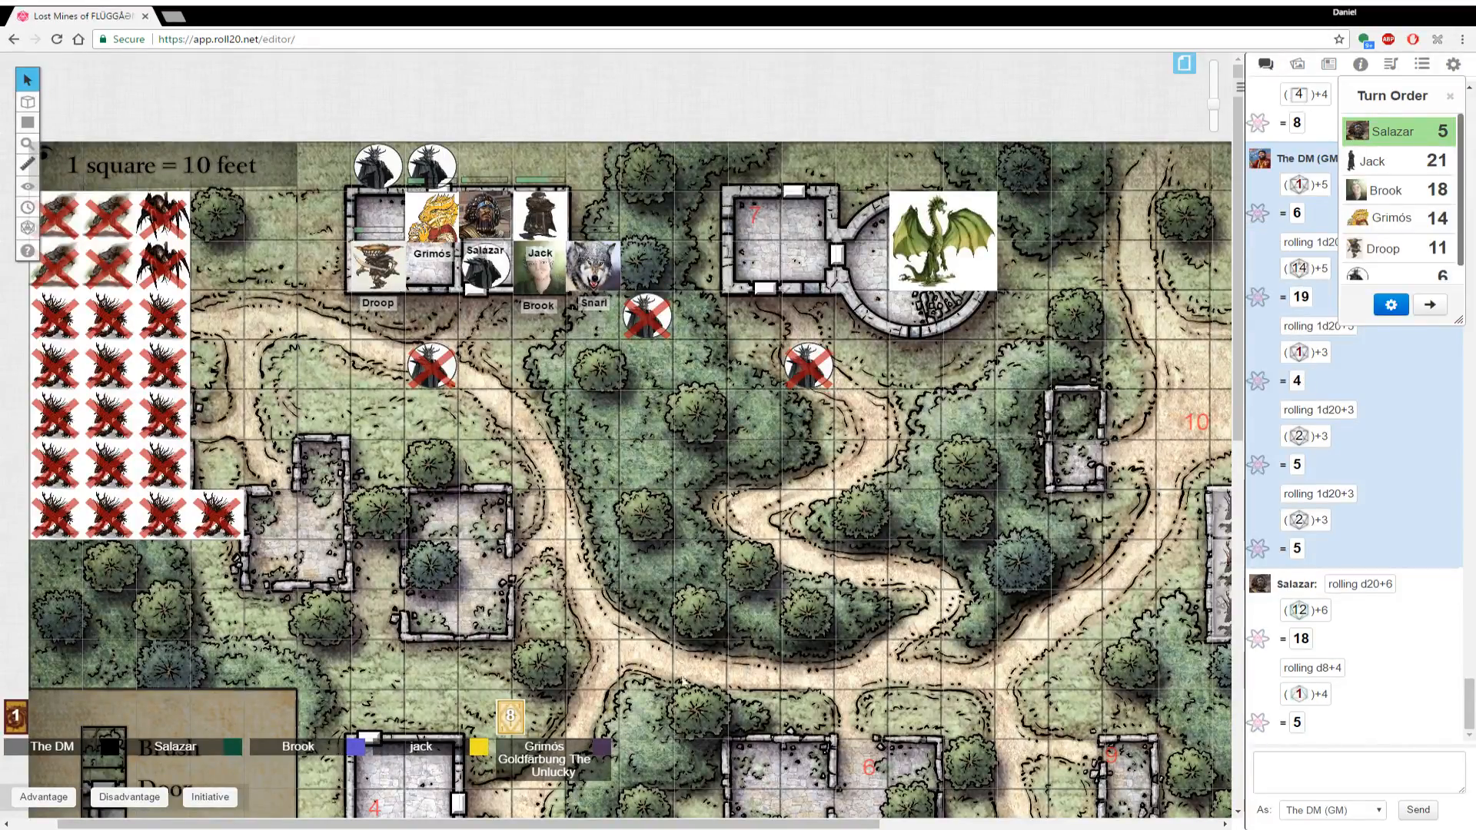
mouse_move(538, 317)
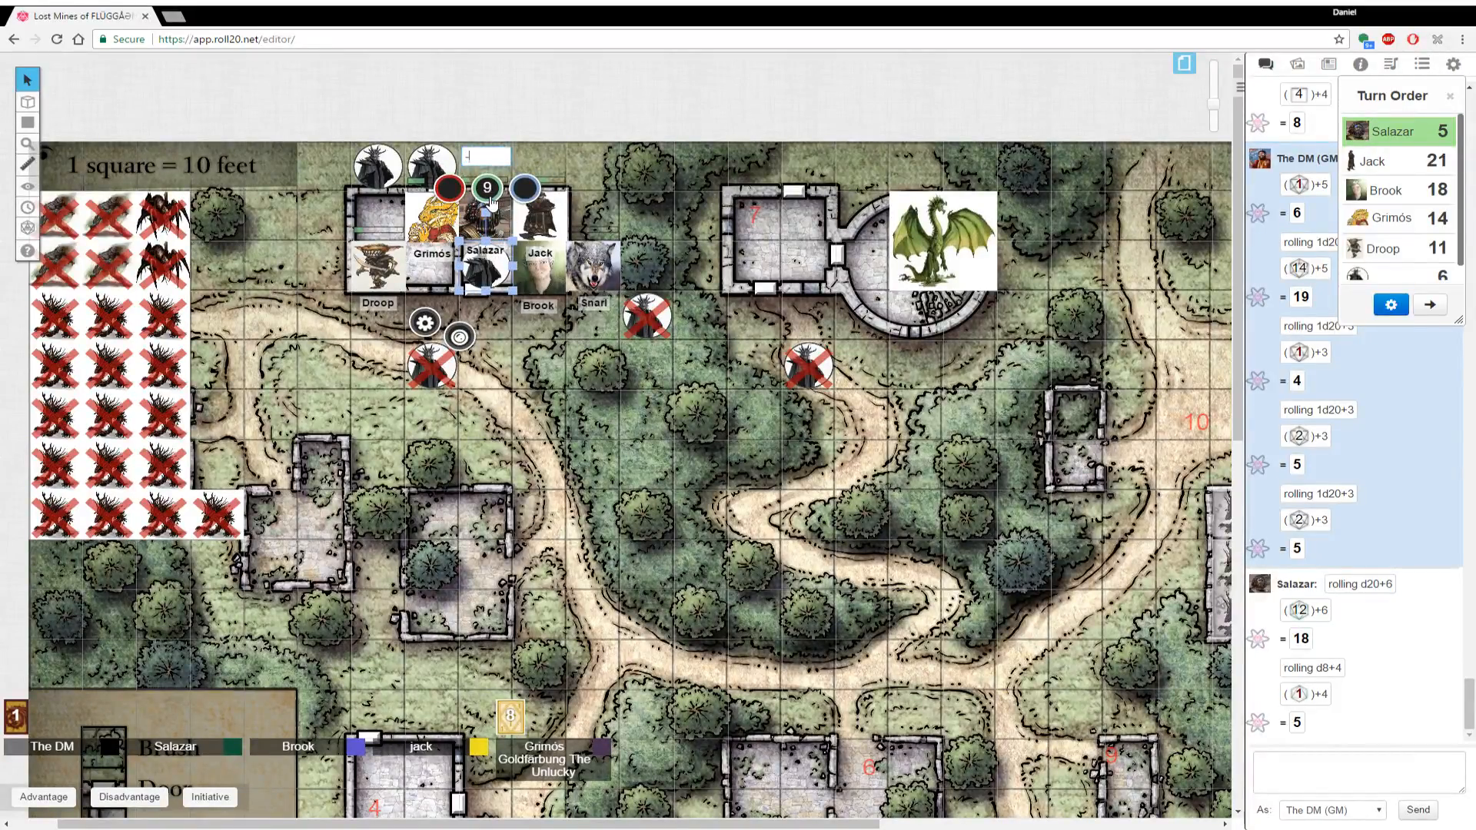
Deselect Salazar's token and roll /r 1d20+1 for the DM in chat
left_click(683, 487)
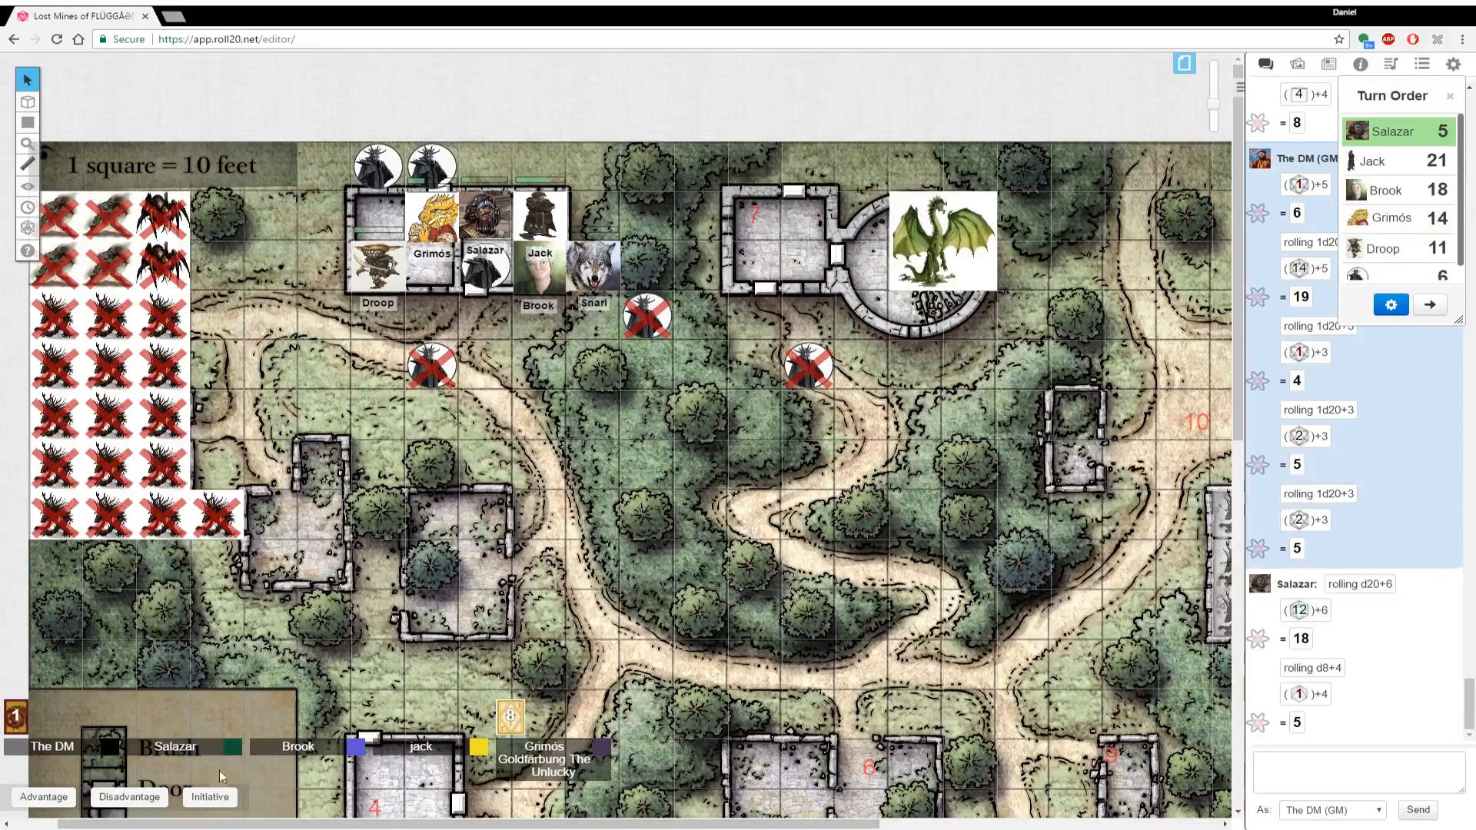
mouse_move(489, 804)
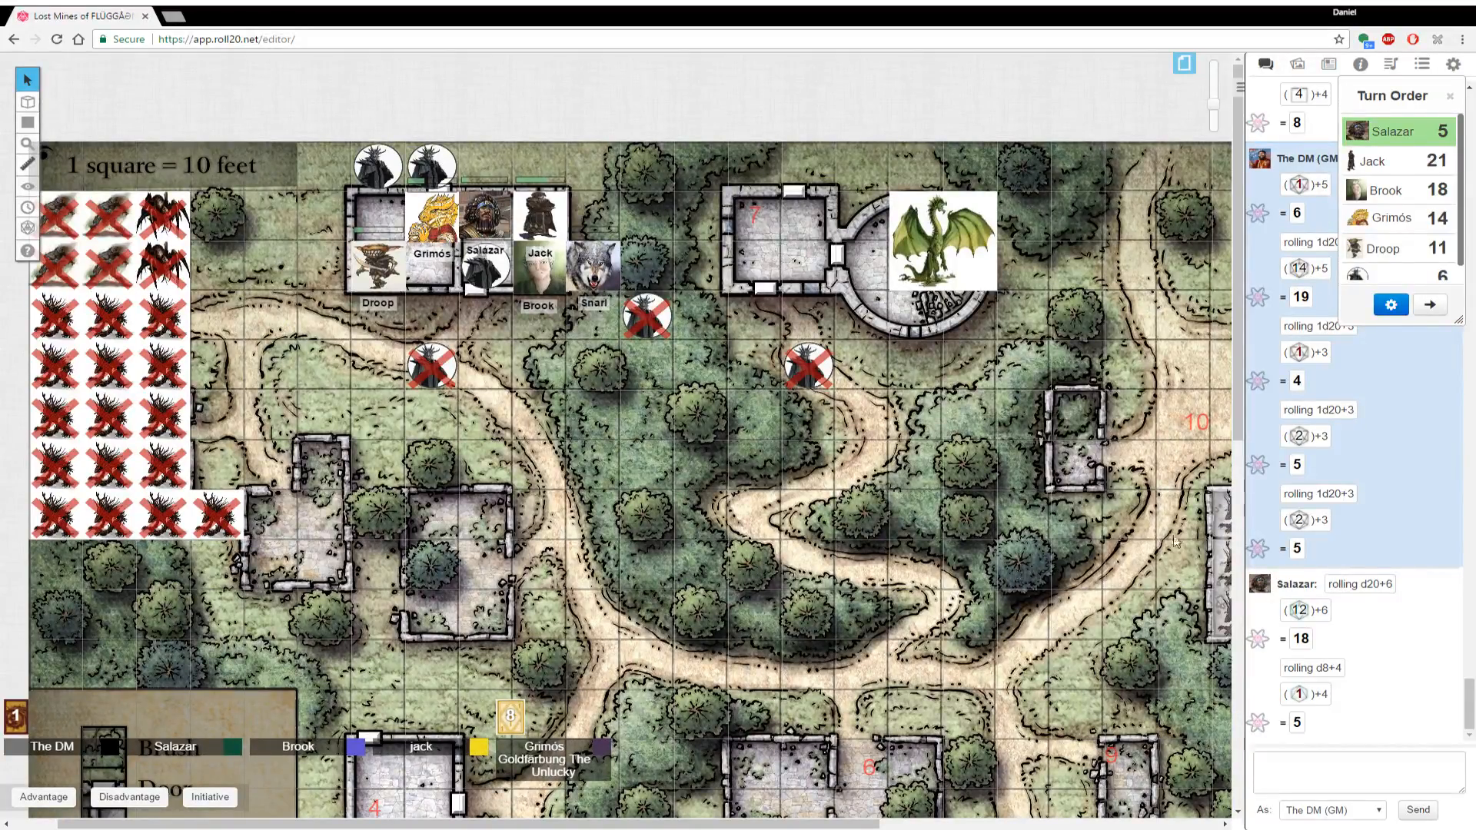
left_click(1356, 770)
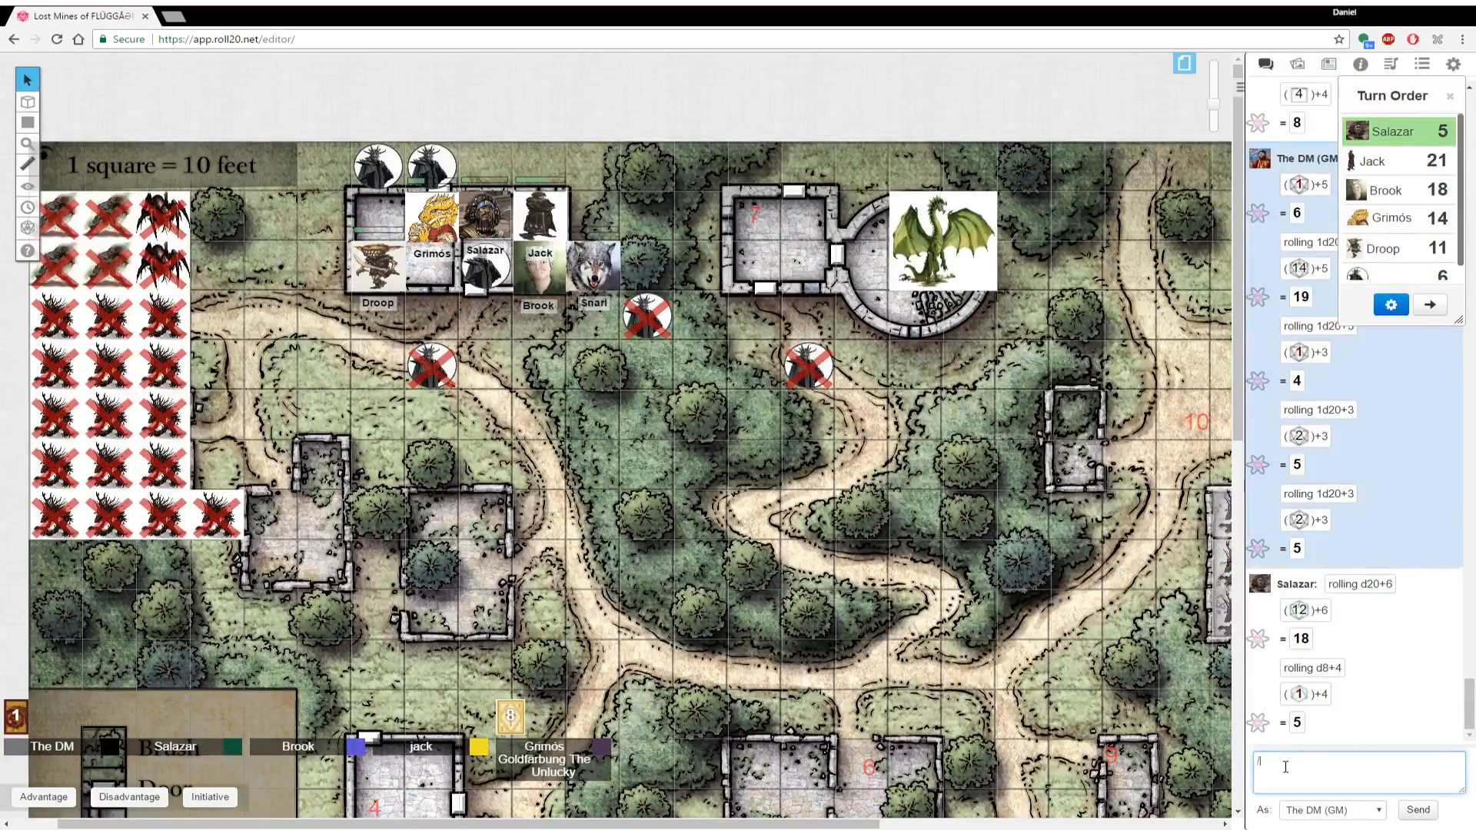
type("/r 1d20+1")
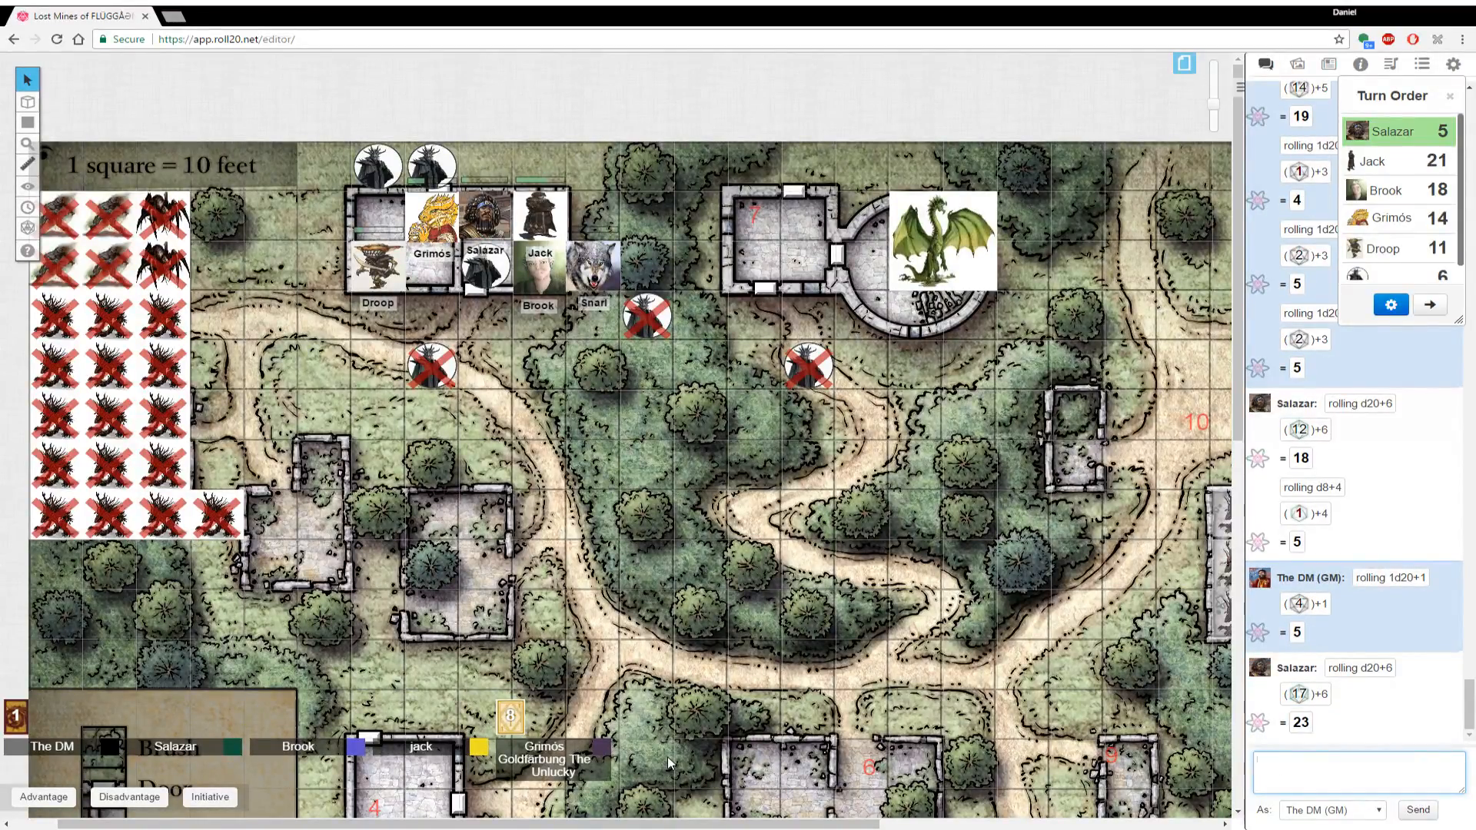
mouse_move(475, 317)
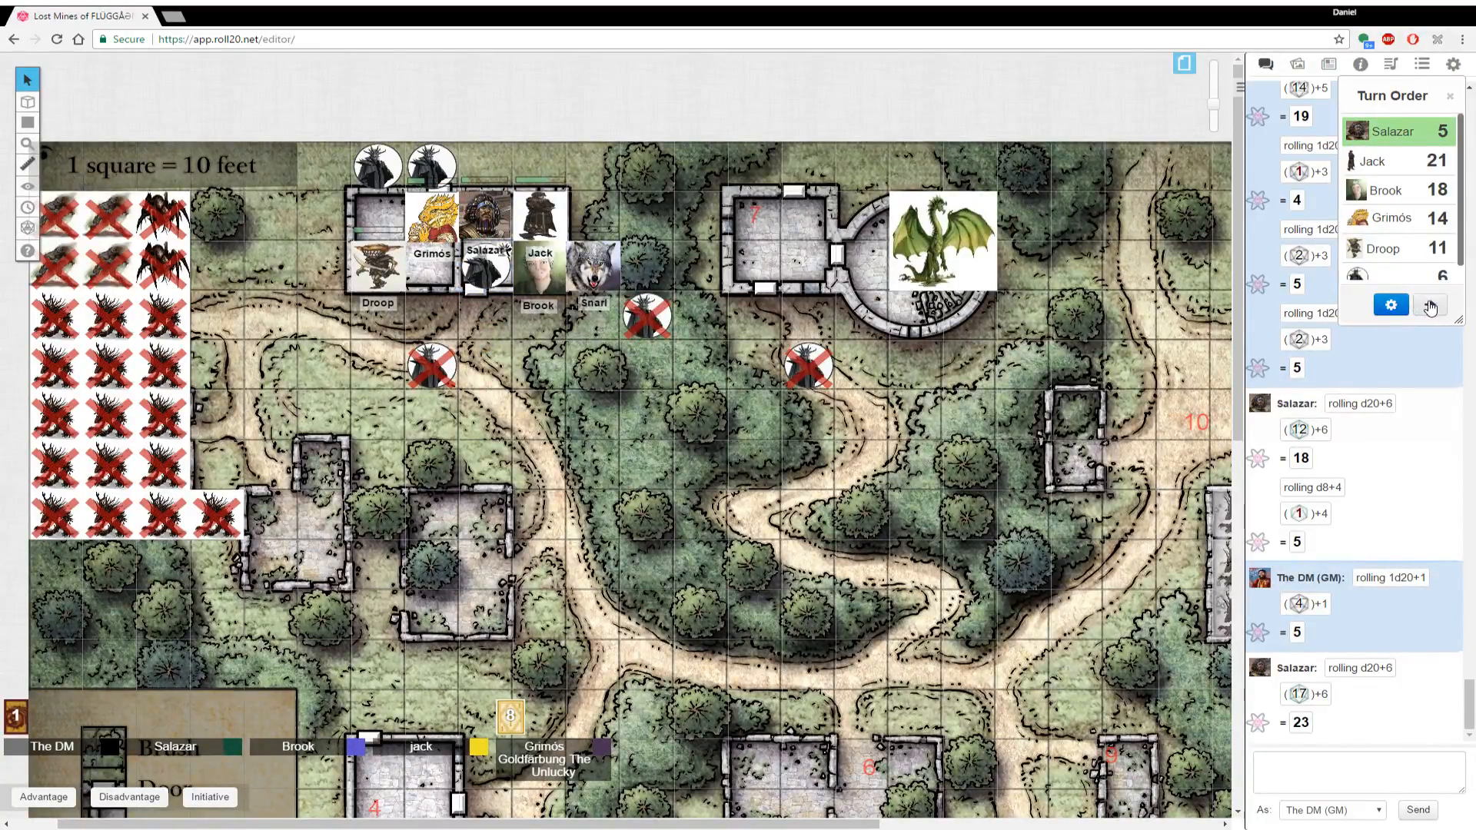
Pass the turn from Salazar to Jack and then on to Brook
left_click(1430, 305)
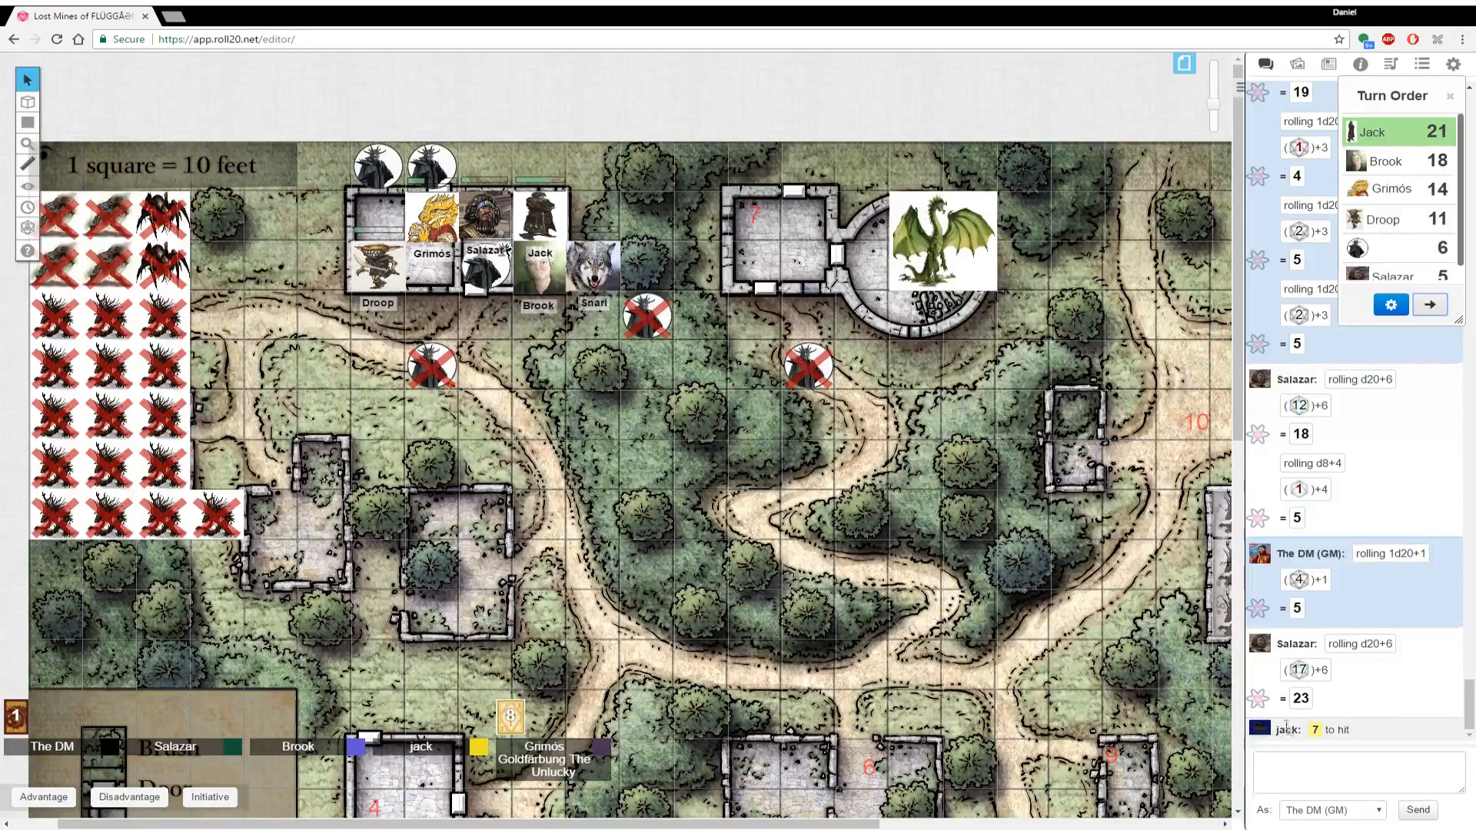
mouse_move(1318, 729)
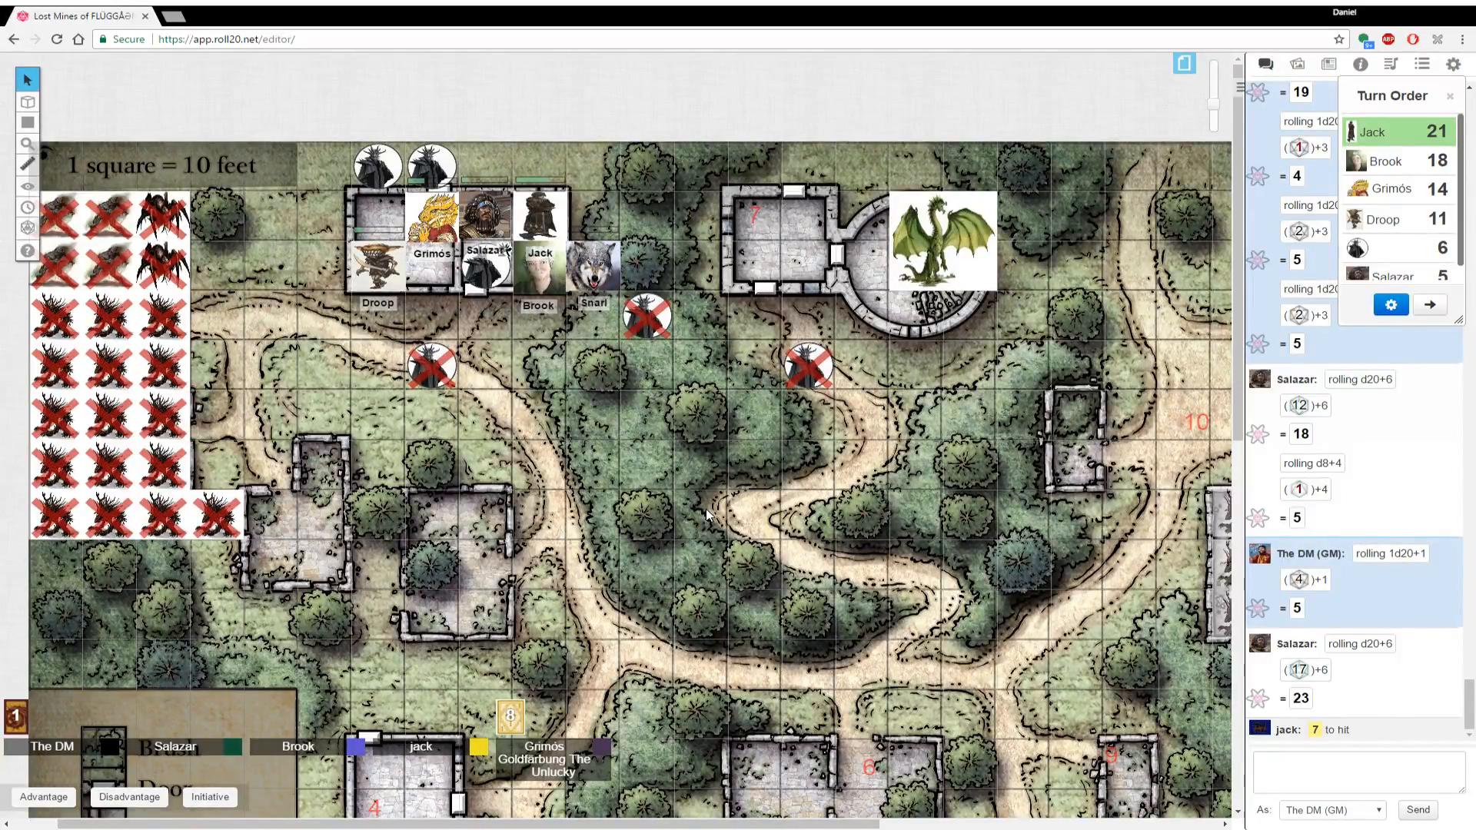
left_click(484, 219)
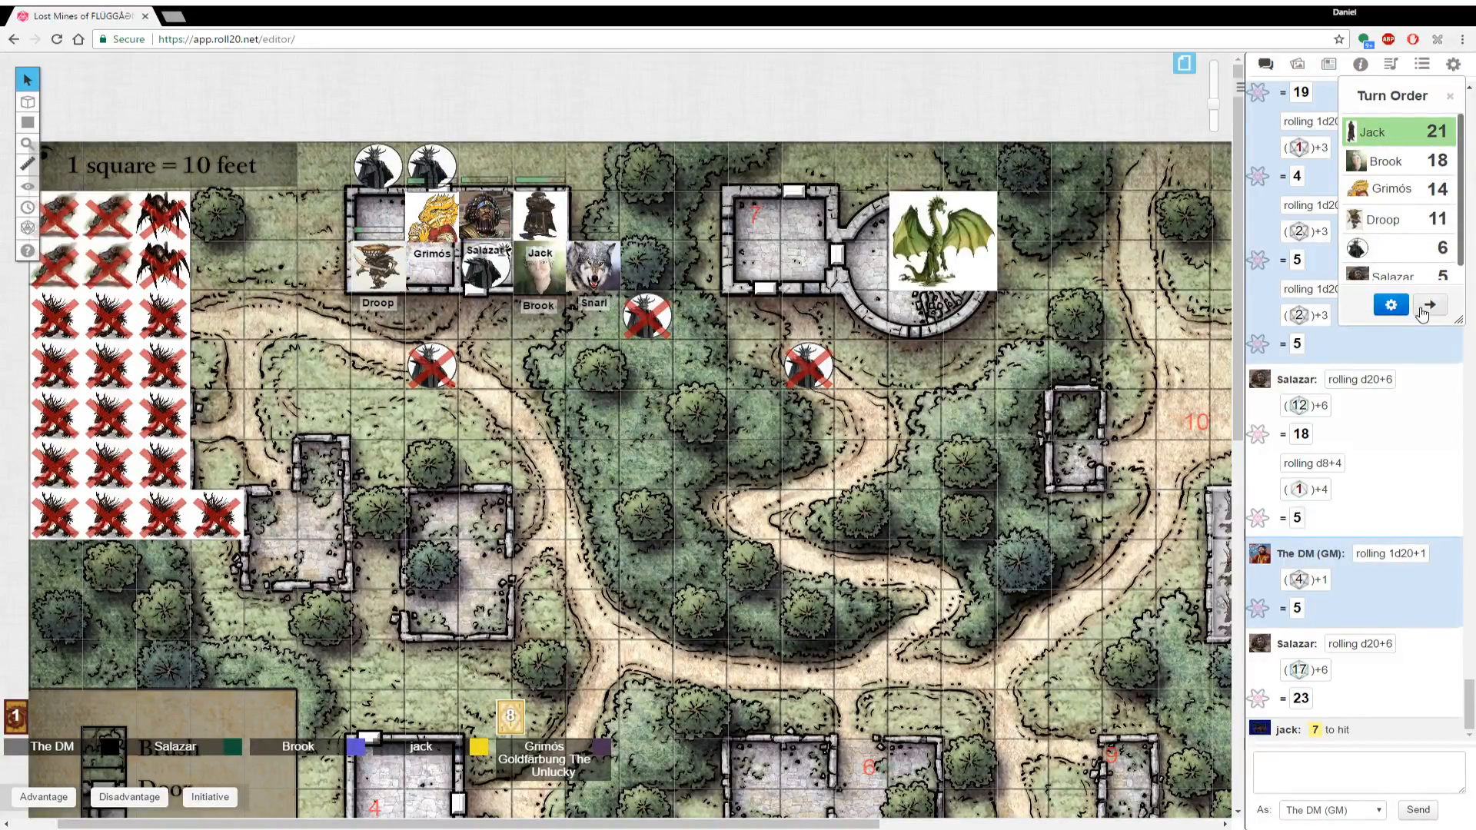
left_click(1430, 305)
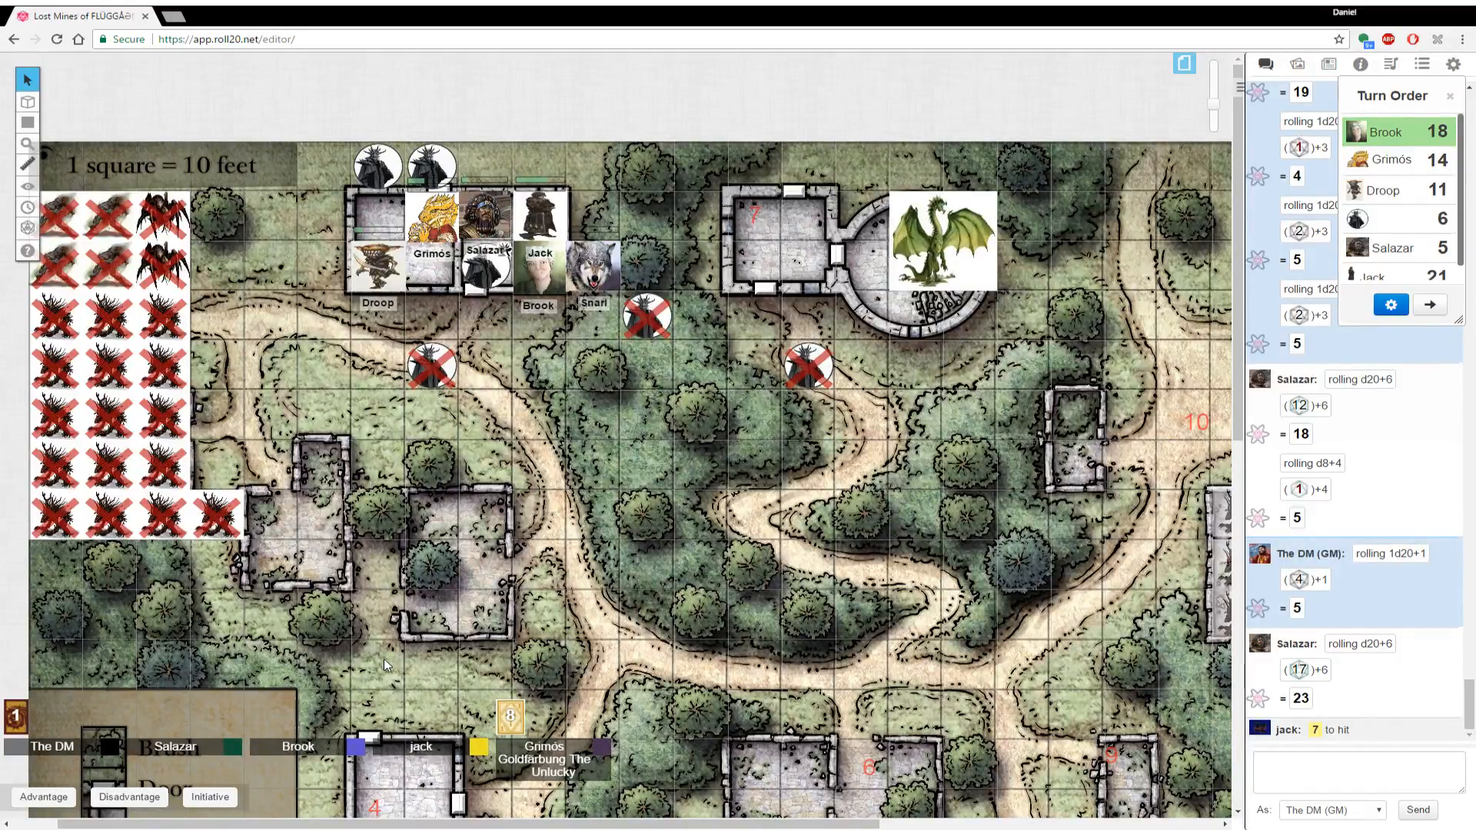
Locate Brook's token and push her turn back behind Droop
left_click(538, 266)
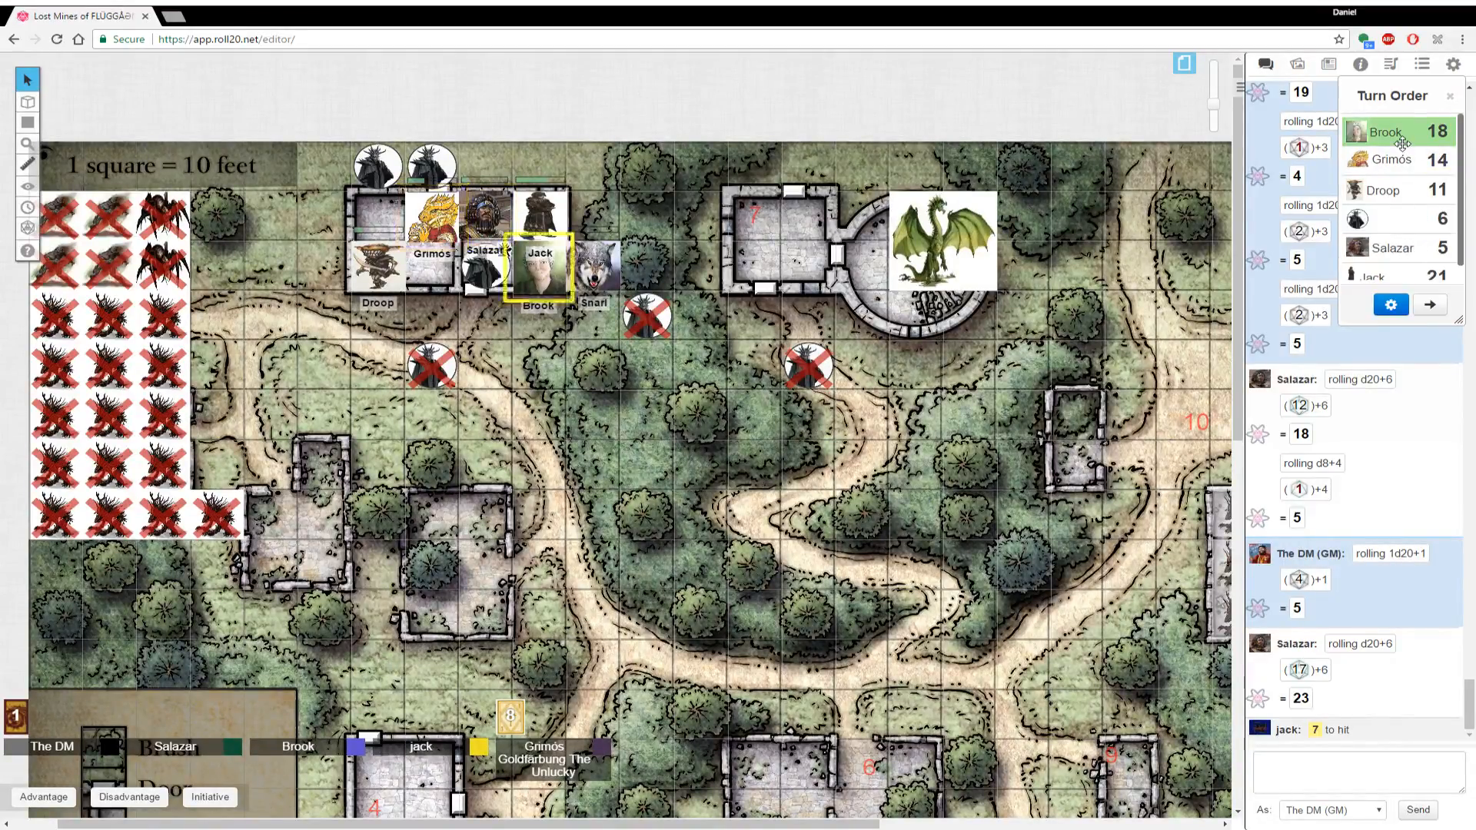
left_click(1428, 305)
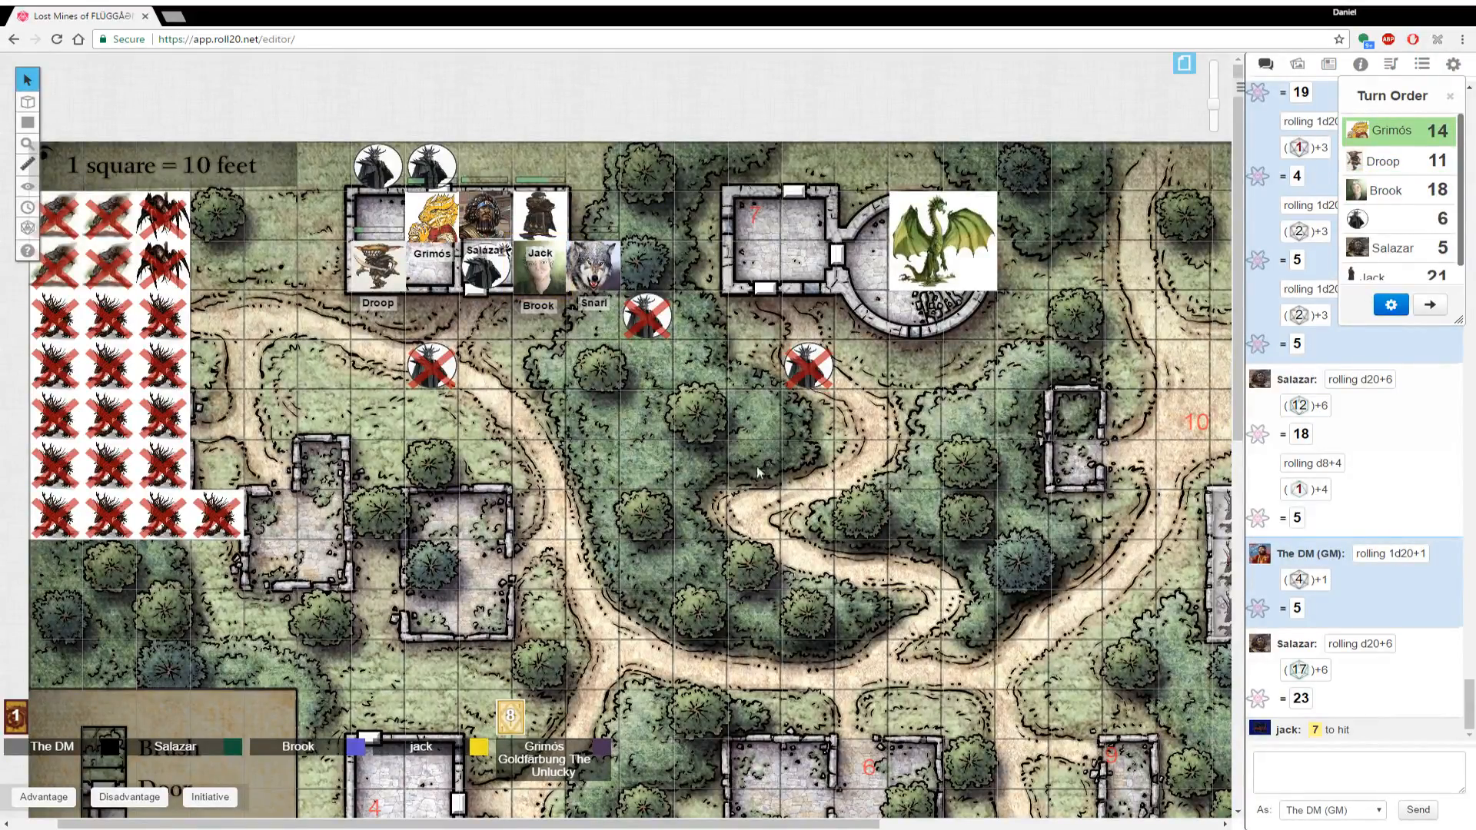
mouse_move(753, 478)
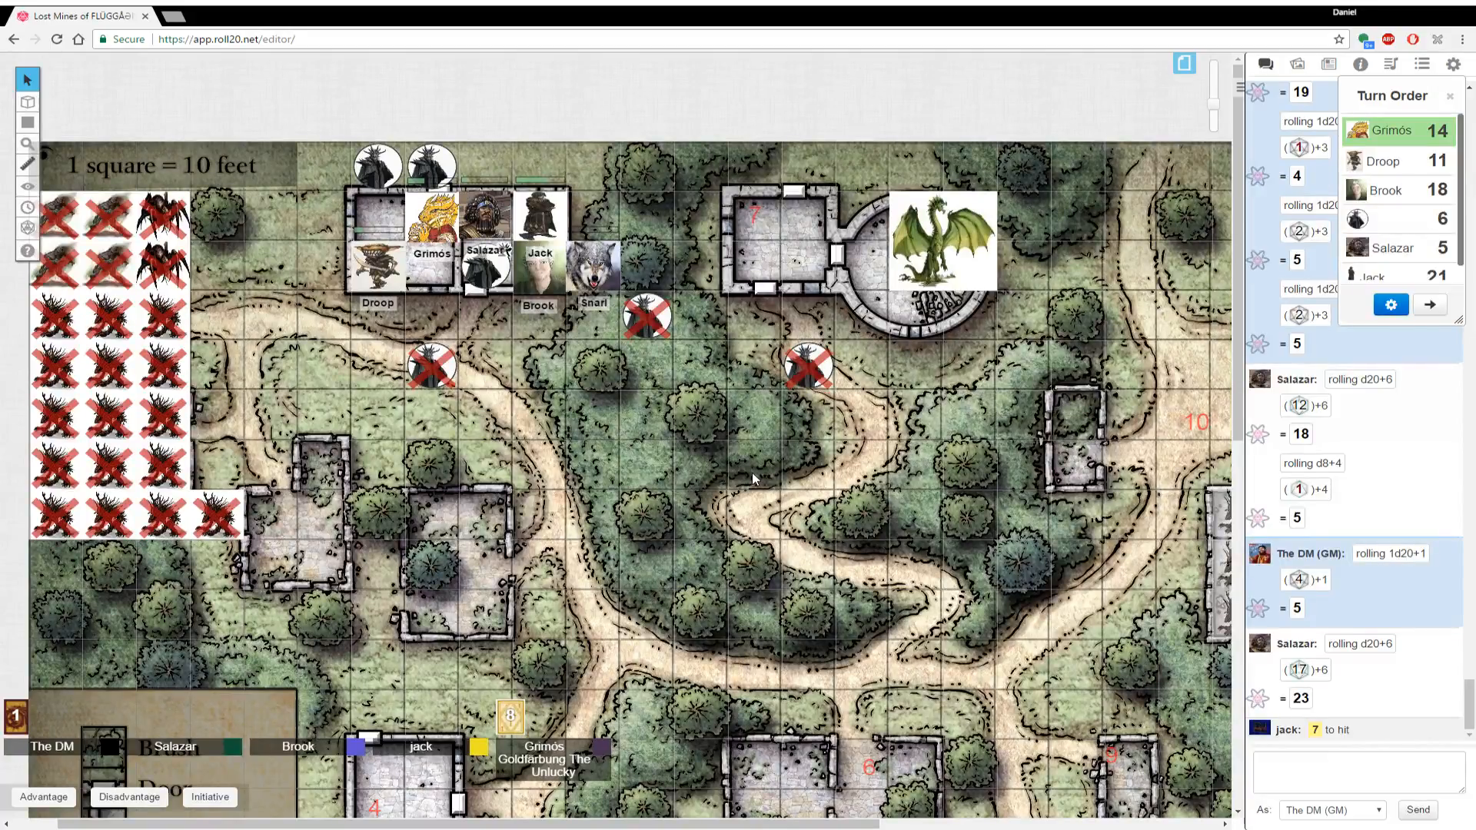
scroll("down", 3)
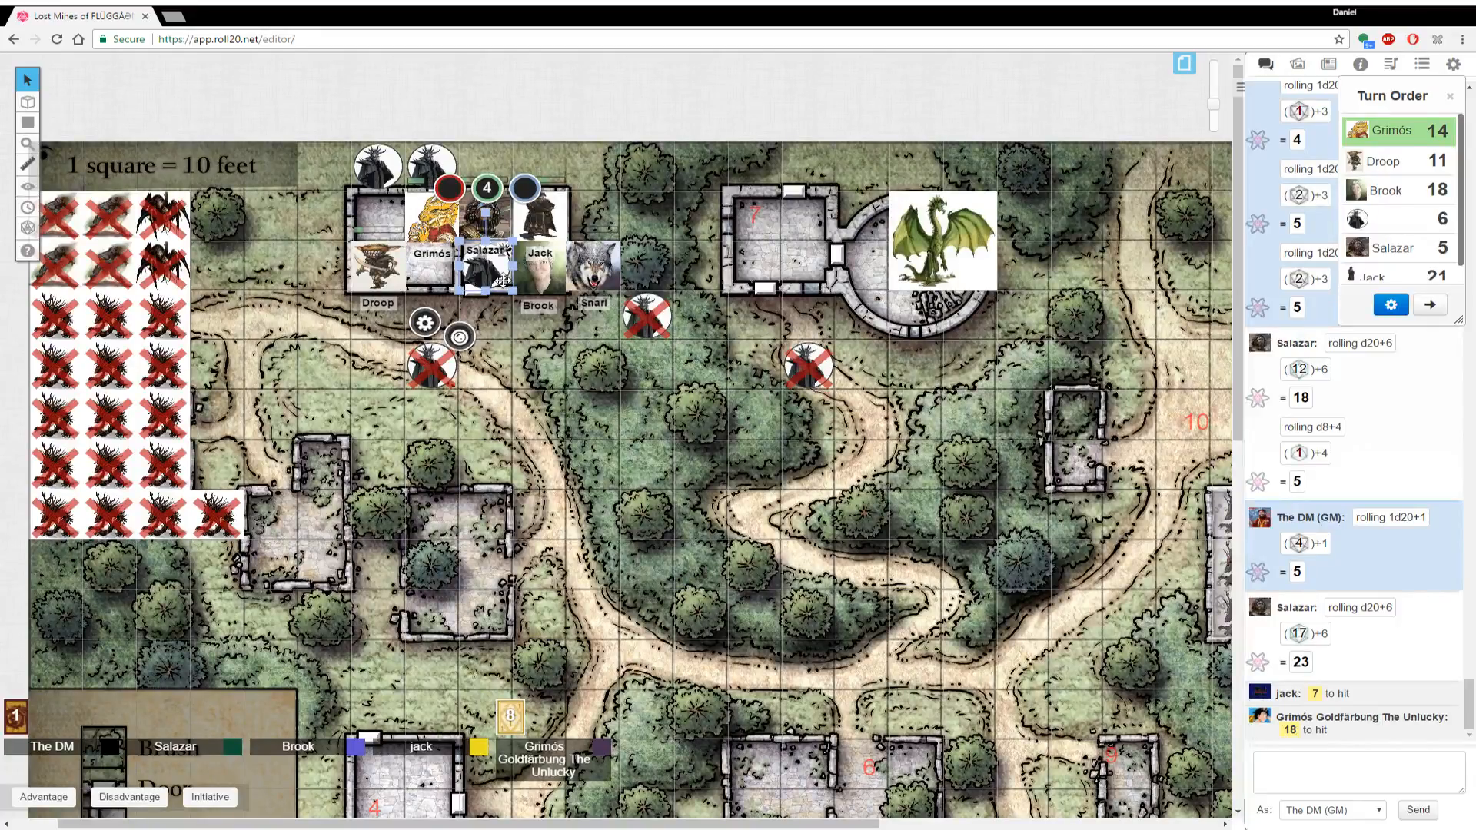
scroll("down", 3)
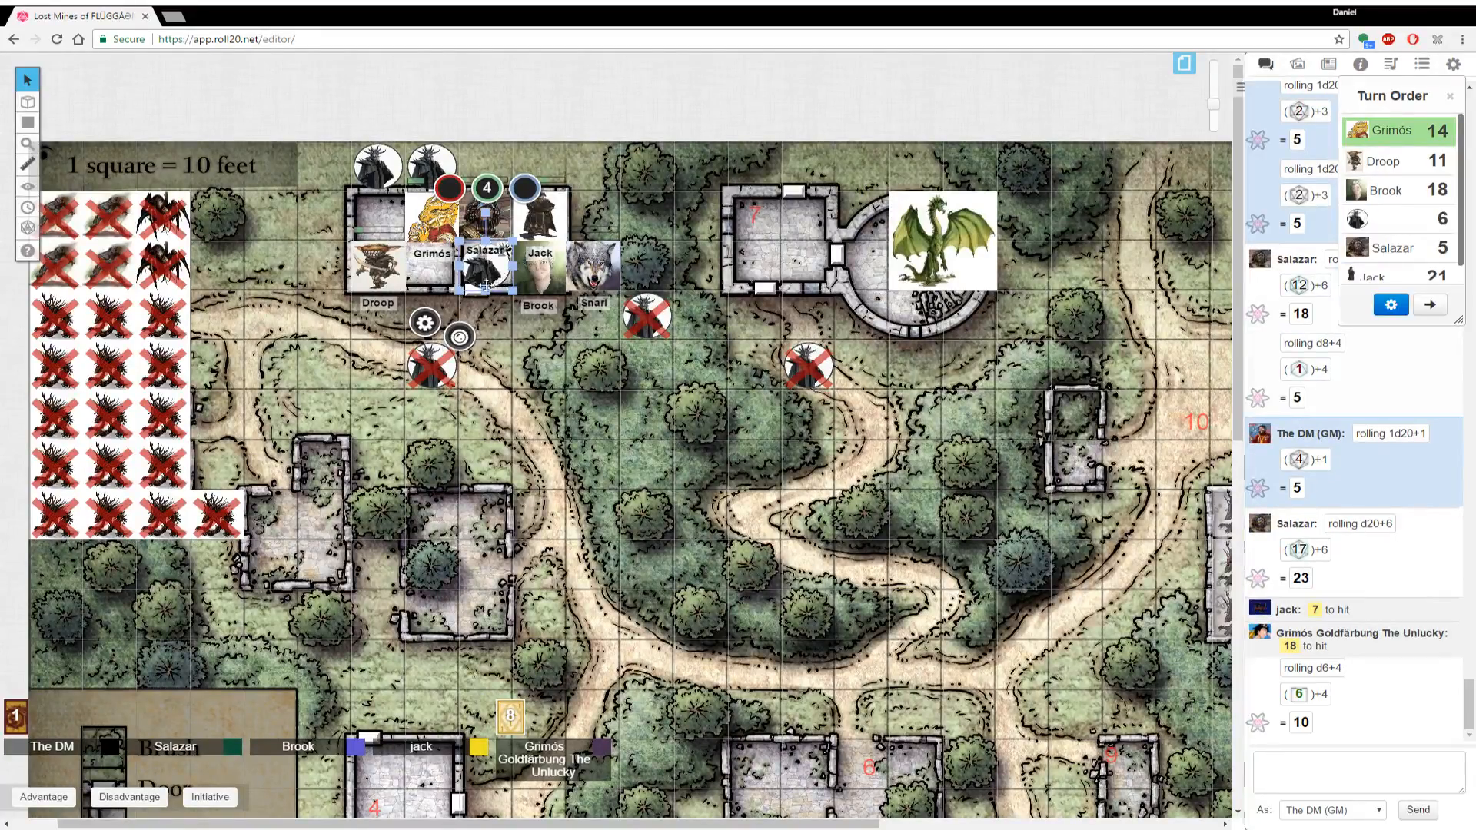
Mark the enemy token beside Salazar dead with a red X and pass the turn to Droop
left_click(460, 337)
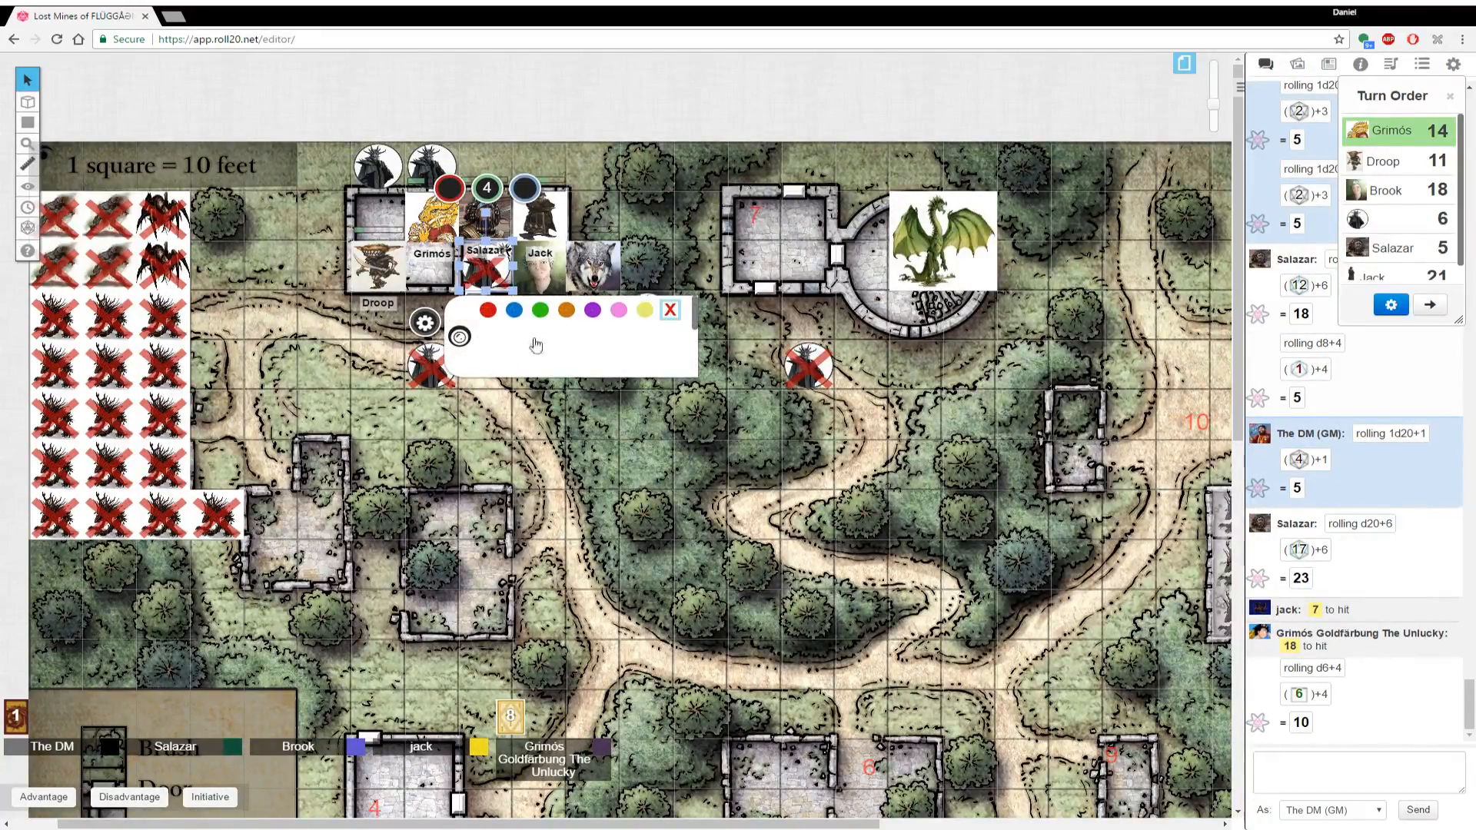
left_click(669, 309)
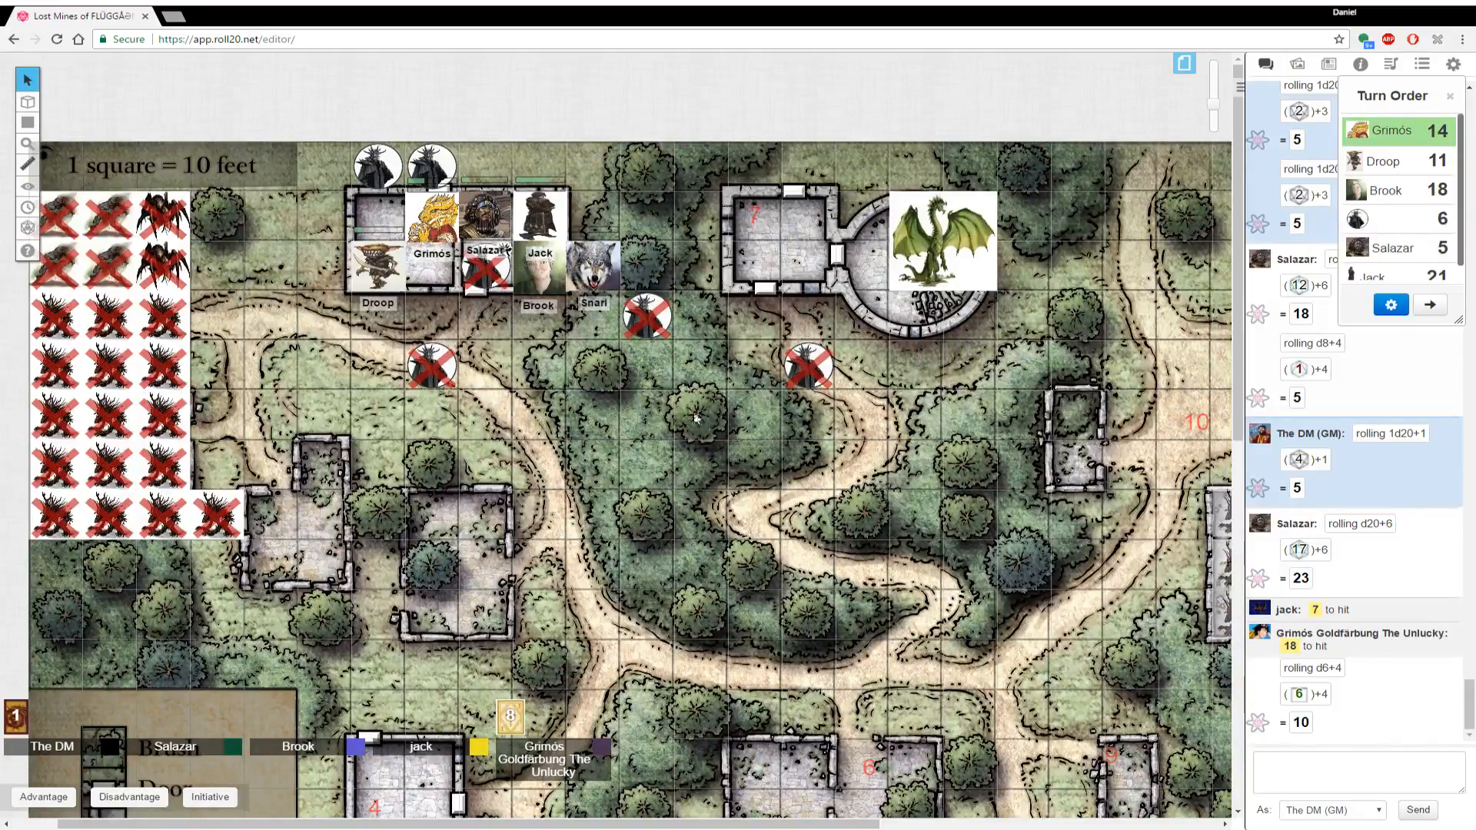
mouse_move(1271, 365)
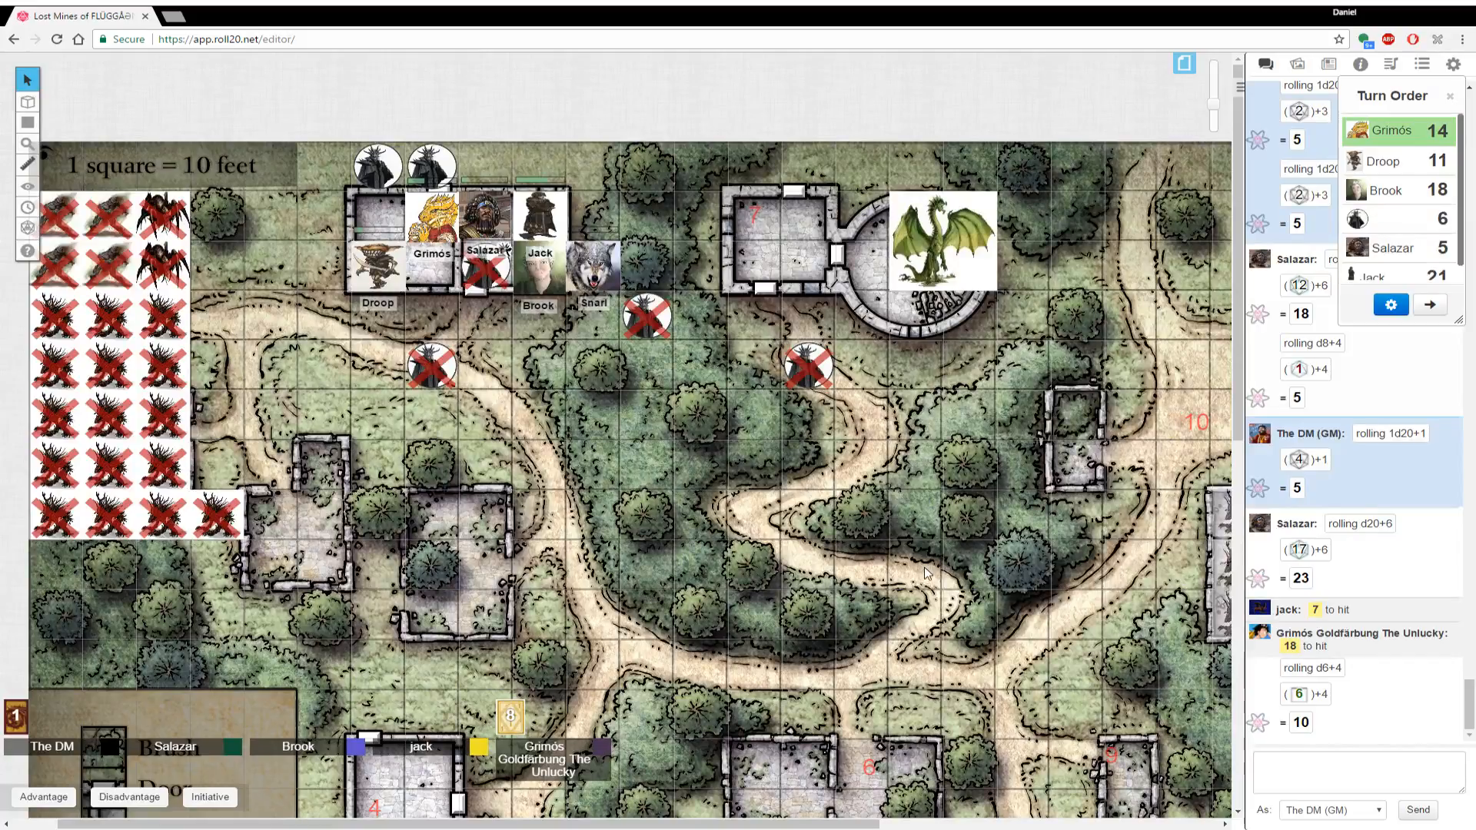
mouse_move(829, 569)
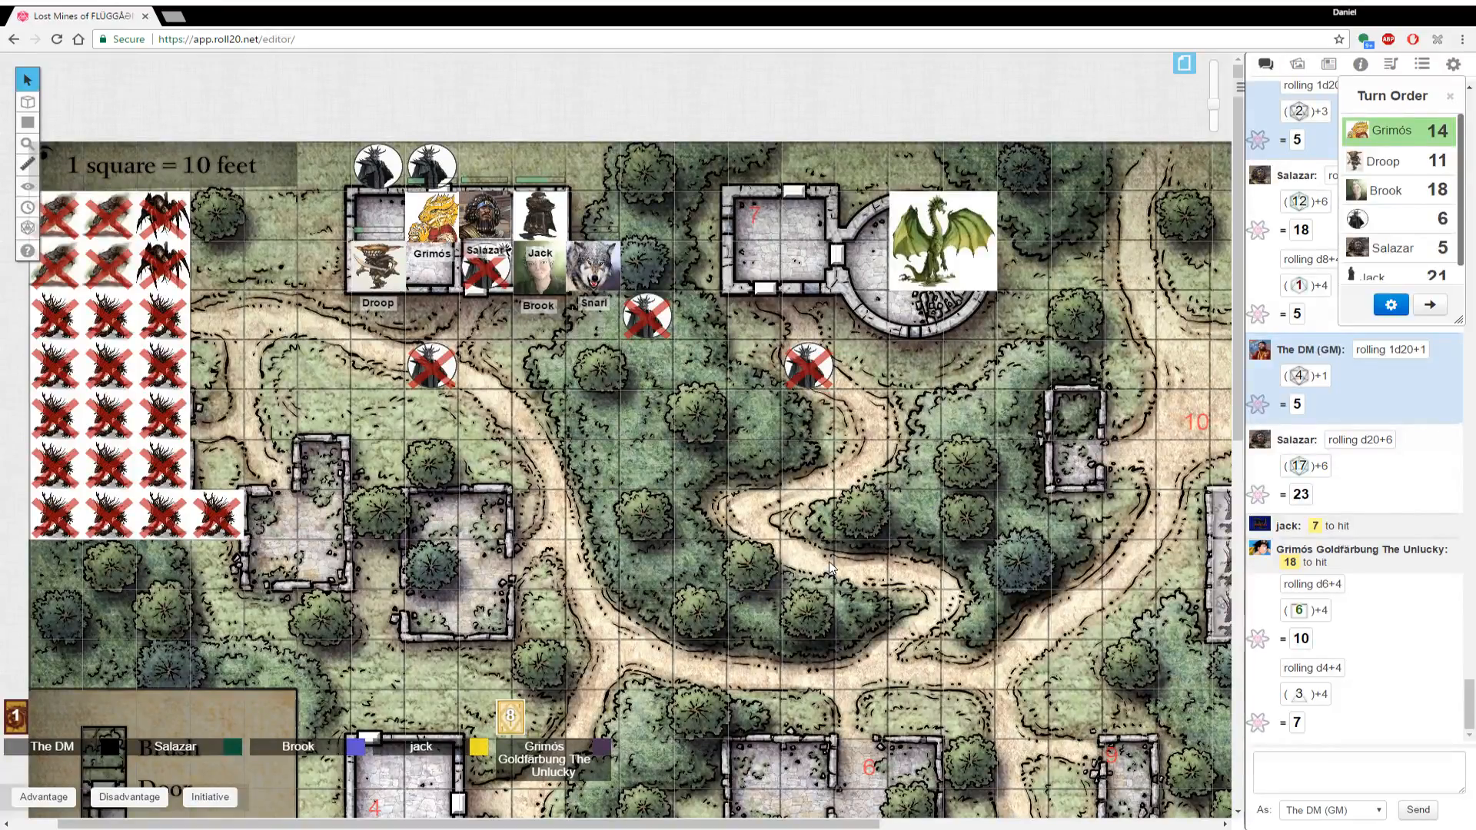
mouse_move(684, 480)
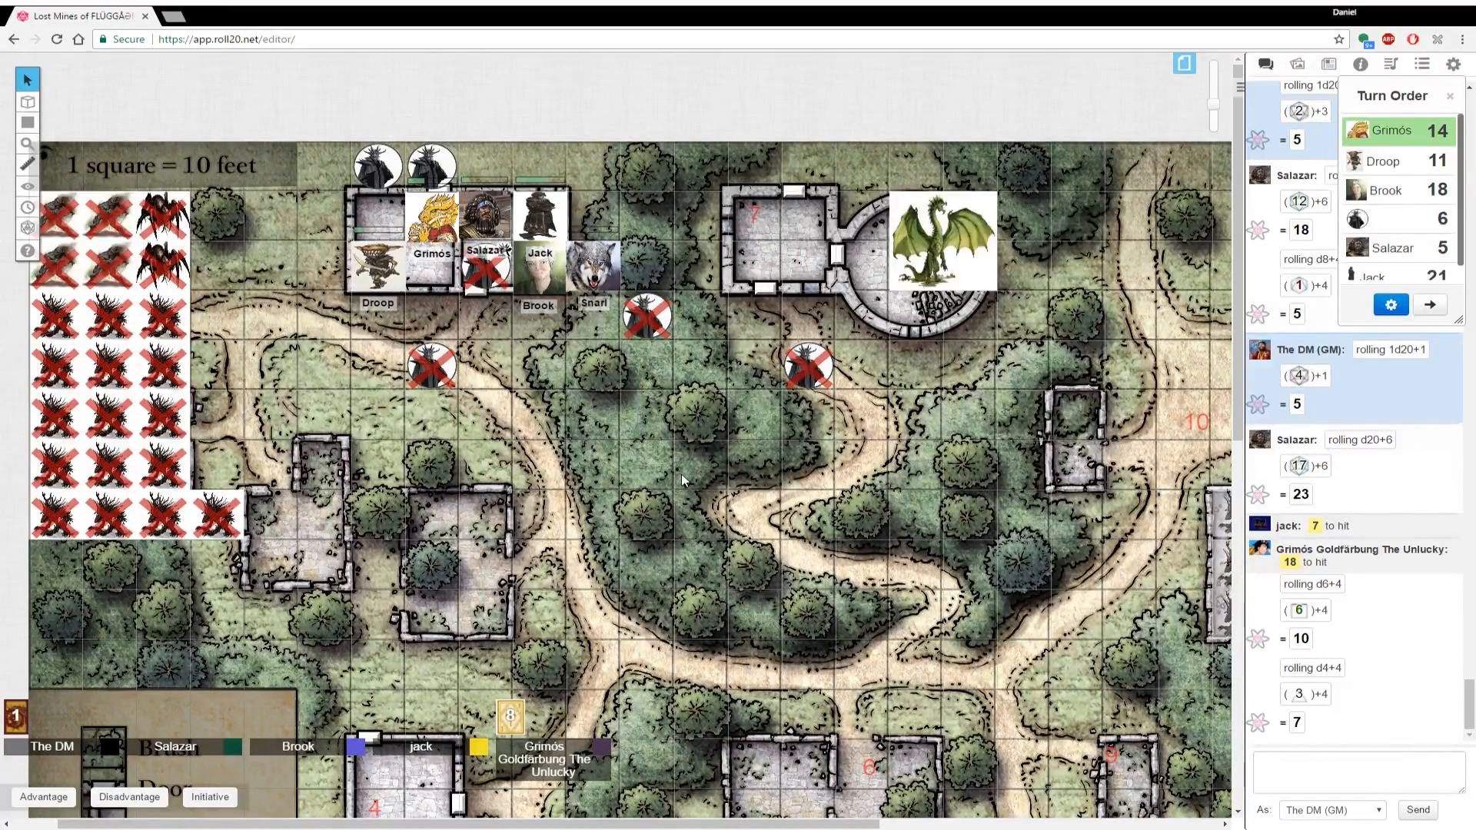
mouse_move(1016, 395)
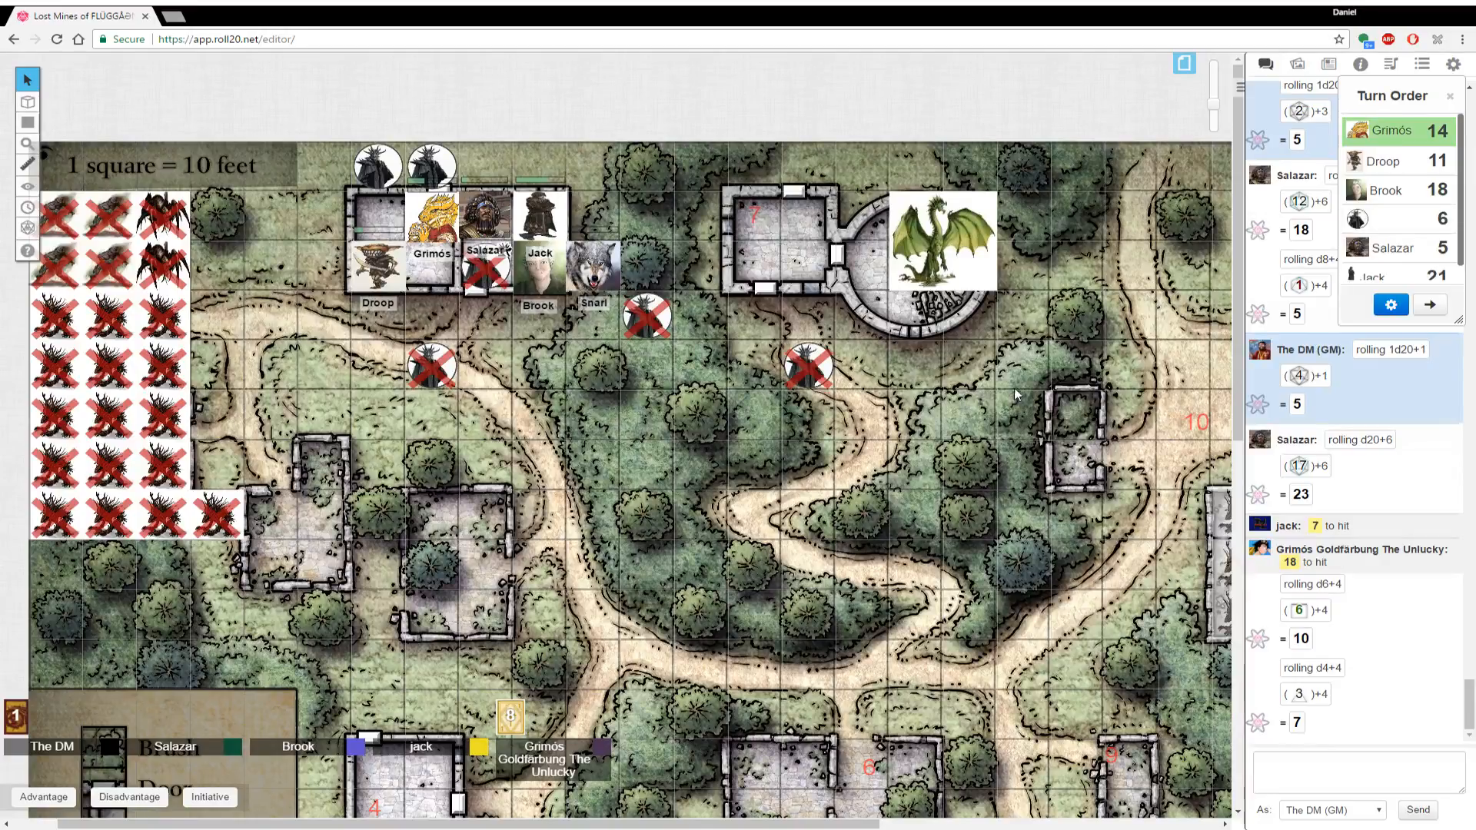
left_click(1428, 304)
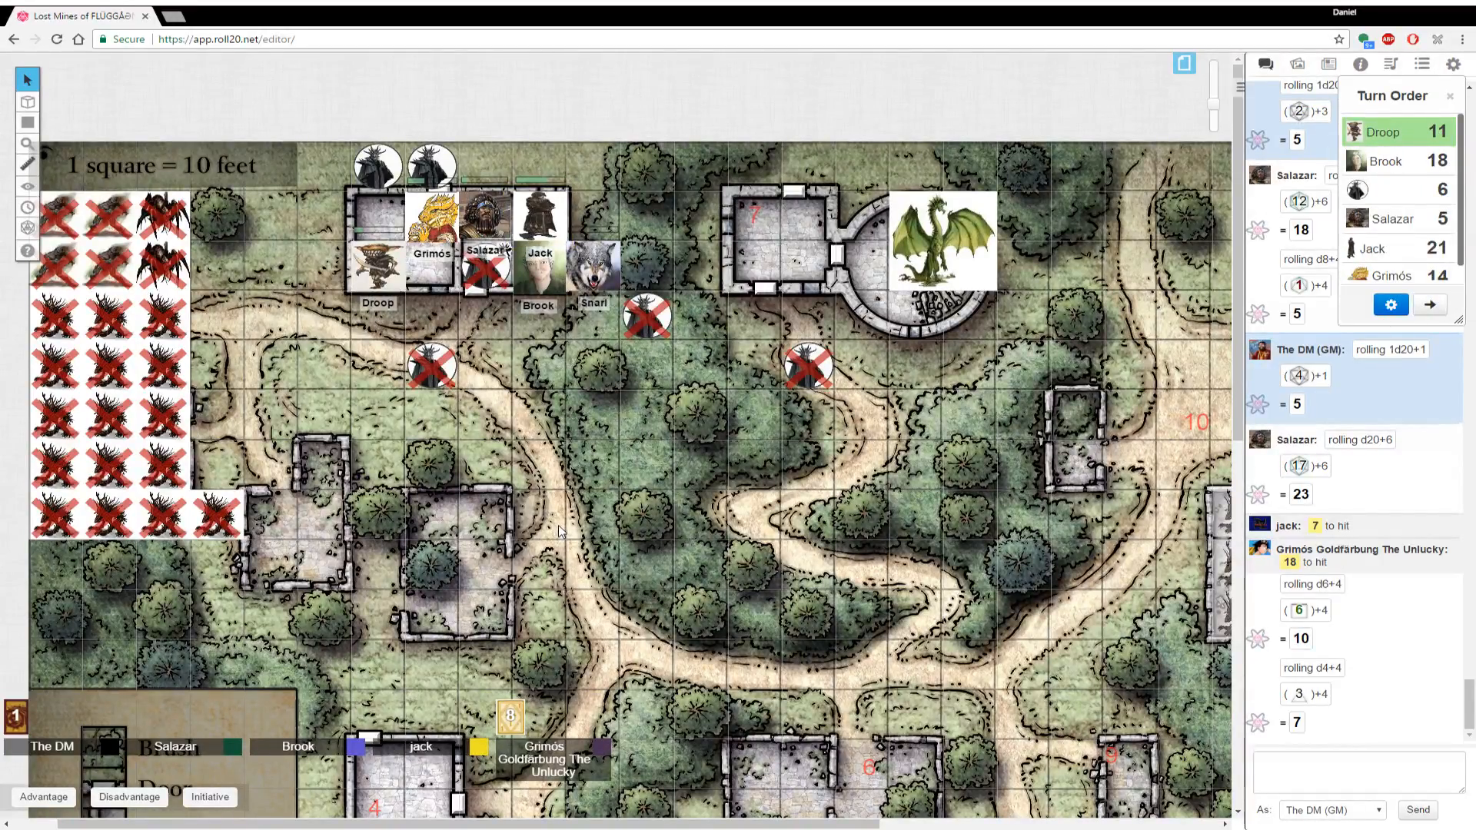
Roll /r 1d20+5 for the DM in chat and advance the turn to Brook
left_click(1356, 772)
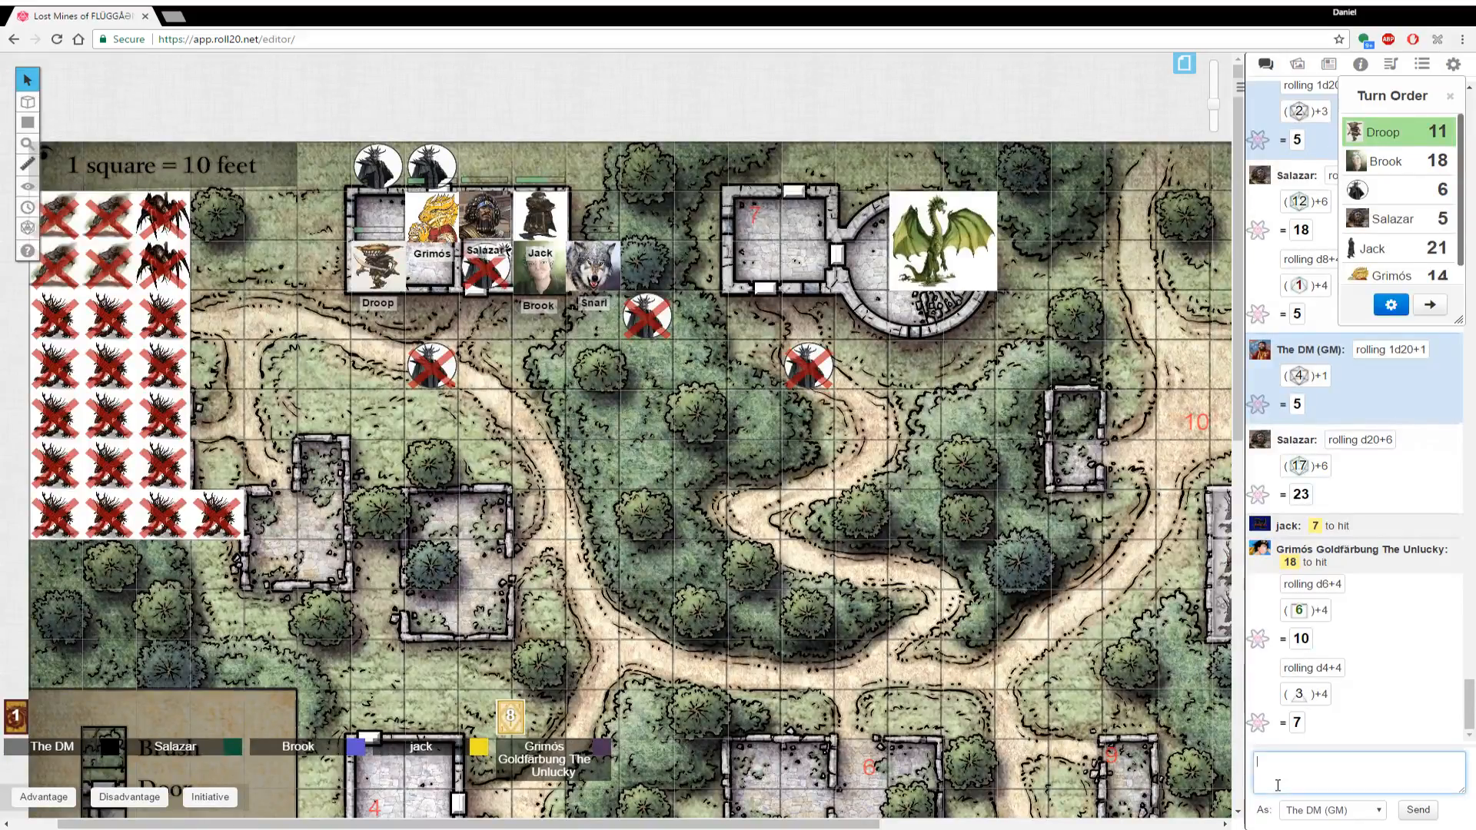
type("/r 1d20")
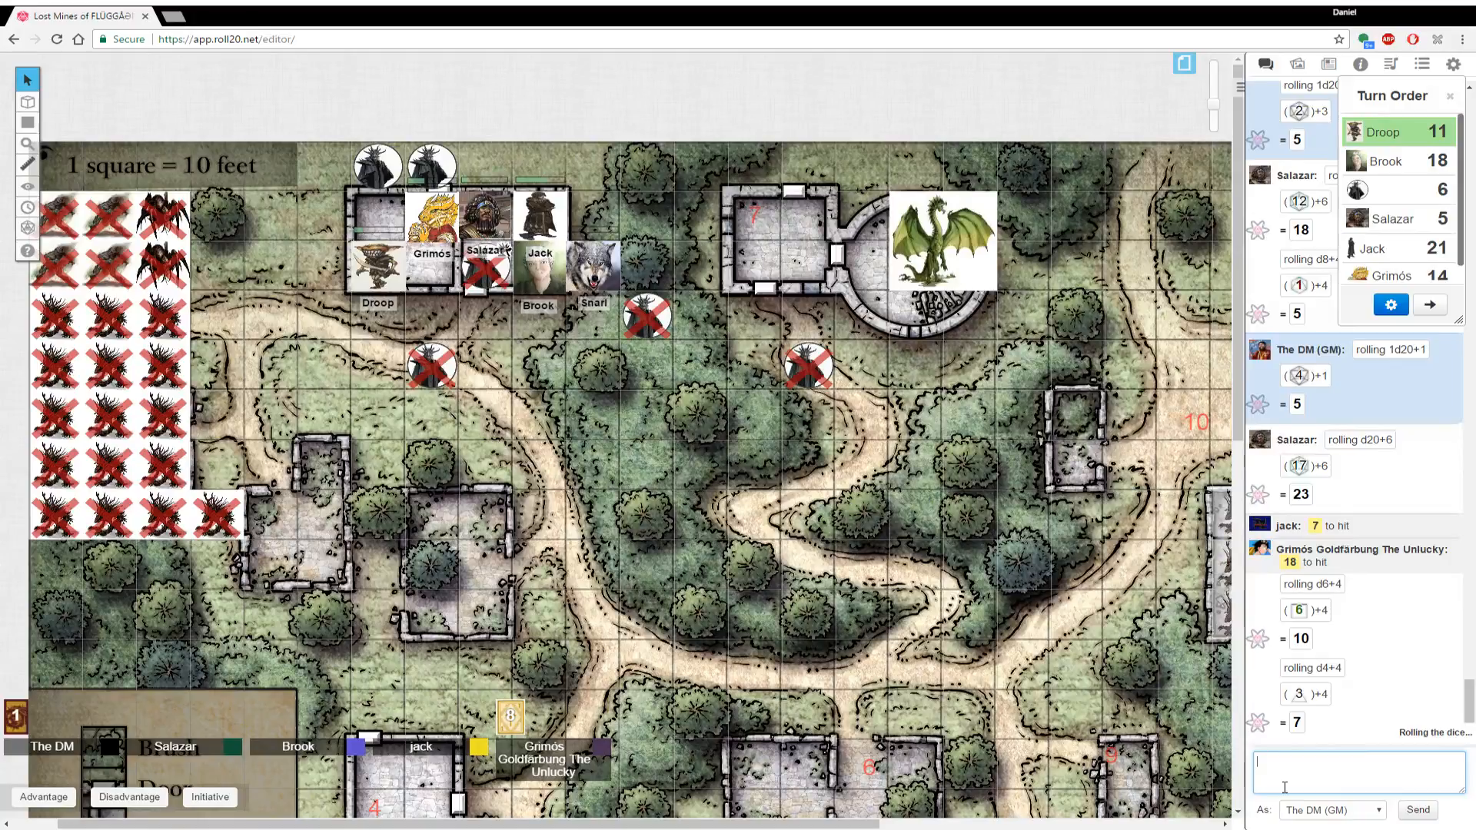
scroll("down", 3)
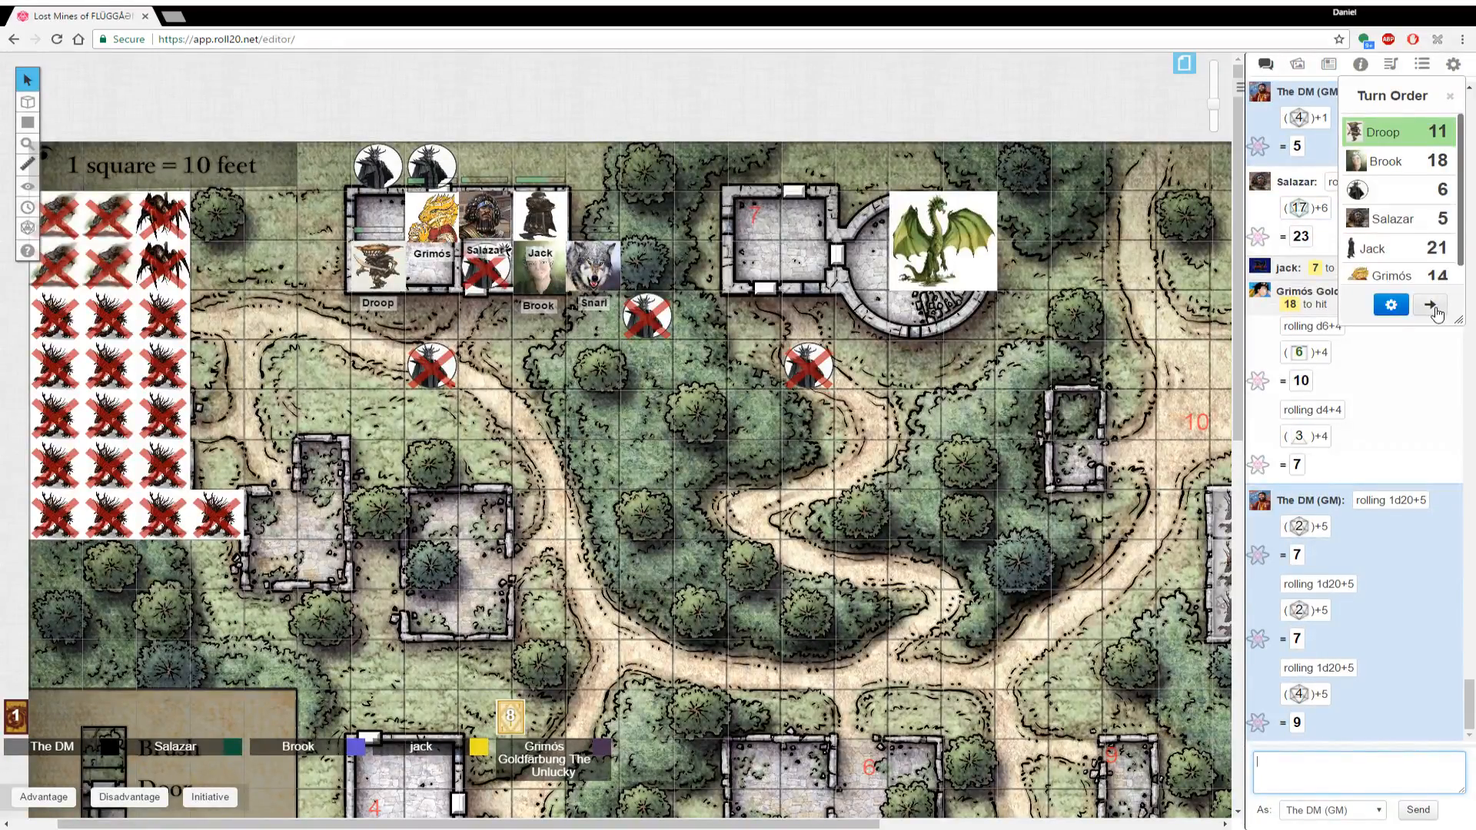
left_click(1428, 304)
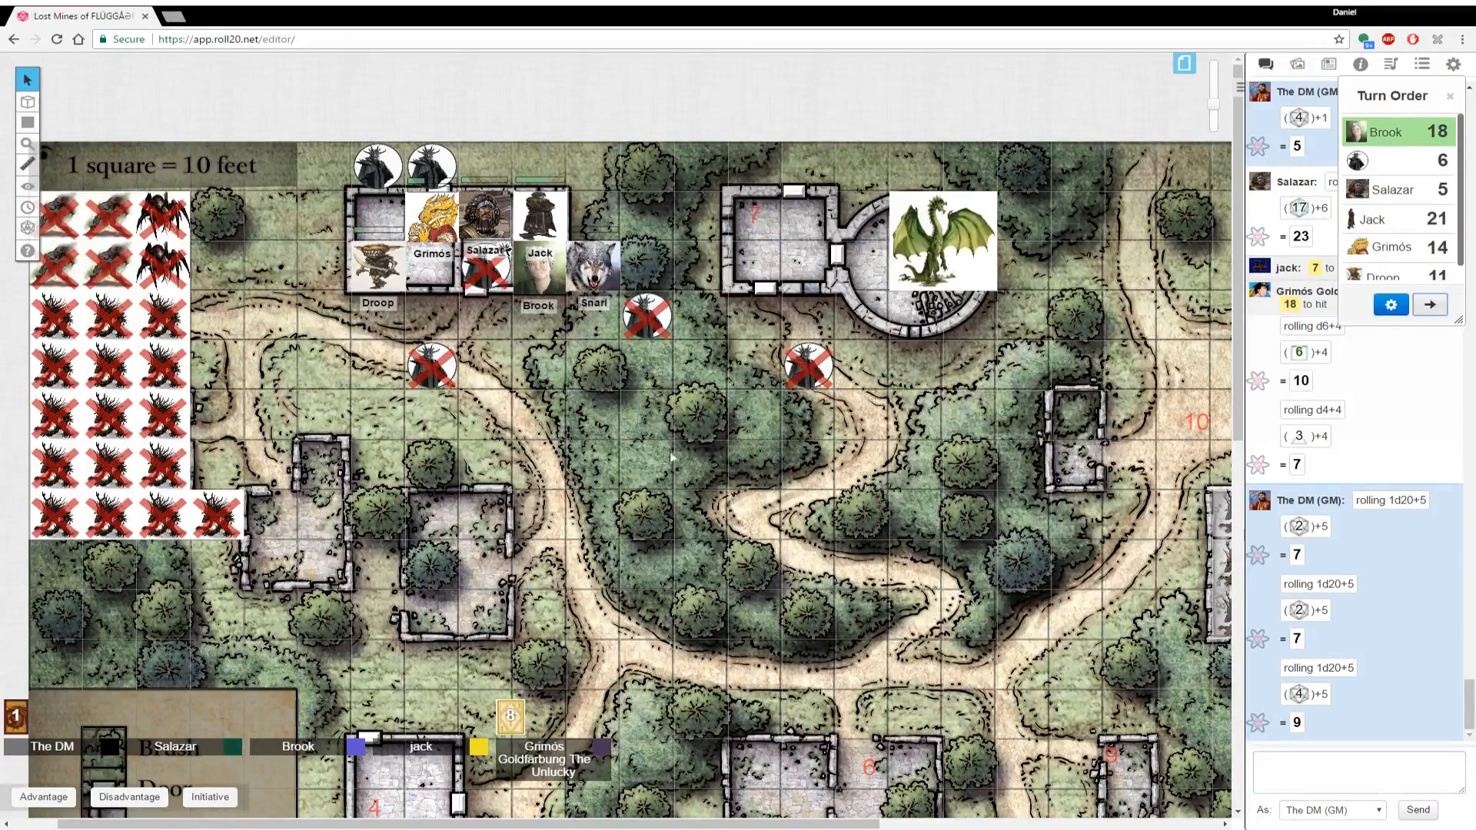
mouse_move(659, 447)
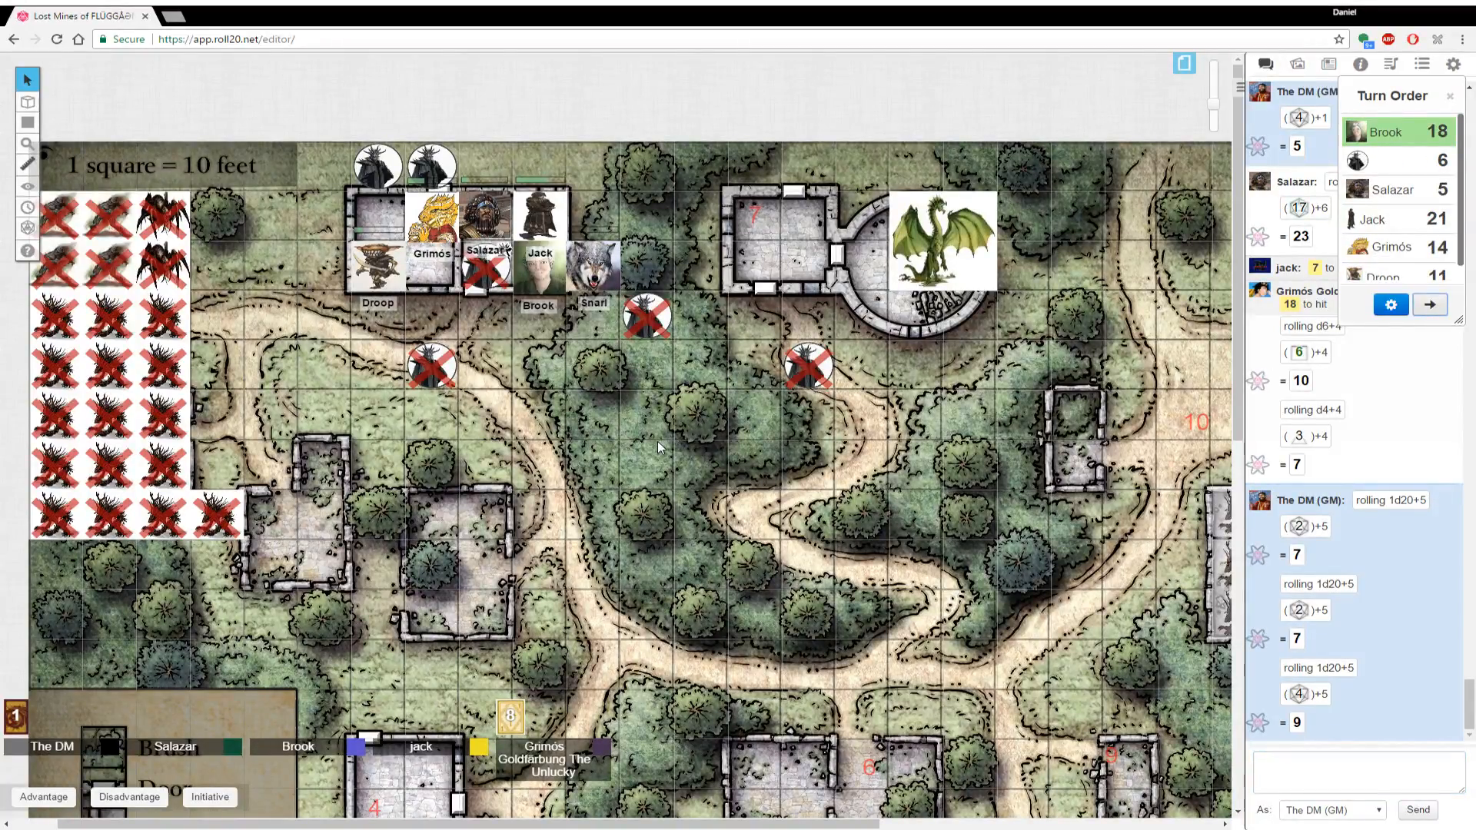
mouse_move(498, 466)
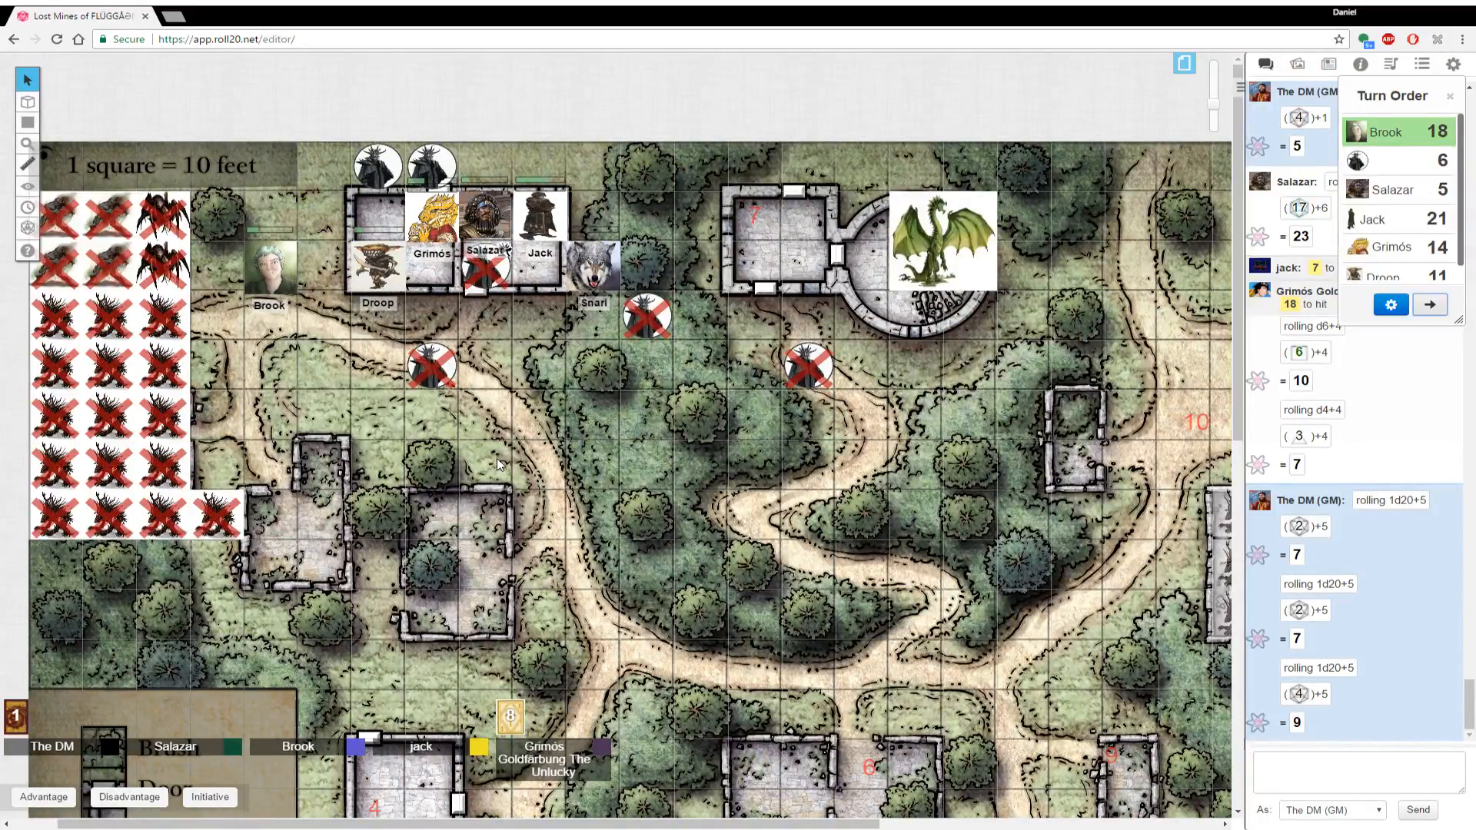
Move Brook's token out of the smithy to stand just west of the building
left_click(431, 188)
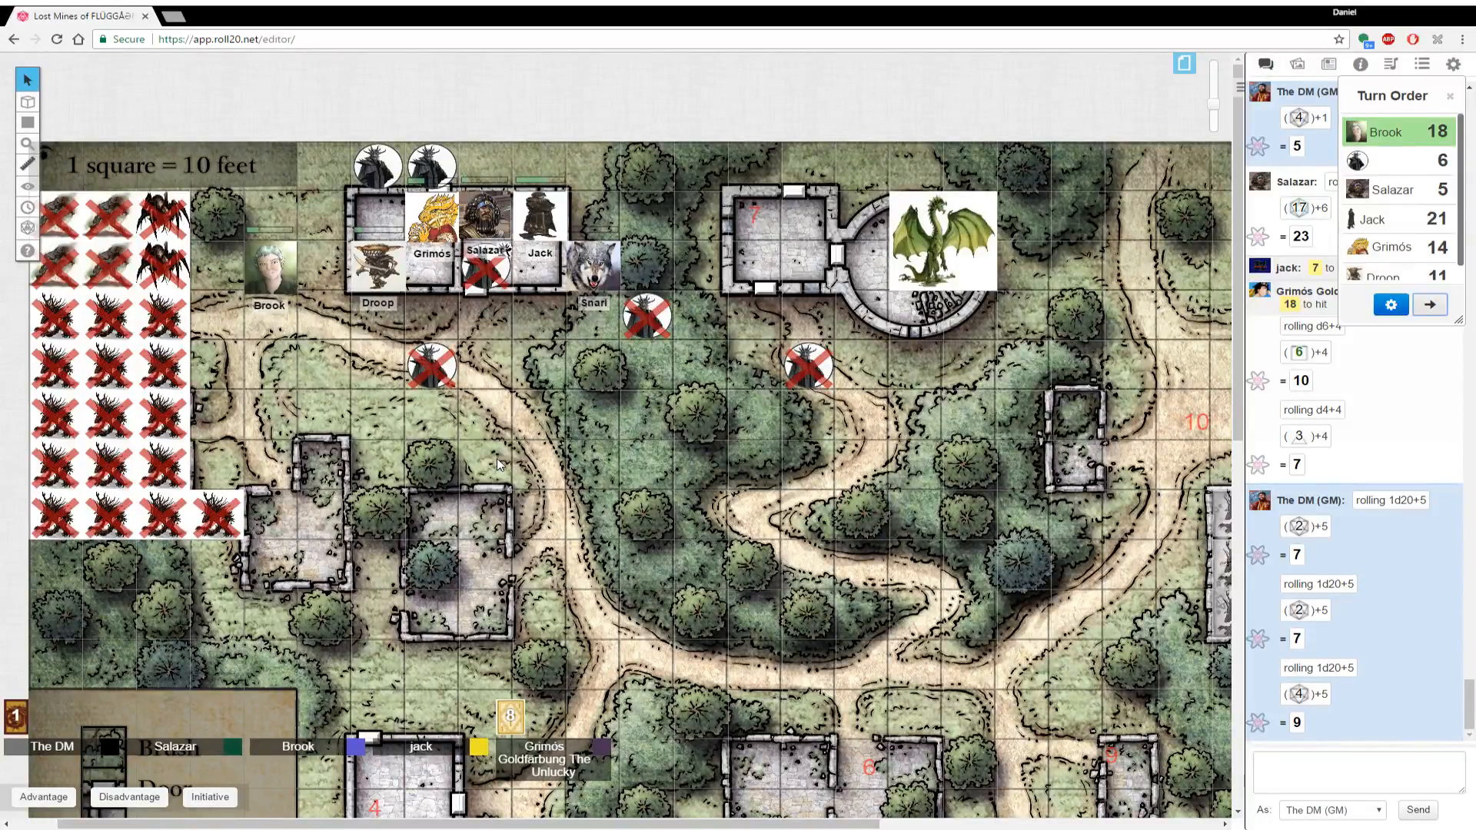
mouse_move(328, 761)
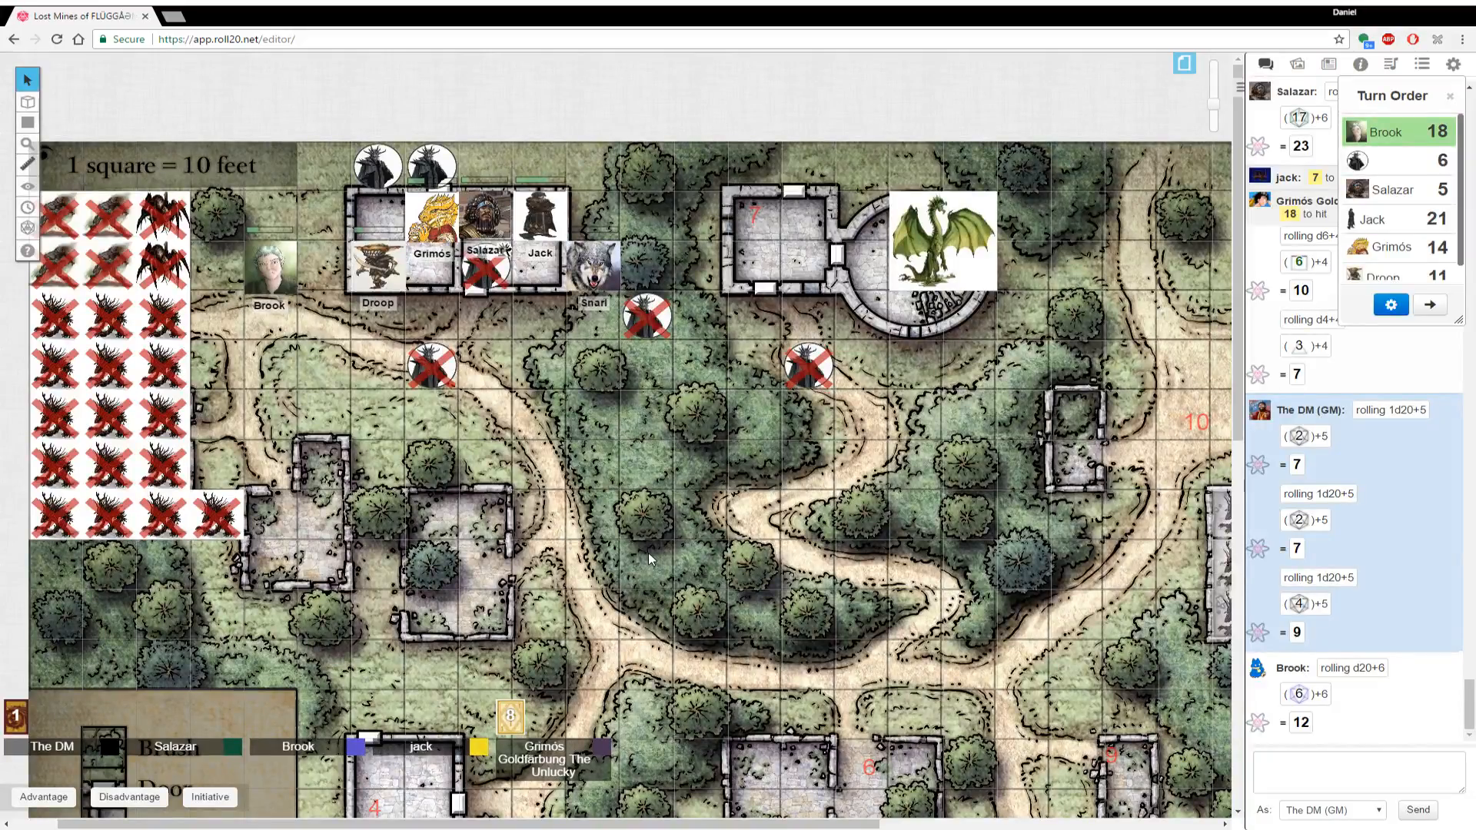
mouse_move(492, 594)
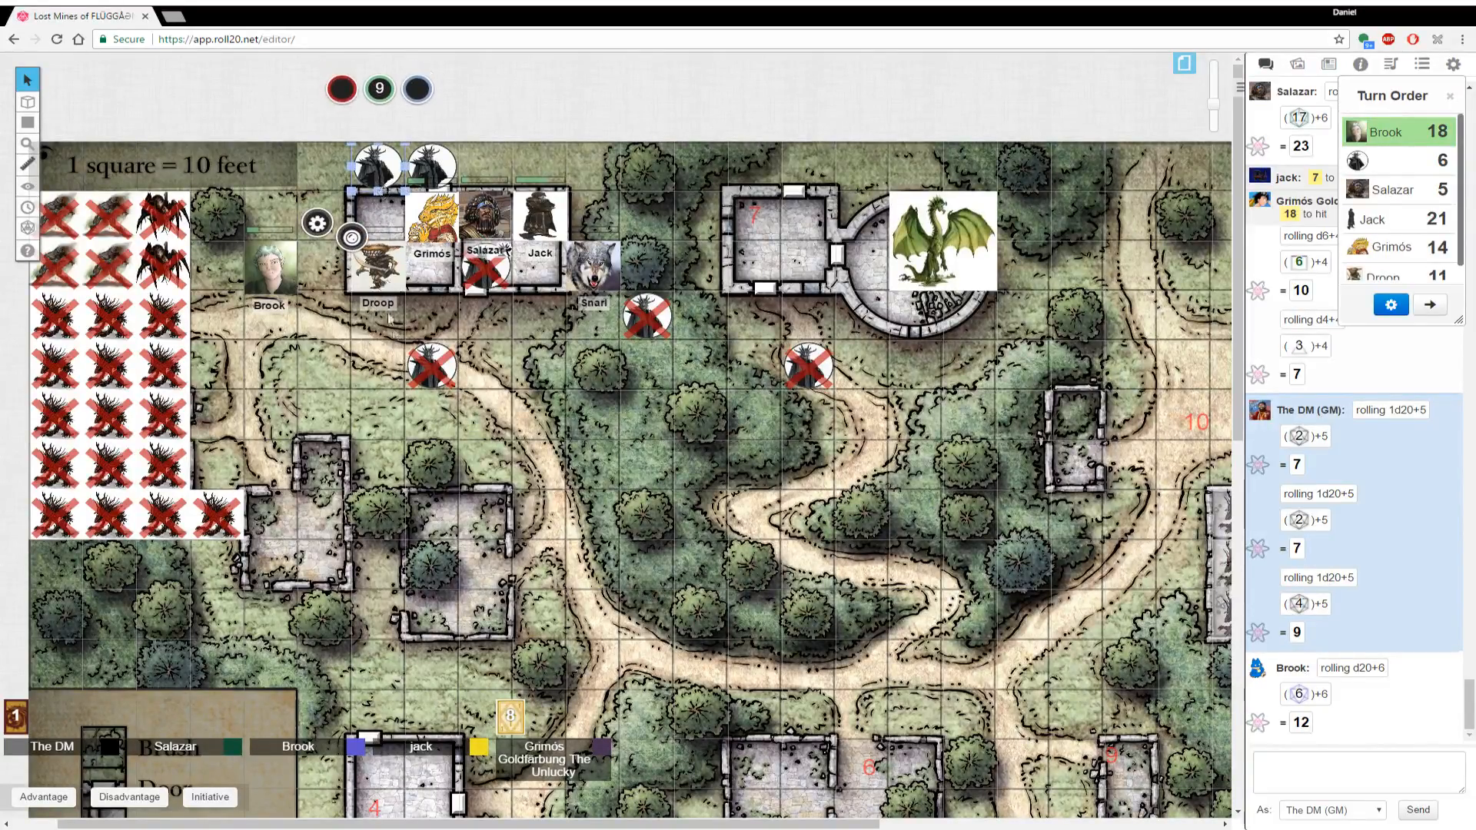
mouse_move(489, 523)
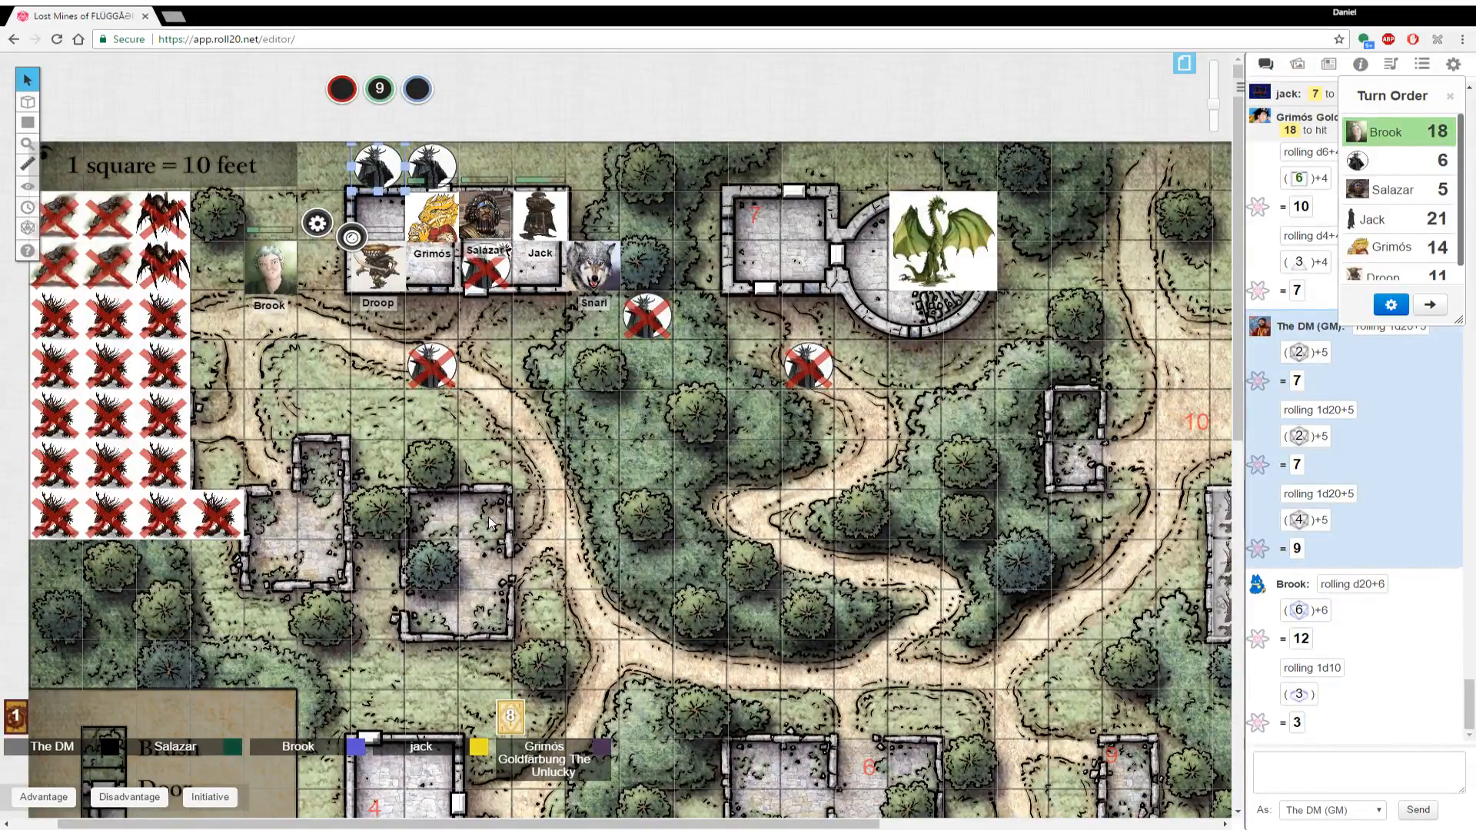
mouse_move(461, 404)
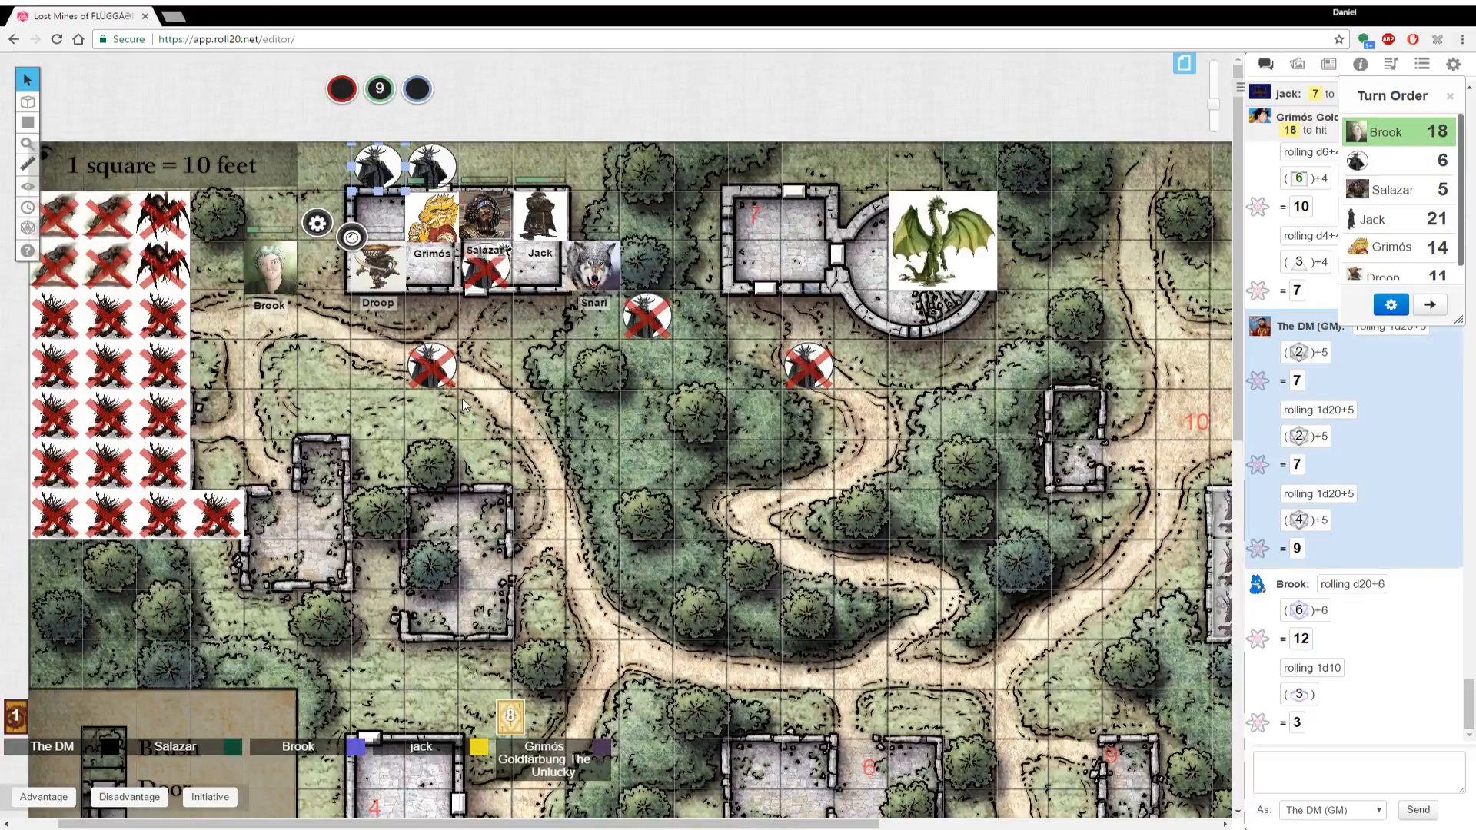
Deselect the zombie token and roll /r 1d20+1 for it in chat
left_click(378, 90)
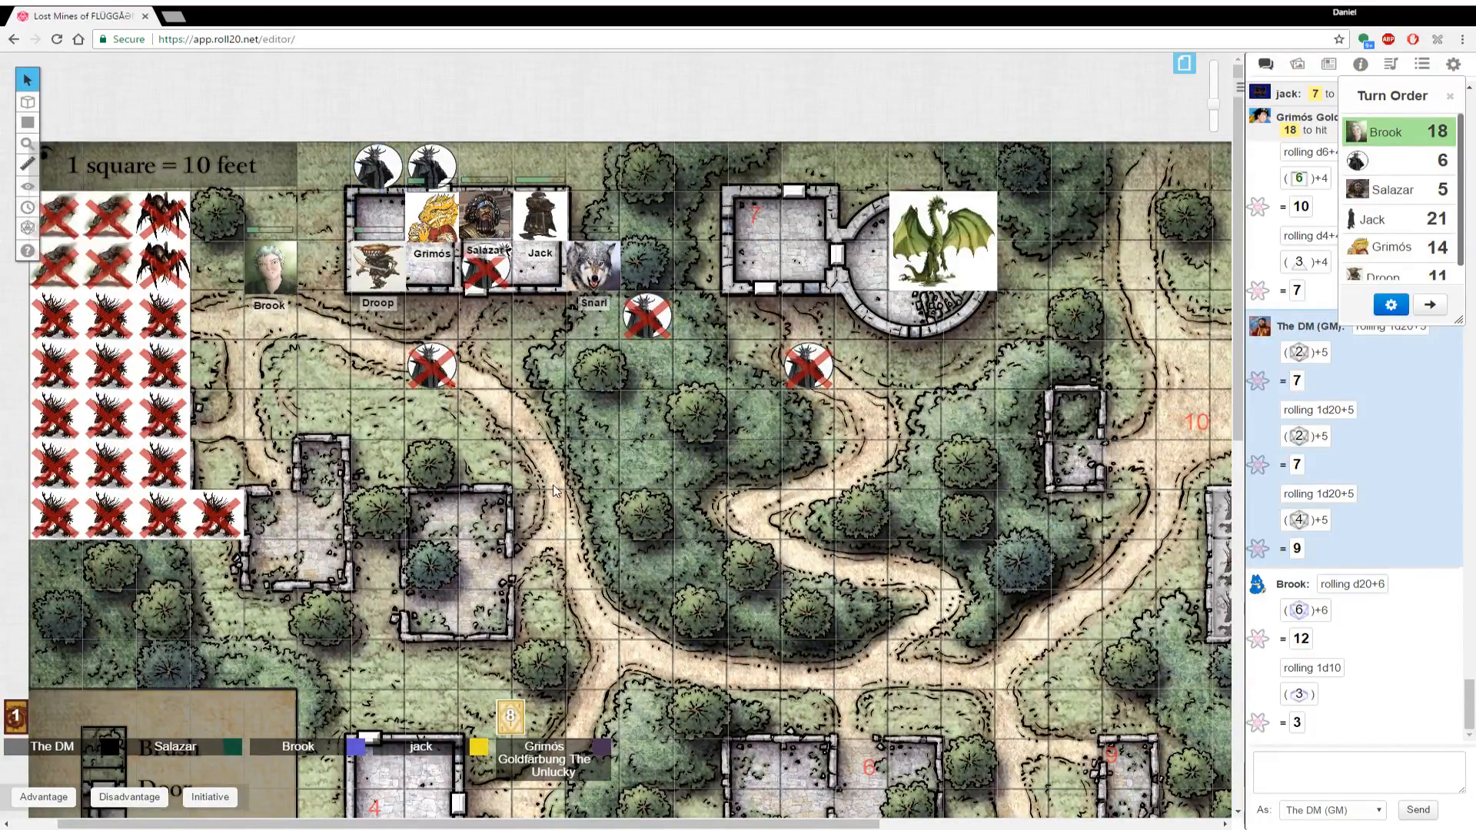
mouse_move(1106, 790)
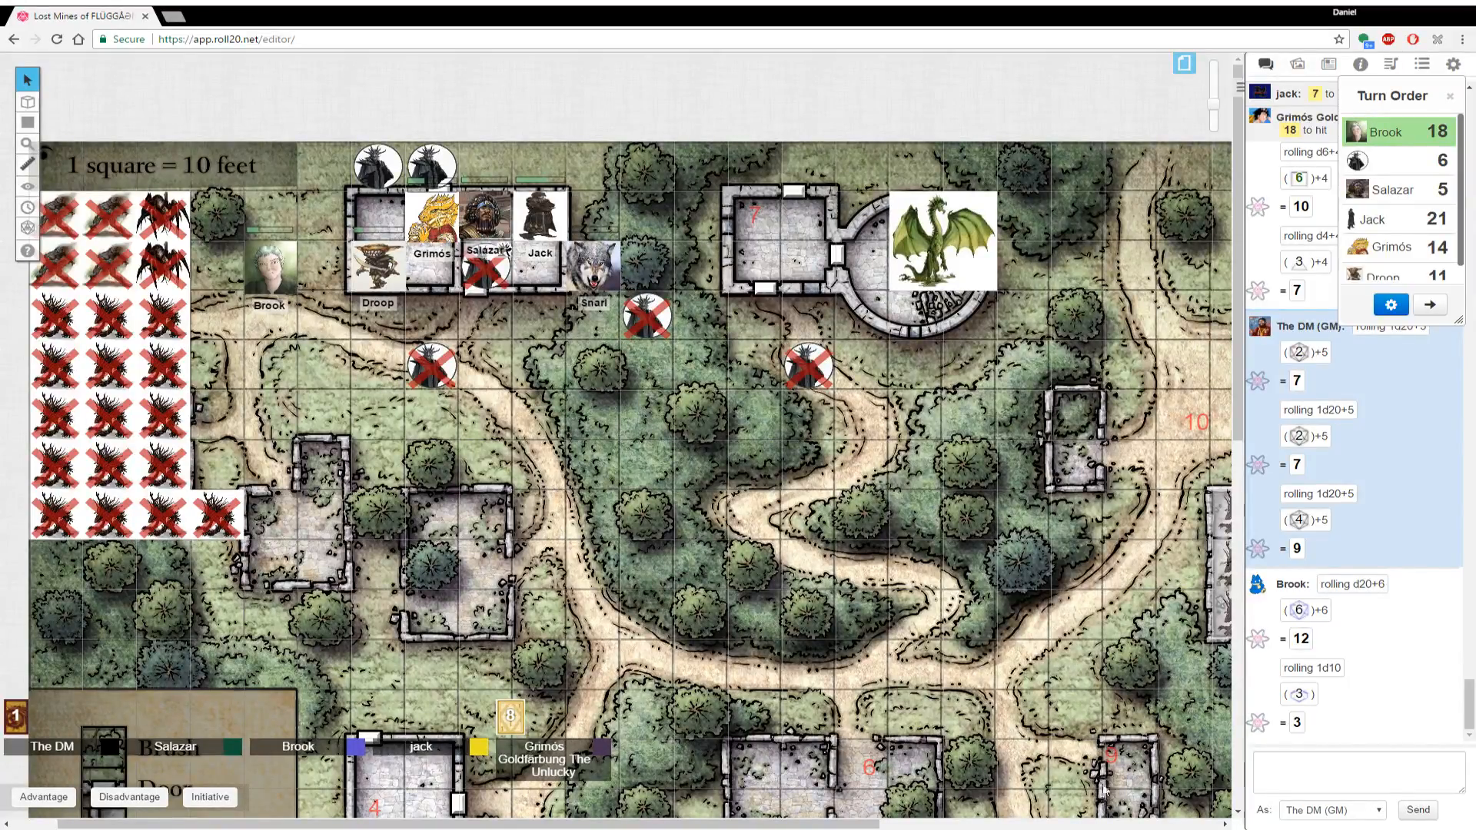
left_click(1356, 773)
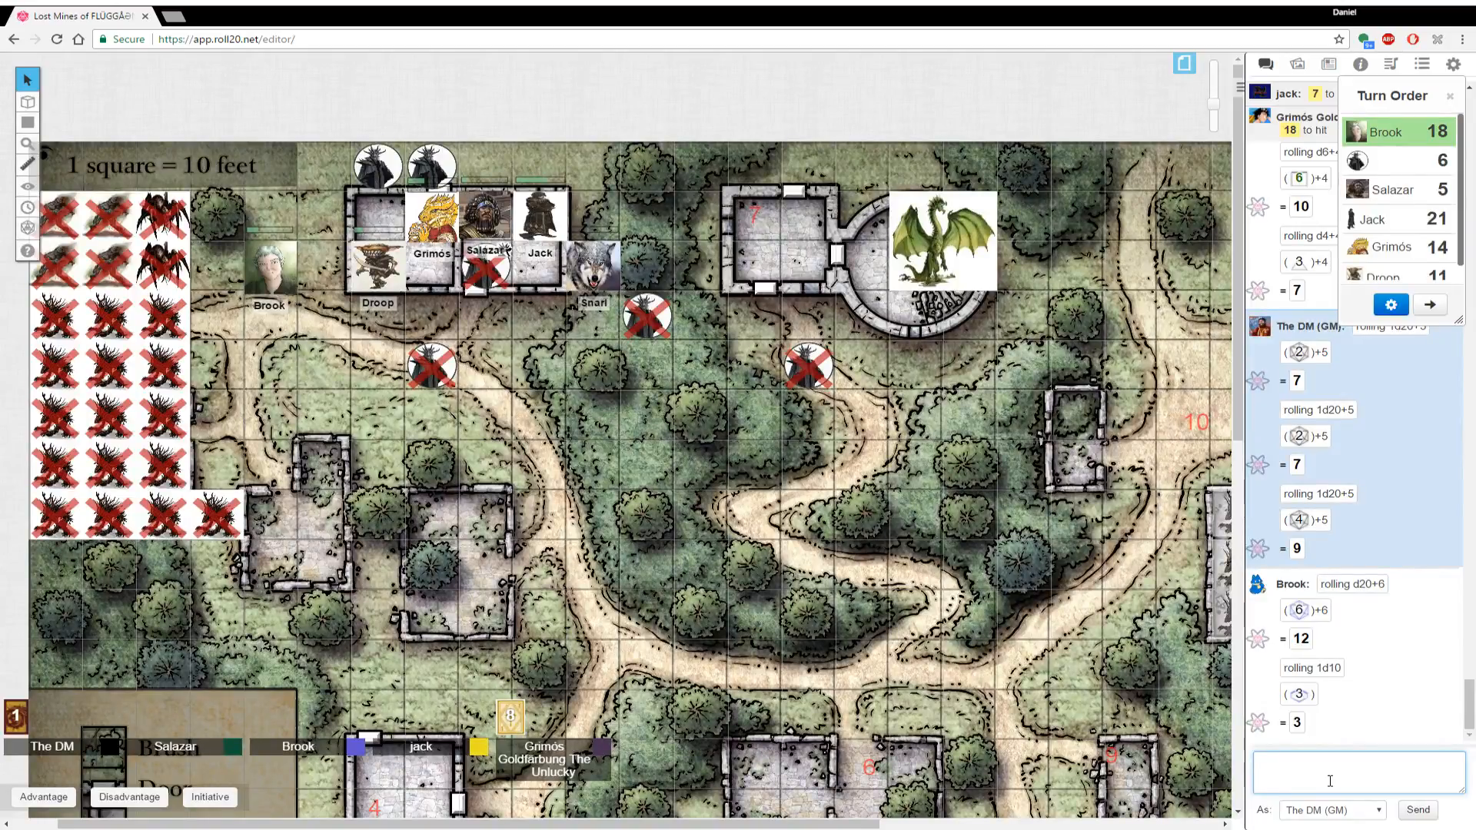
type("/r")
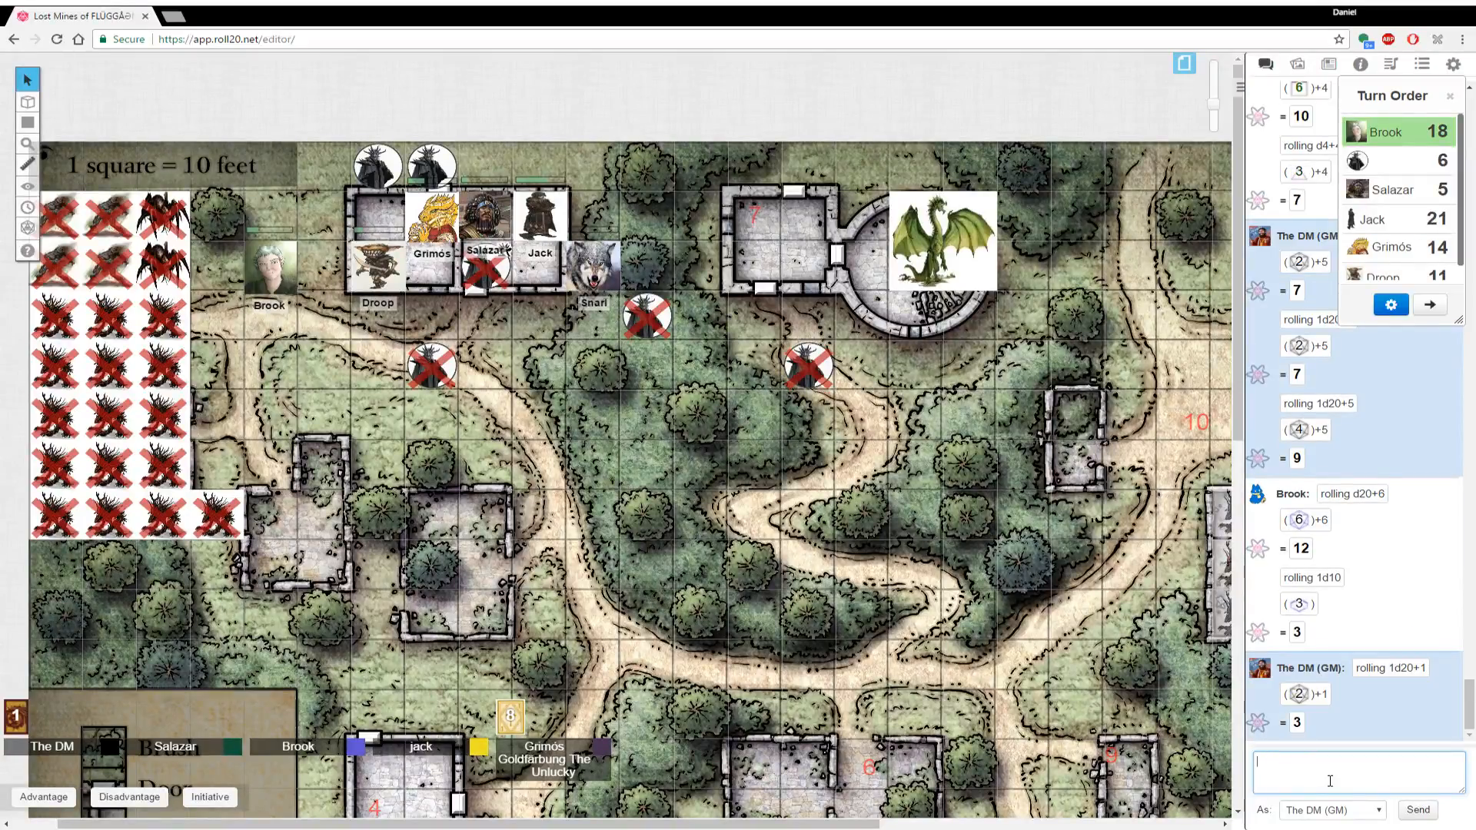
scroll("down", 3)
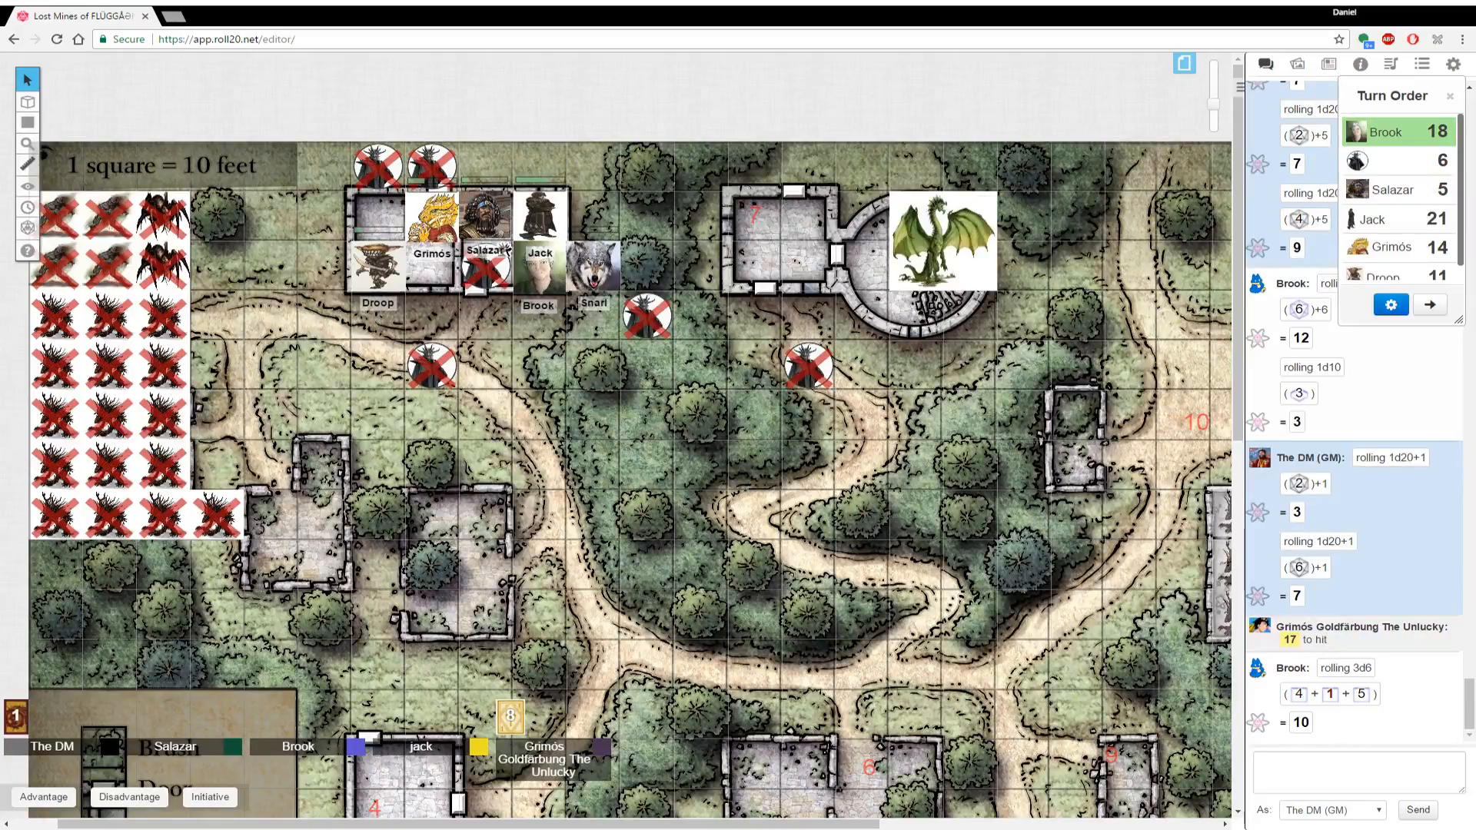
mouse_move(169, 800)
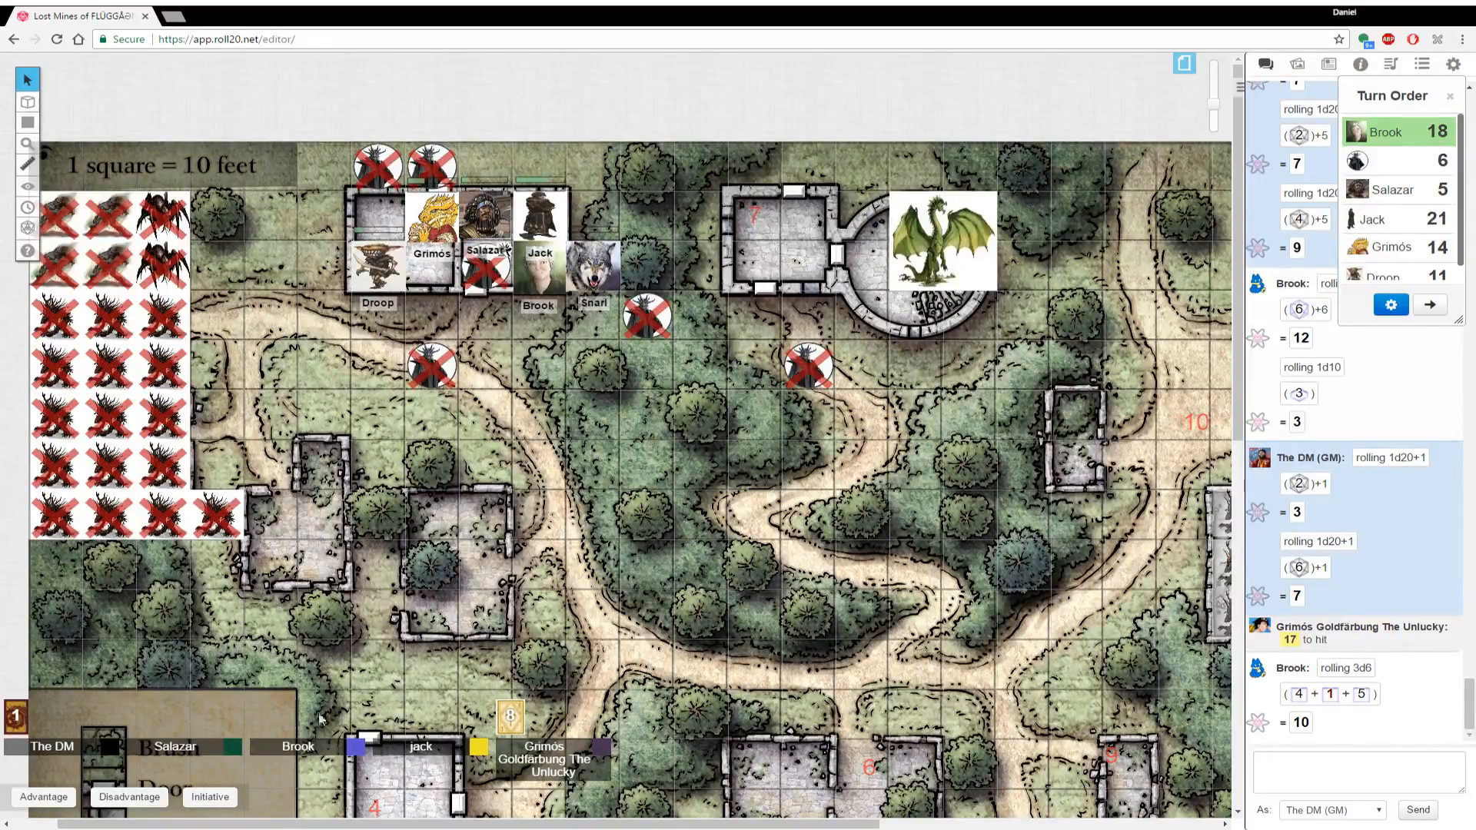
mouse_move(632, 669)
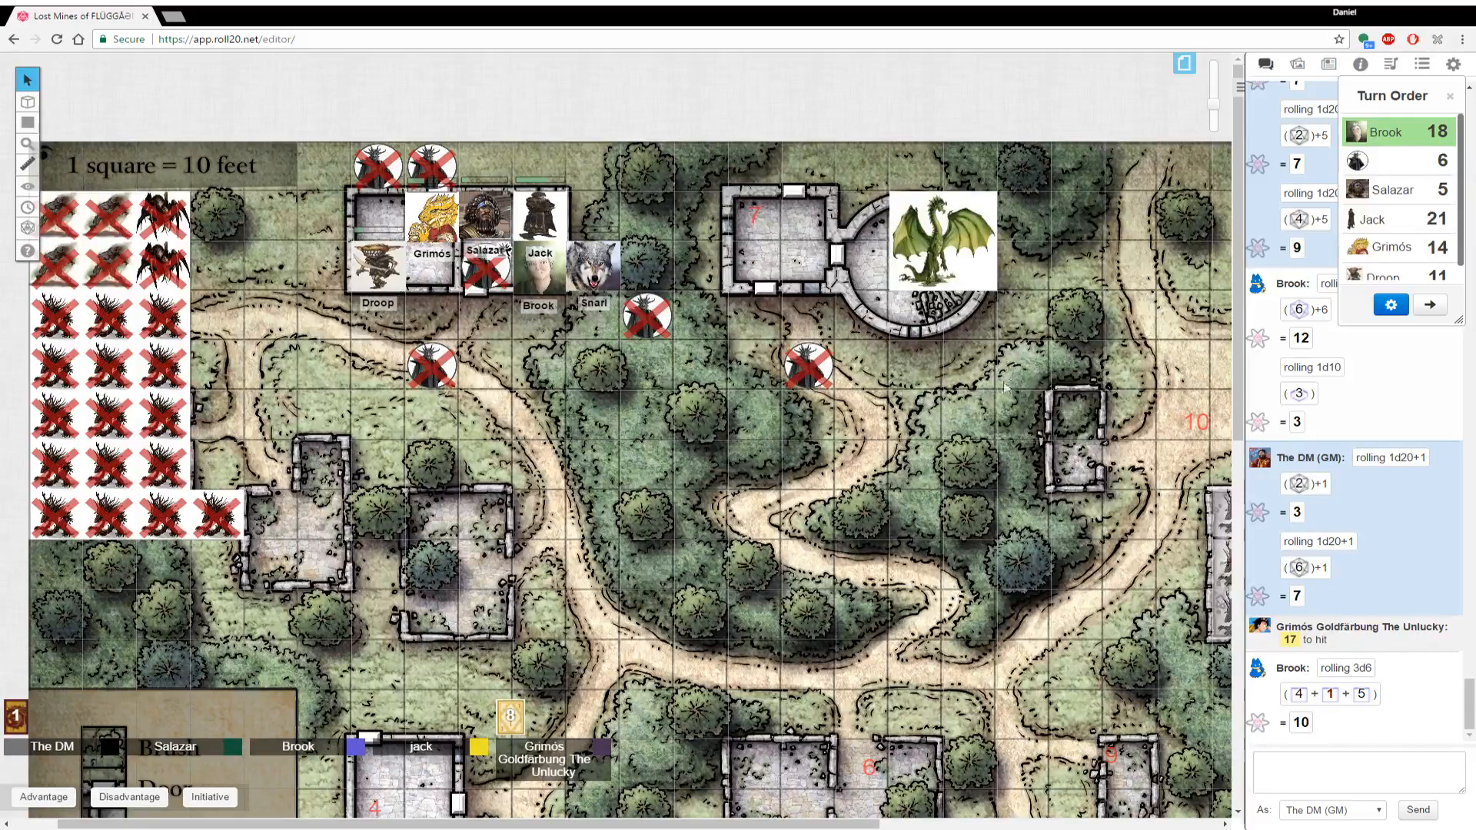
mouse_move(932, 467)
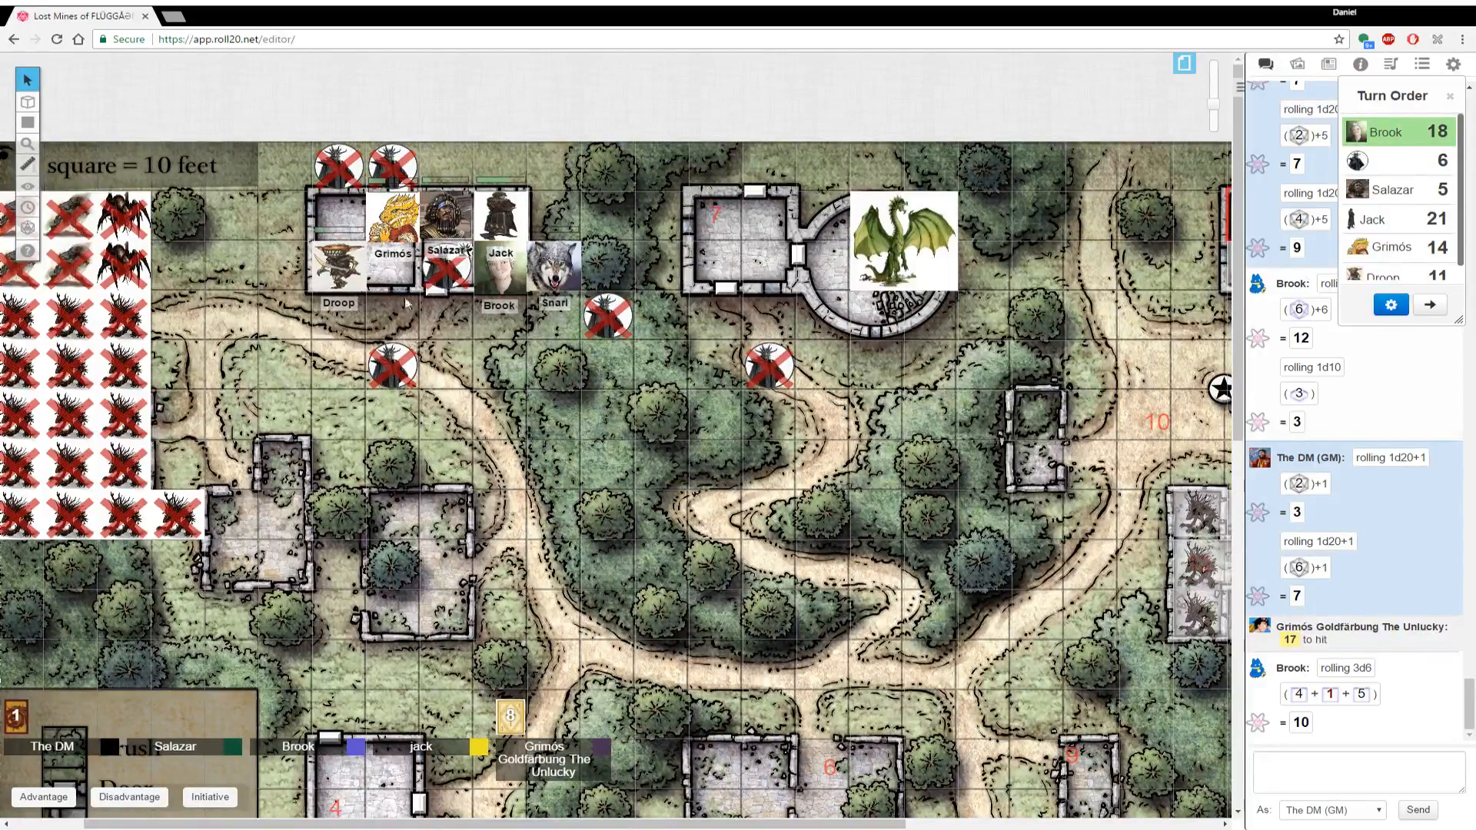
Edit Droop's token Bar 1 health value and save the change
double_click(339, 266)
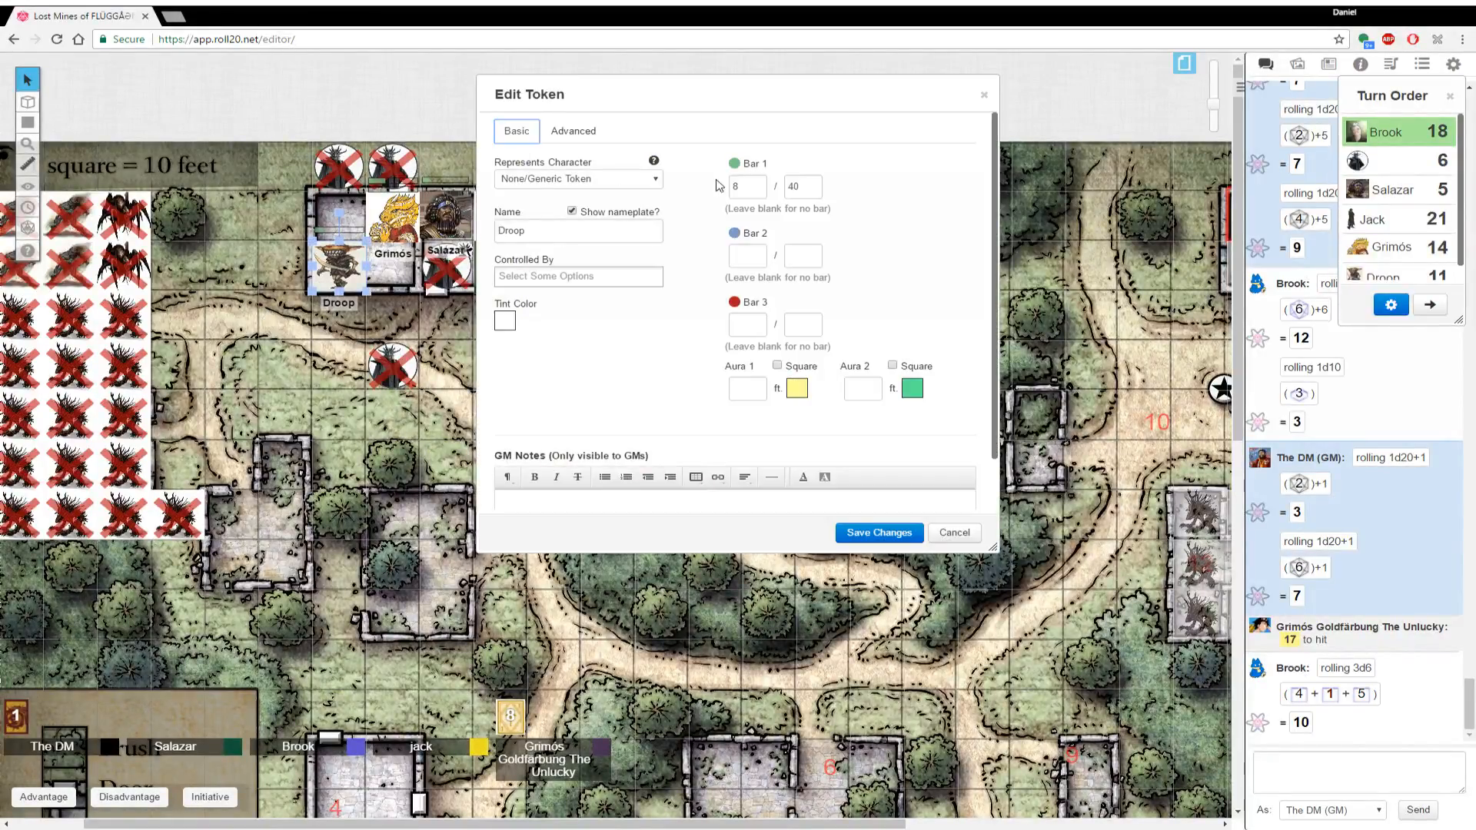
left_click(747, 186)
type("35")
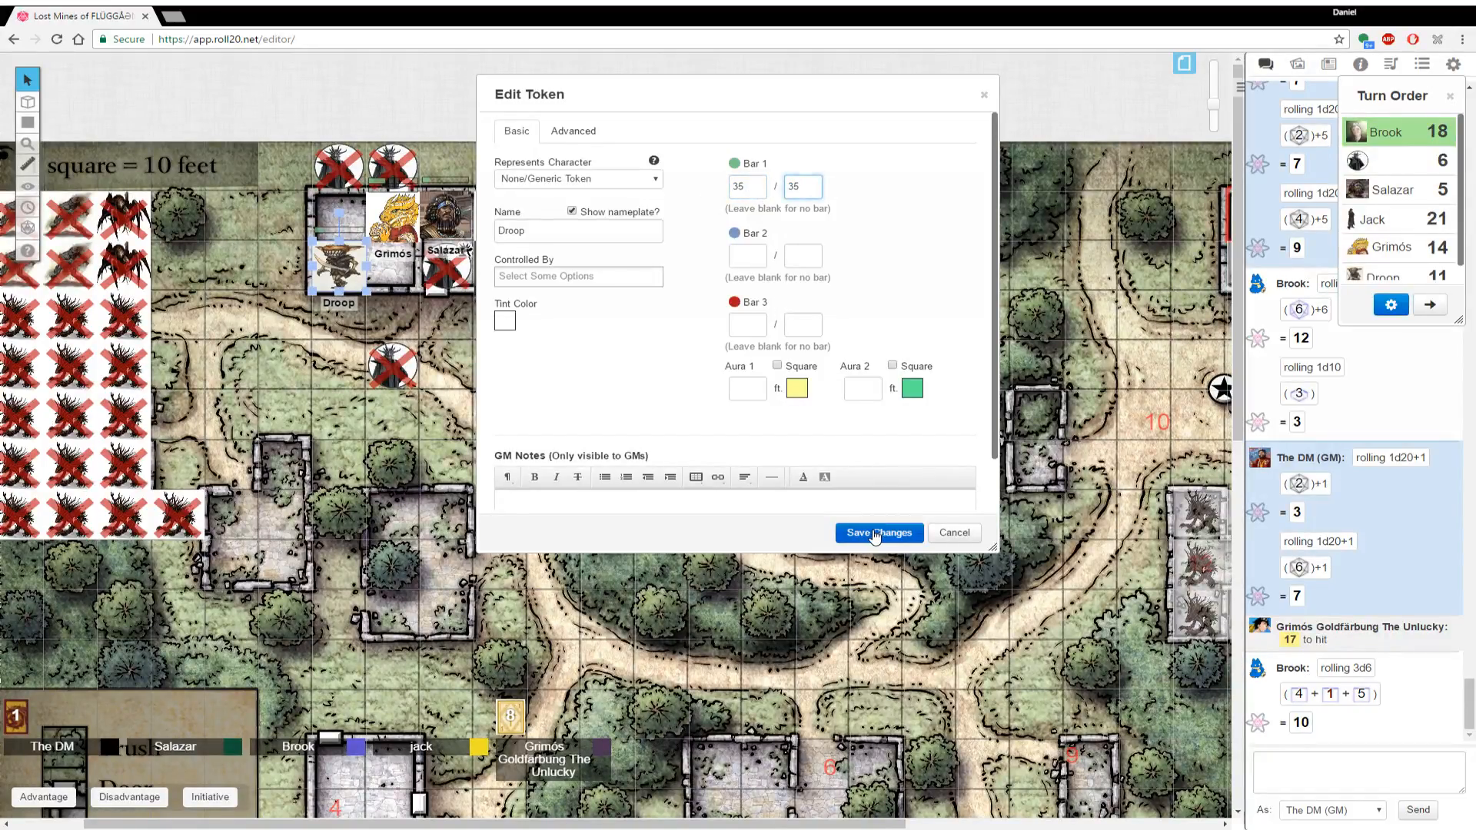
left_click(878, 534)
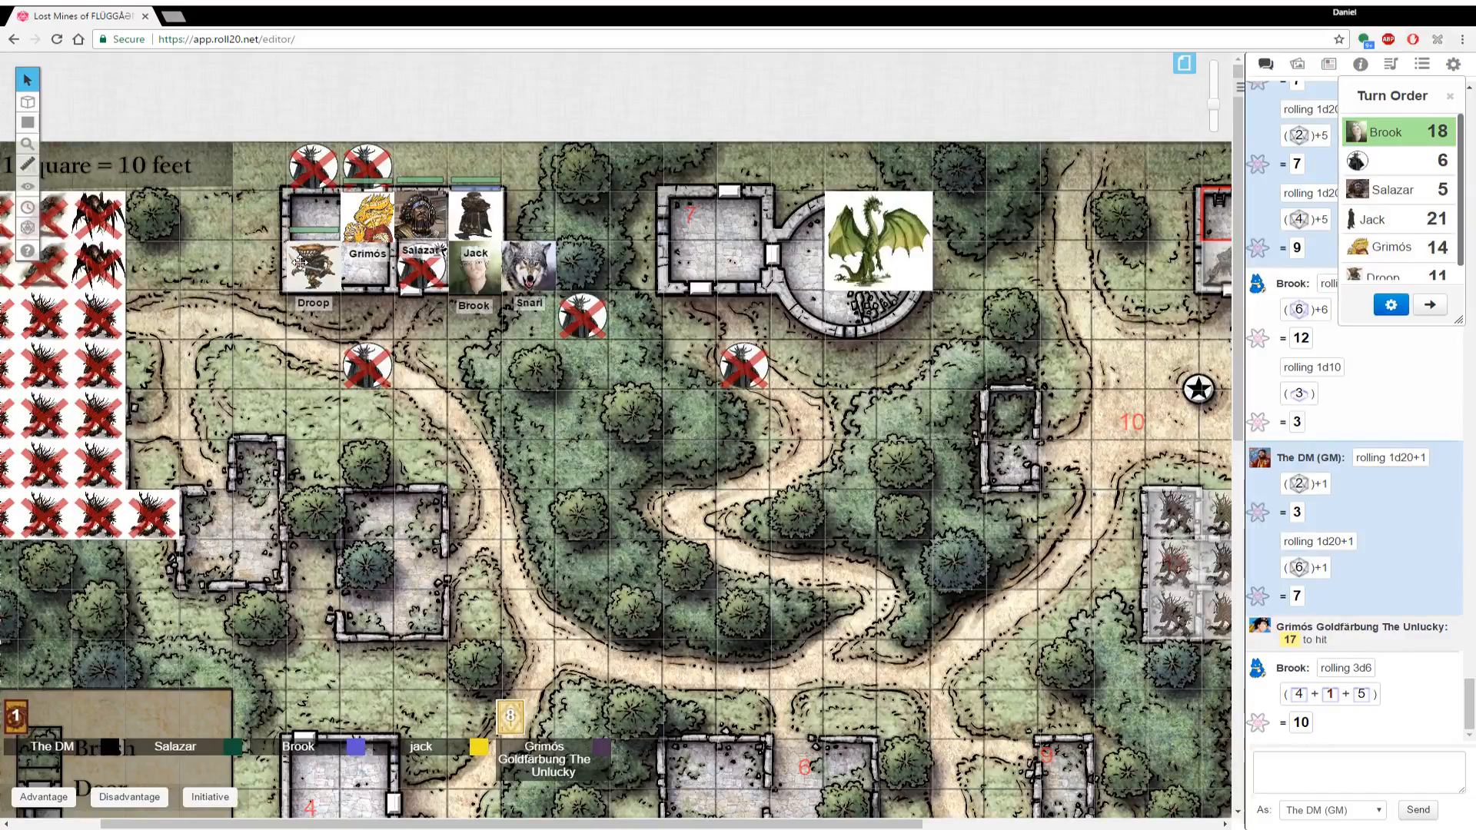
Reopen Droop's token settings and confirm his health at 40 of 40
double_click(314, 263)
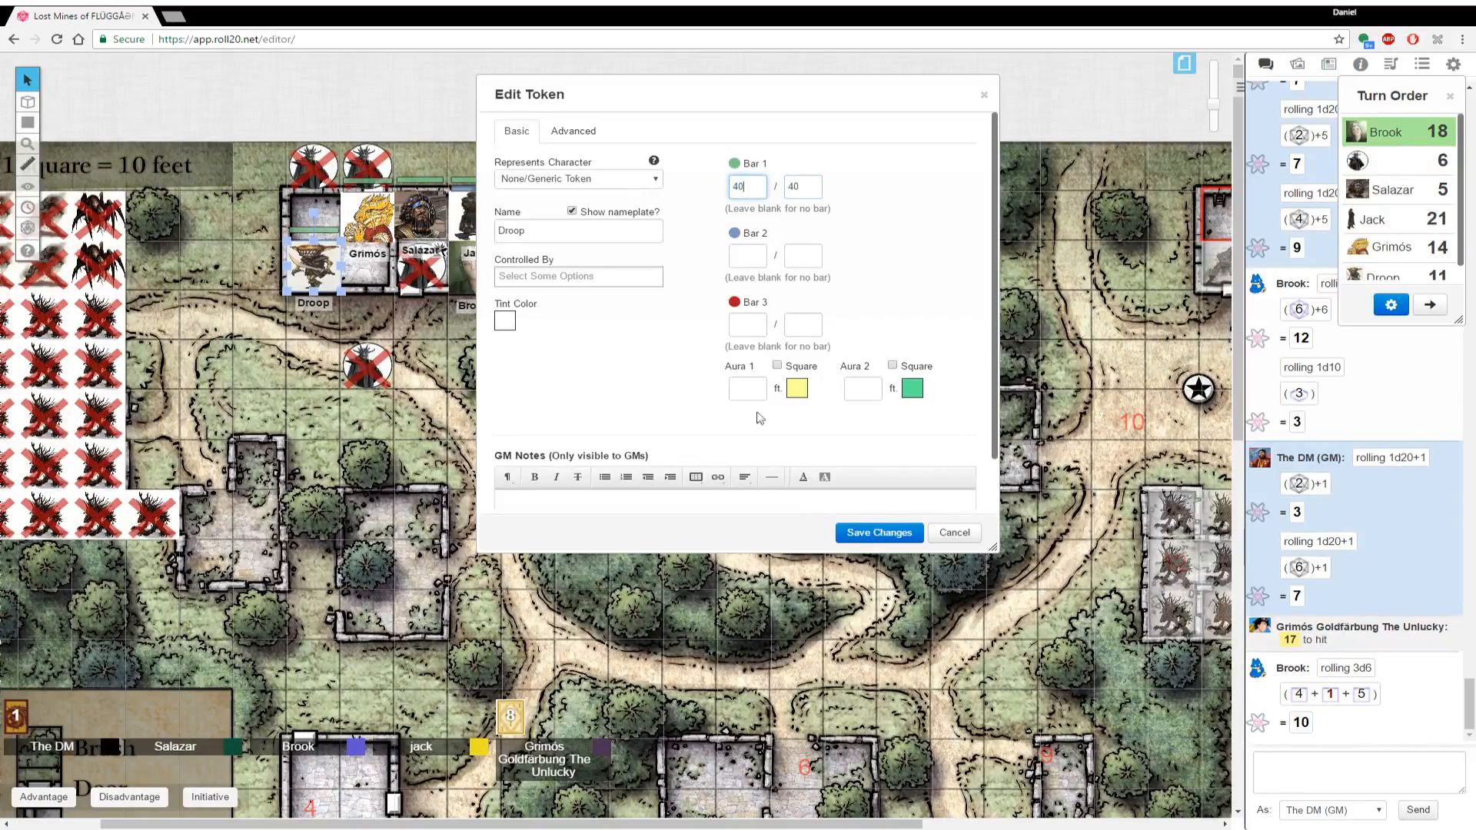
left_click(876, 532)
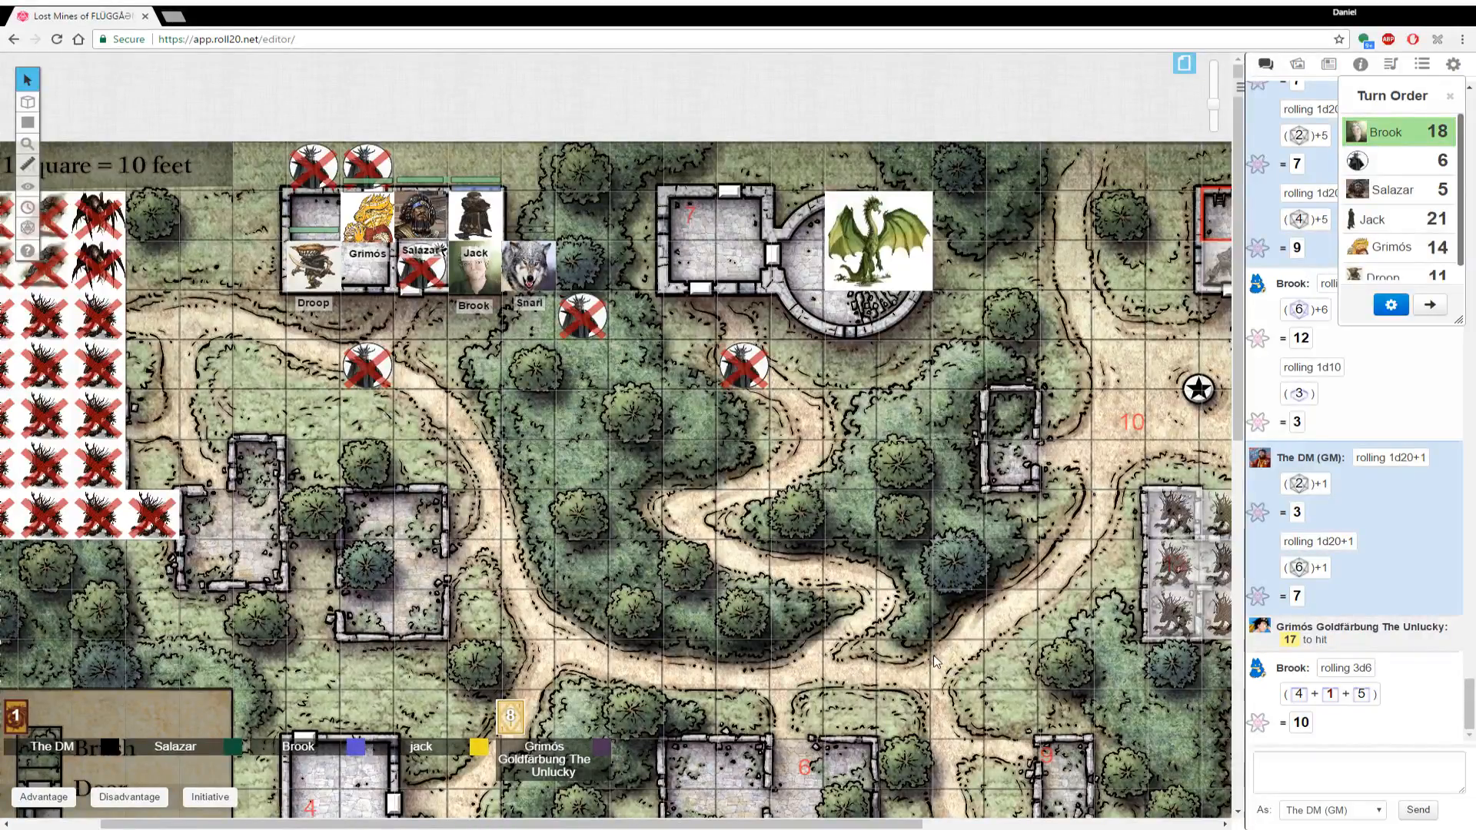
left_click(932, 655)
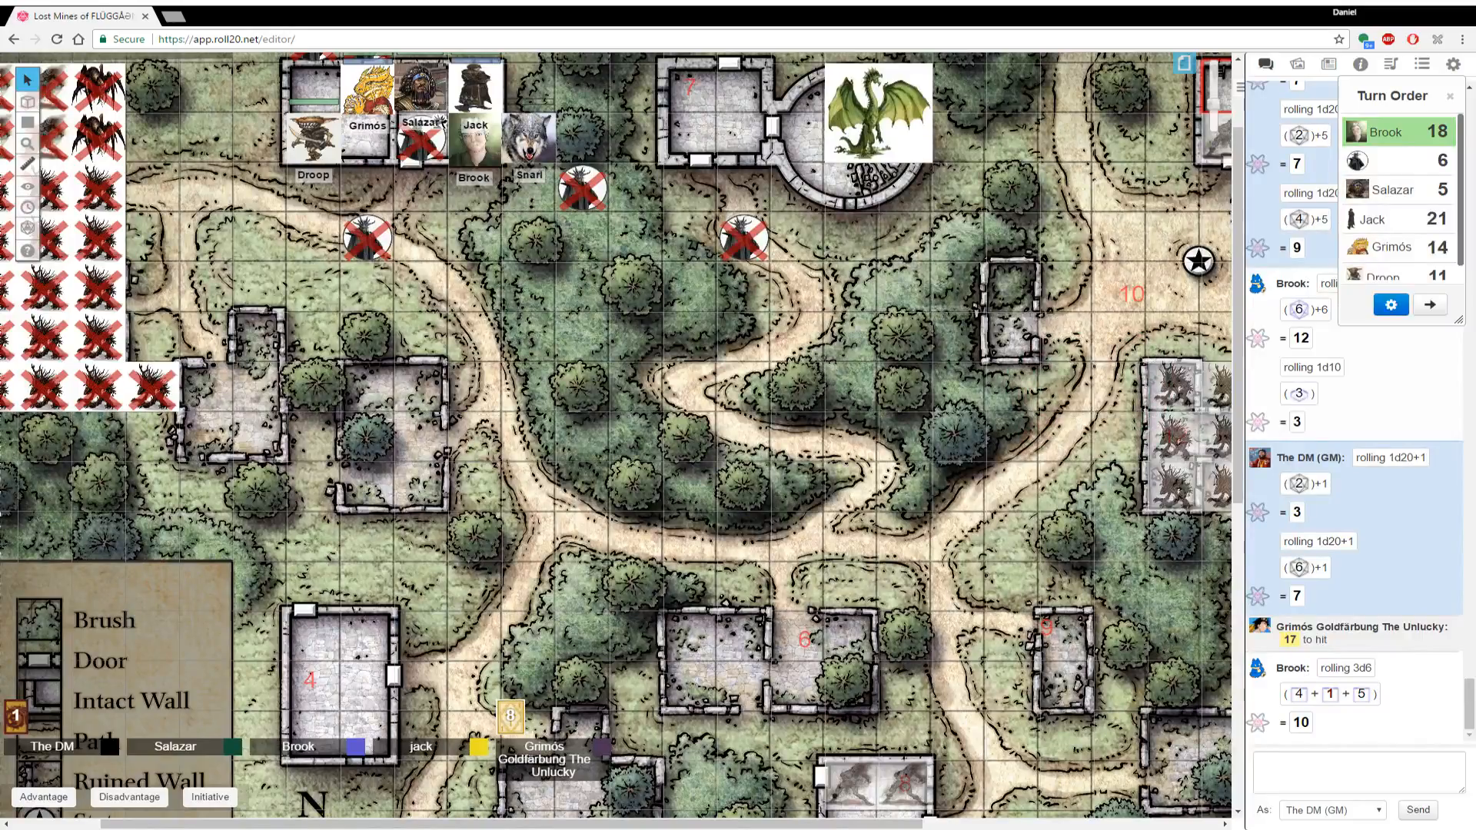
mouse_move(741, 745)
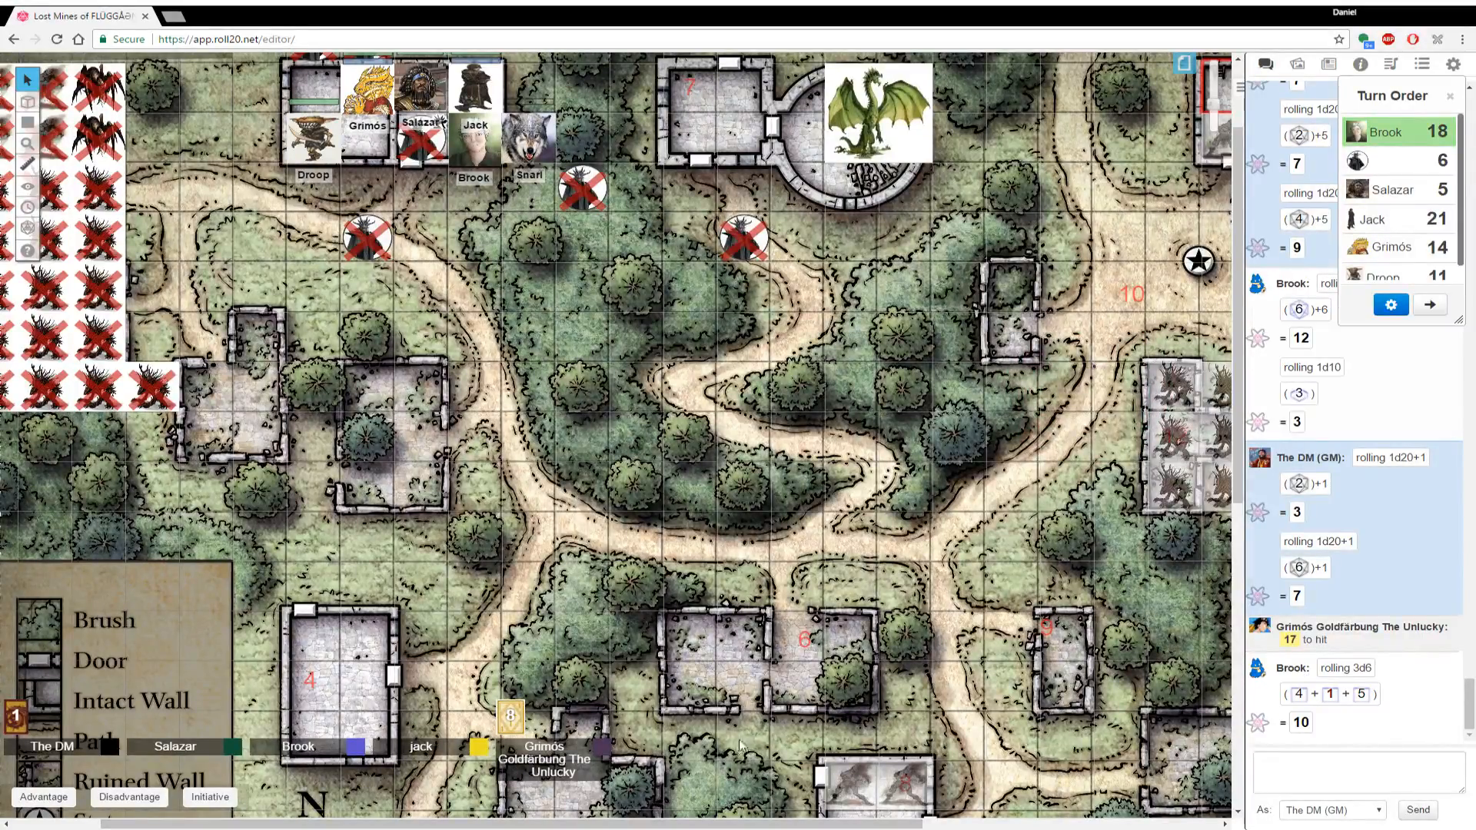
Drag the party tokens south to stand beside the building with the two grey figures
scroll("down", 3)
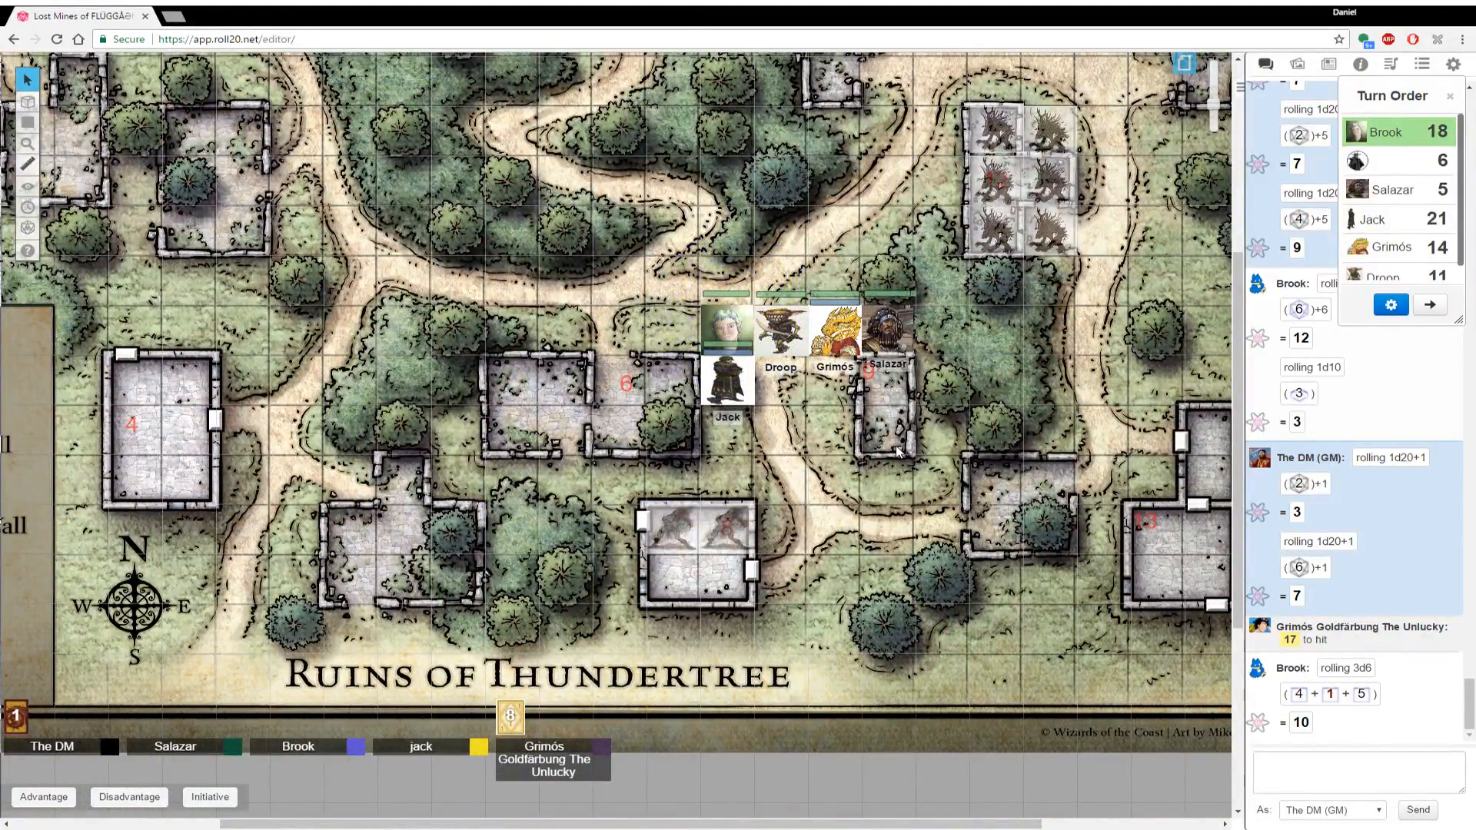
left_click_drag(883, 334, 779, 424)
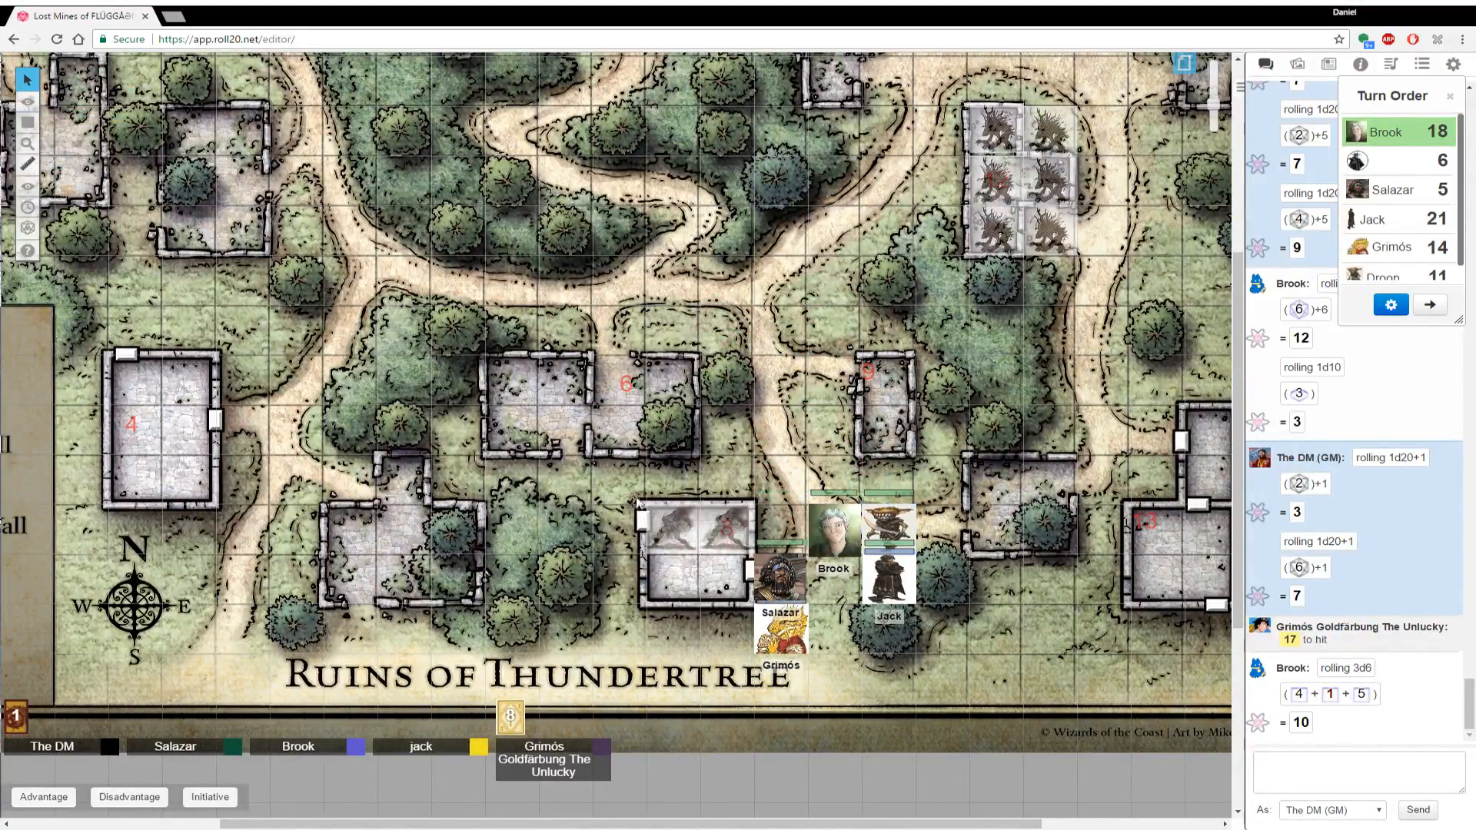
Send the zombie tokens to the back so the party tokens sit on top
right_click(696, 536)
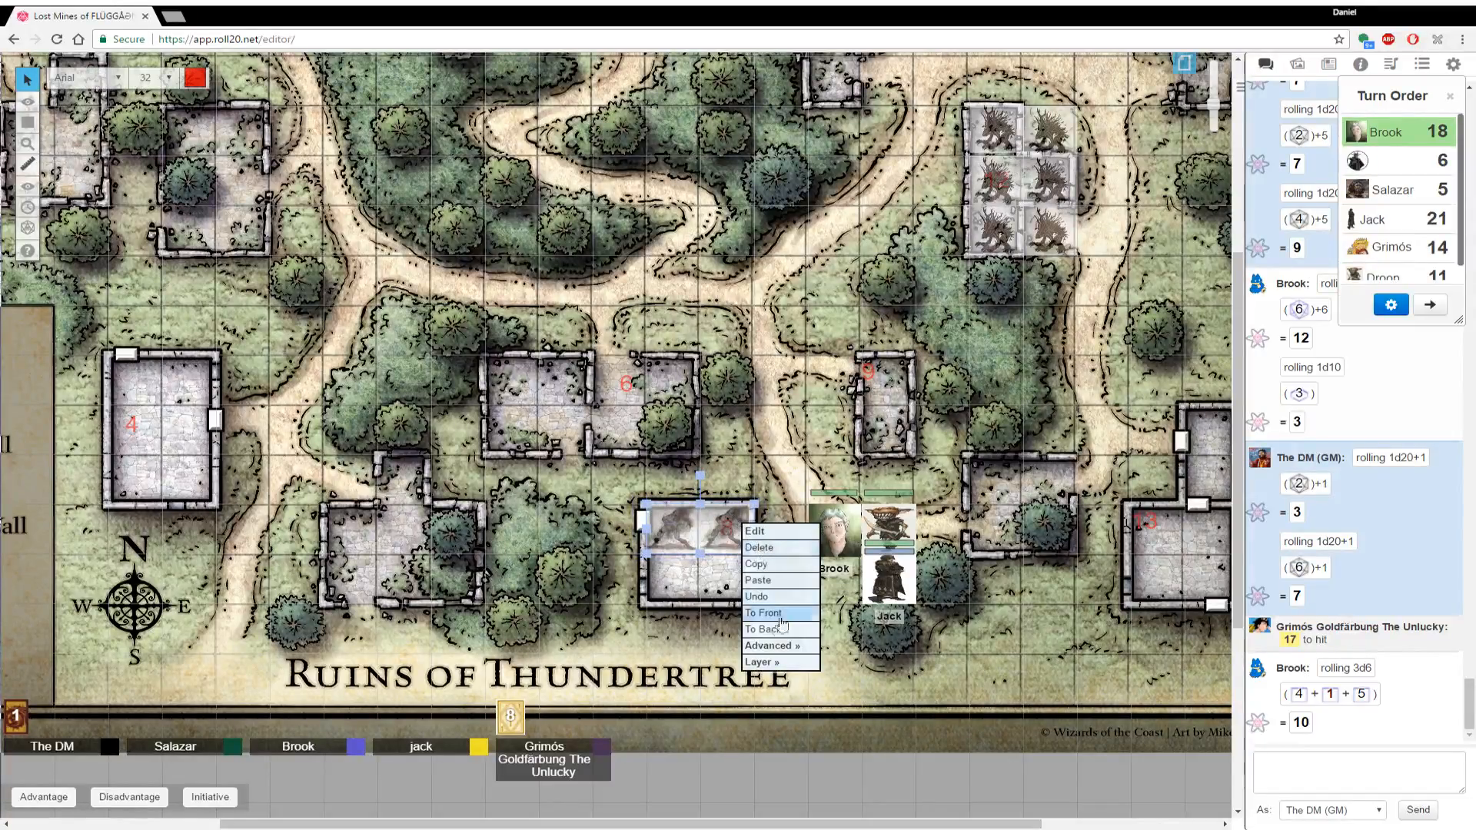
left_click(762, 662)
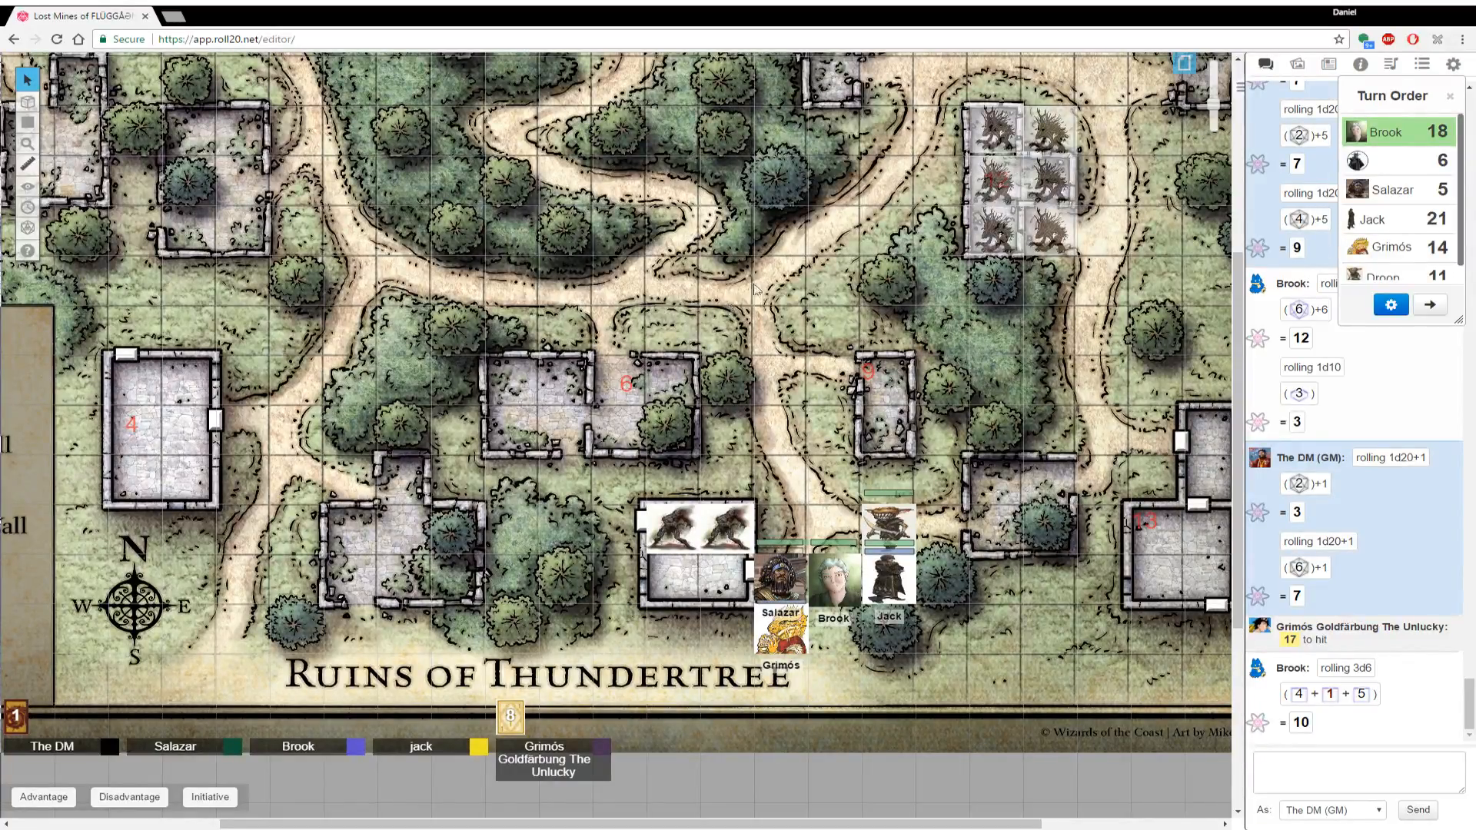
mouse_move(834, 225)
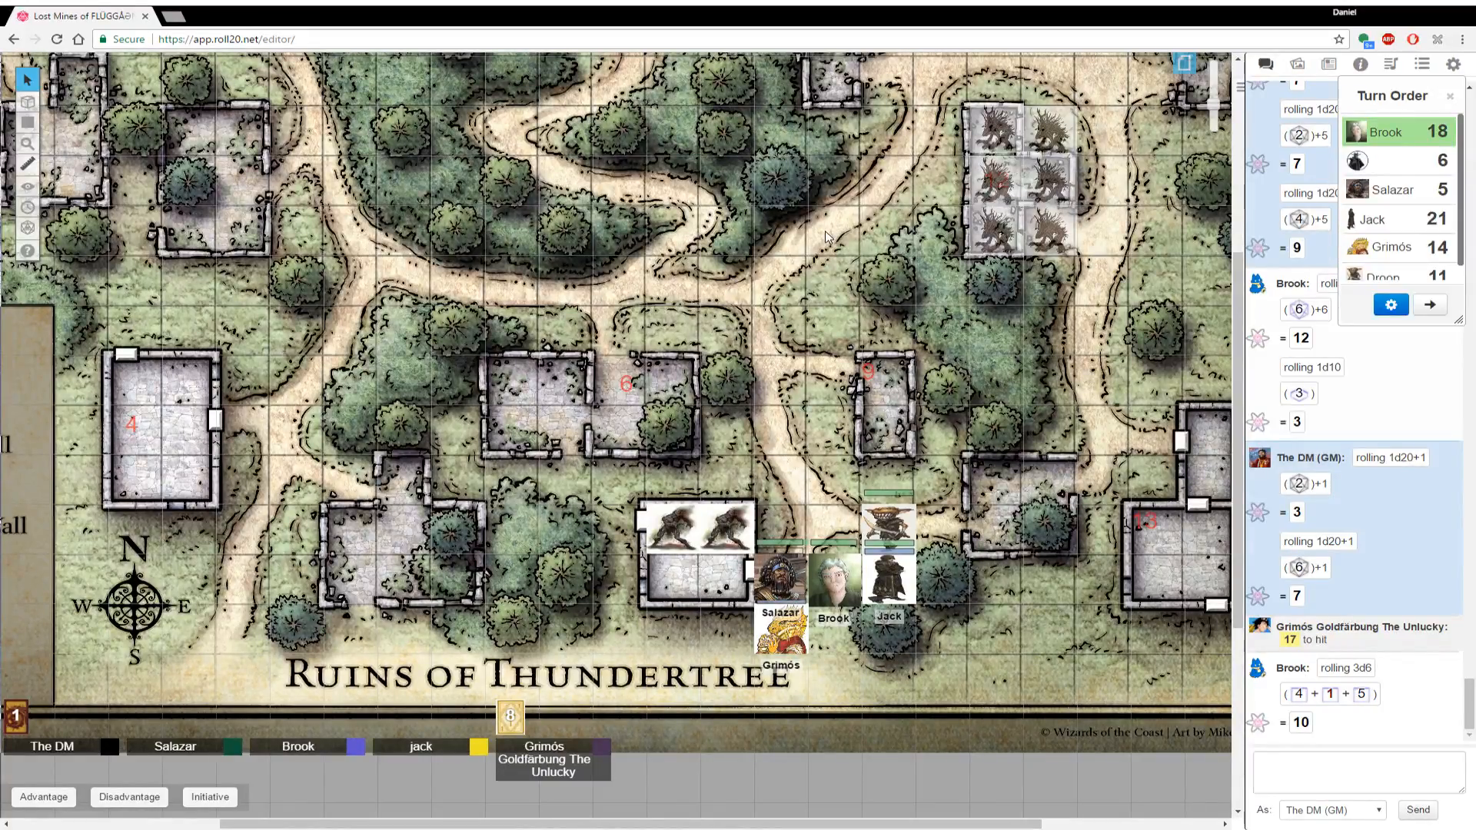
mouse_move(1356, 162)
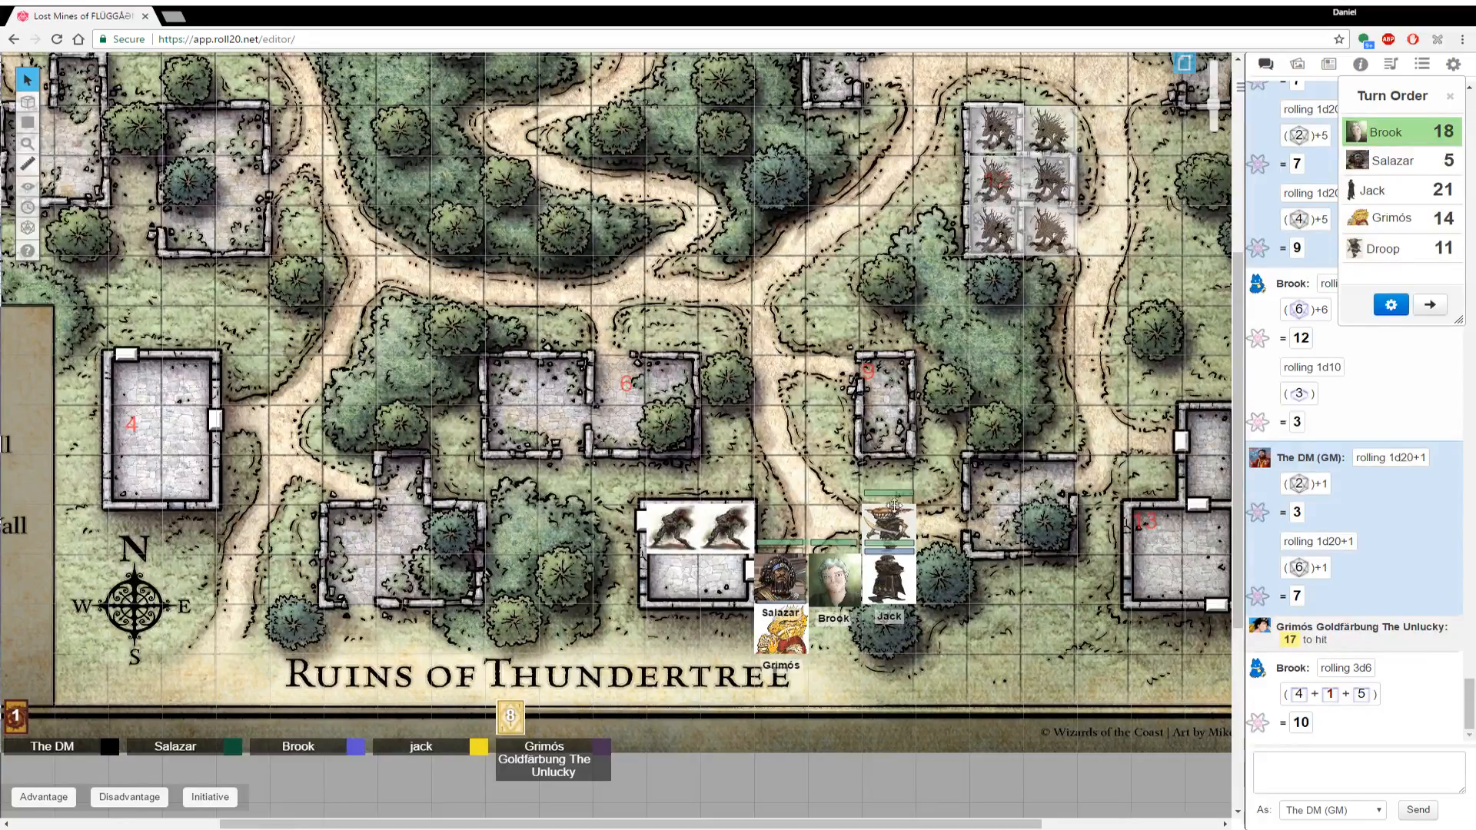
Roll initiative for the two zombie tokens with a -2 modifier
left_click(209, 796)
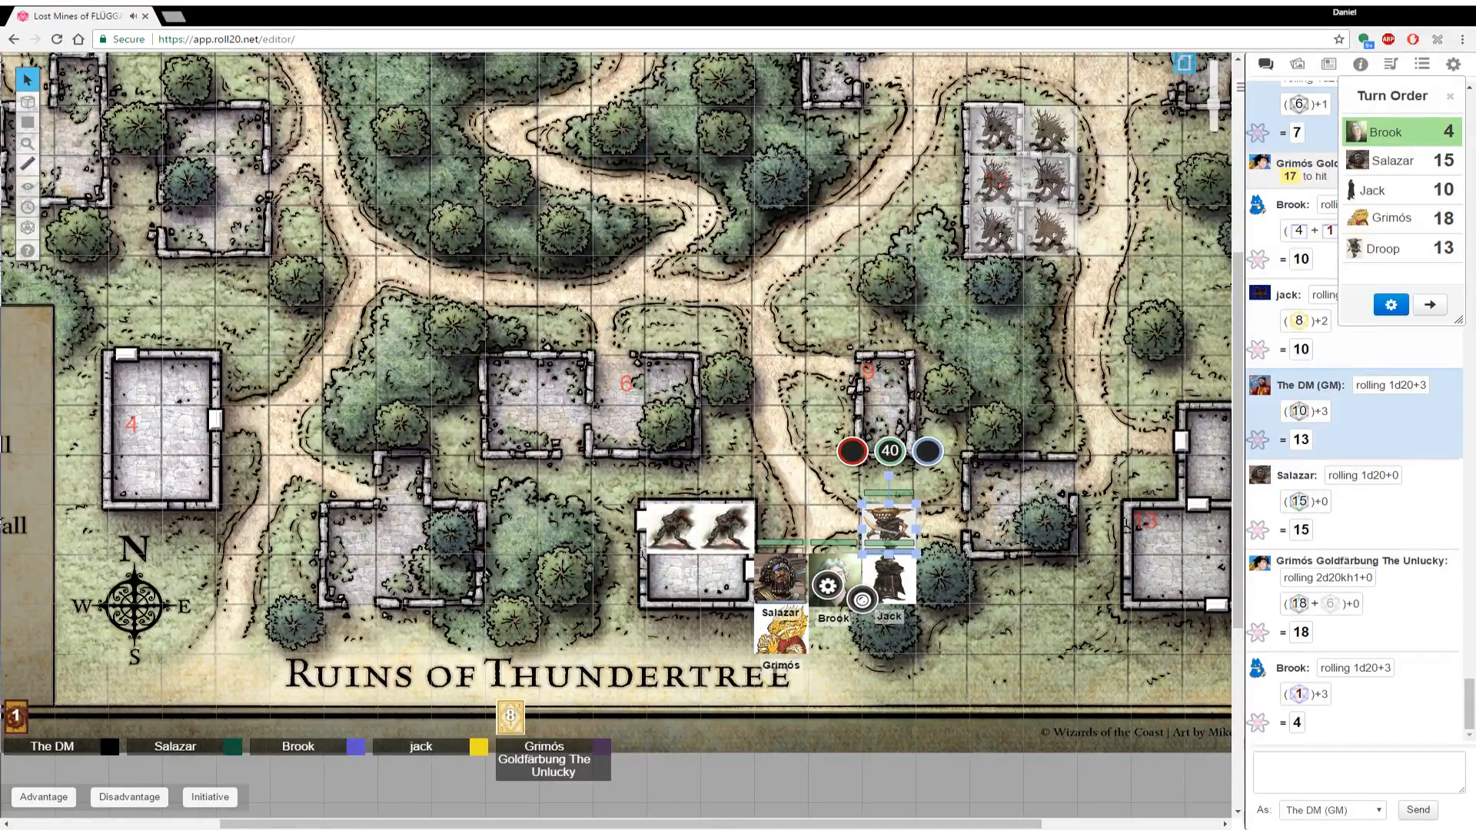
left_click_drag(886, 528, 678, 528)
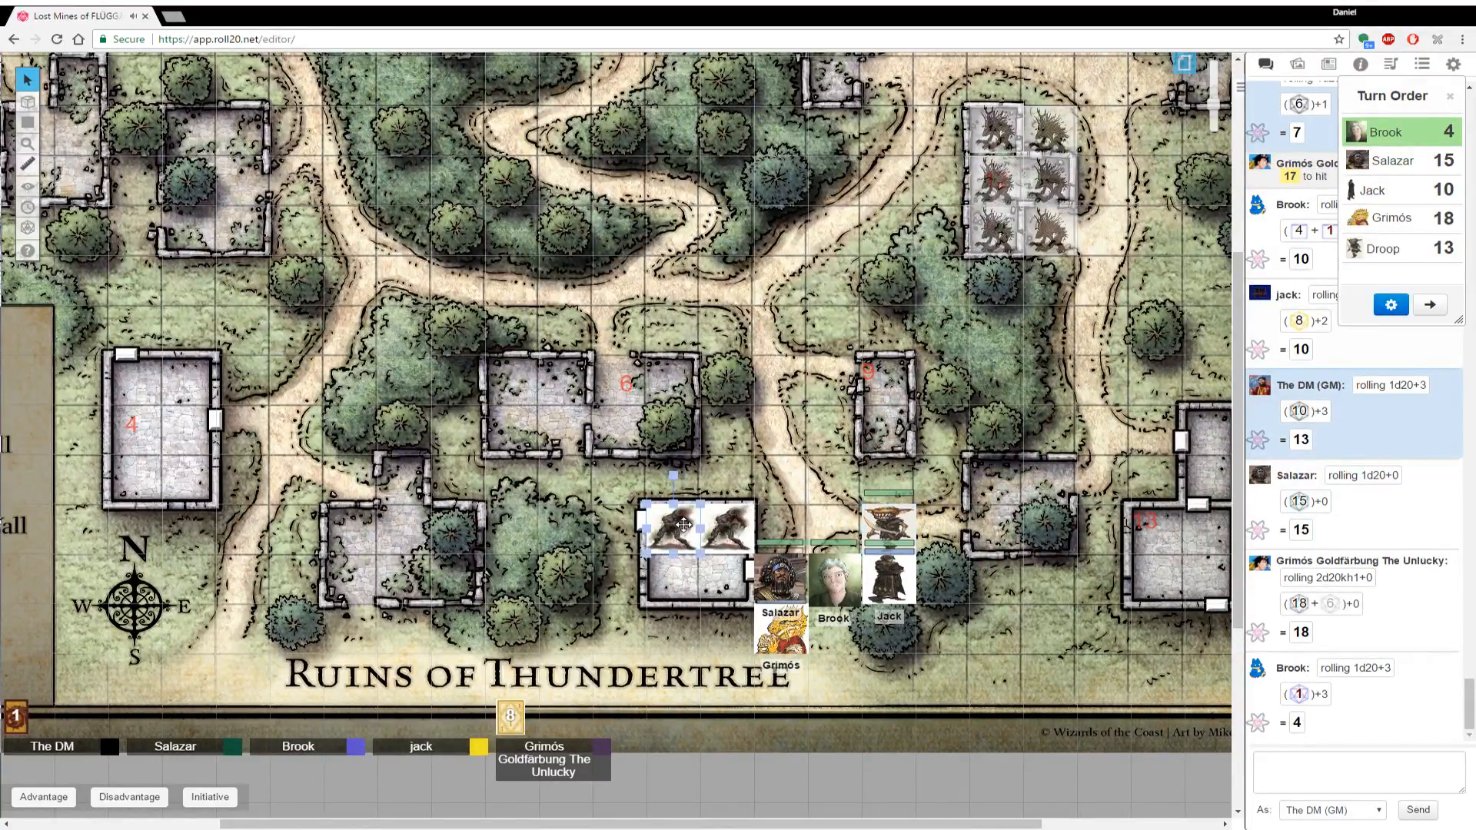
left_click(209, 797)
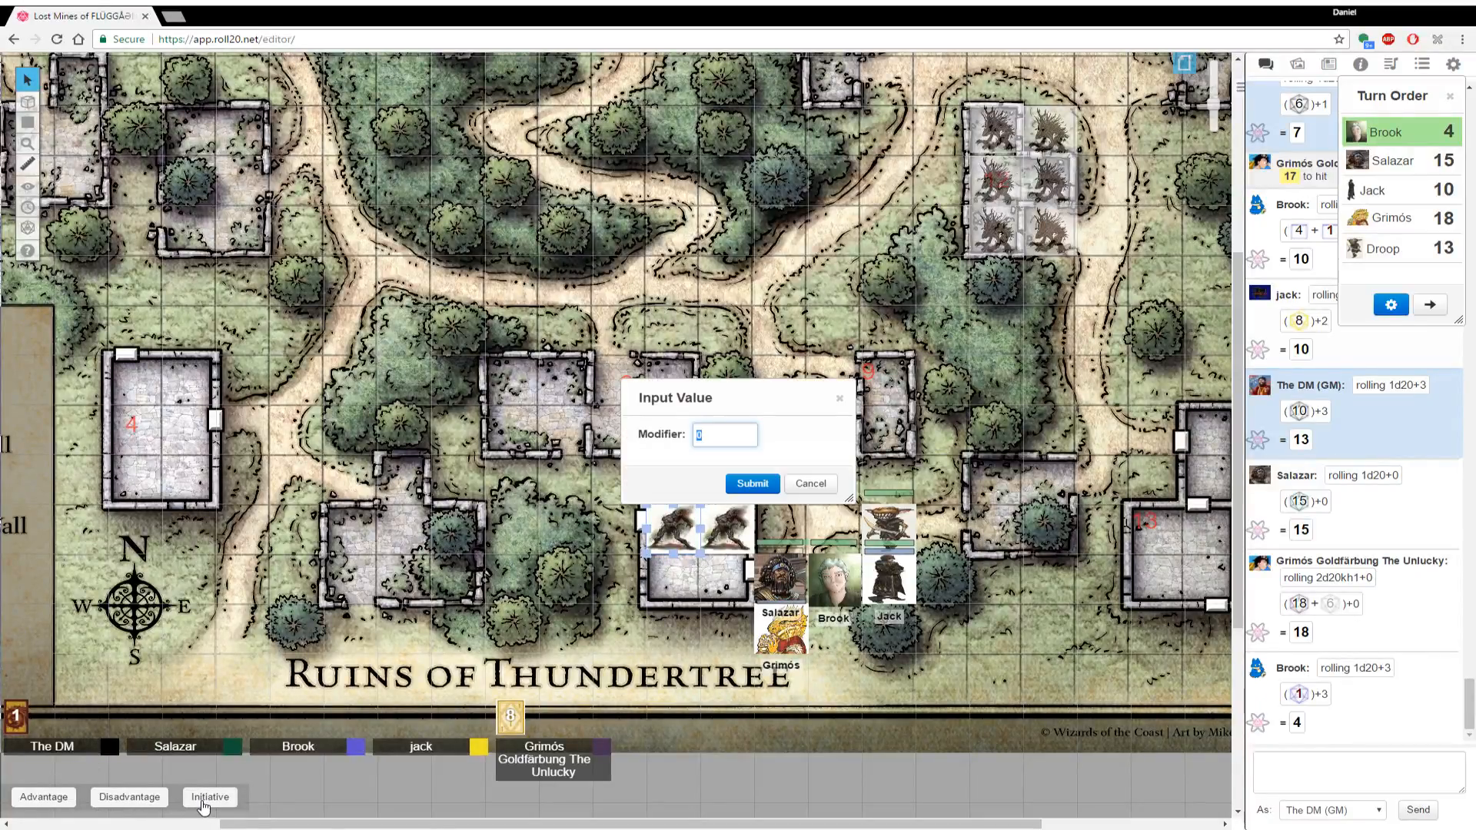
type("-2")
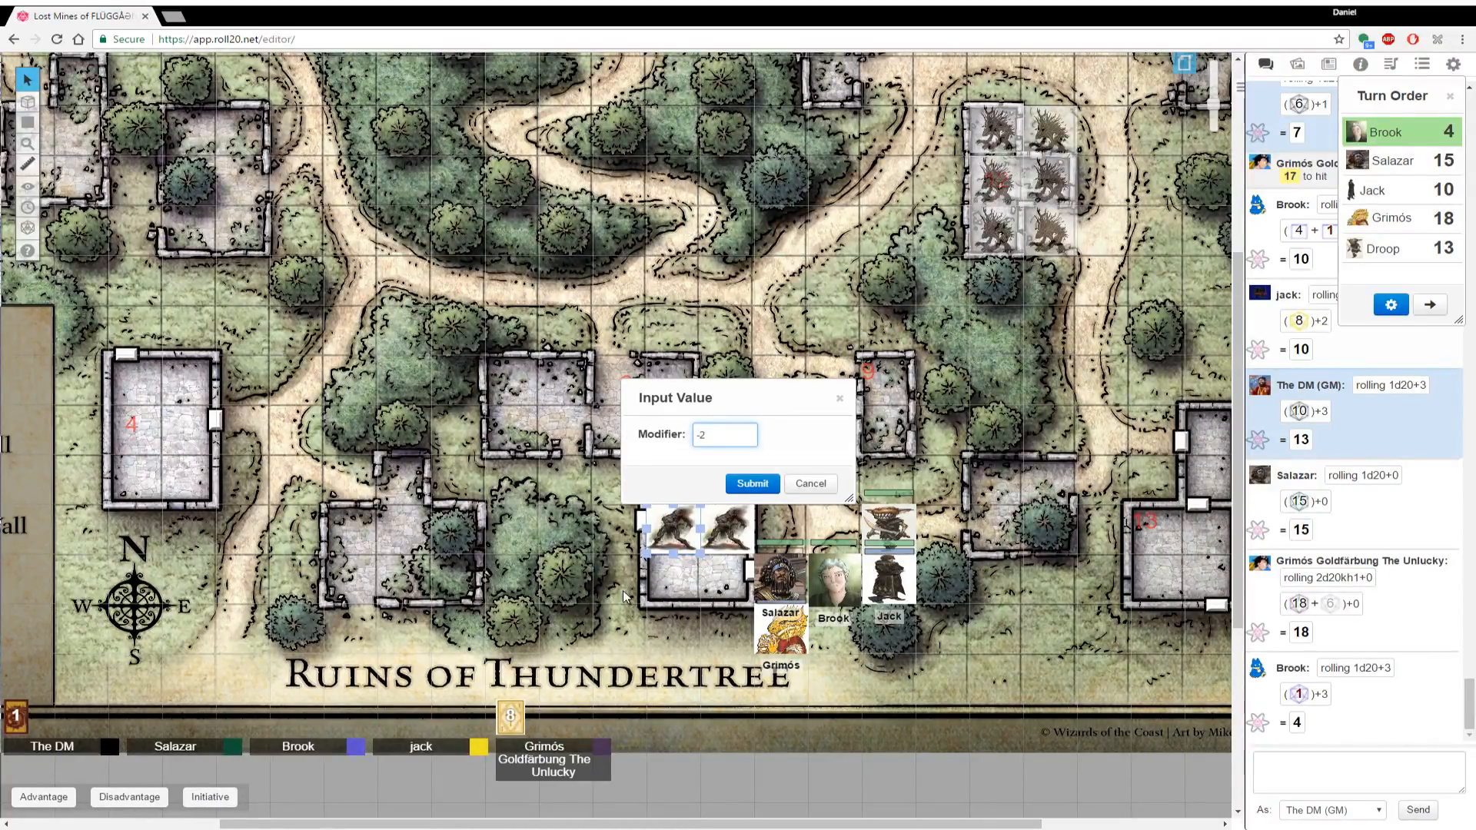
left_click(752, 483)
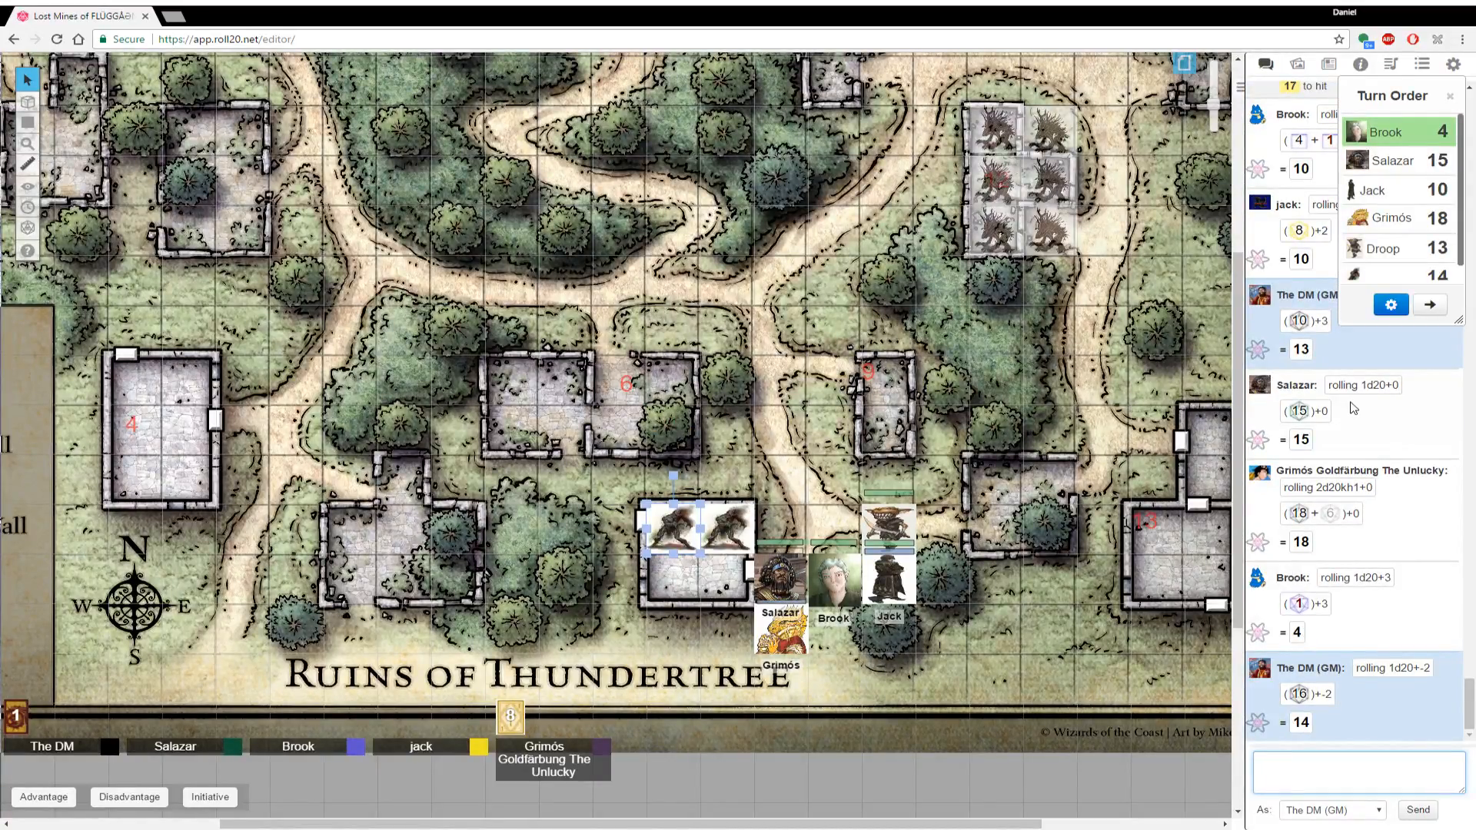
Sort the turn order by initiative from highest to lowest, Grimós first
left_click(1390, 304)
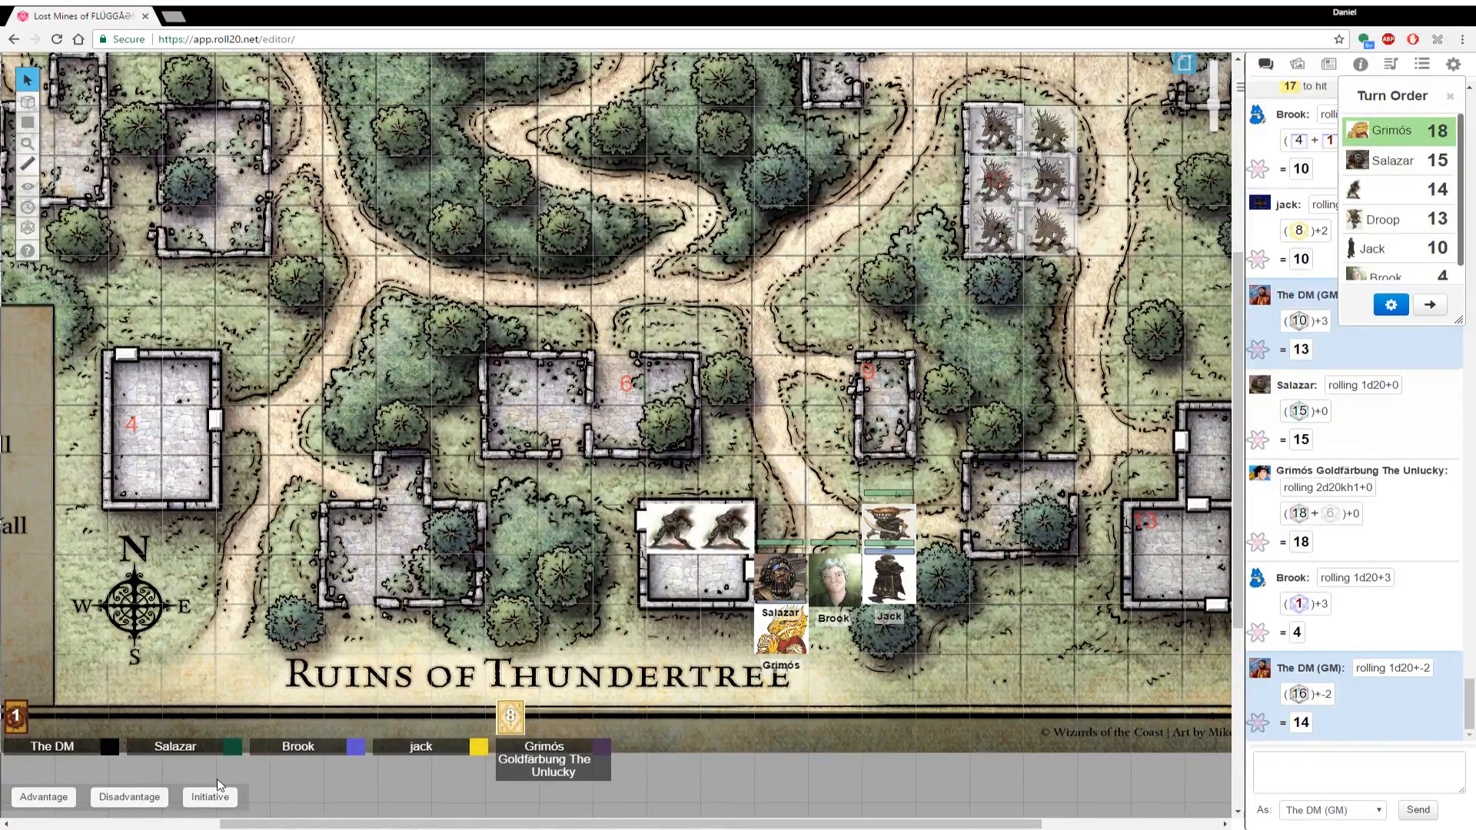
left_click(720, 527)
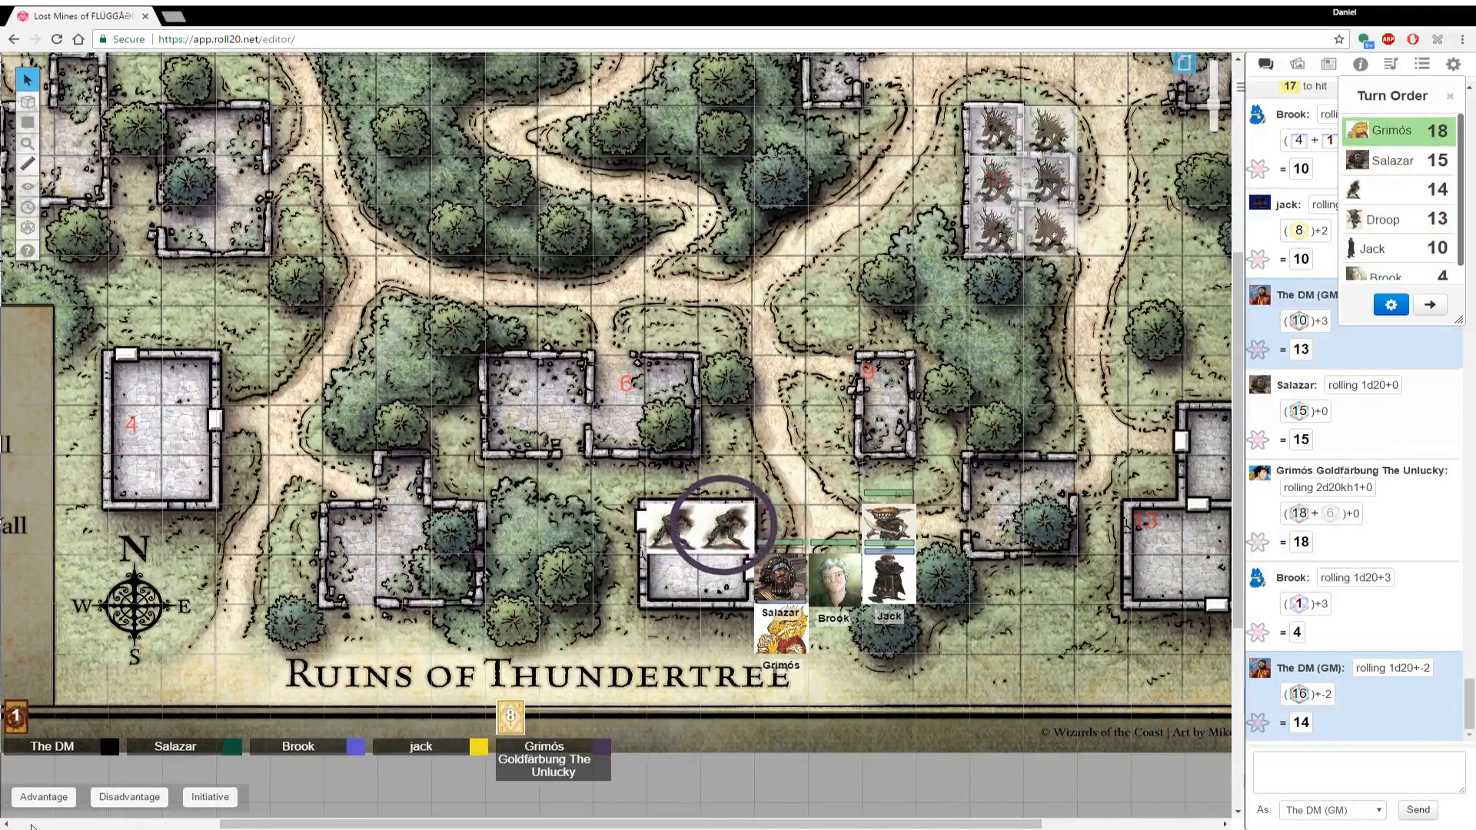
Roll the zombies' attack with a -2 modifier, then advance the turn to the next combatant
left_click(1365, 772)
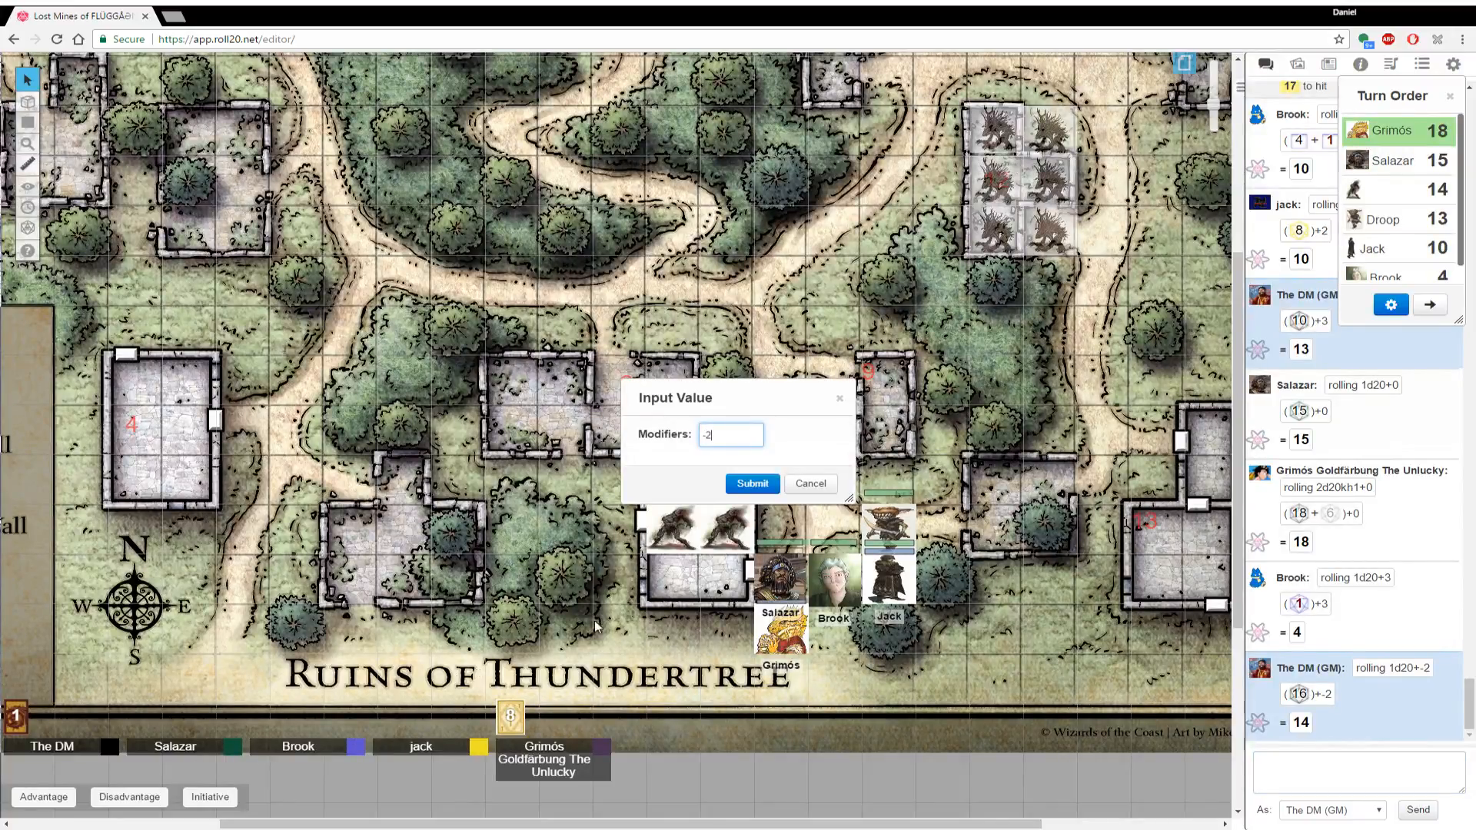
left_click(752, 483)
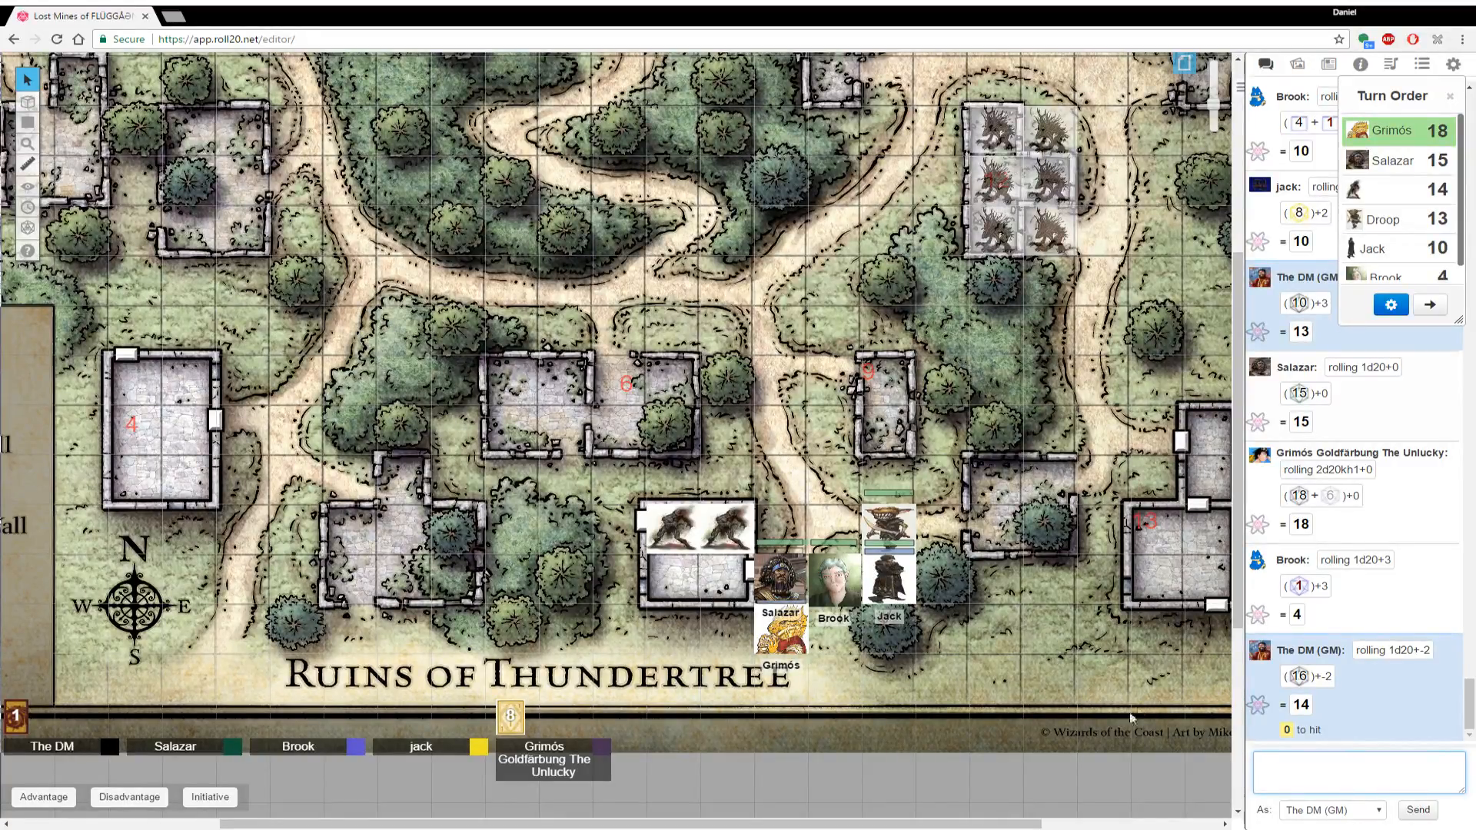
mouse_move(1287, 728)
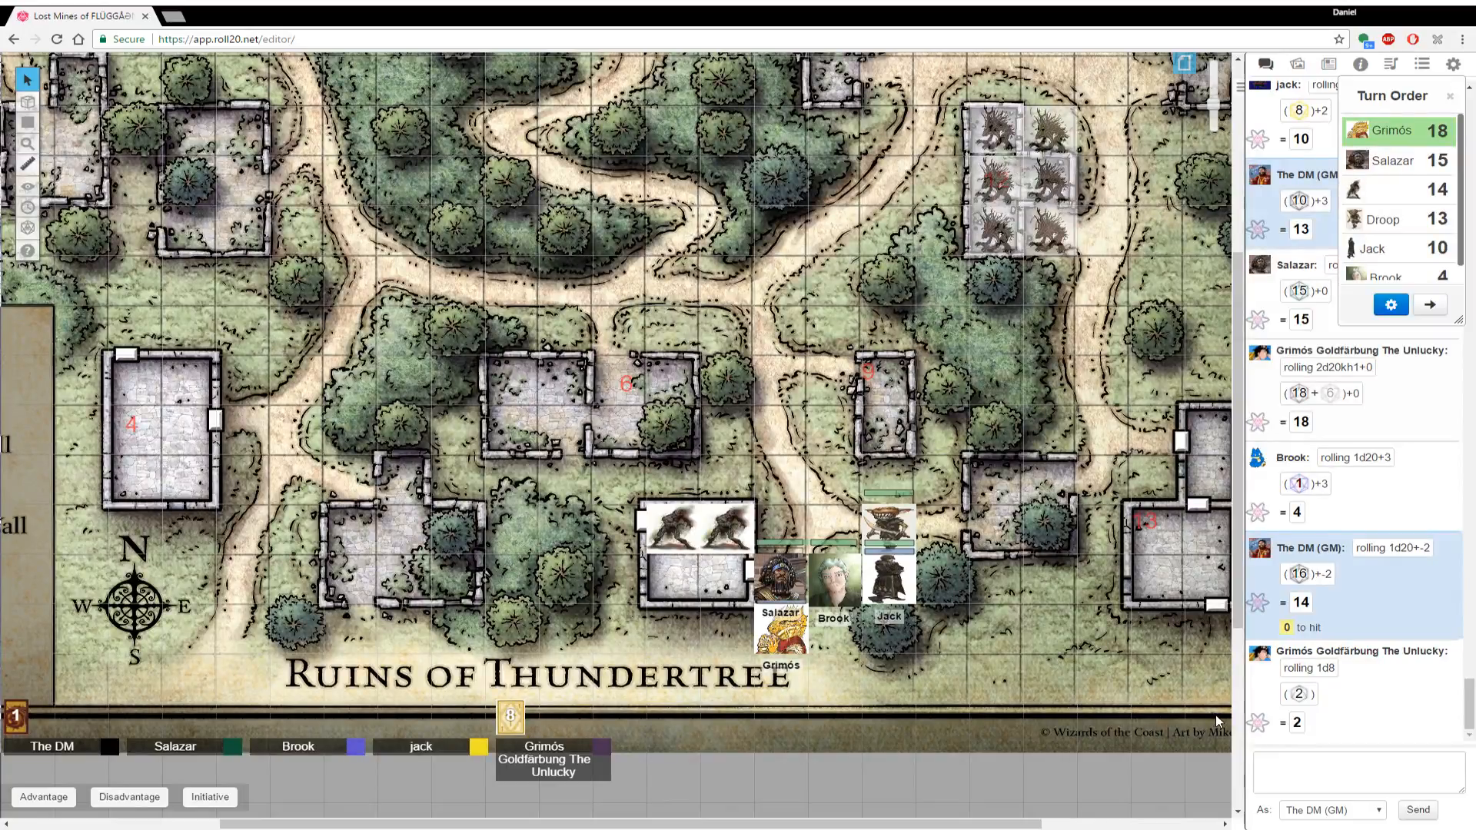
mouse_move(1156, 526)
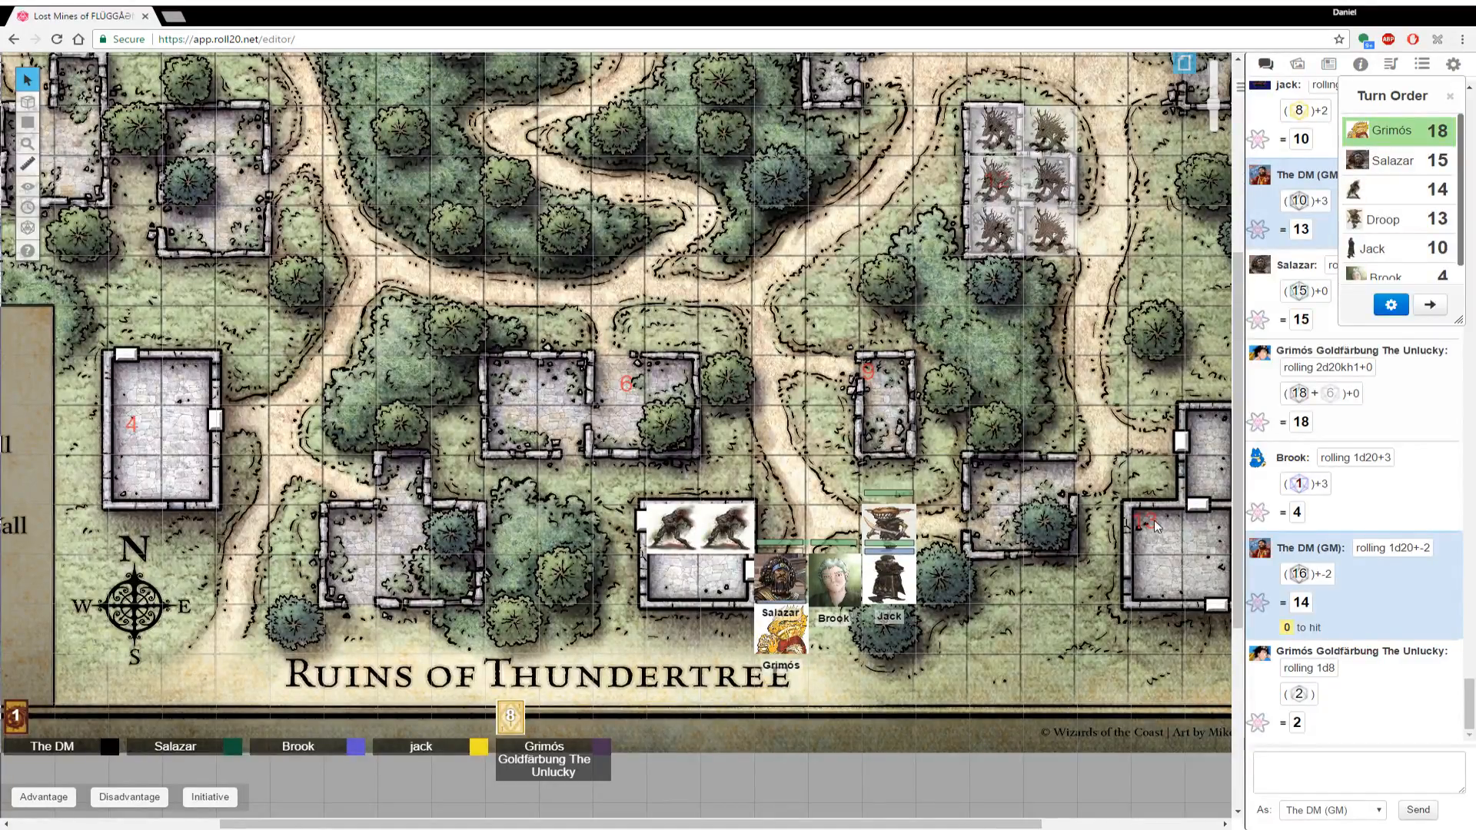
left_click(698, 527)
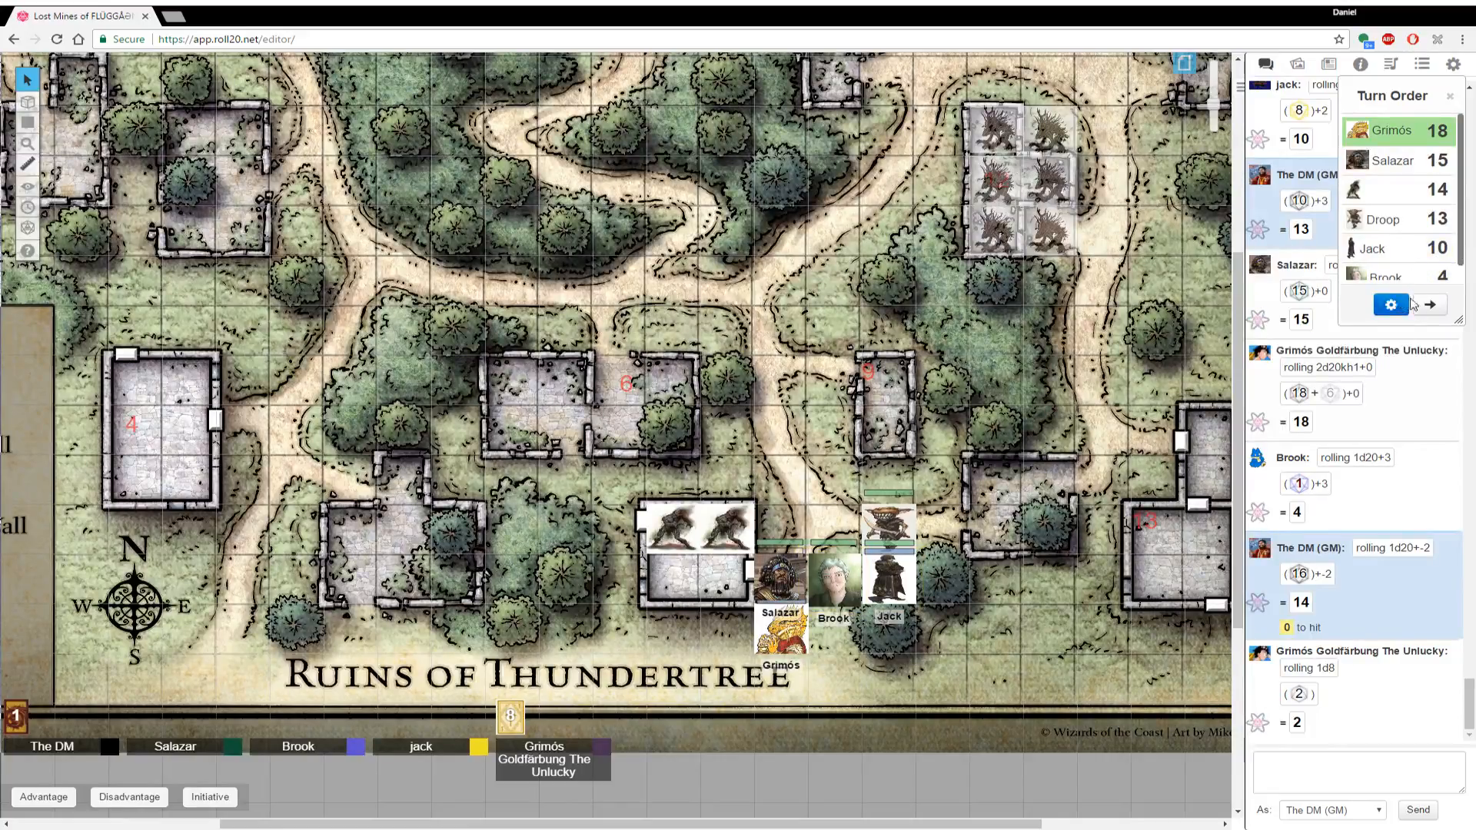
left_click(1430, 305)
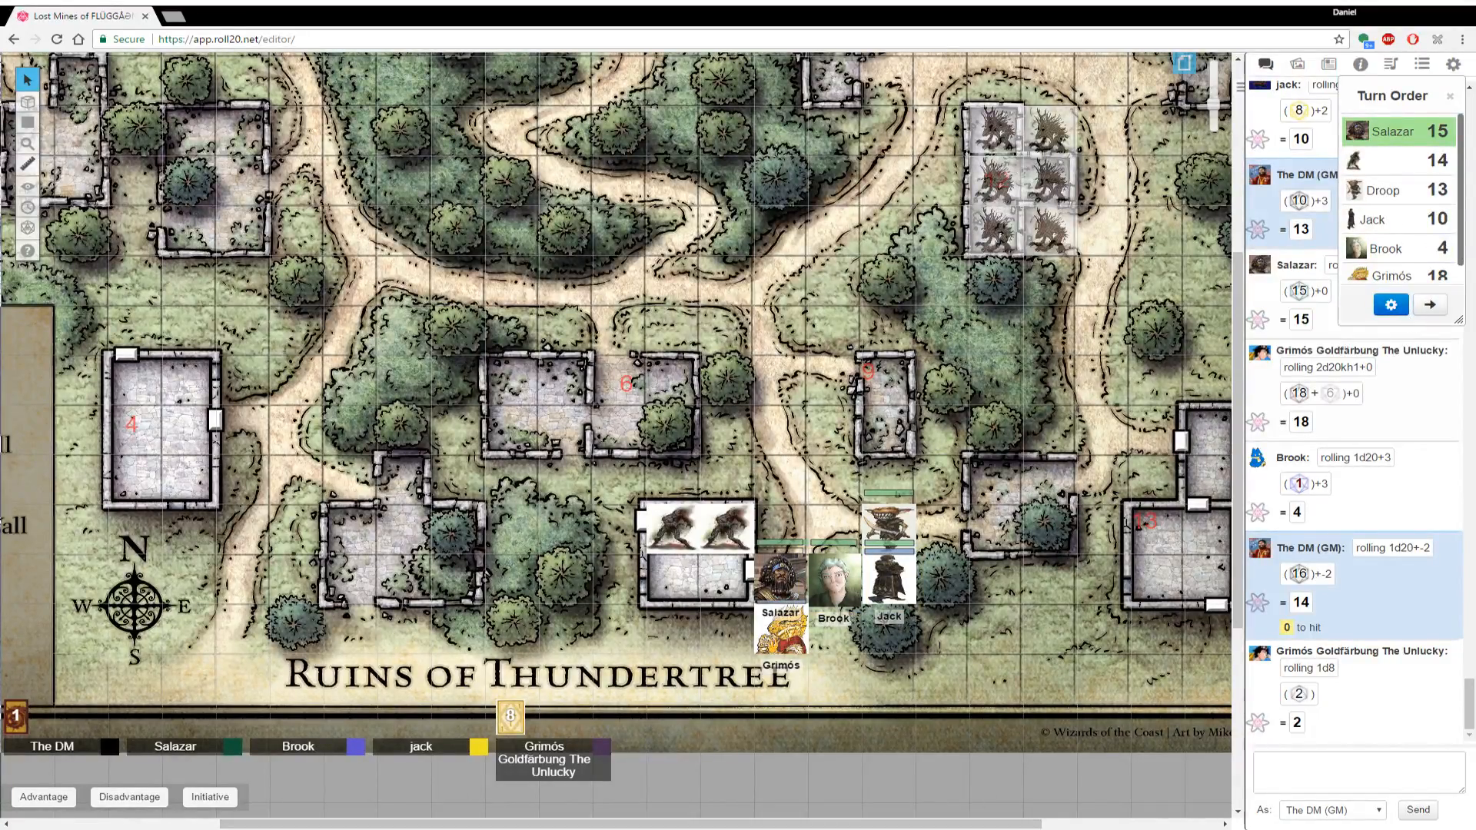
mouse_move(118, 771)
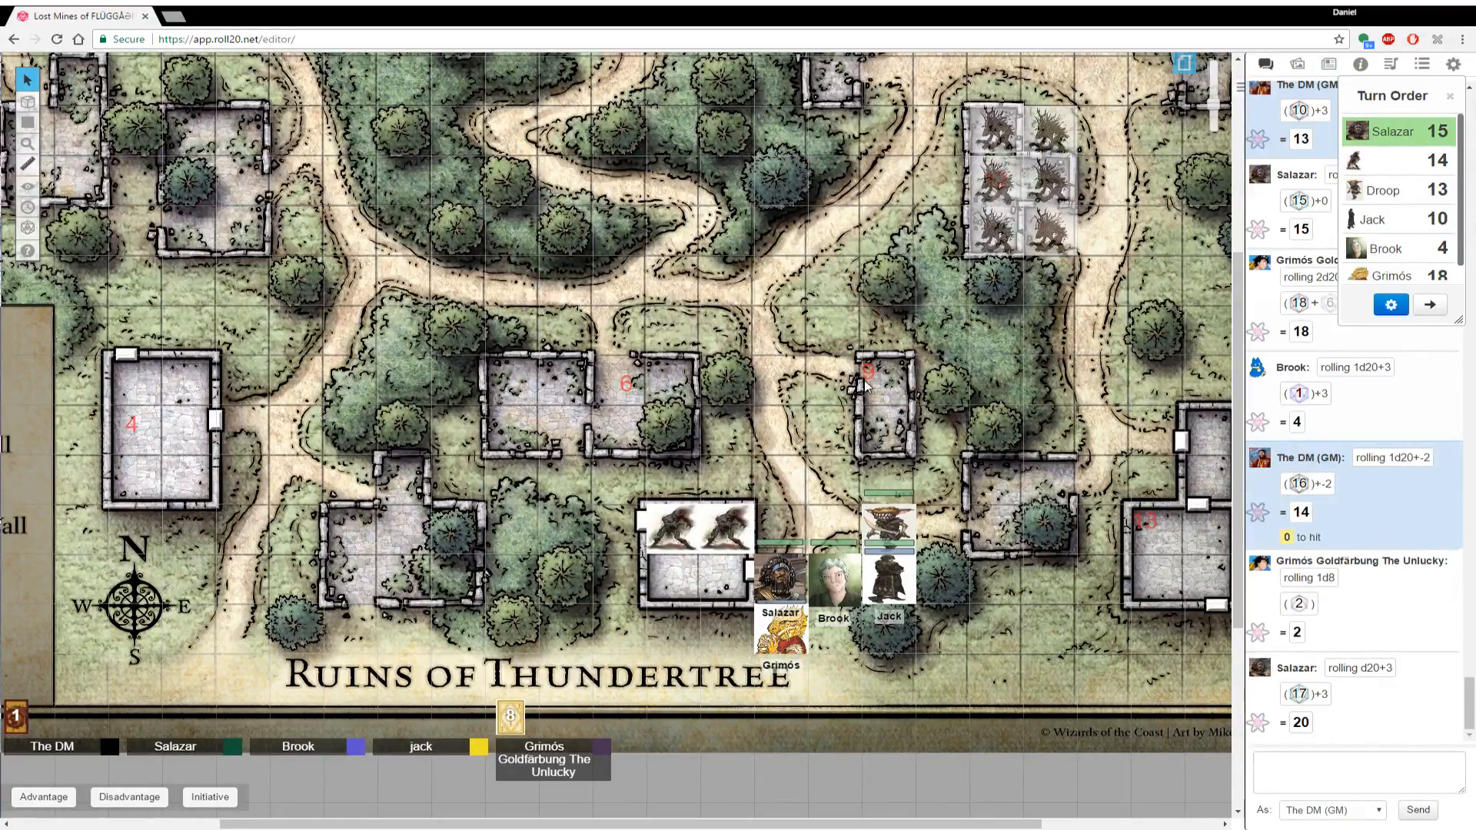
mouse_move(589, 803)
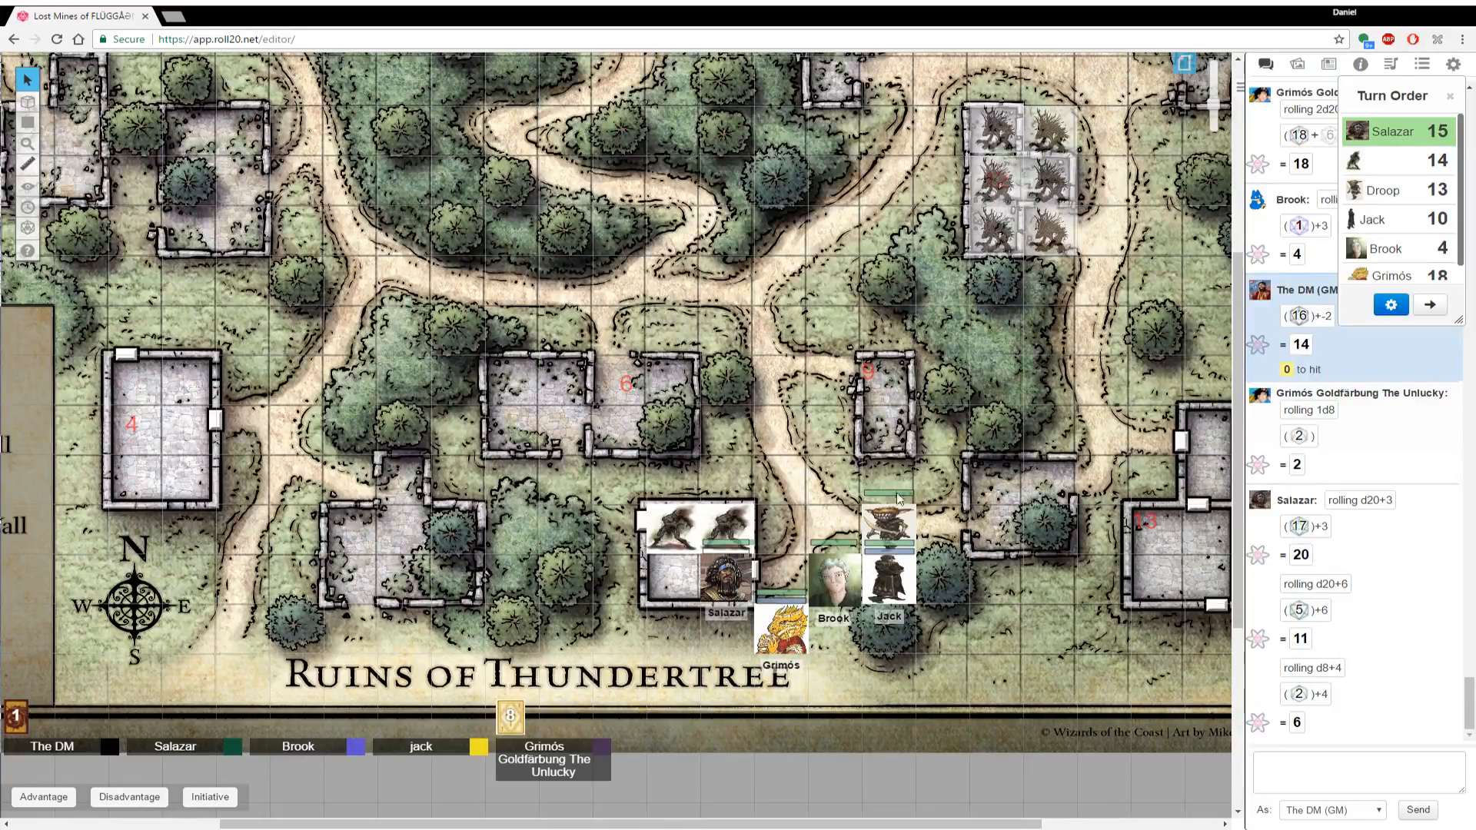
mouse_move(886, 393)
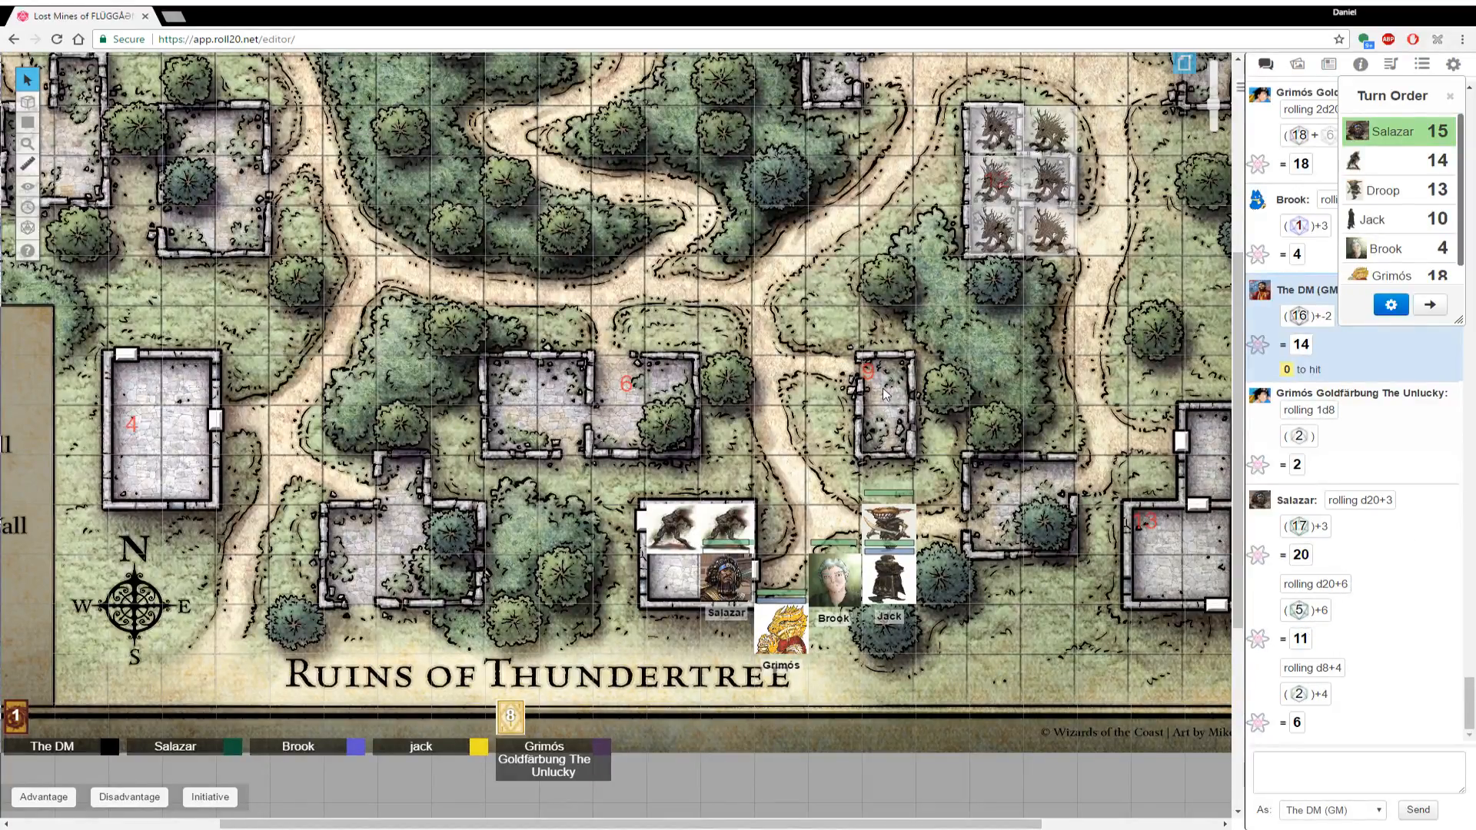
mouse_move(1312, 543)
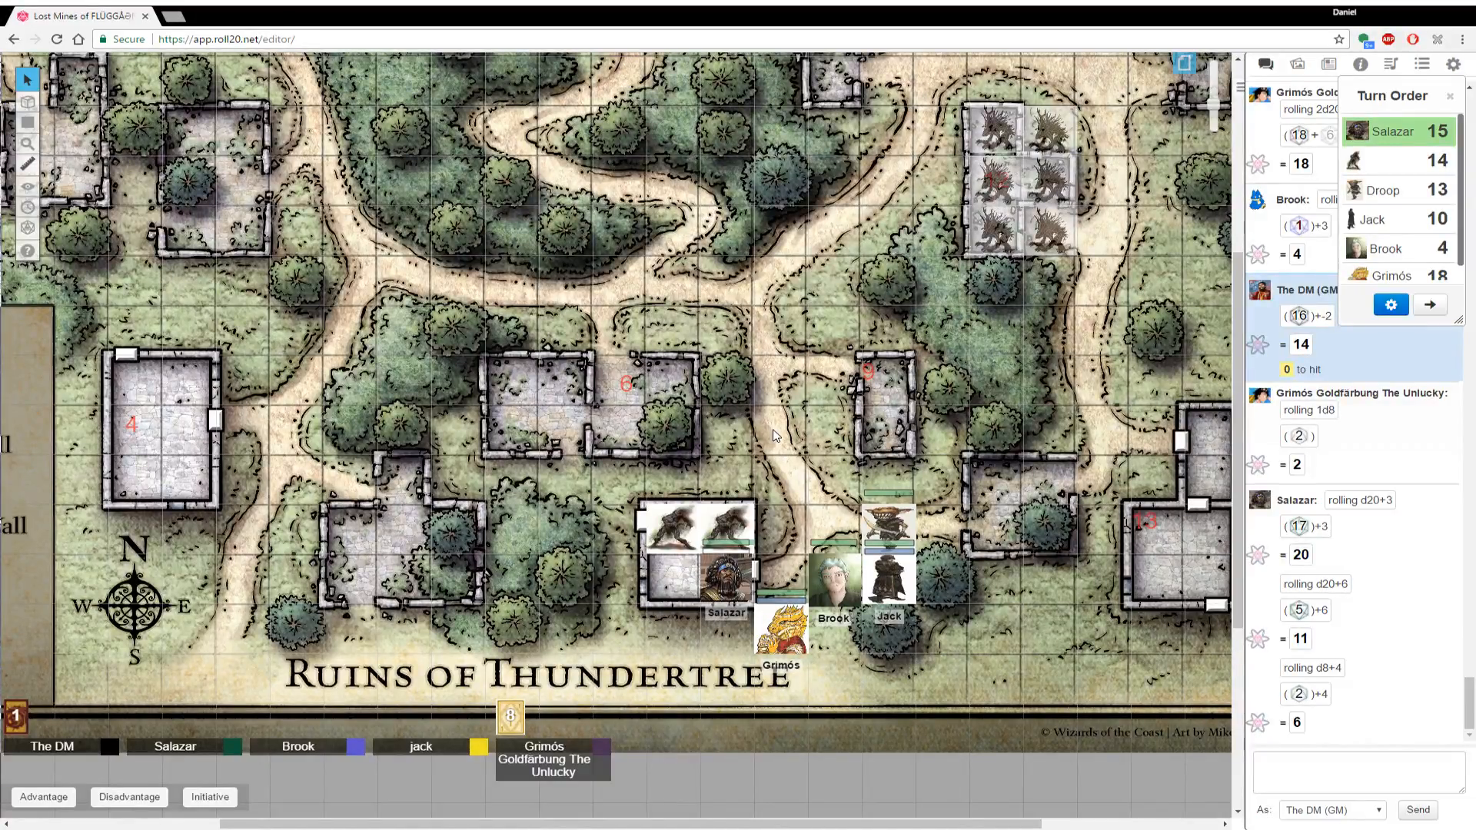
Scroll the chat down to follow Salazar's attack and damage rolls
scroll("down", 3)
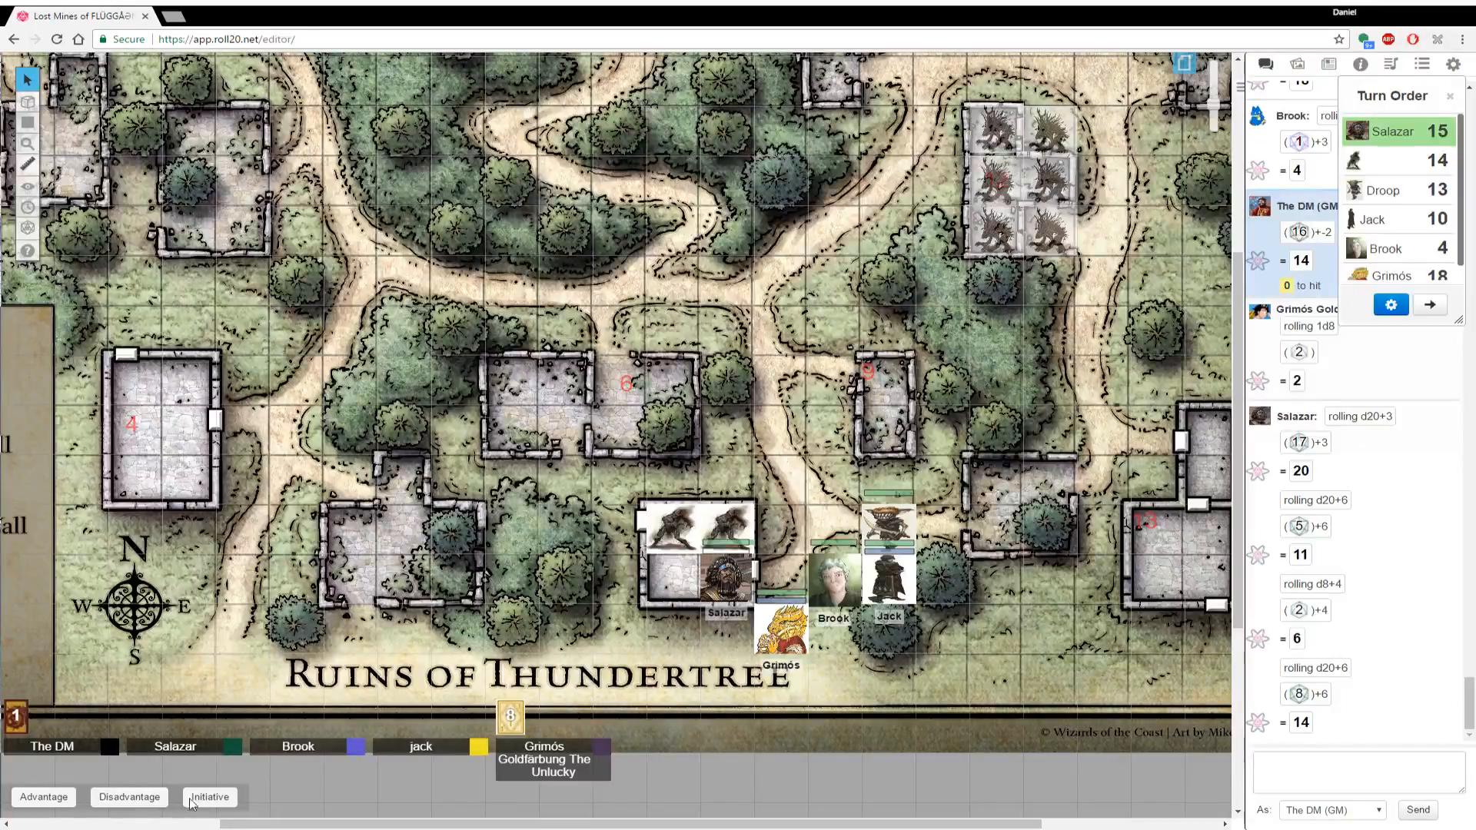
mouse_move(243, 780)
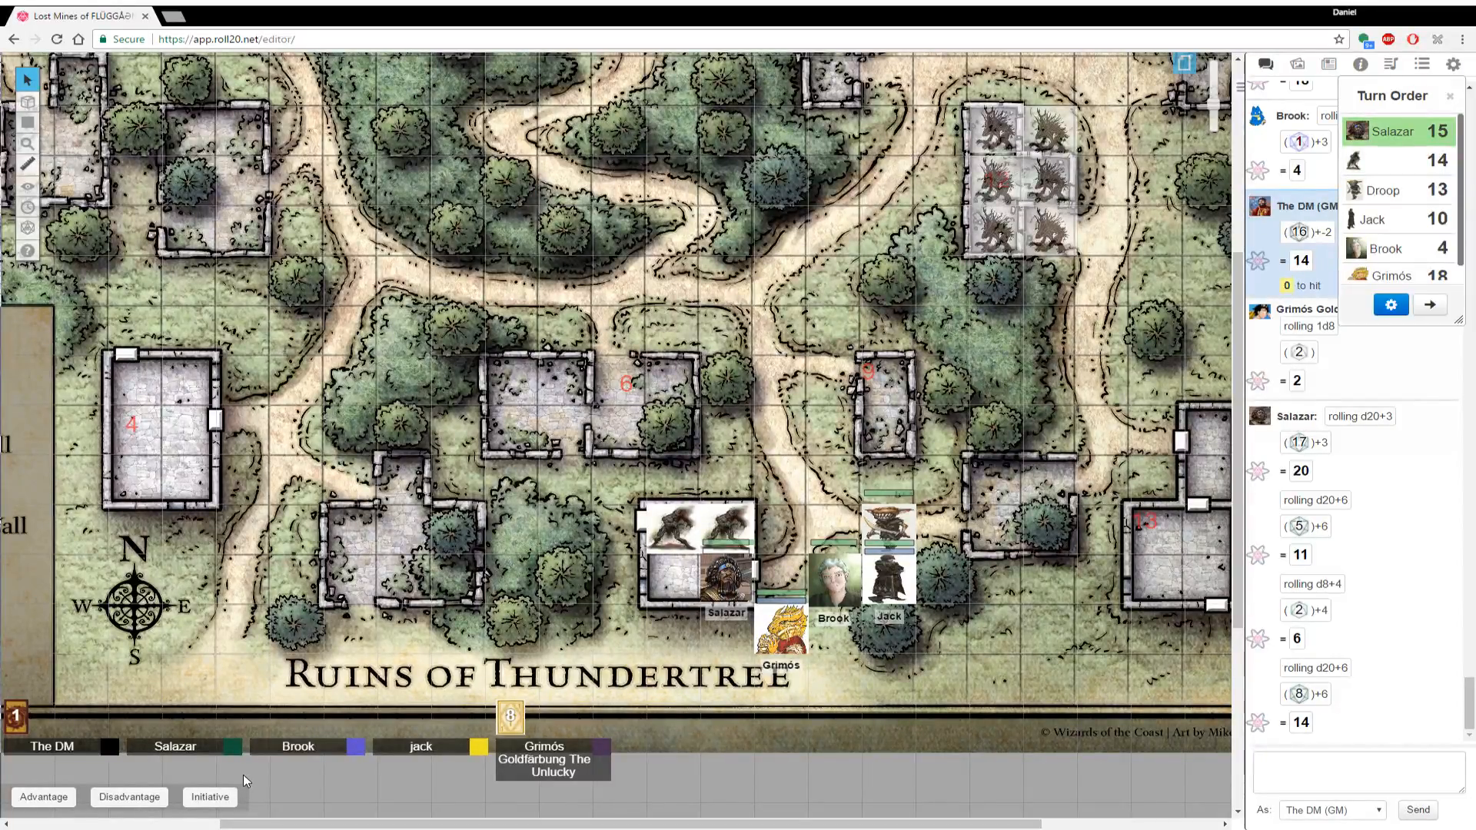
mouse_move(814, 449)
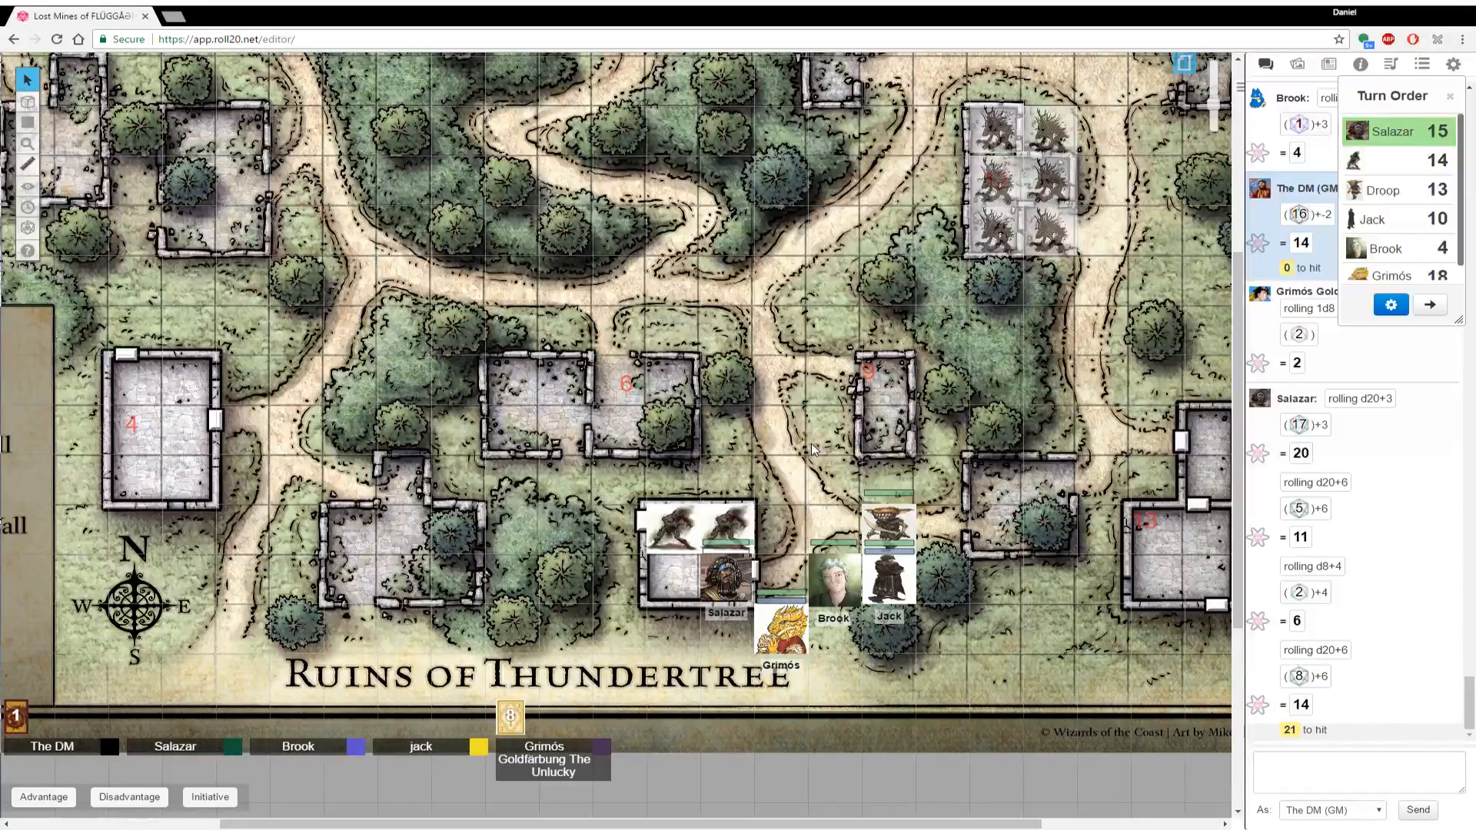
mouse_move(674, 331)
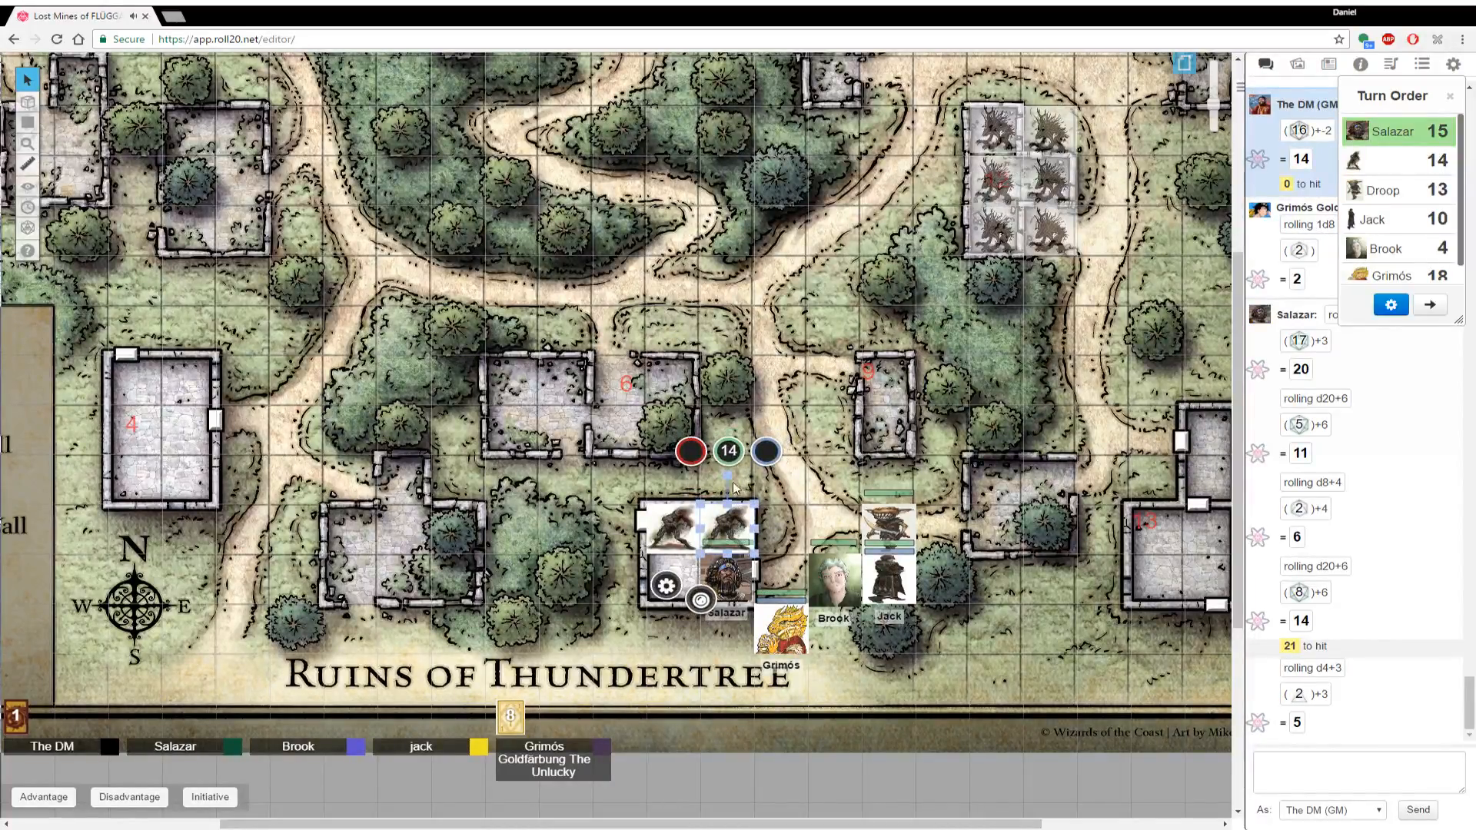
mouse_move(727, 452)
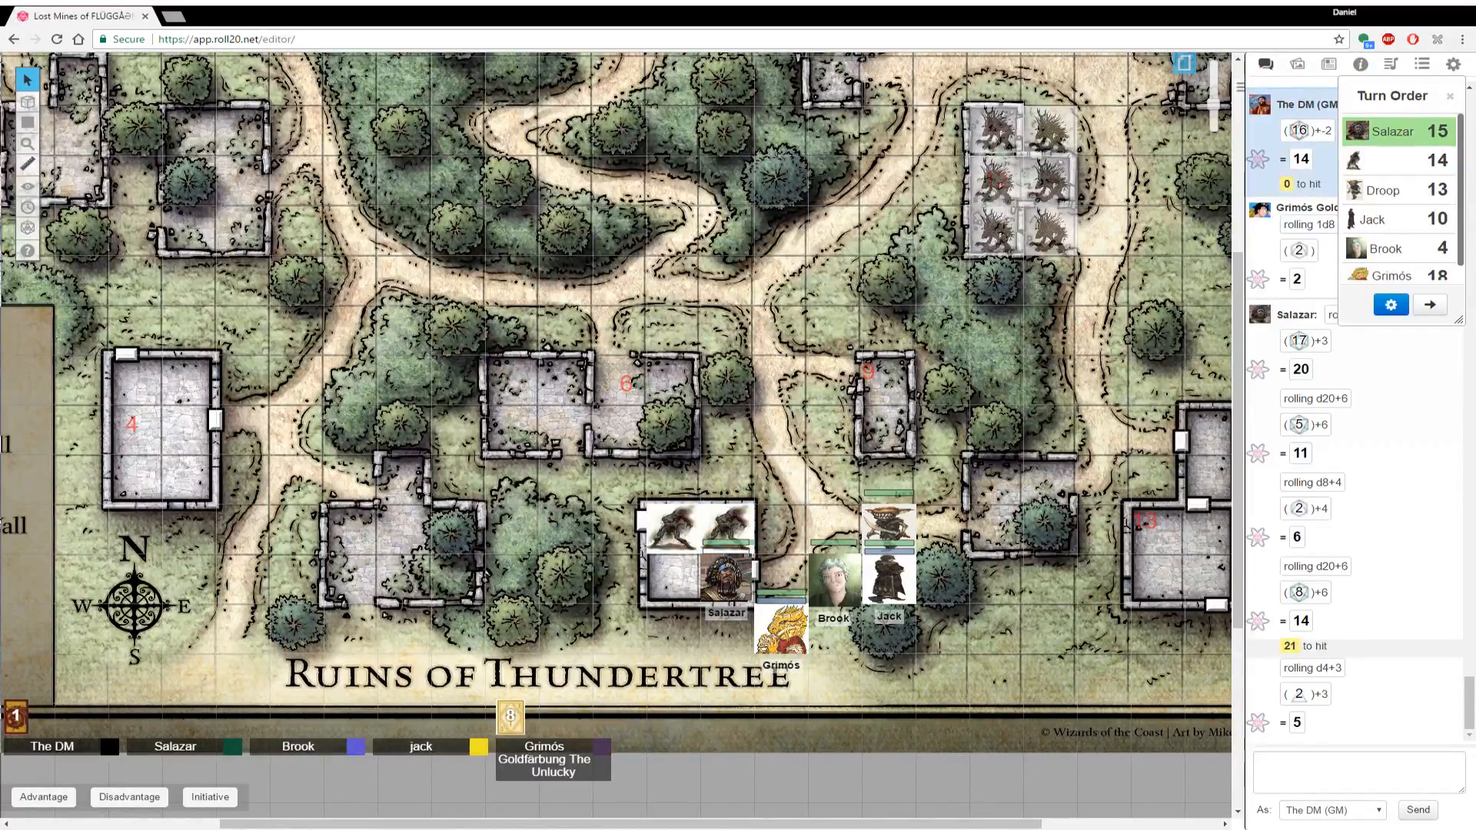
Advance the turn to the initiative-14 monster and roll its 1d20+3 attacks in chat
left_click(1429, 305)
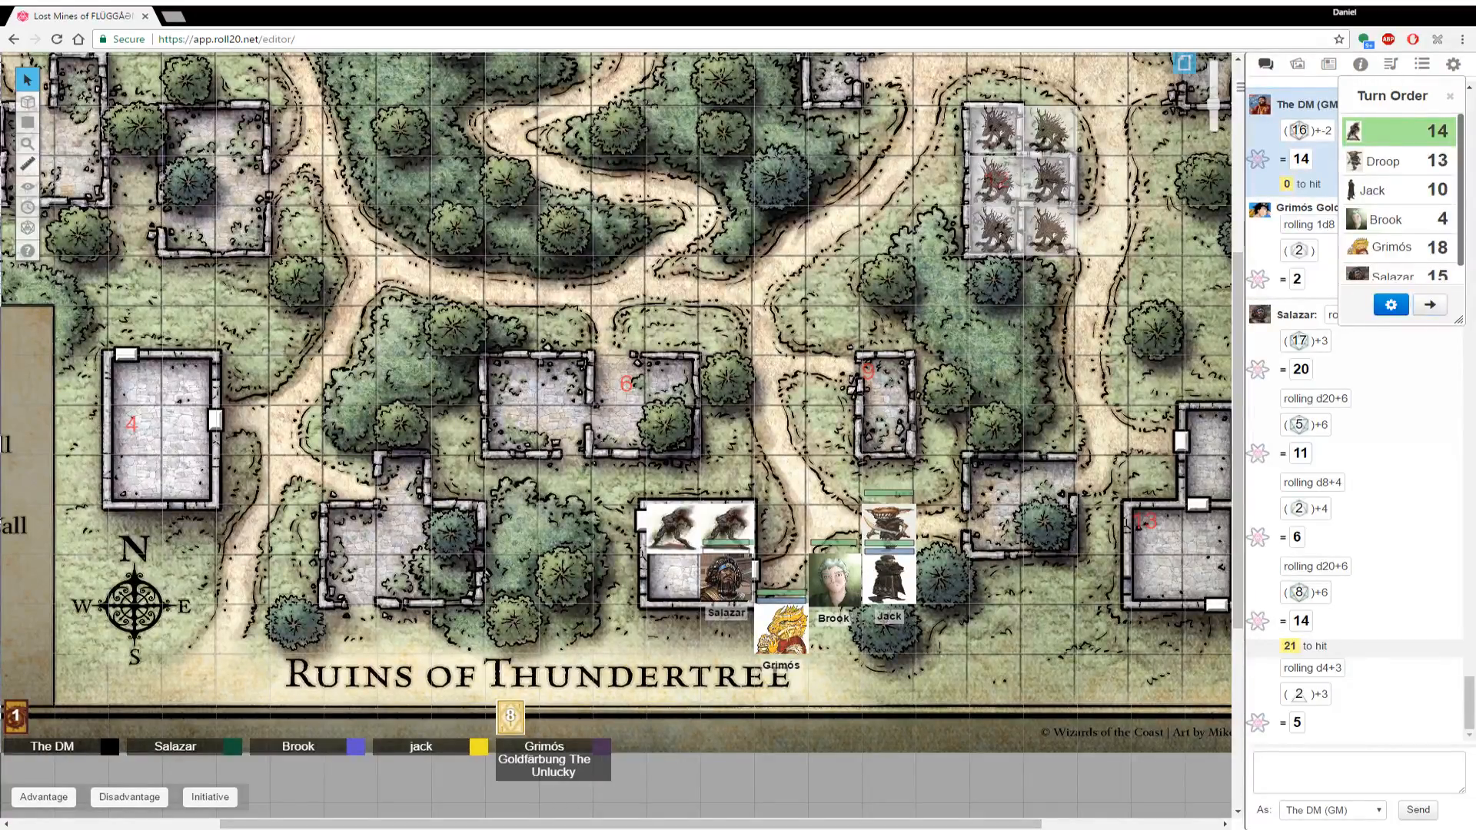
mouse_move(977, 723)
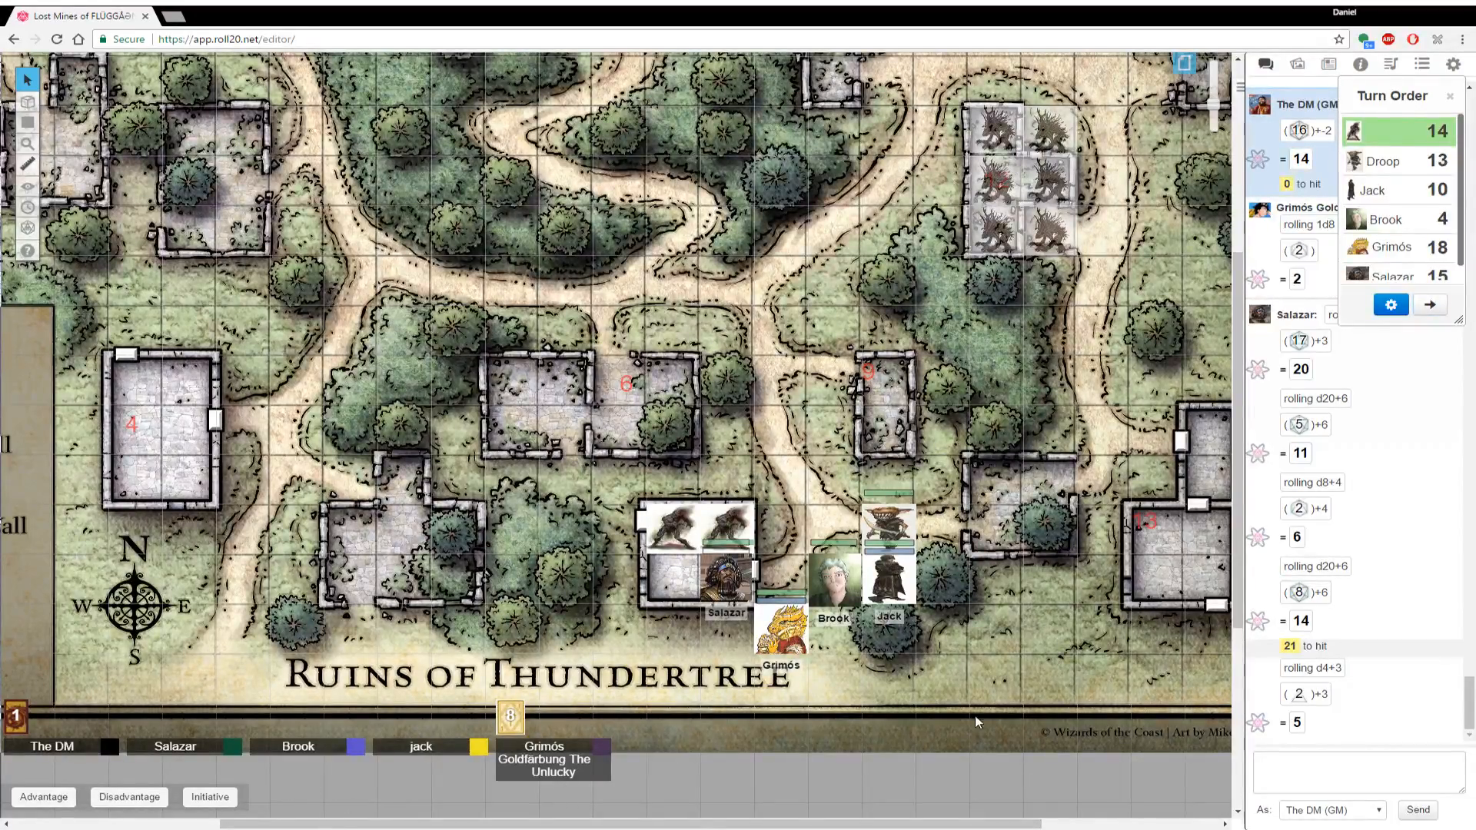
left_click(1356, 769)
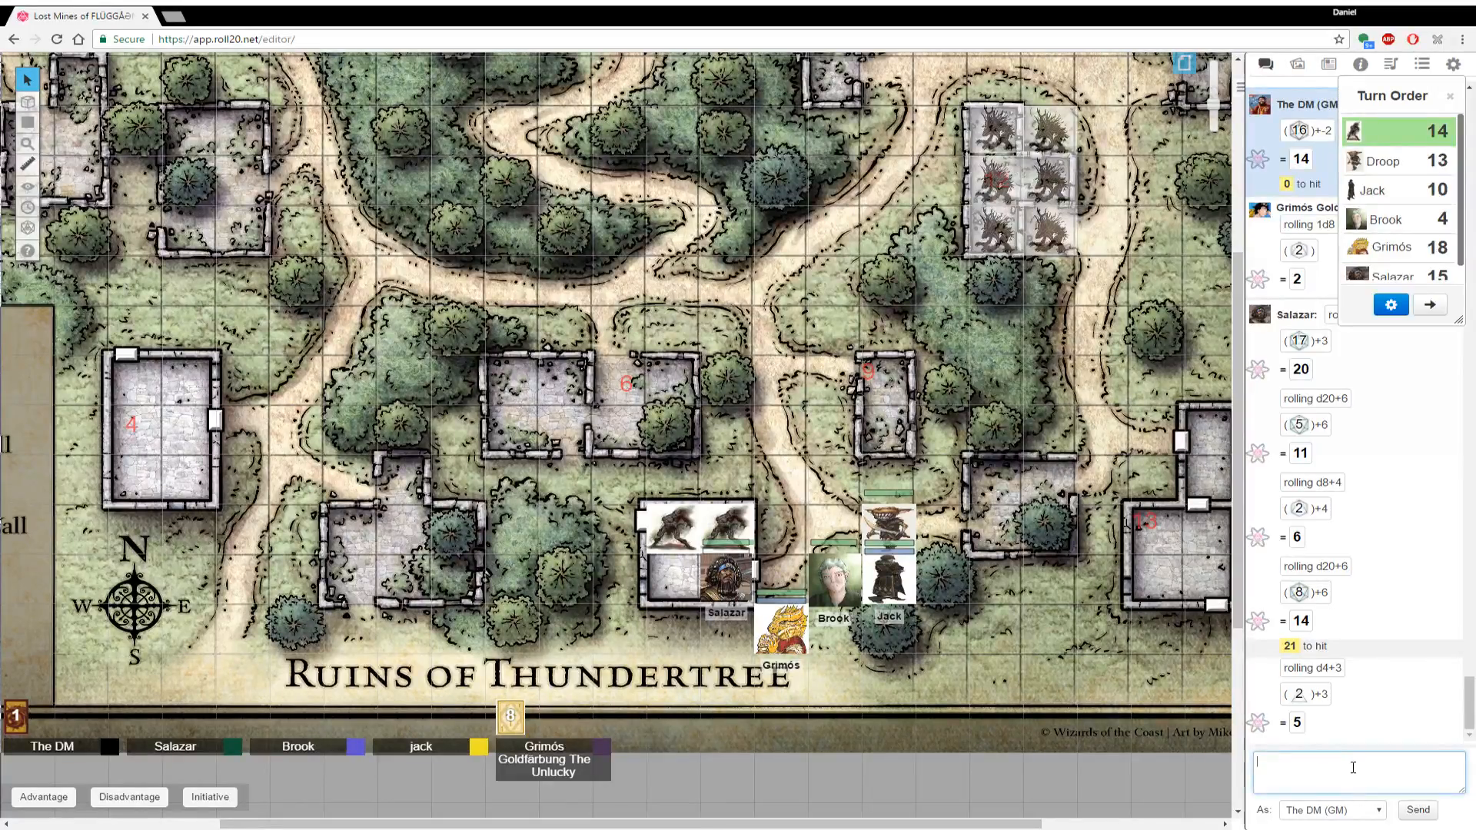
type("/r")
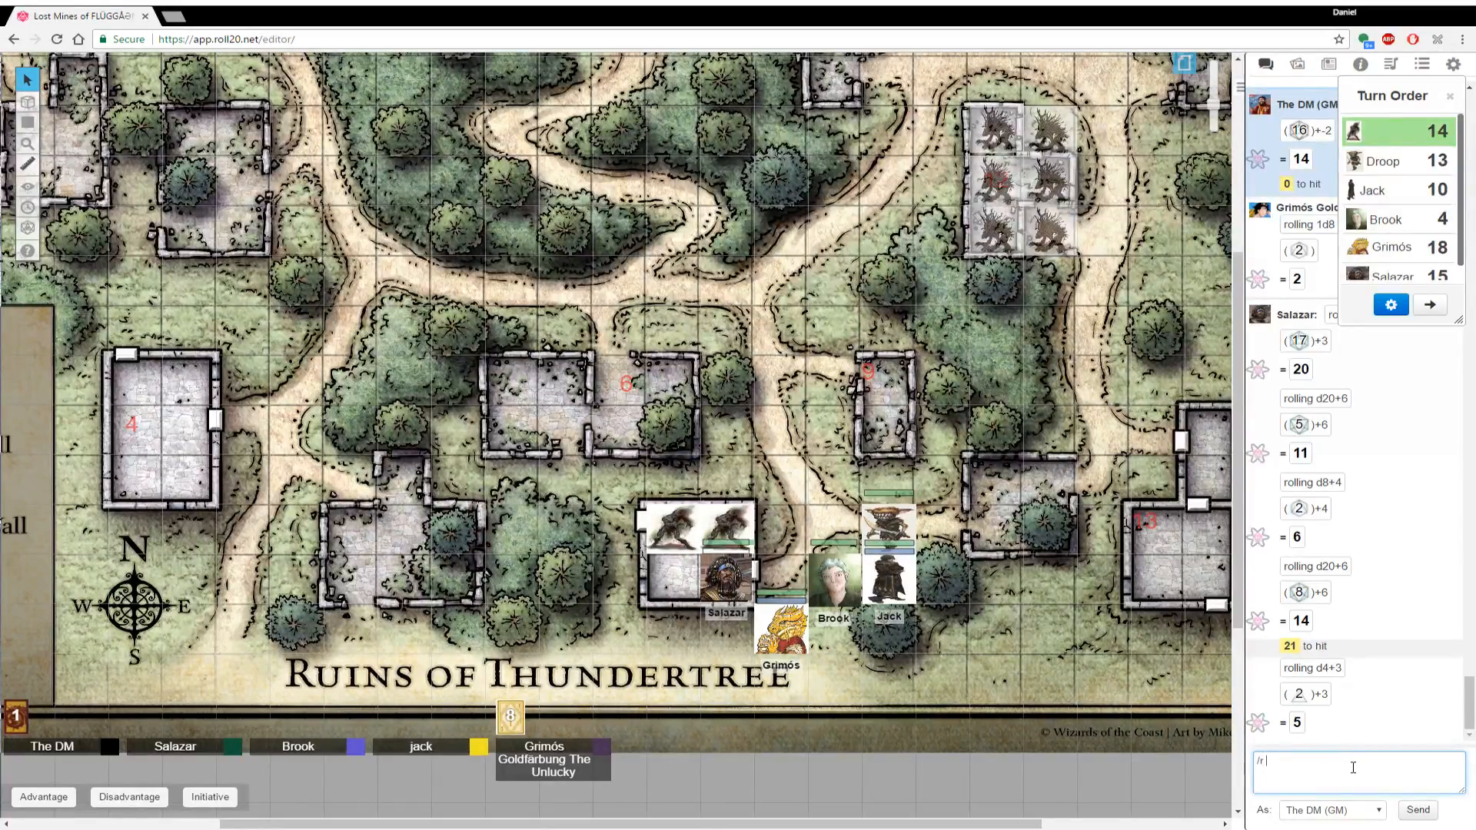
type("1d20+")
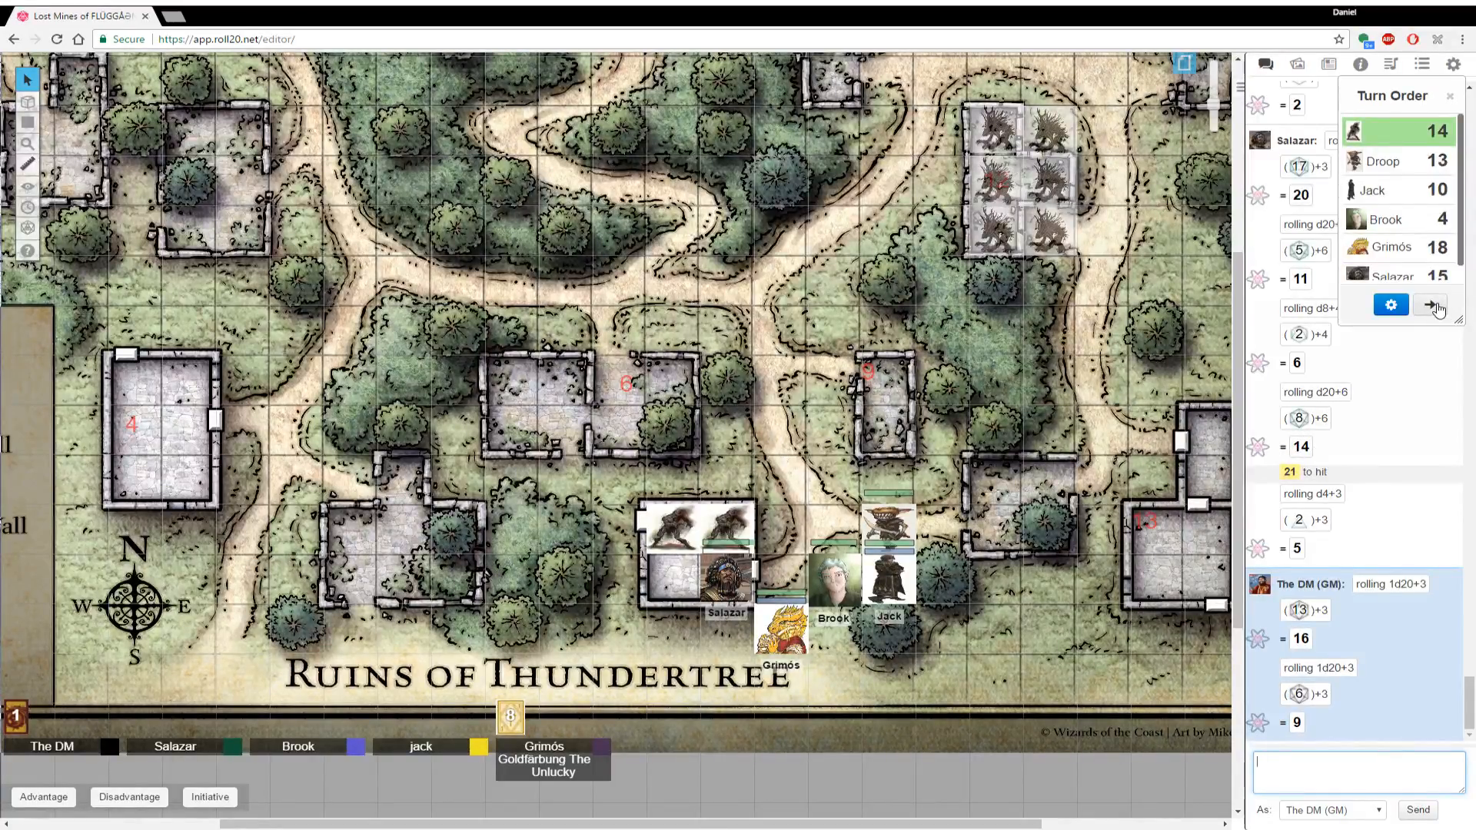
Pass the turn to Droop and roll his 1d20+5 attack in chat
left_click(1433, 304)
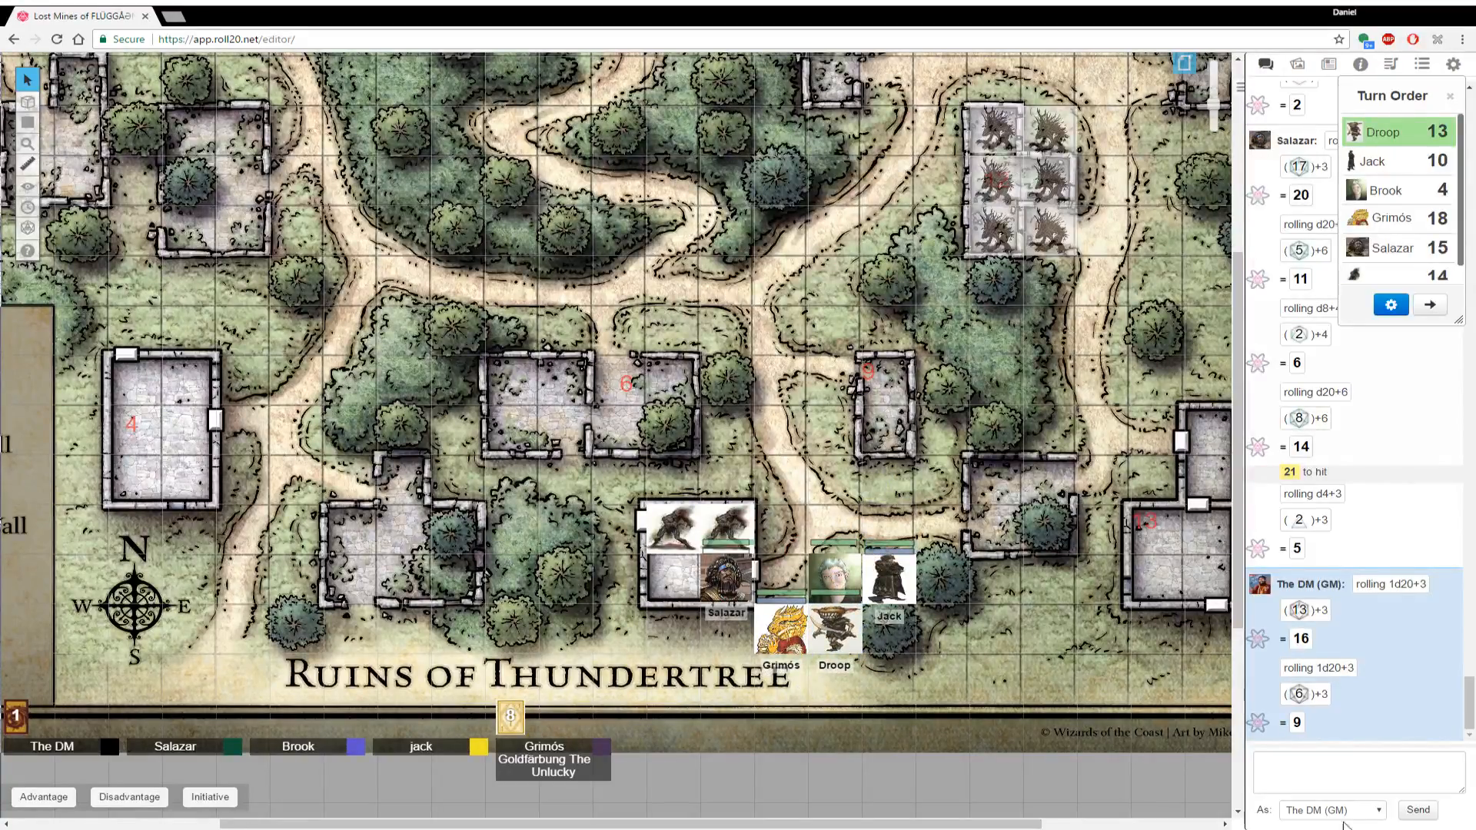
left_click(1356, 765)
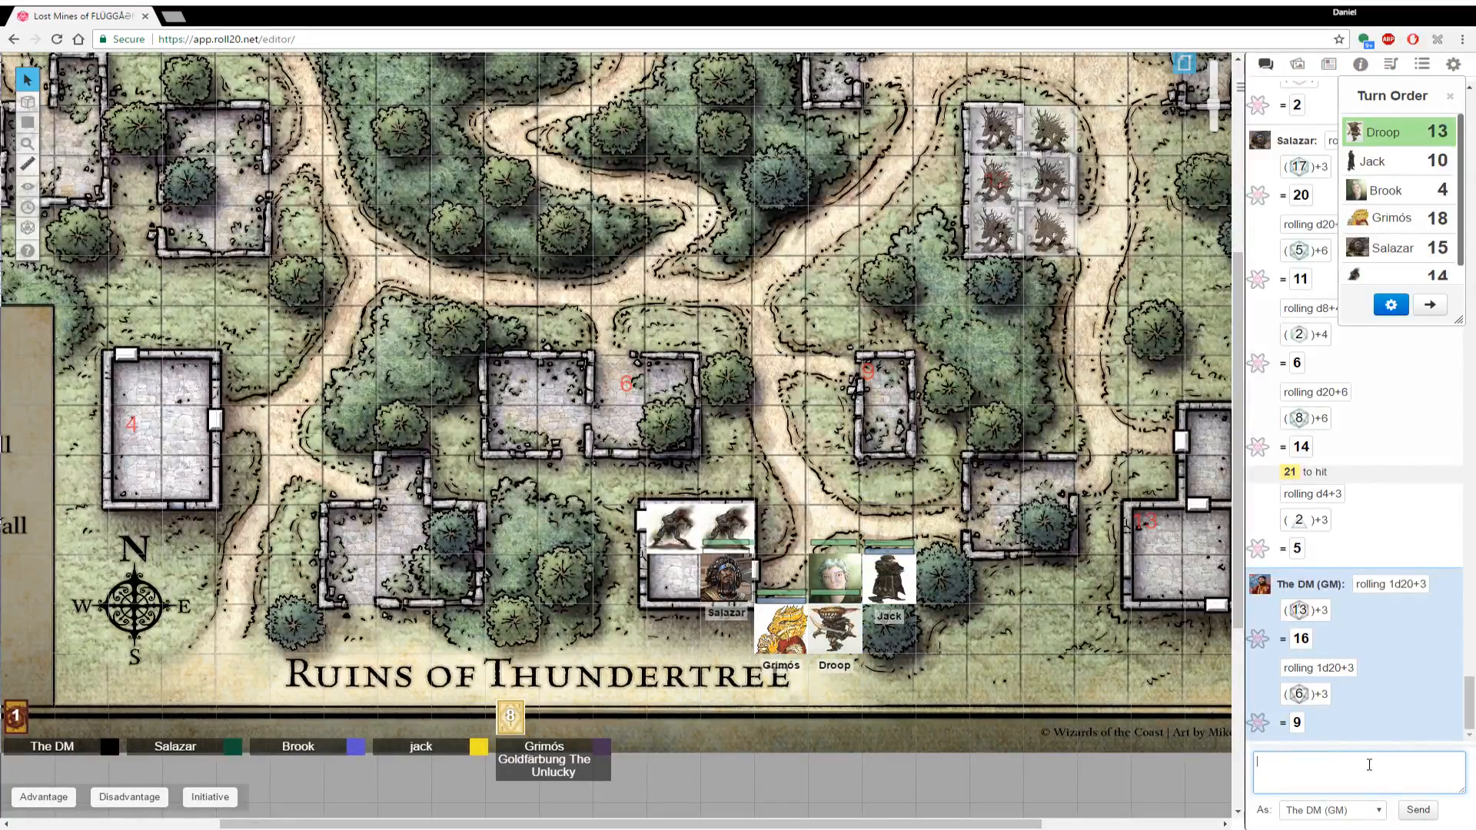
type("/r1d20")
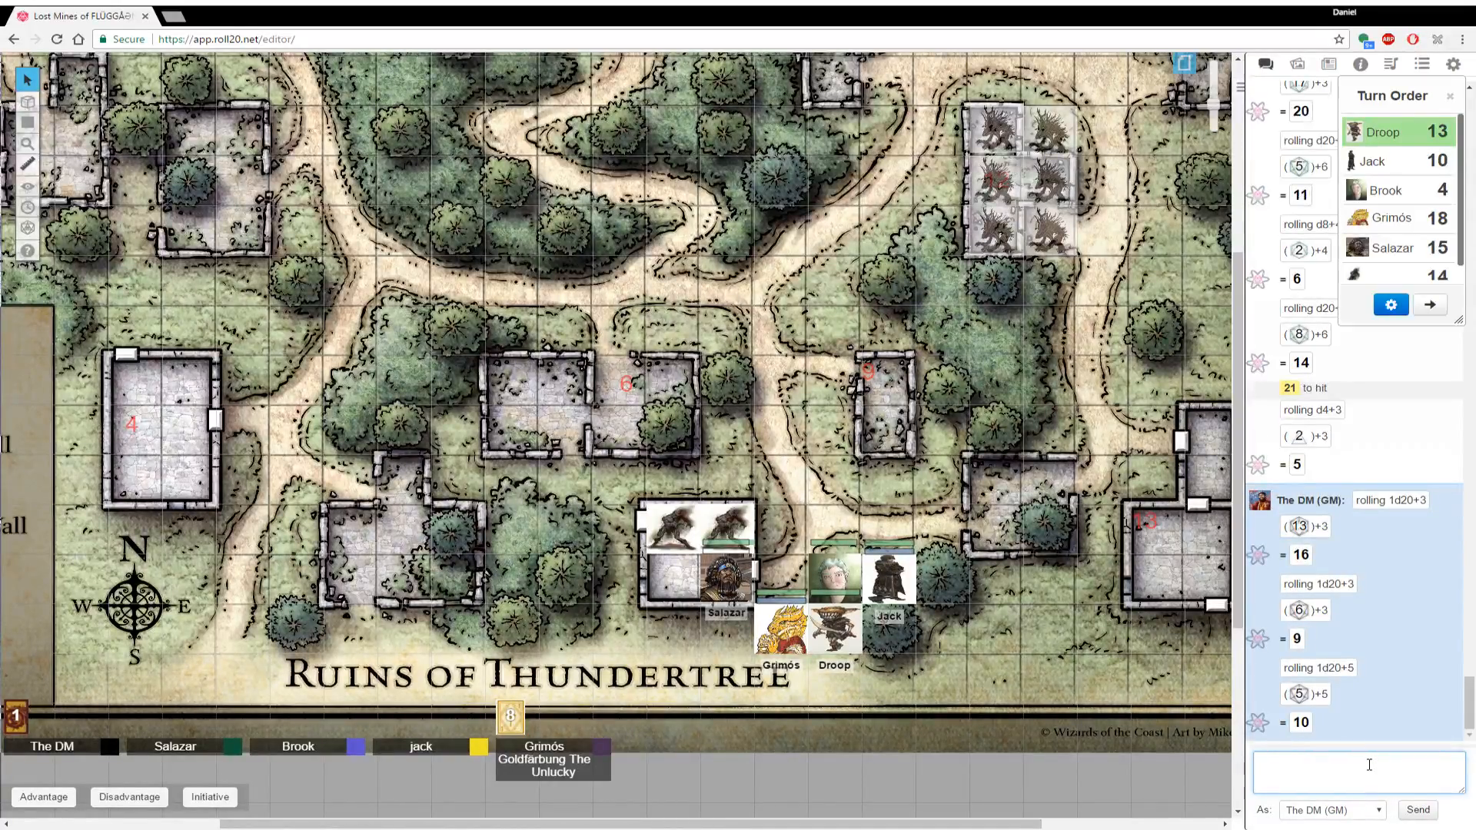
type("/r")
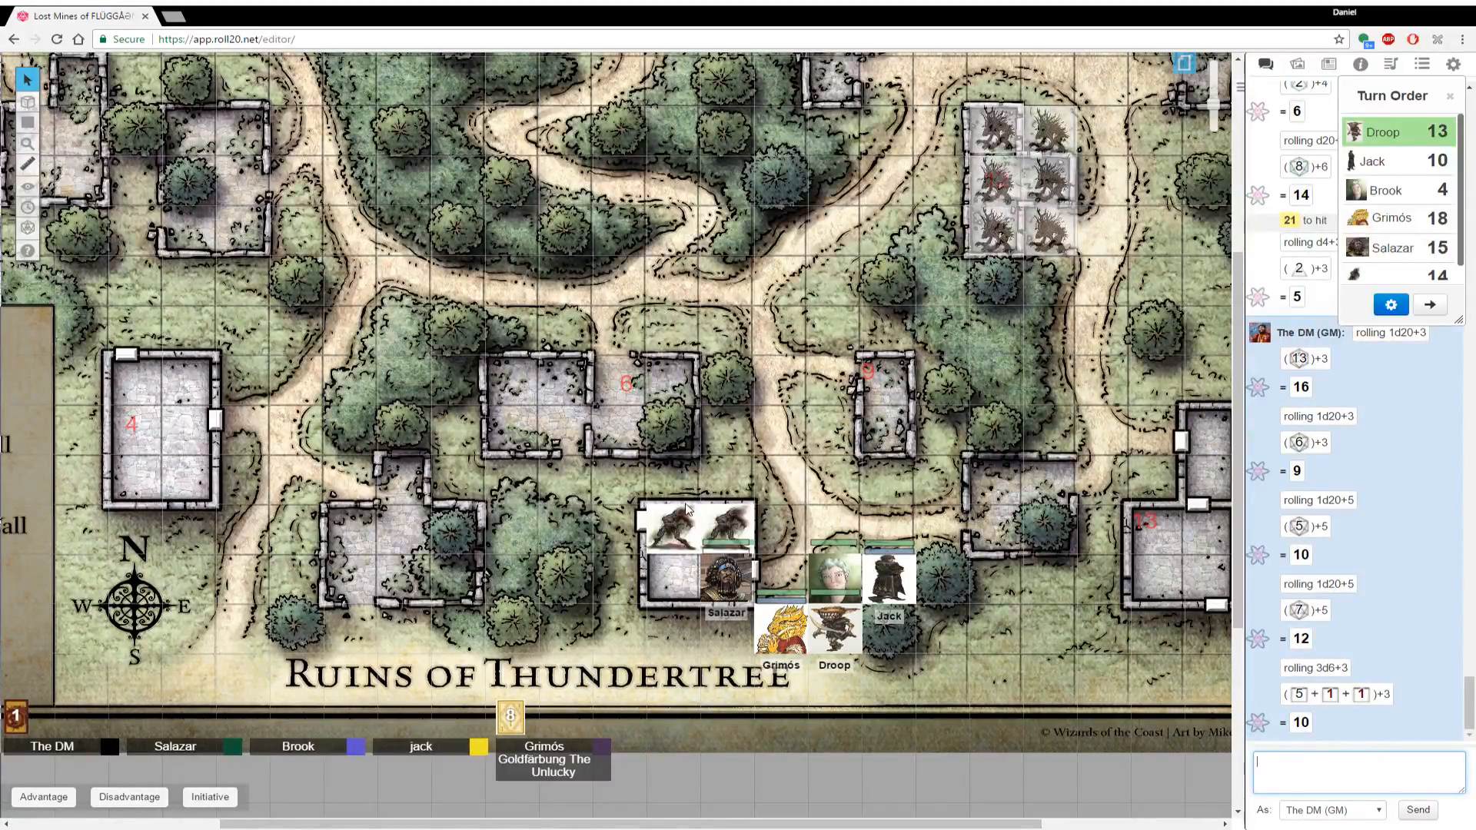
Subtract 10 hit points from the wounded zombie and roll damage with +3 in chat
left_click(676, 518)
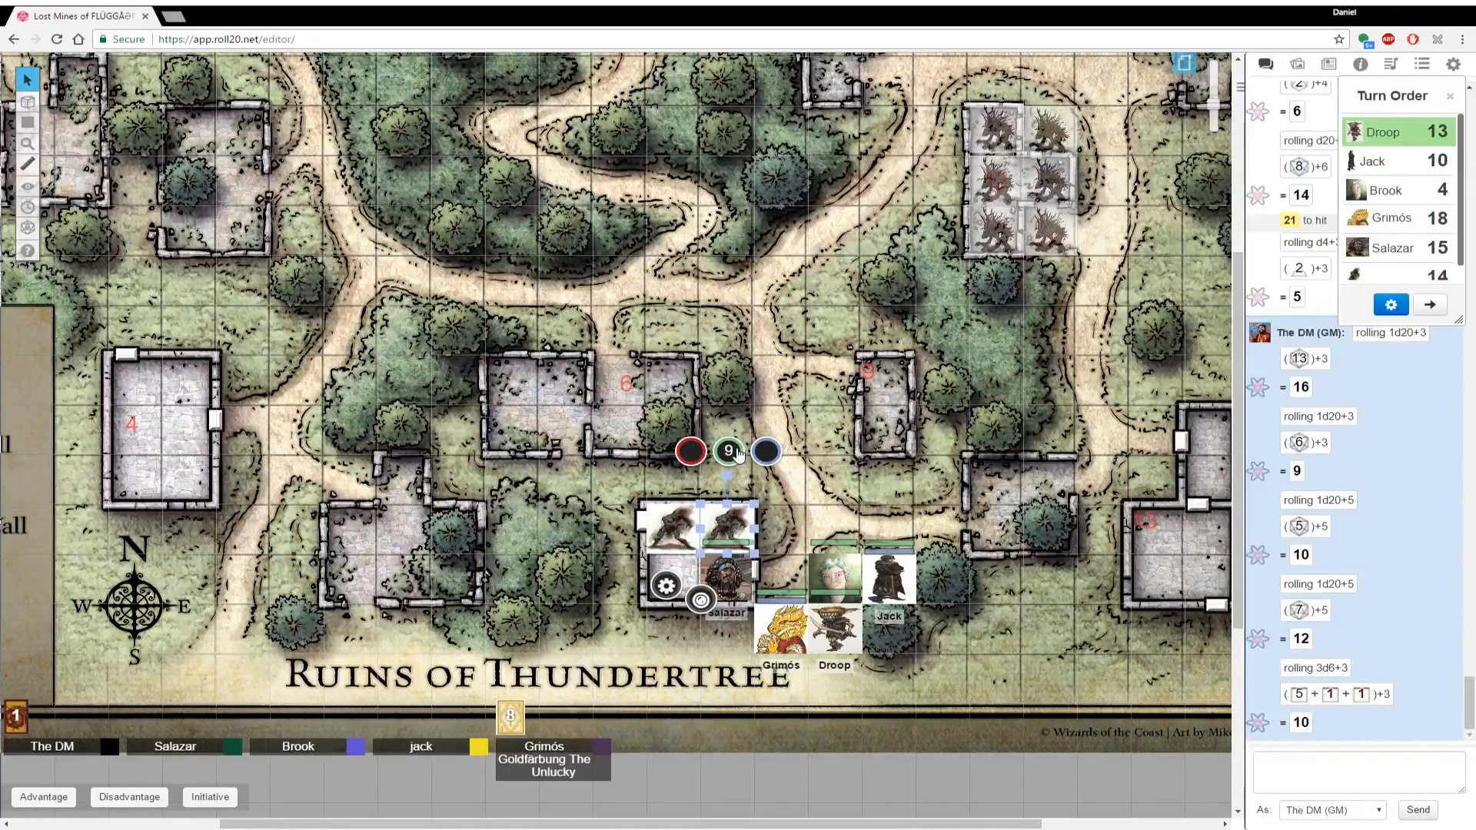
type("-10")
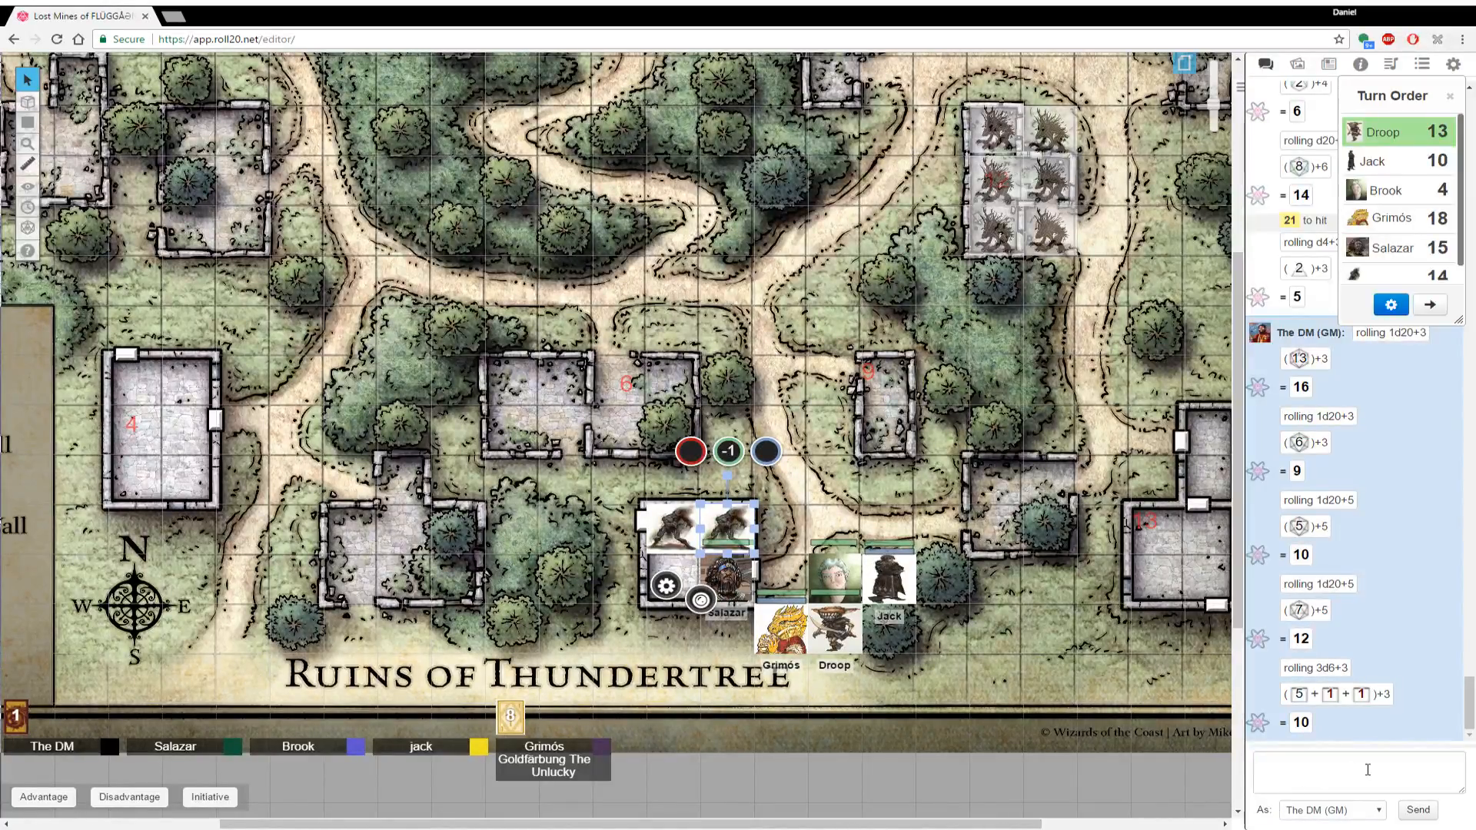
type("/r 1d20")
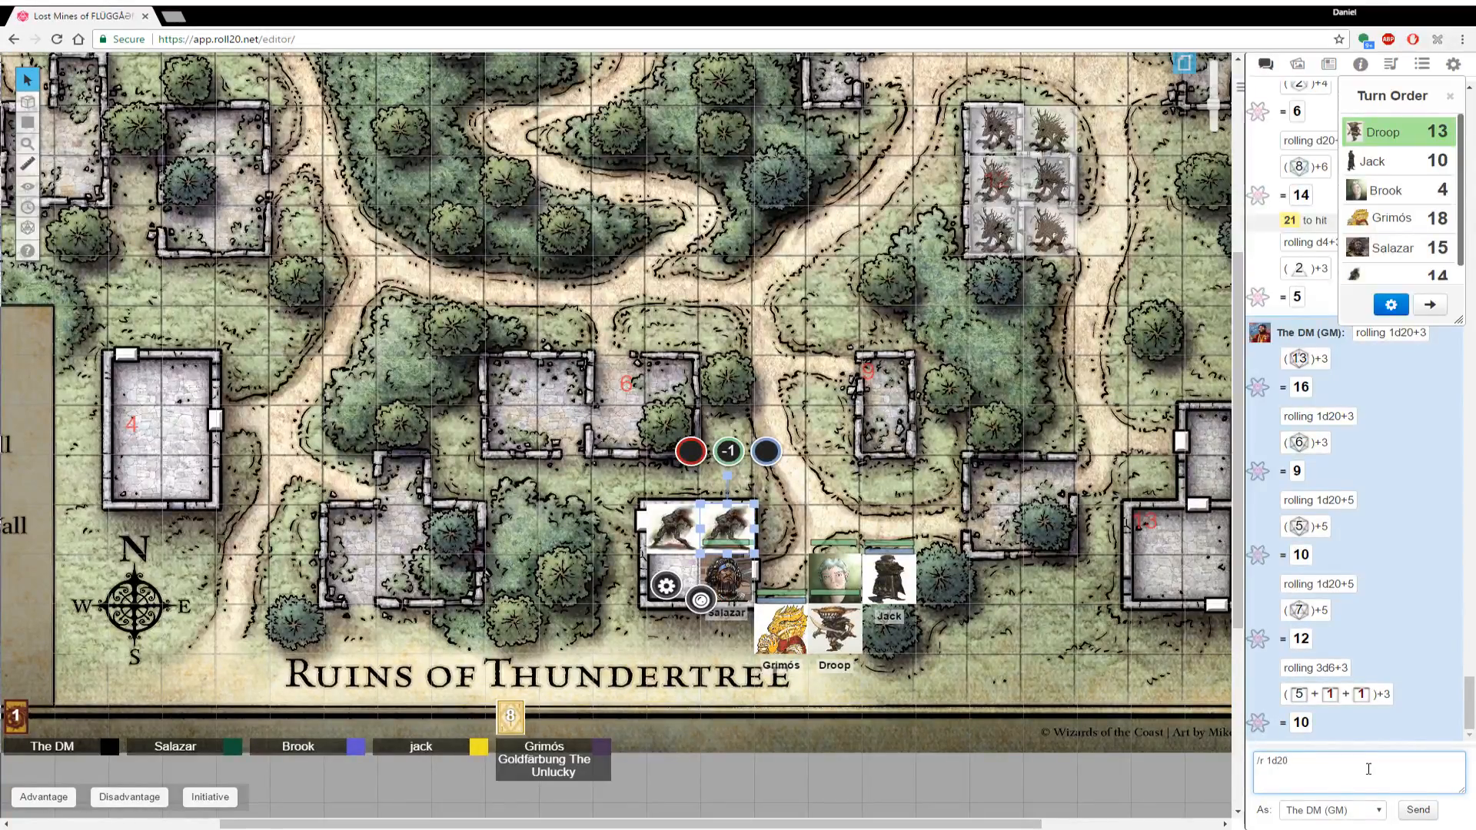
type("+3")
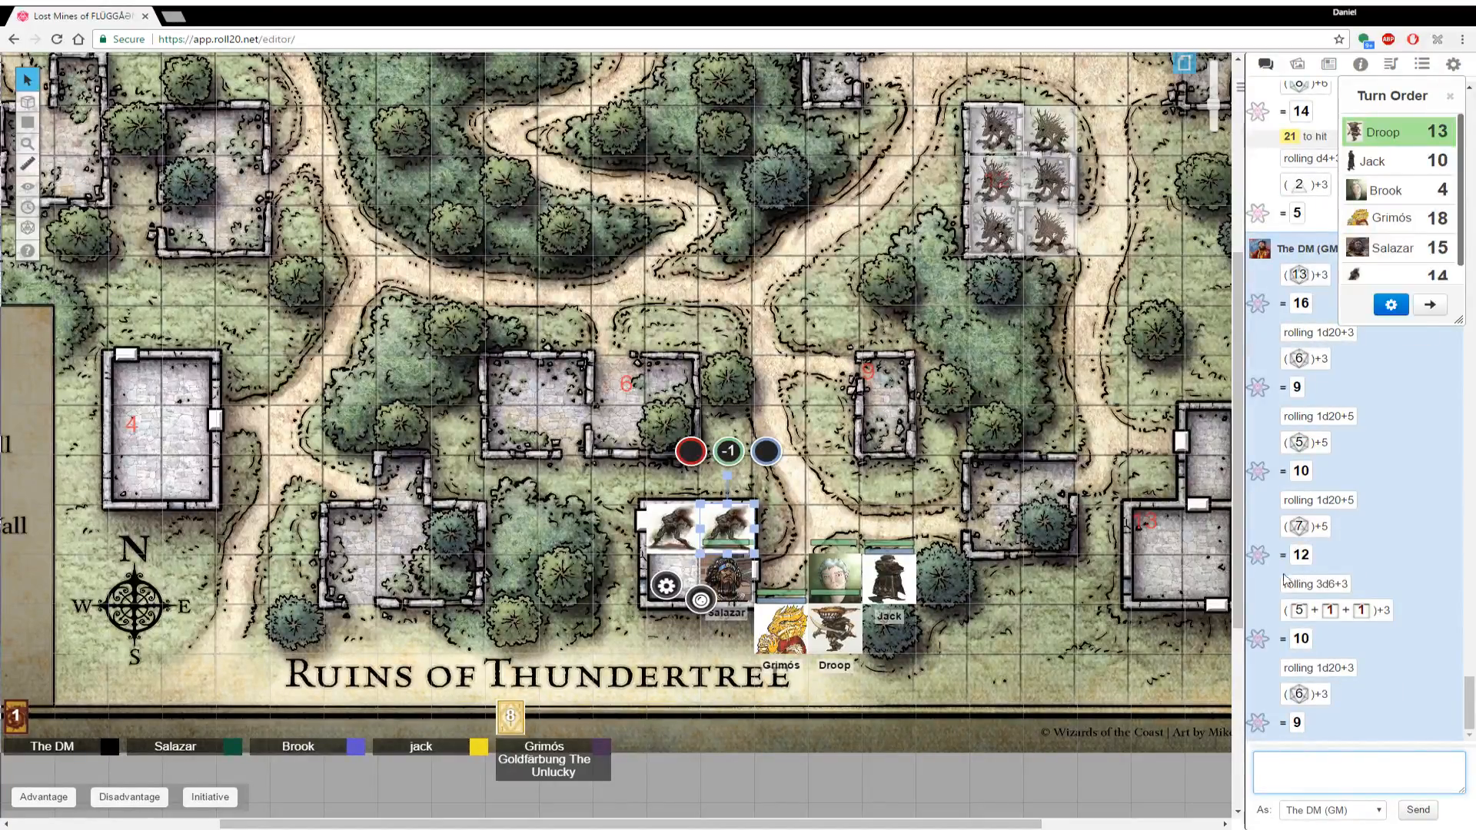
left_click(701, 598)
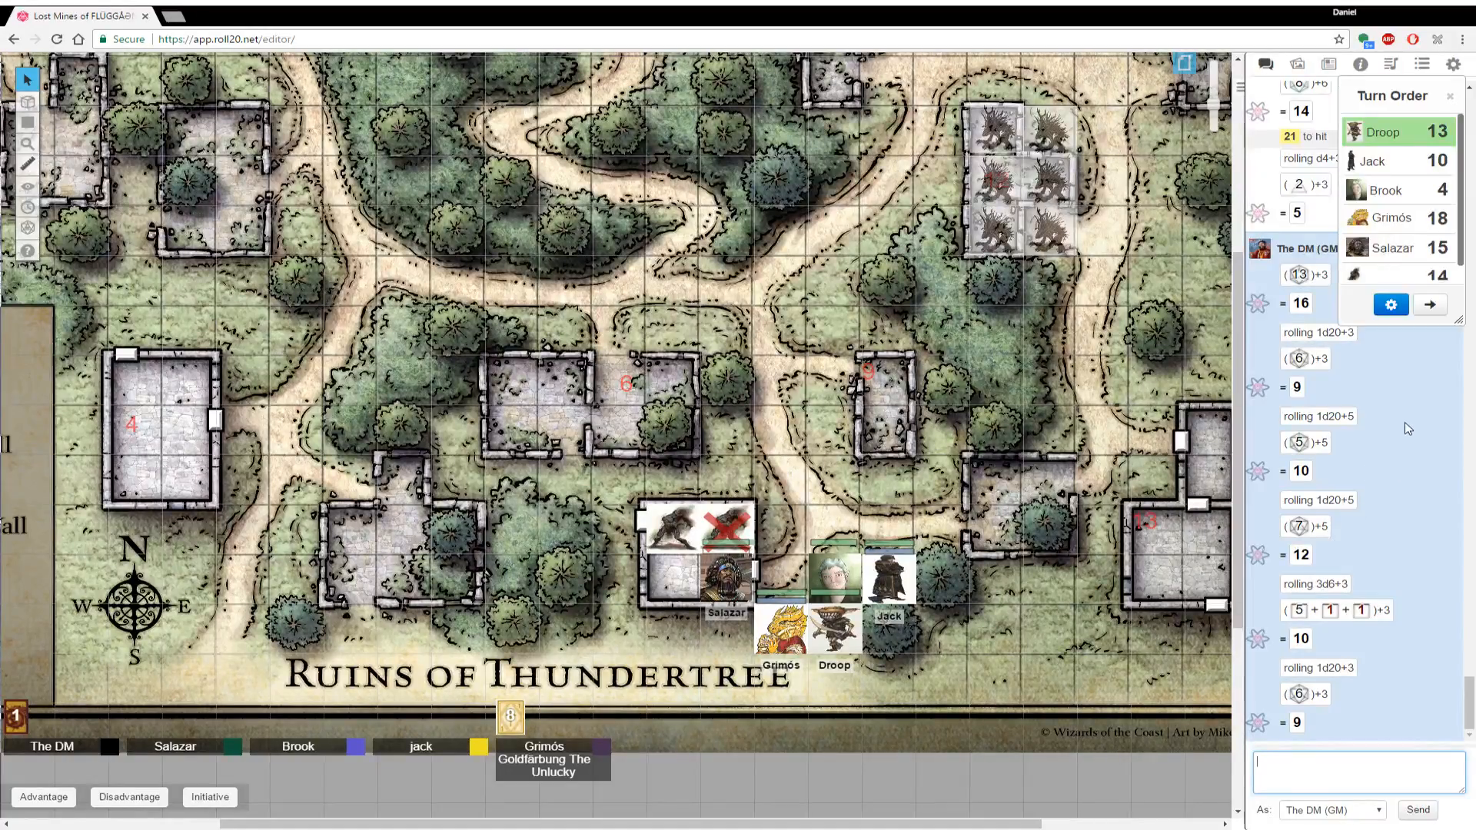
Pass the turn to Jack and follow his d20+7 and d10+4 rolls in chat
left_click(1430, 304)
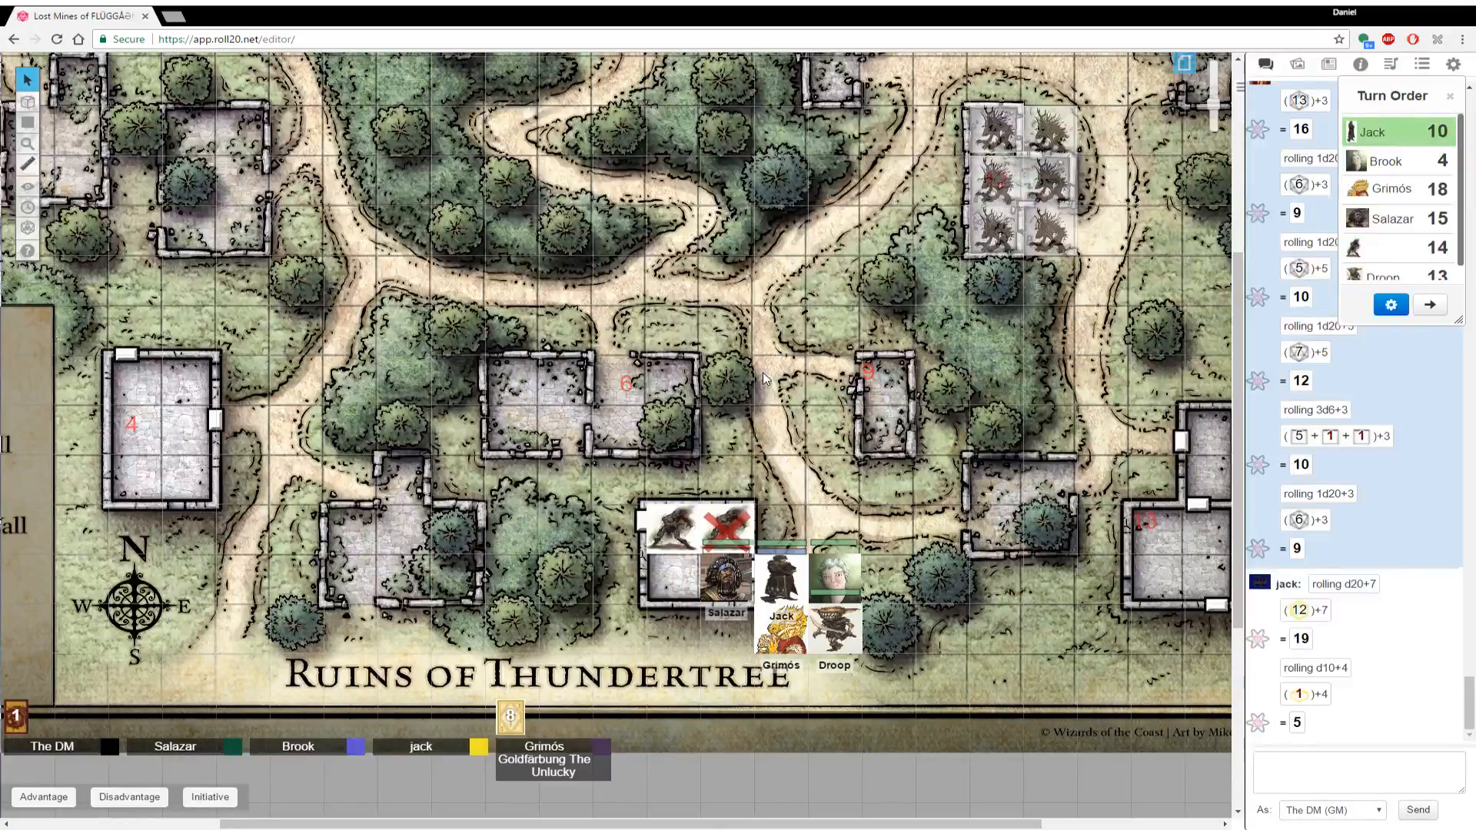
scroll("down", 3)
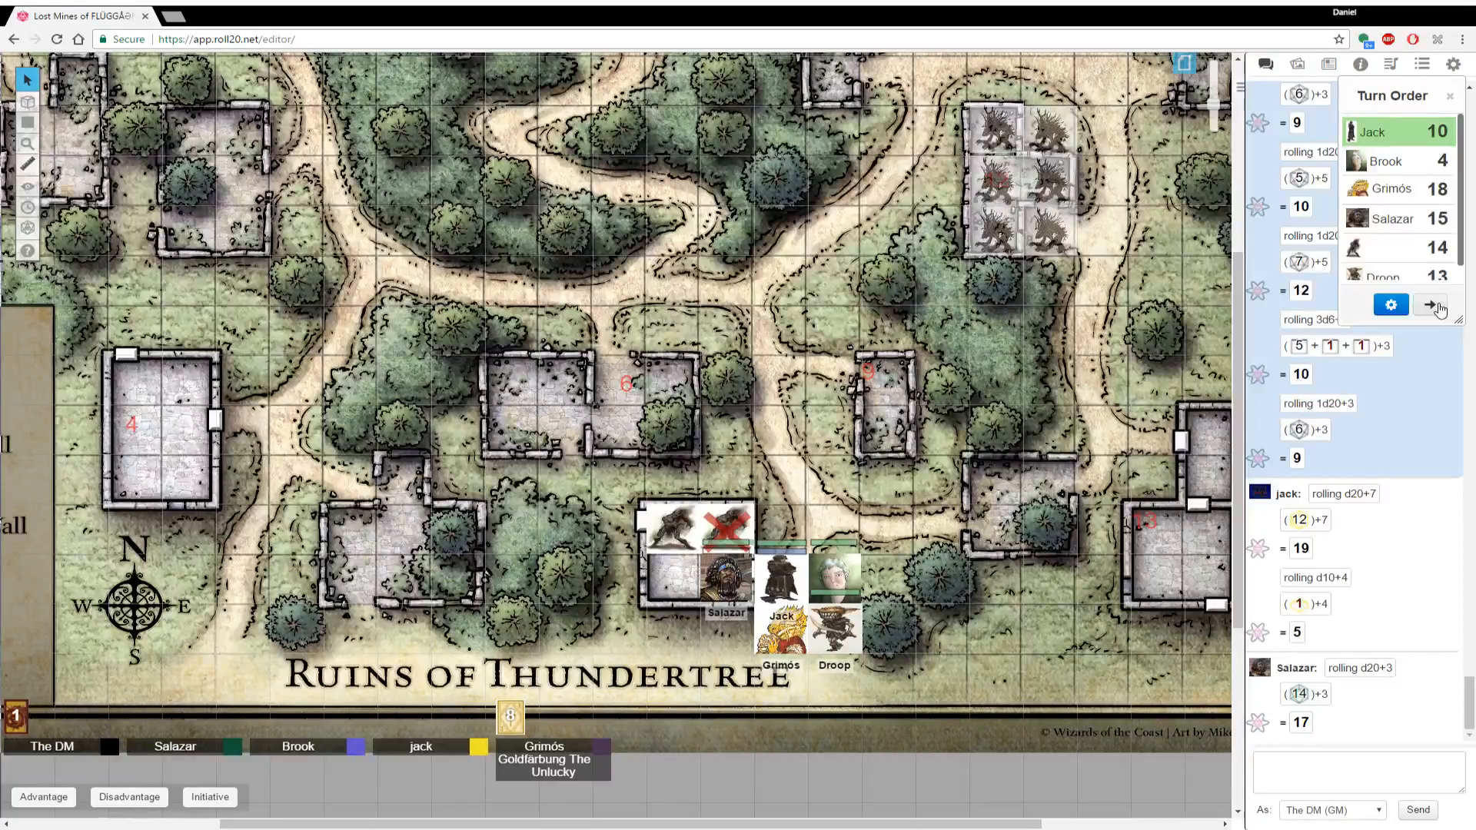
Pass the turn to Brook for her attack and damage rolls
left_click(1428, 304)
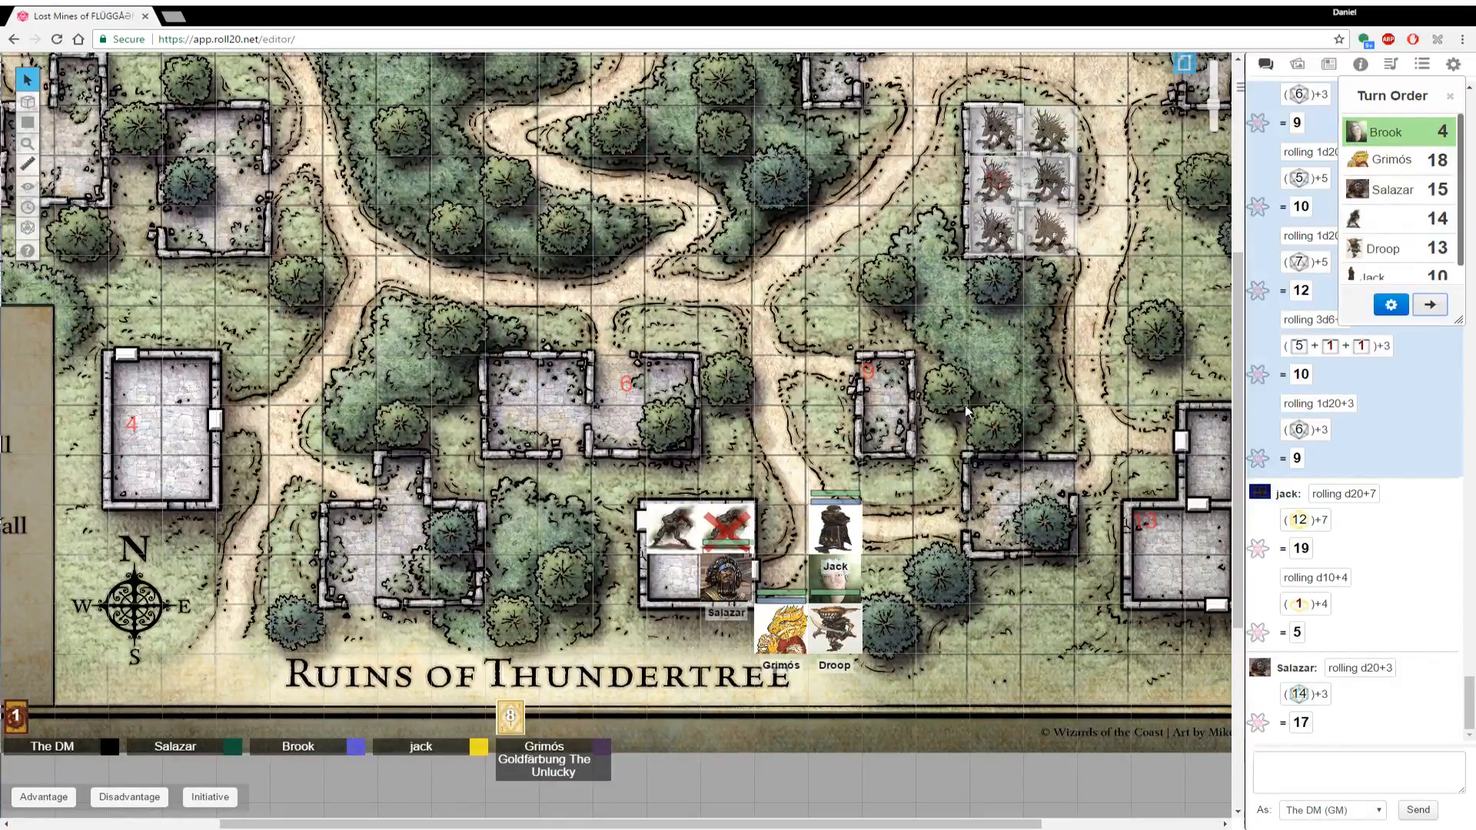
mouse_move(718, 435)
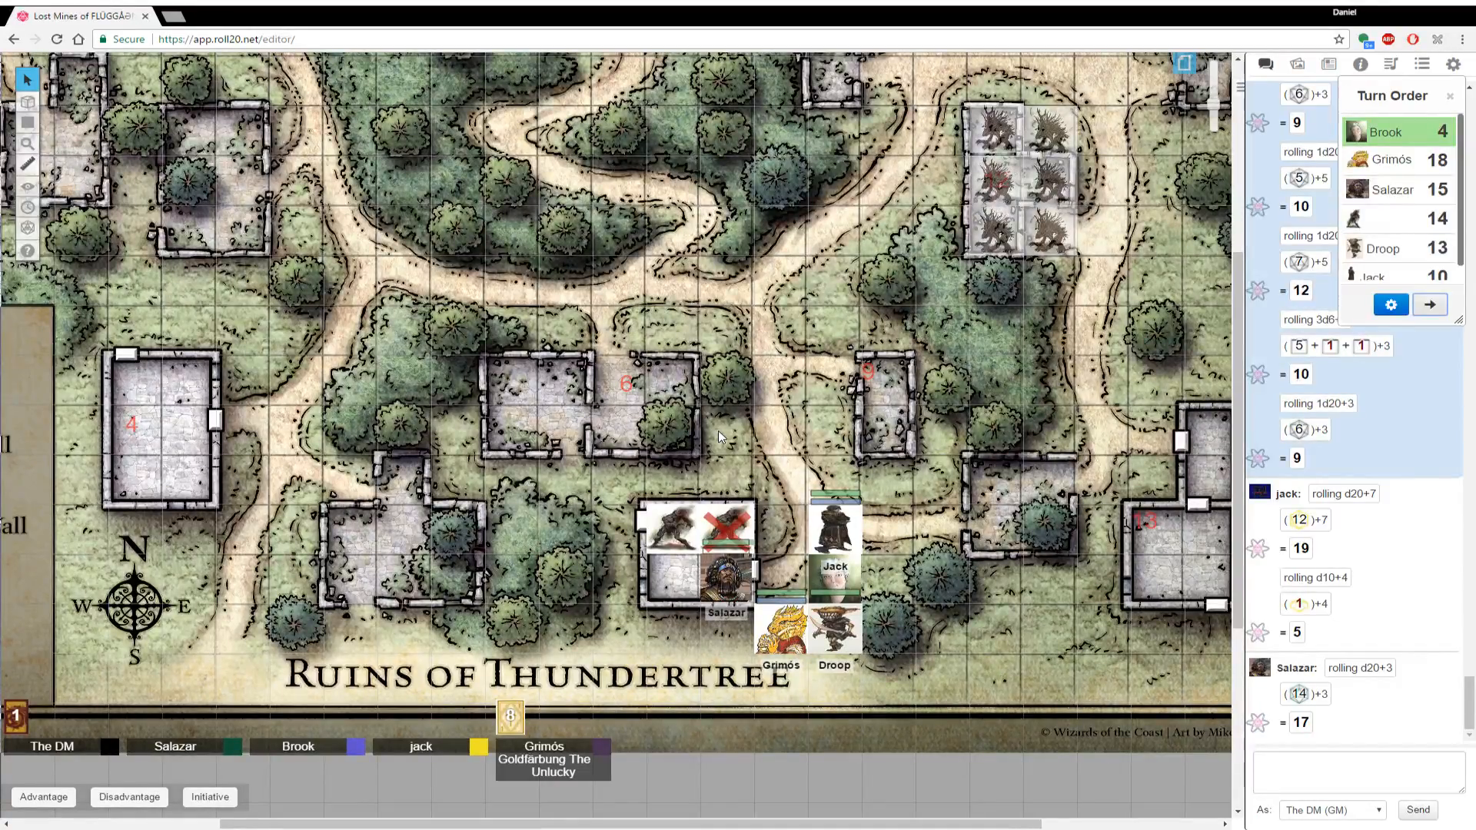
mouse_move(619, 574)
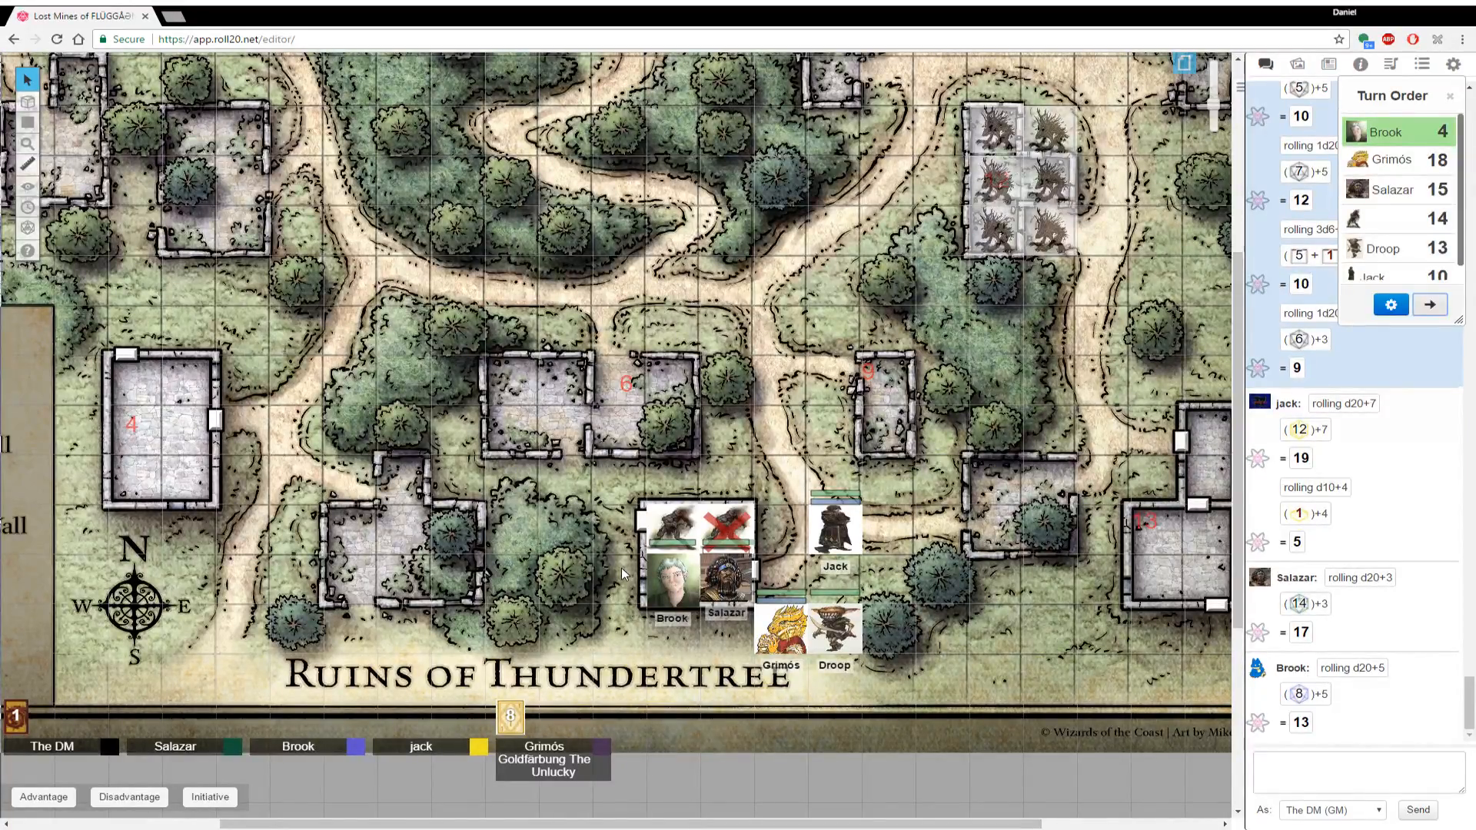
mouse_move(768, 355)
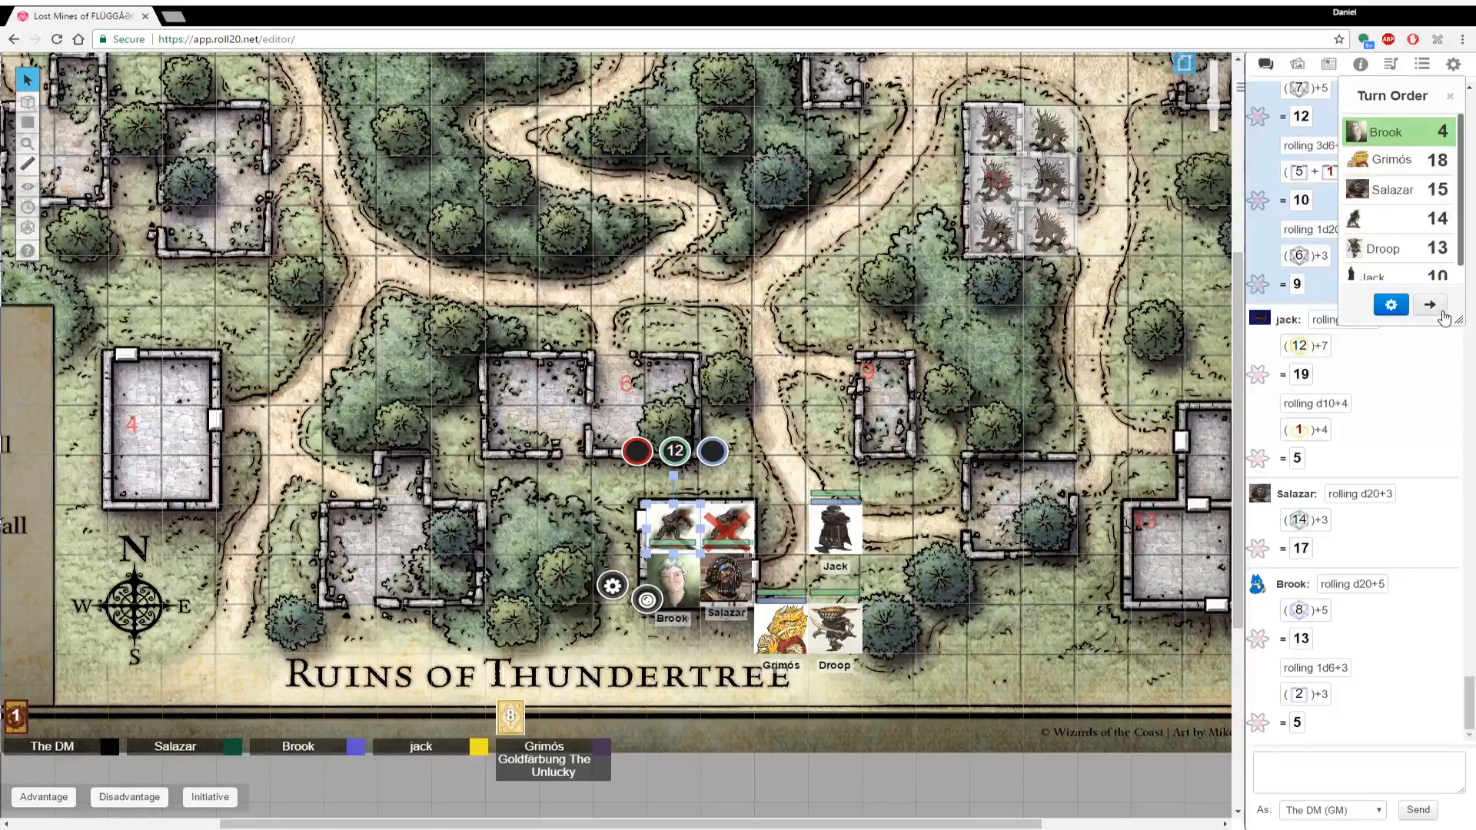
Pass the turn to Grimós and roll a DM 1d20-2 in chat
left_click(1428, 305)
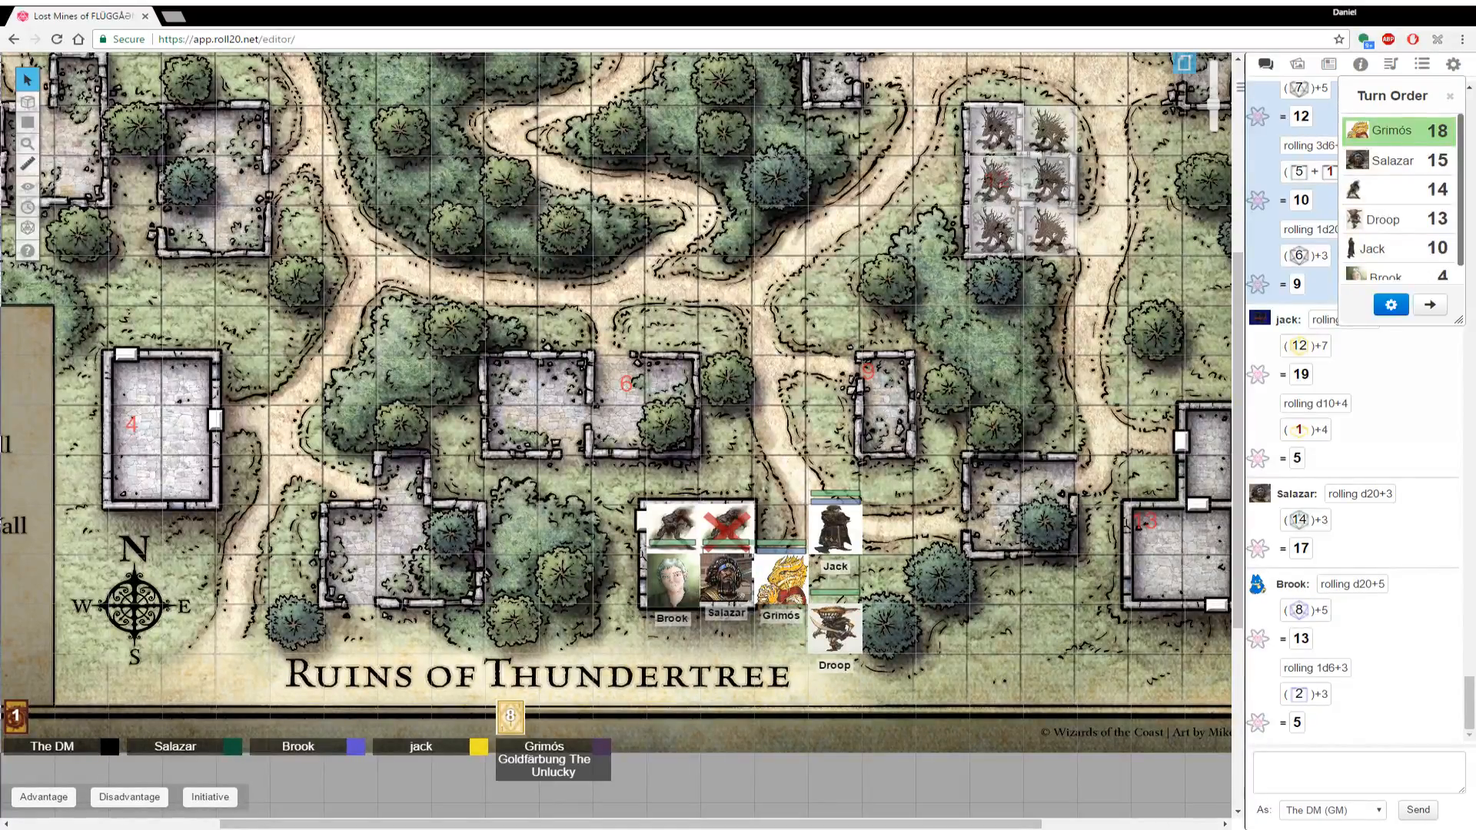
type("/r")
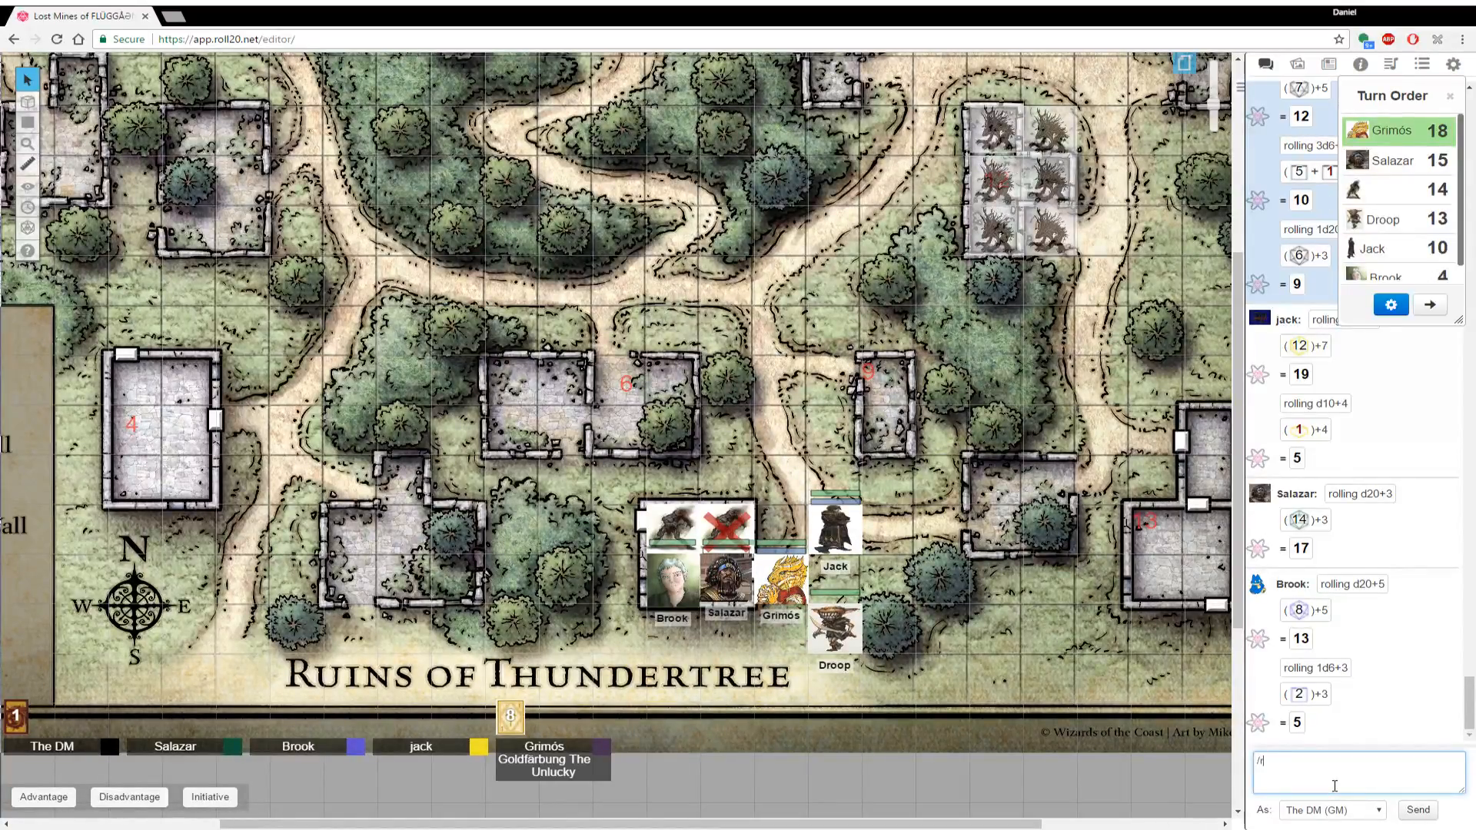
type("1d20")
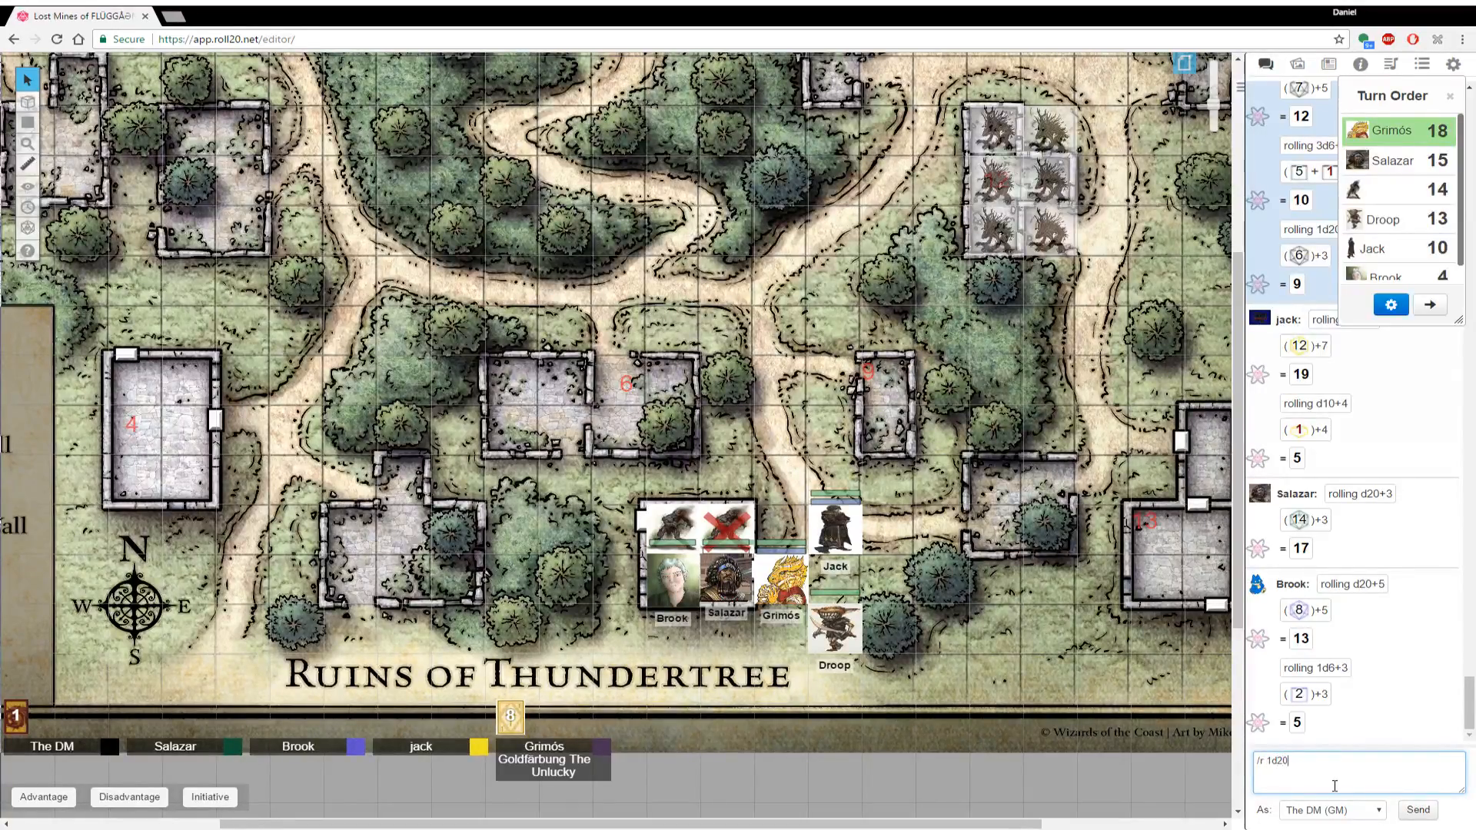
type("-2")
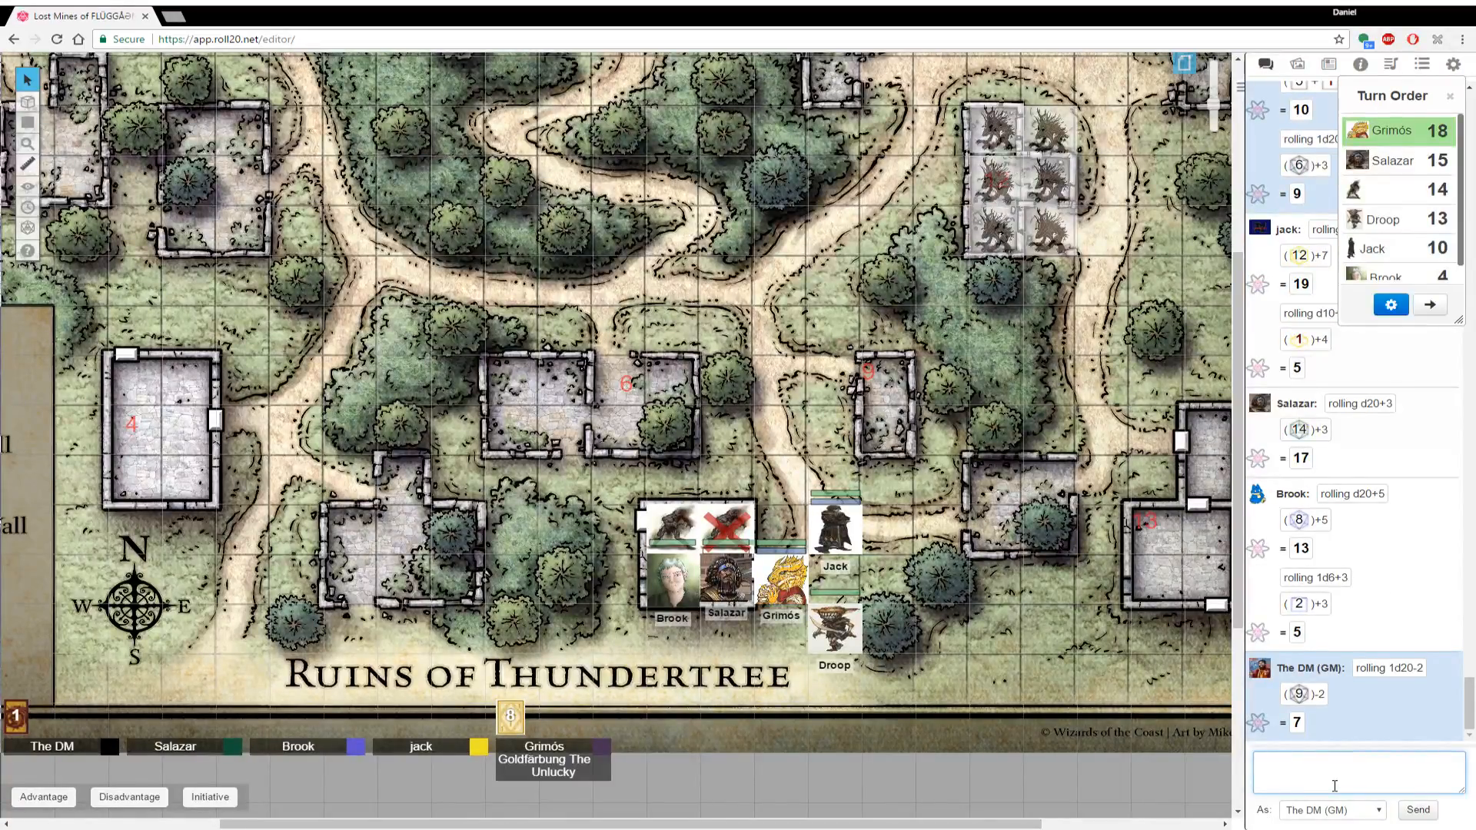
mouse_move(862, 395)
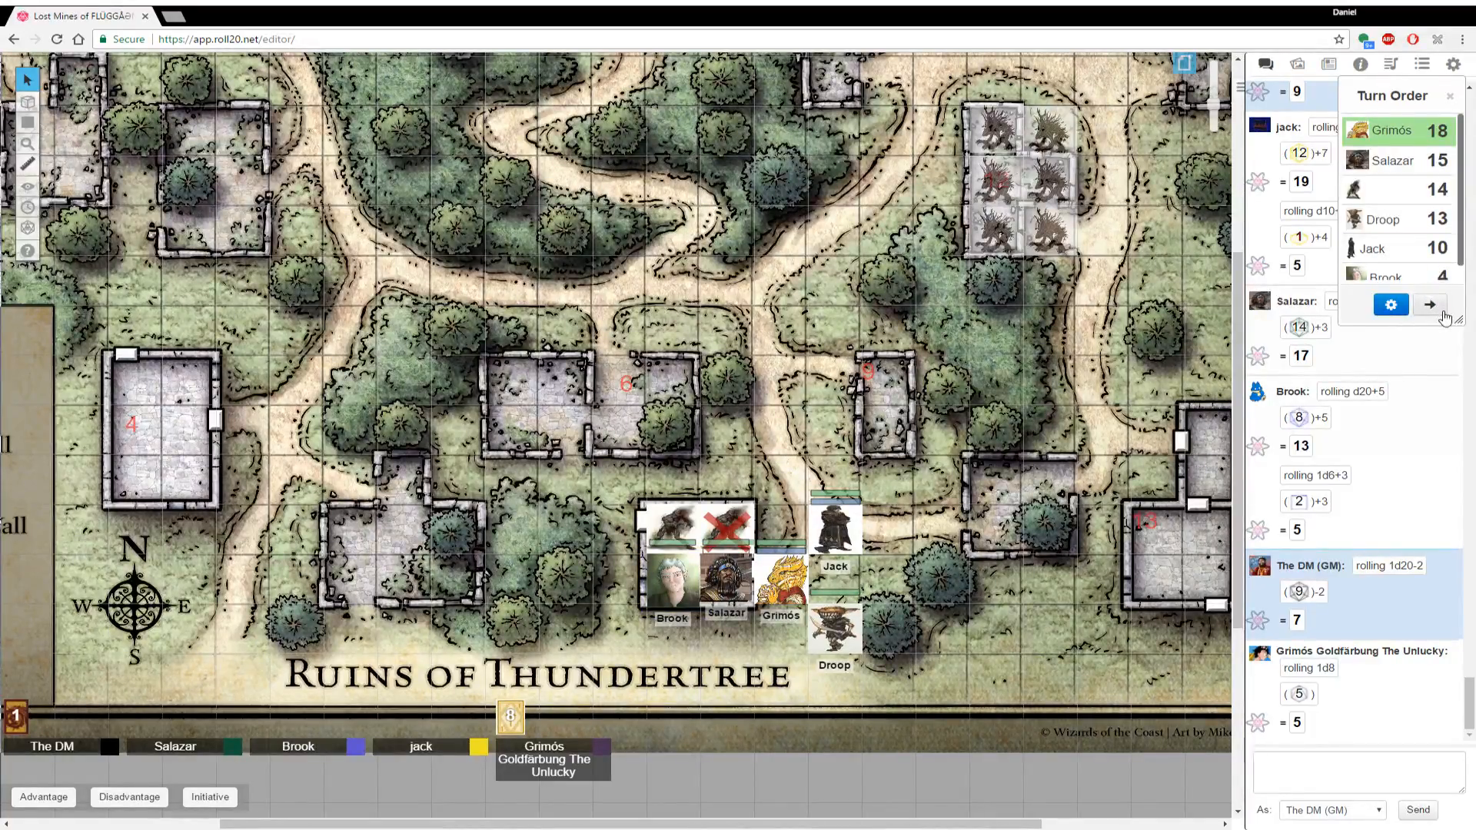
Advance the turn to Salazar and roll a DM 1d20+3 in chat
left_click(1429, 305)
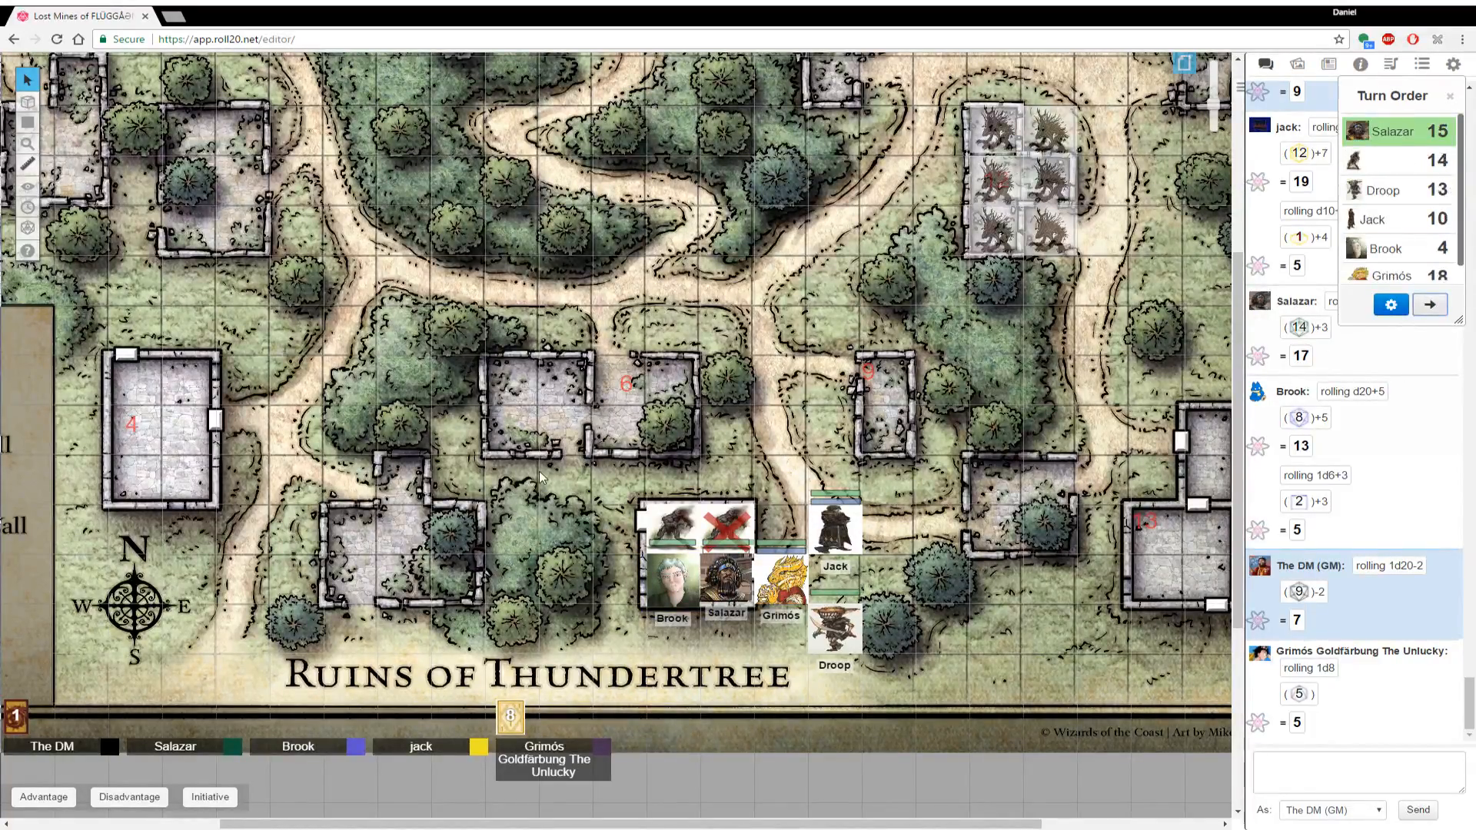
mouse_move(753, 457)
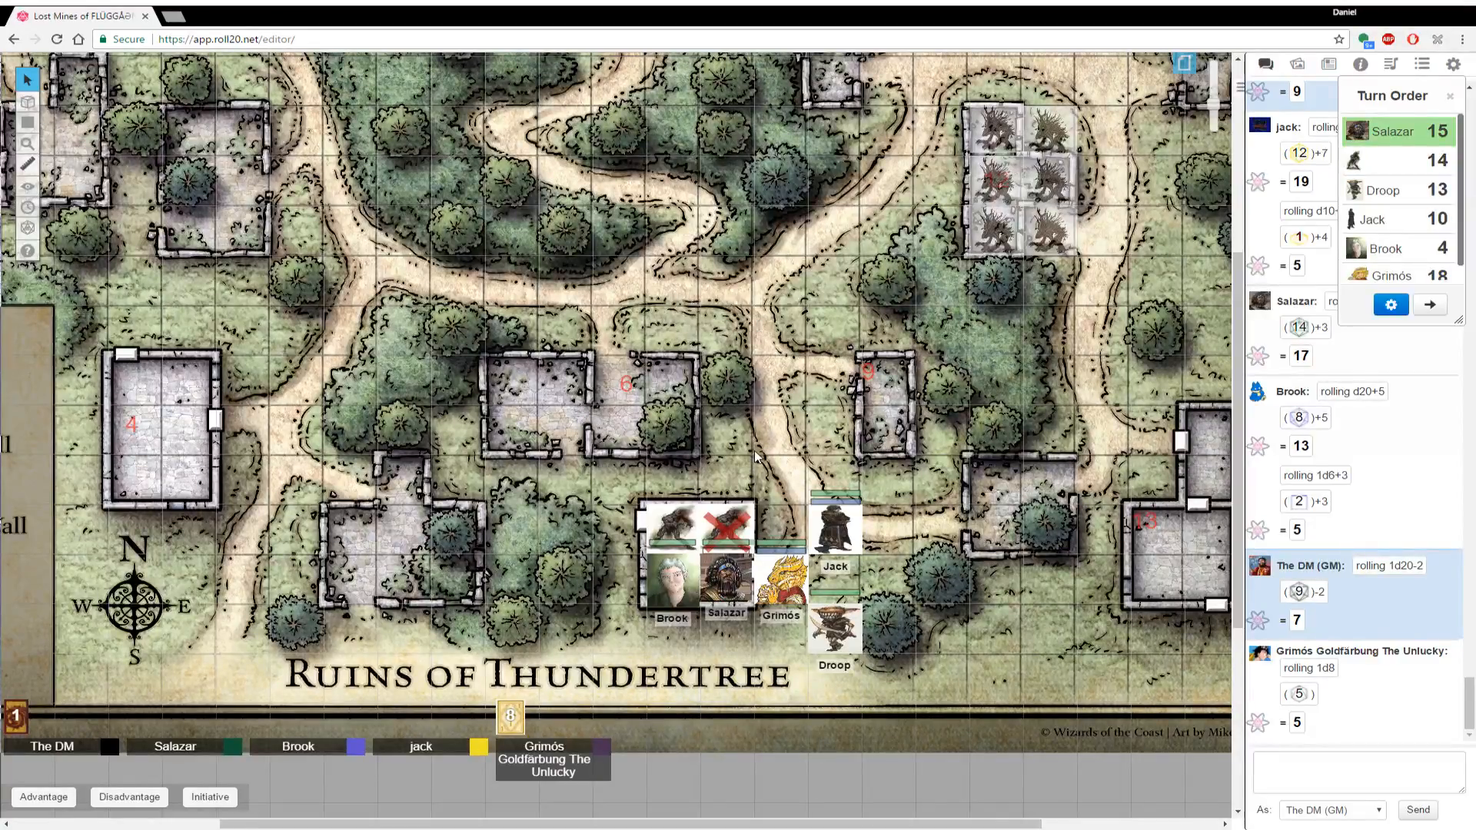
mouse_move(742, 457)
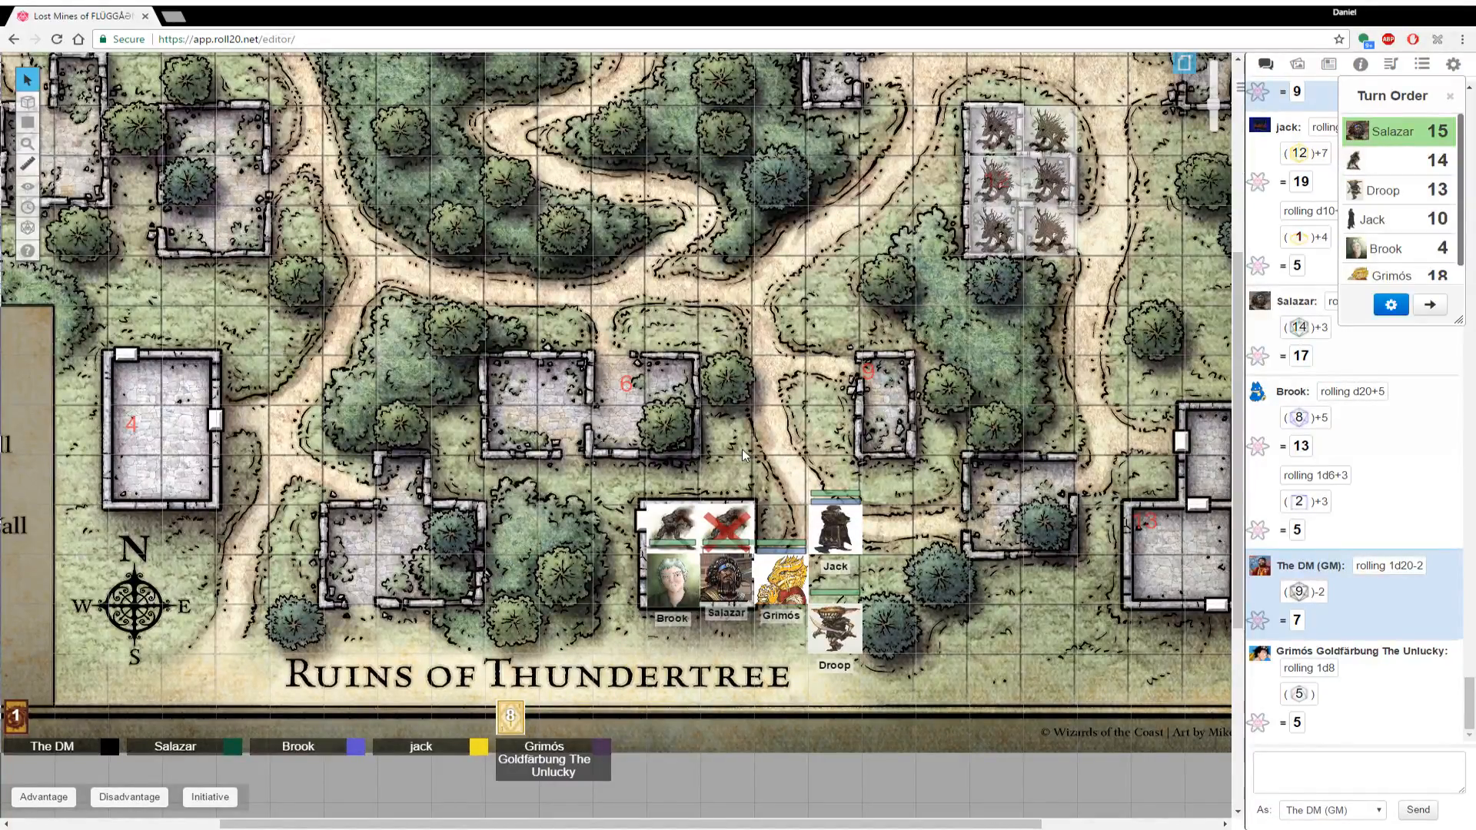
scroll("down", 3)
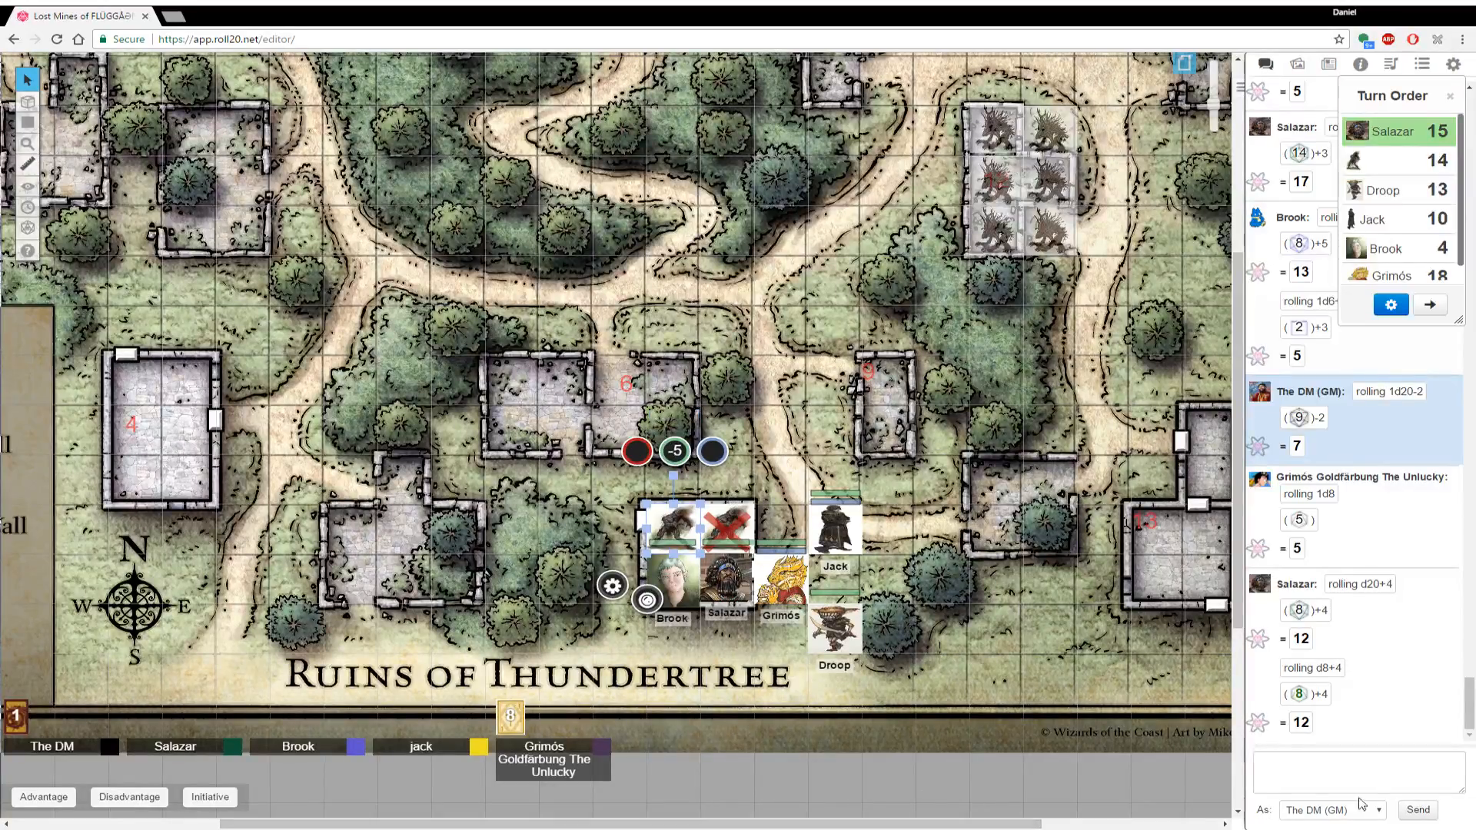
left_click(1347, 767)
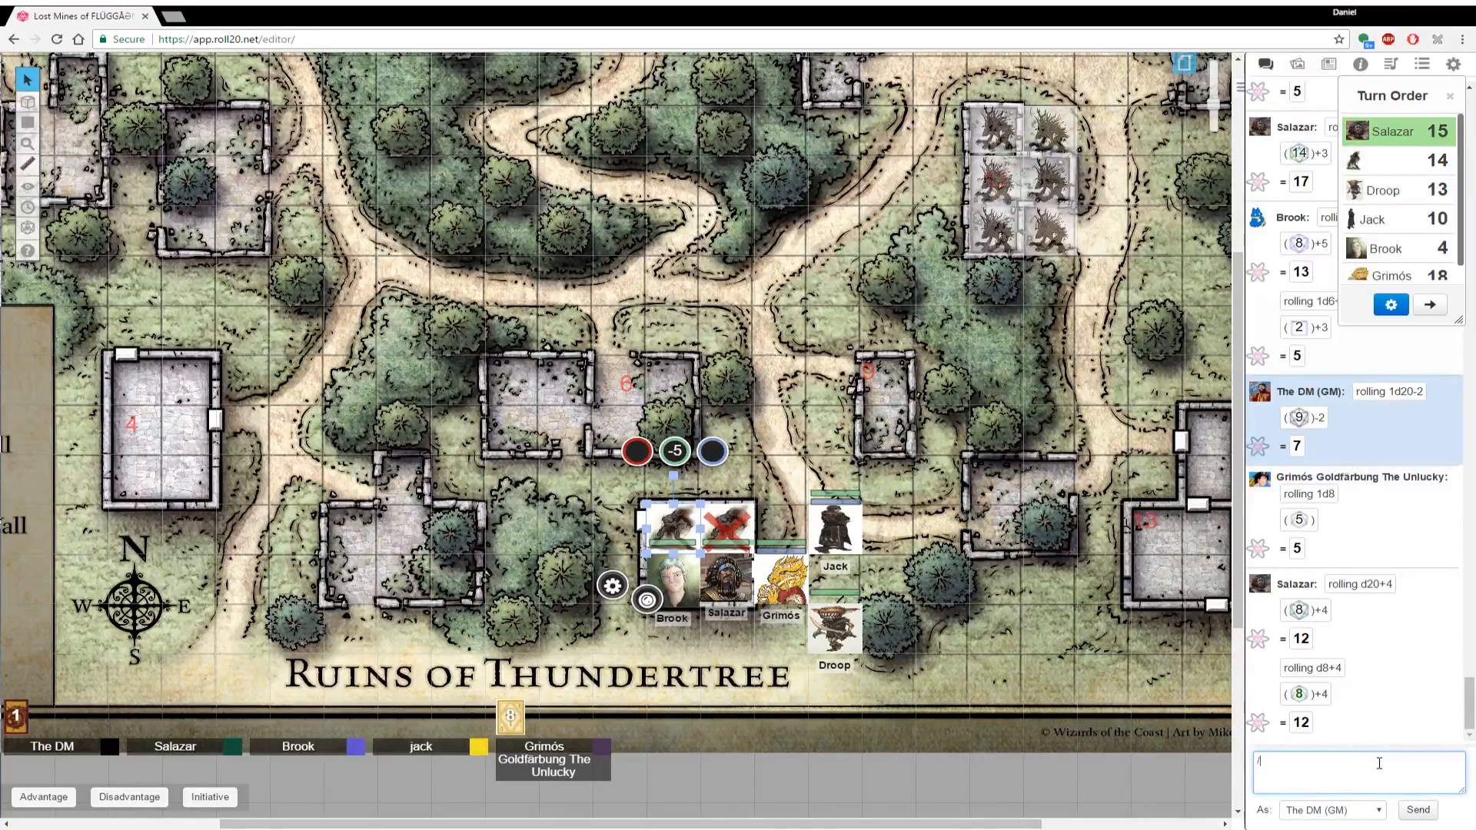
type("/r 1d20+")
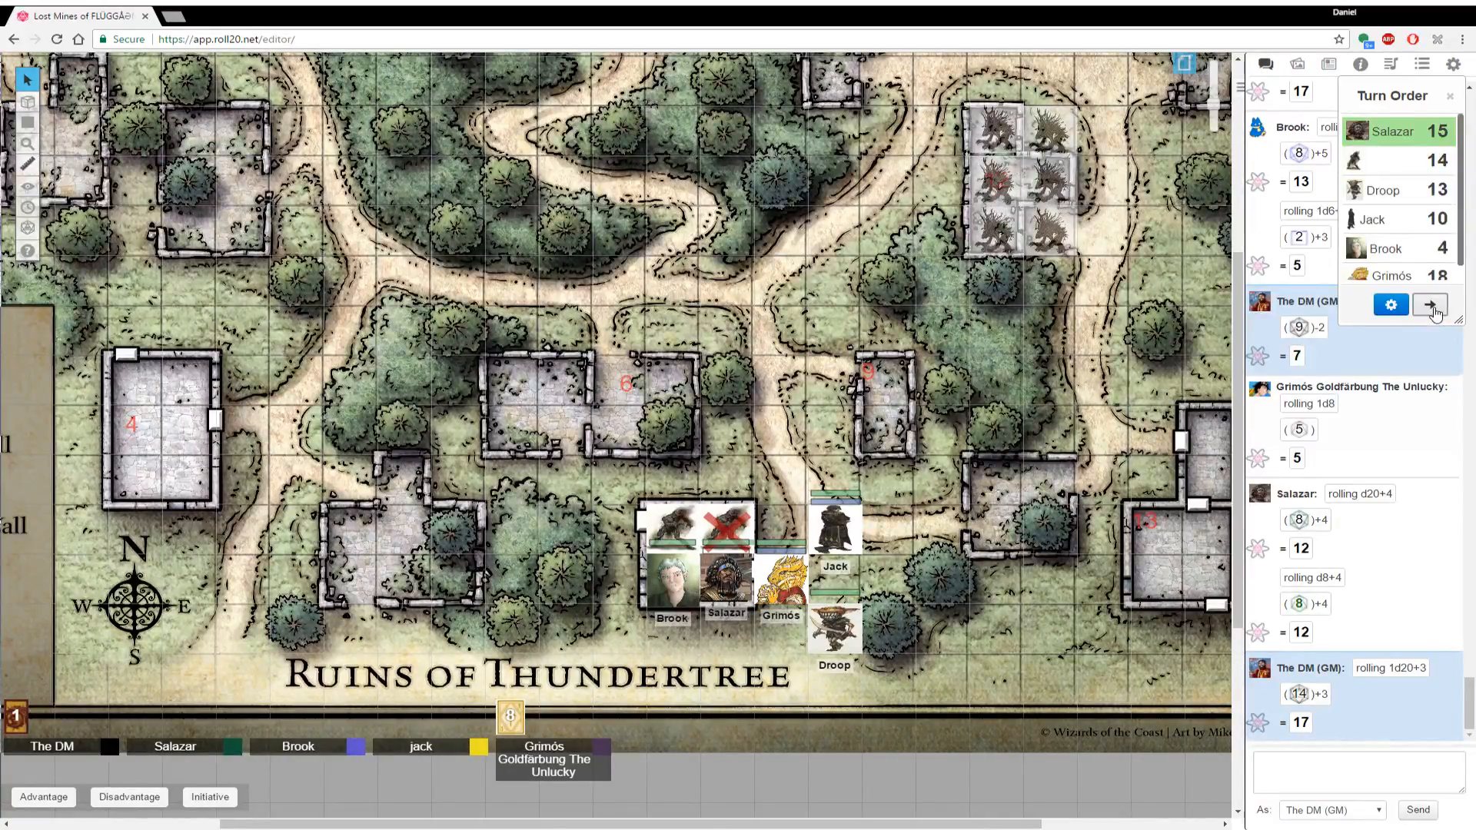
Advance to the initiative-14 creature and roll its two 1d20+3 attacks in chat, getting 23 and 13
left_click(1430, 305)
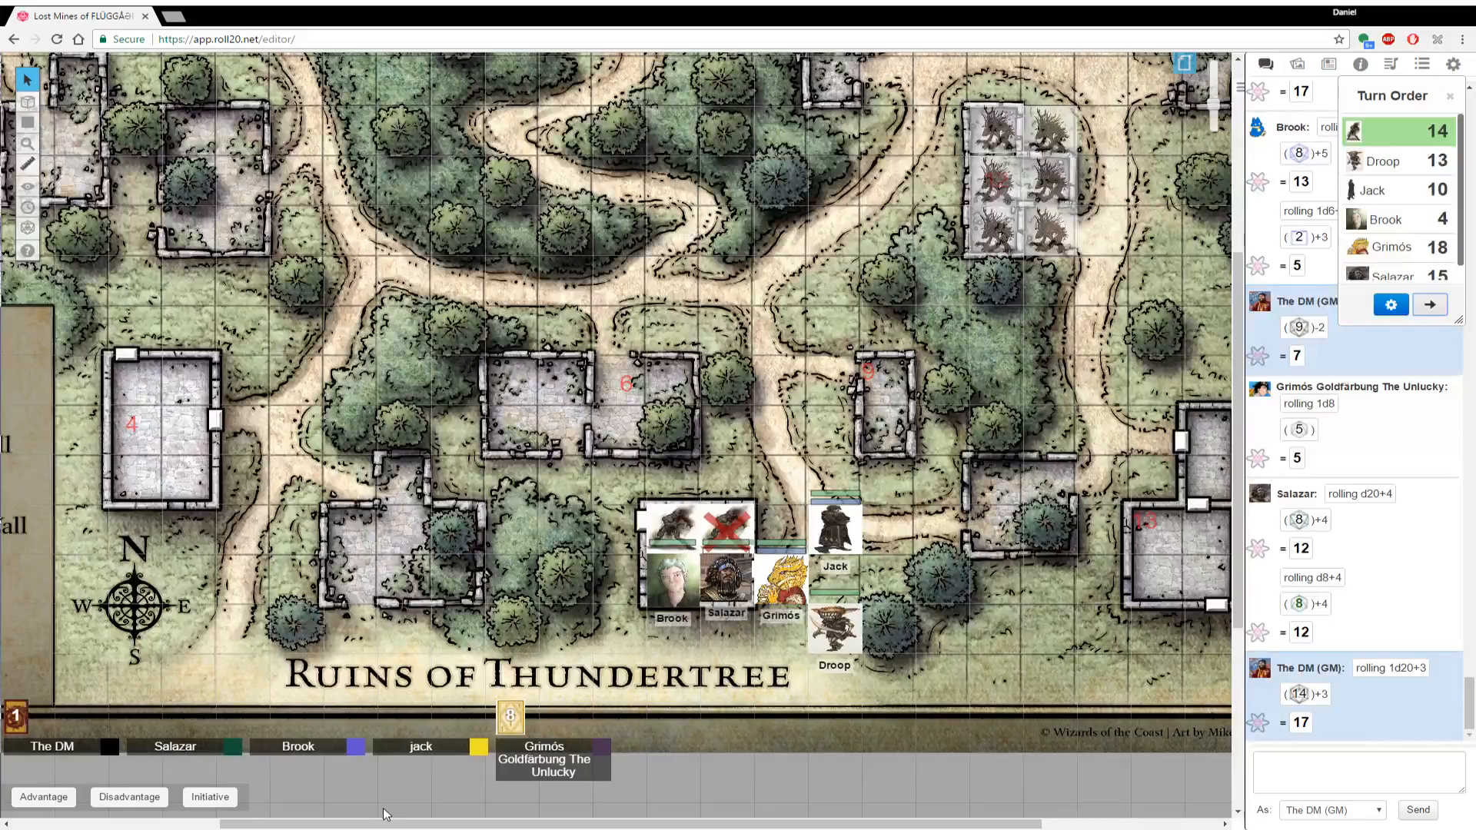
left_click(1356, 766)
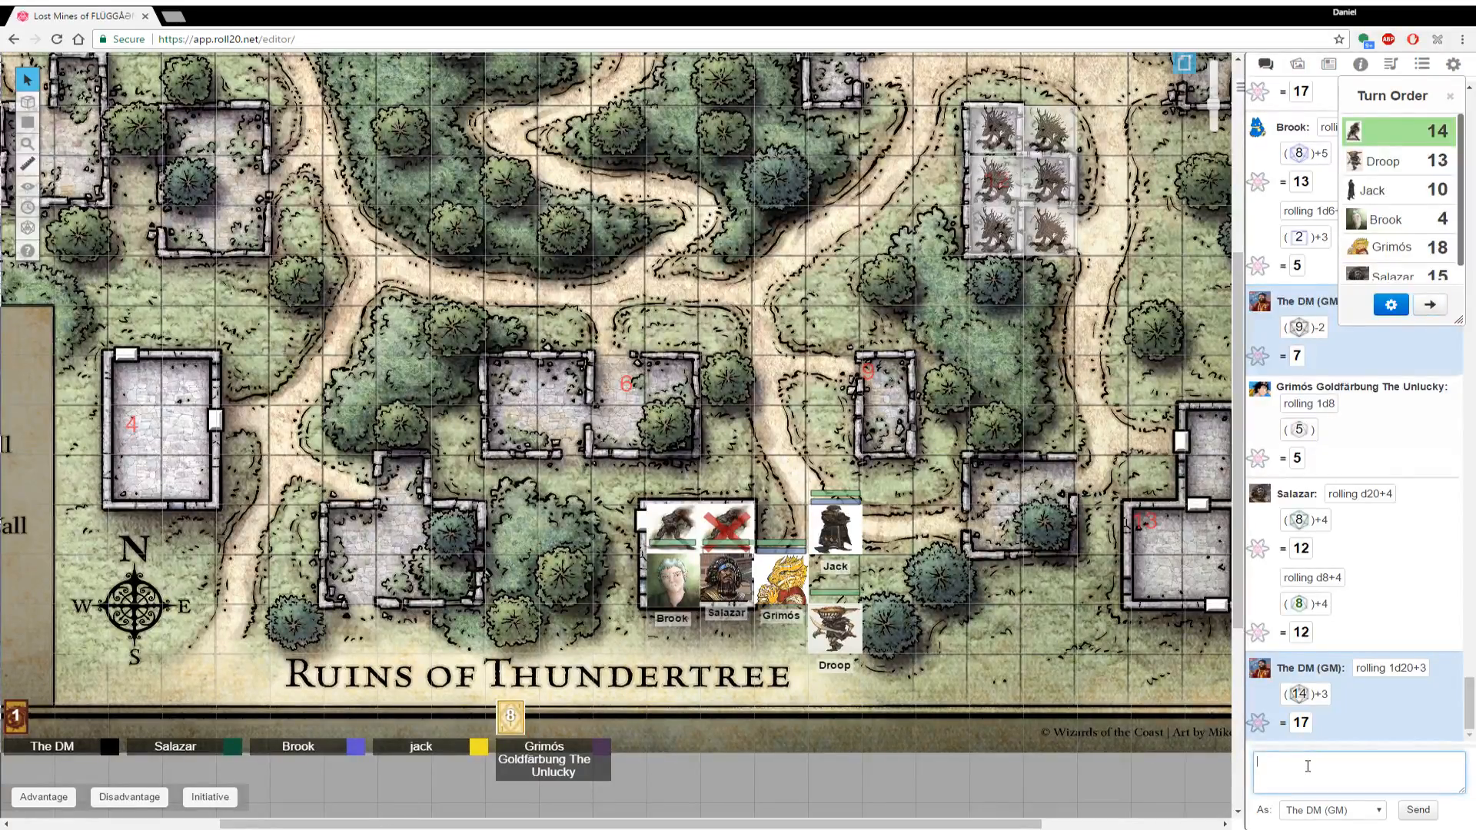
type("/r 1d20")
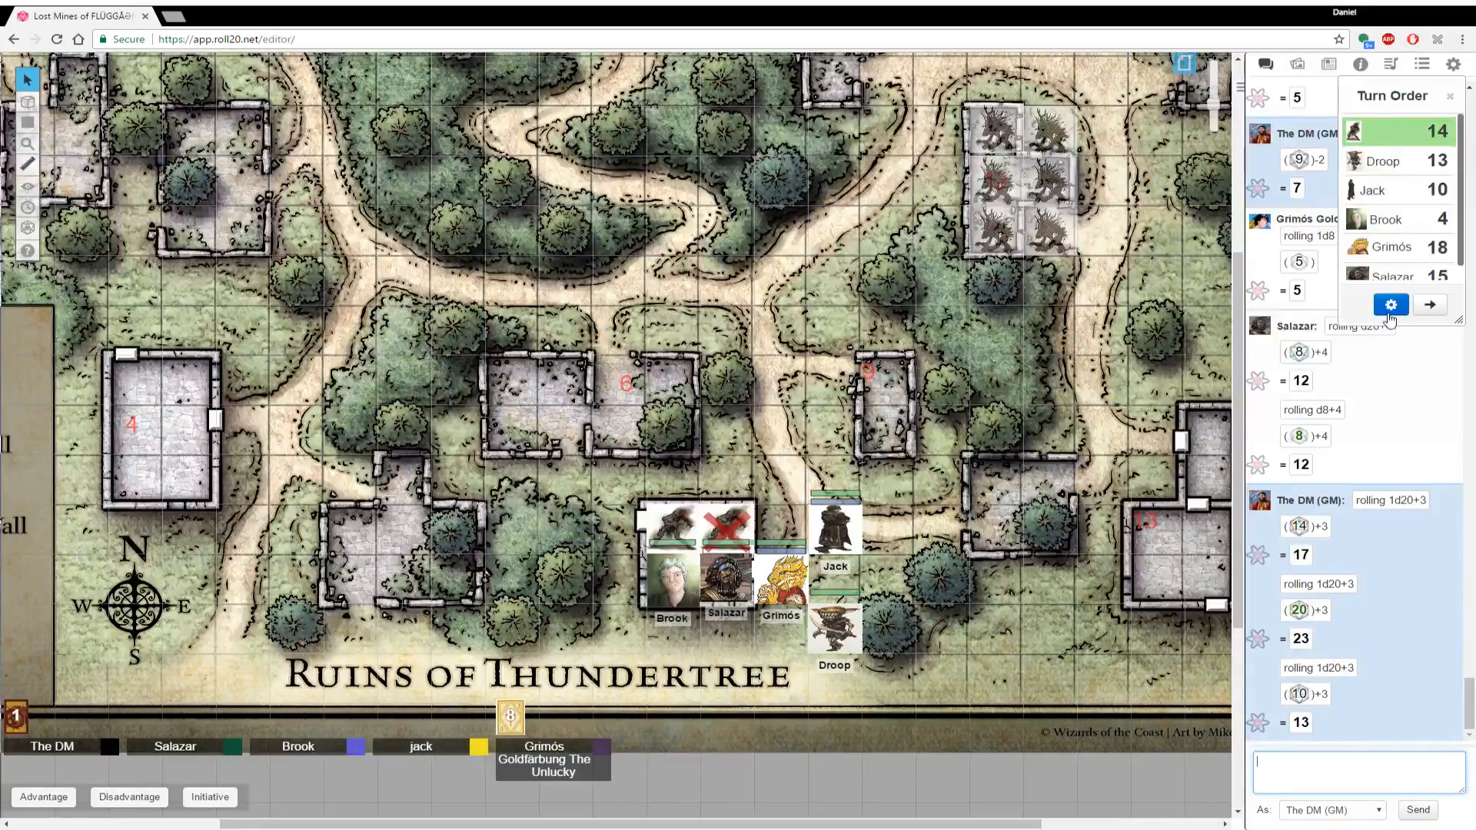
Advance to Droop's turn and roll its 1d20+5 attack and 3d6+3 damage in chat
left_click(1429, 304)
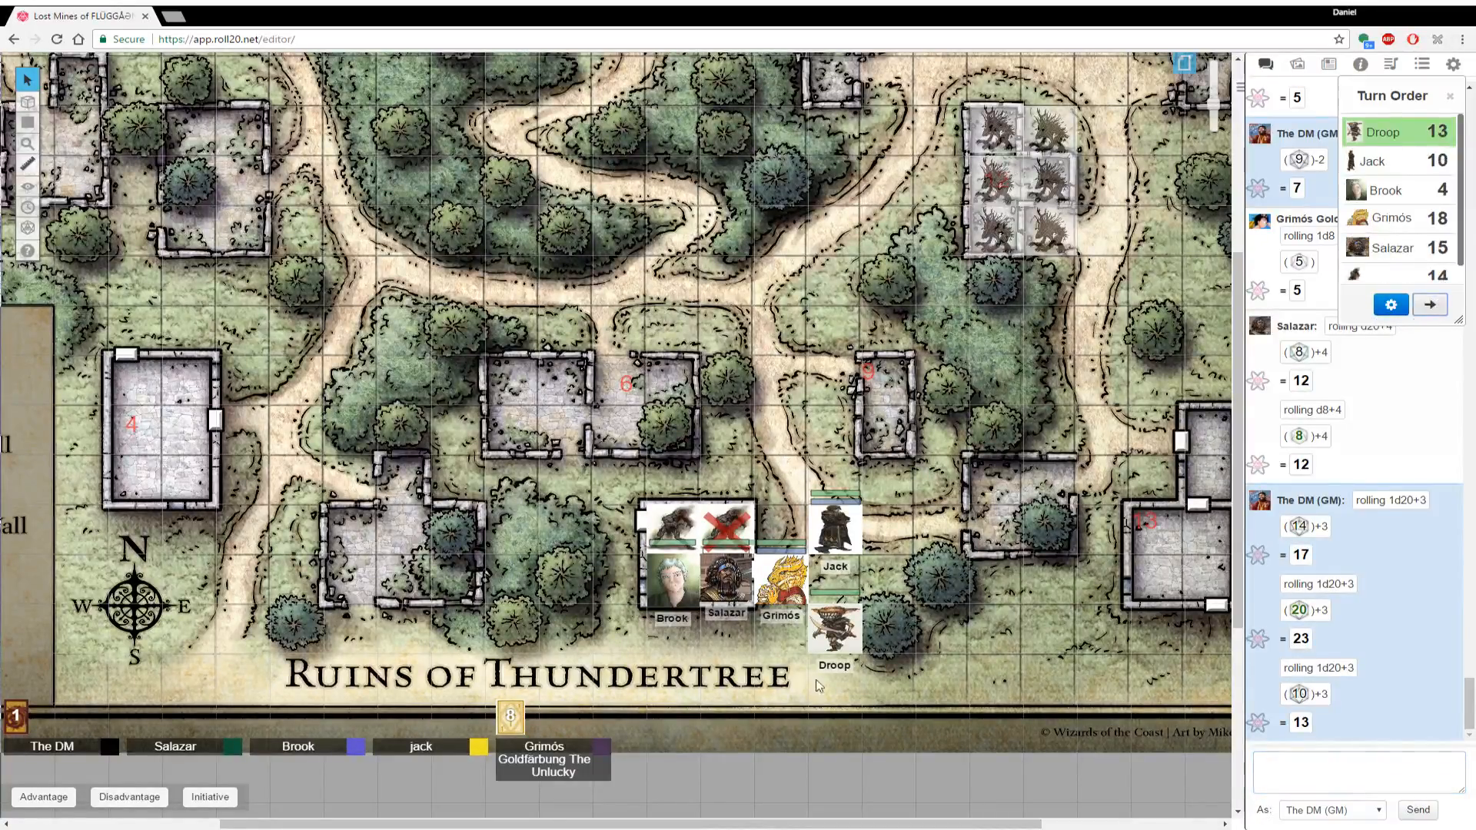
left_click(1356, 772)
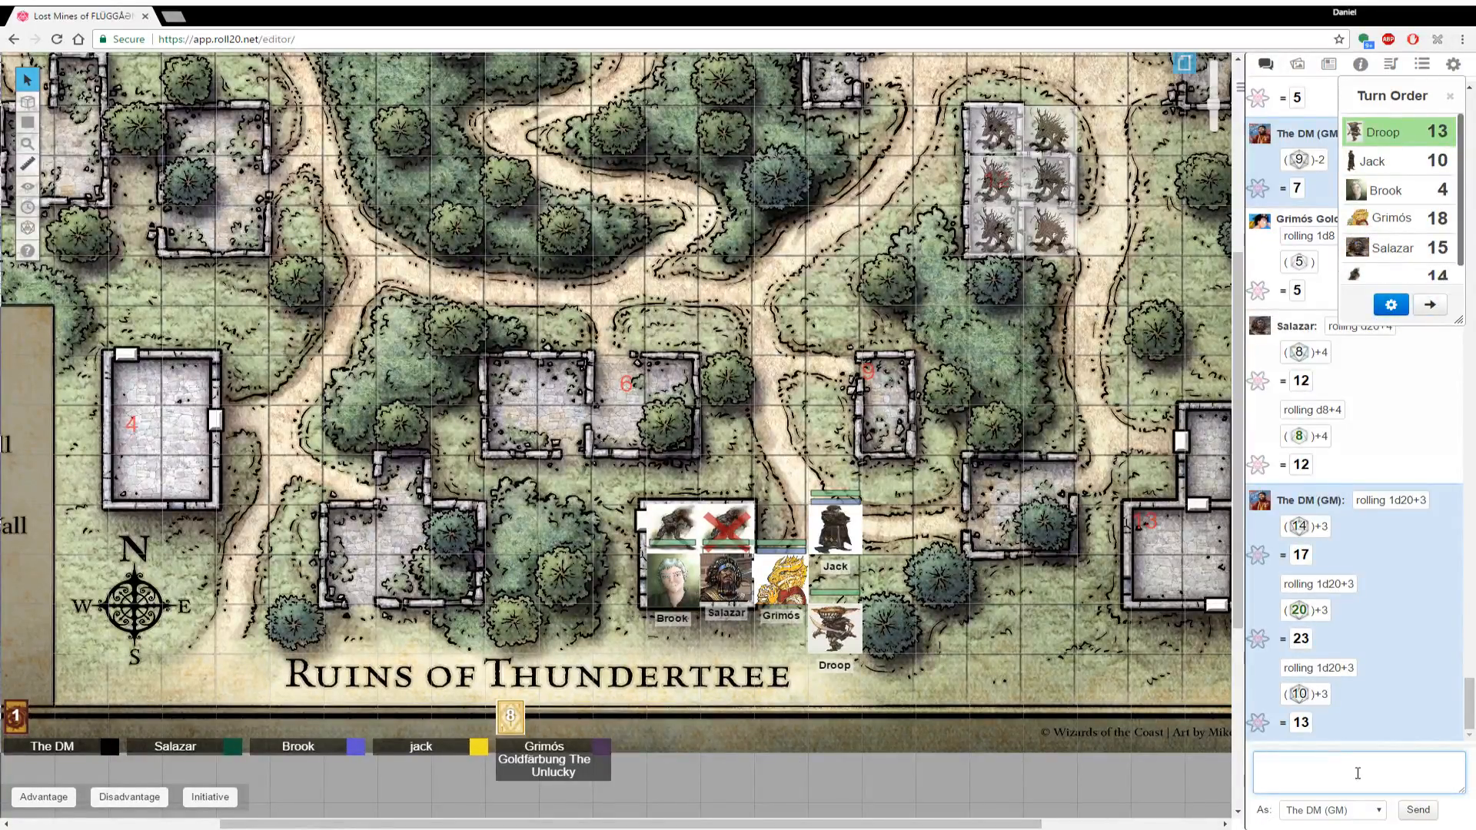
type("/r1d20")
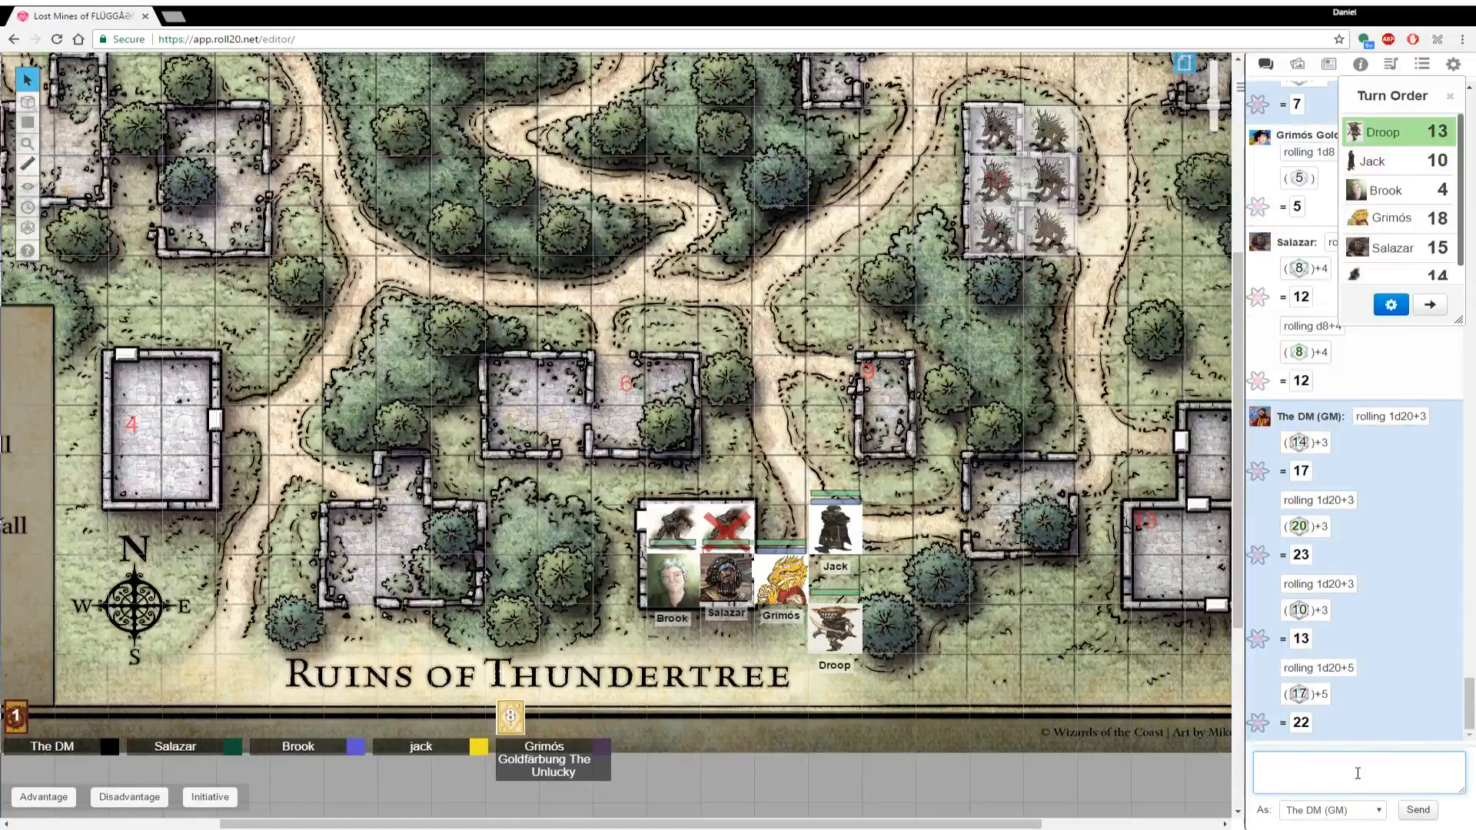
type("/r 3d")
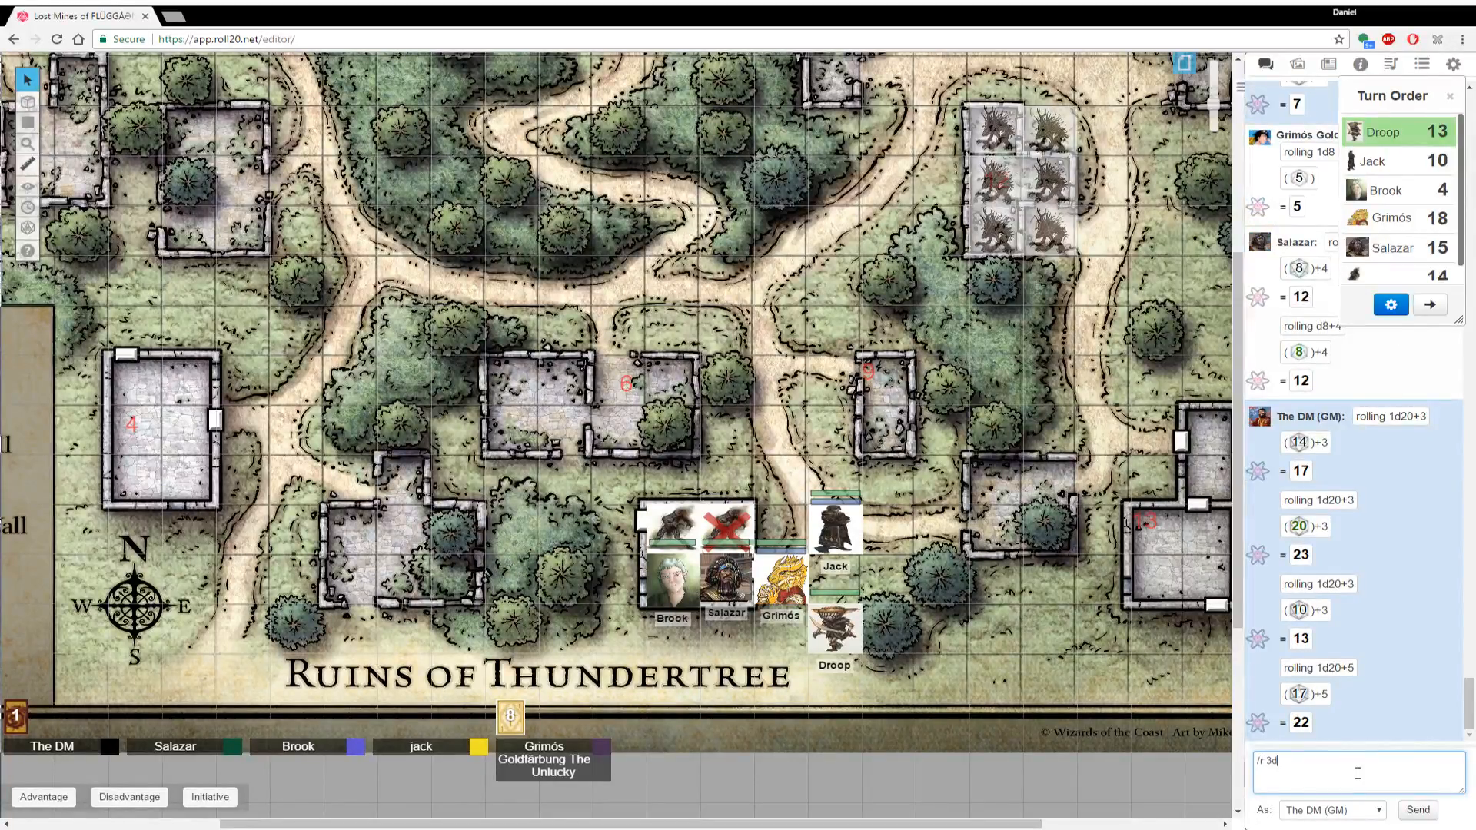
type("6+")
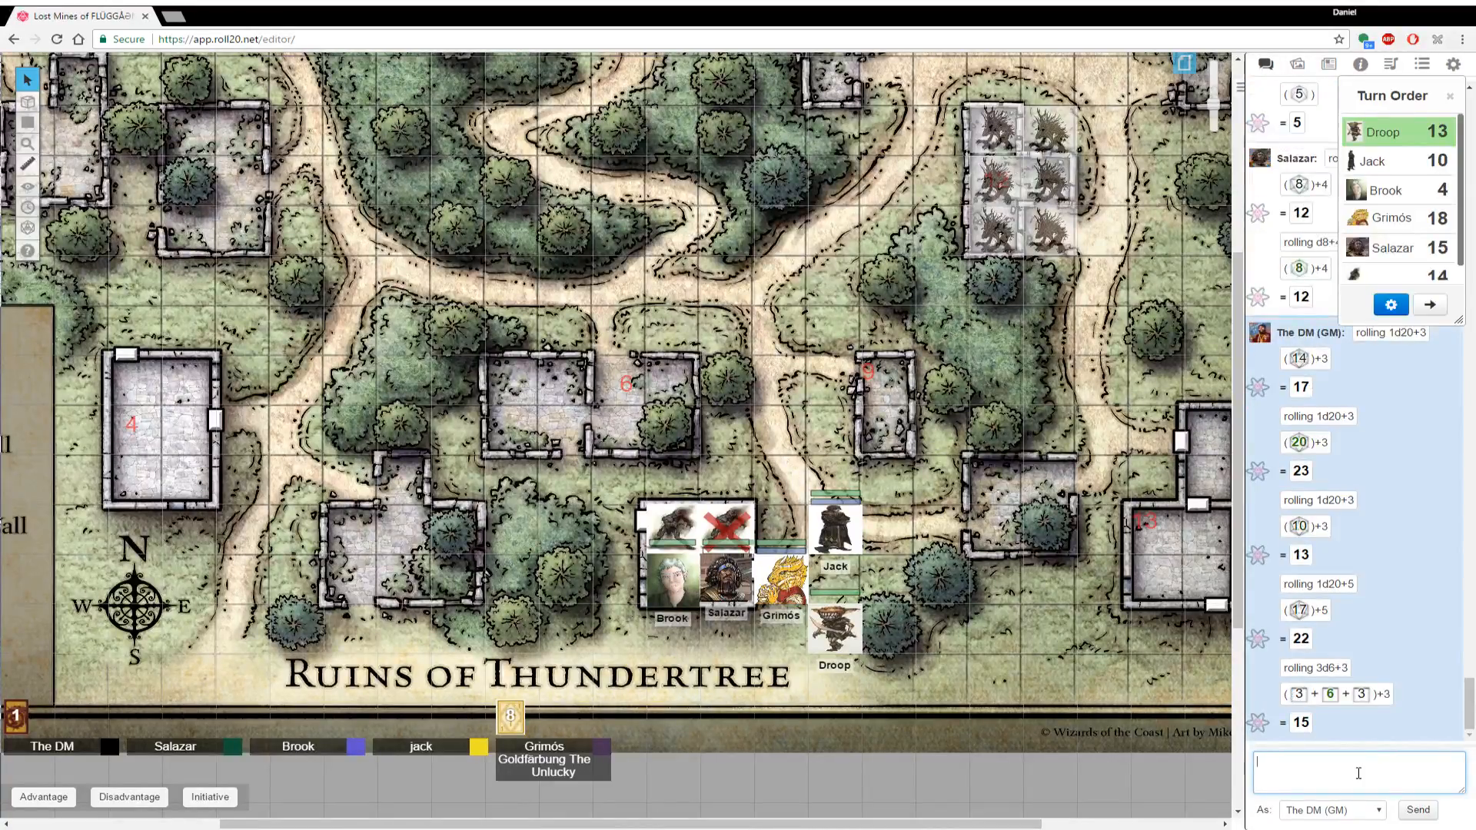
Roll Droop's remaining d20 attacks in chat, then hand the turn to Jack
type("/r")
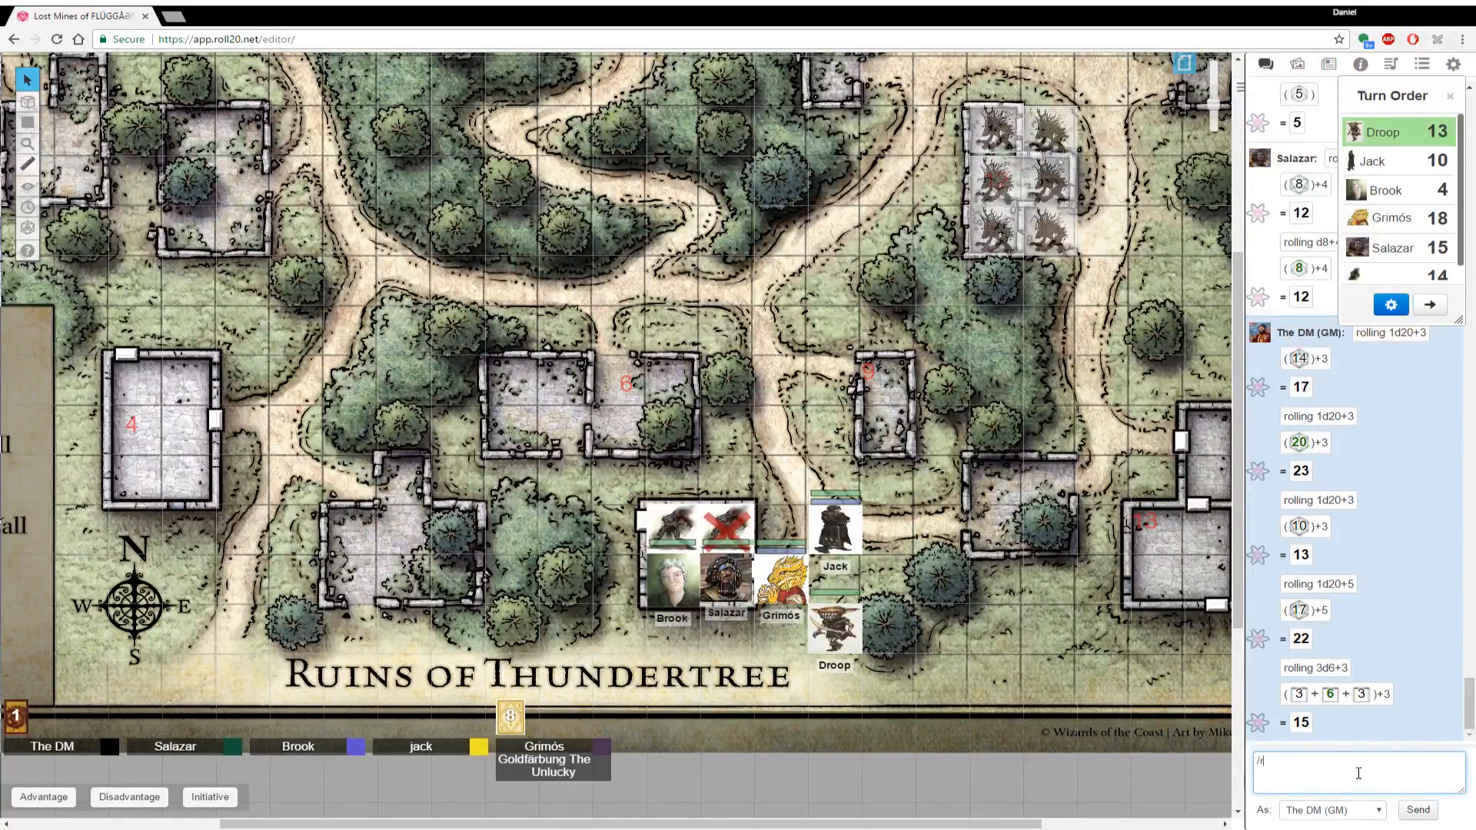
type("1d20+")
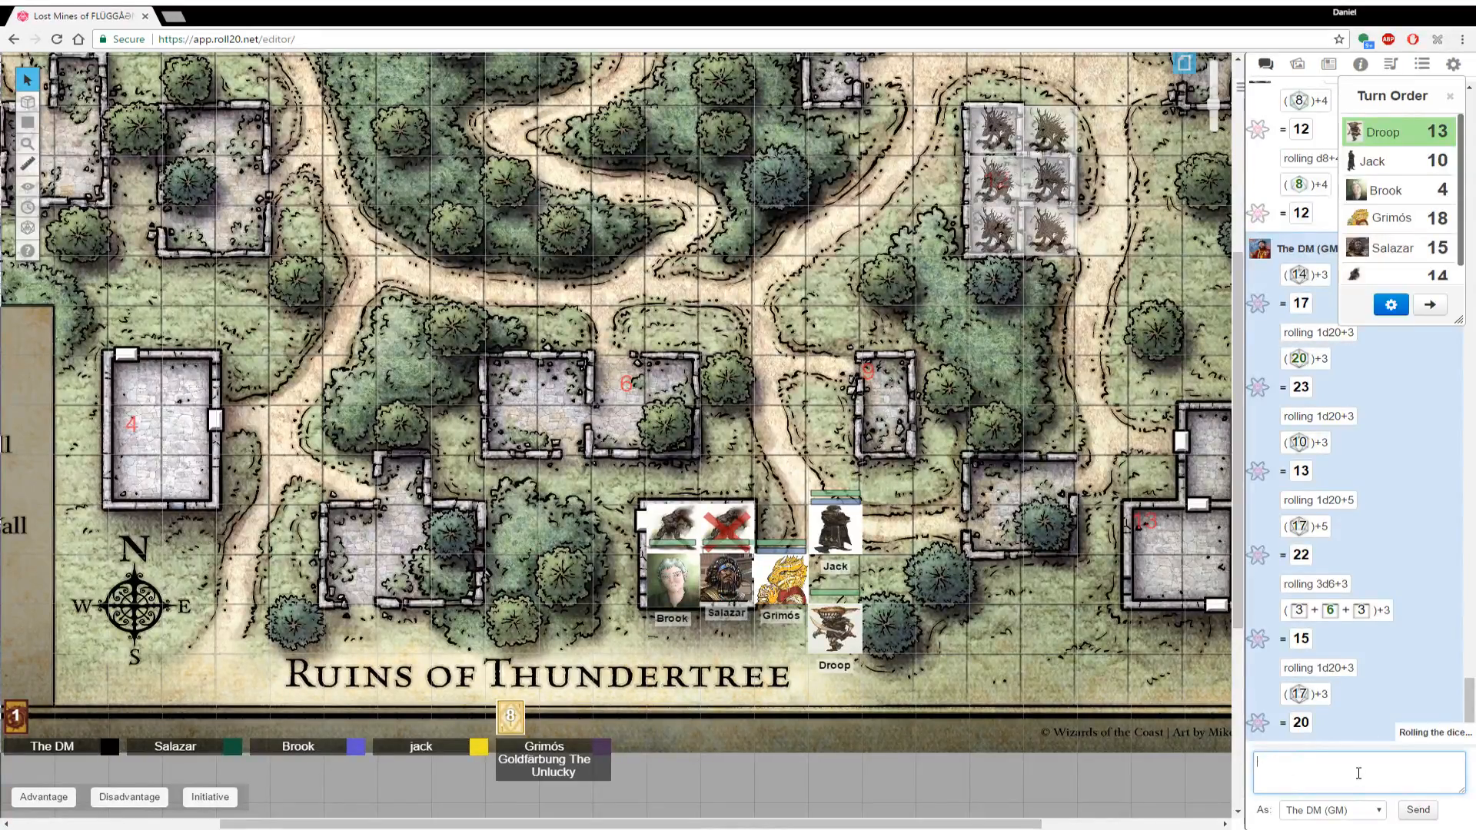
type("/r 1d2")
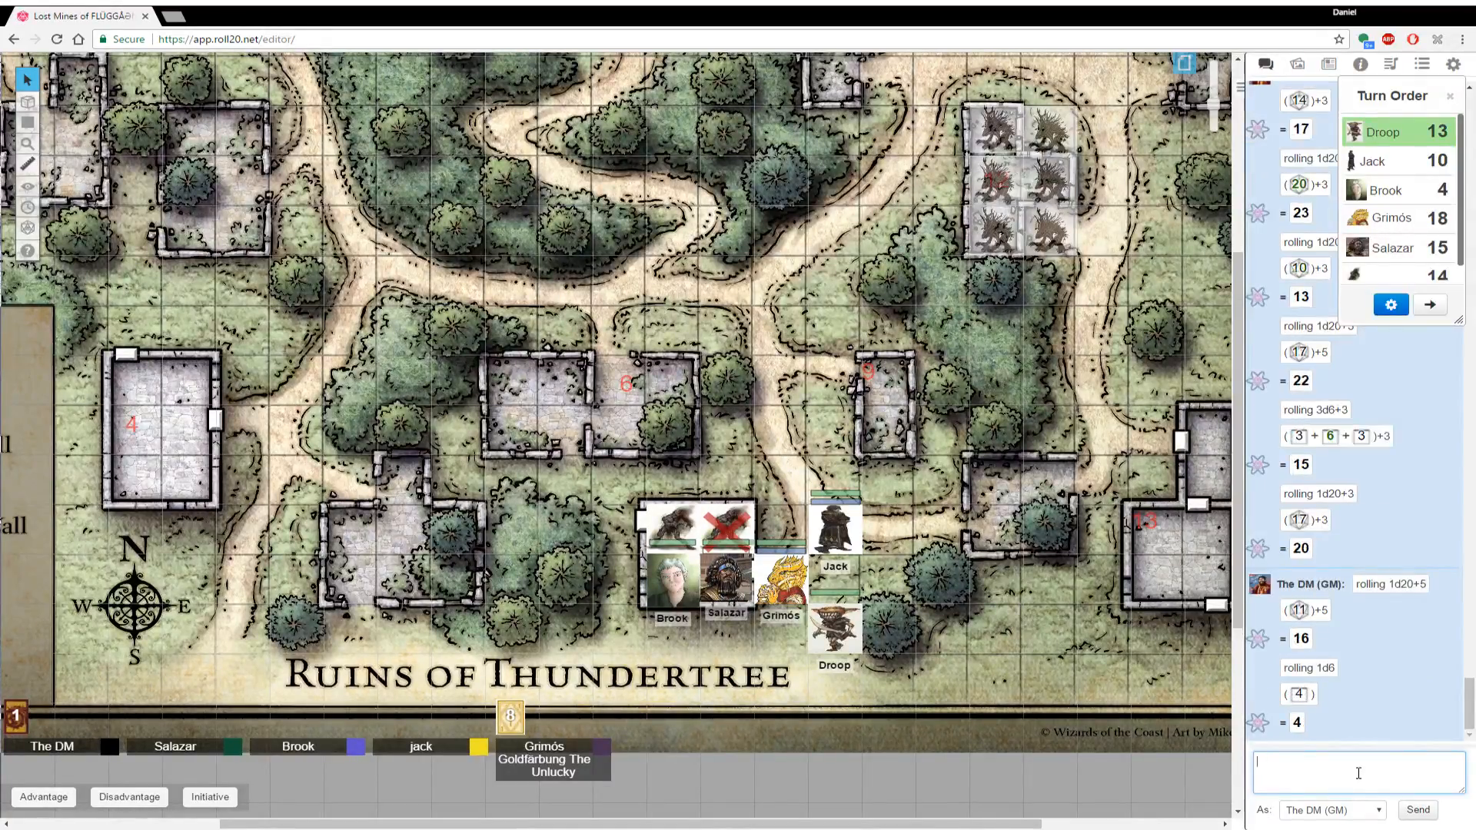
type("/r 1d2")
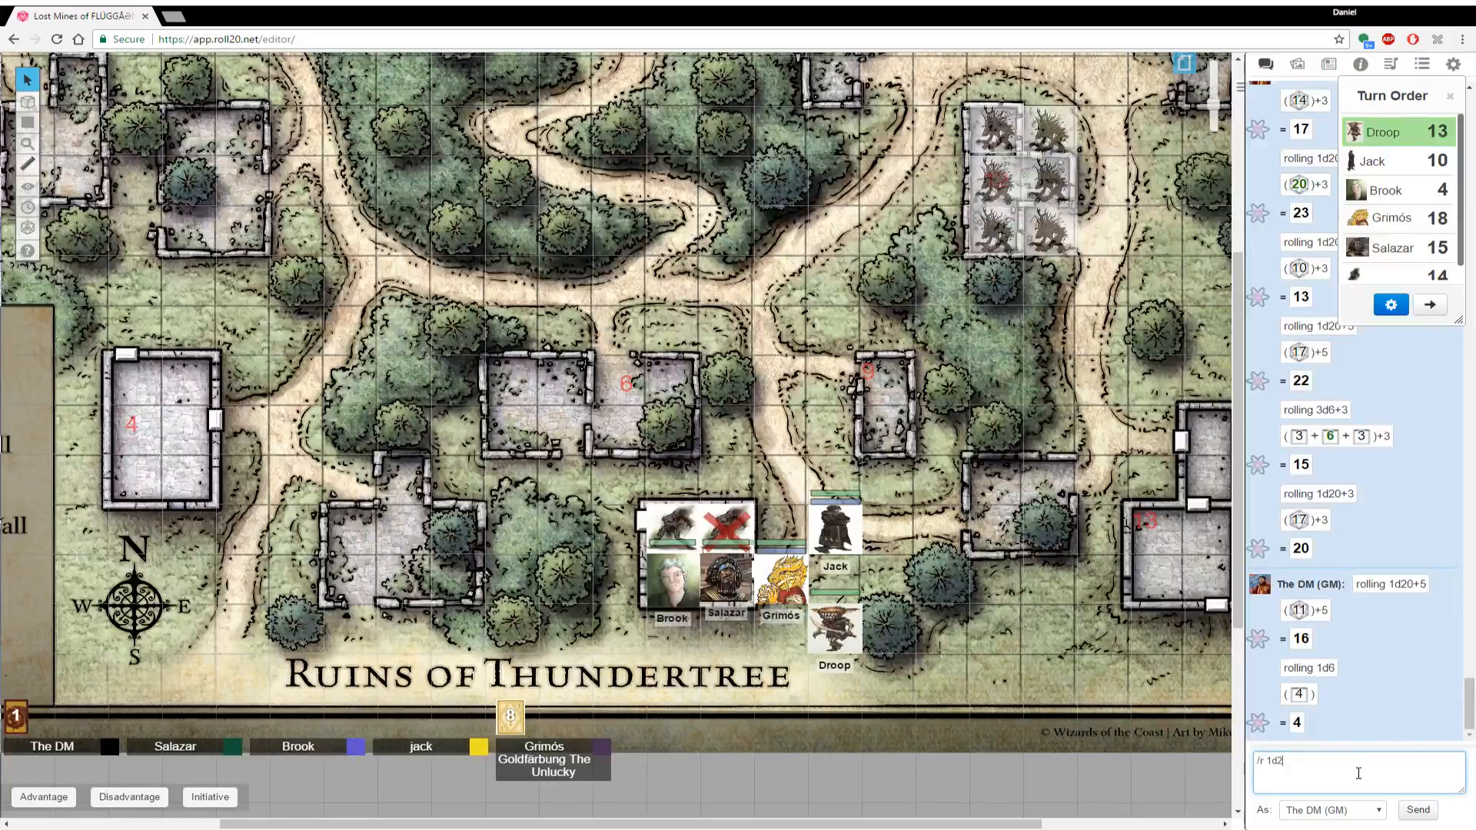
type("0+")
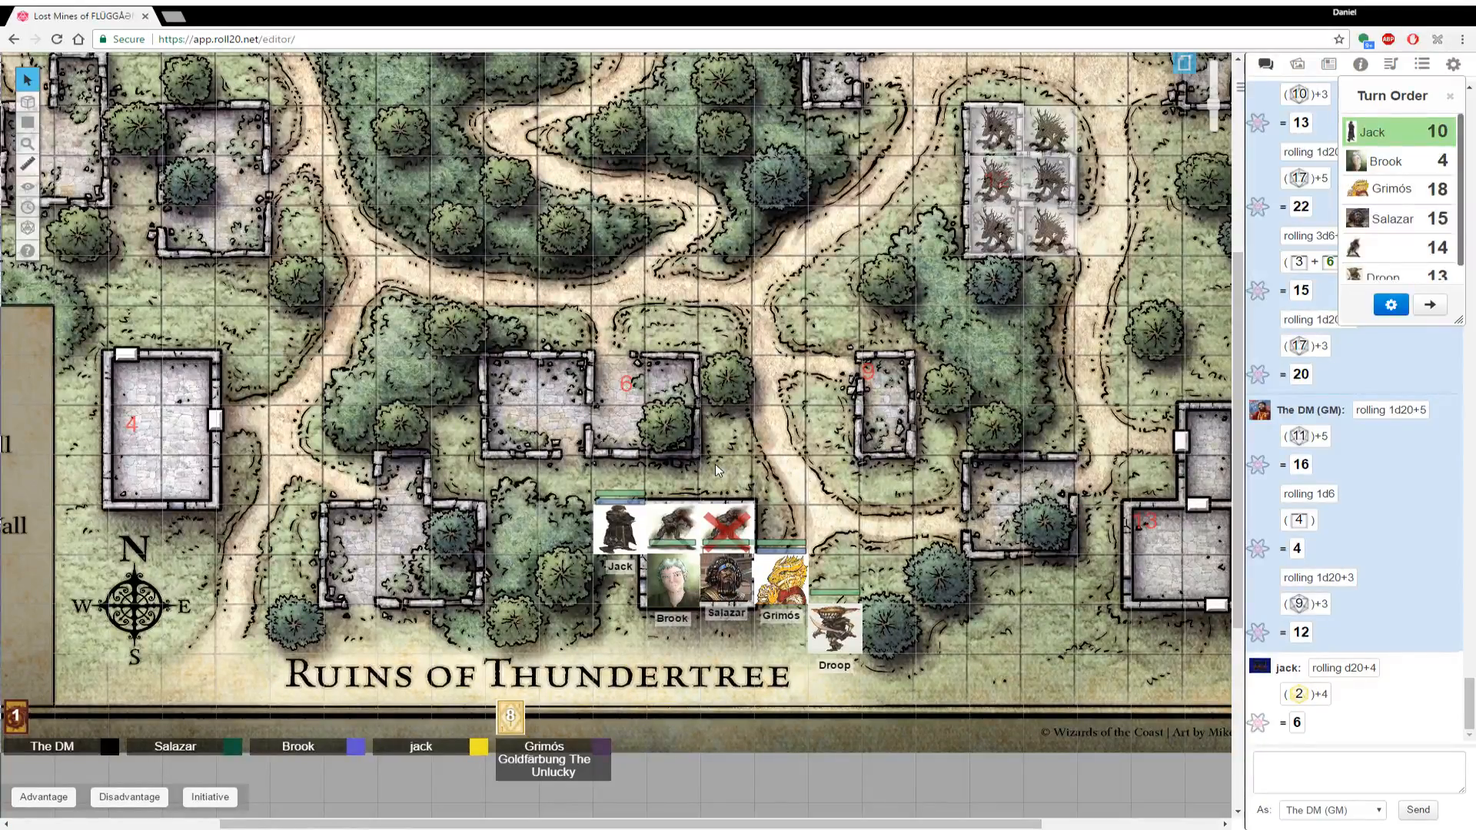
Roll a DM 1d20+3 after Jack's attack, advance the turn to Brook and roll another 1d20+3
scroll("down", 3)
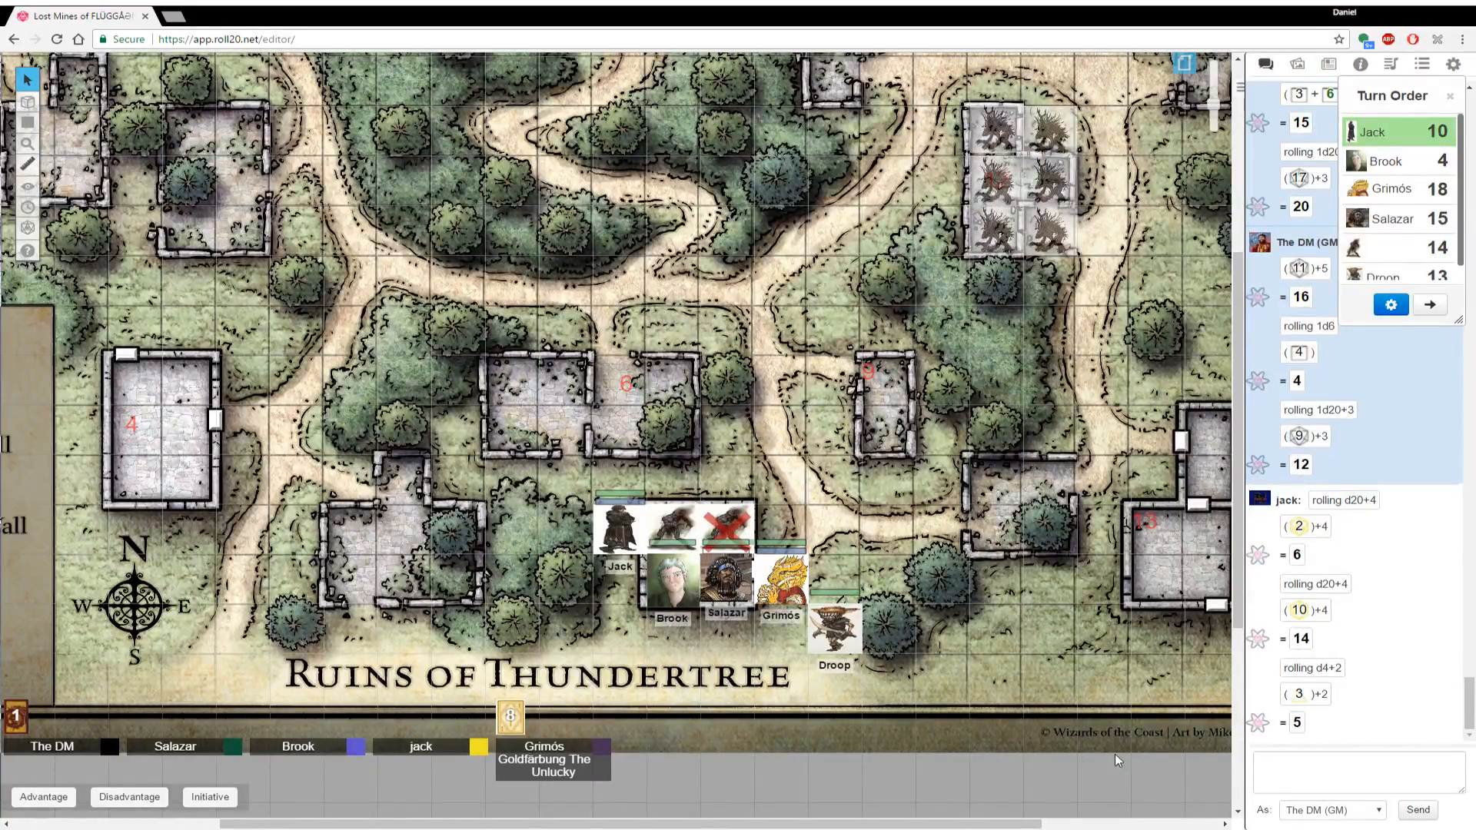
type("/r1")
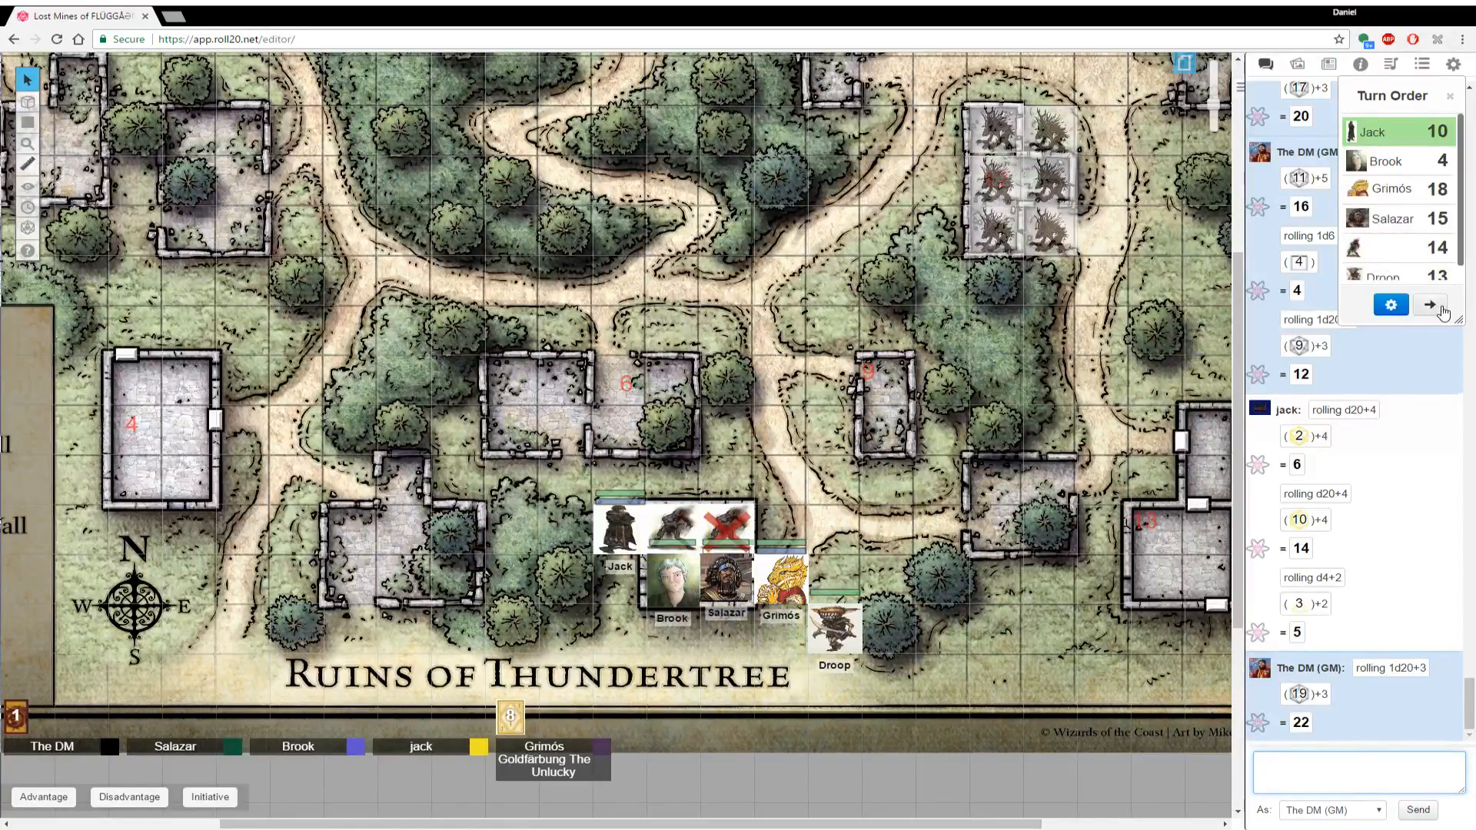
left_click(1428, 305)
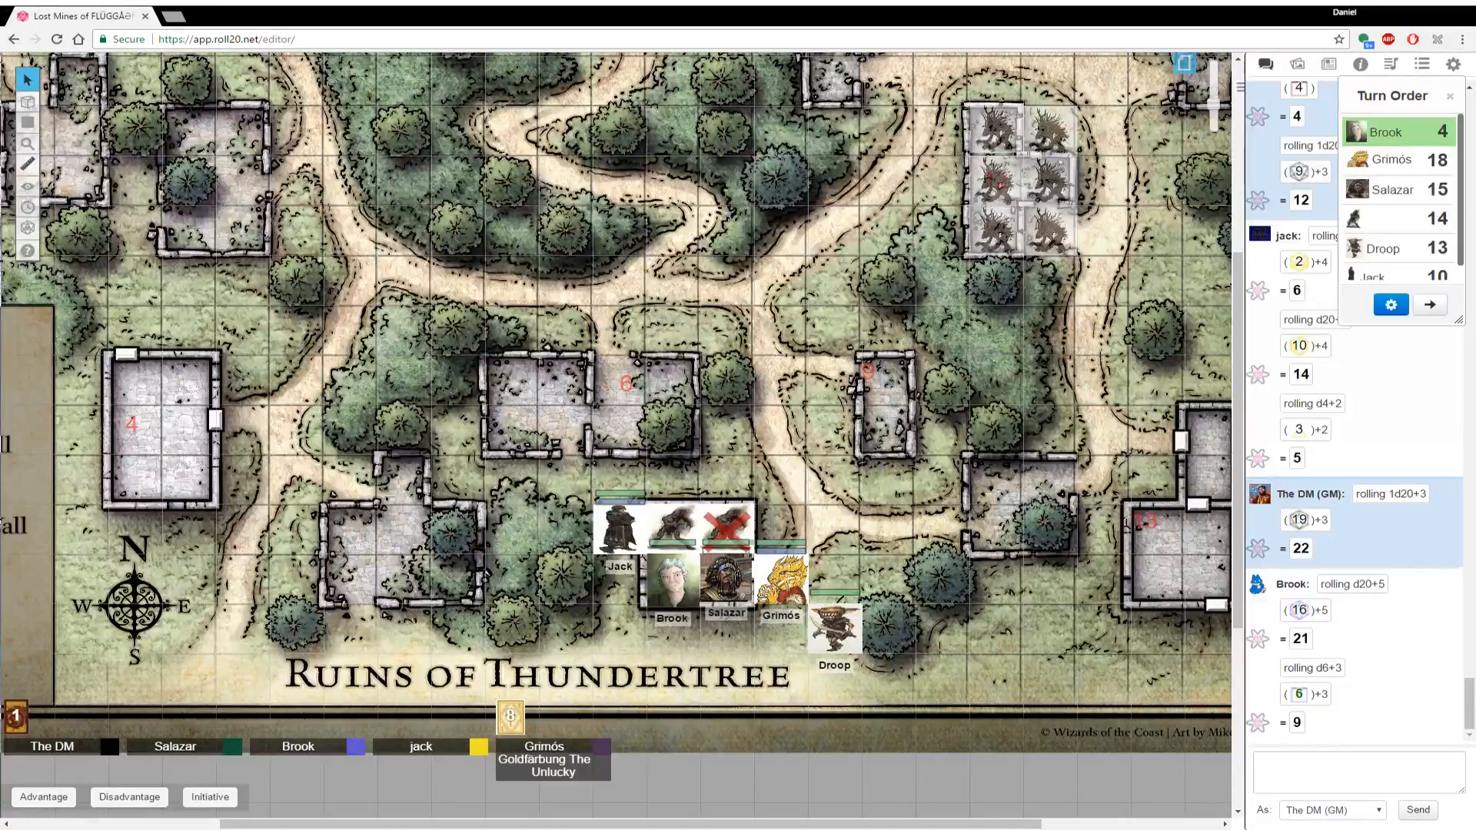
type("/r")
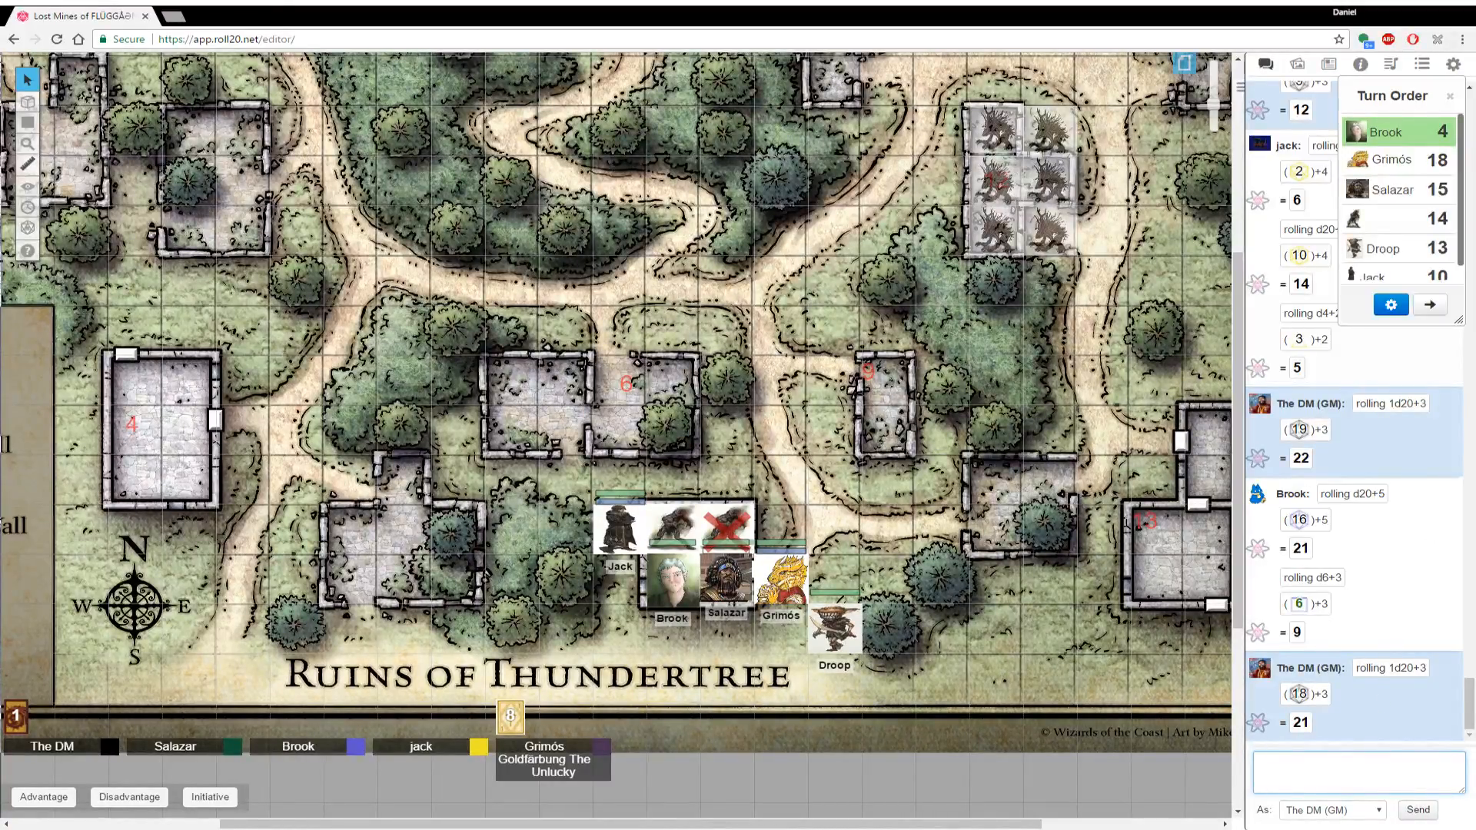
Advance the turn order to Grimós and roll a DM 1d20+3 in chat
left_click(1428, 305)
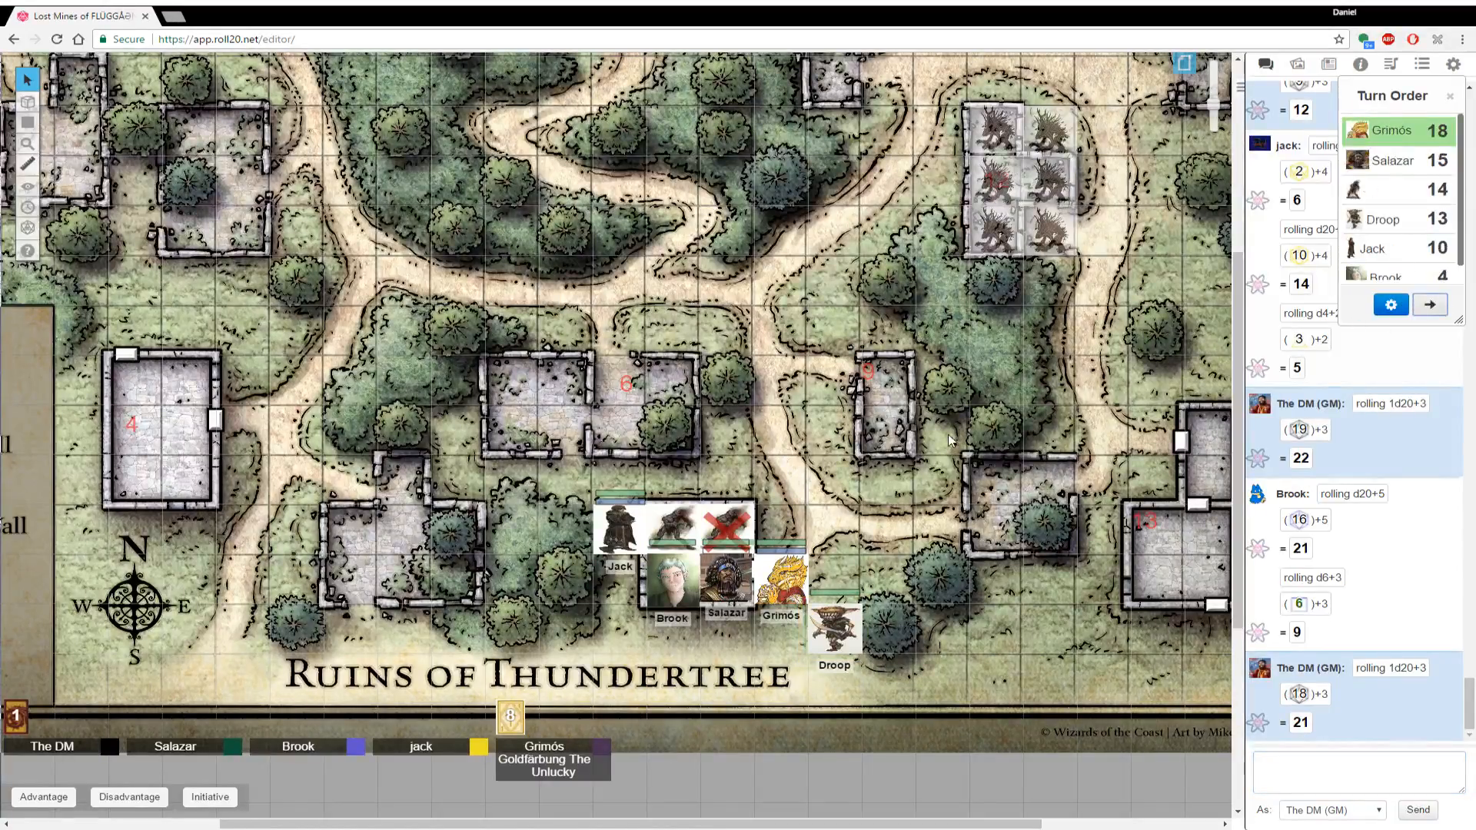
mouse_move(816, 483)
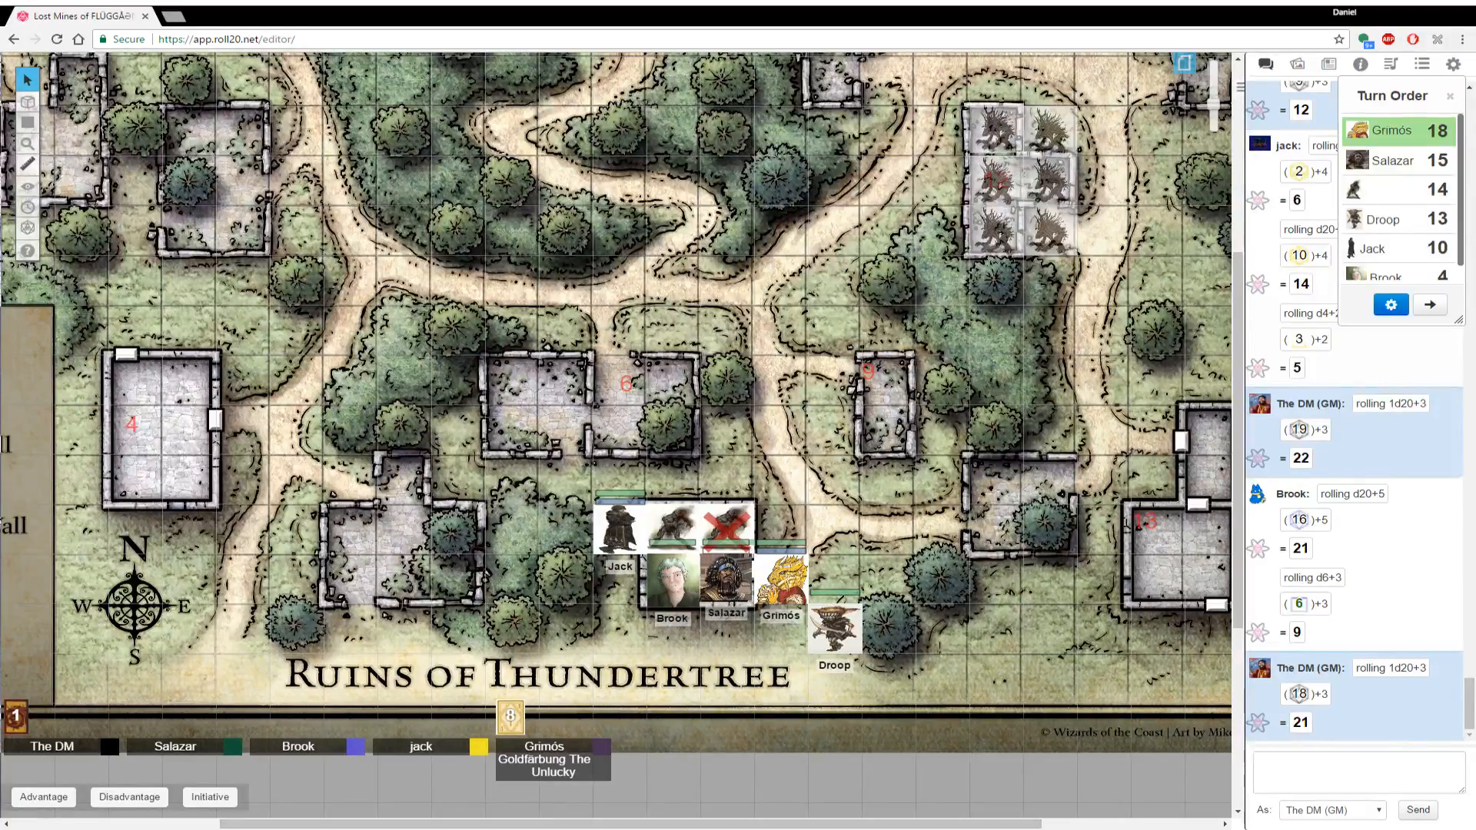
left_click(1356, 767)
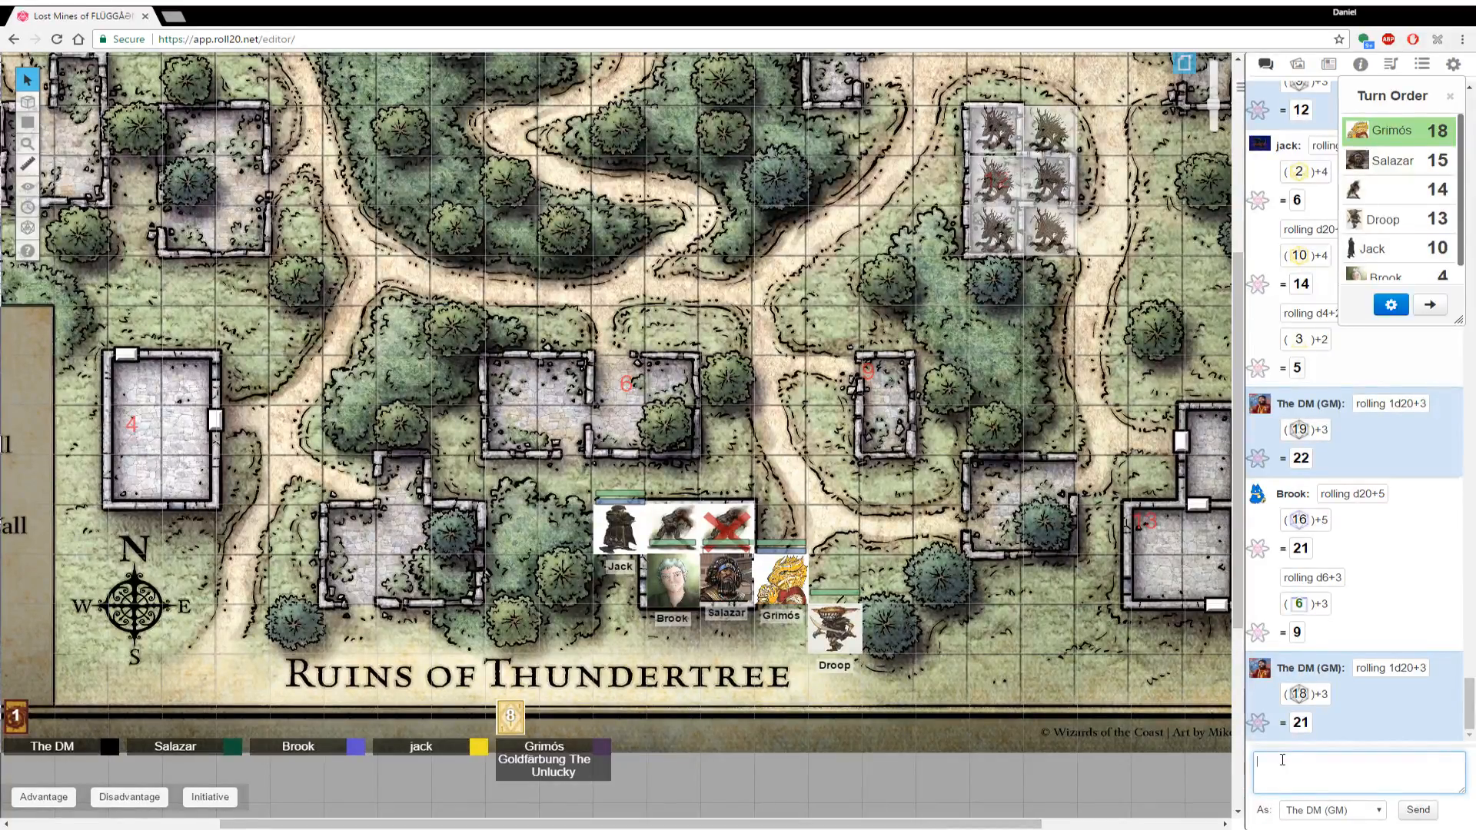
type("/r 1d20")
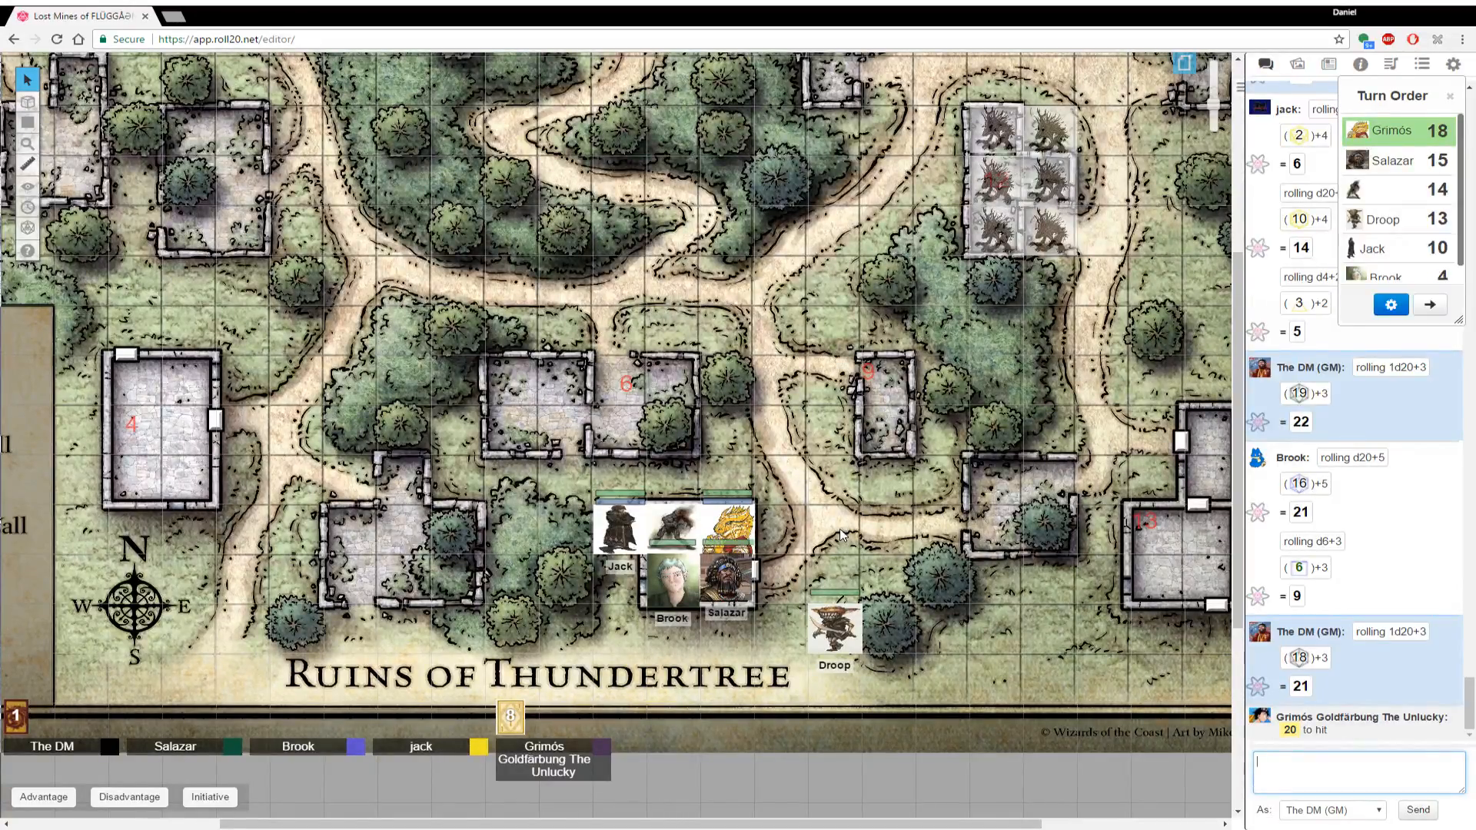
scroll("down", 3)
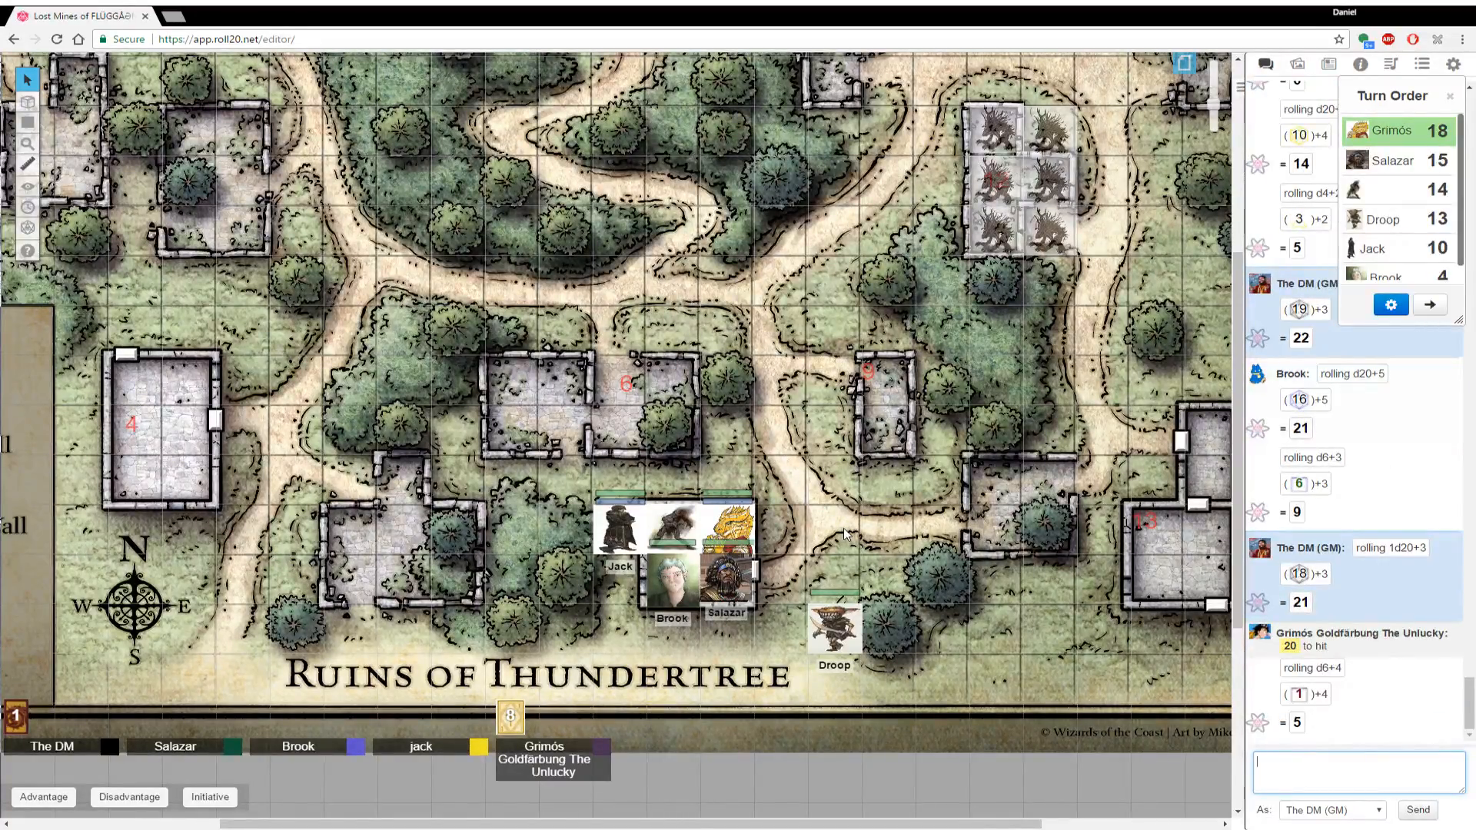
Post further DM 1d20+3 rolls after Grimós's attack, totalling 22
type("/r1d2")
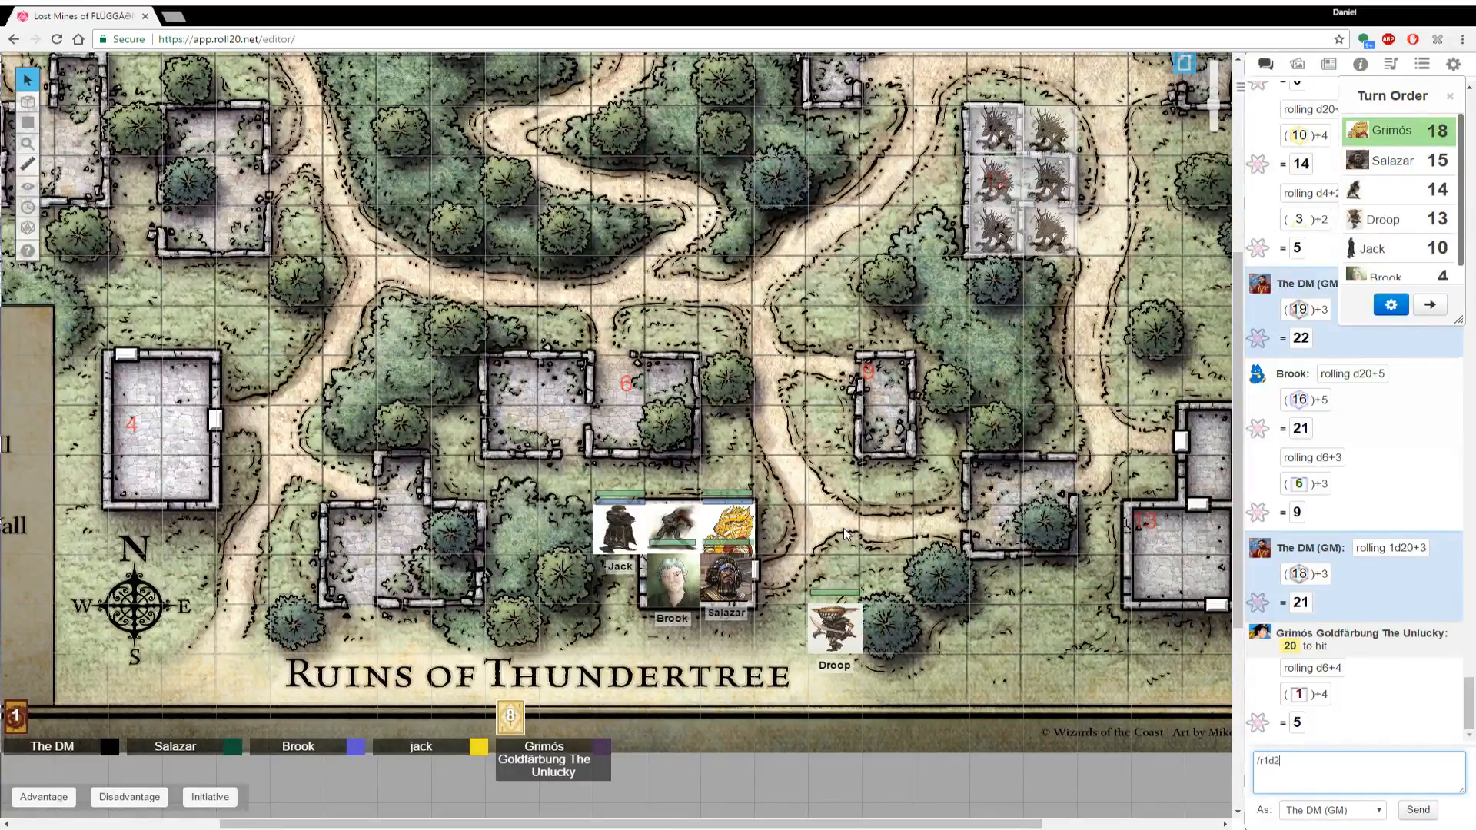
type("0+3")
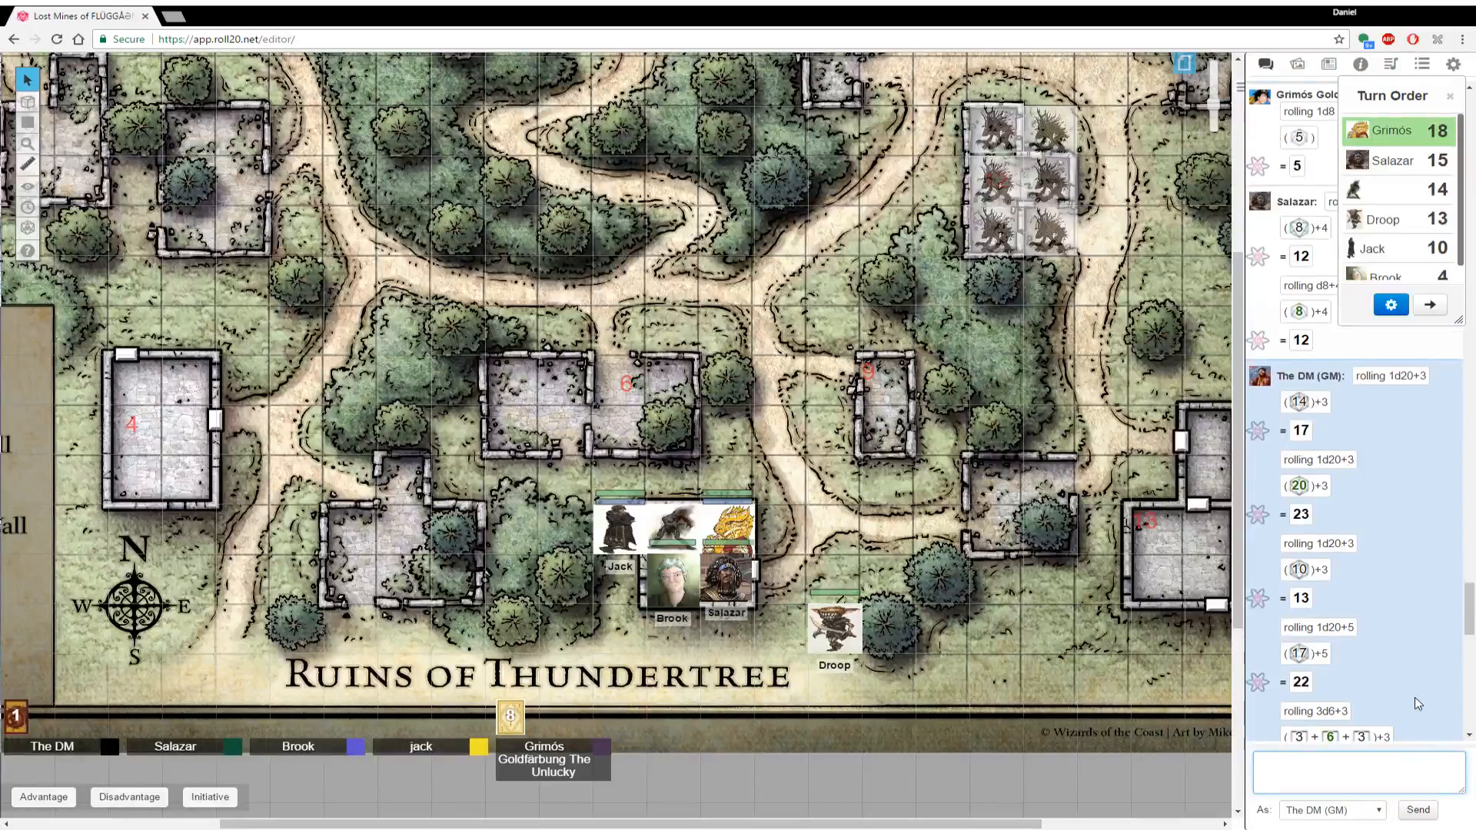
scroll("down", 3)
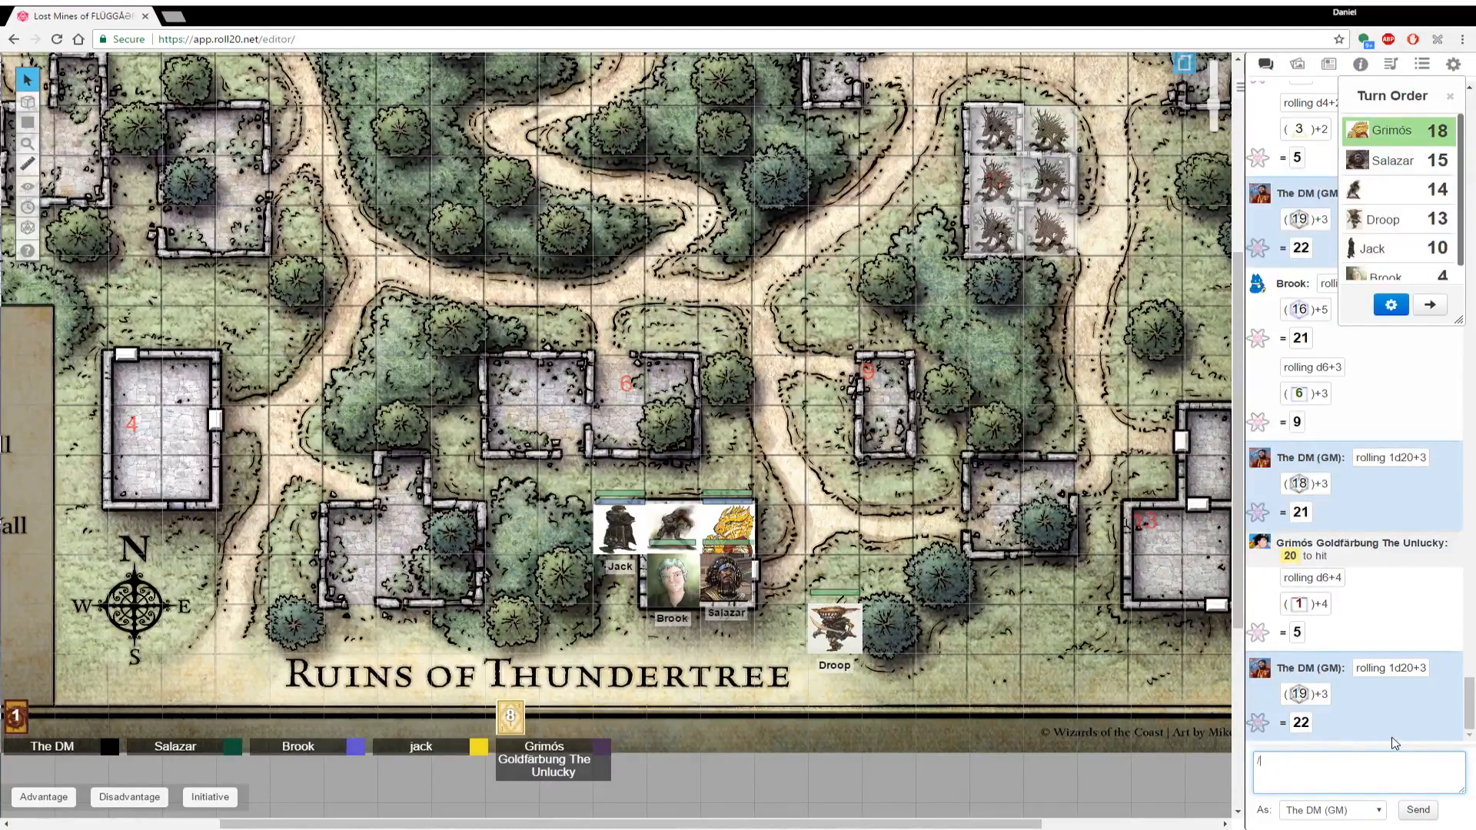
type("/r 1d20")
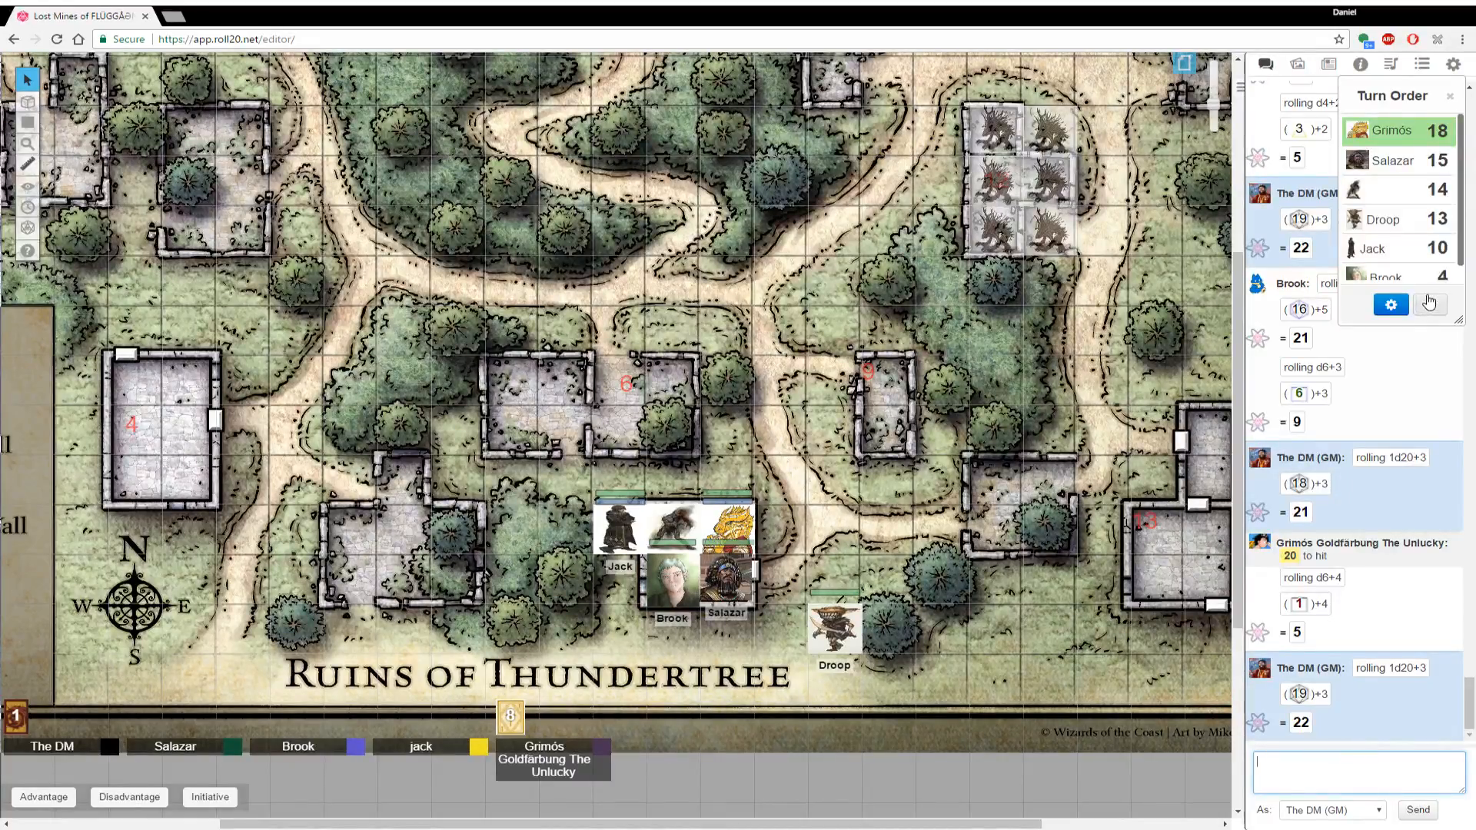
Advance the turn order to Salazar and post a DM 1d20+3 roll totalling 22
left_click(1428, 305)
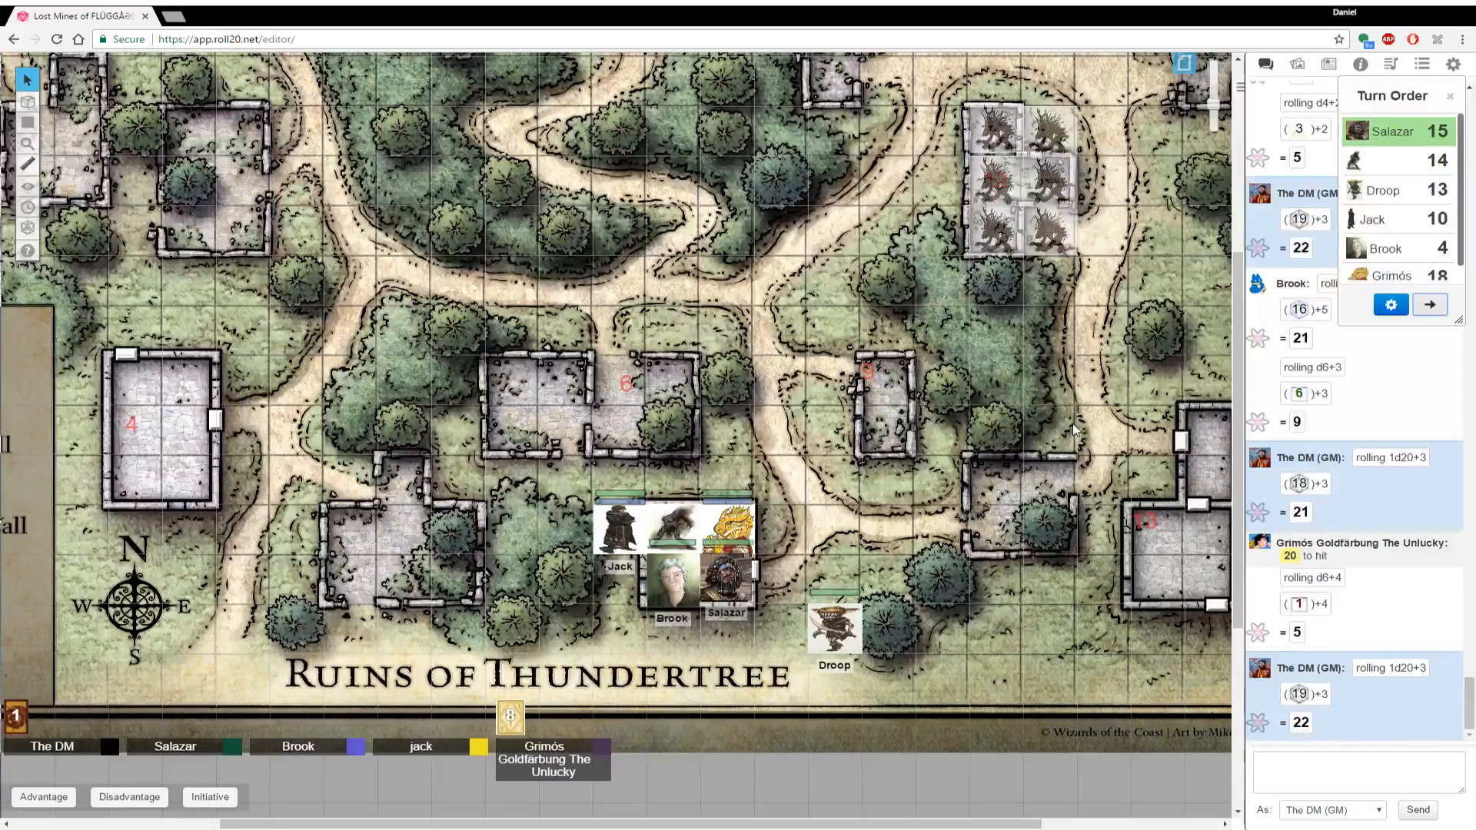
mouse_move(1228, 552)
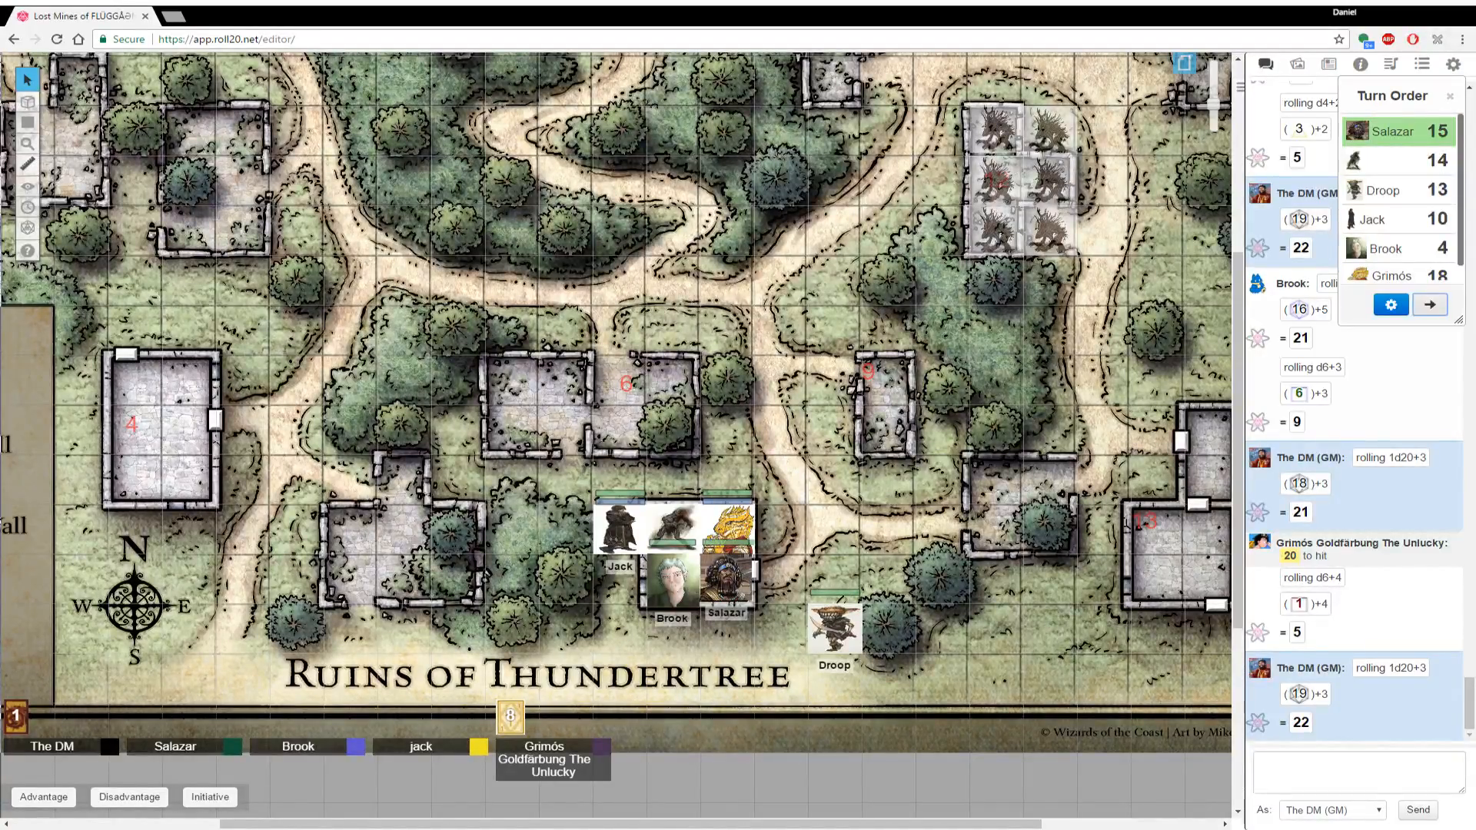
scroll("down", 3)
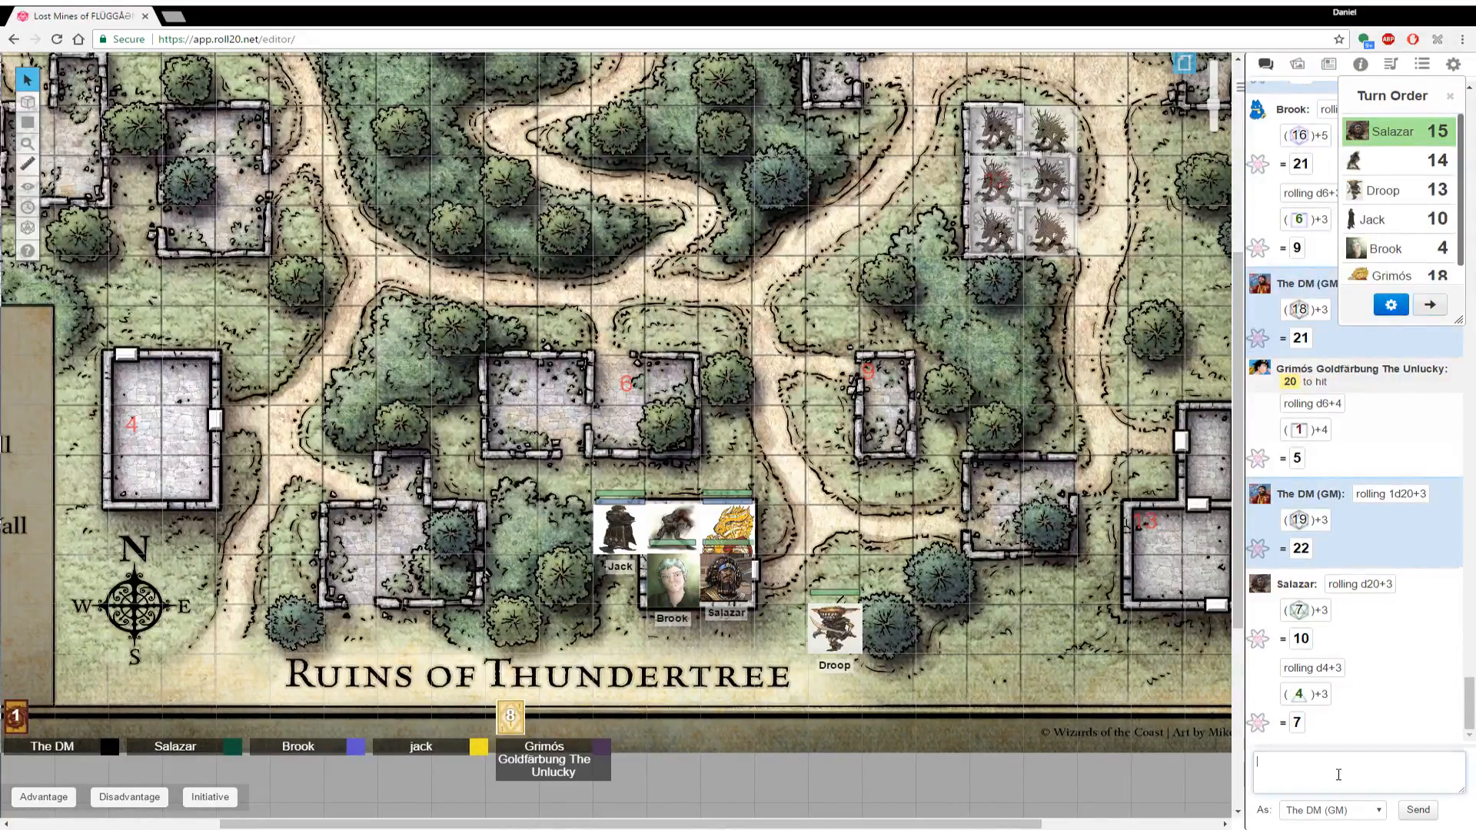
type("/r")
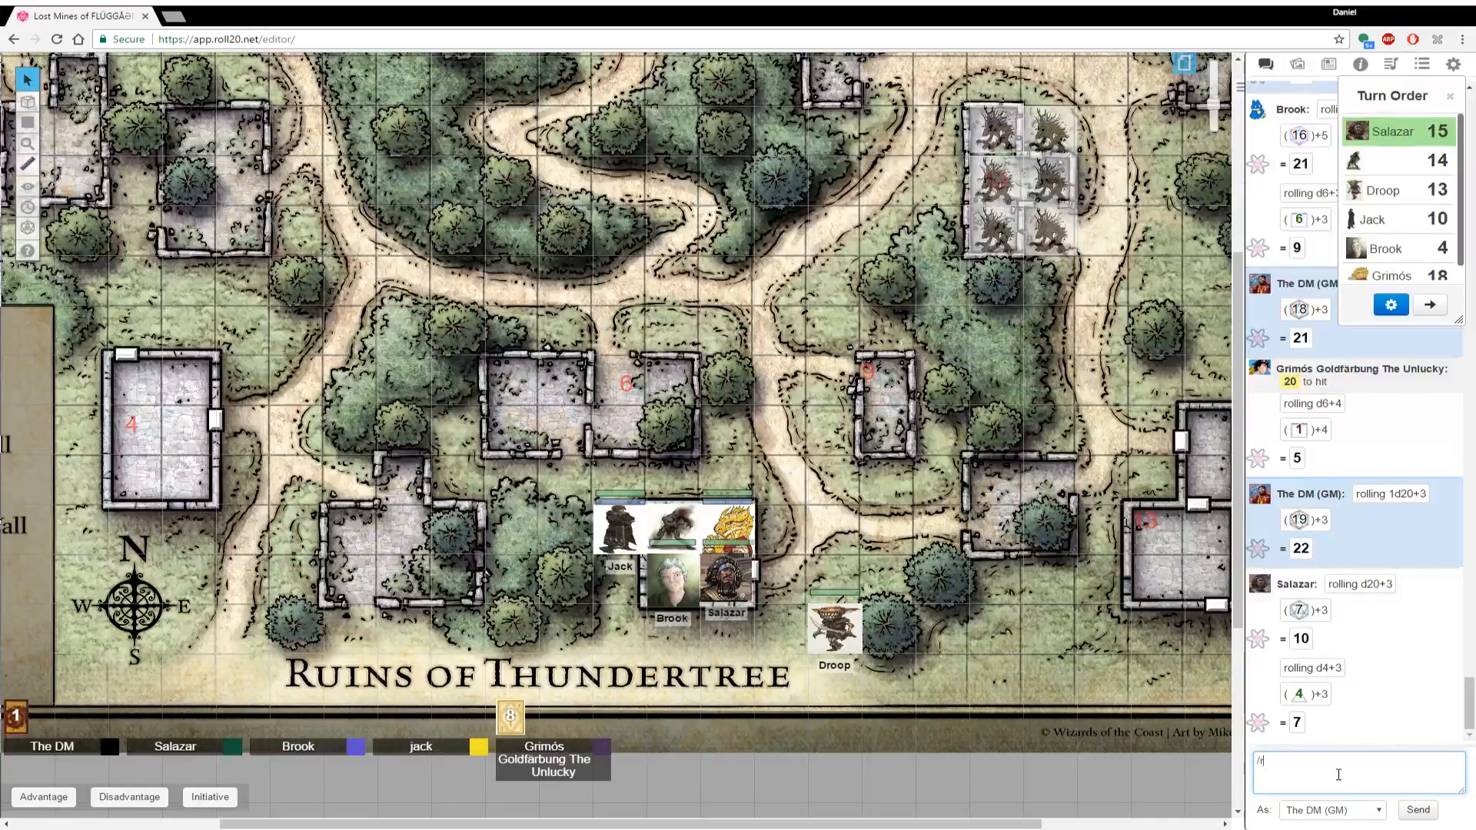
type("1d2")
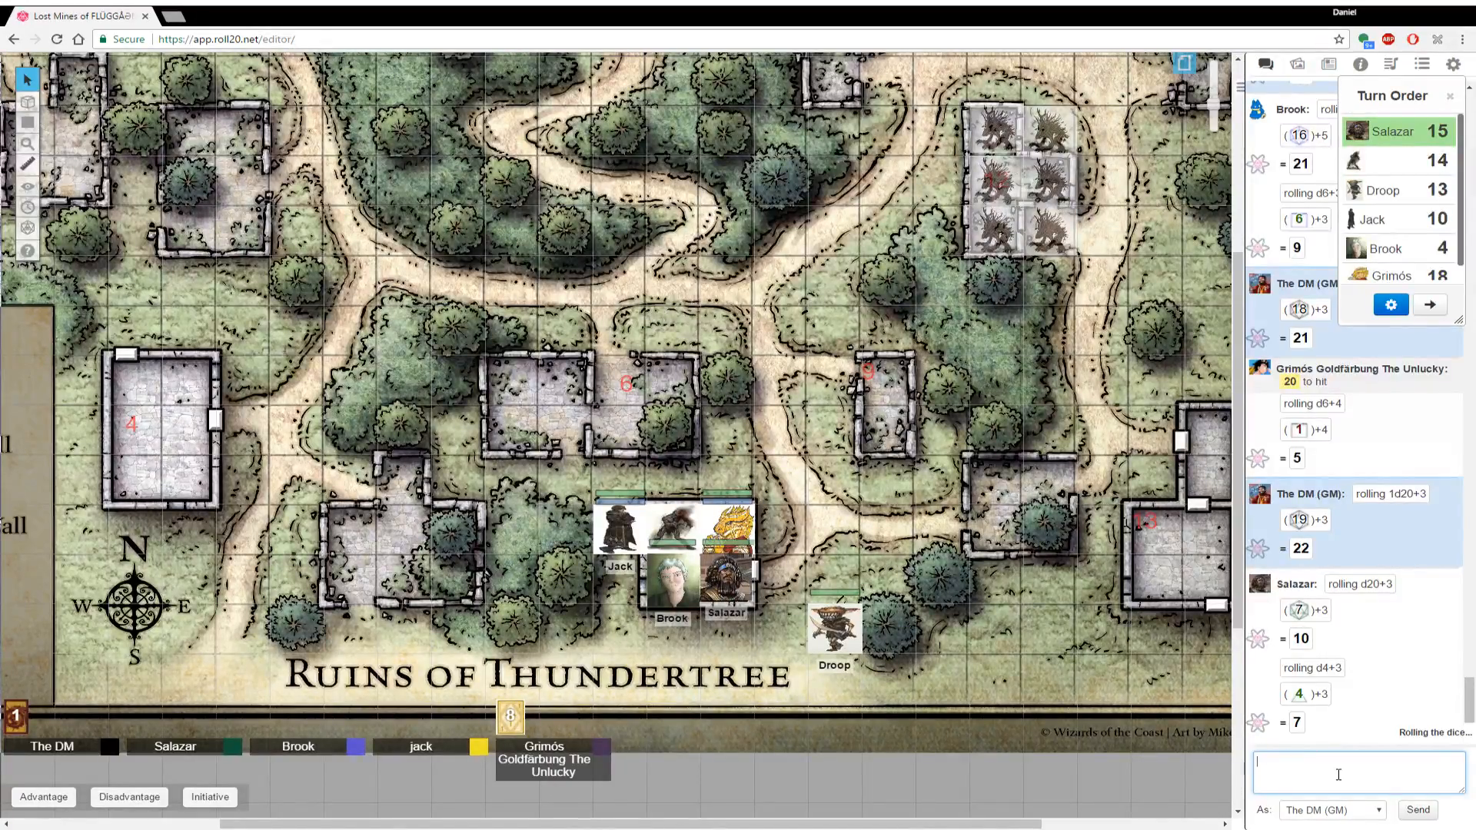
scroll("down", 3)
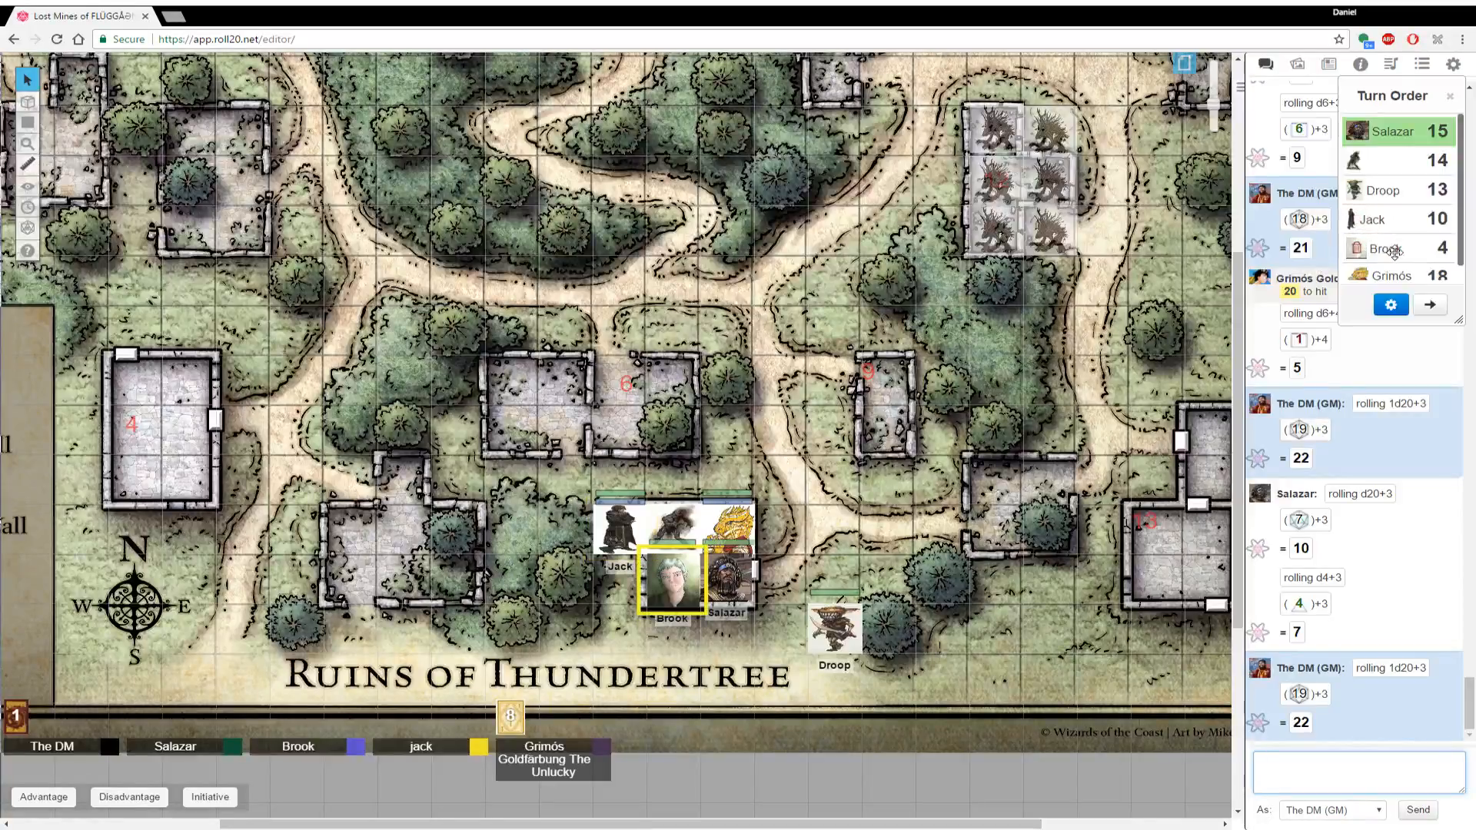
Advance to the initiative-14 creature and roll its 1d20+3 in chat, totalling 18
left_click(1429, 304)
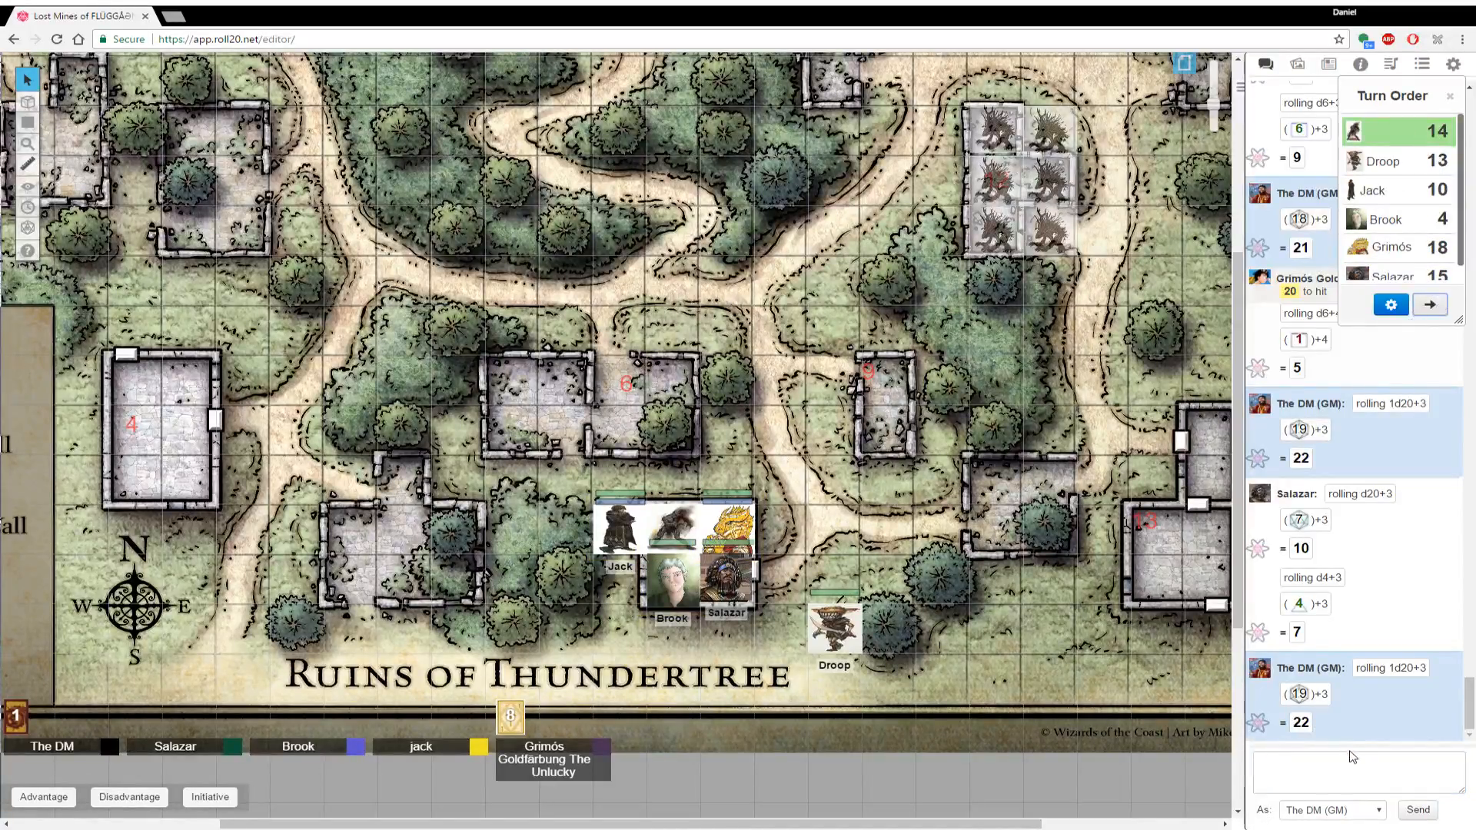
left_click(1352, 771)
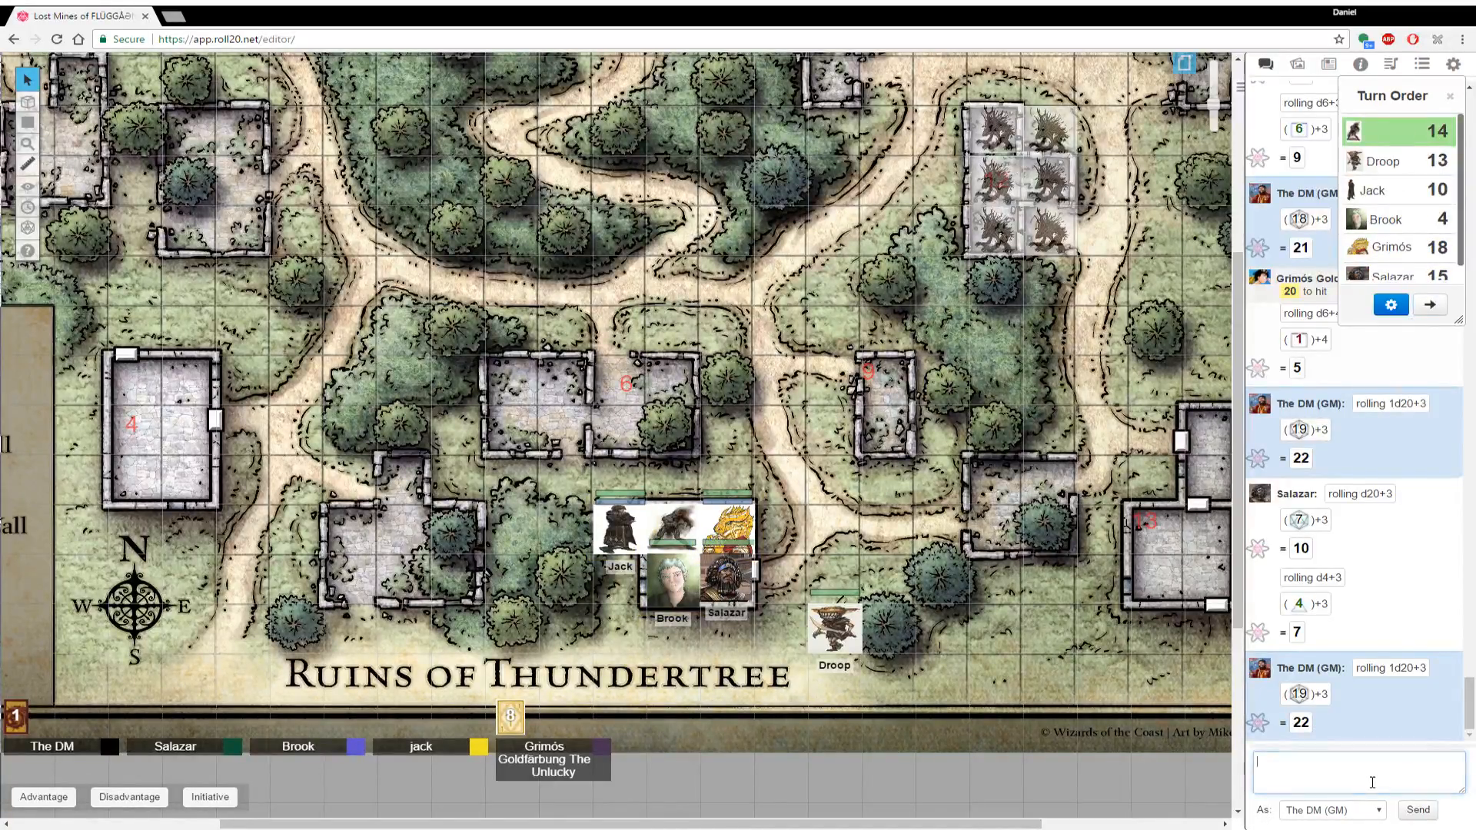
type("/r")
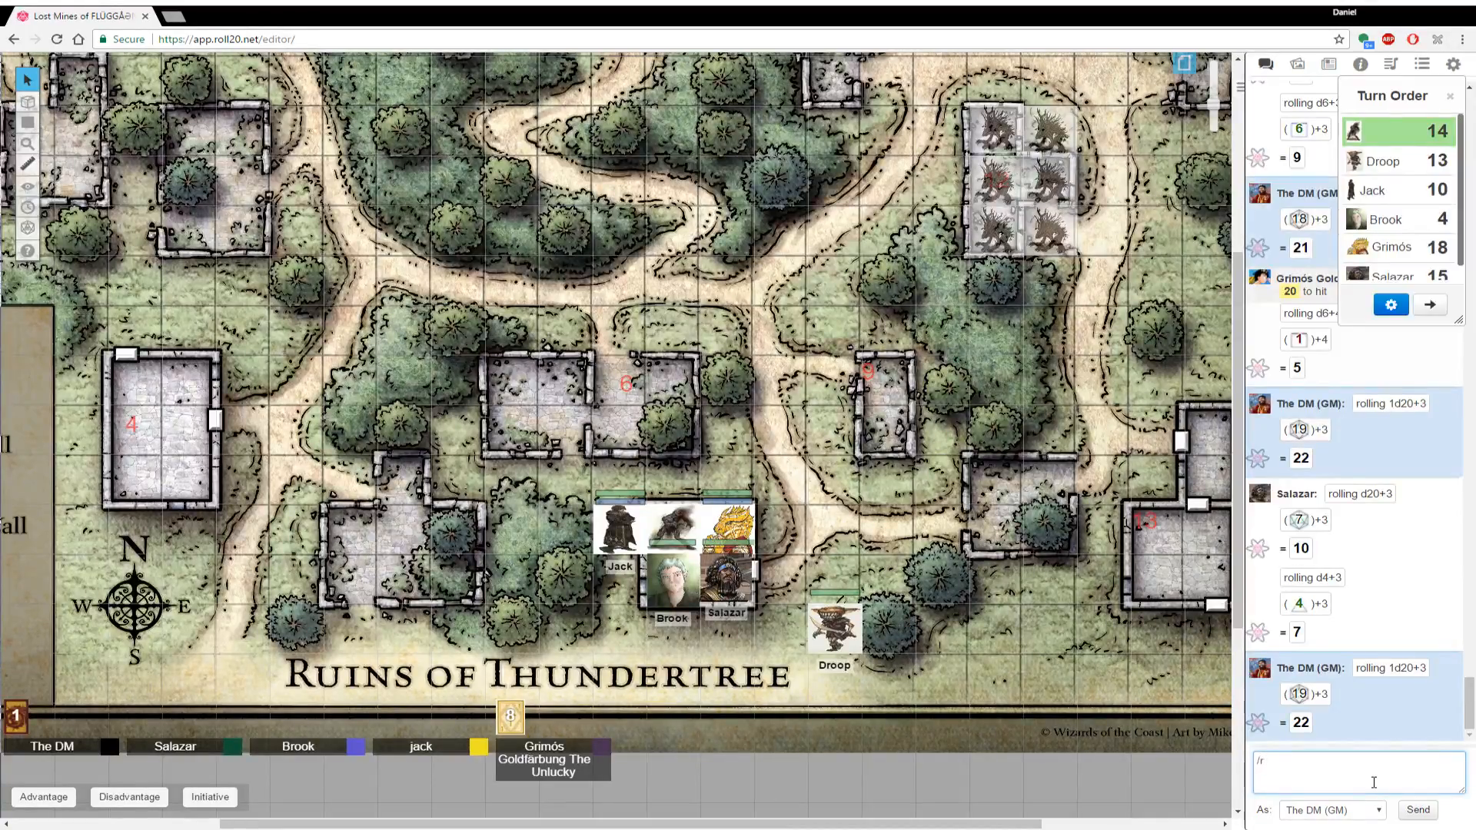
type("1d20")
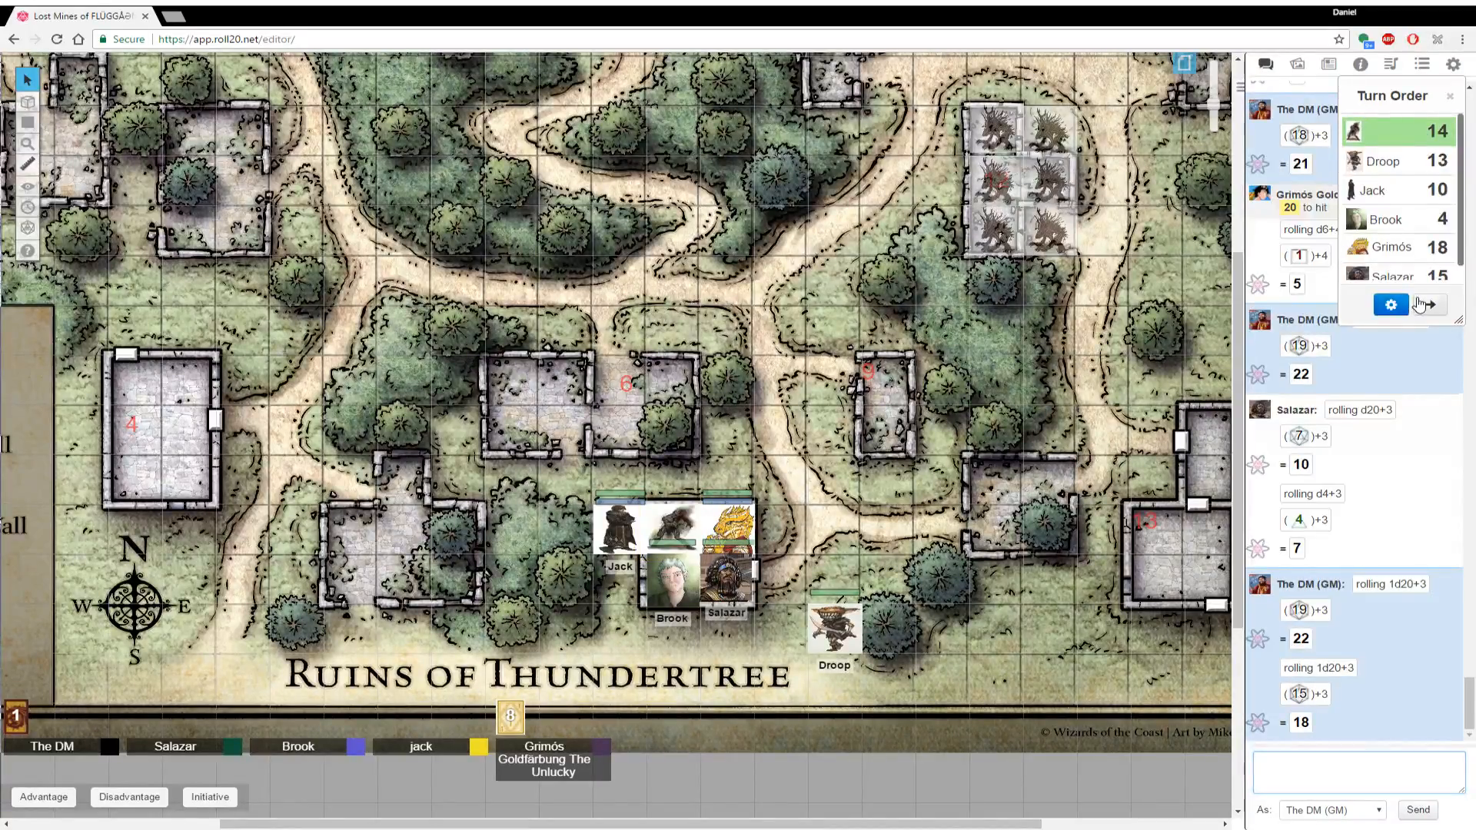
Advance to Droop and roll its 1d20 attacks and 3d6 damage in chat
left_click(1429, 305)
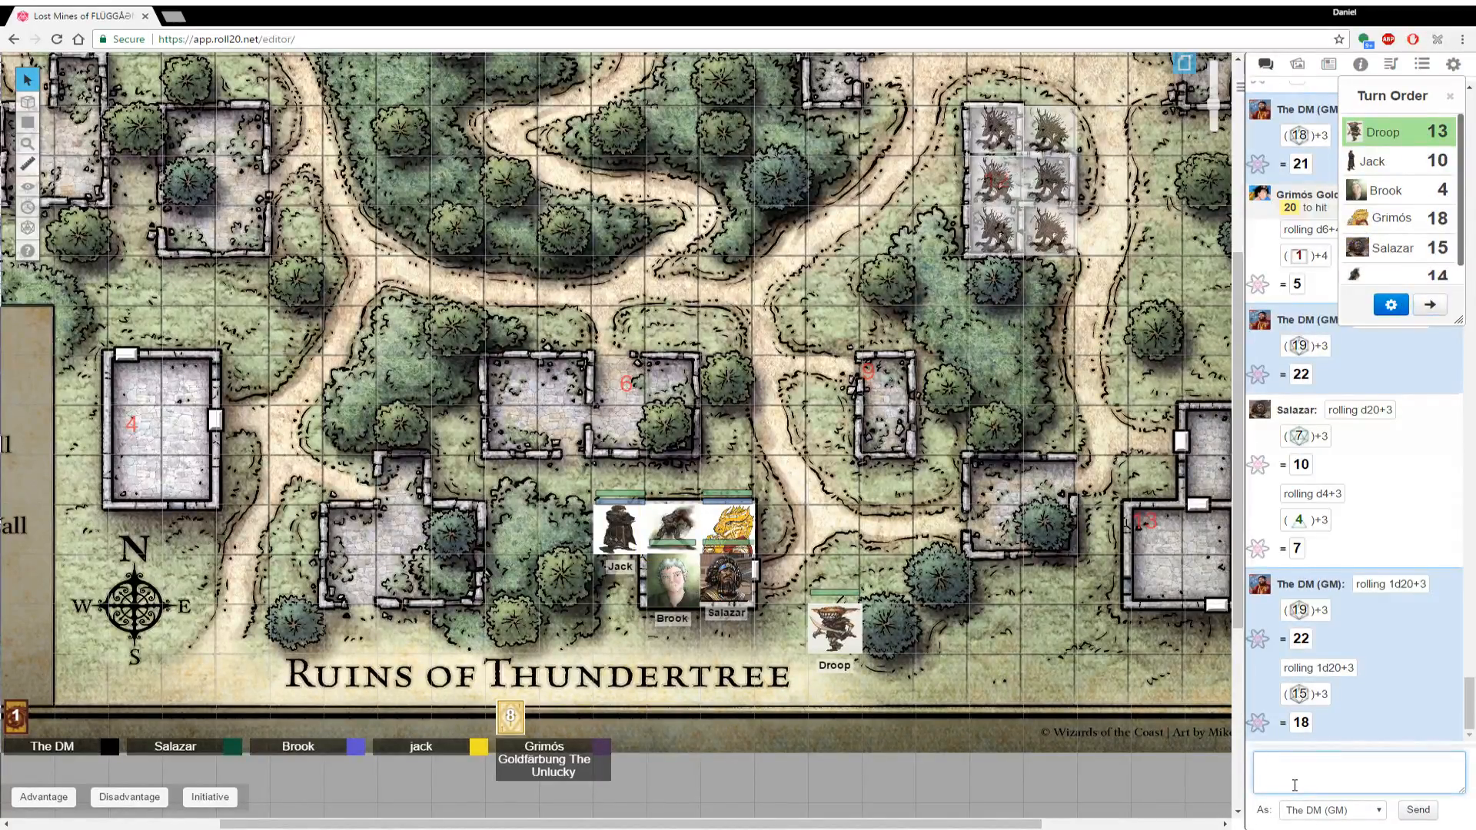
type("/r 1d20+")
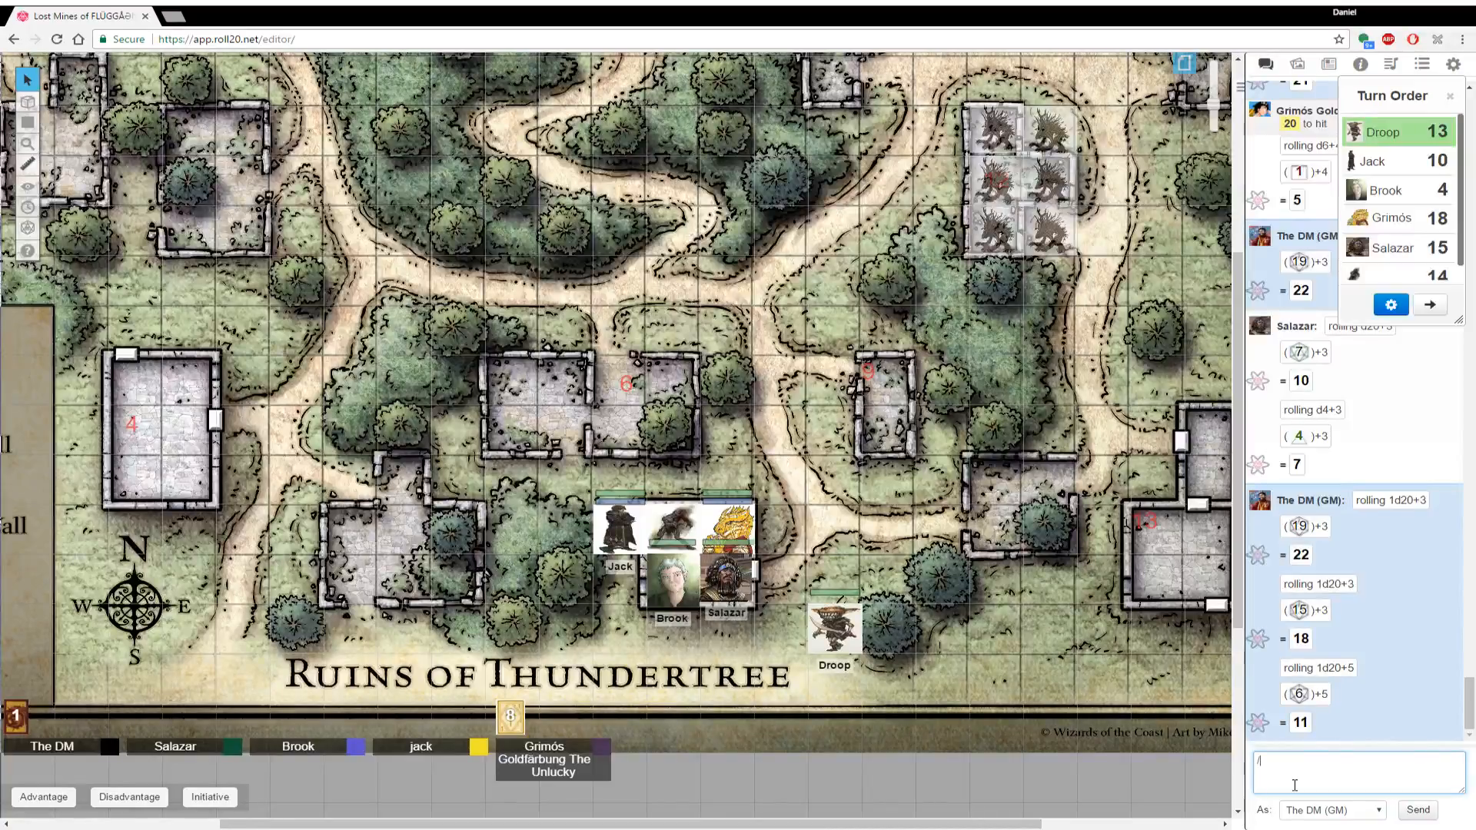
type("/r 3d6+")
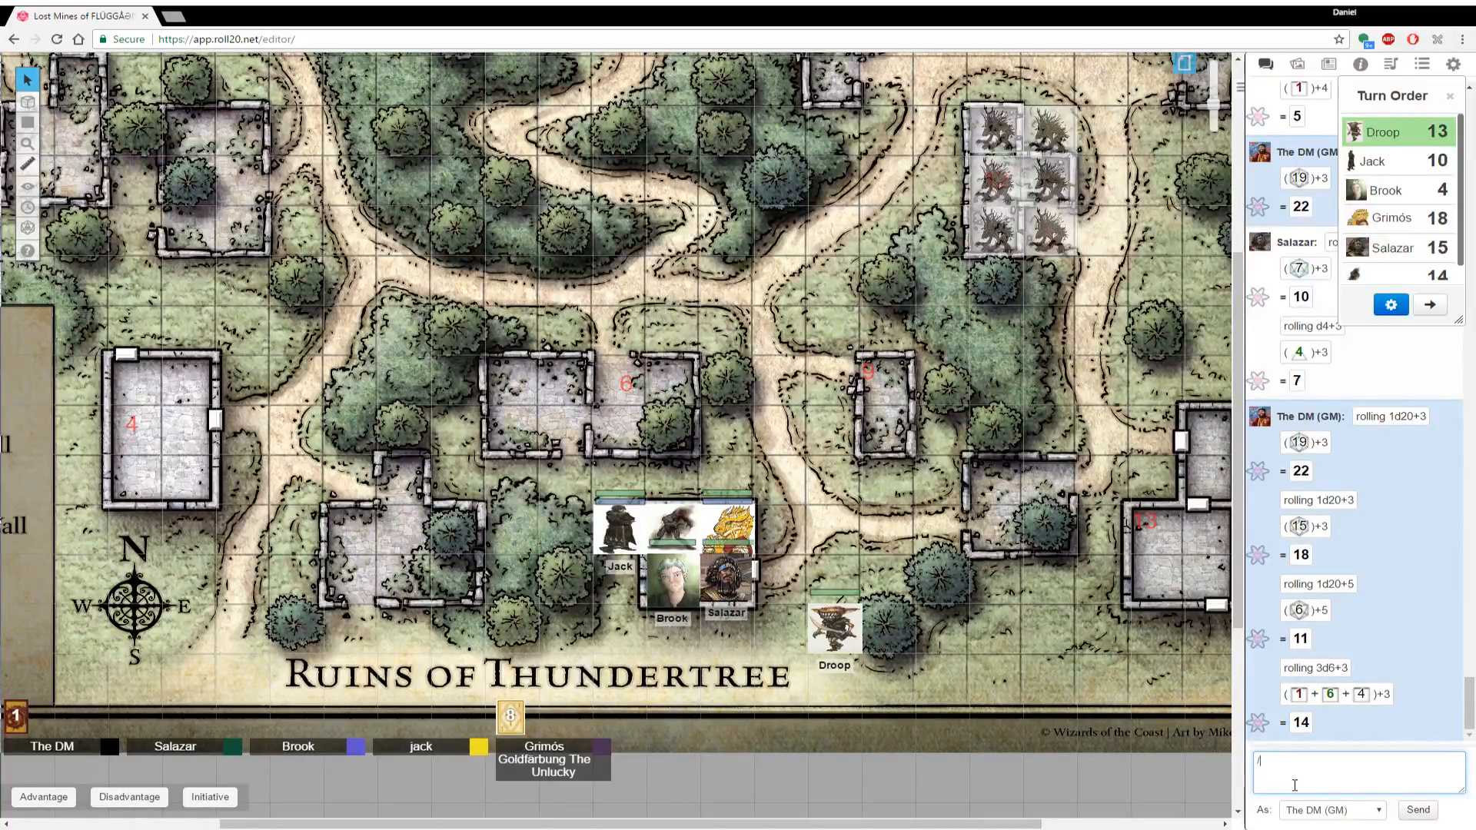
type("/r 1d20+3")
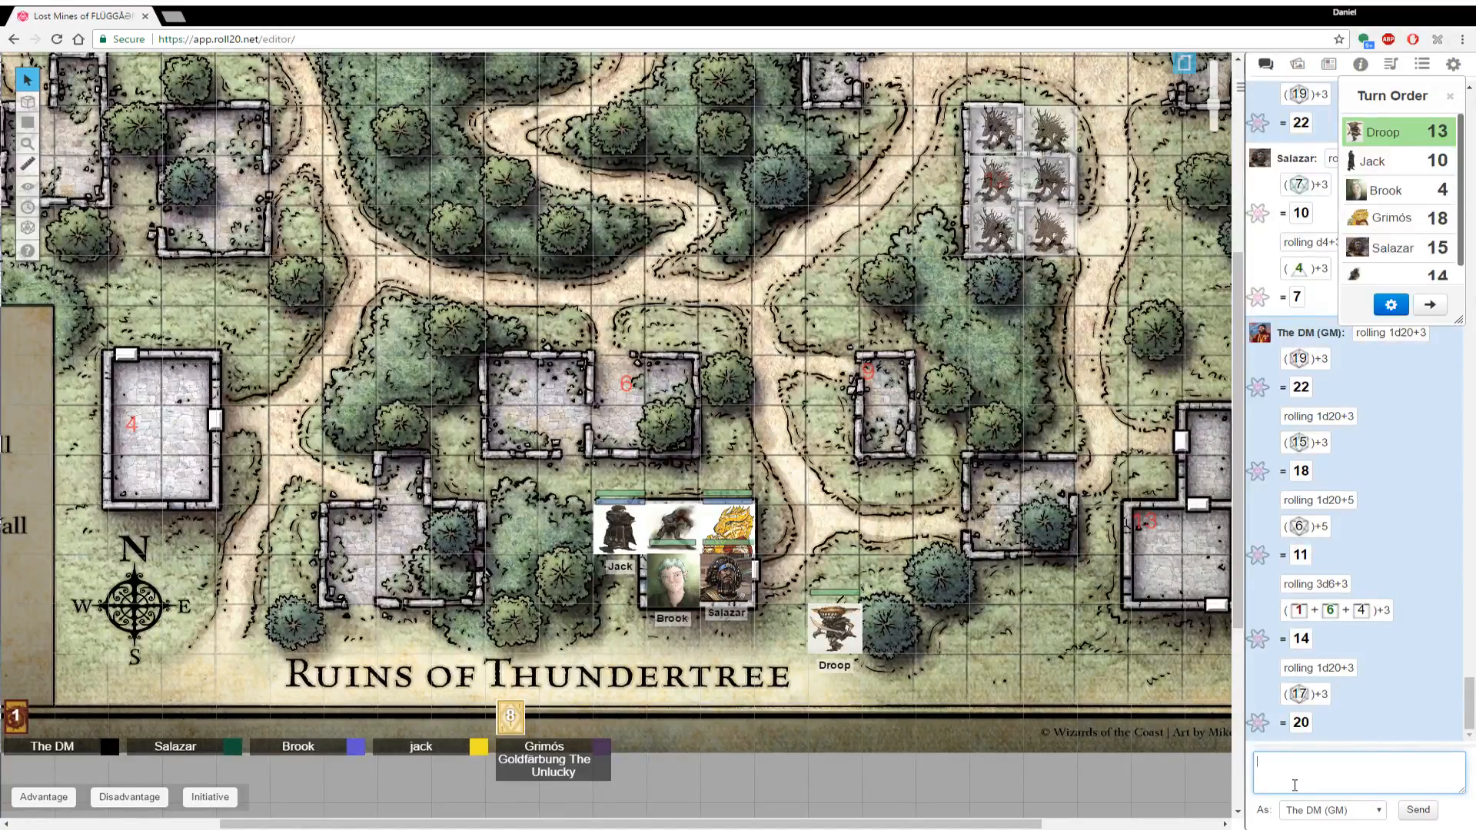
type("/r 1d2")
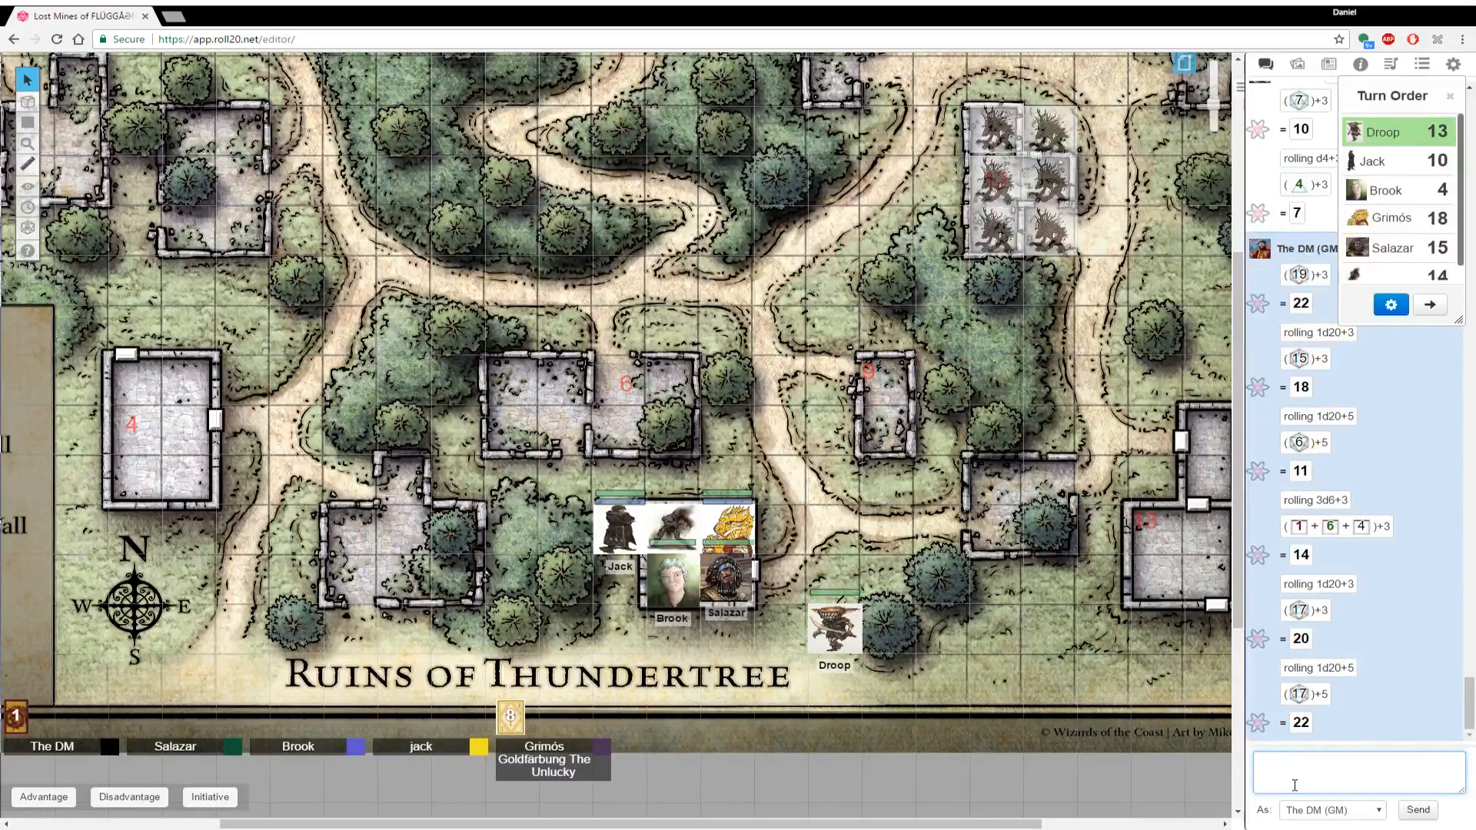
Finish Droop's d20 rolls, pass the turn to Jack and post a DM 1d20+3 totalling 22
type("/r")
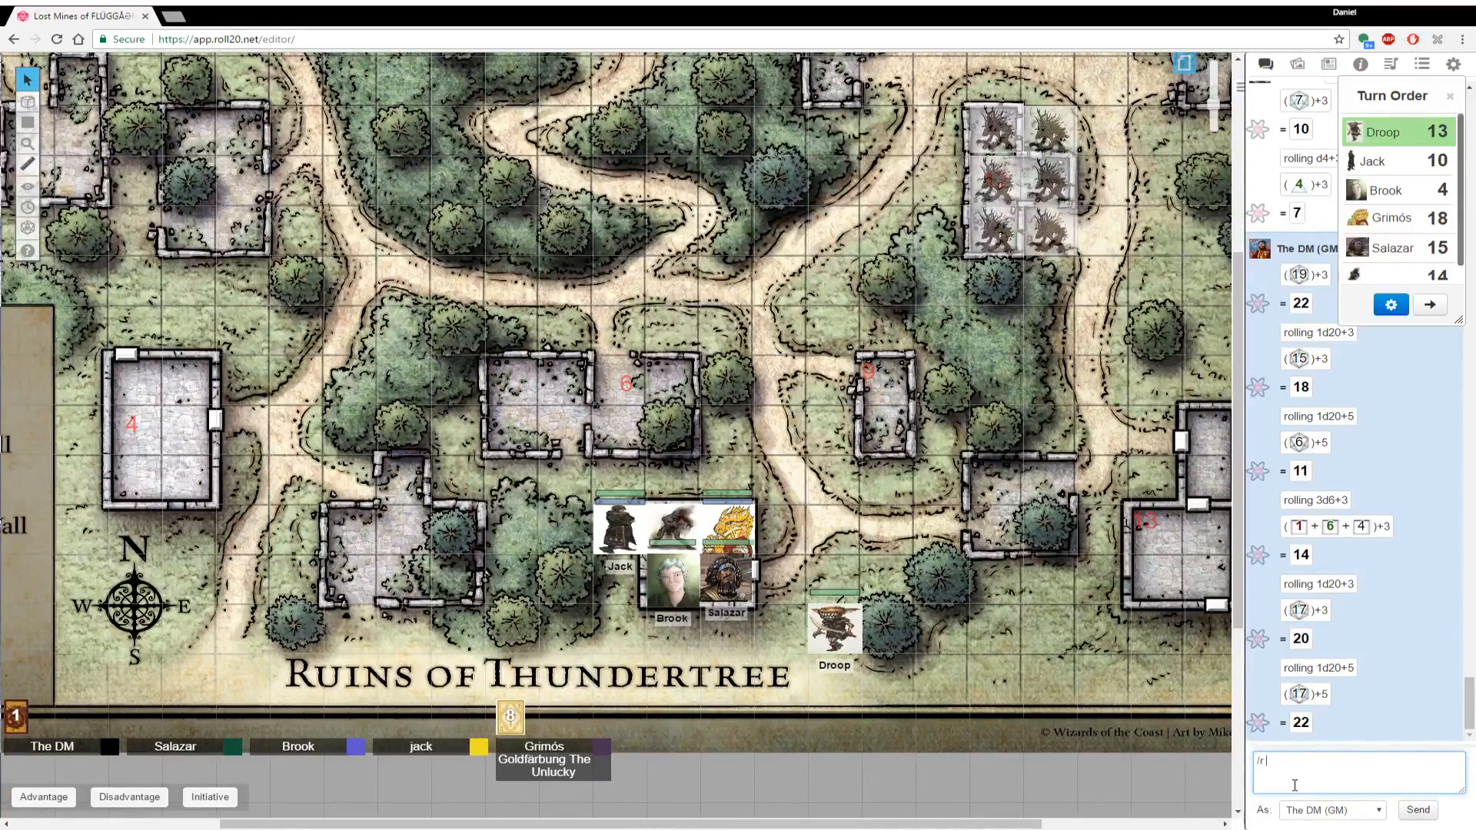
type("1d2")
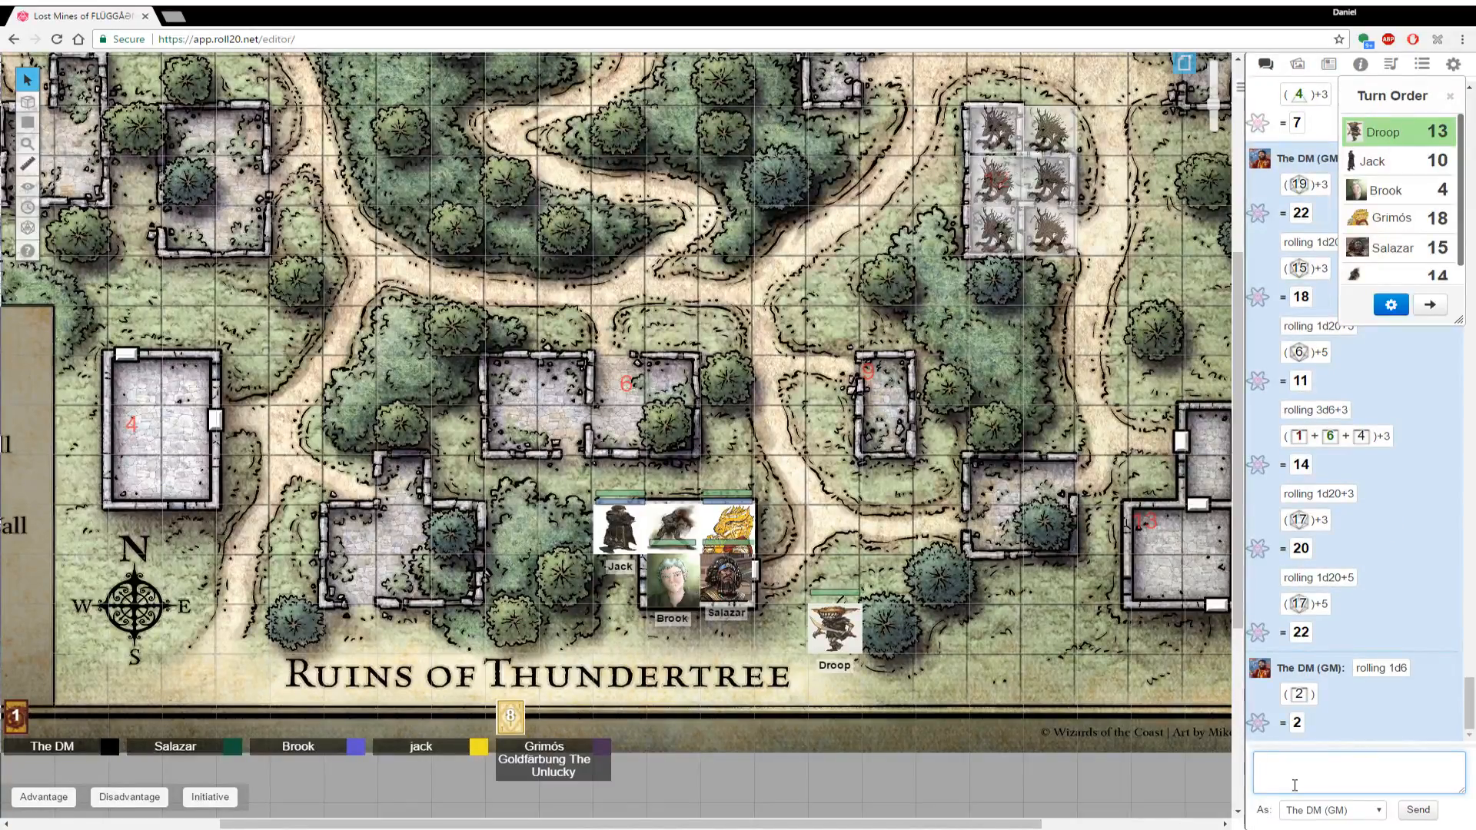
type("/r 1d20+")
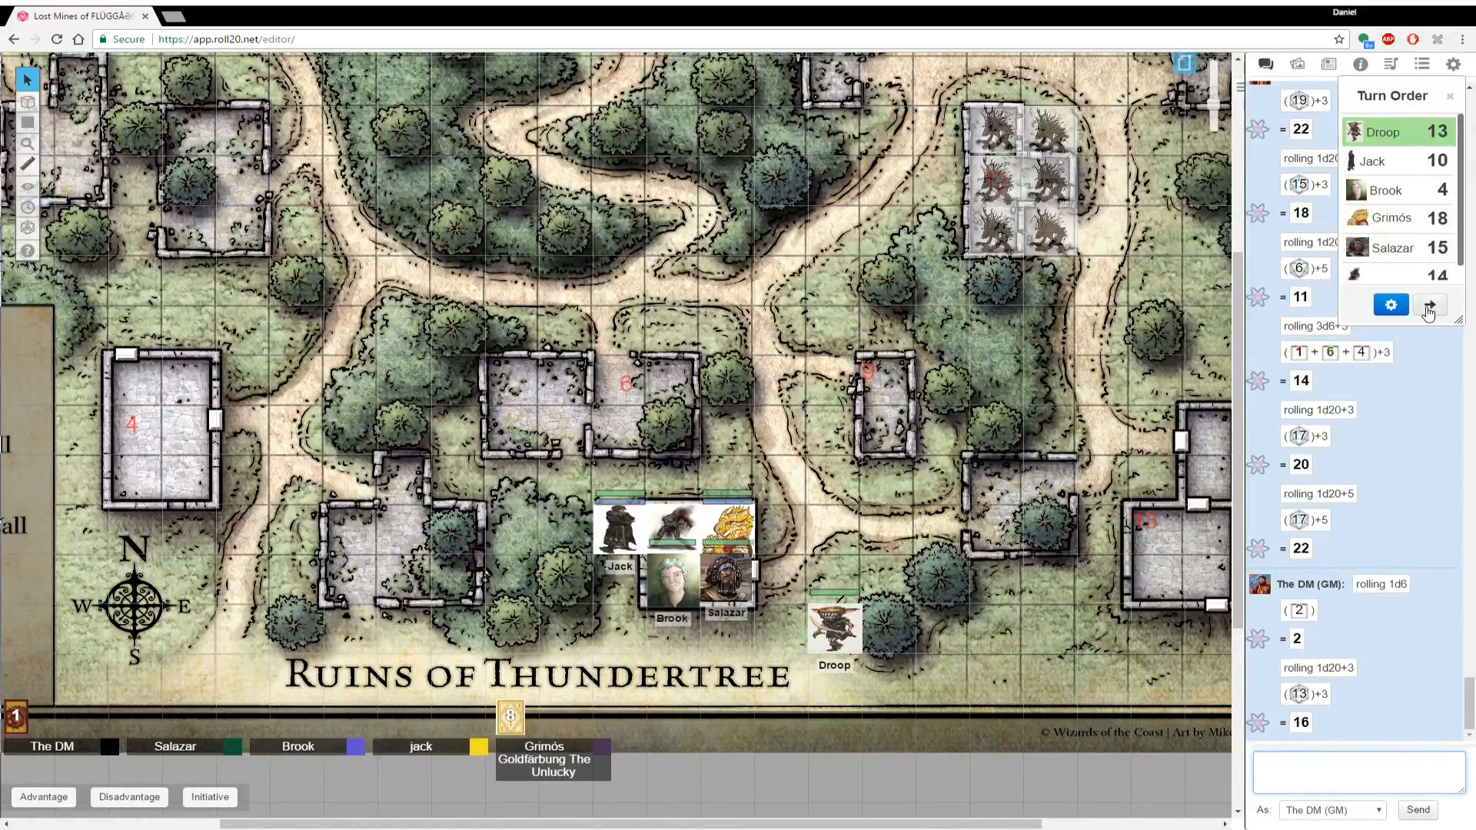
left_click(1428, 304)
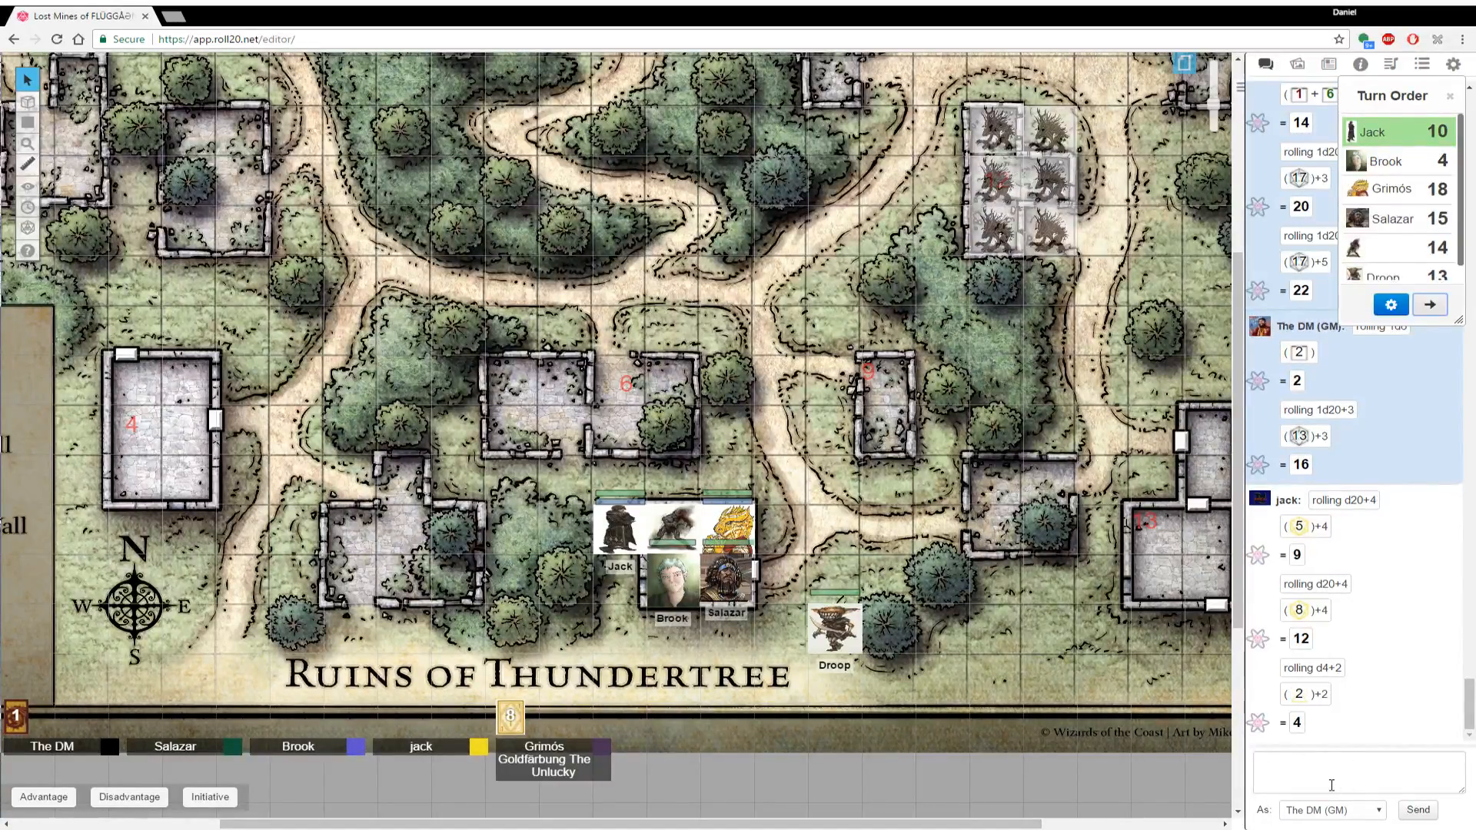
type("/r 1d20+3")
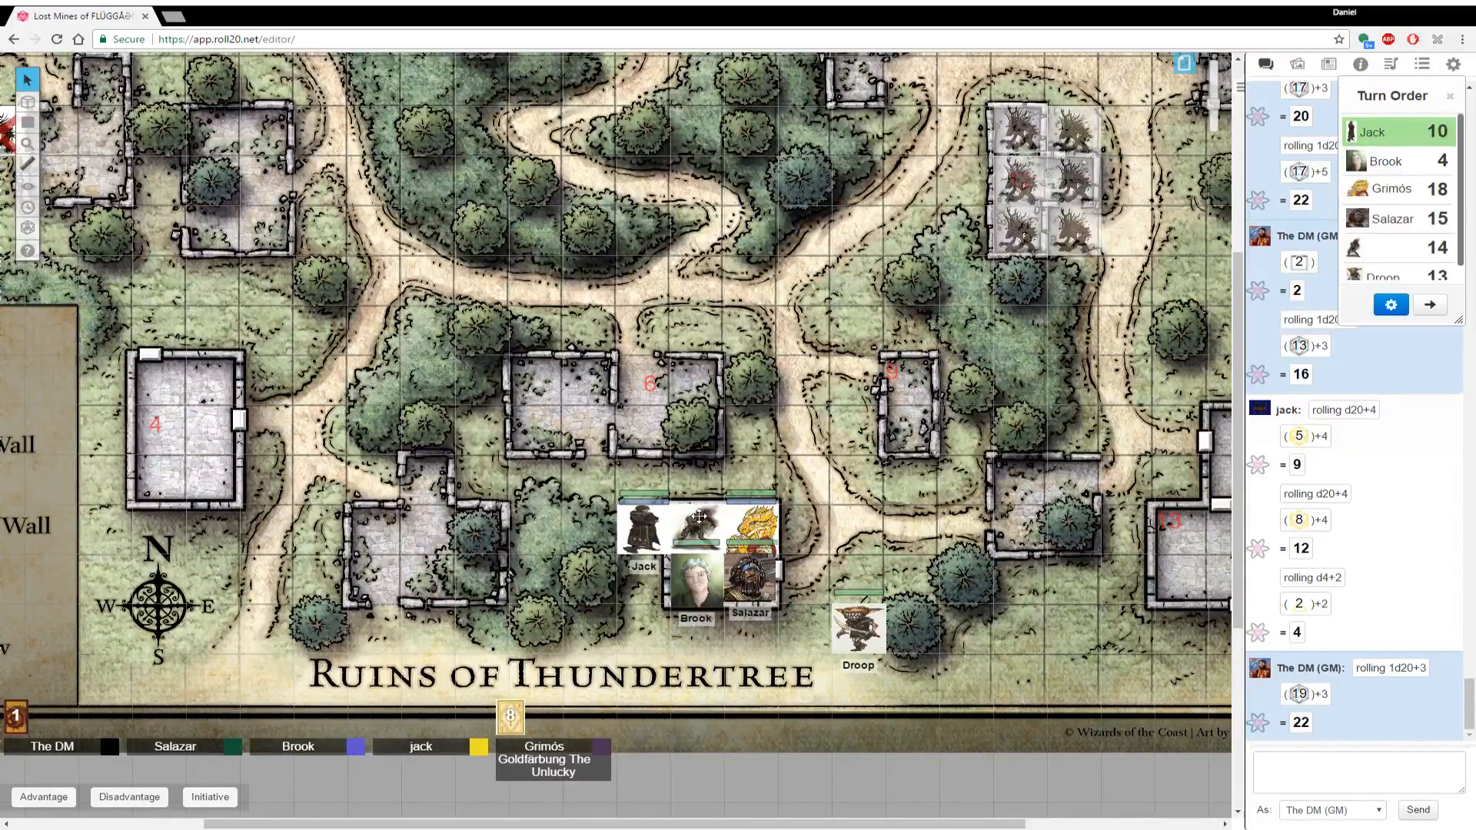
mouse_move(891, 520)
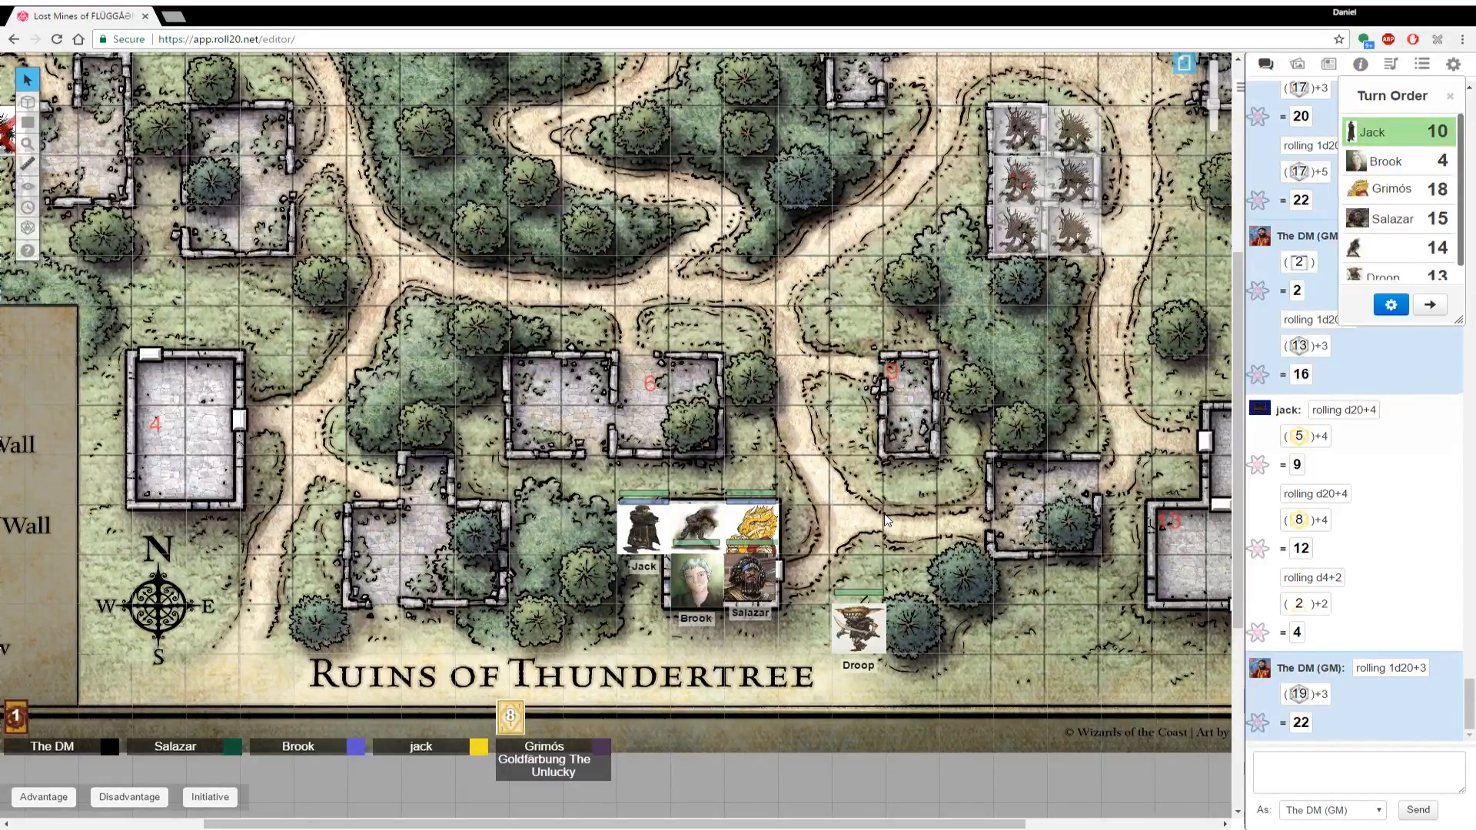
mouse_move(1083, 475)
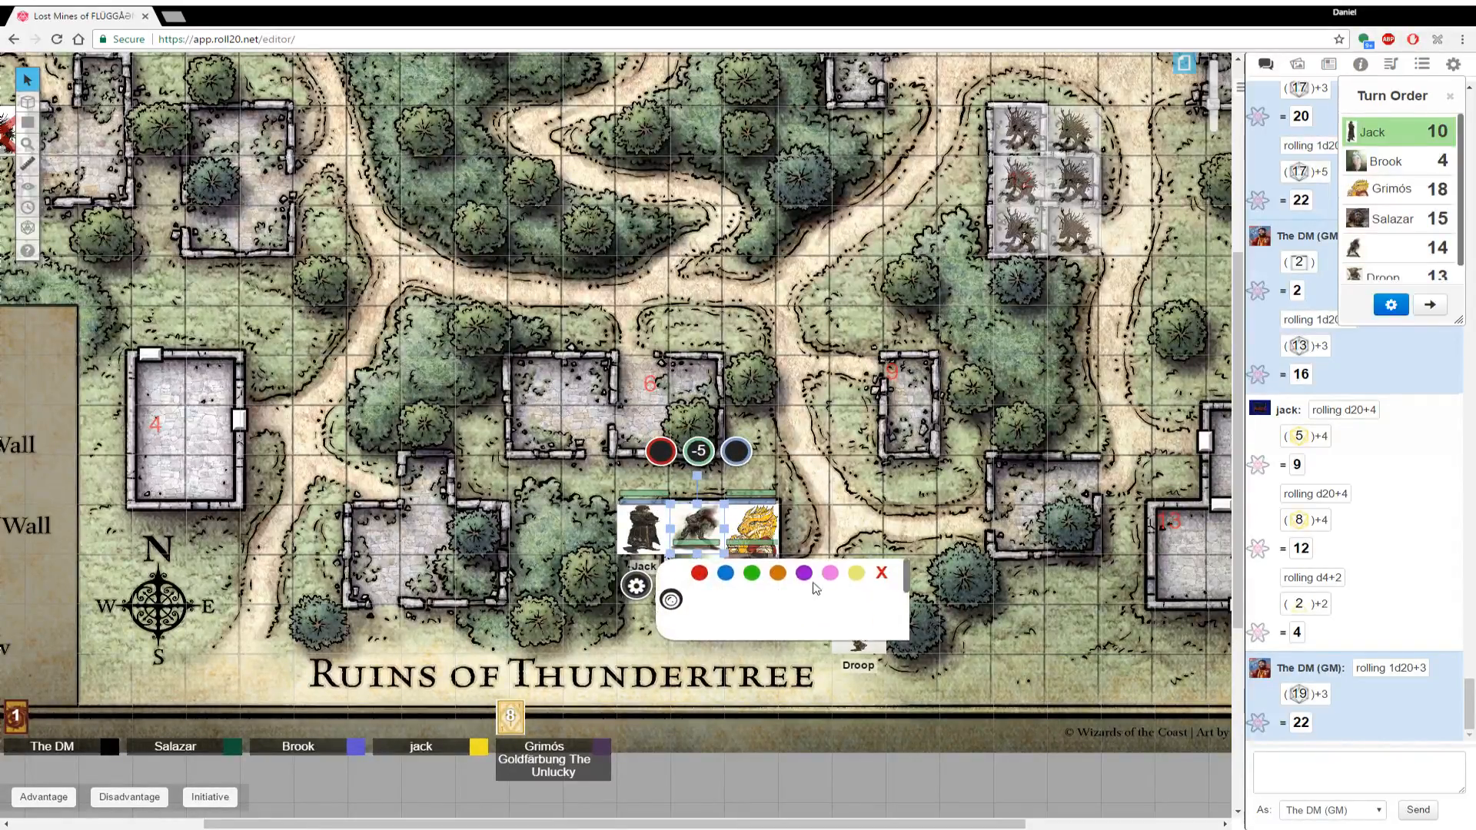
Dismiss Jack's token radial menu on the Thundertree map
left_click(881, 572)
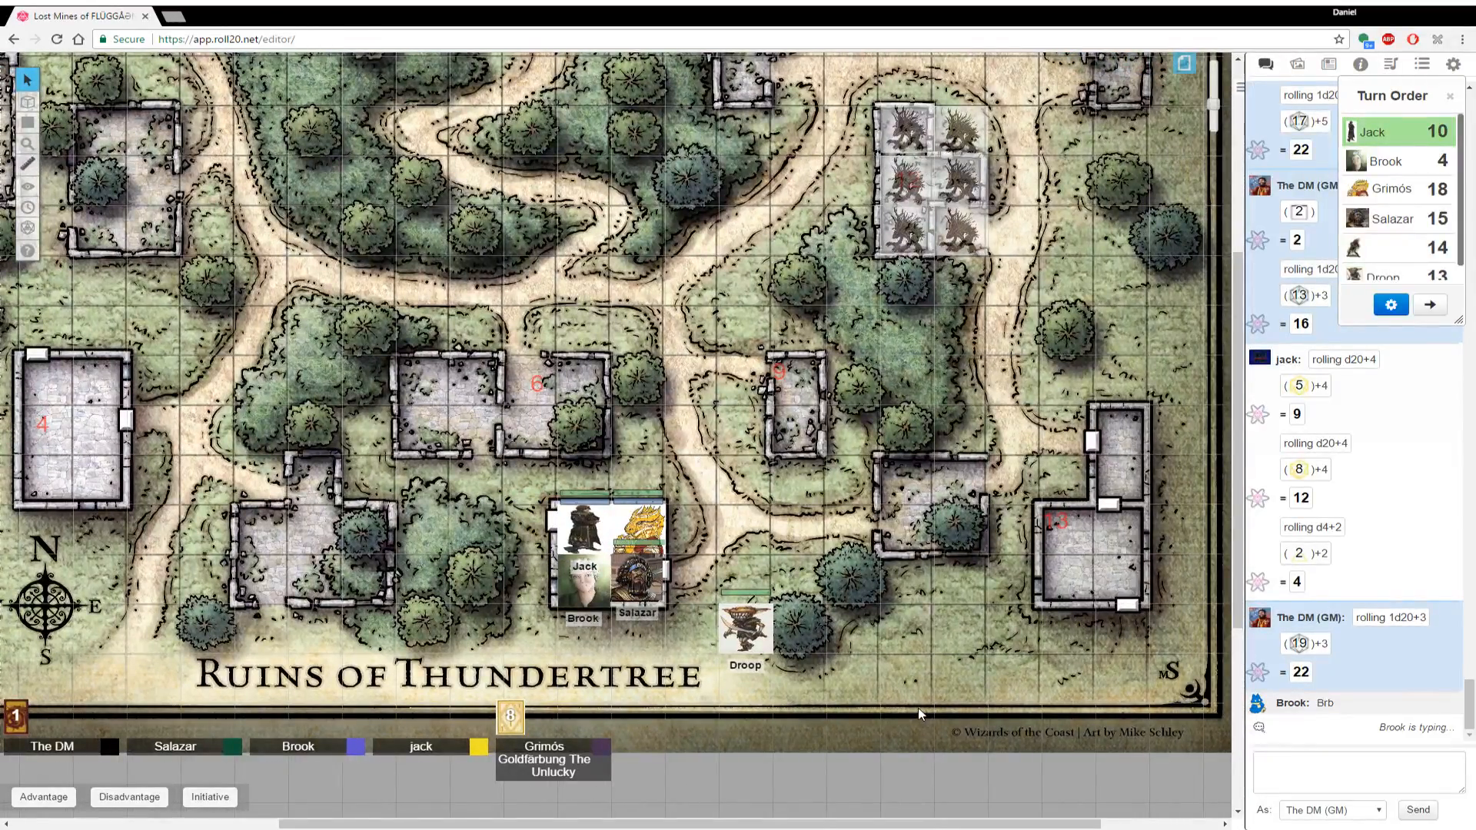
mouse_move(1079, 635)
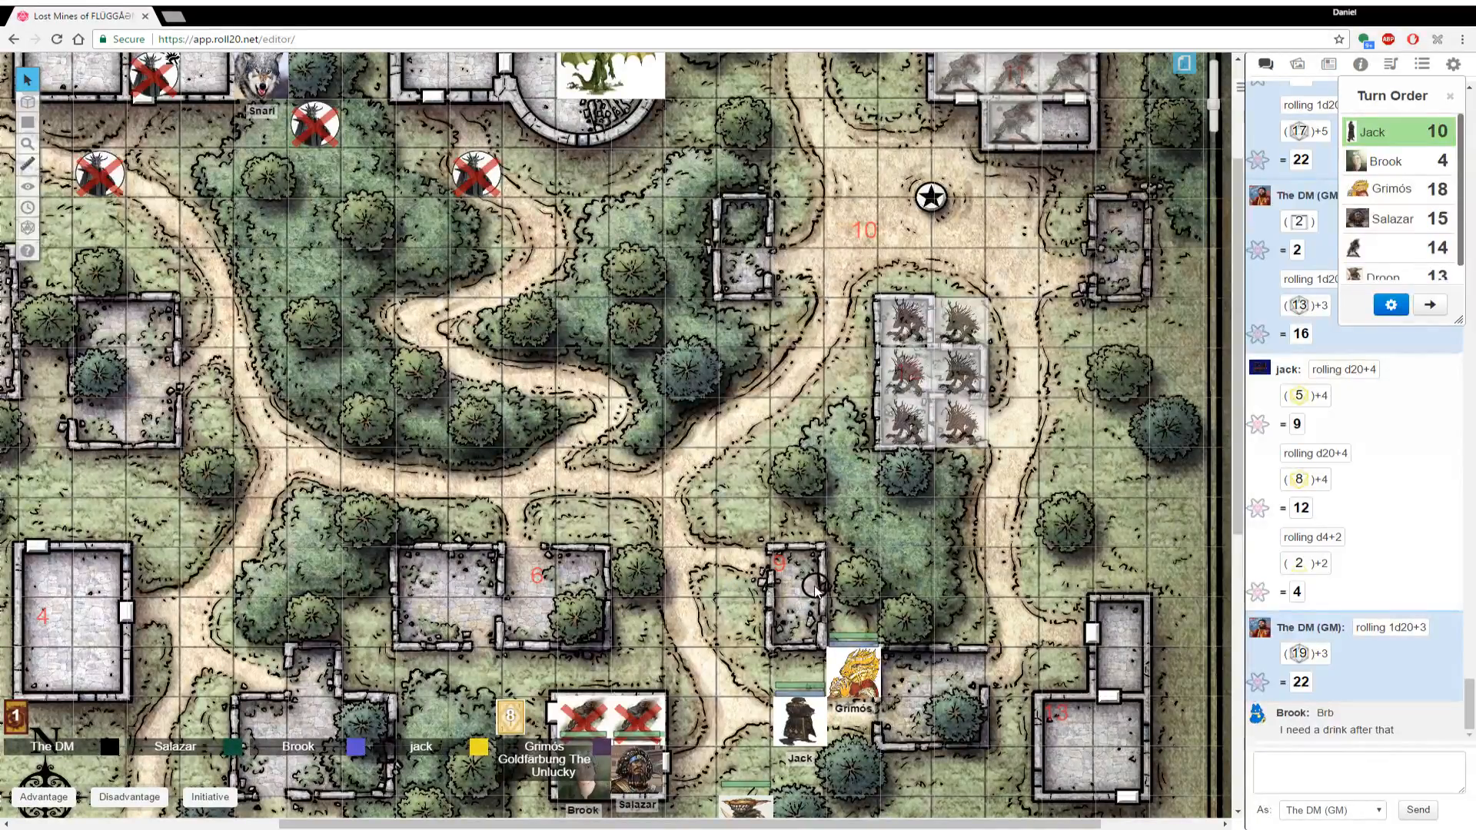
Drag Jack and Grimós into building 9, then move Salazar and Brook beside them
scroll("down", 3)
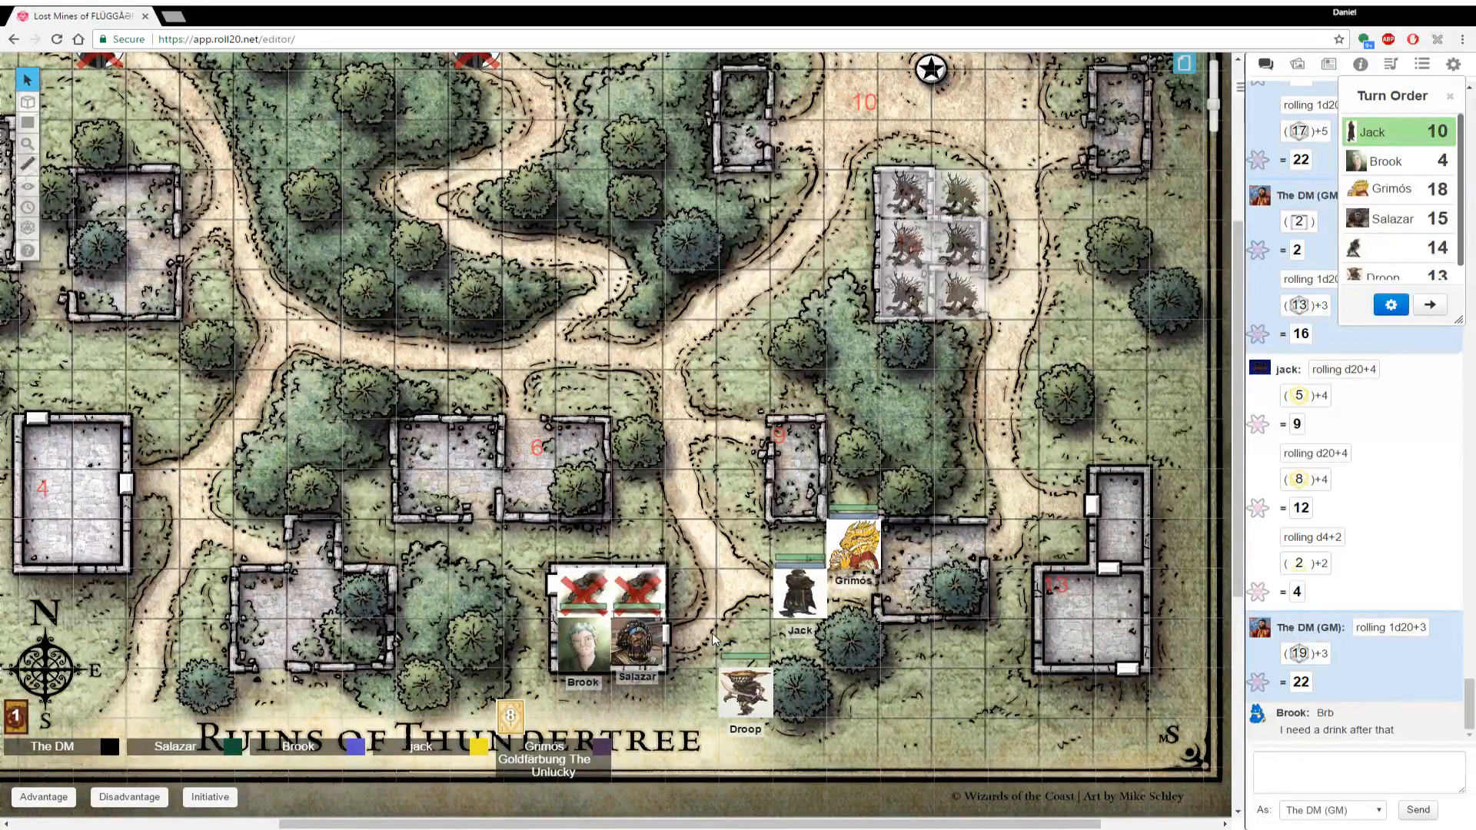
left_click_drag(798, 585, 744, 443)
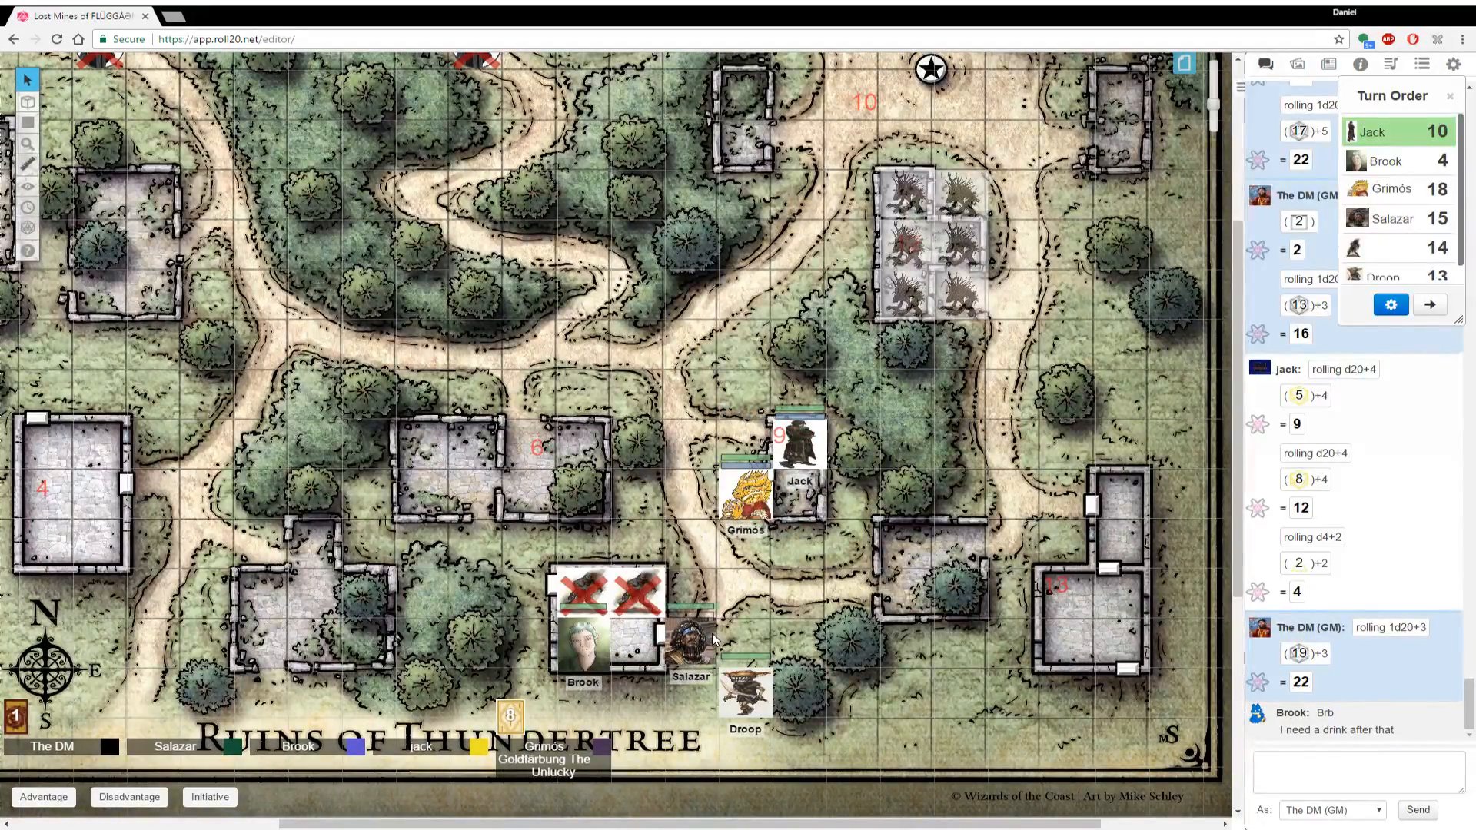
left_click_drag(691, 639, 745, 585)
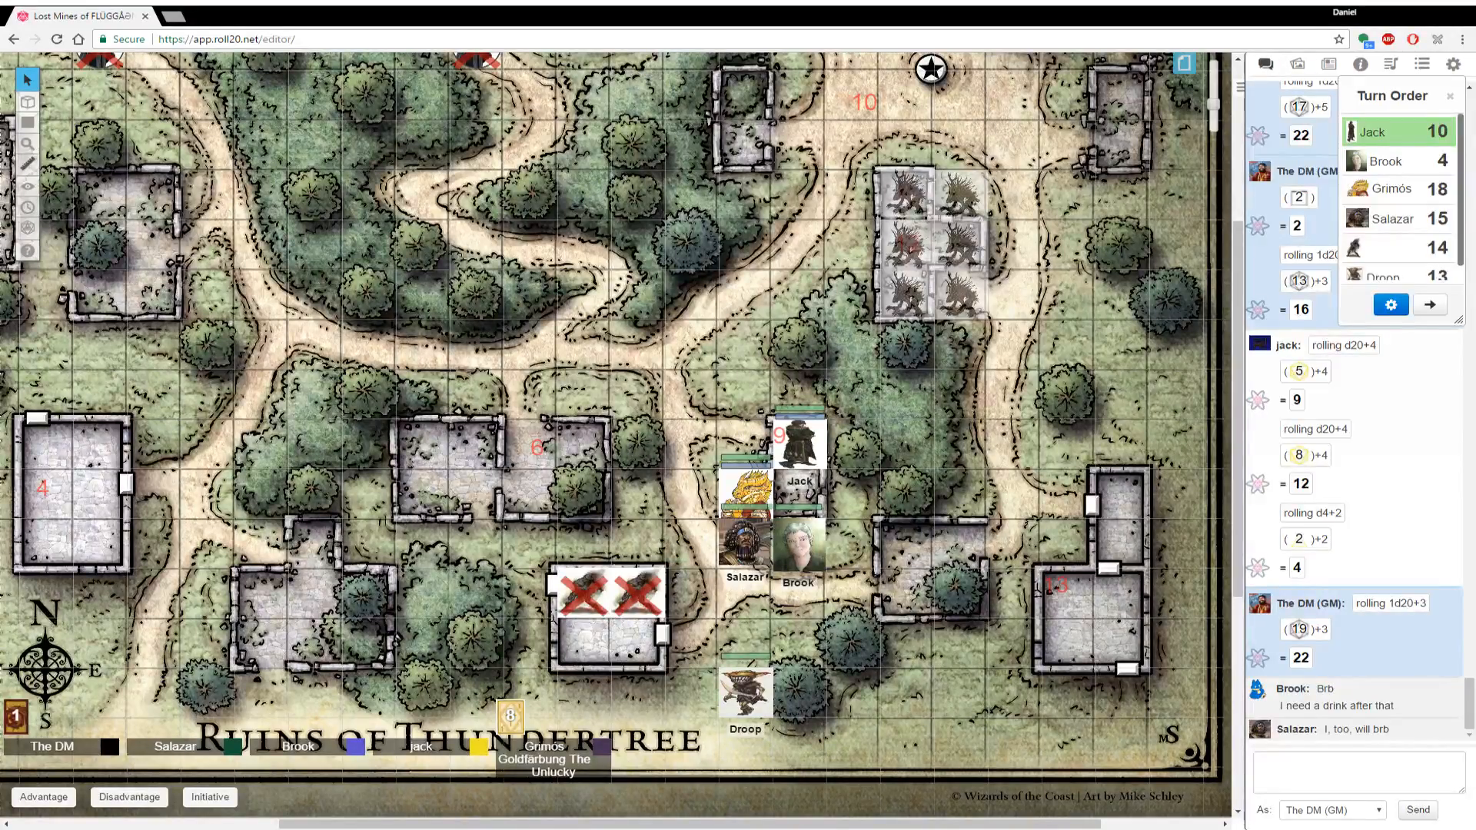
scroll("down", 3)
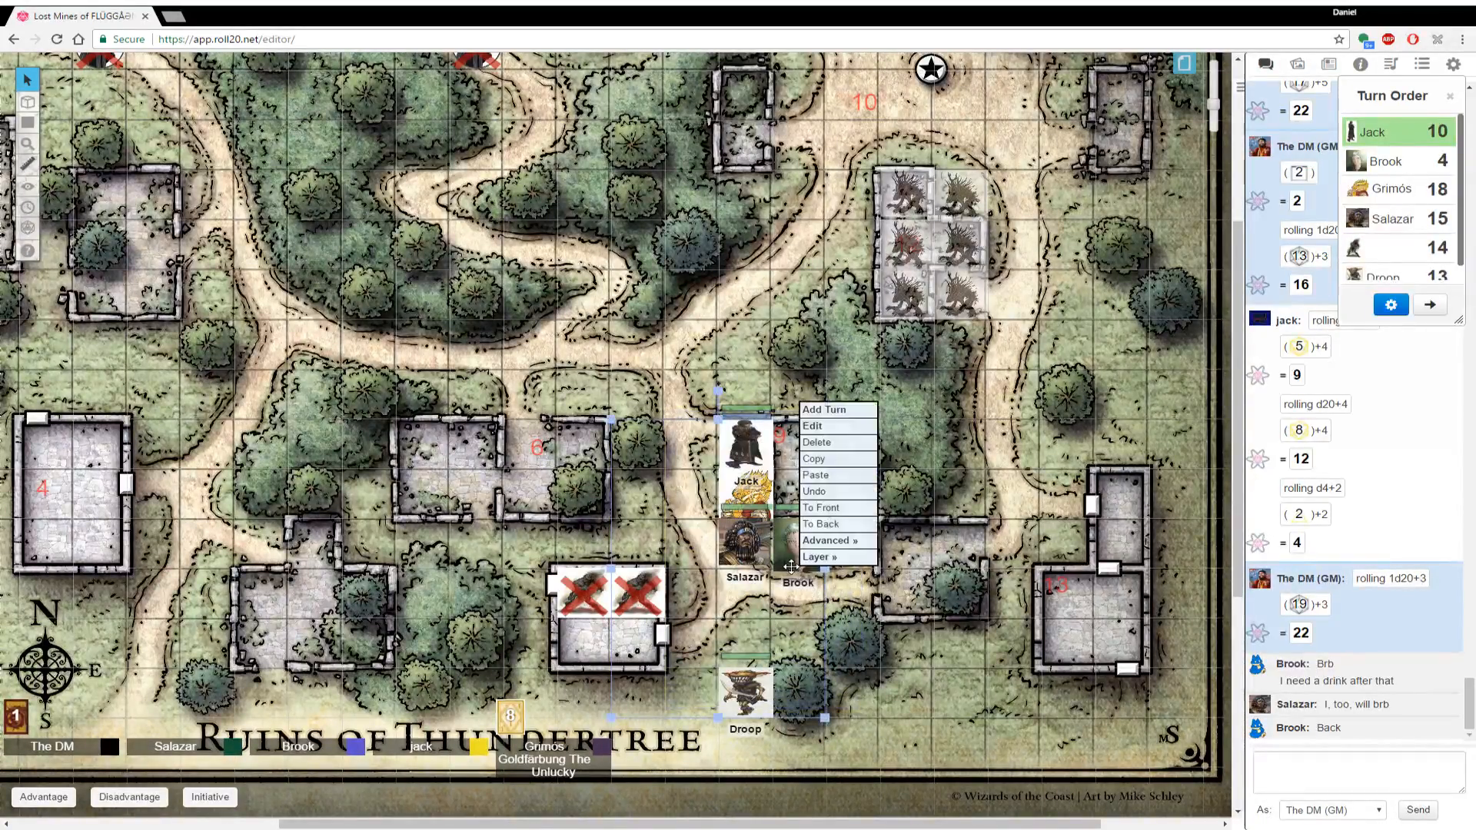
Switch the tabletop from the Thundertree ruins to the Phandalin town map page
left_click(960, 443)
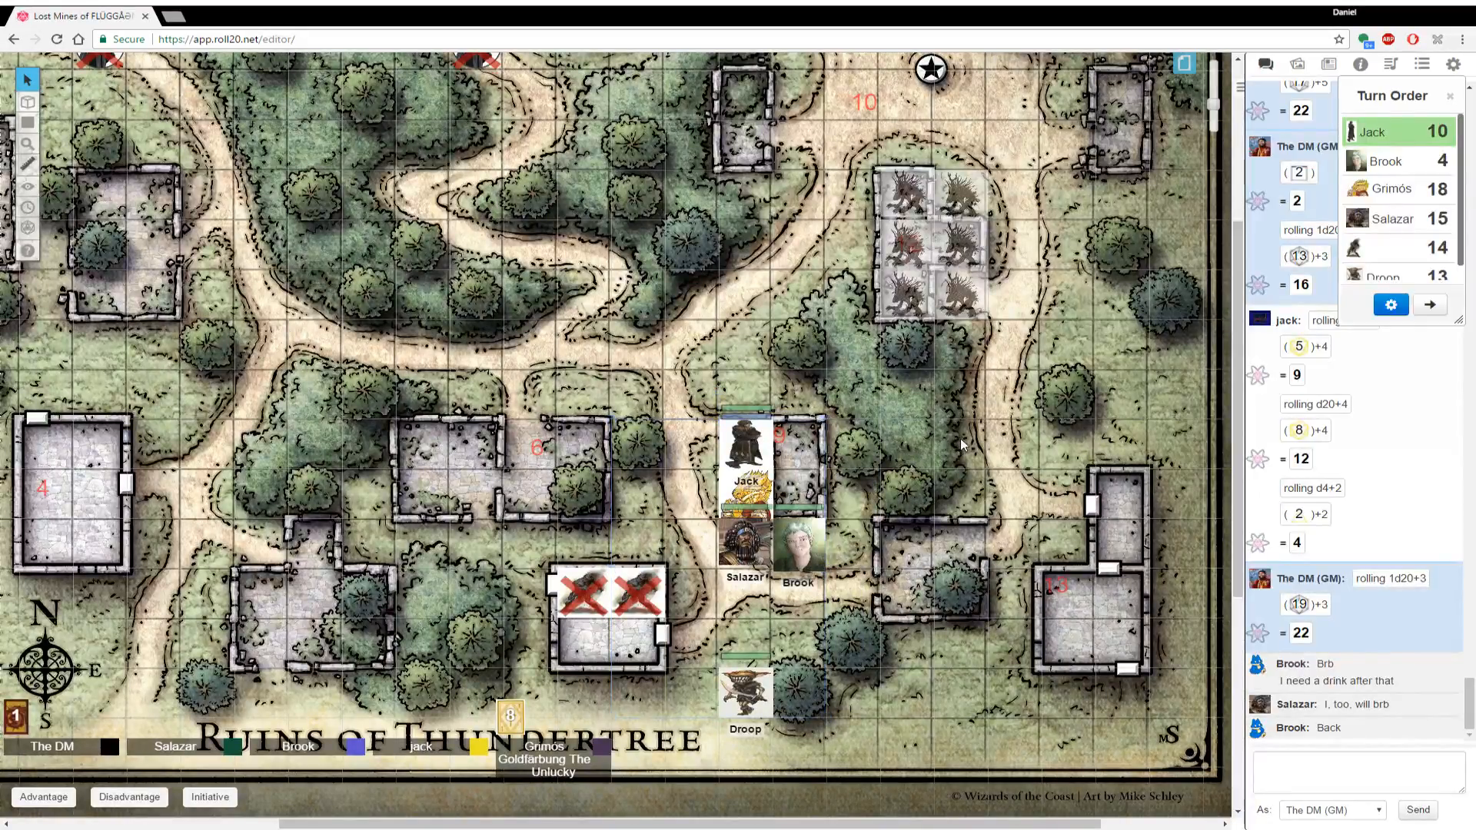
left_click(1185, 63)
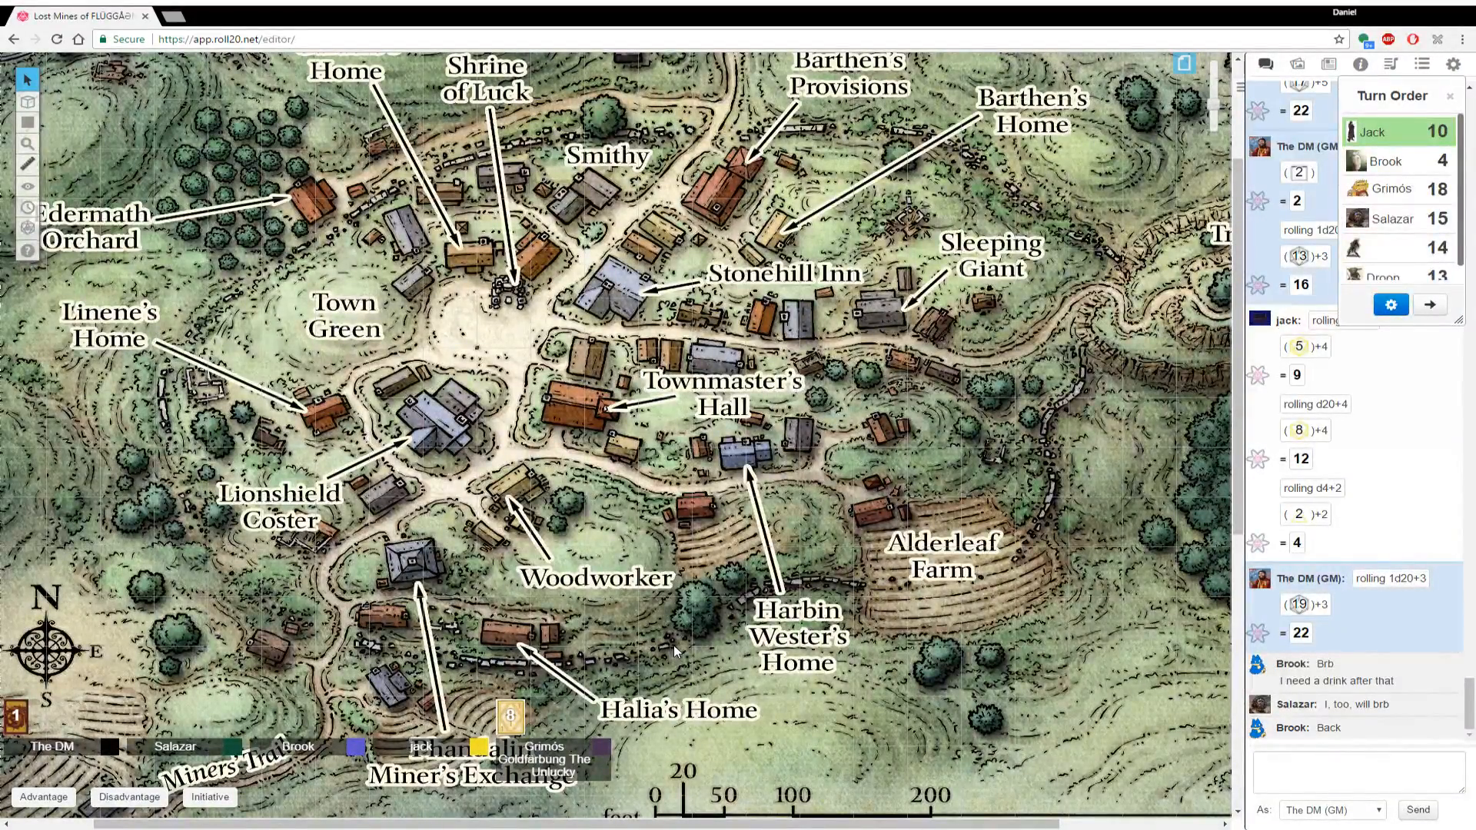
mouse_move(741, 782)
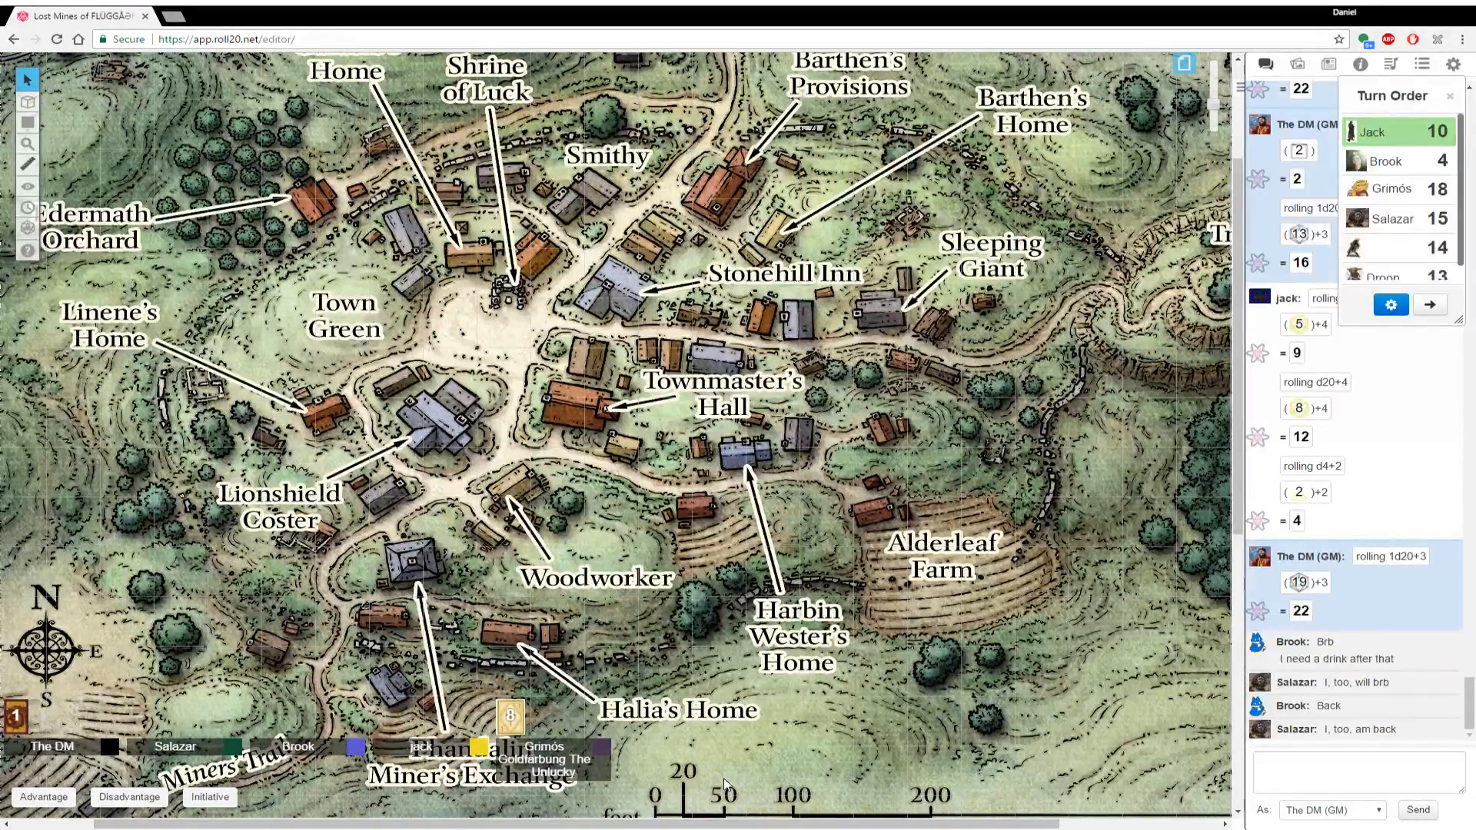
mouse_move(847, 679)
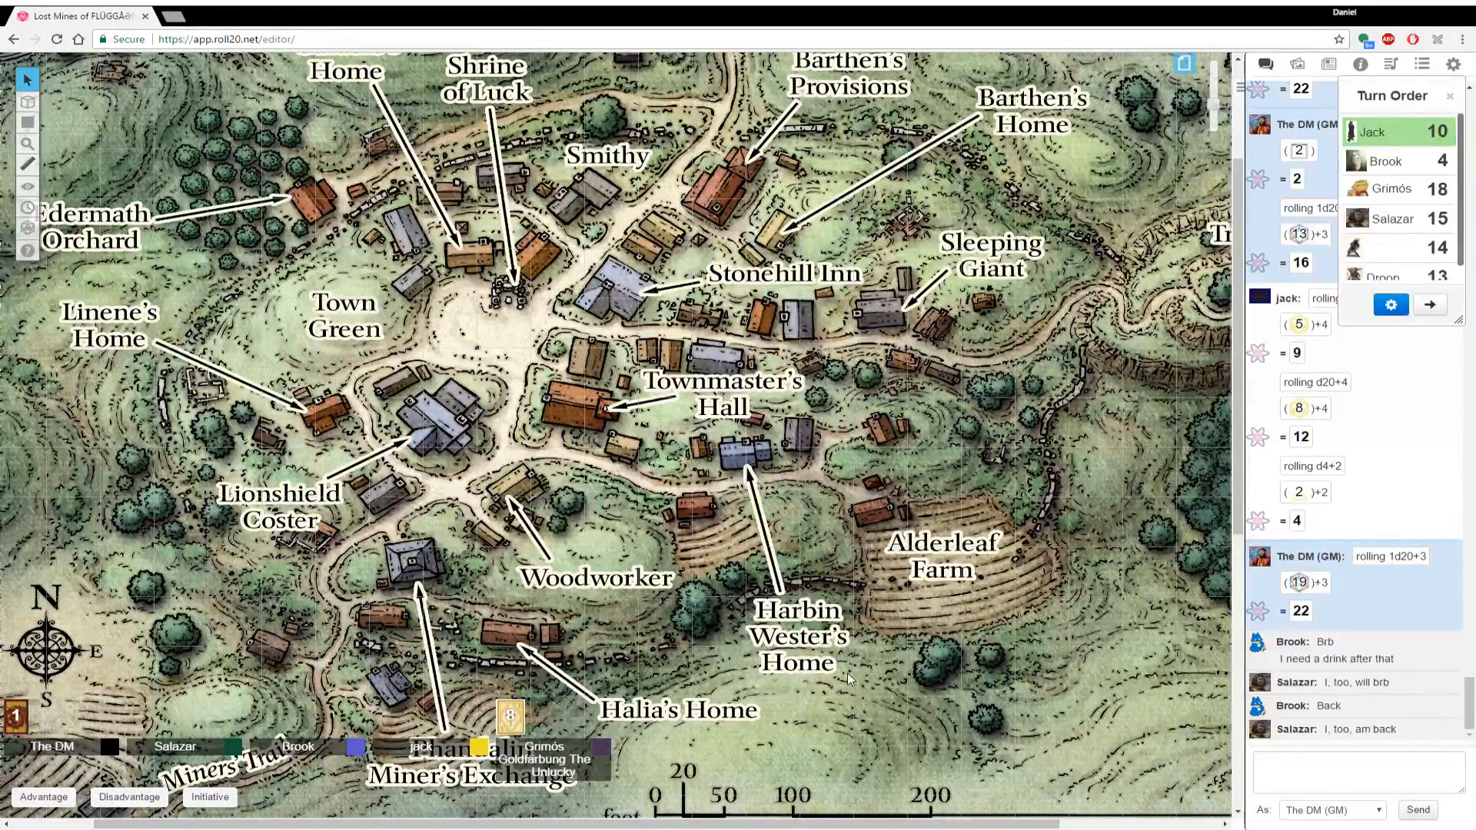
mouse_move(1050, 609)
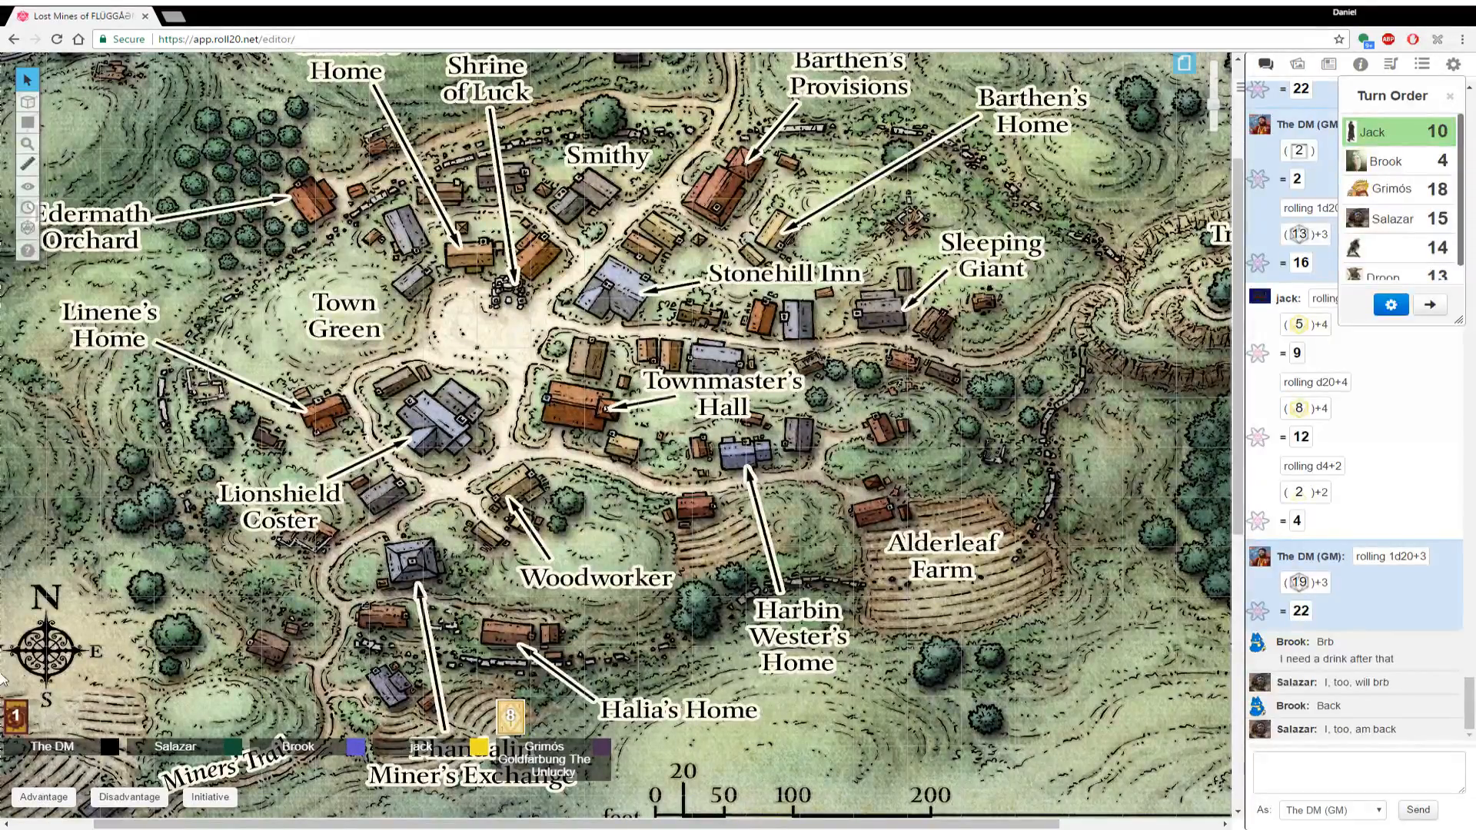
mouse_move(383, 383)
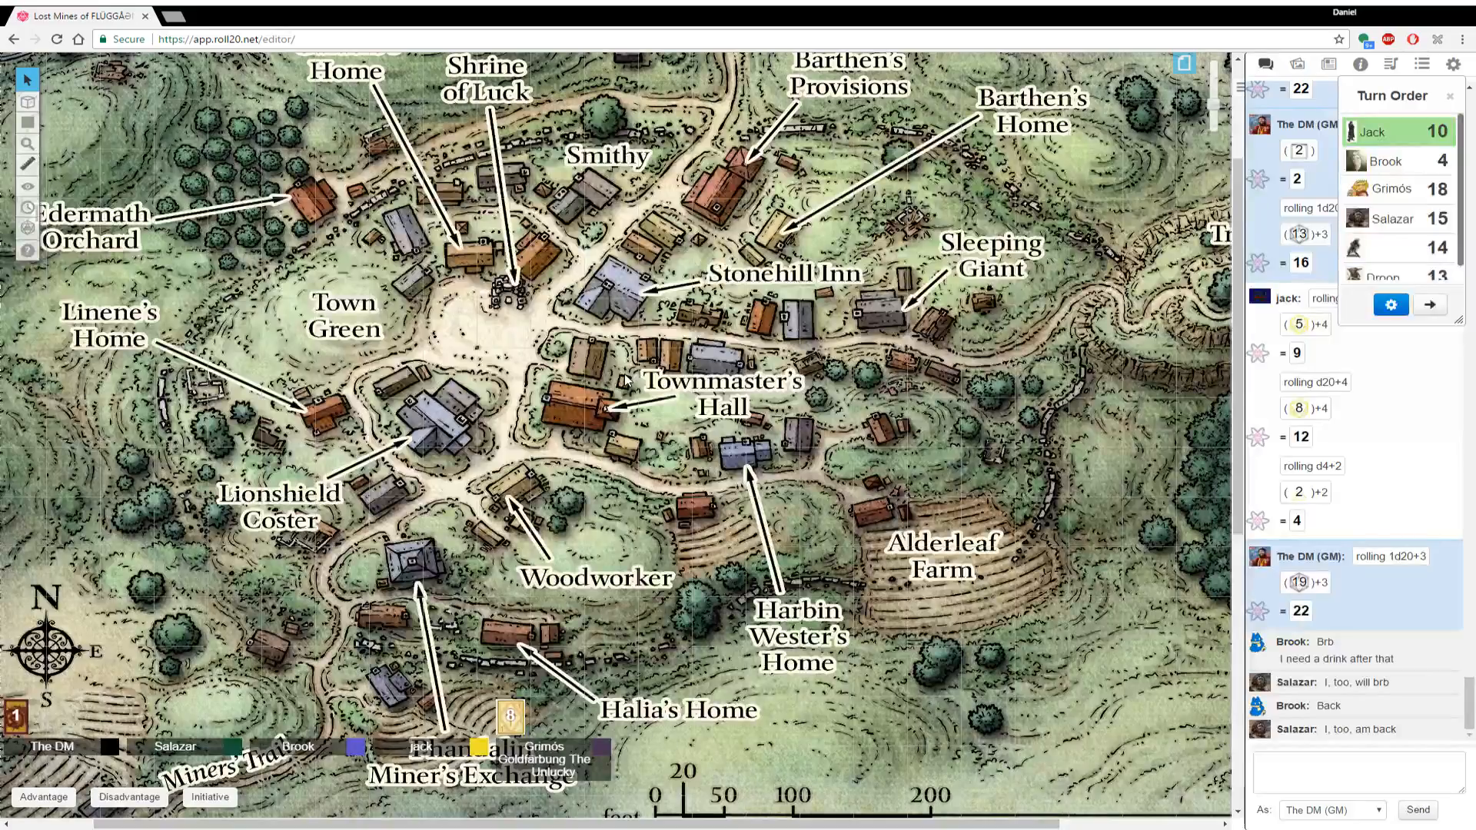
mouse_move(559, 288)
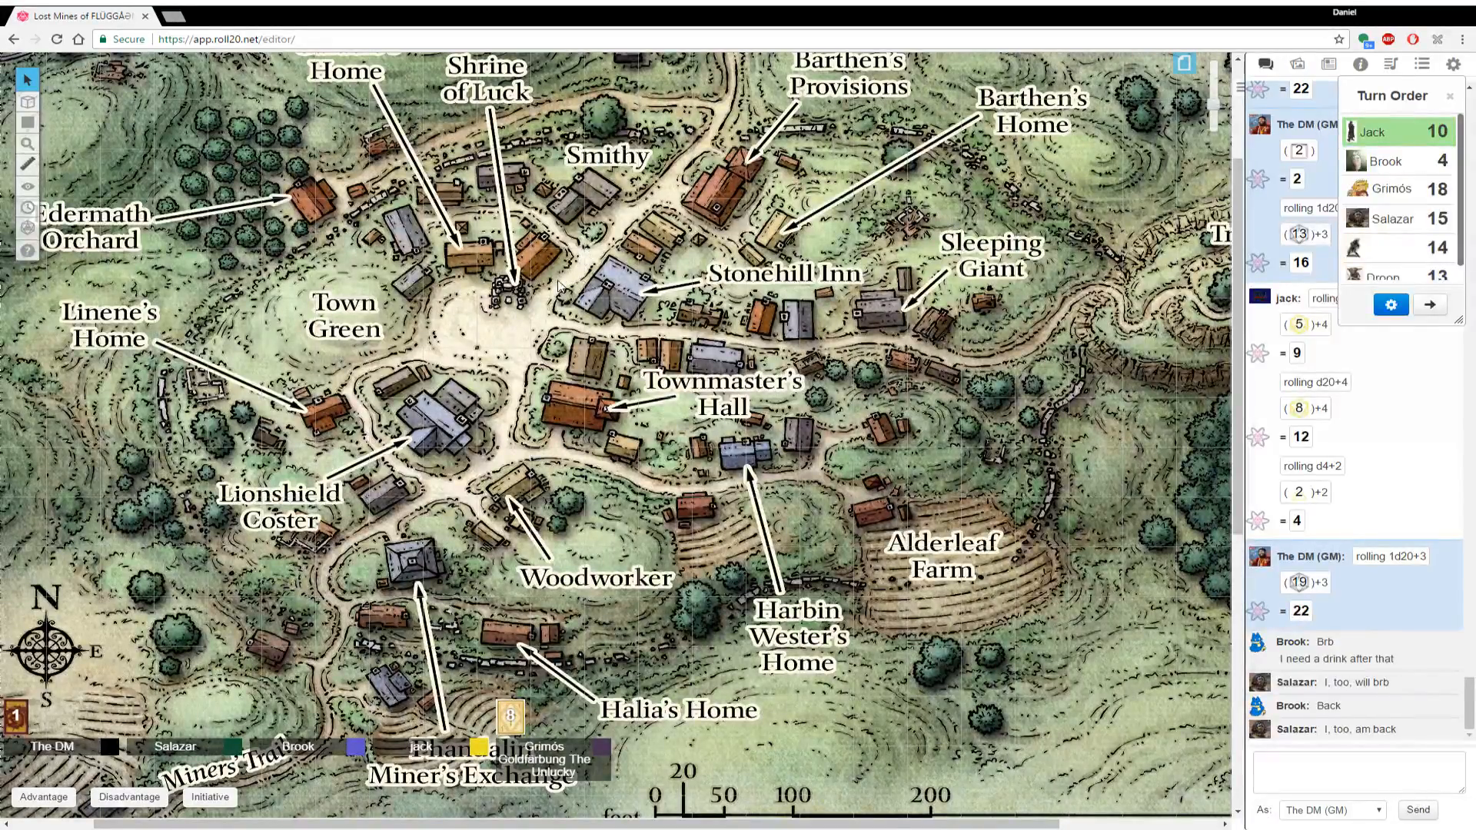